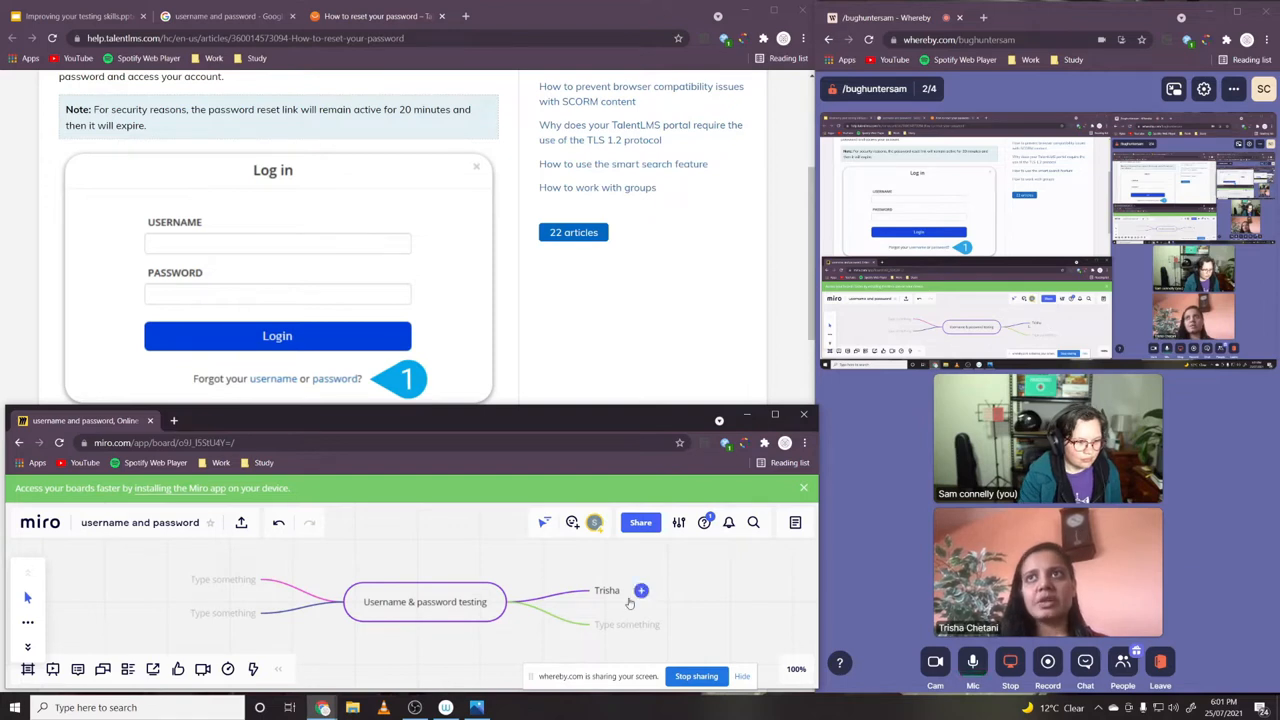
# - Add an '8 years' child idea to Trisha's node and begin typing 'adidas' below it
pyautogui.click(641, 590)
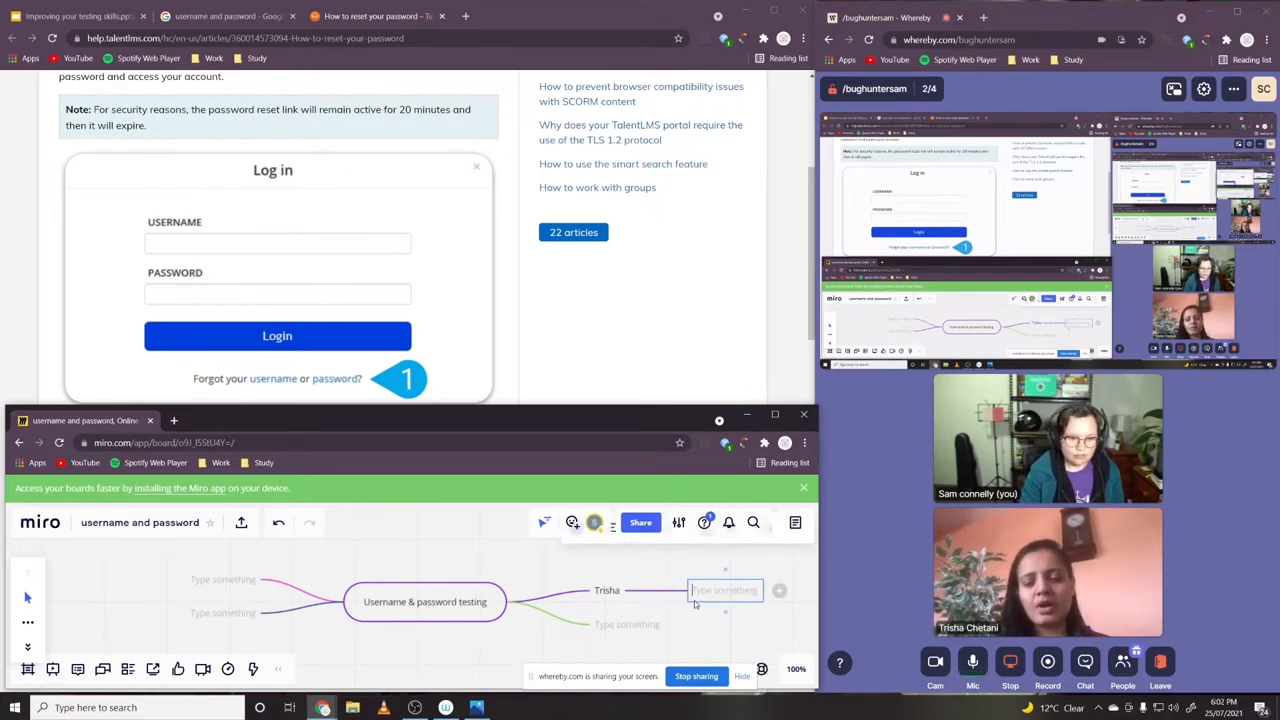
pyautogui.moveTo(740, 585)
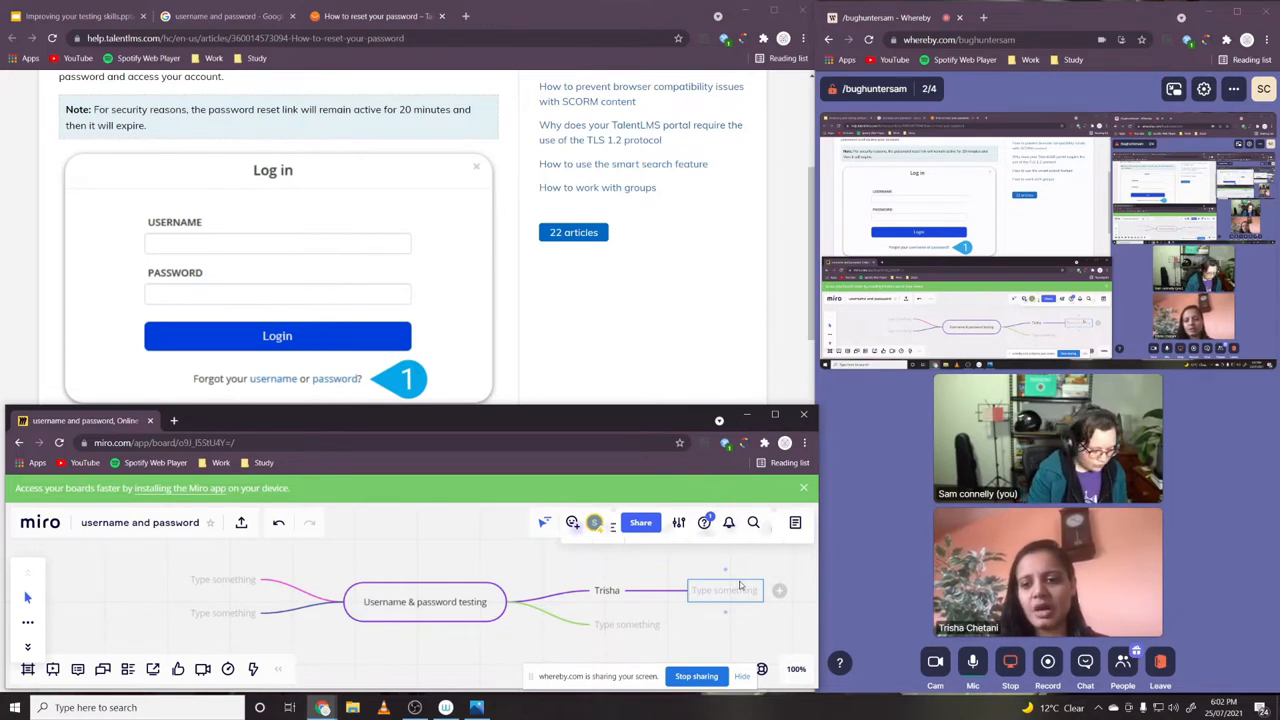
pyautogui.write('8 years')
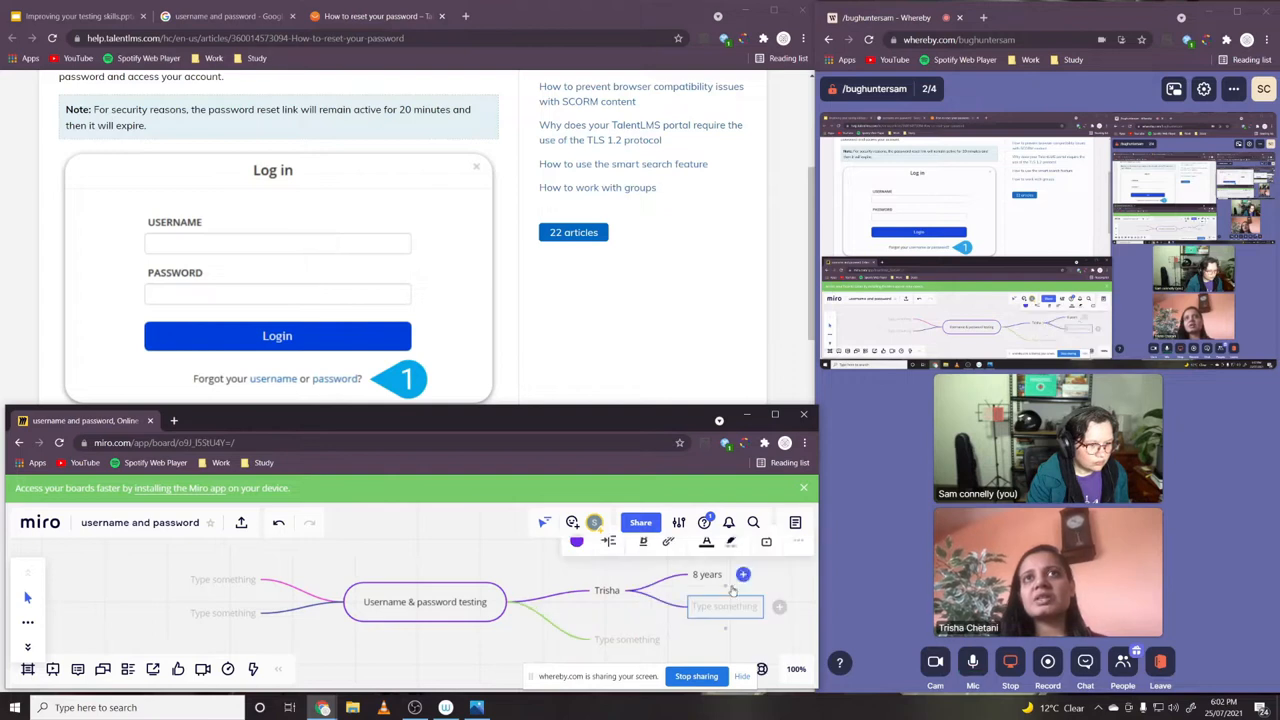
pyautogui.write('adida')
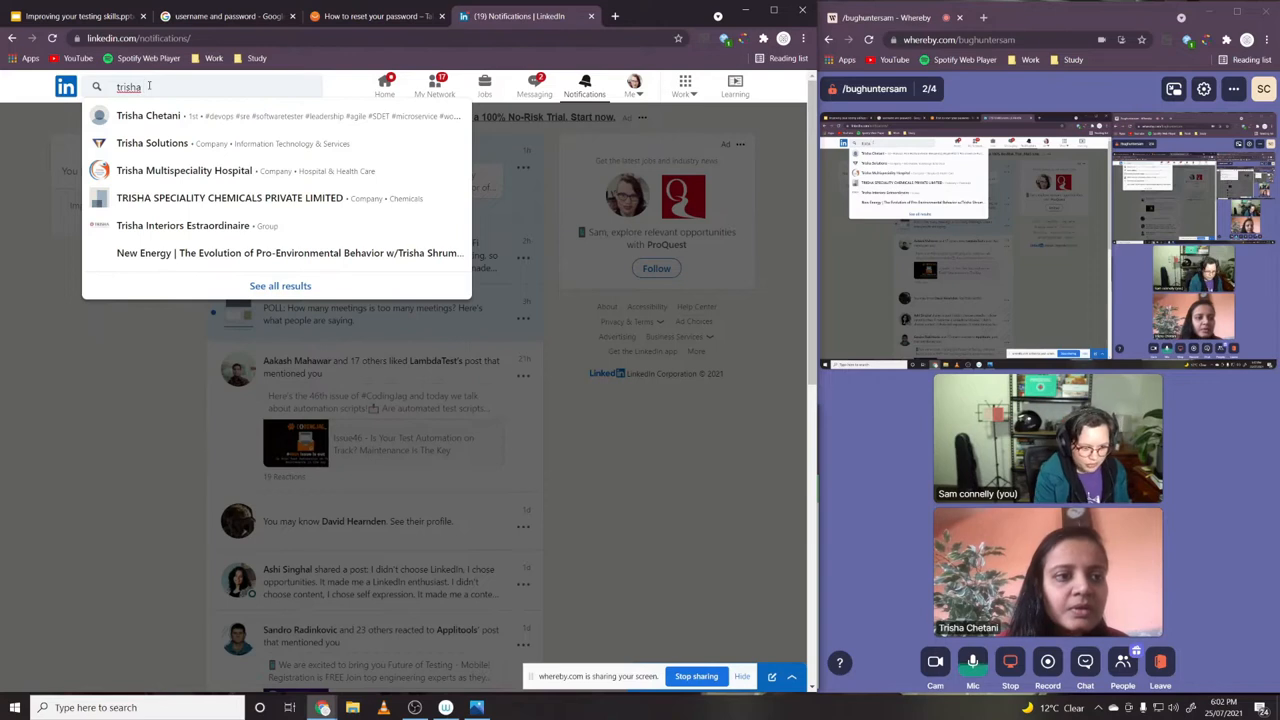
pyautogui.write('chetani')
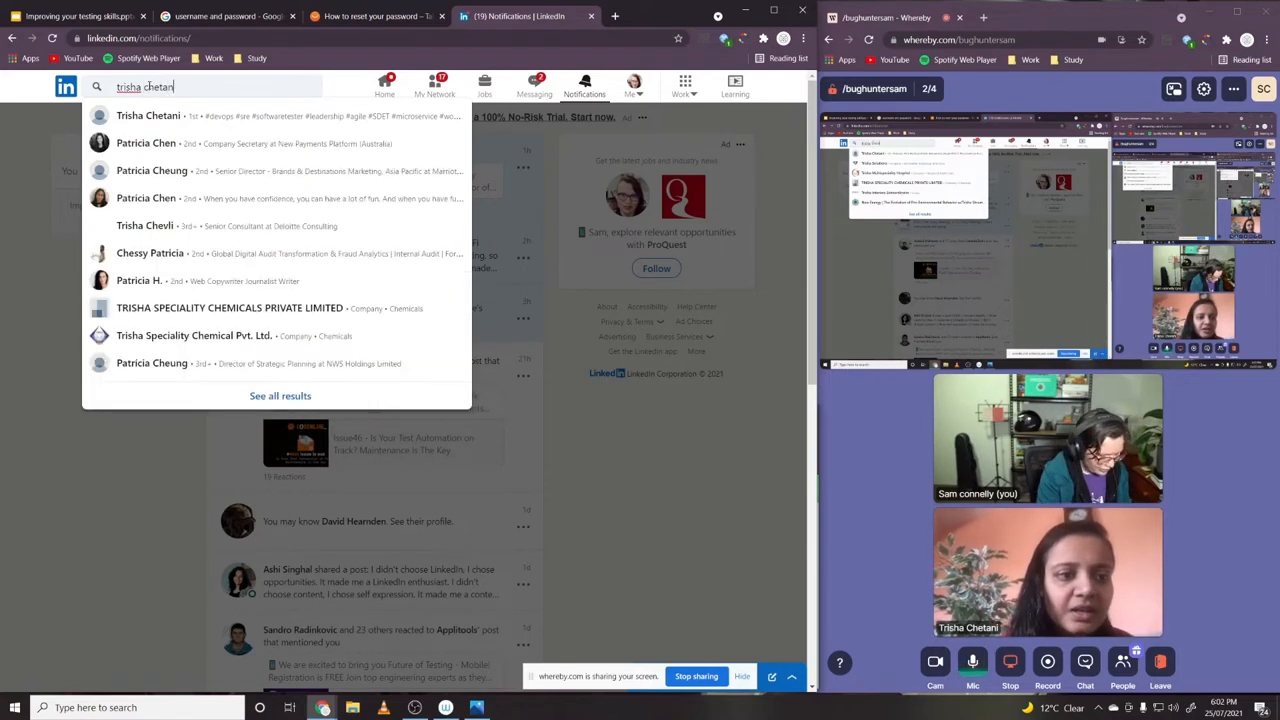
pyautogui.click(148, 115)
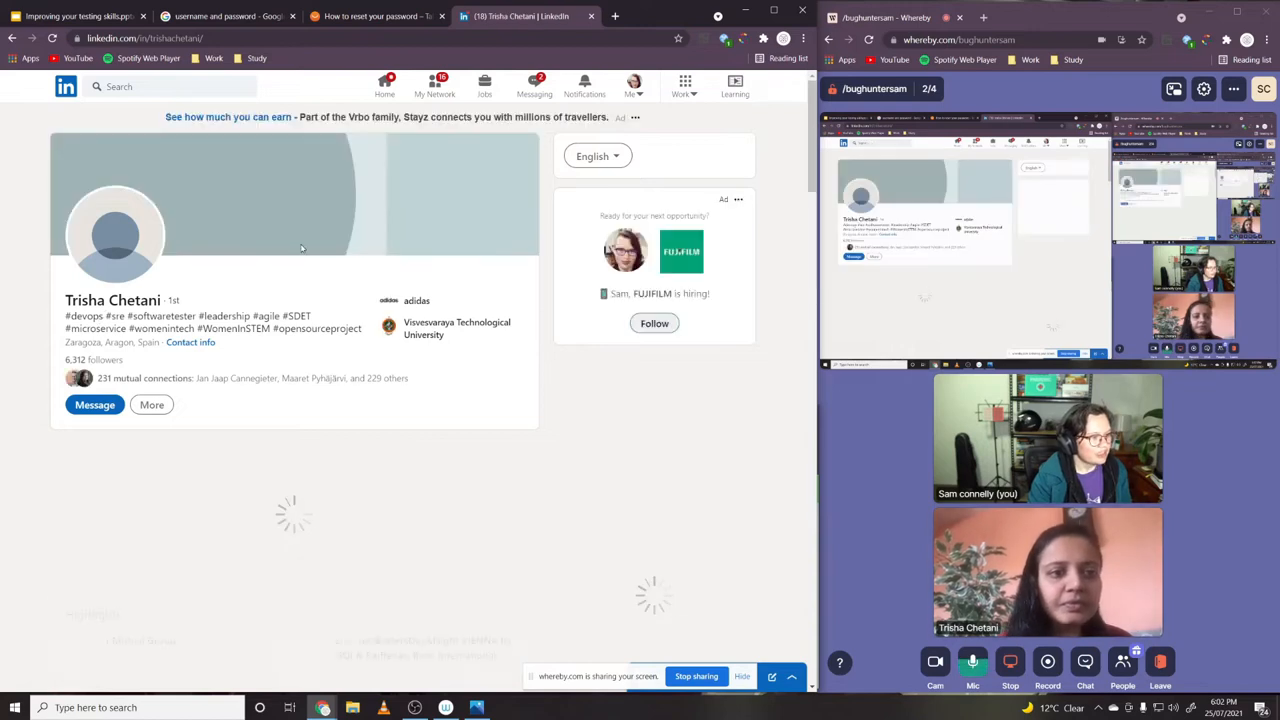
pyautogui.scroll(-3)
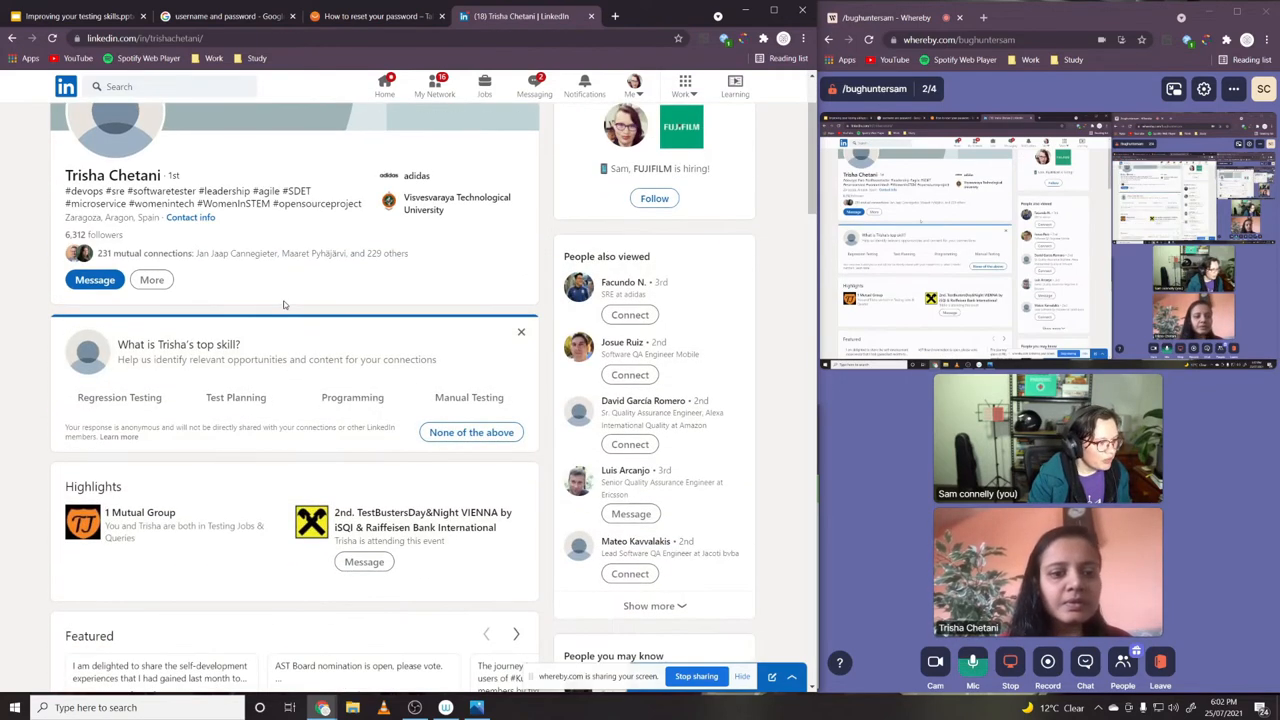
pyautogui.scroll(-3)
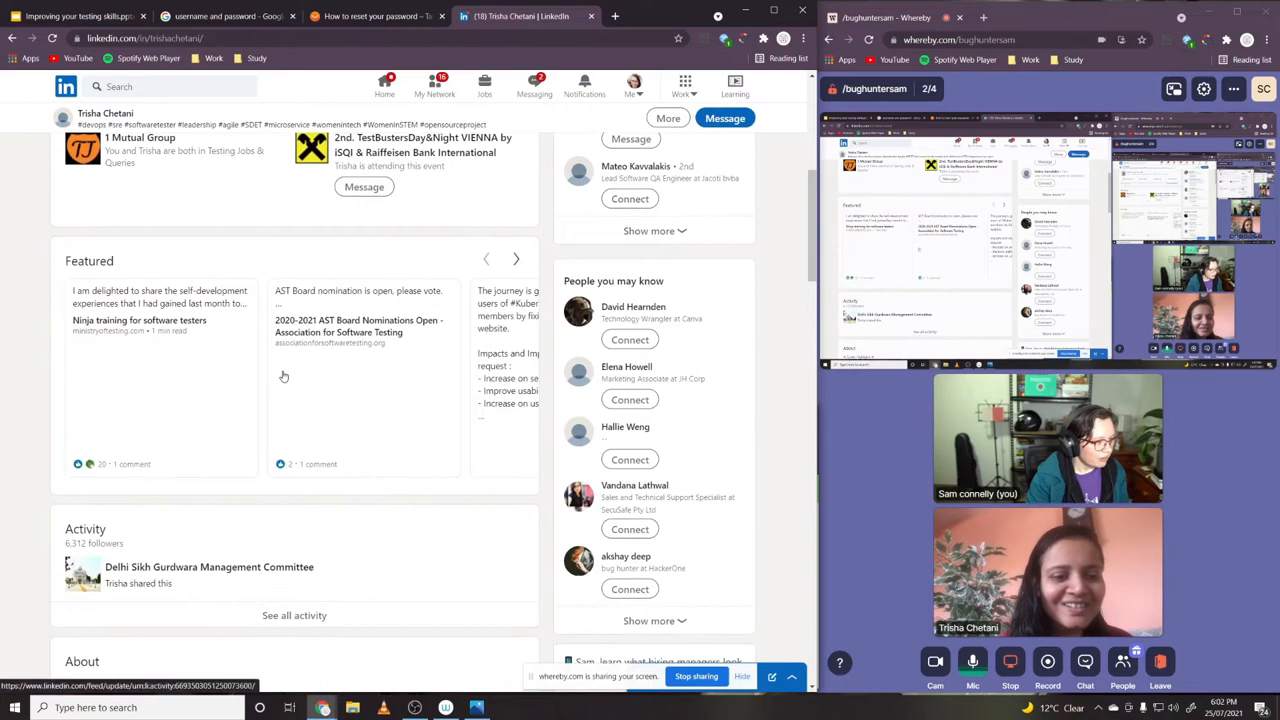
pyautogui.scroll(-3)
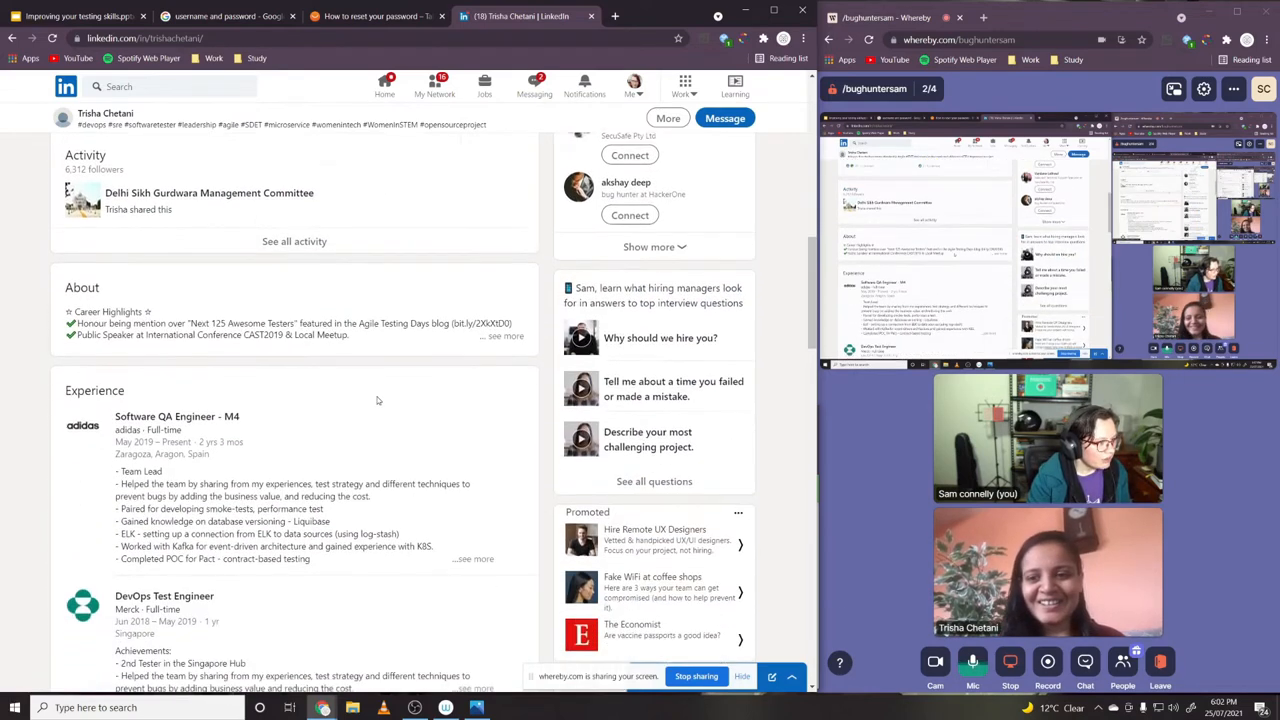
pyautogui.scroll(-3)
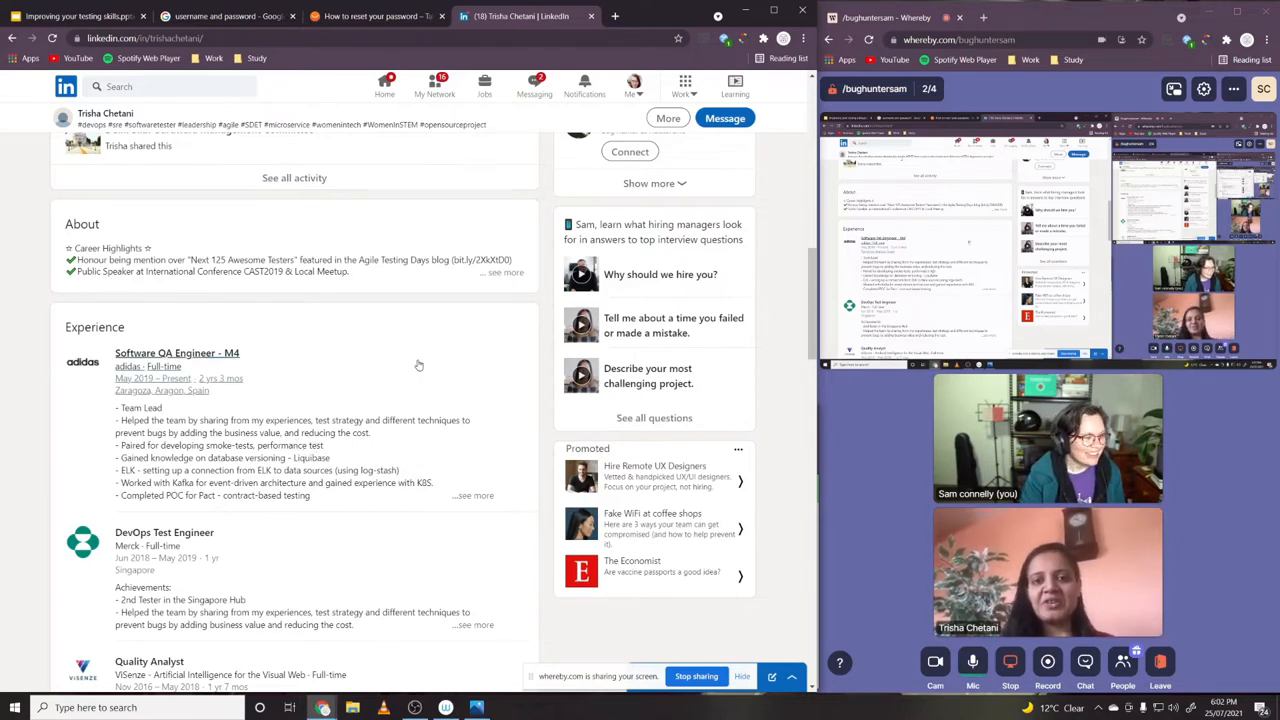
pyautogui.scroll(-3)
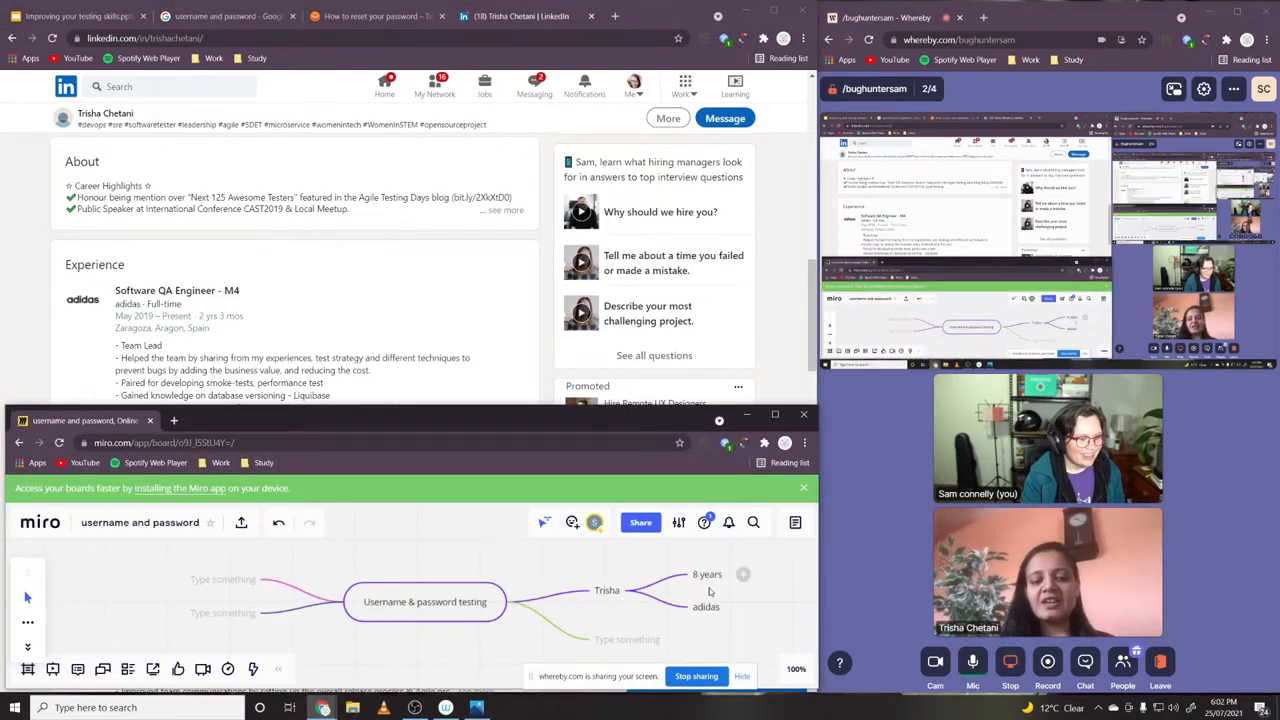
# - Add the child idea 'Why do they need software testers?' off the adidas node
pyautogui.click(742, 606)
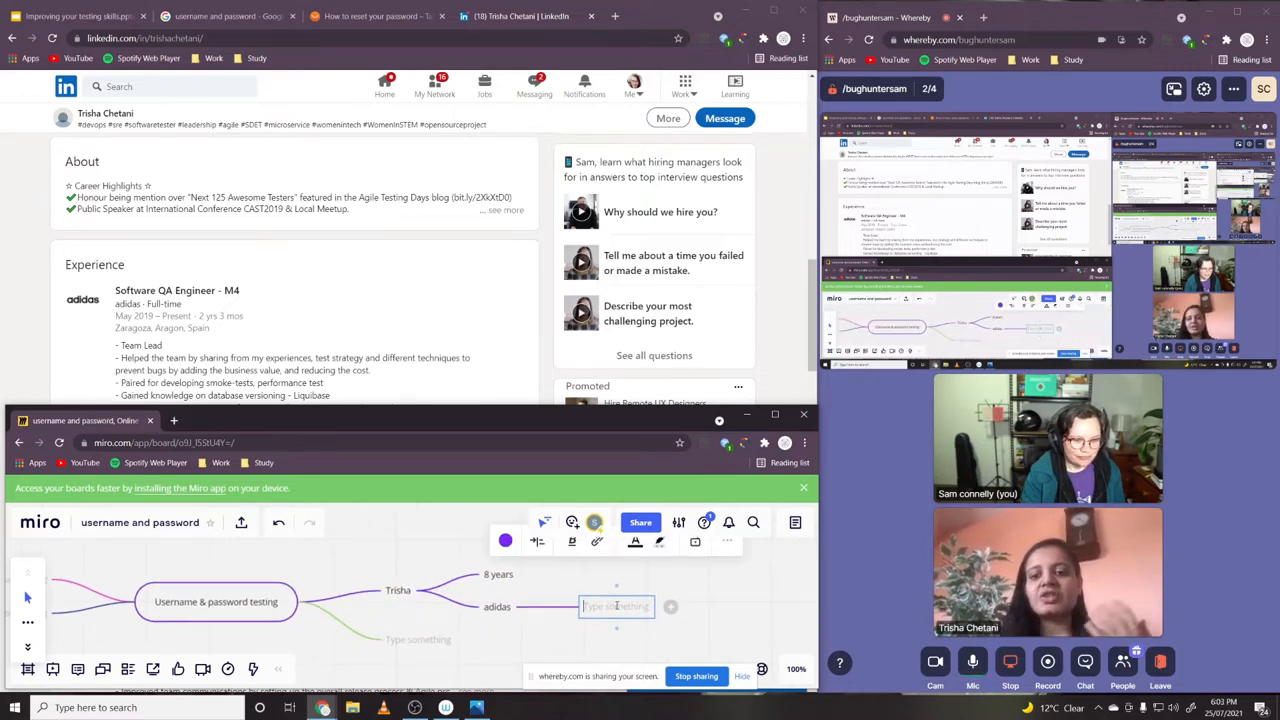
pyautogui.write('Why do they need i')
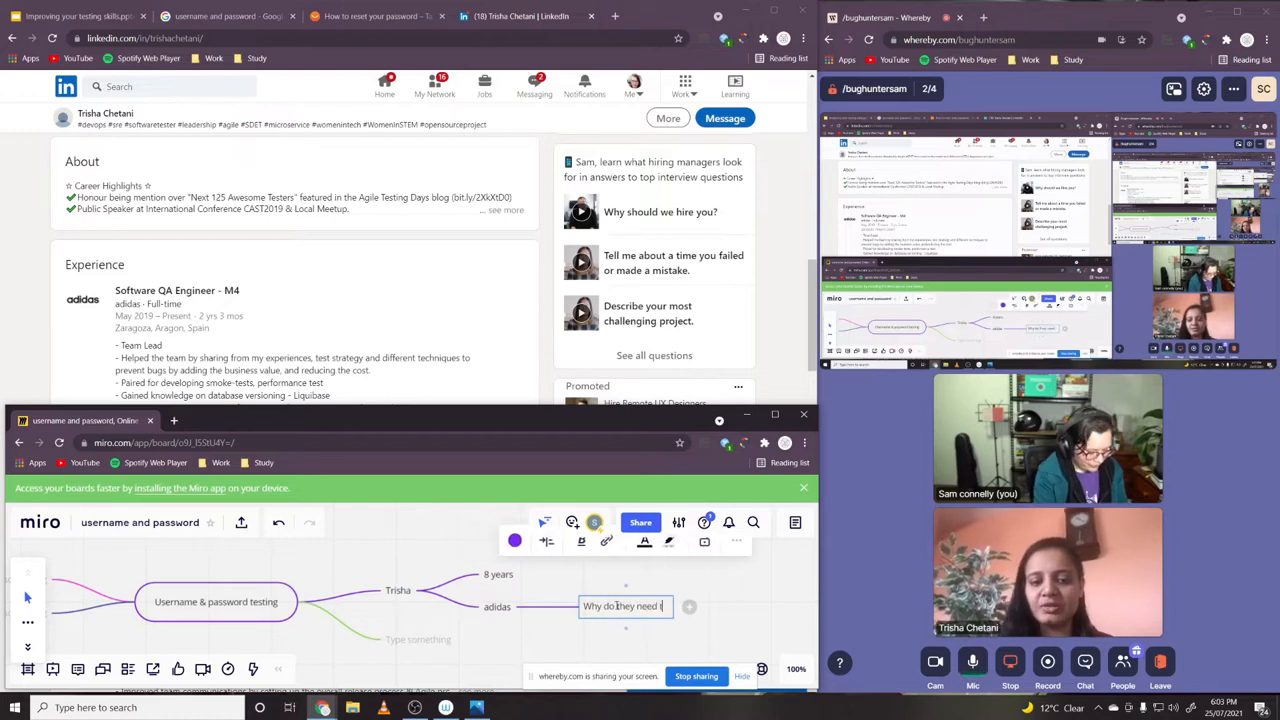
pyautogui.write('testers')
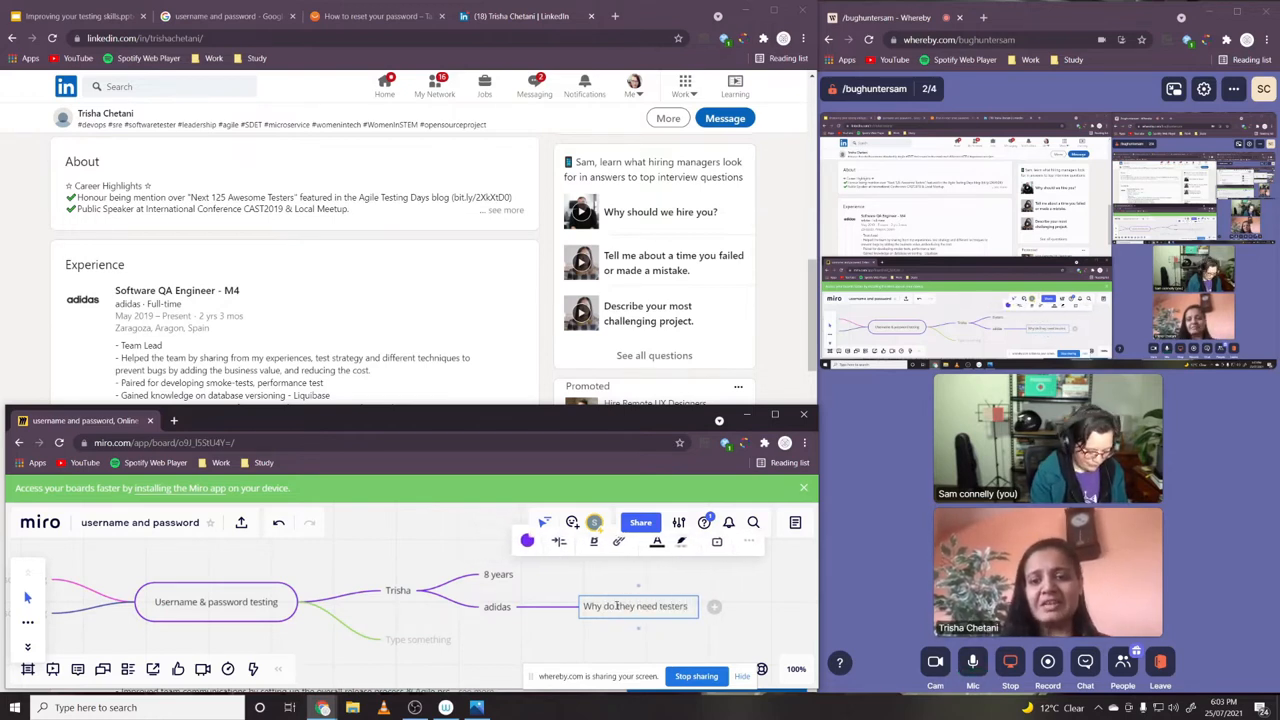
pyautogui.write('?')
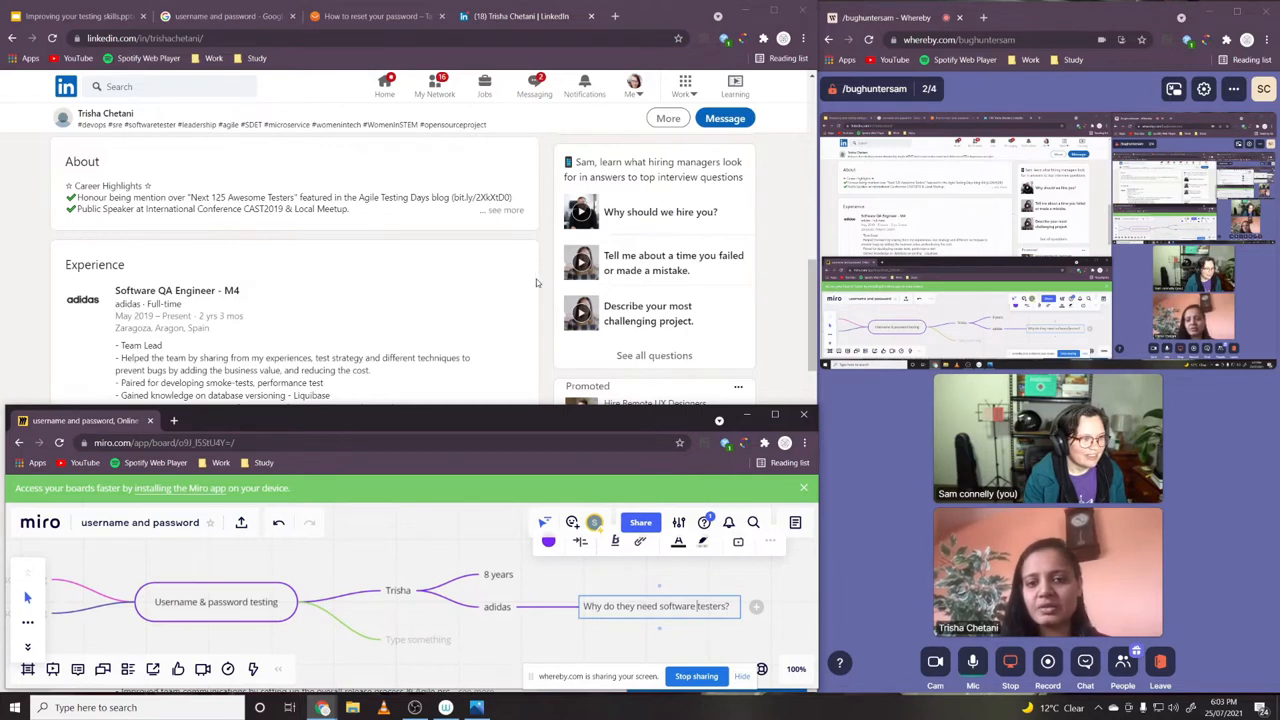
pyautogui.scroll(-3)
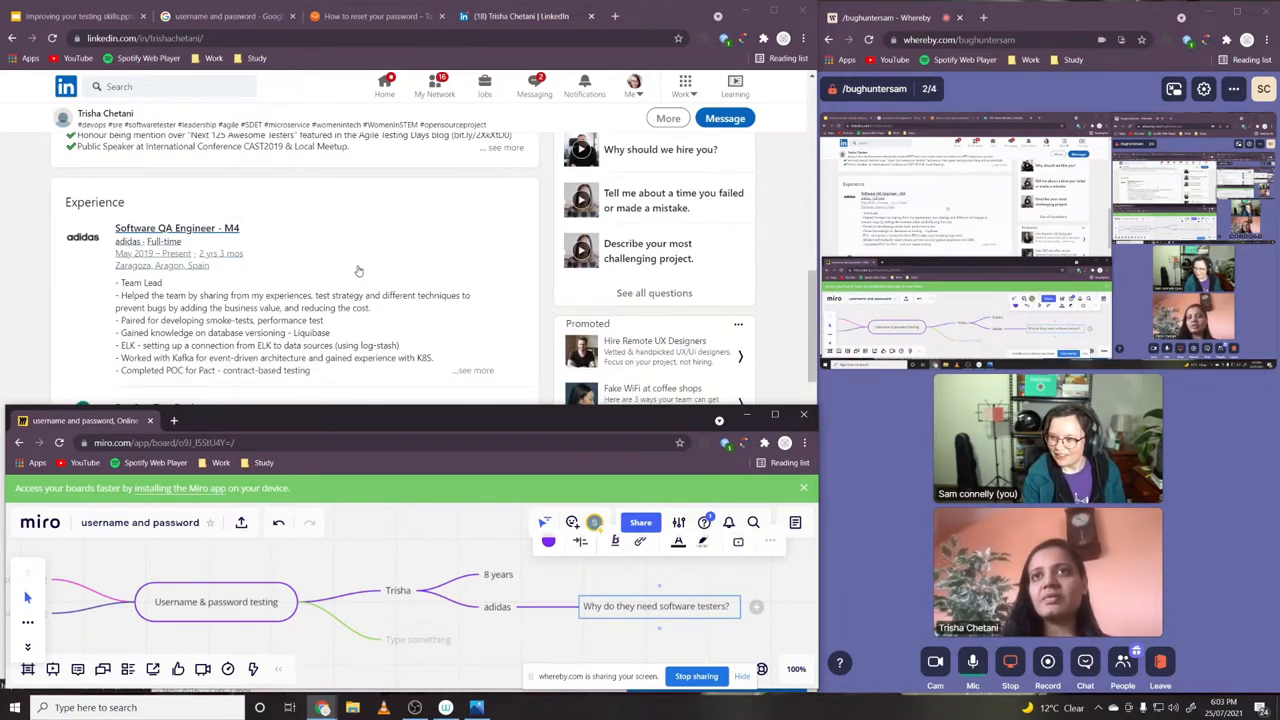
pyautogui.moveTo(359, 268)
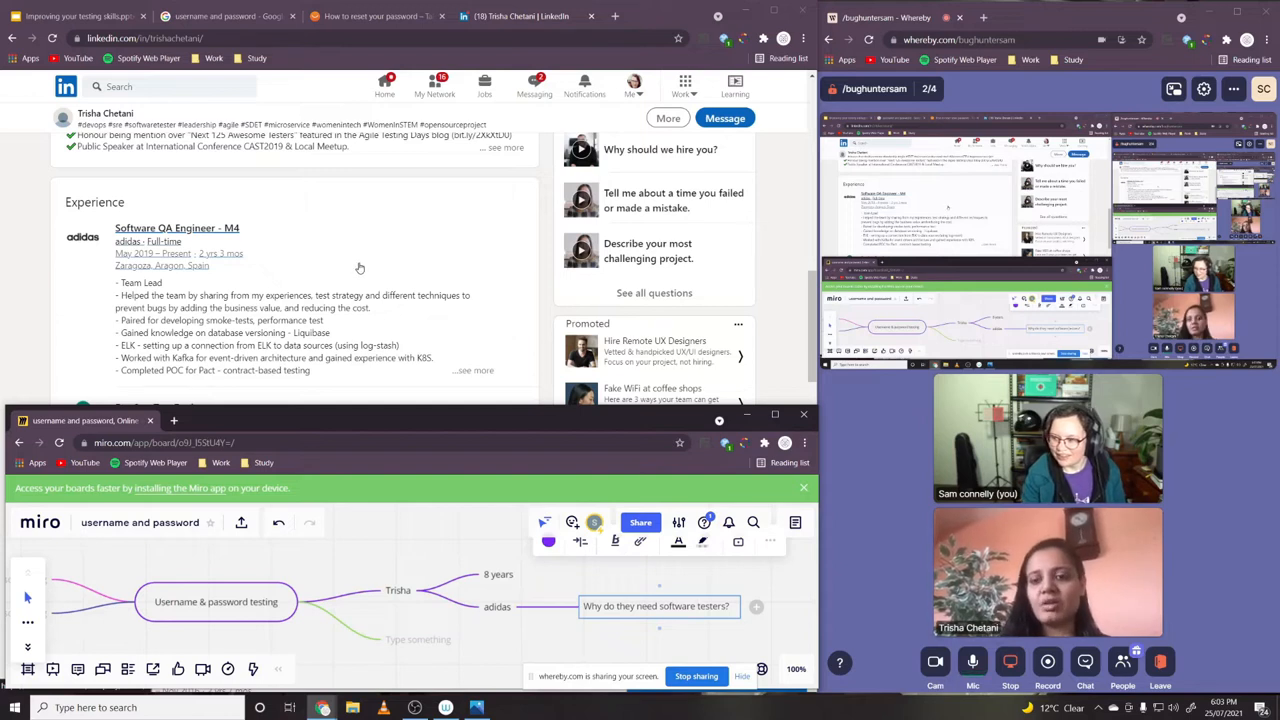
pyautogui.moveTo(519, 621)
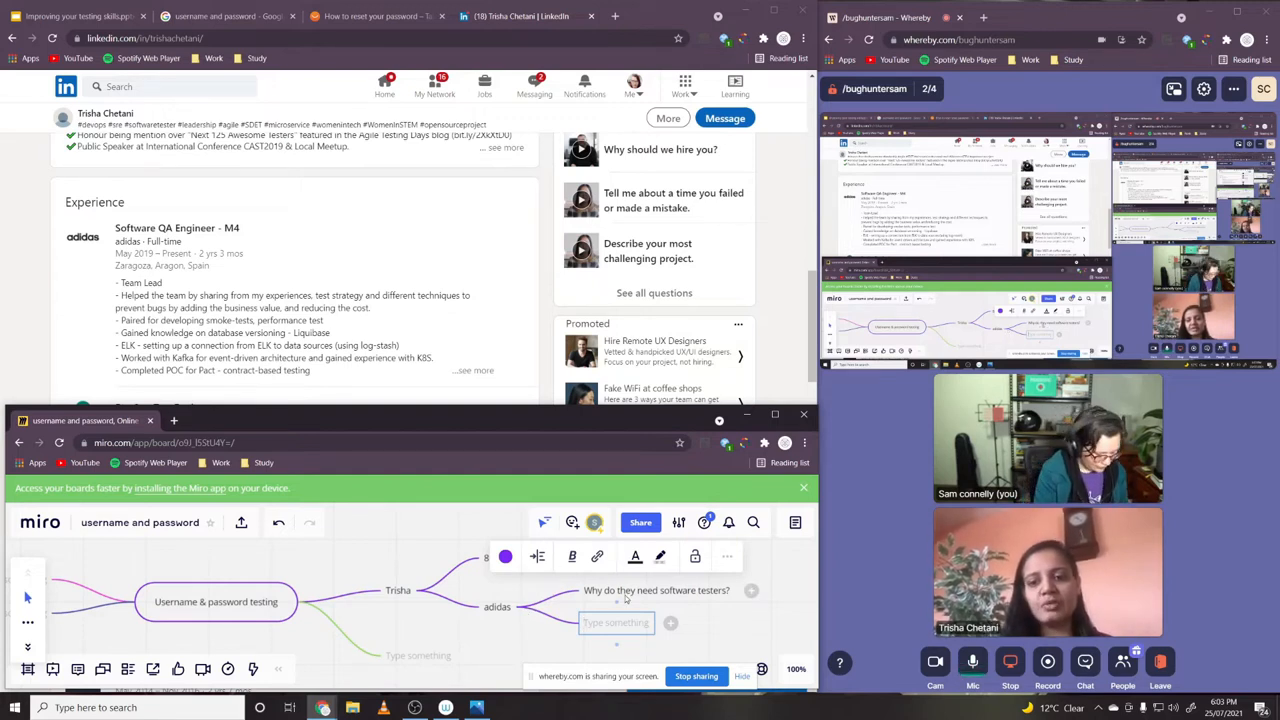
# - Enter 'software development' as a second idea under adidas
pyautogui.write('software')
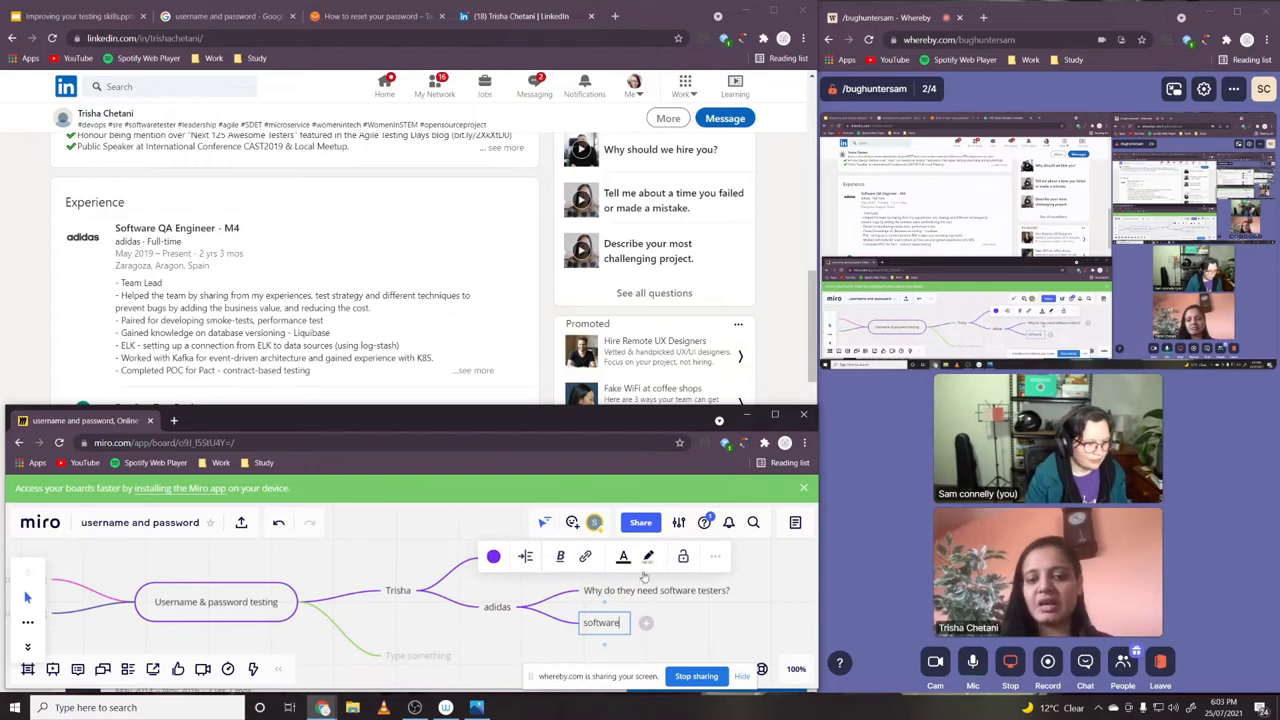
pyautogui.moveTo(720, 623)
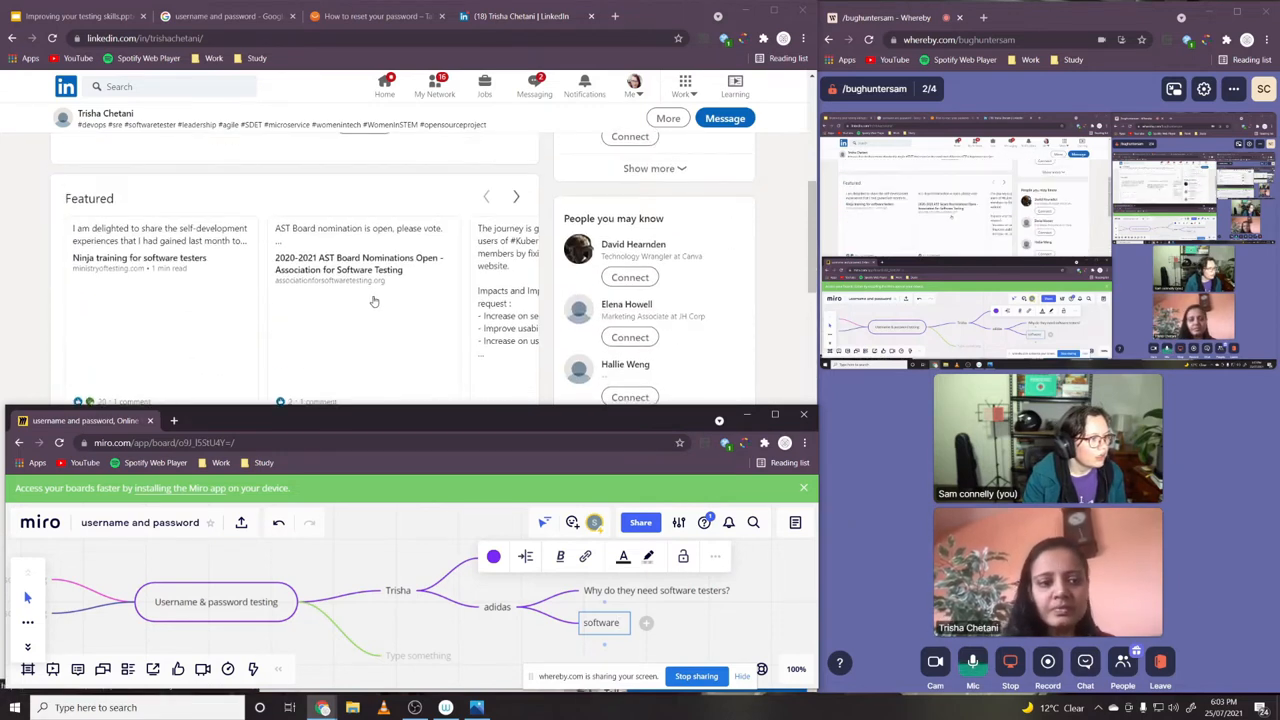
pyautogui.scroll(-3)
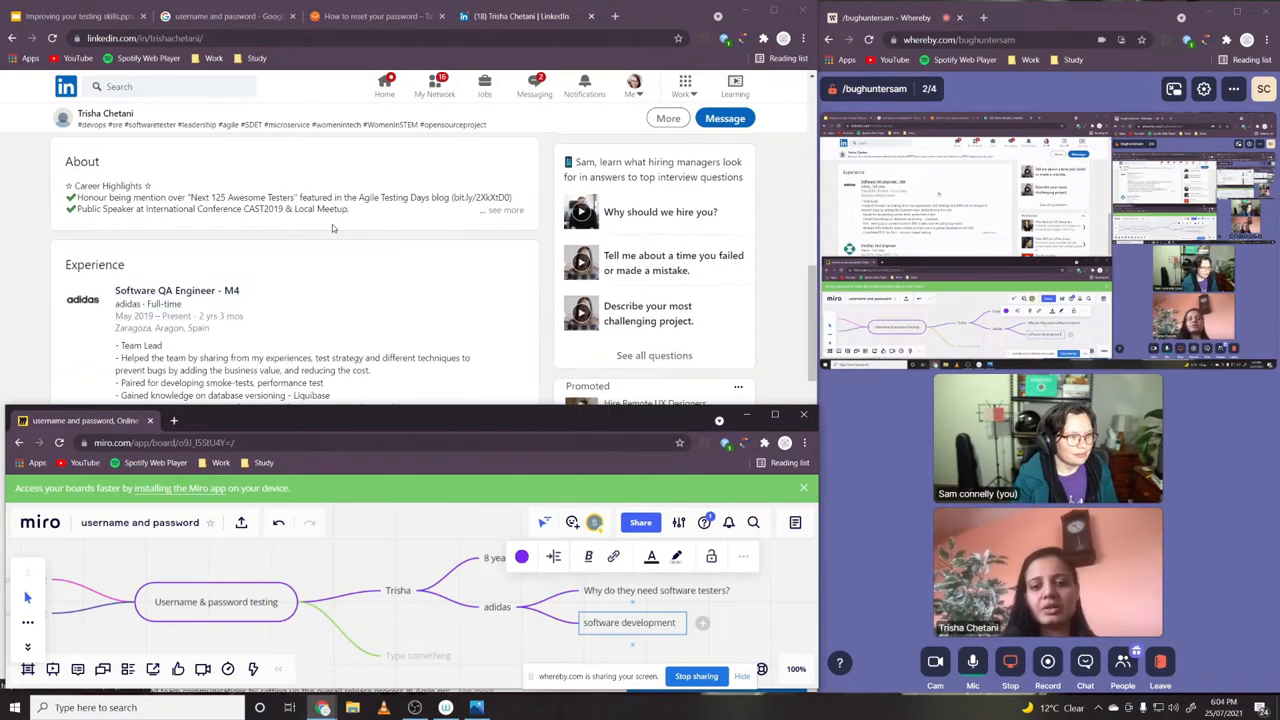
pyautogui.scroll(-3)
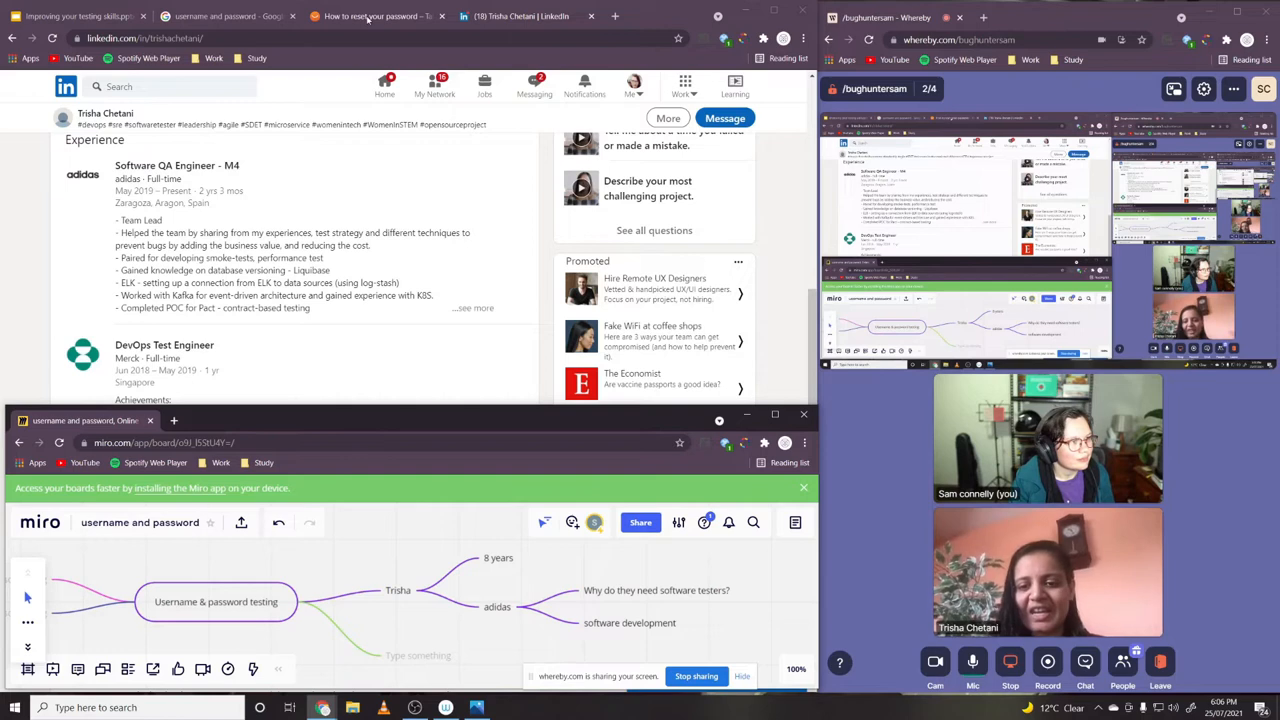
pyautogui.moveTo(370, 16)
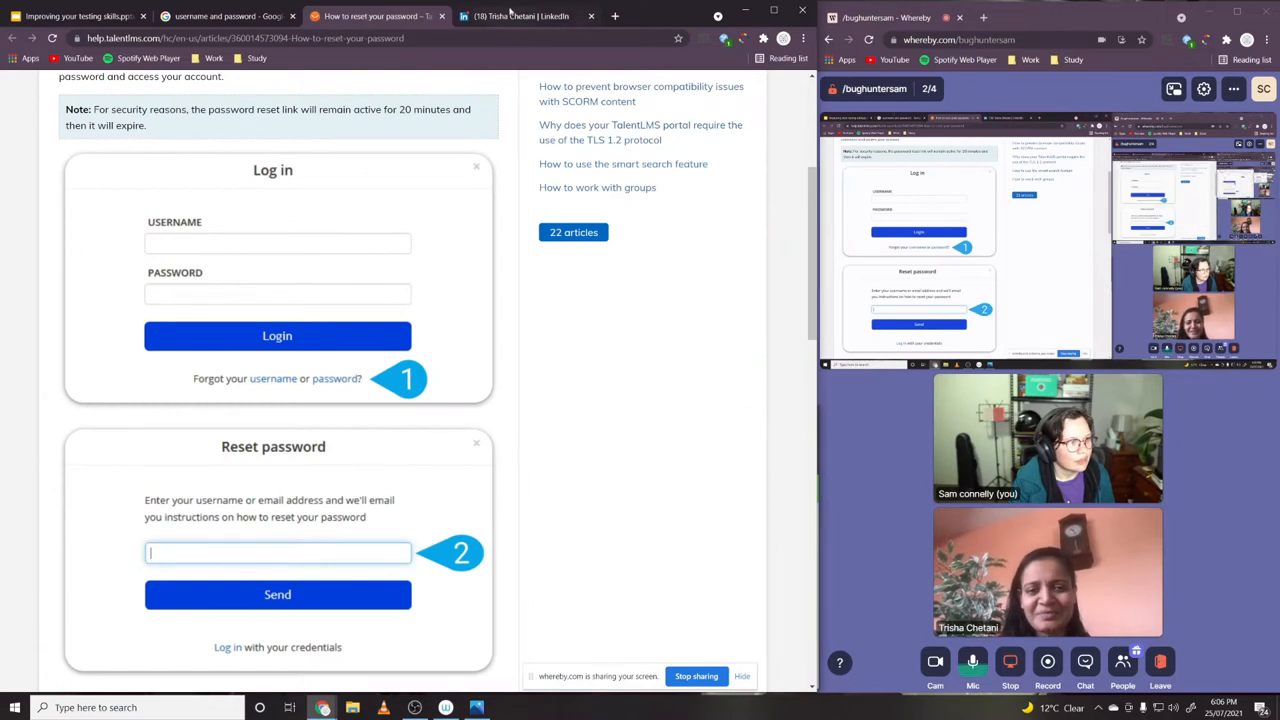
pyautogui.click(225, 16)
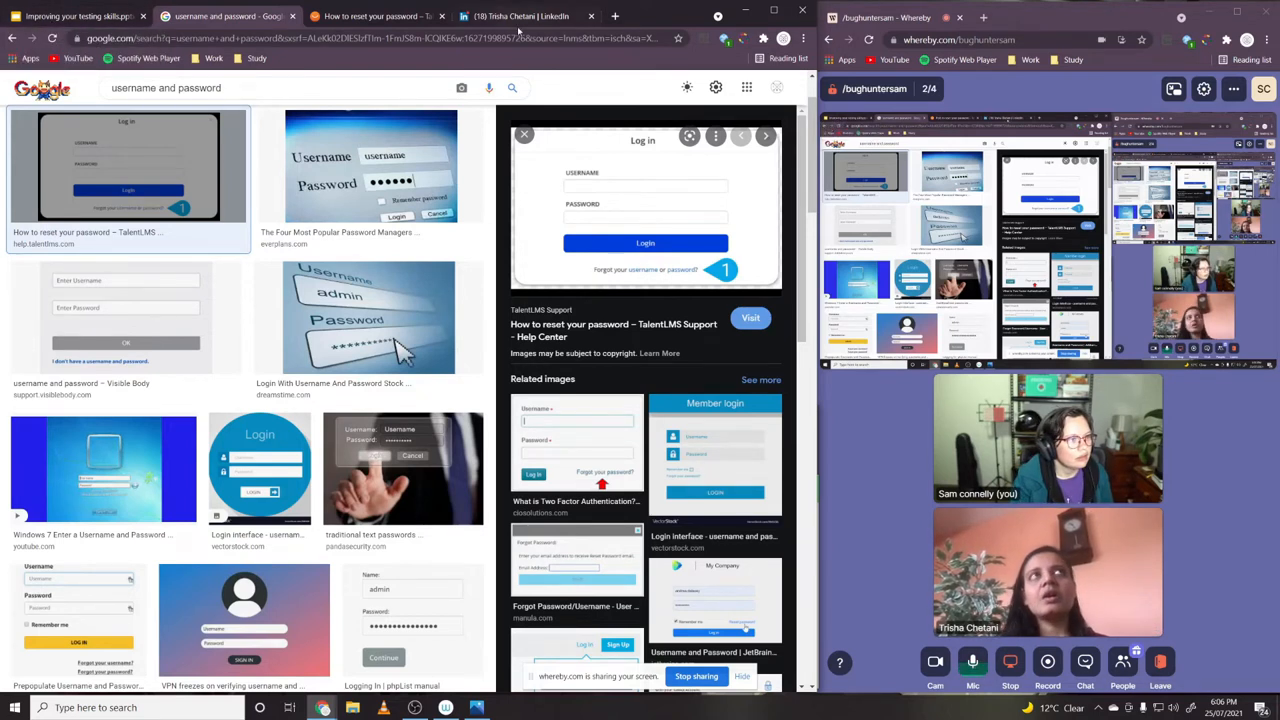
pyautogui.click(520, 16)
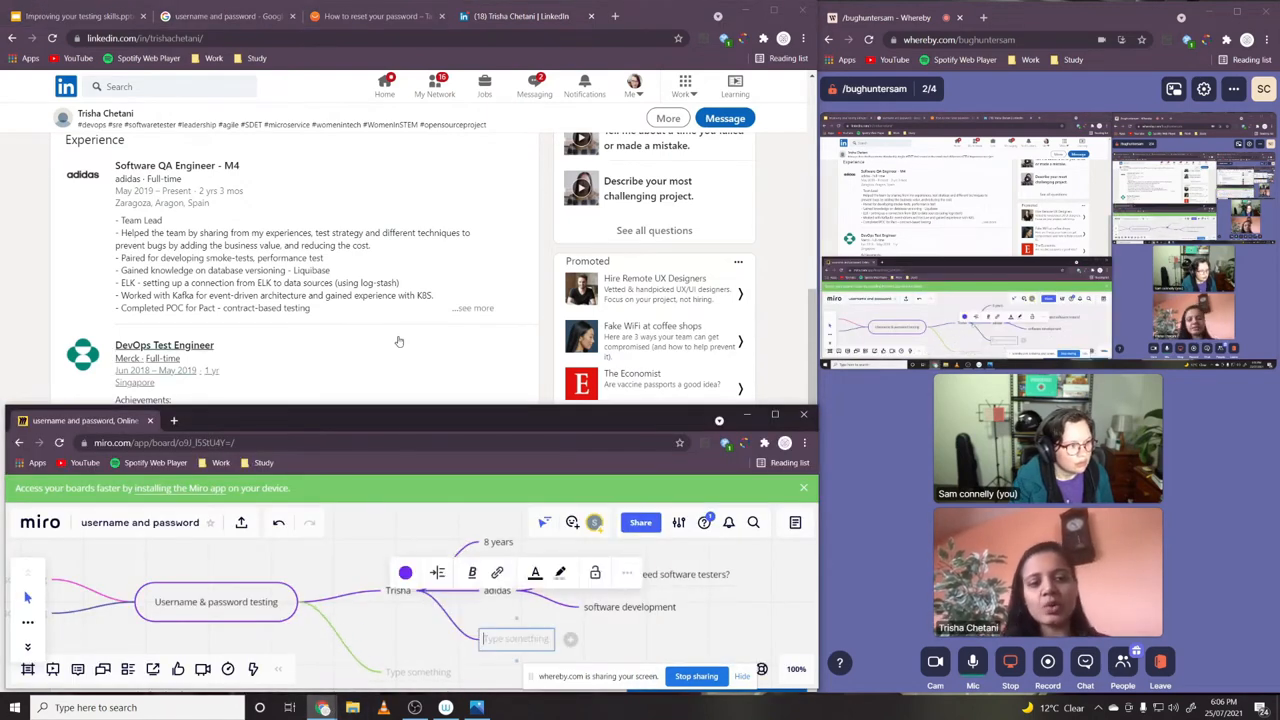
# - Add 'start up' with 'cross functional' and 'flakiness', then '1 hour to 5 min build' under flakiness
pyautogui.scroll(-3)
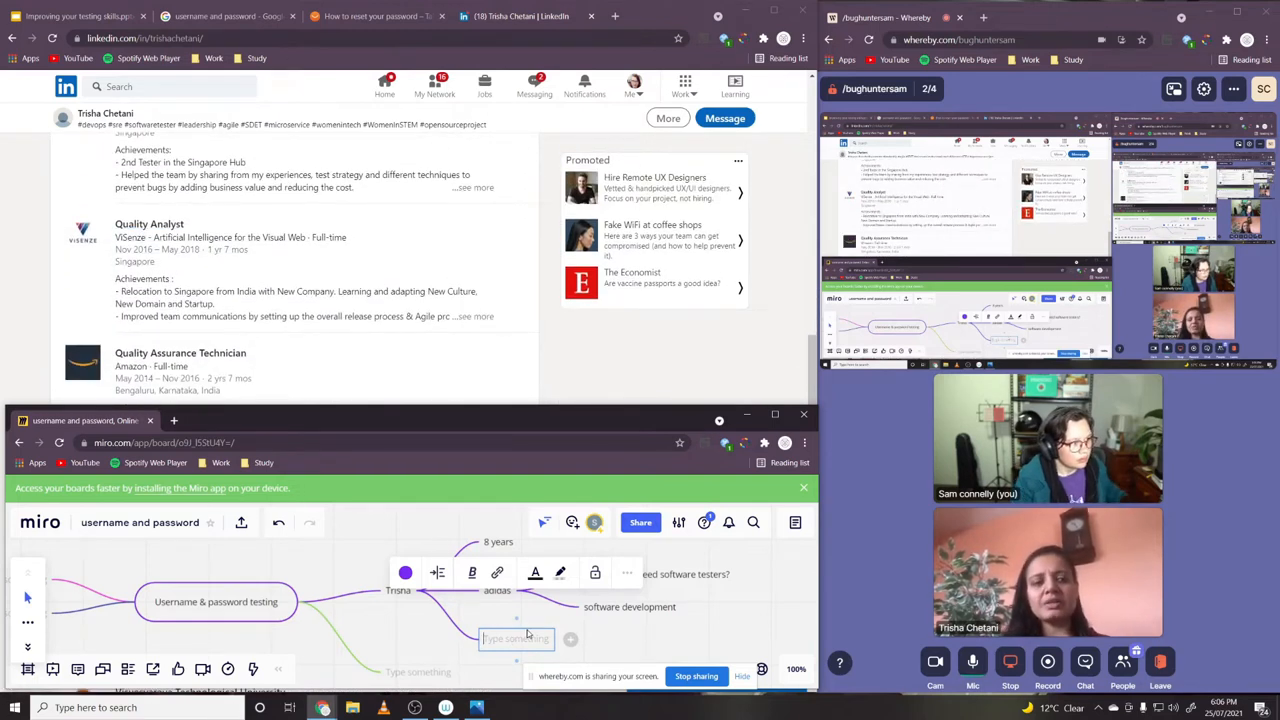
pyautogui.write('start up')
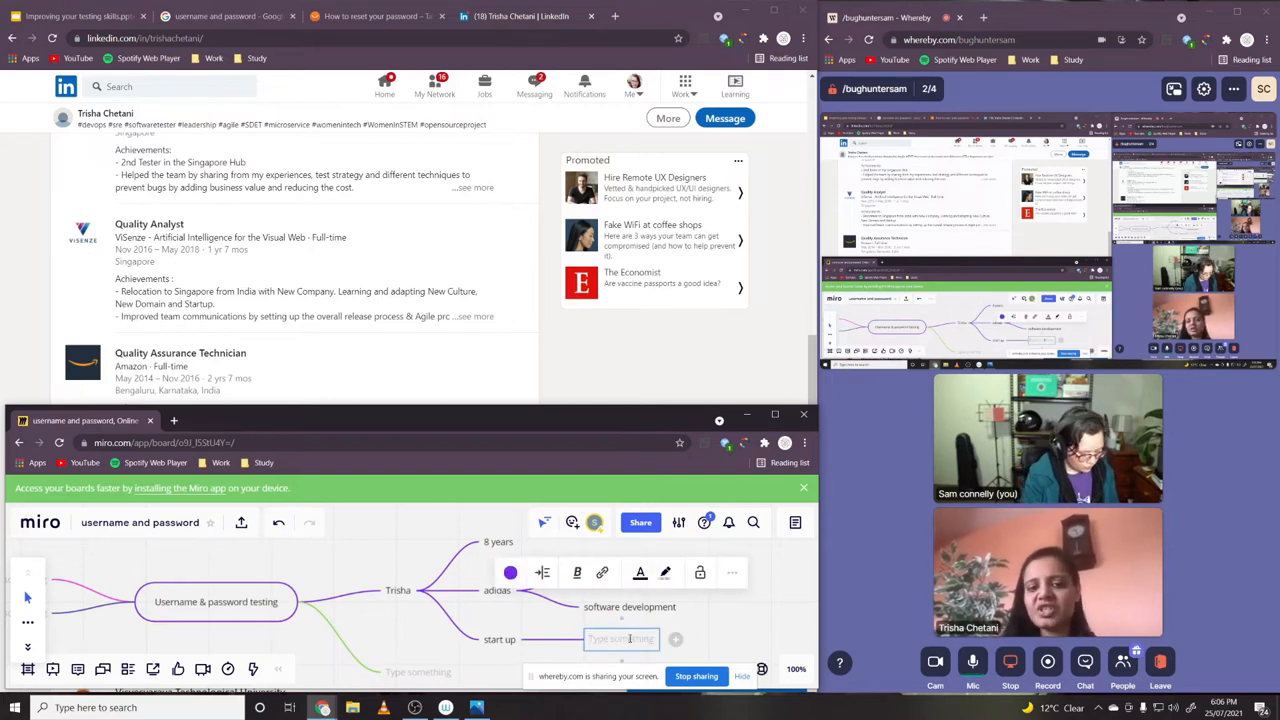
pyautogui.write('cross functional')
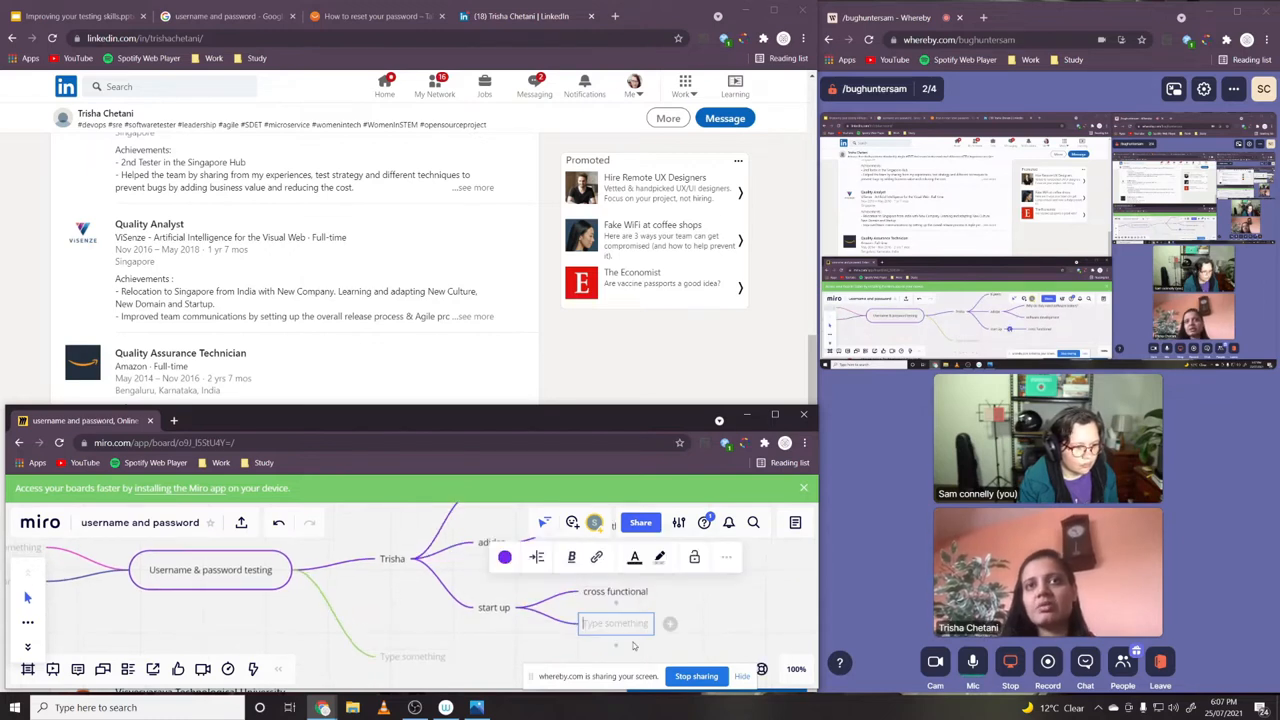
pyautogui.write('flakiness')
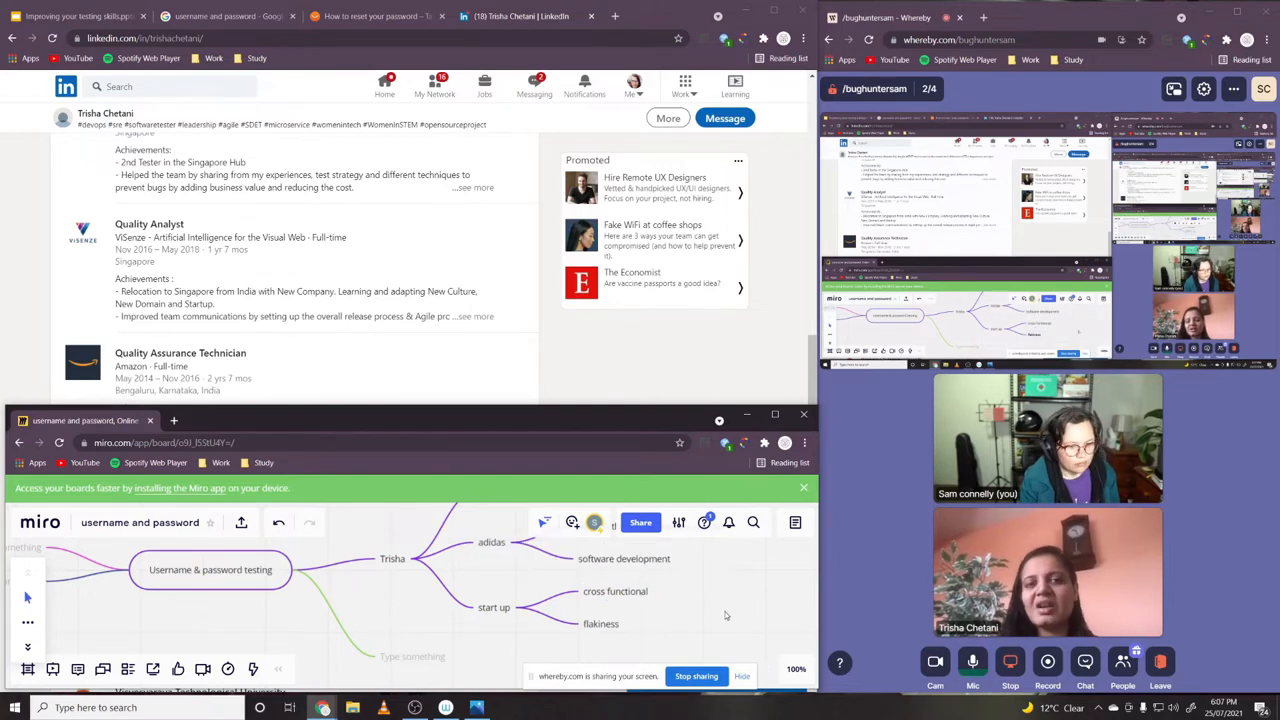
pyautogui.moveTo(708, 607)
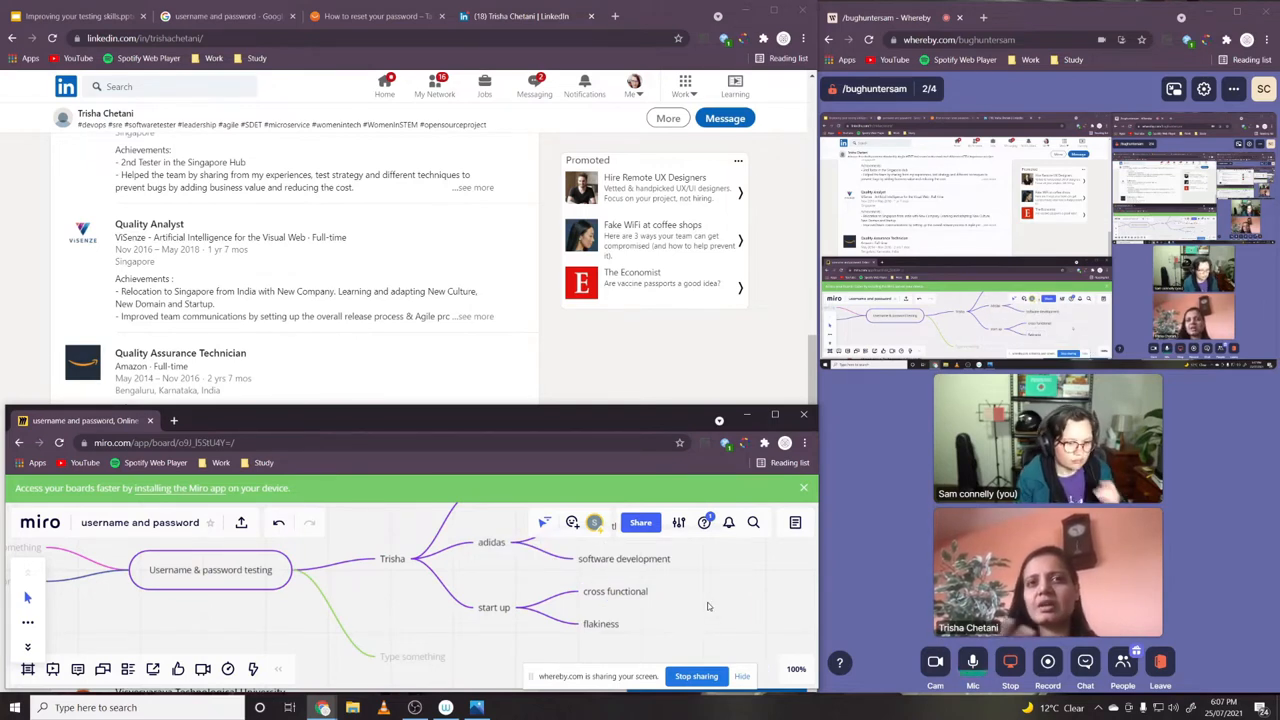
pyautogui.moveTo(697, 624)
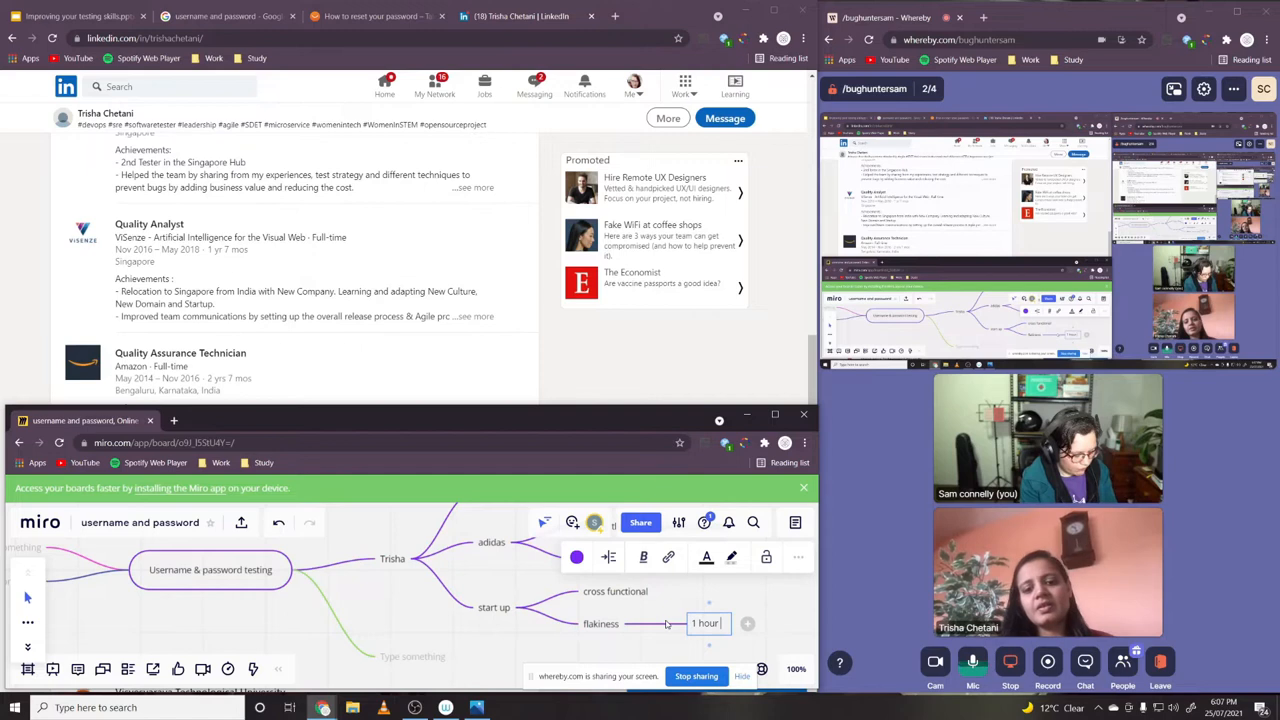
pyautogui.write('to 5 min build')
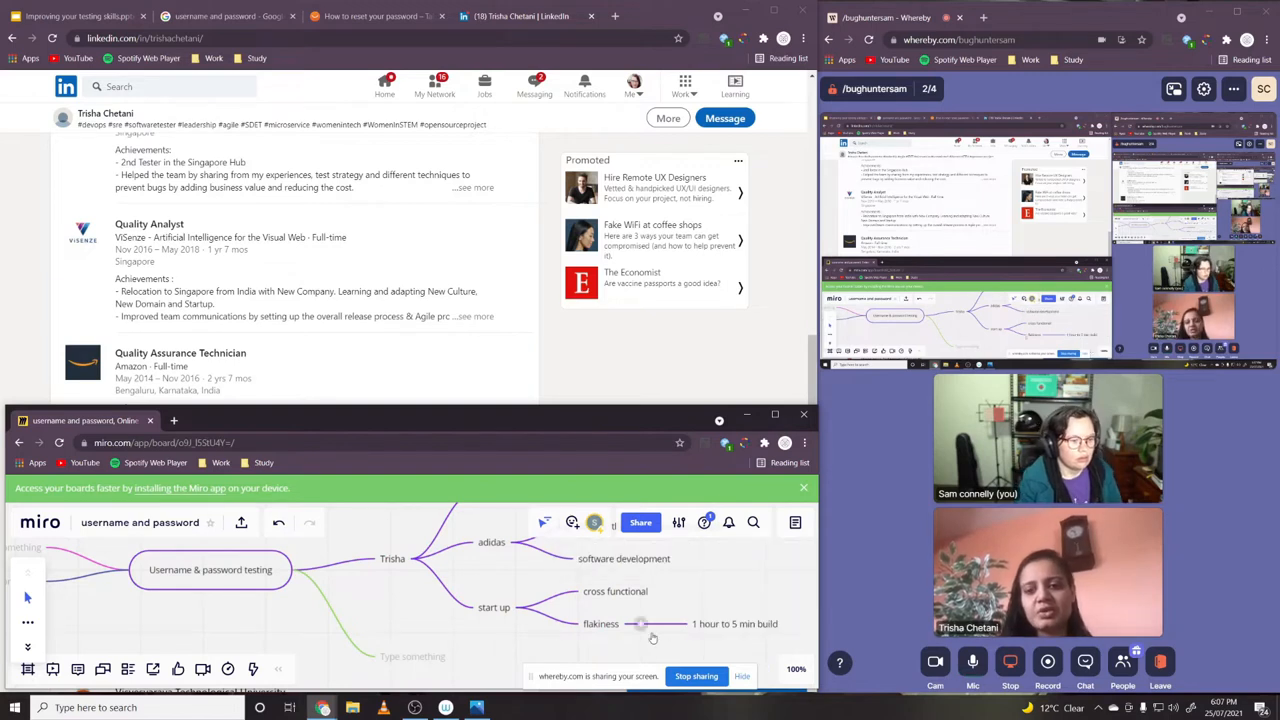
pyautogui.moveTo(750, 590)
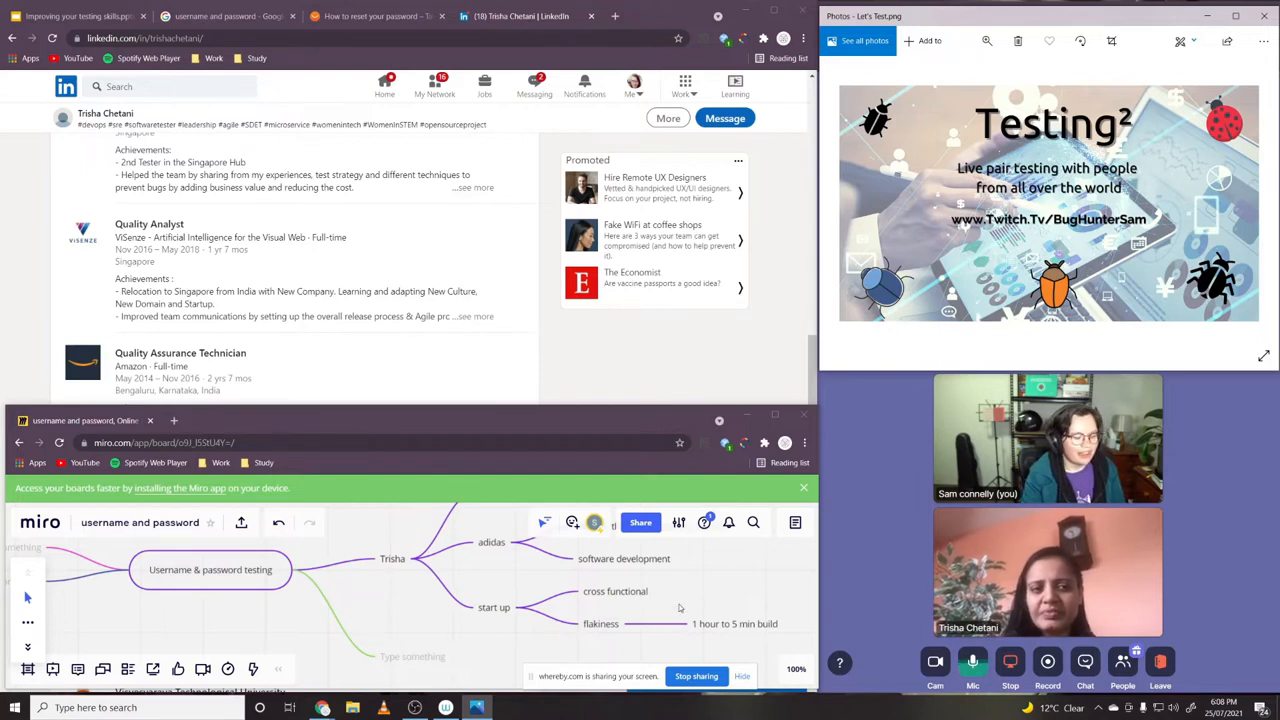
pyautogui.moveTo(703, 592)
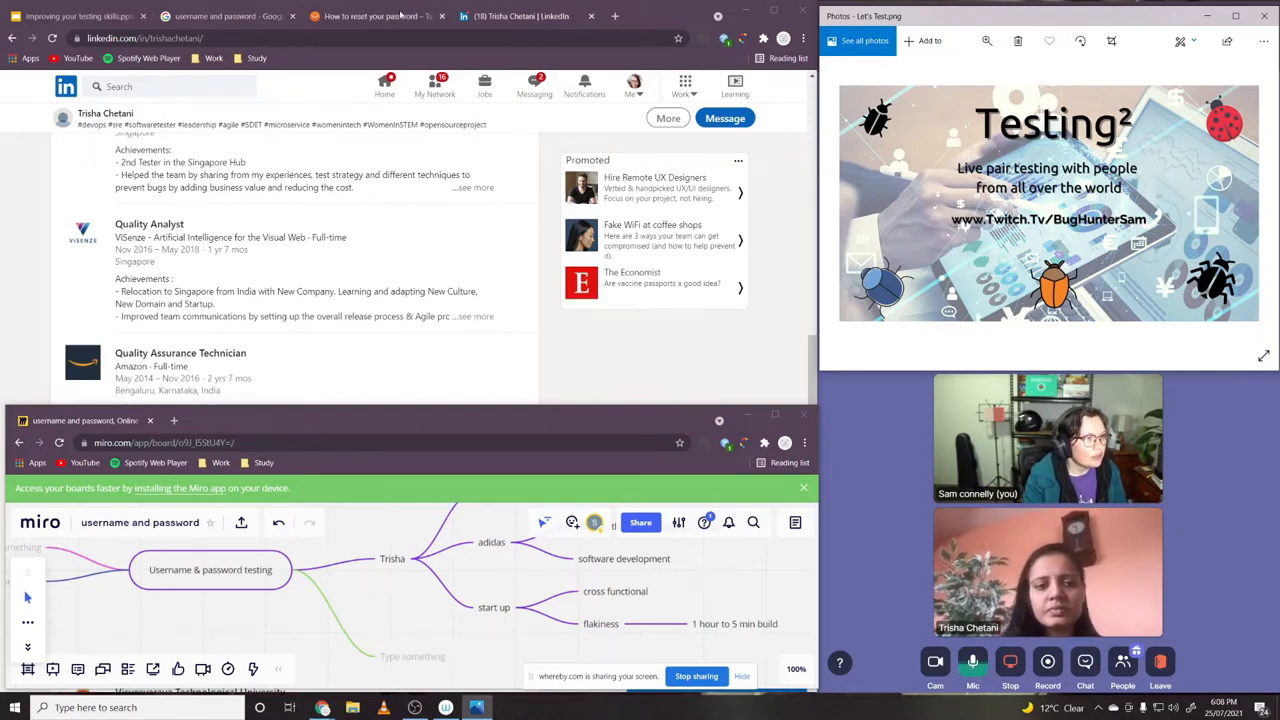
# - Switch to the TalentLMS 'How to reset your password' help article tab
pyautogui.click(375, 16)
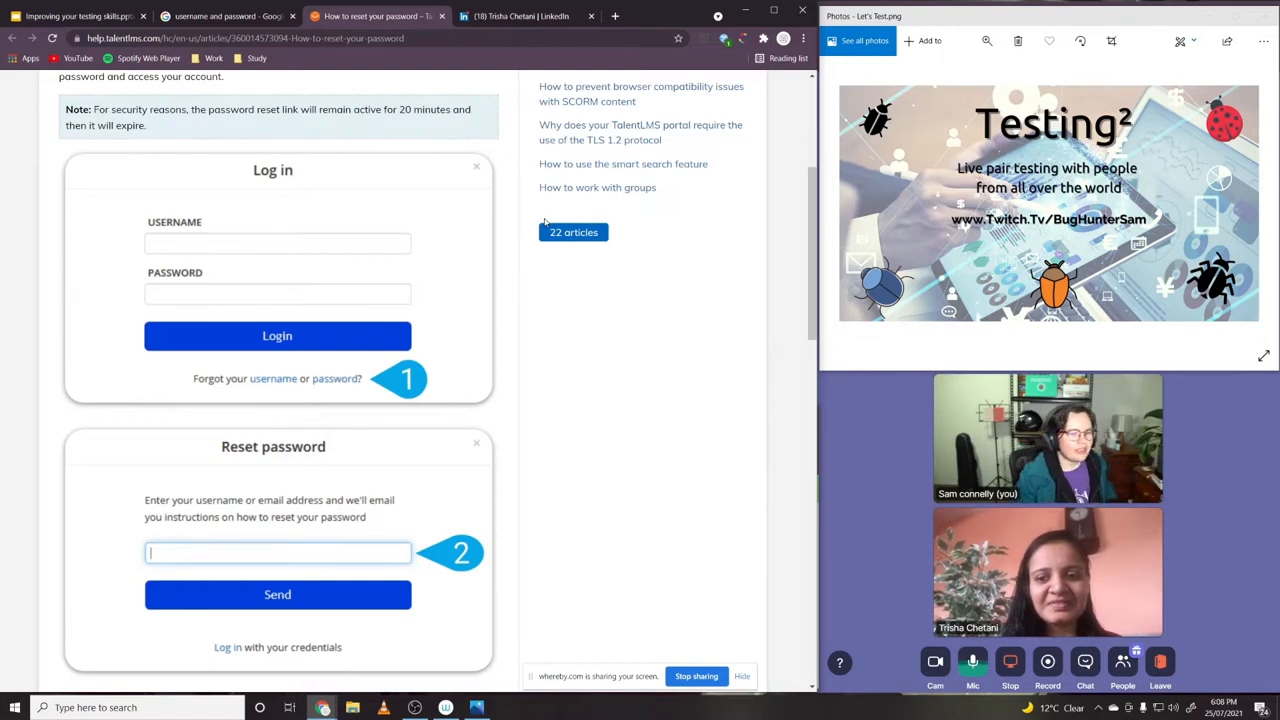
pyautogui.moveTo(544, 221)
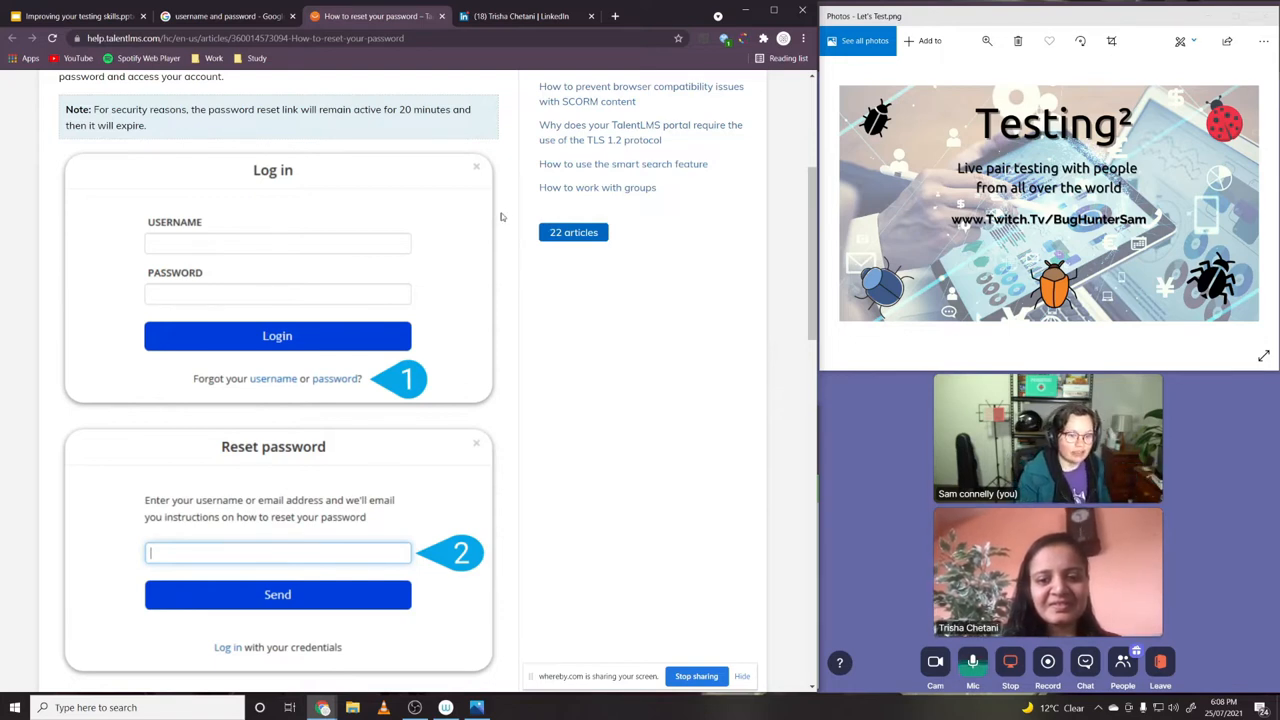
pyautogui.moveTo(277, 218)
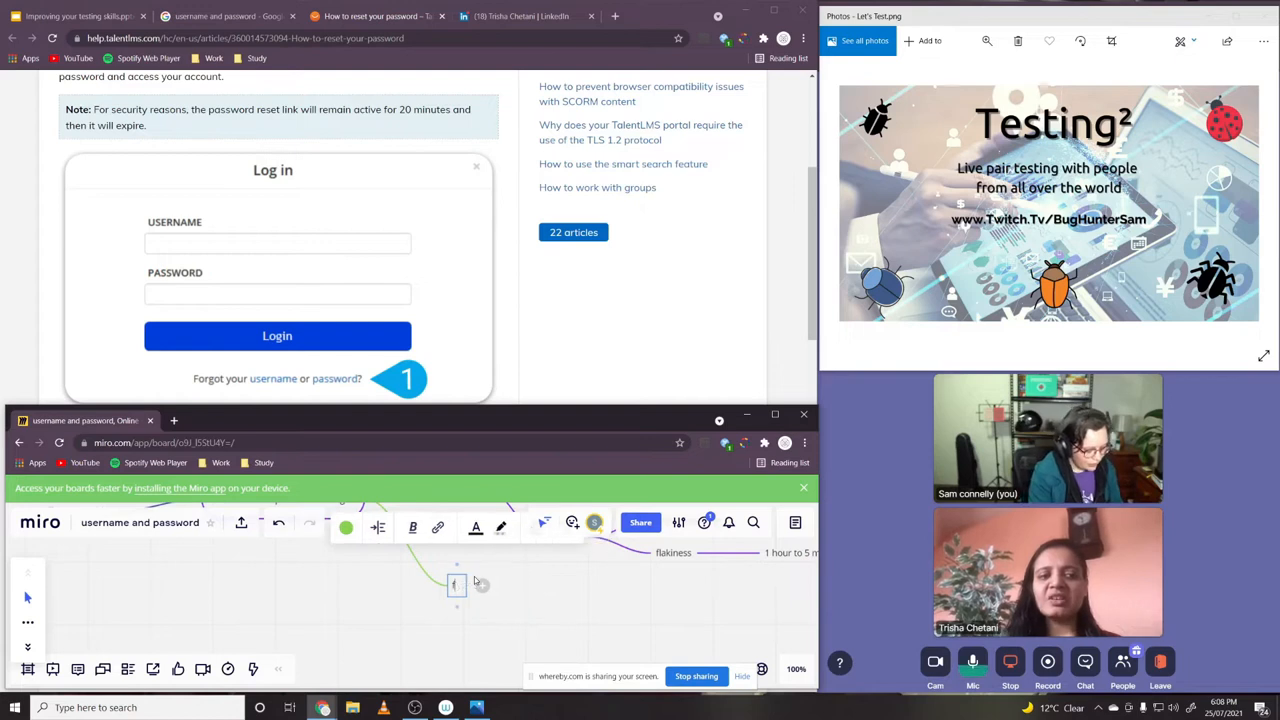
# - Fill the empty node with 'first thought' and give it a 'positive flow' child
pyautogui.write('first')
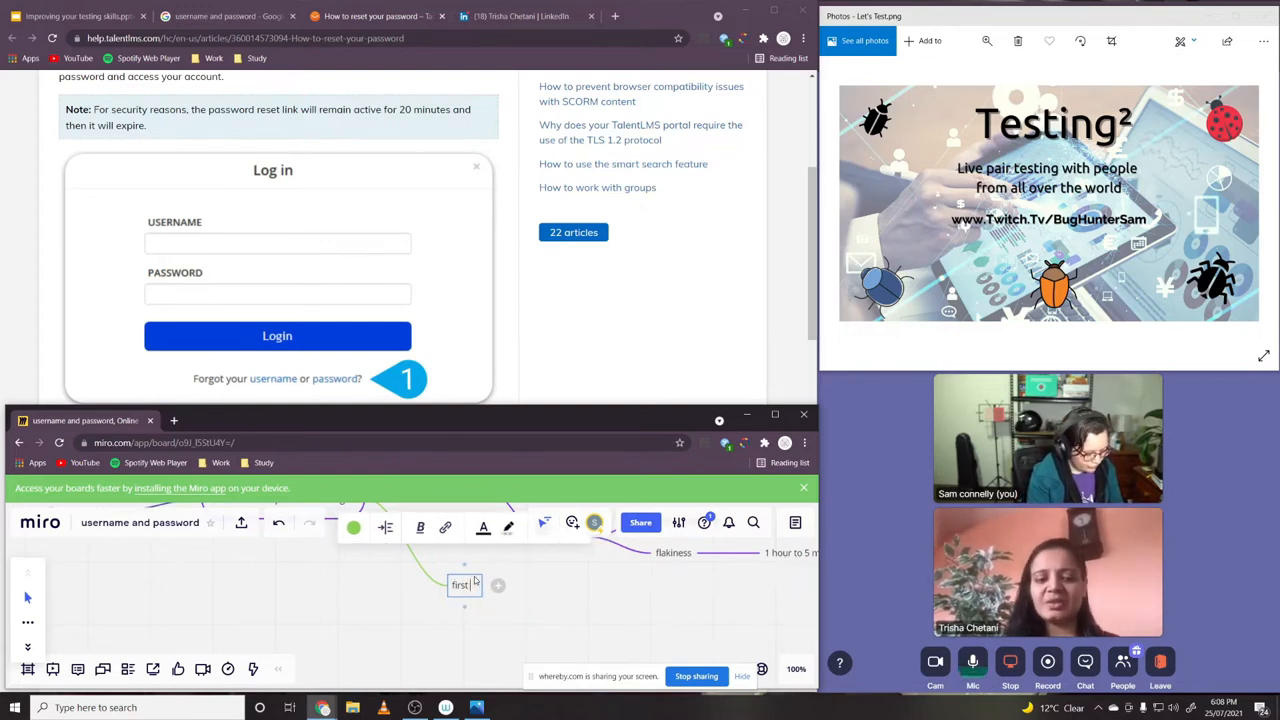
pyautogui.write('thought')
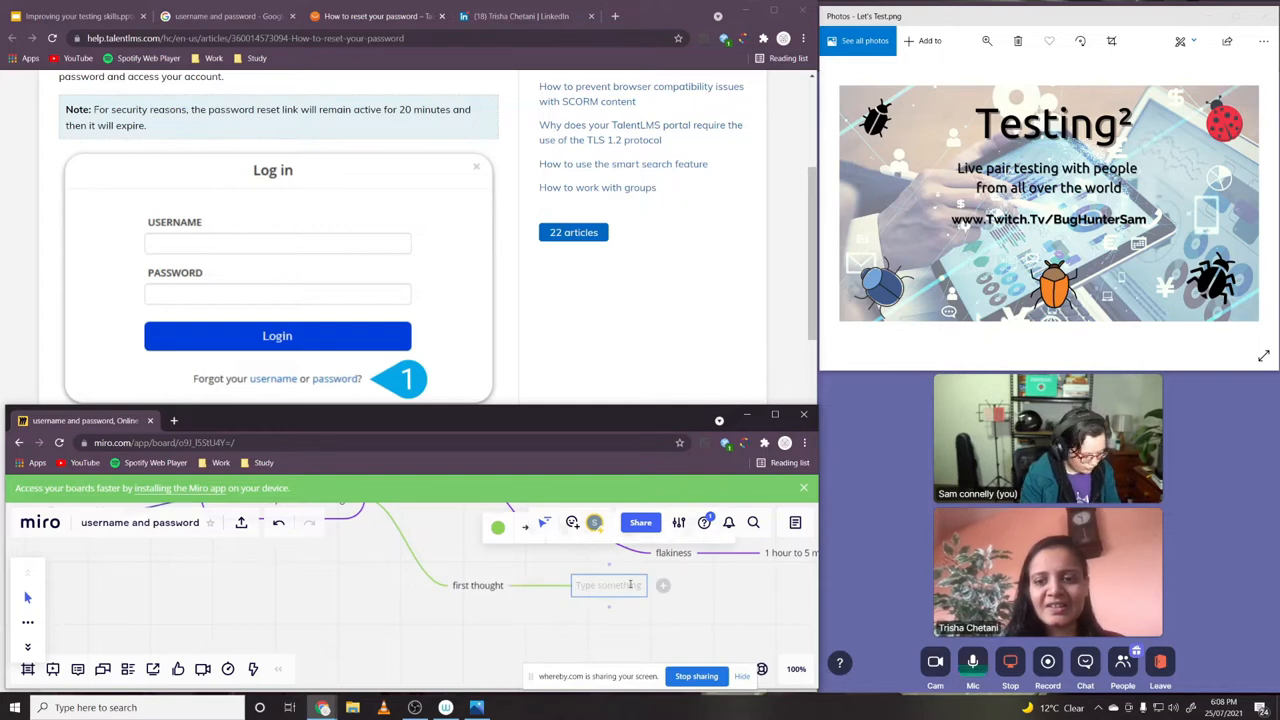
pyautogui.write('positive')
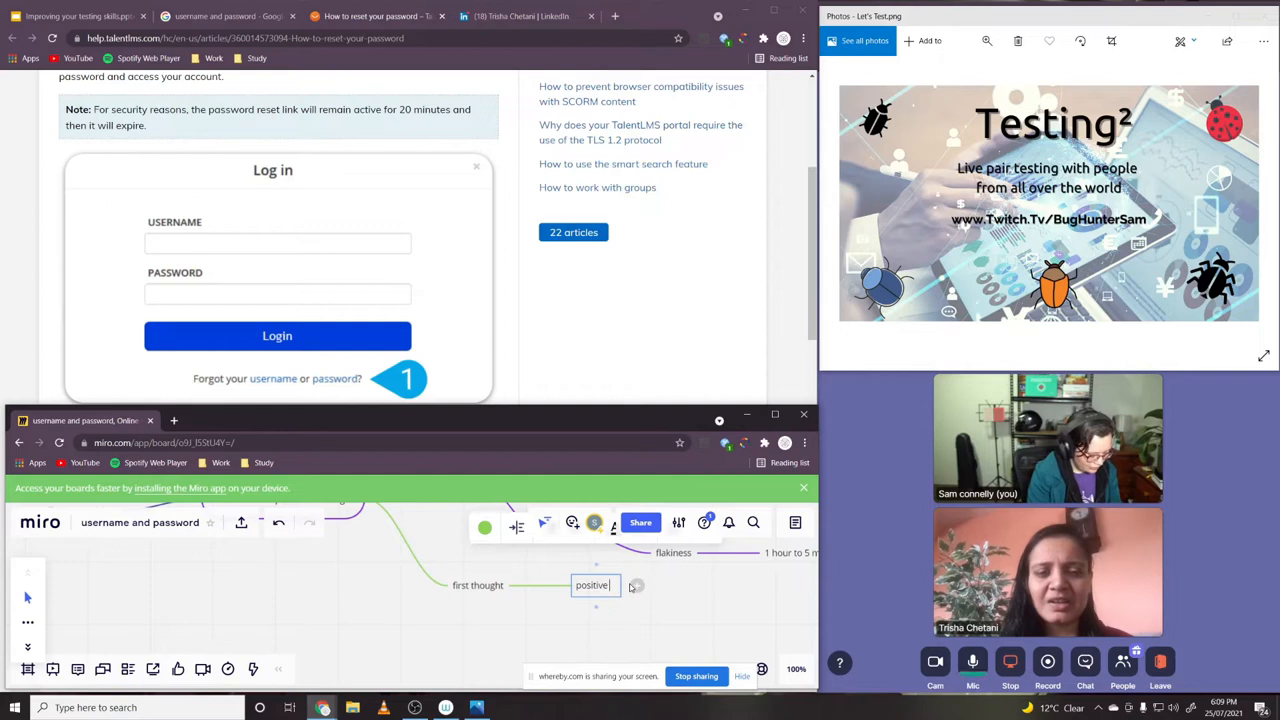
pyautogui.write('flow')
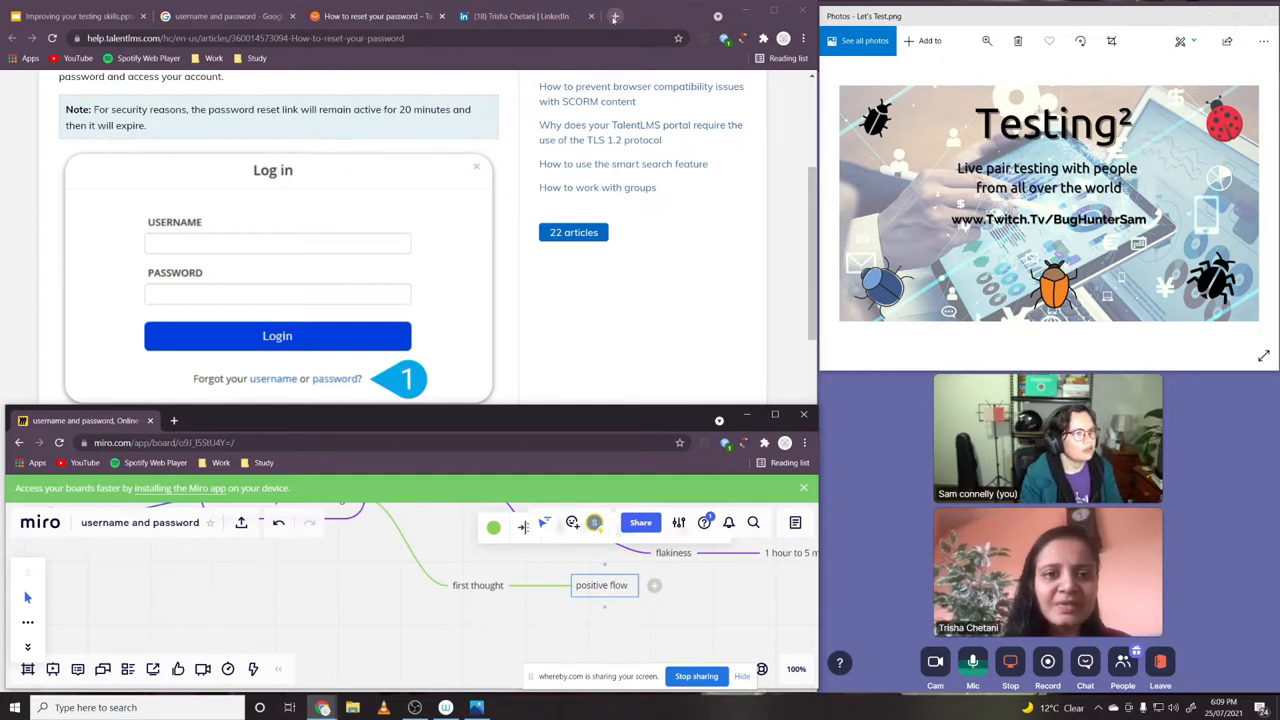
# - Open amazon.com.au in a new tab and sign out via Account & Lists
pyautogui.click(614, 16)
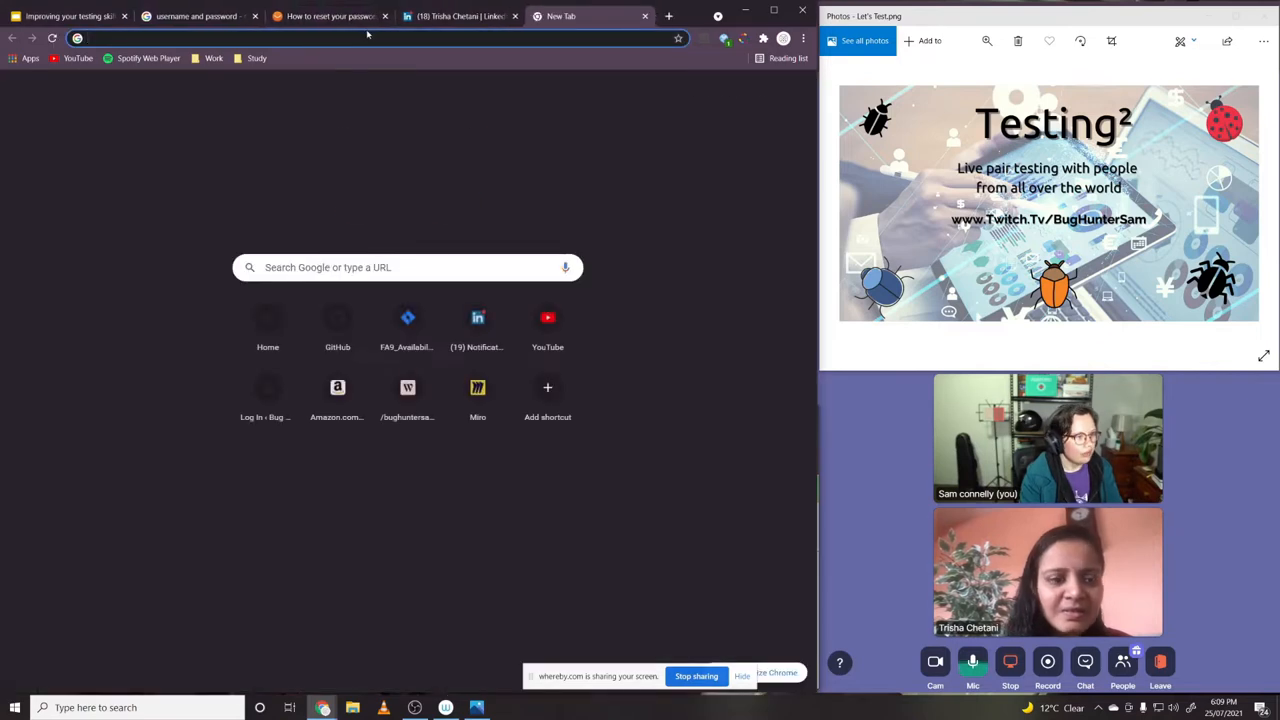
pyautogui.write('amazon.com.au')
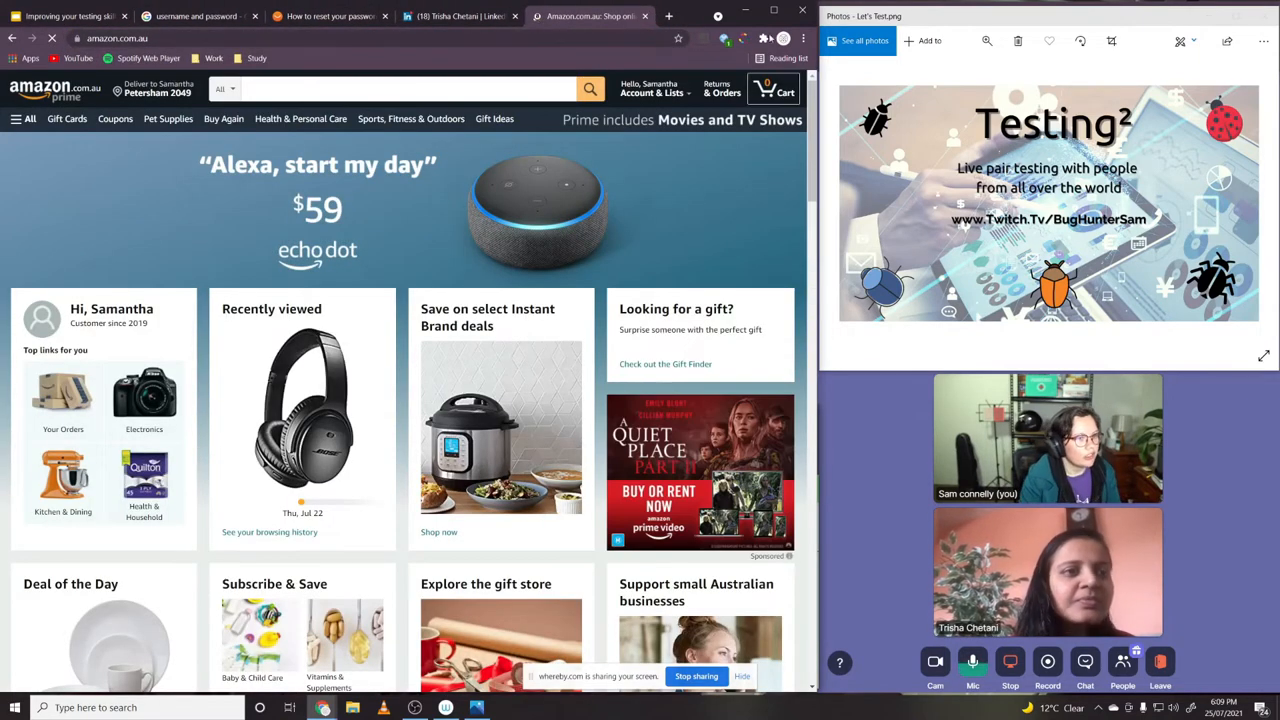
pyautogui.click(653, 88)
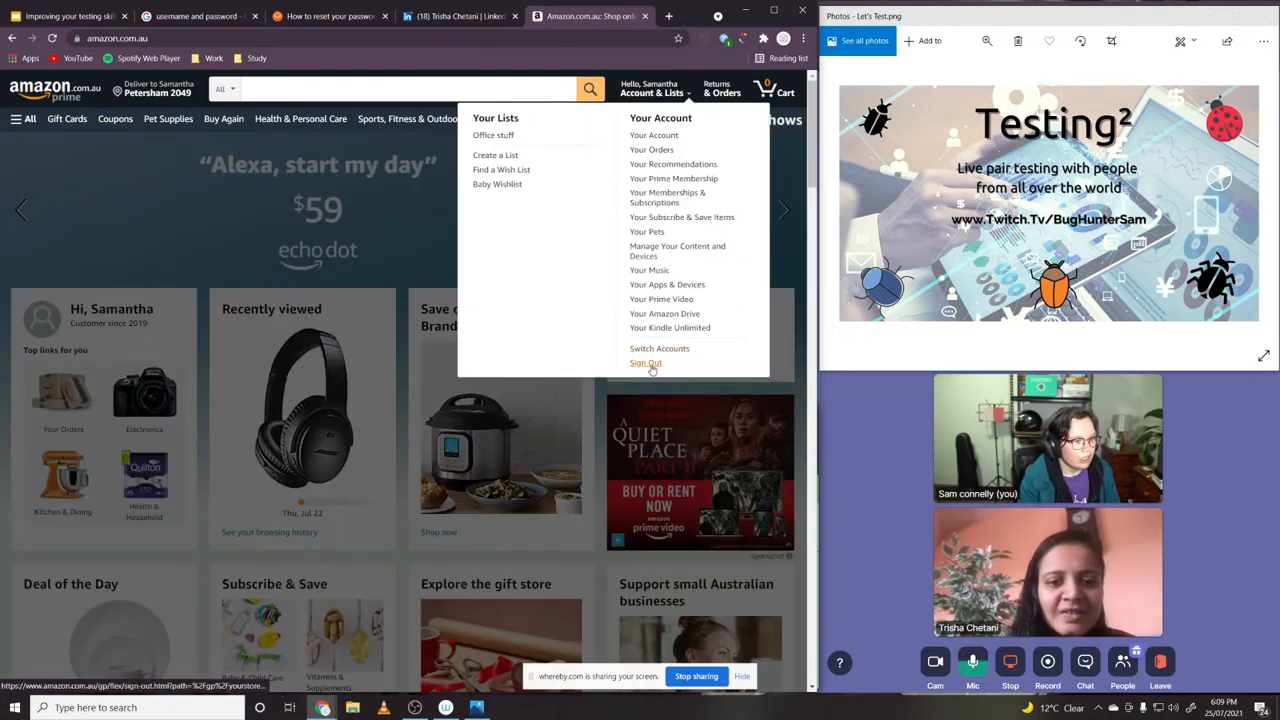
pyautogui.click(645, 363)
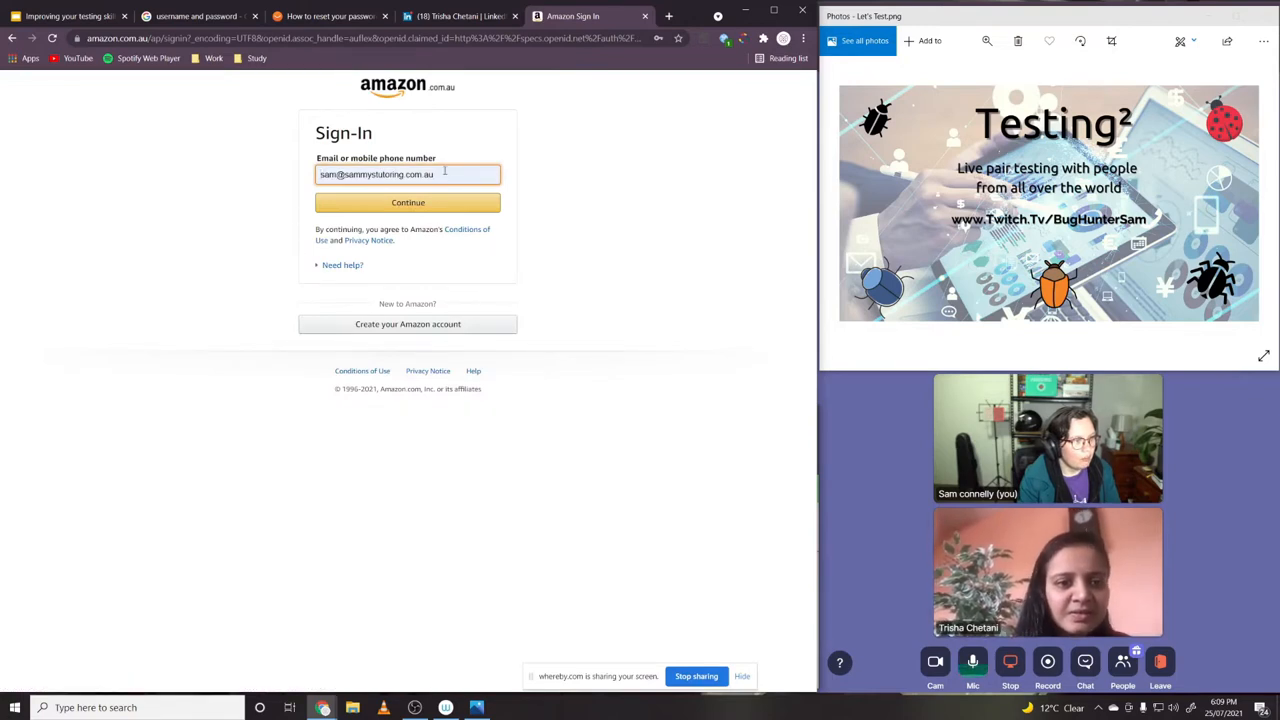
# - Attempt signing back in with a wrong password, triggering the incorrect password error
pyautogui.click(407, 202)
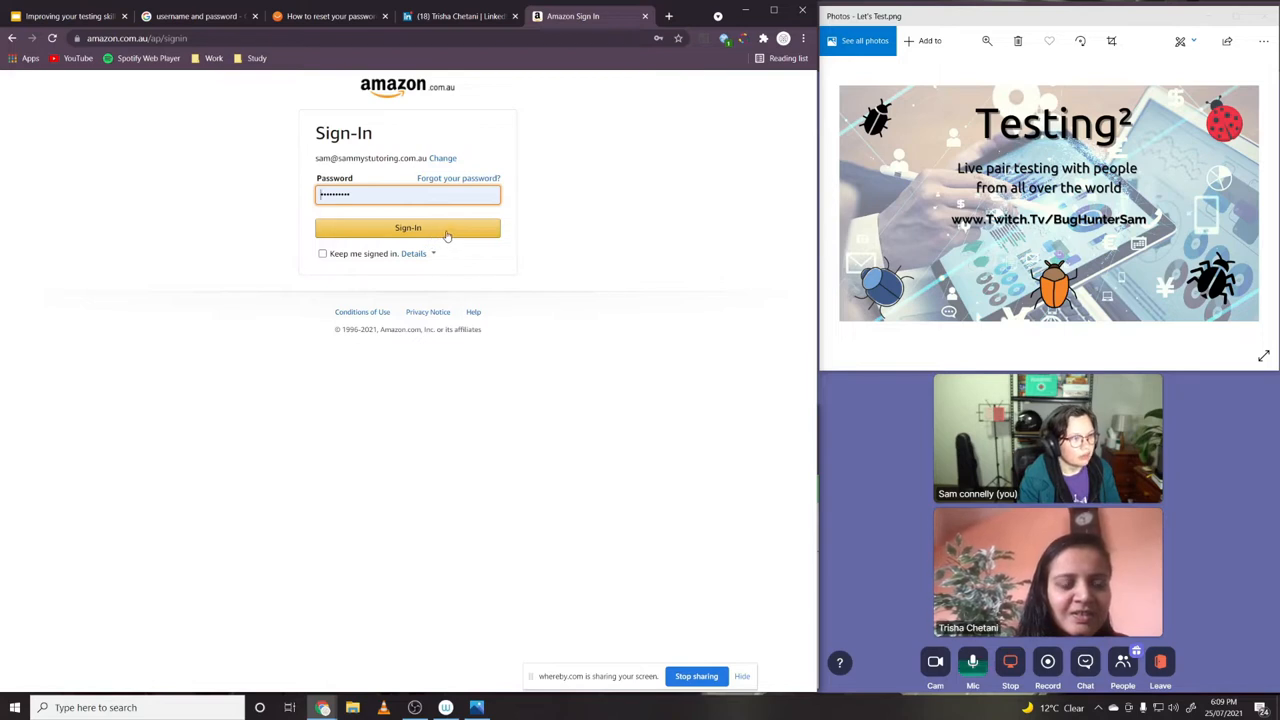
pyautogui.click(408, 228)
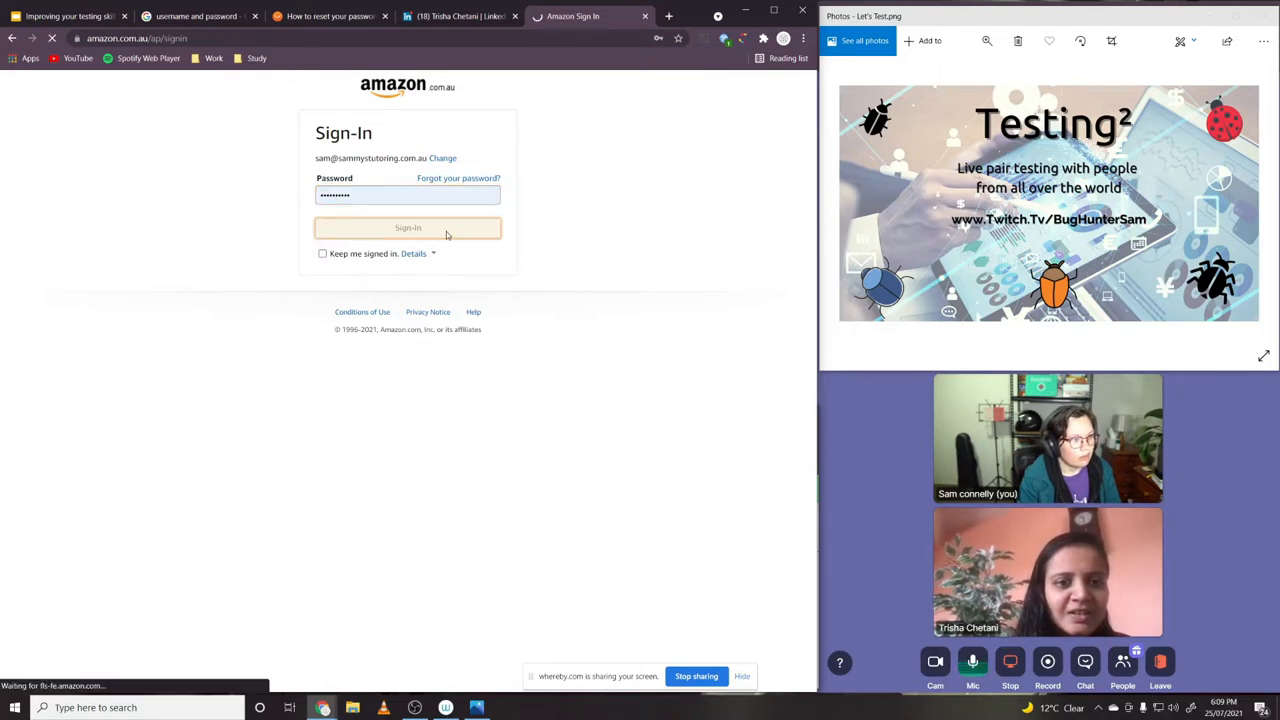
pyautogui.click(407, 228)
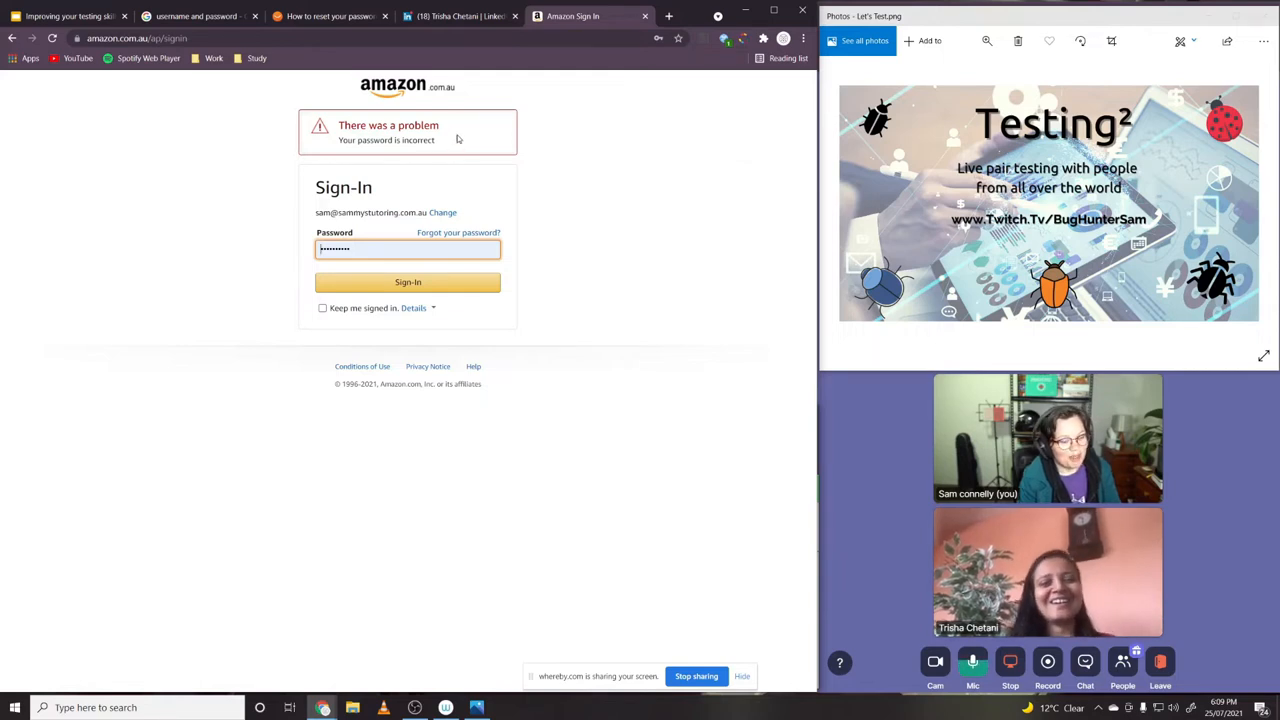
pyautogui.moveTo(699, 147)
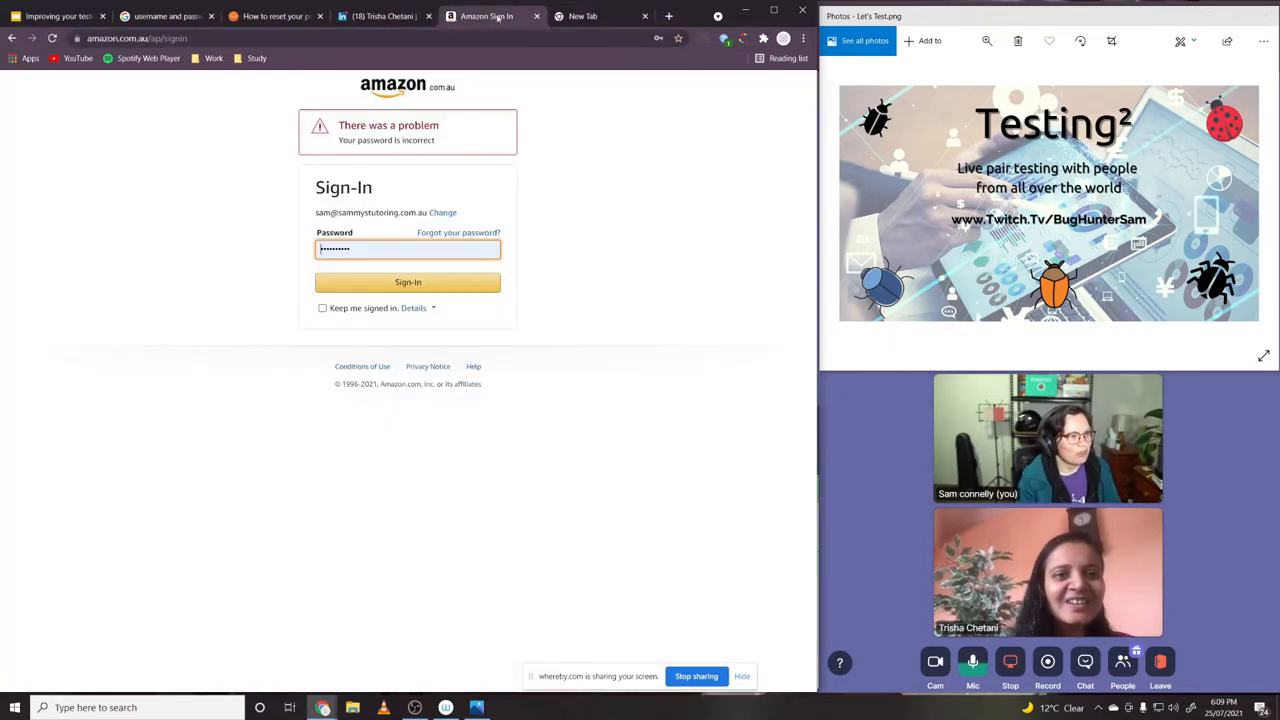
# - Load bughuntersam.com/wp-admin to reach the WordPress login page
pyautogui.click(560, 16)
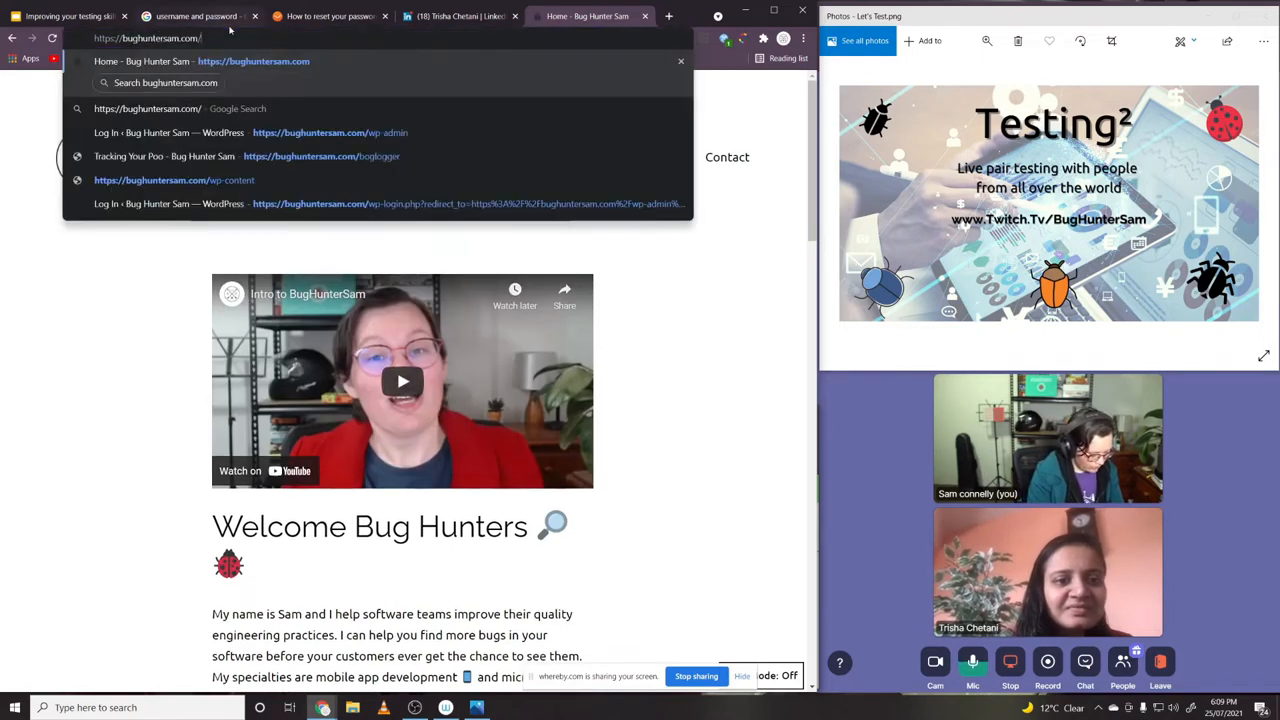
pyautogui.write('wp-admin&oq=https%3A%2F%2Fbughuntersam.com%2Fwp-admin&aqs=chrome...')
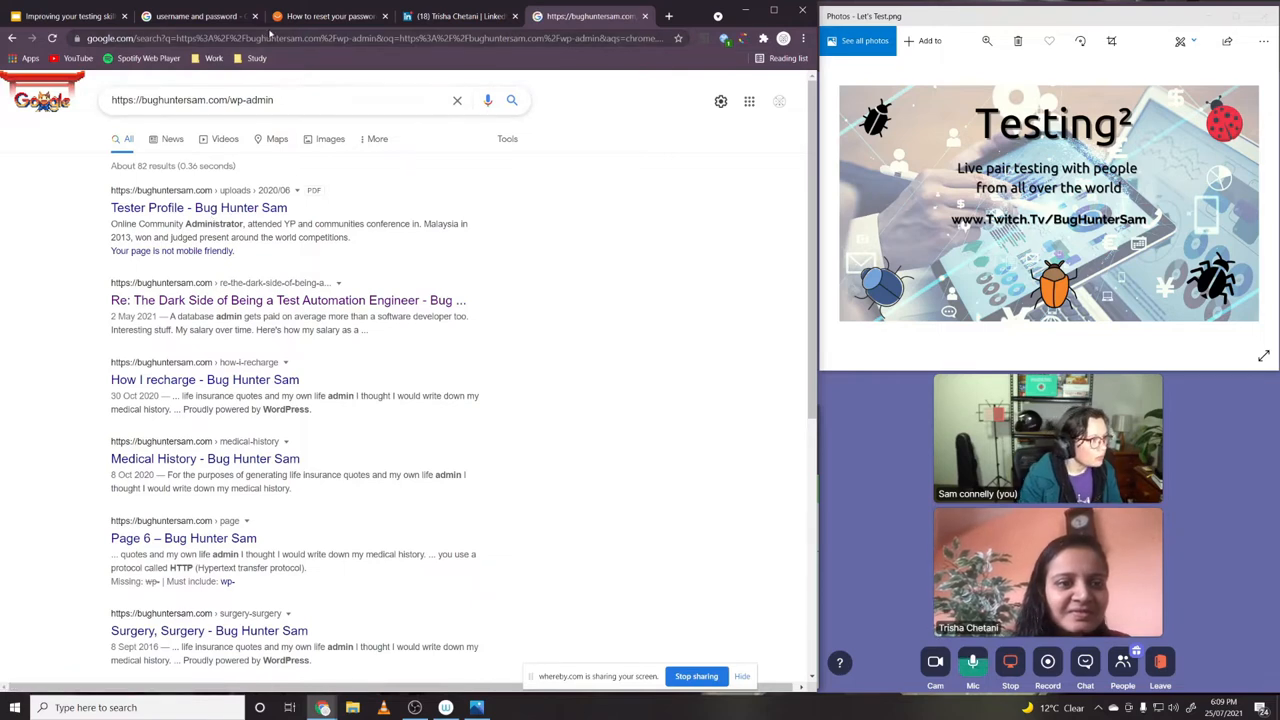
pyautogui.click(300, 38)
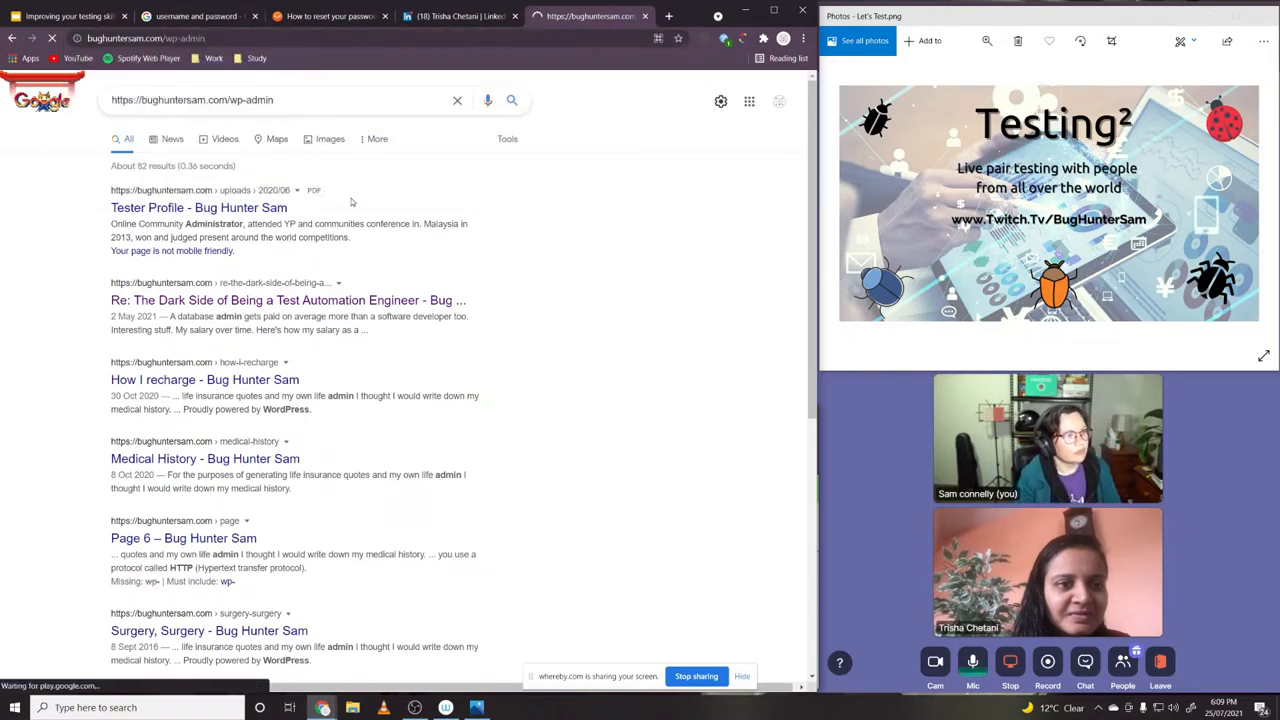
pyautogui.click(198, 207)
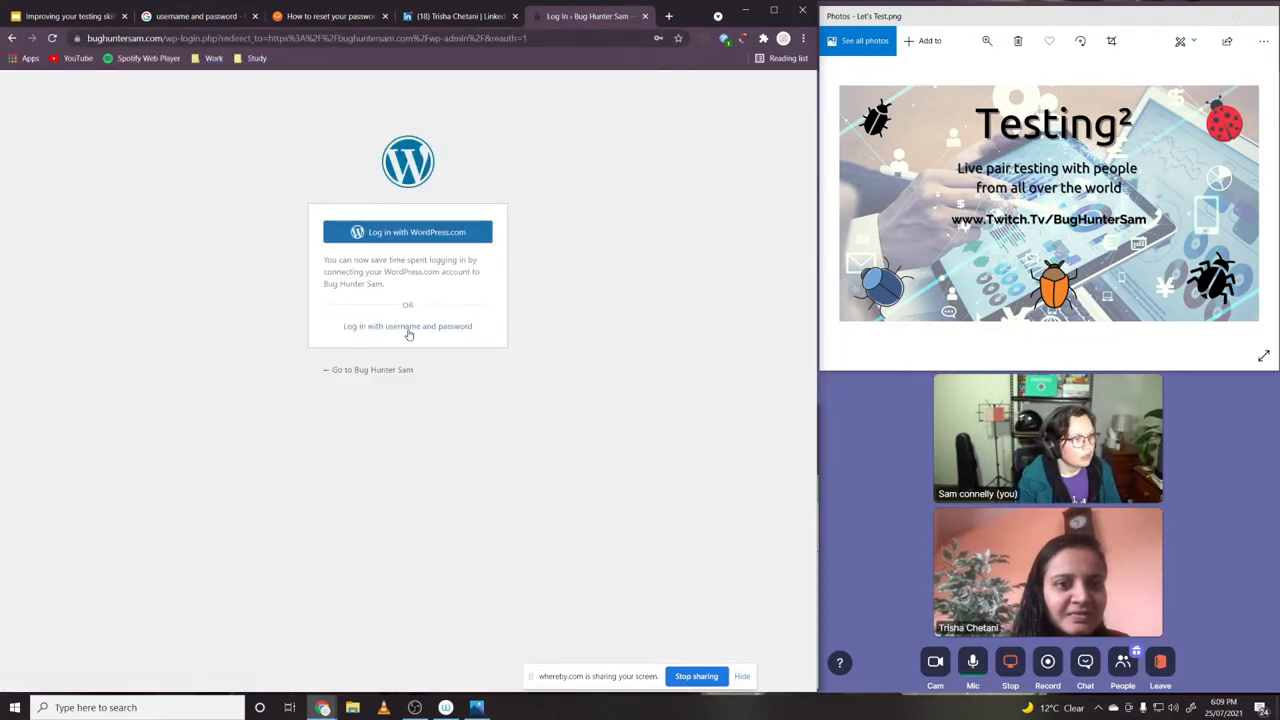
# - Choose username-and-password sign-in and fill in the saved bughuntersam credentials
pyautogui.click(407, 326)
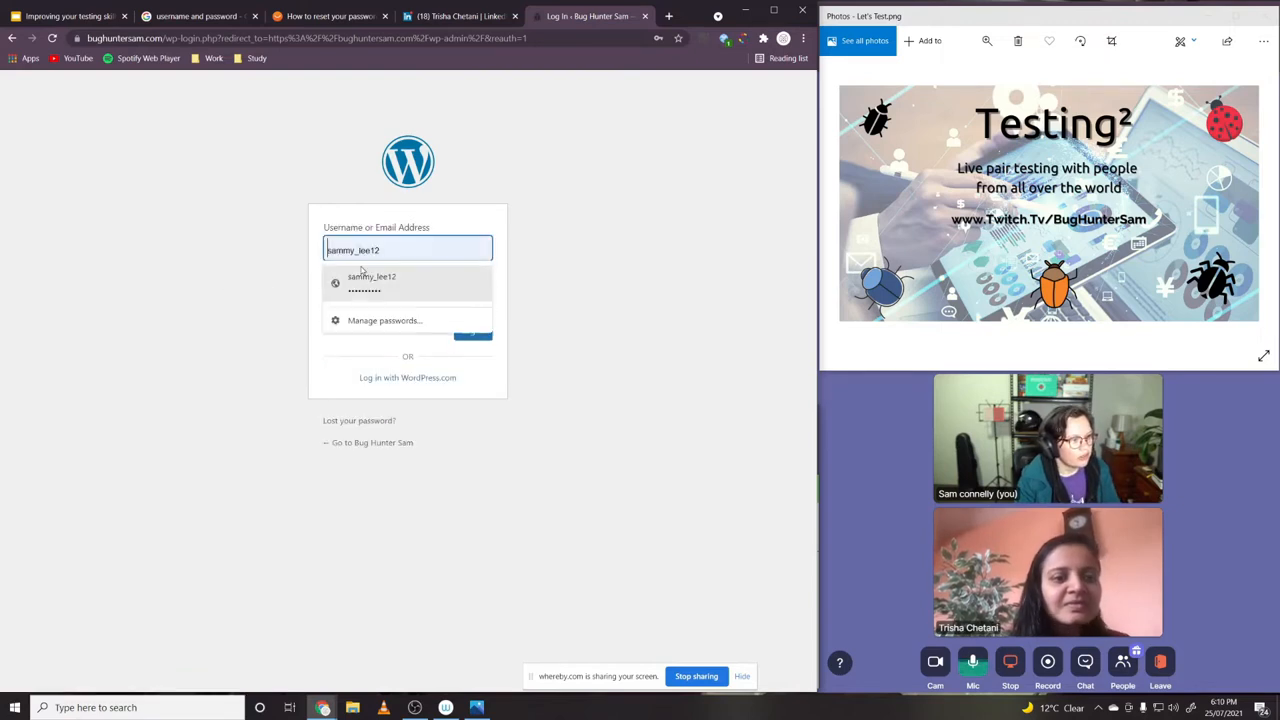
pyautogui.click(407, 248)
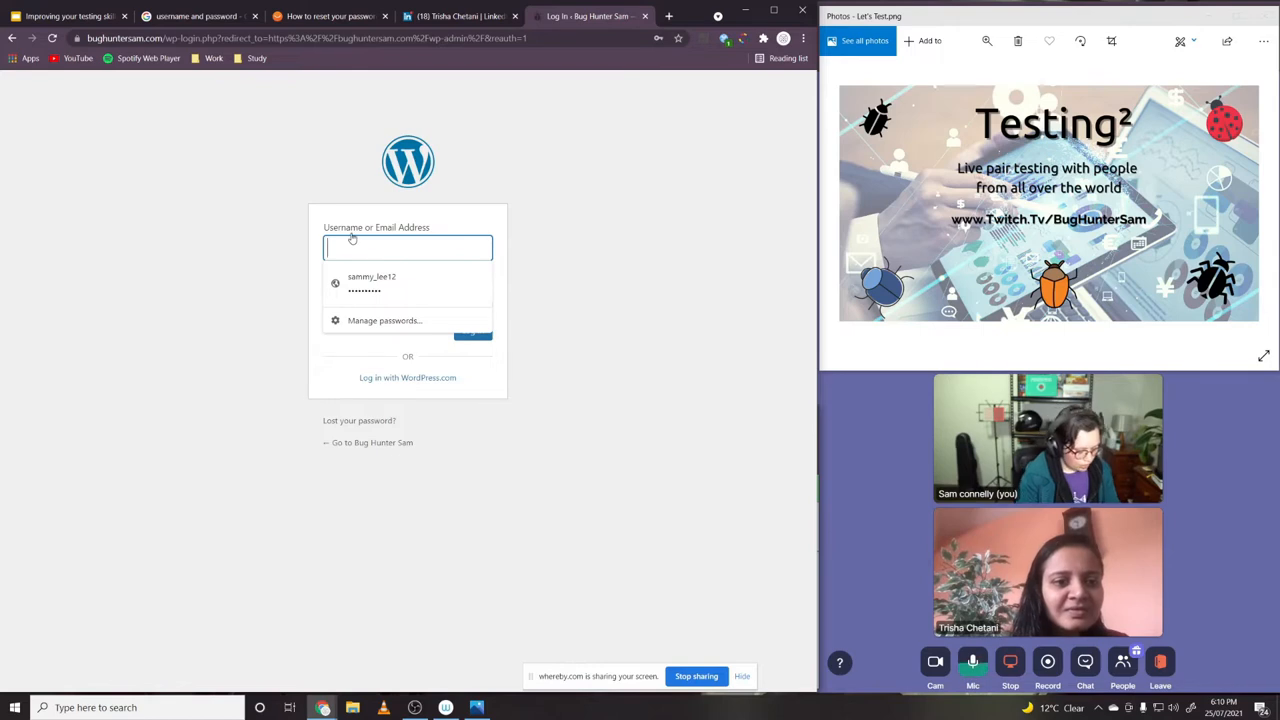
pyautogui.write('bughuntersam')
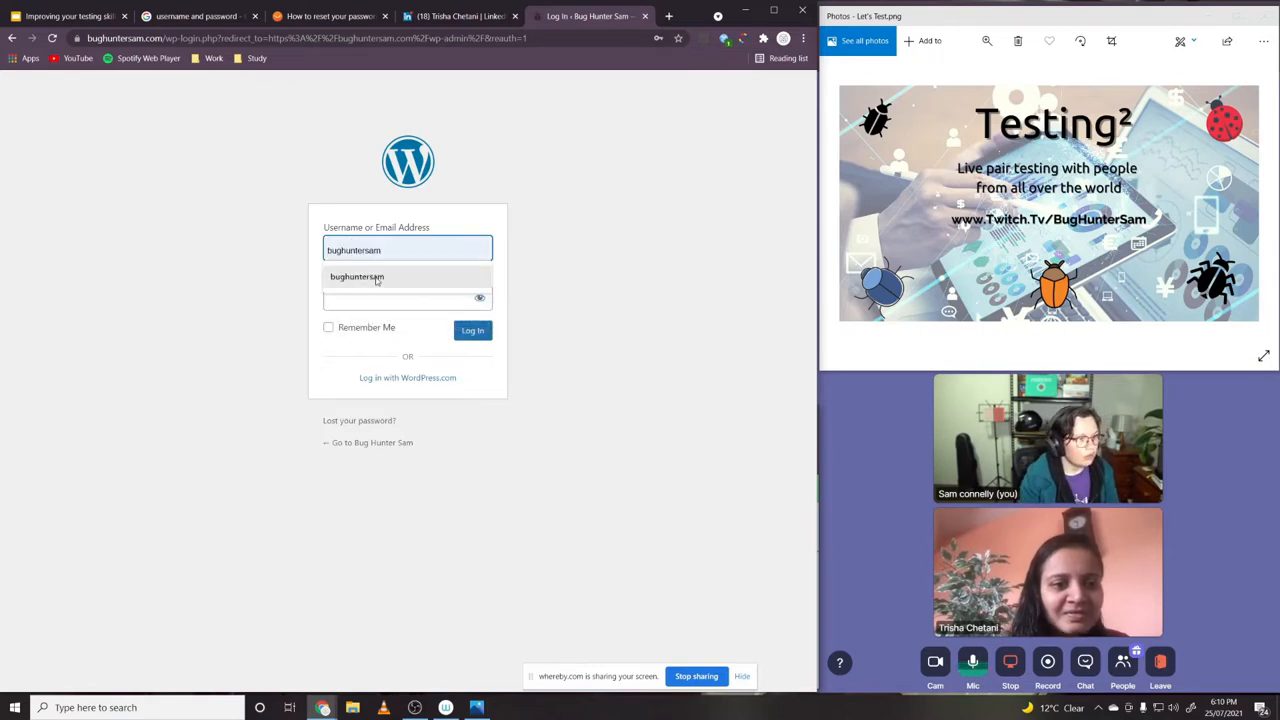
pyautogui.click(357, 277)
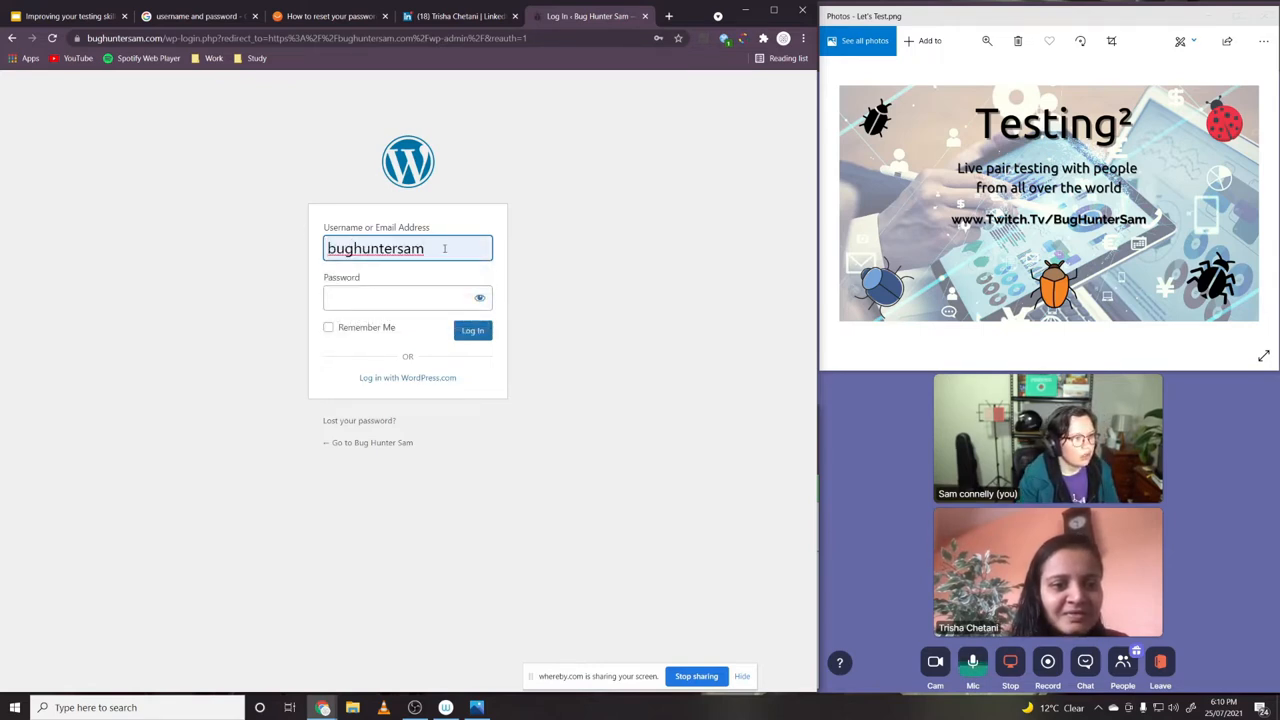
pyautogui.click(407, 248)
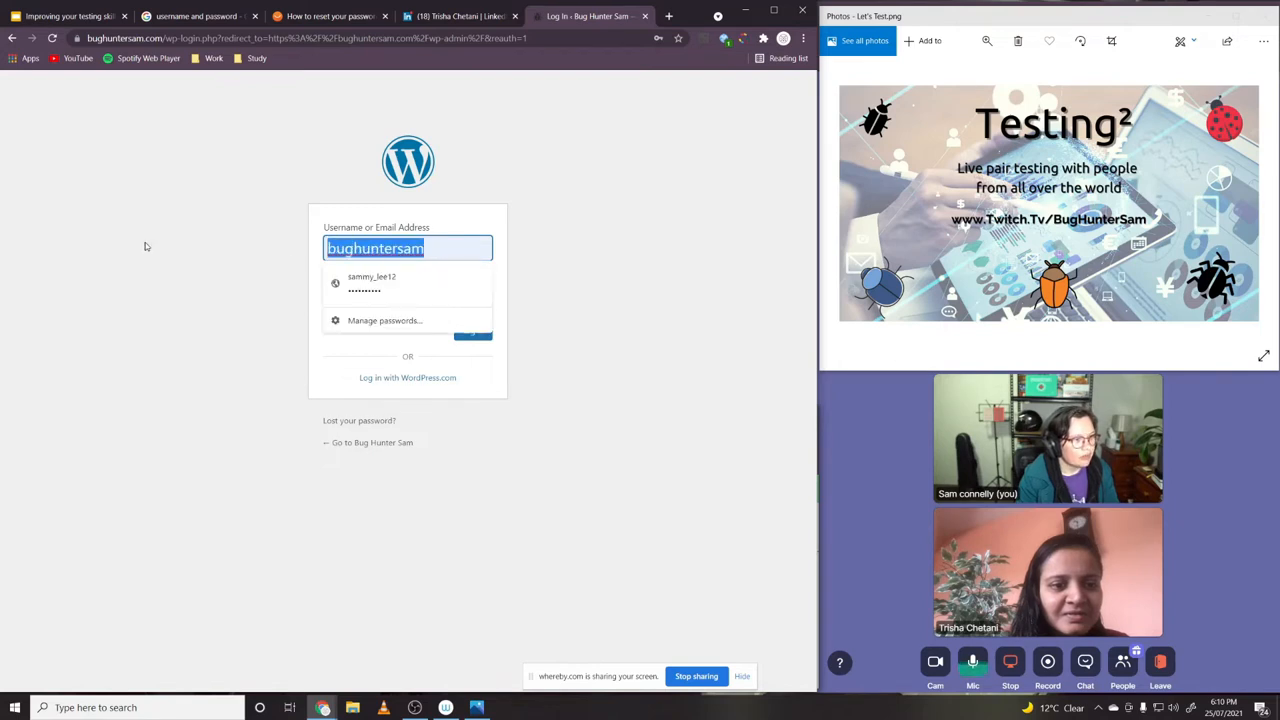
pyautogui.click(371, 283)
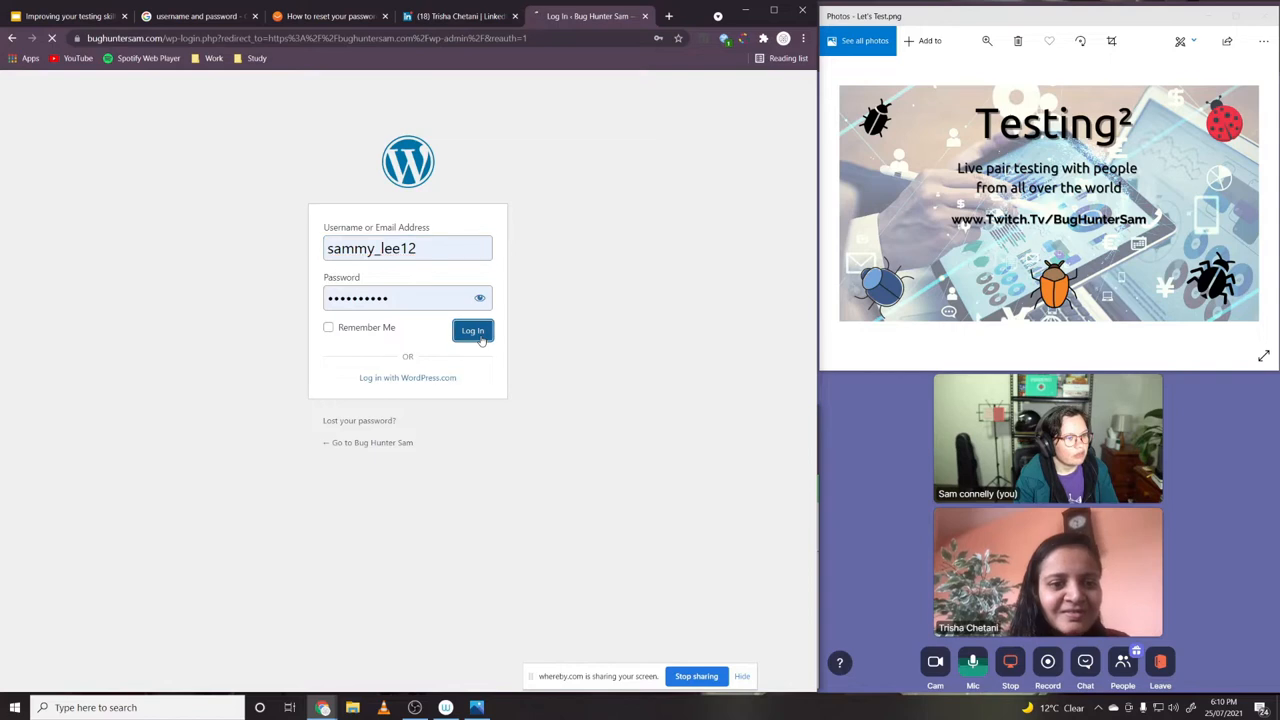
# - Submit the login and choose 'Remind me later' on the admin email verification
pyautogui.click(472, 330)
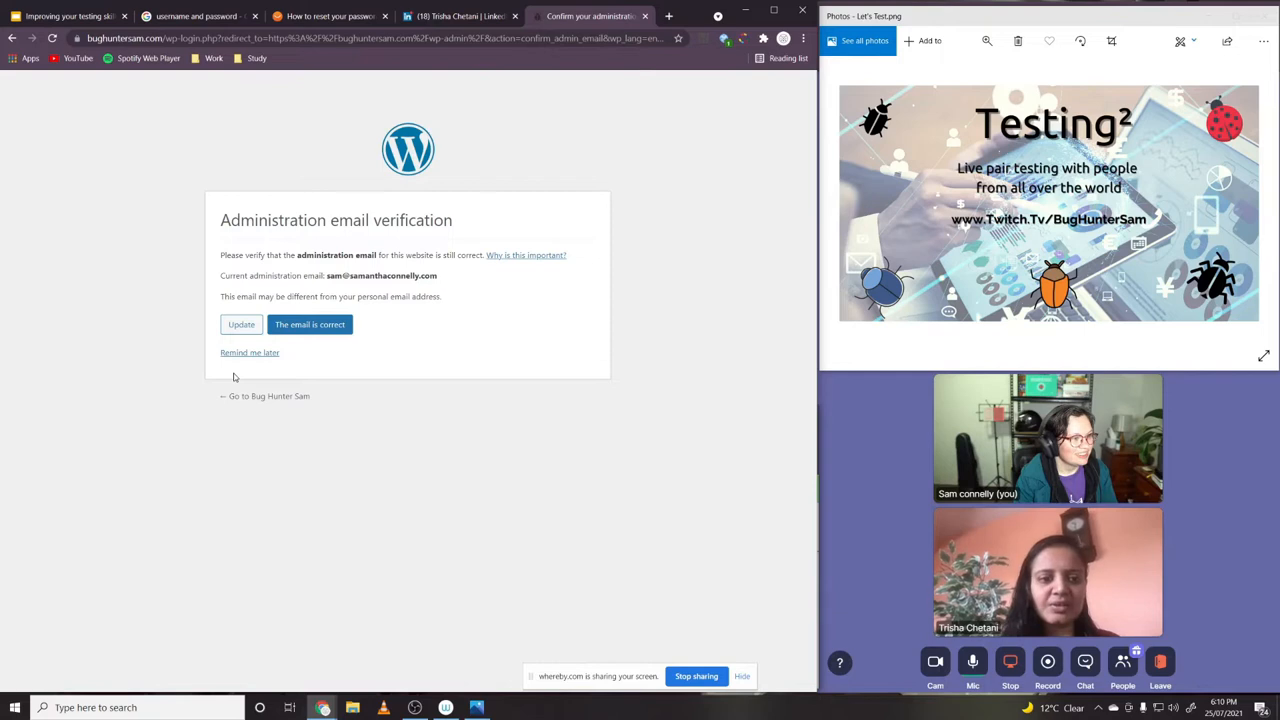
pyautogui.moveTo(452, 366)
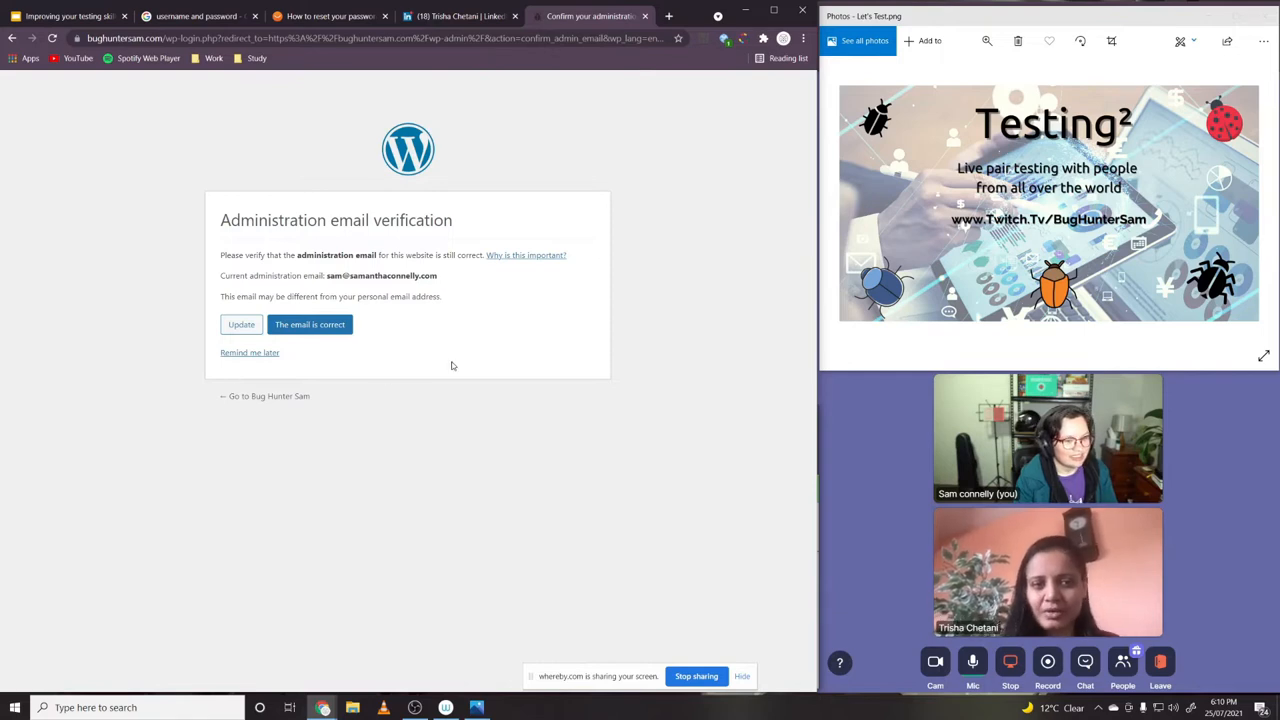
pyautogui.moveTo(450, 364)
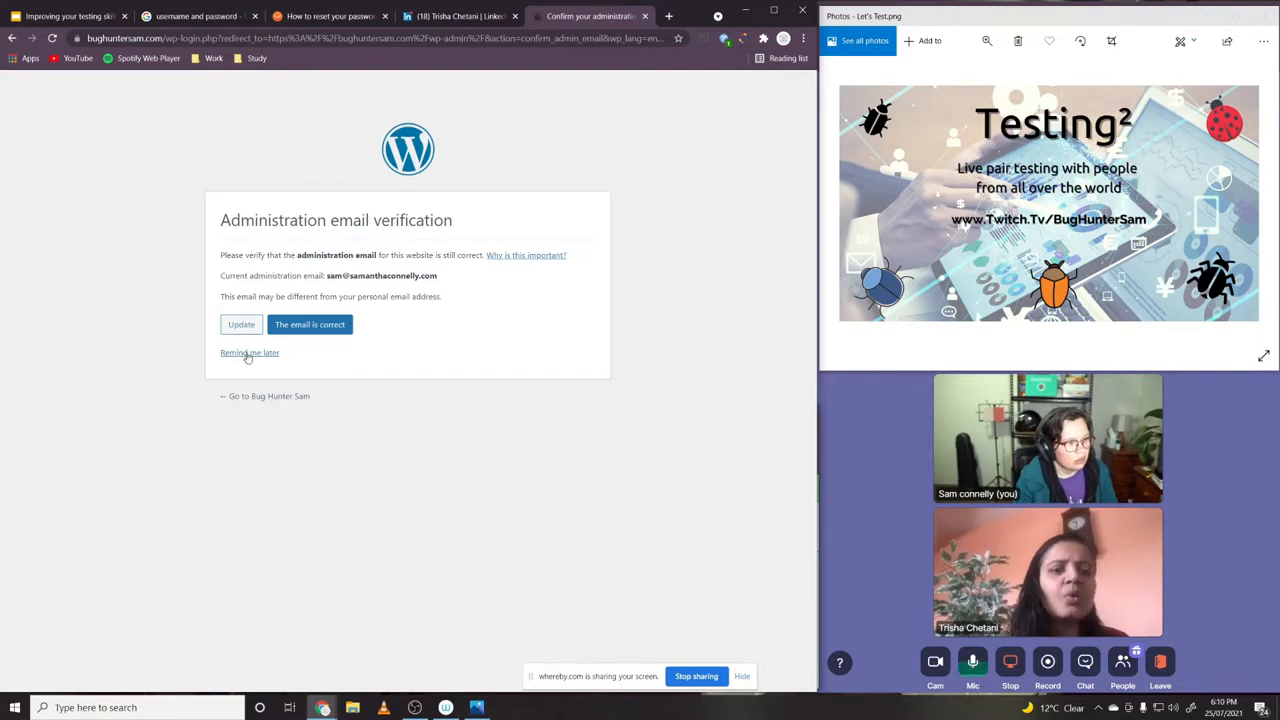
pyautogui.click(249, 352)
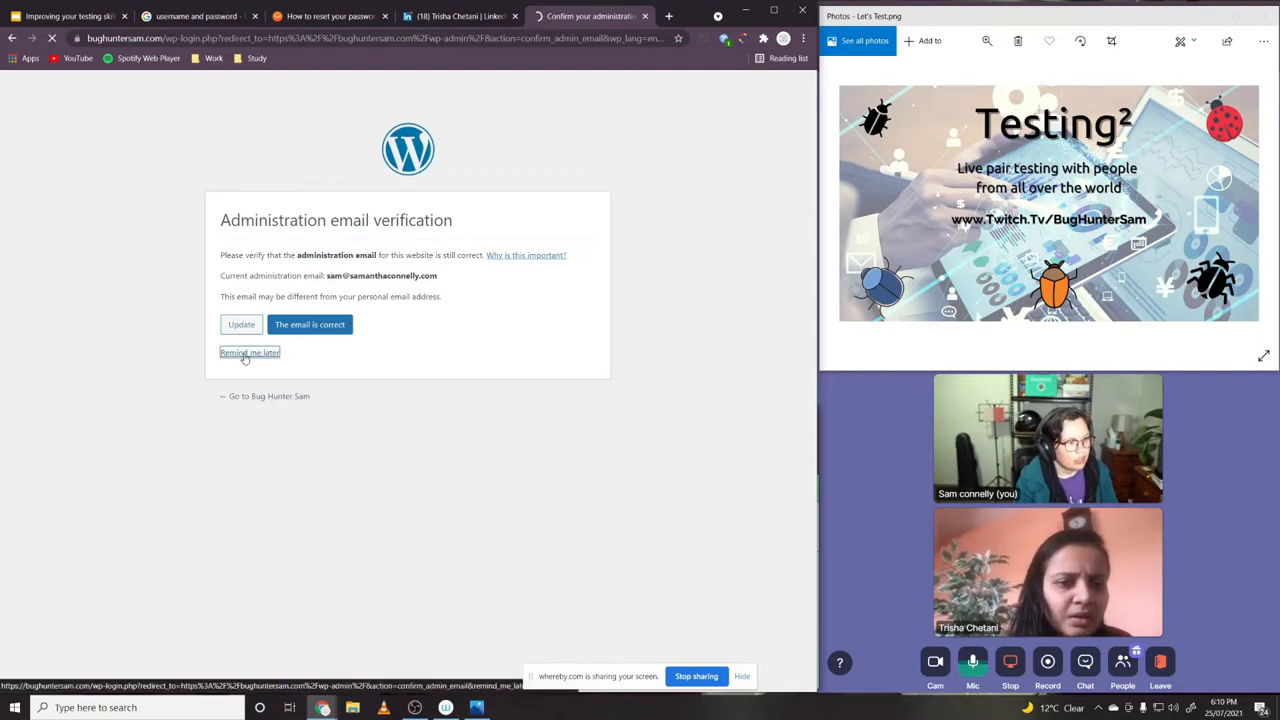
pyautogui.click(249, 352)
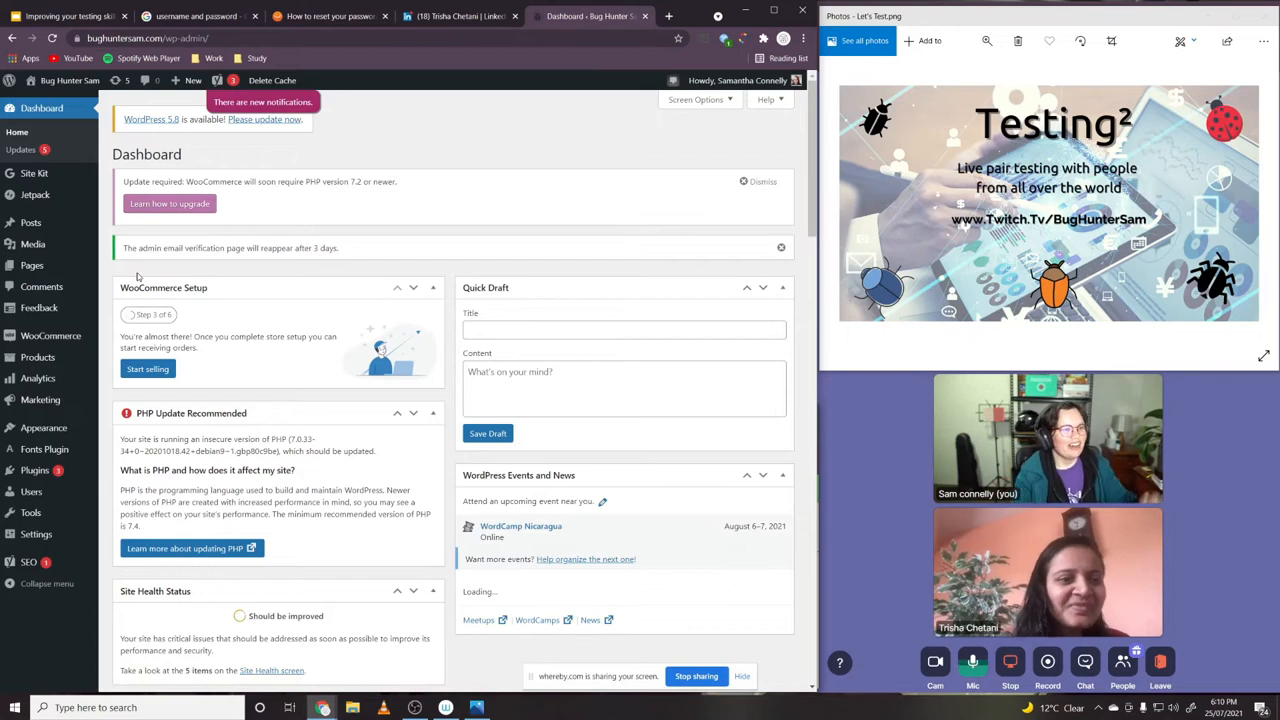
# - Log out of the Bug Hunter Sam WordPress admin and choose username-and-password login
pyautogui.click(13, 80)
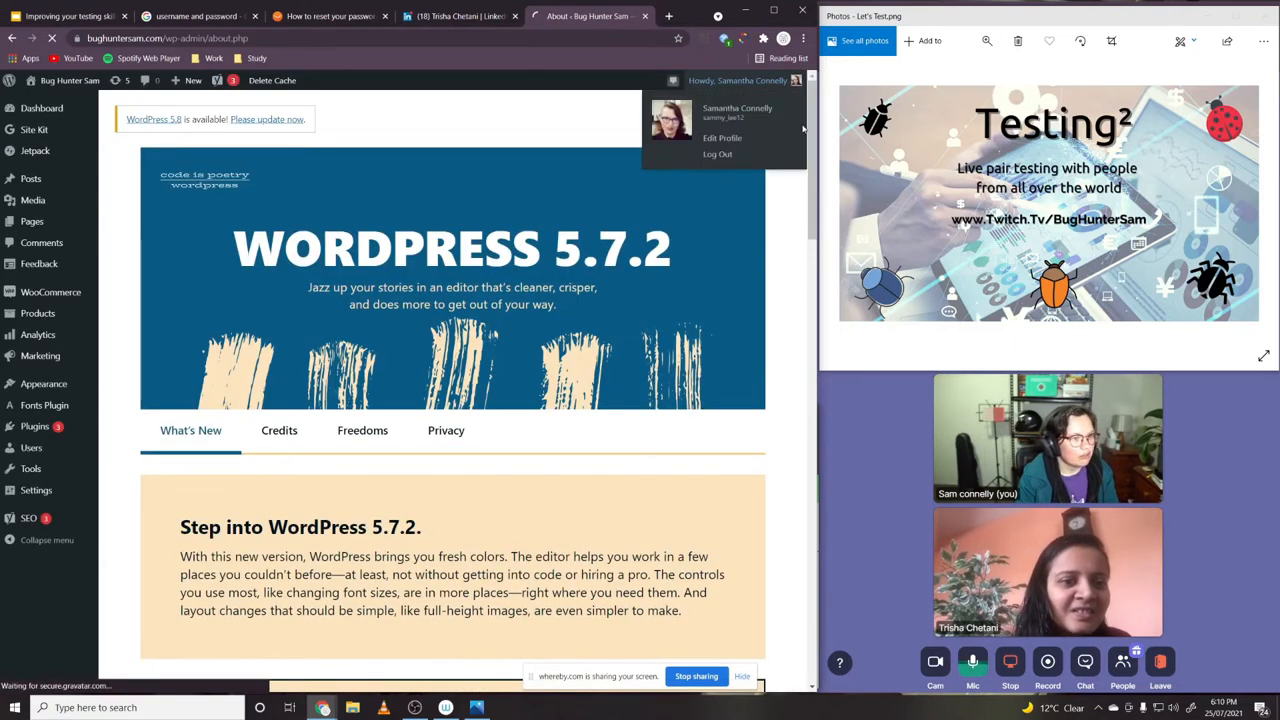
pyautogui.click(717, 153)
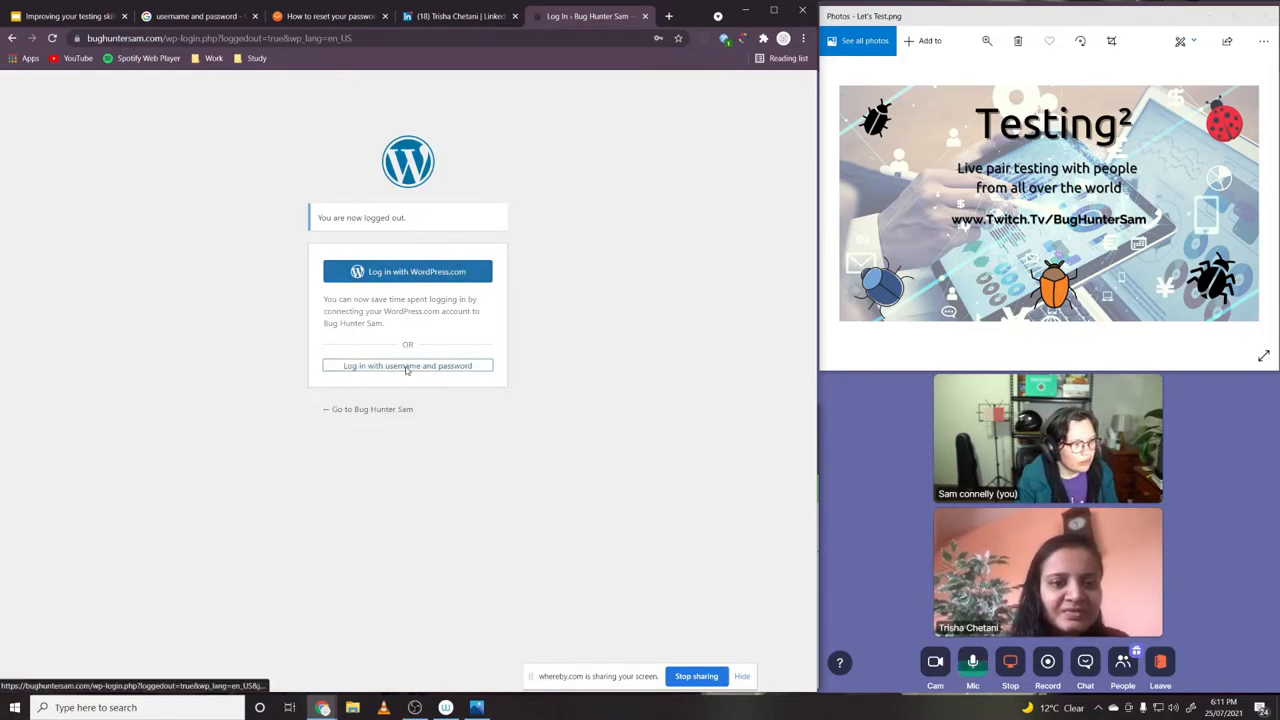
pyautogui.click(407, 365)
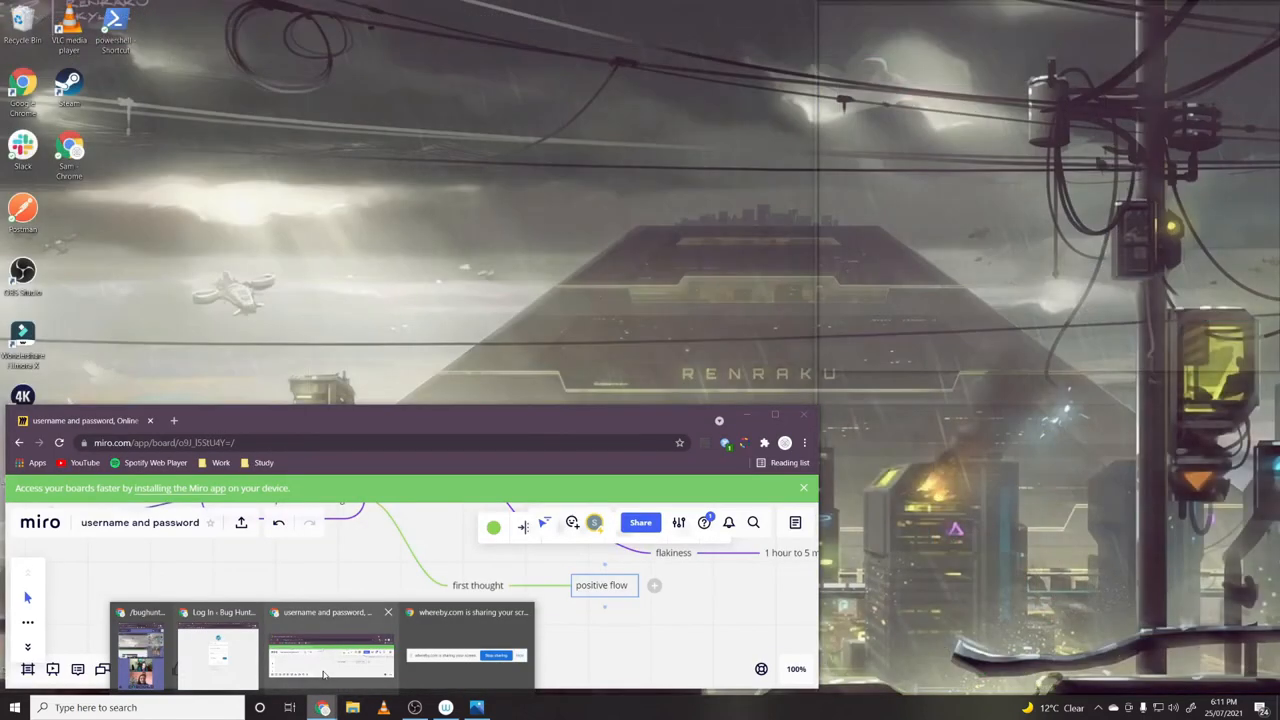
# - Try logging in with the made-up username 'bana' and see it rejected
pyautogui.click(330, 655)
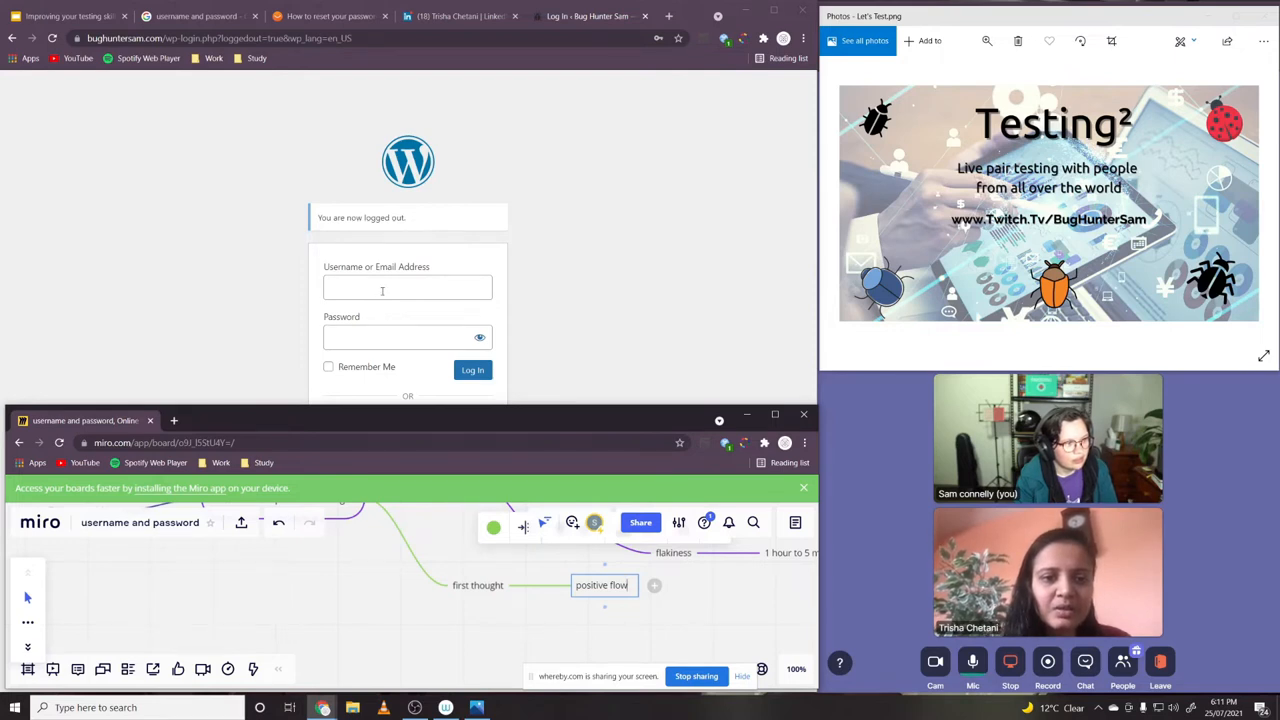
pyautogui.write('banana')
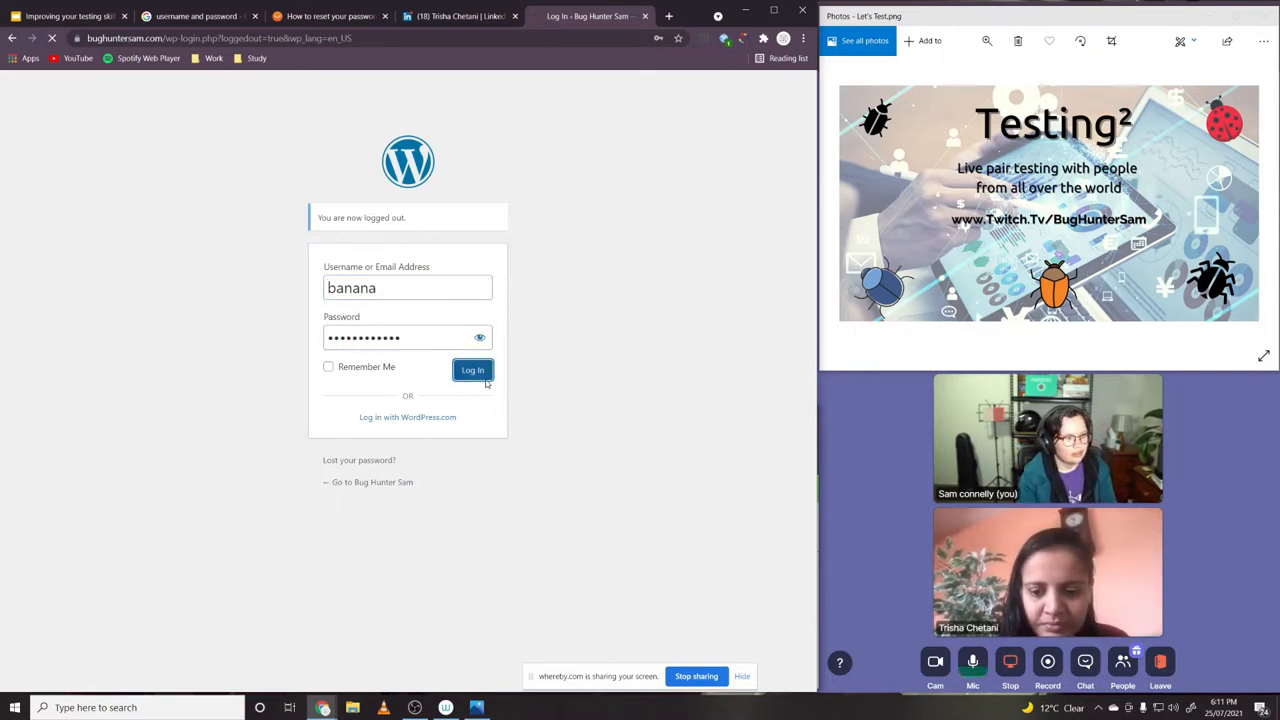
pyautogui.click(473, 370)
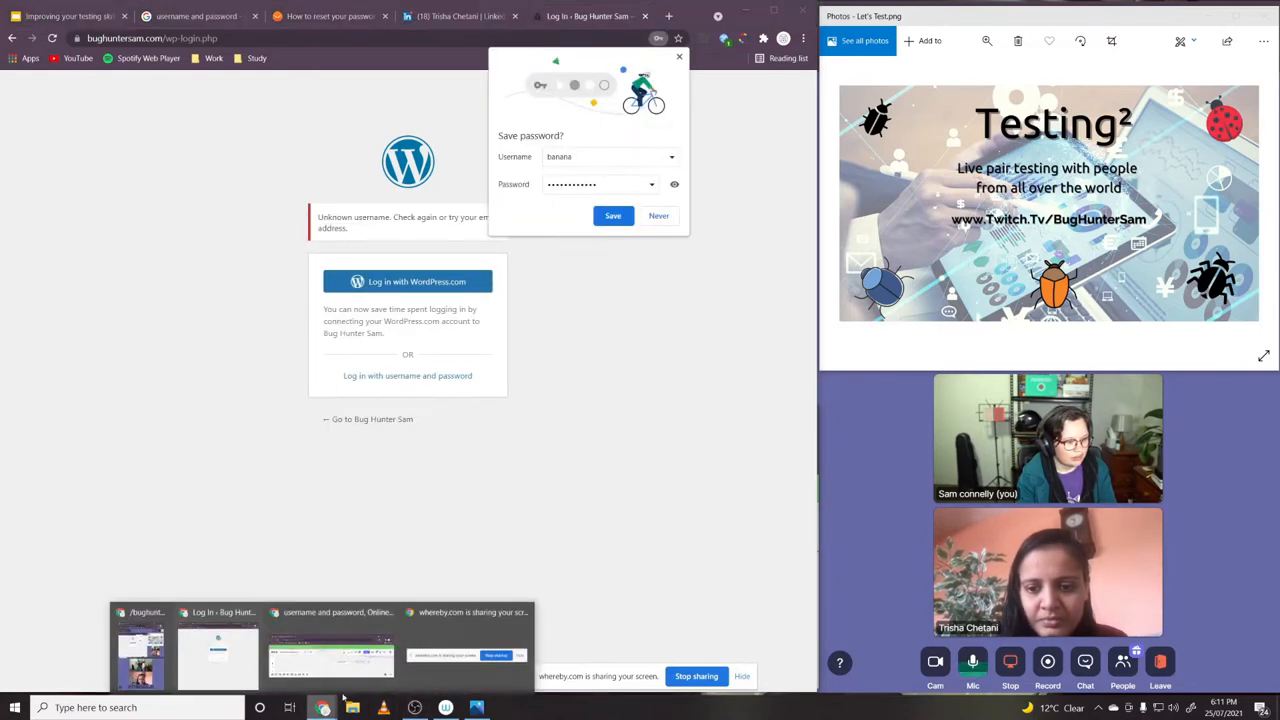
# - Enter 'invalid use…', dismiss Chrome's save-password offer, and reopen the login form
pyautogui.click(330, 655)
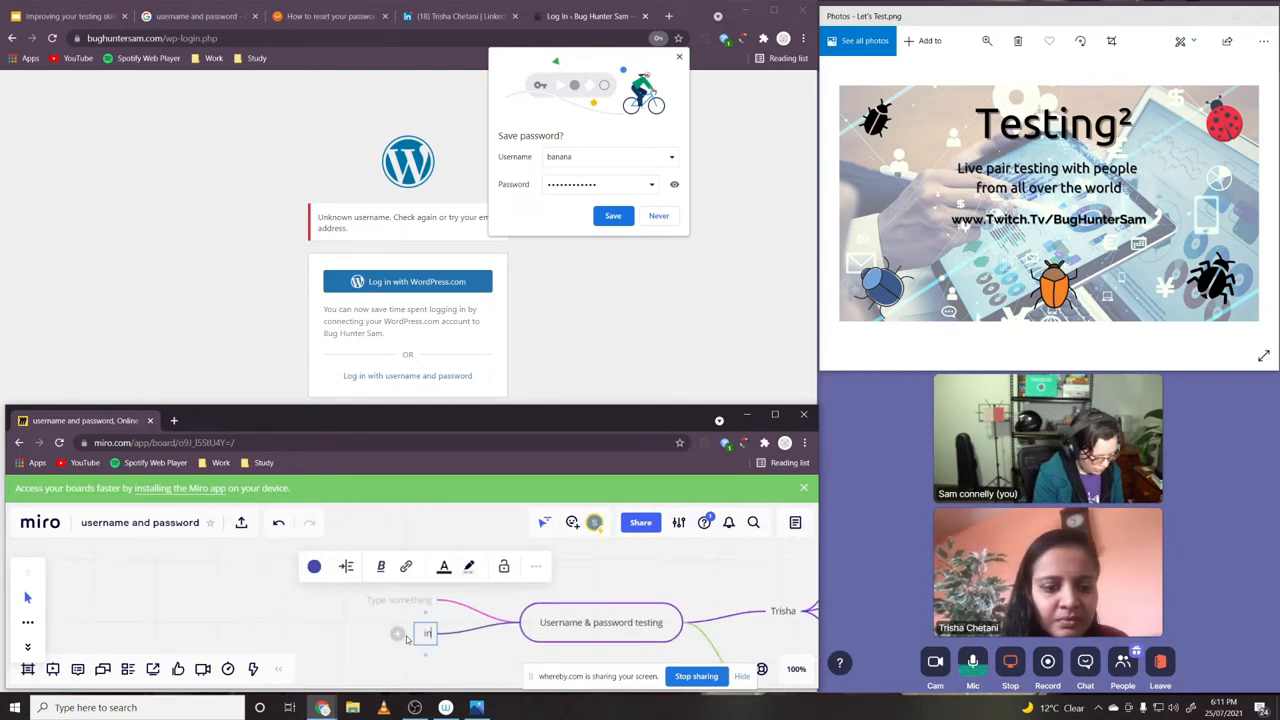
pyautogui.write('invalid use')
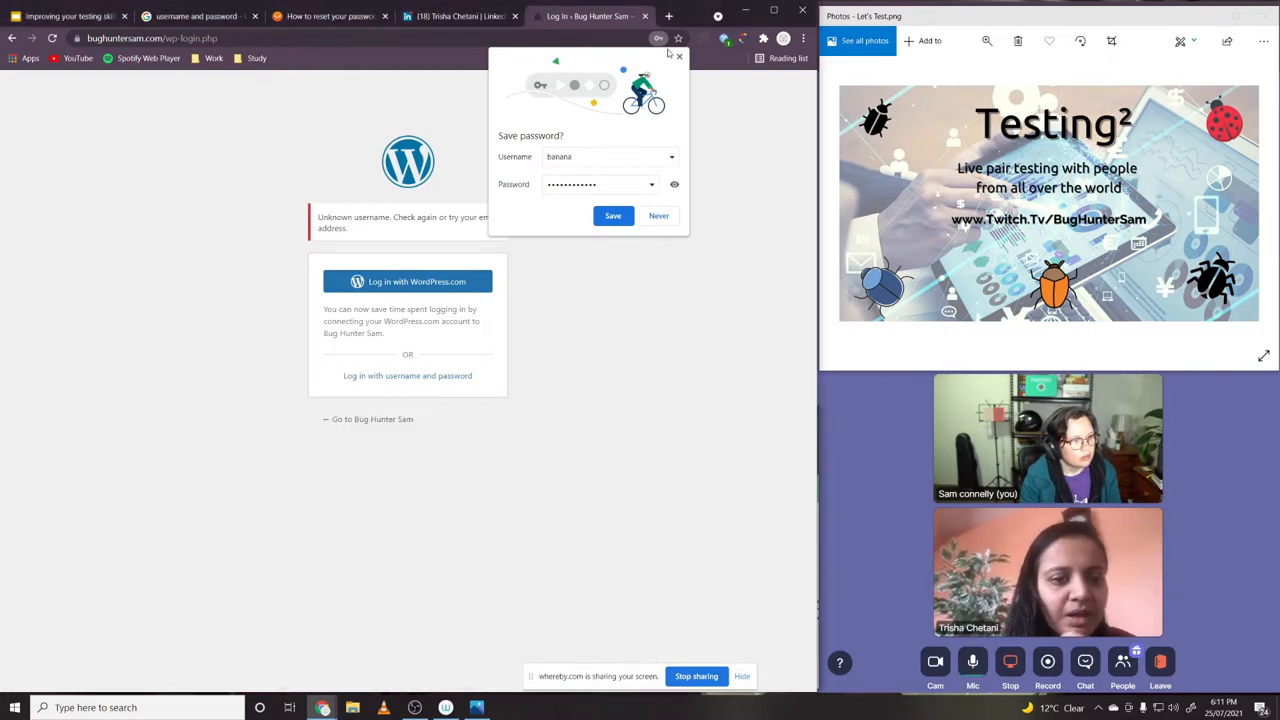
pyautogui.click(658, 216)
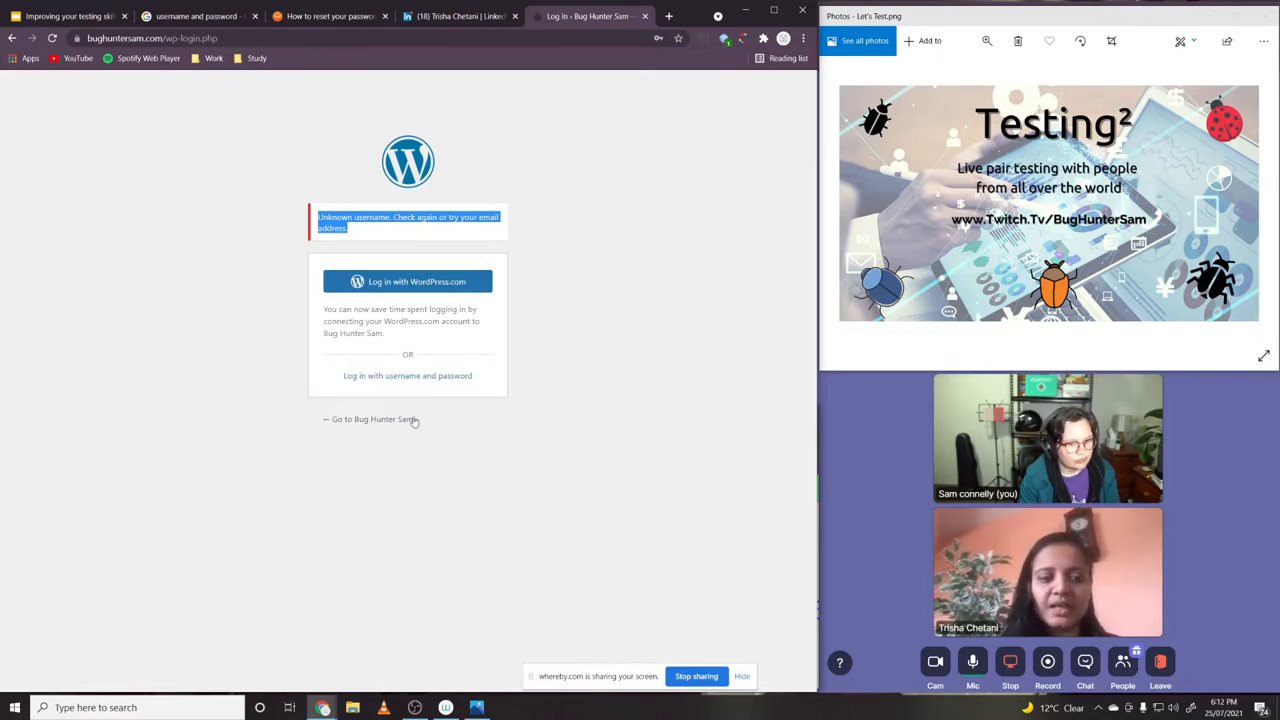
pyautogui.click(407, 375)
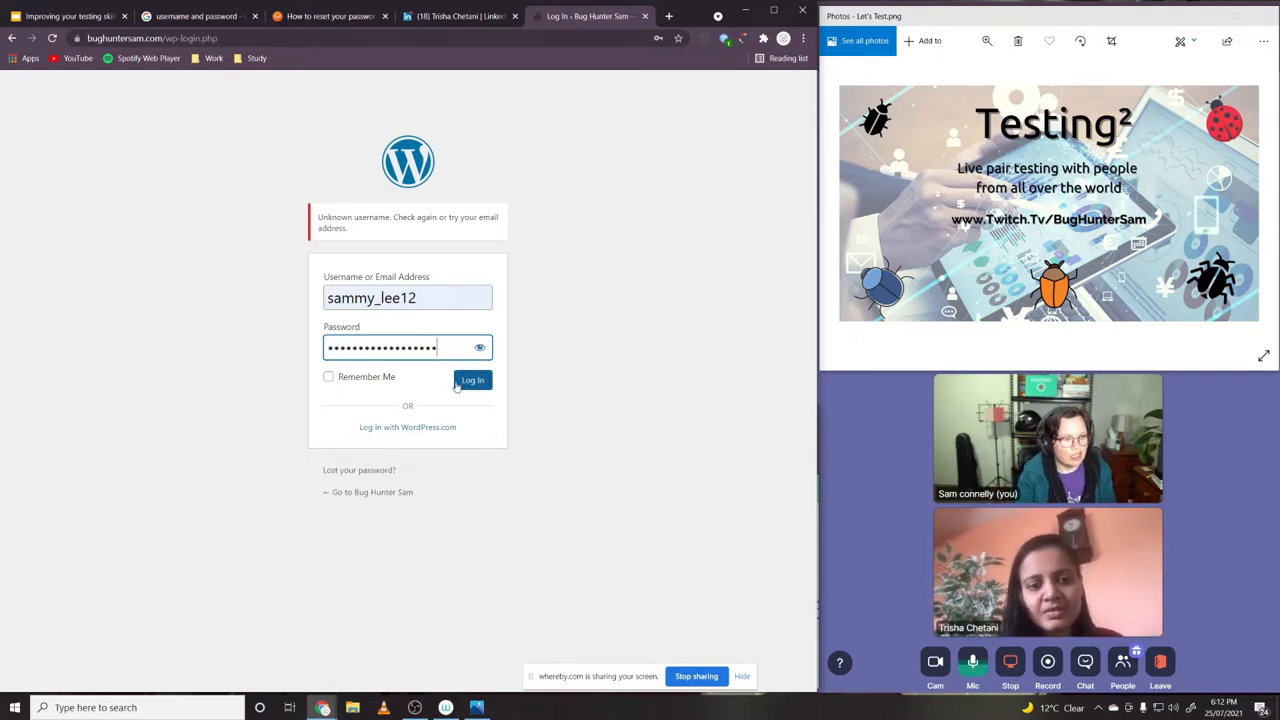
pyautogui.click(472, 380)
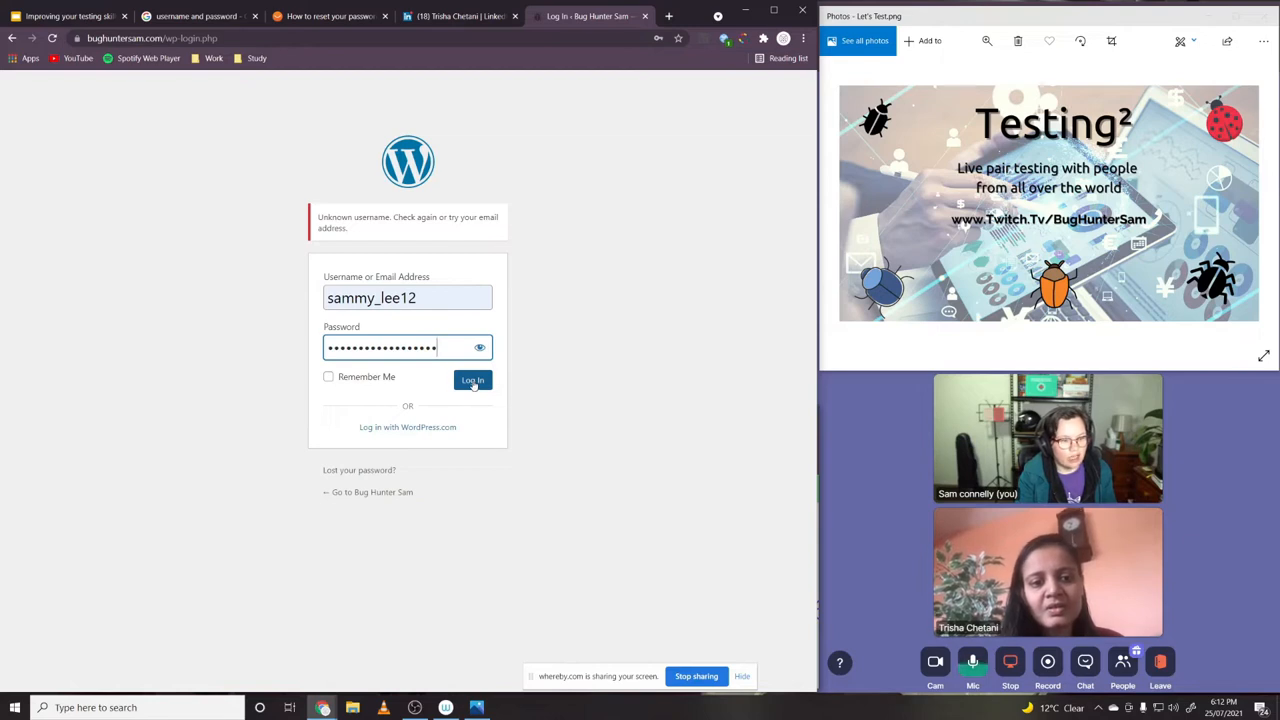
pyautogui.click(407, 298)
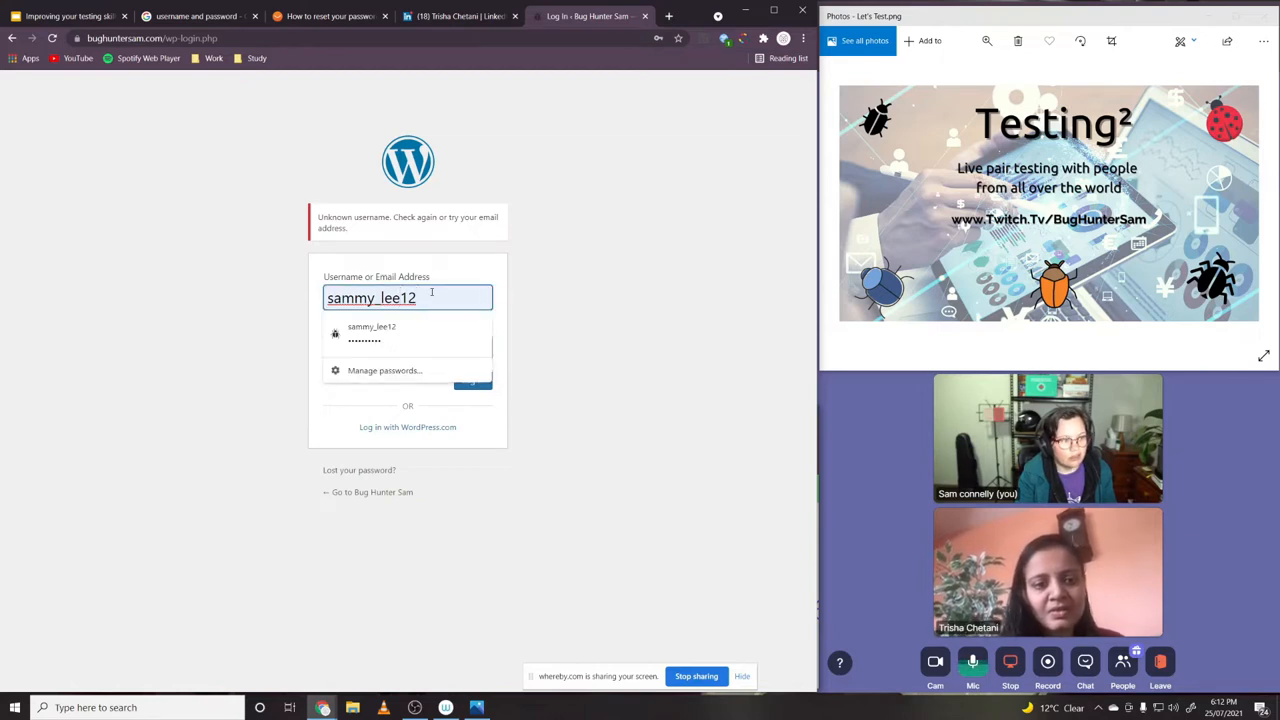
pyautogui.click(371, 333)
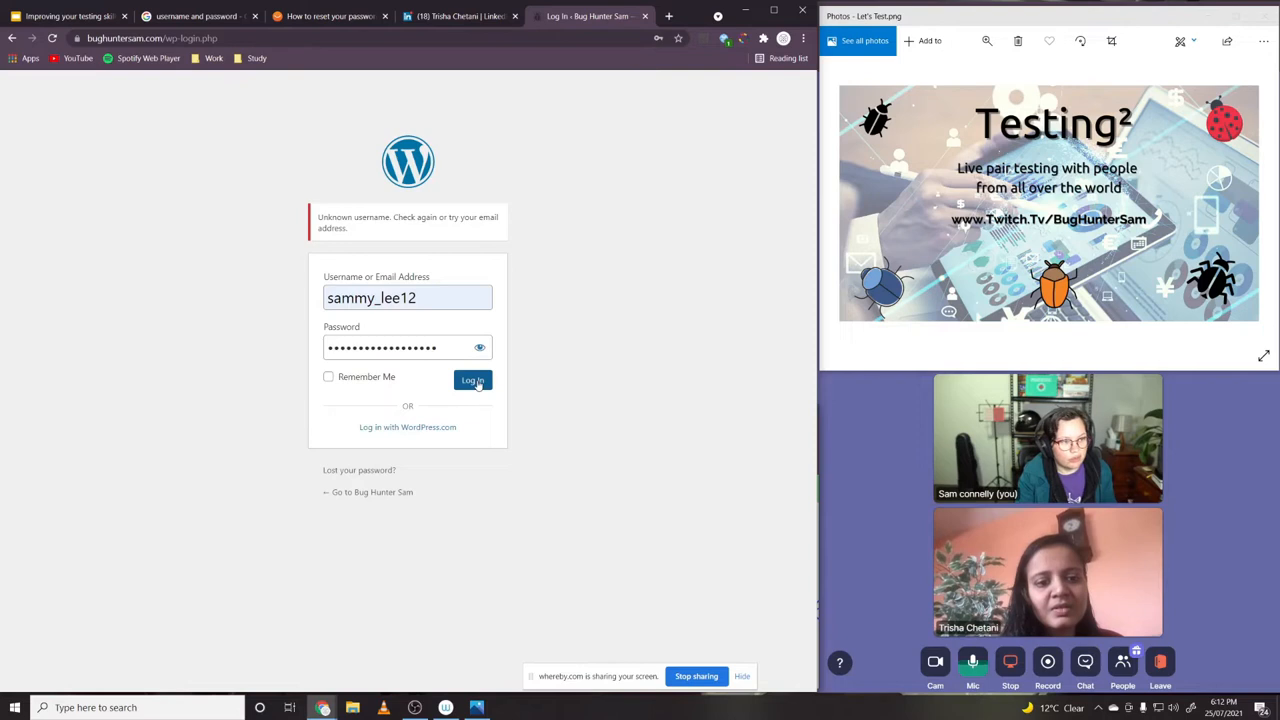
pyautogui.click(472, 380)
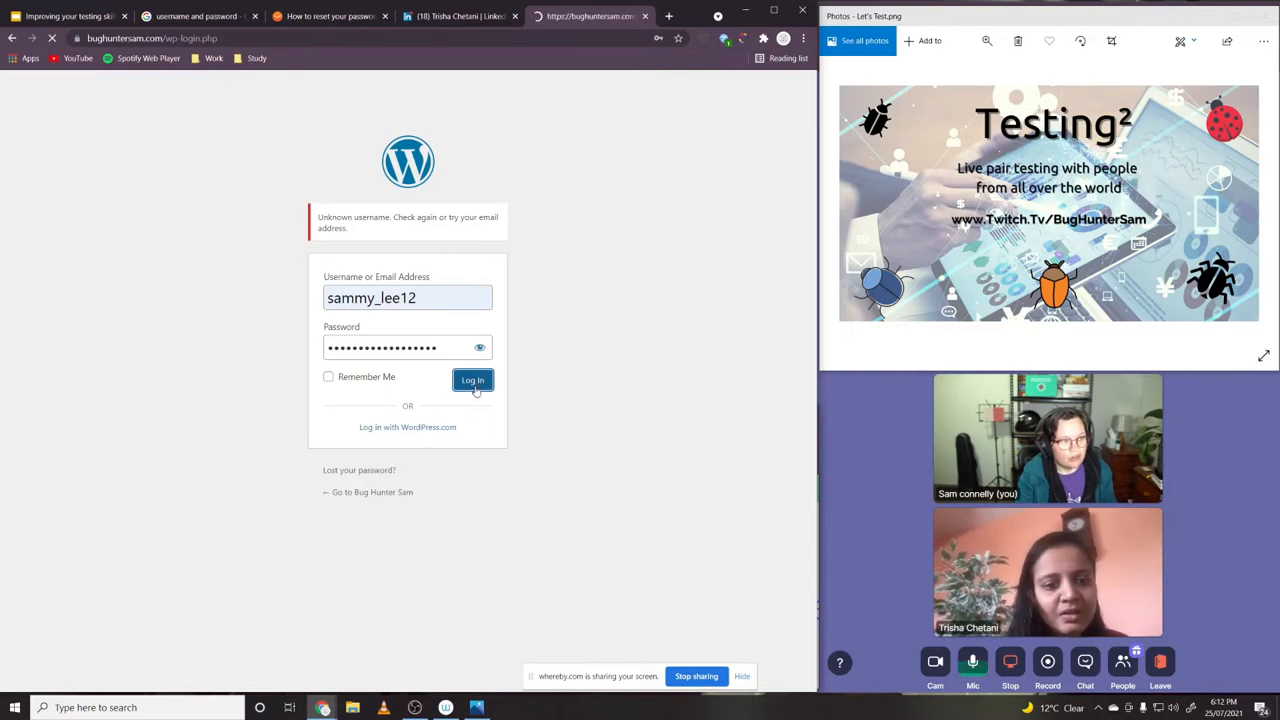
pyautogui.click(472, 380)
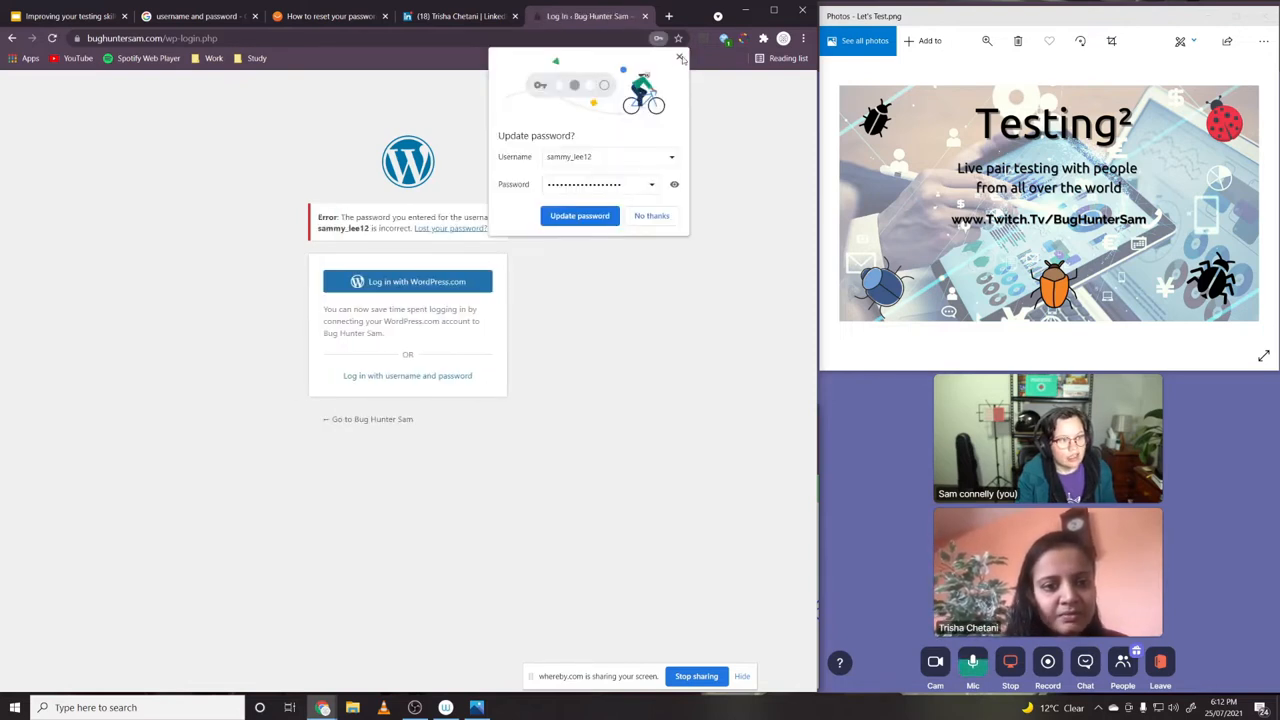
pyautogui.click(651, 215)
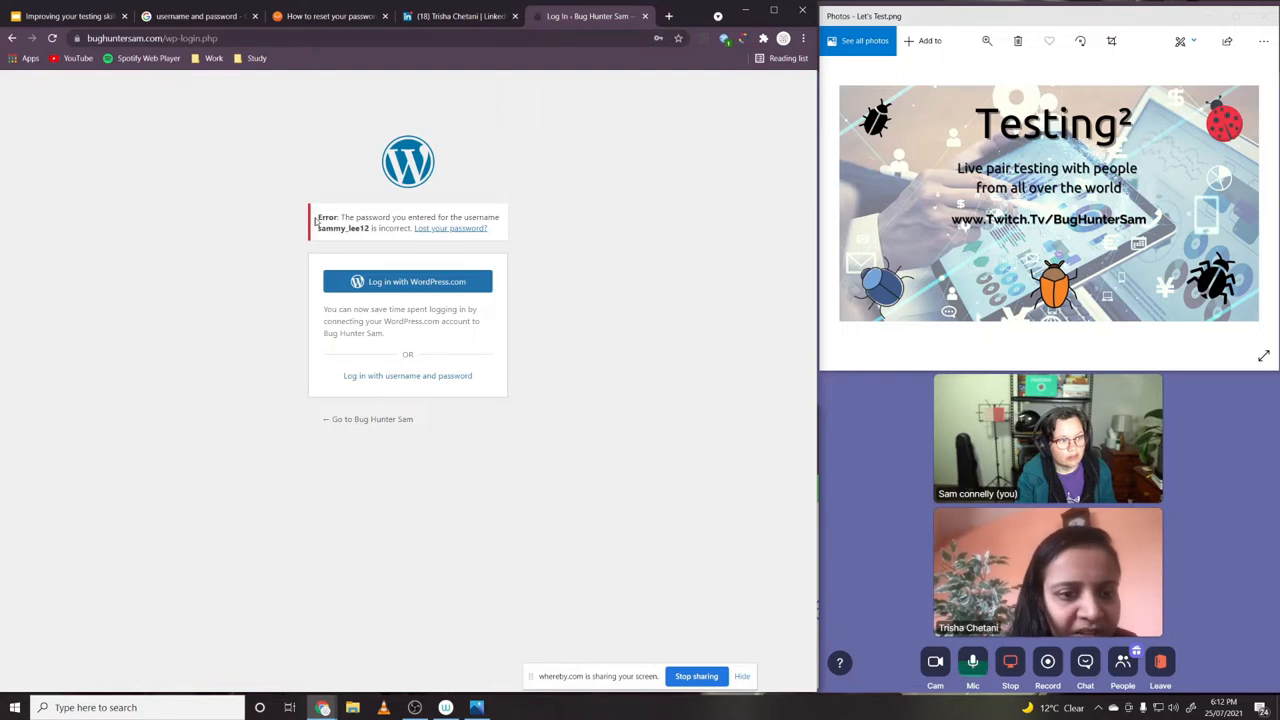
pyautogui.moveTo(383, 230)
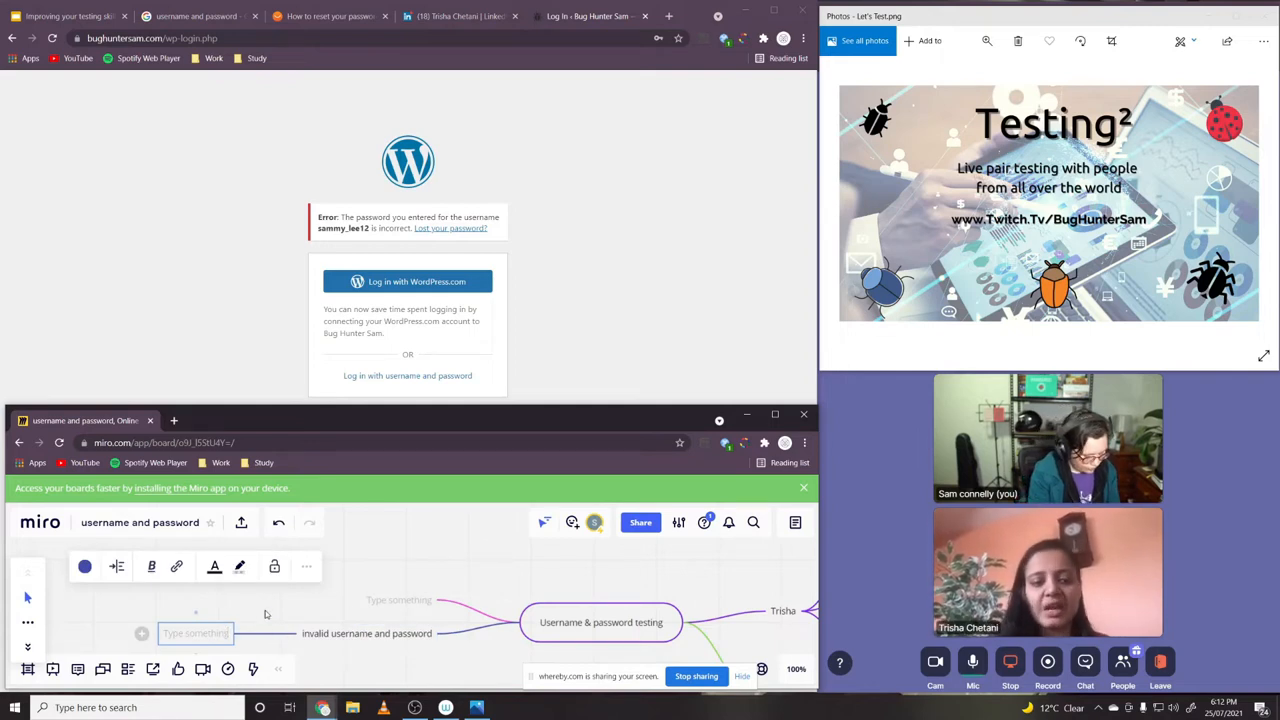
# - Type 'valid username incorrect password' into the new mind map node
pyautogui.write('valid')
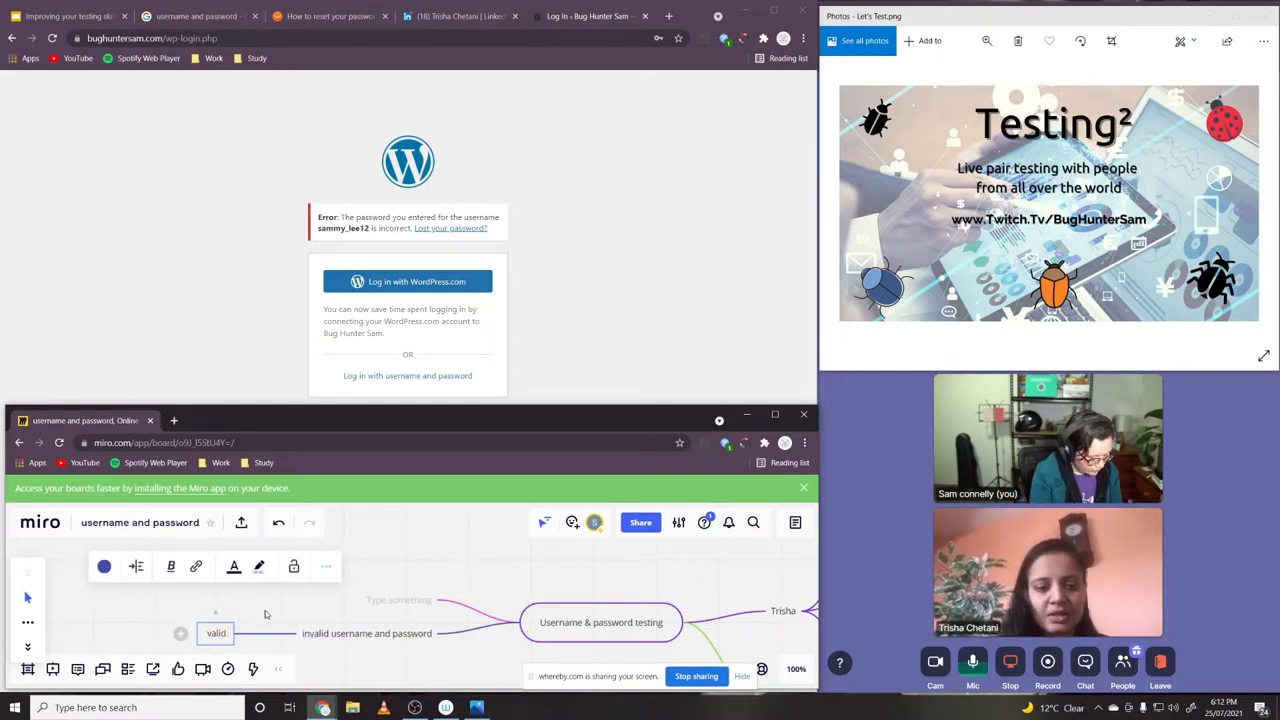
pyautogui.write('username')
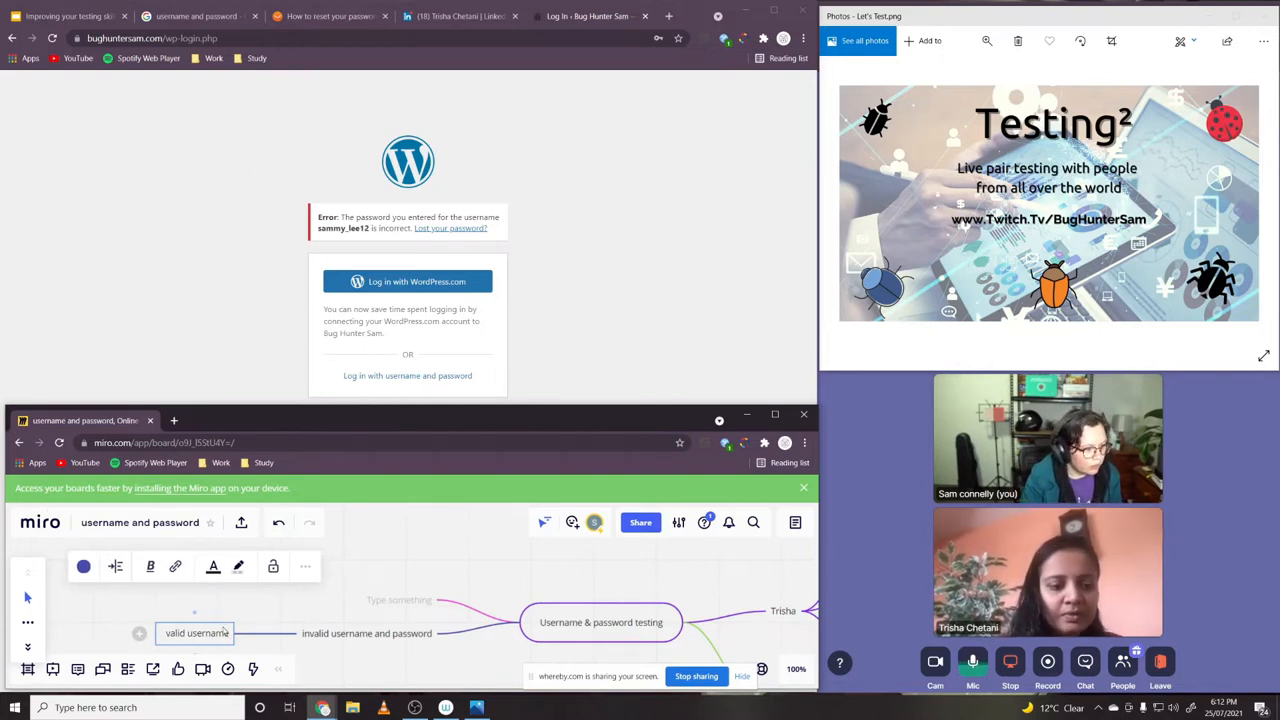
pyautogui.write('incorrect password')
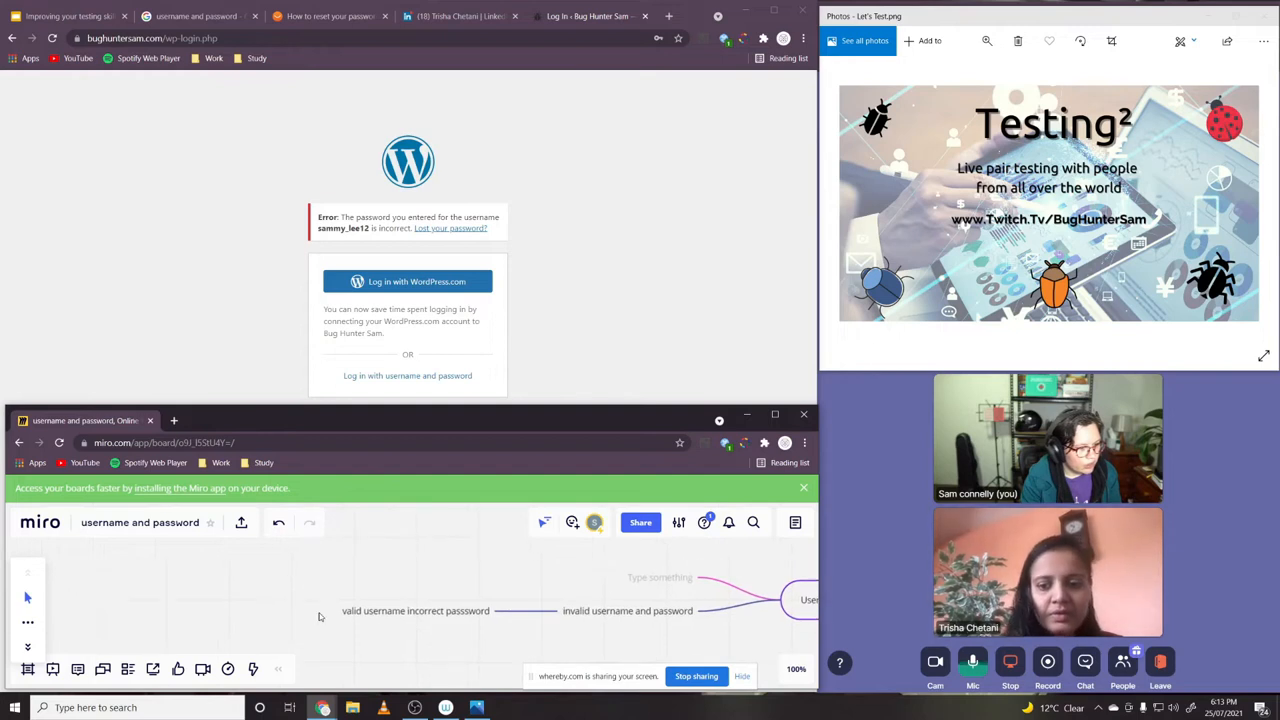
# - Add another child idea to the newest branch and begin typing 'security'
pyautogui.click(235, 611)
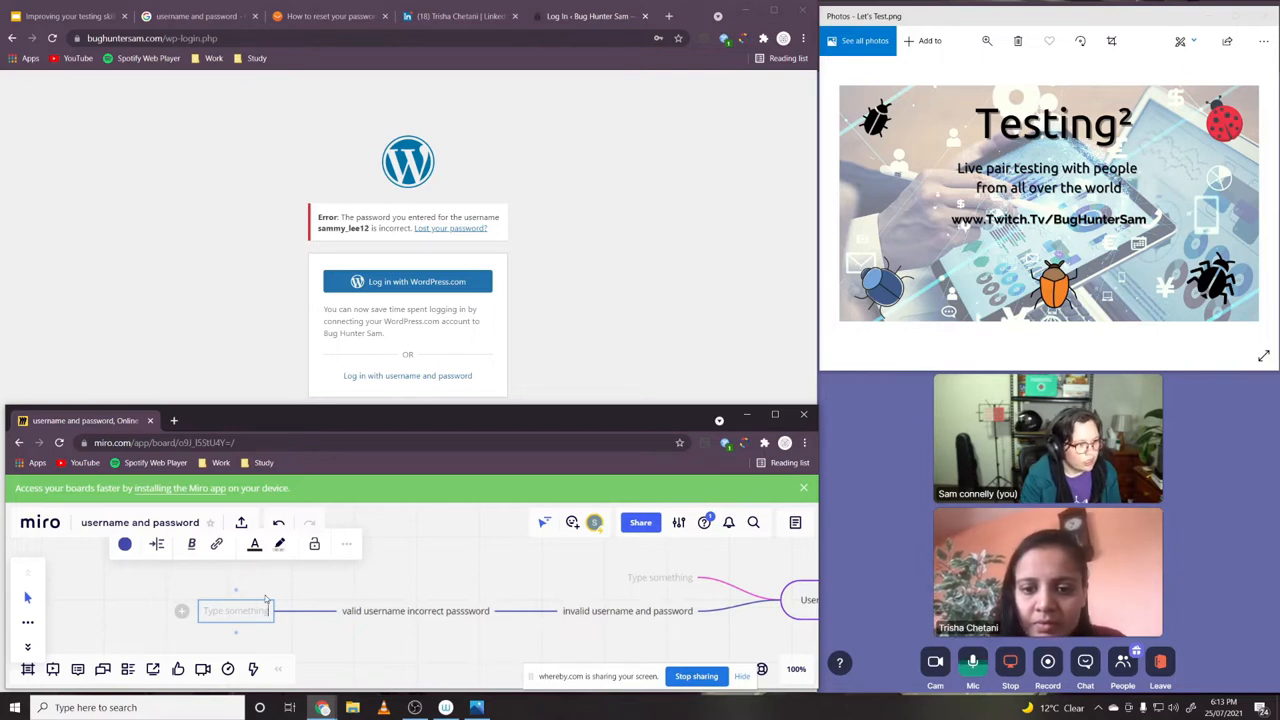
pyautogui.write('sed')
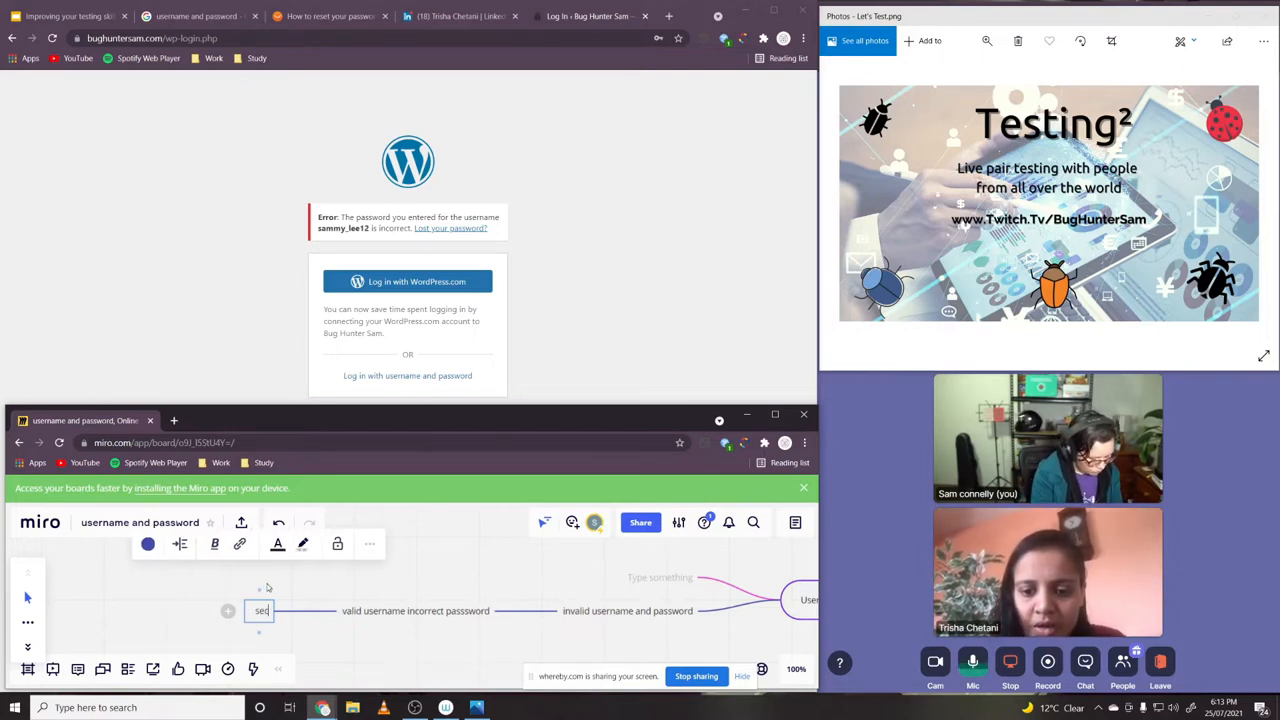
pyautogui.write('securityl')
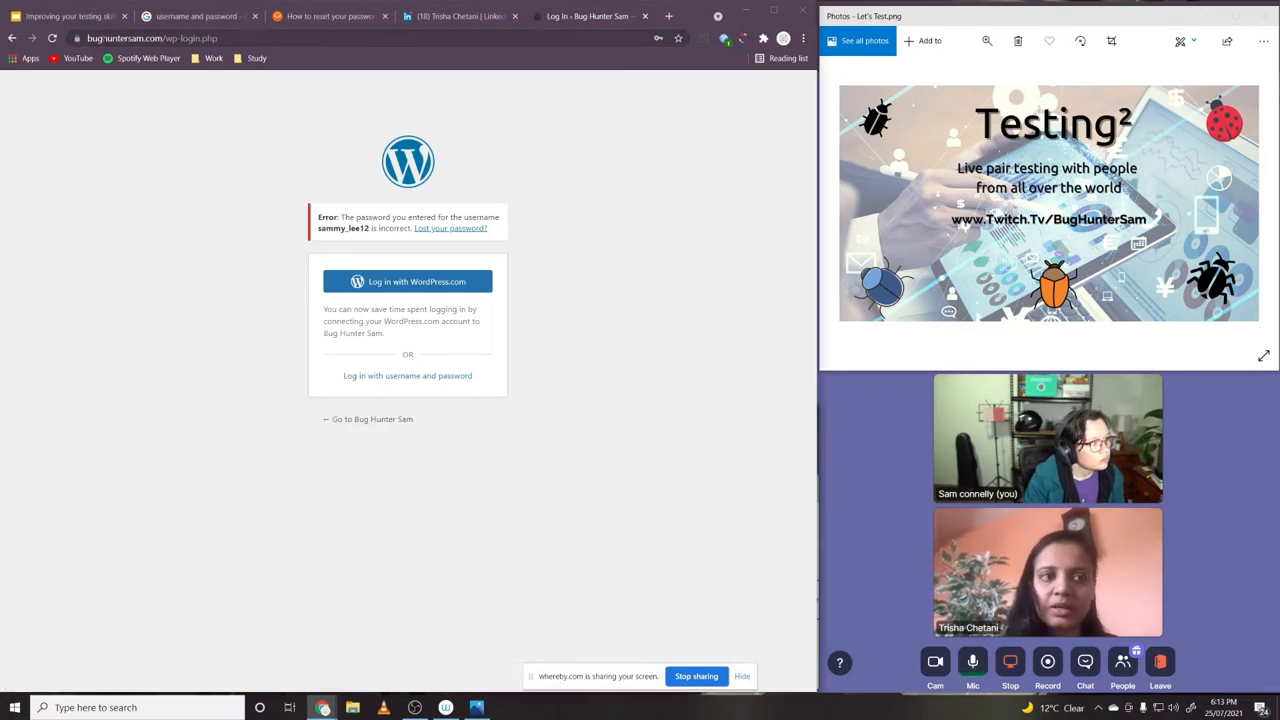
# - Edit the bughuntersam.com login page address and type 'masked password' as an idea
pyautogui.click(79, 38)
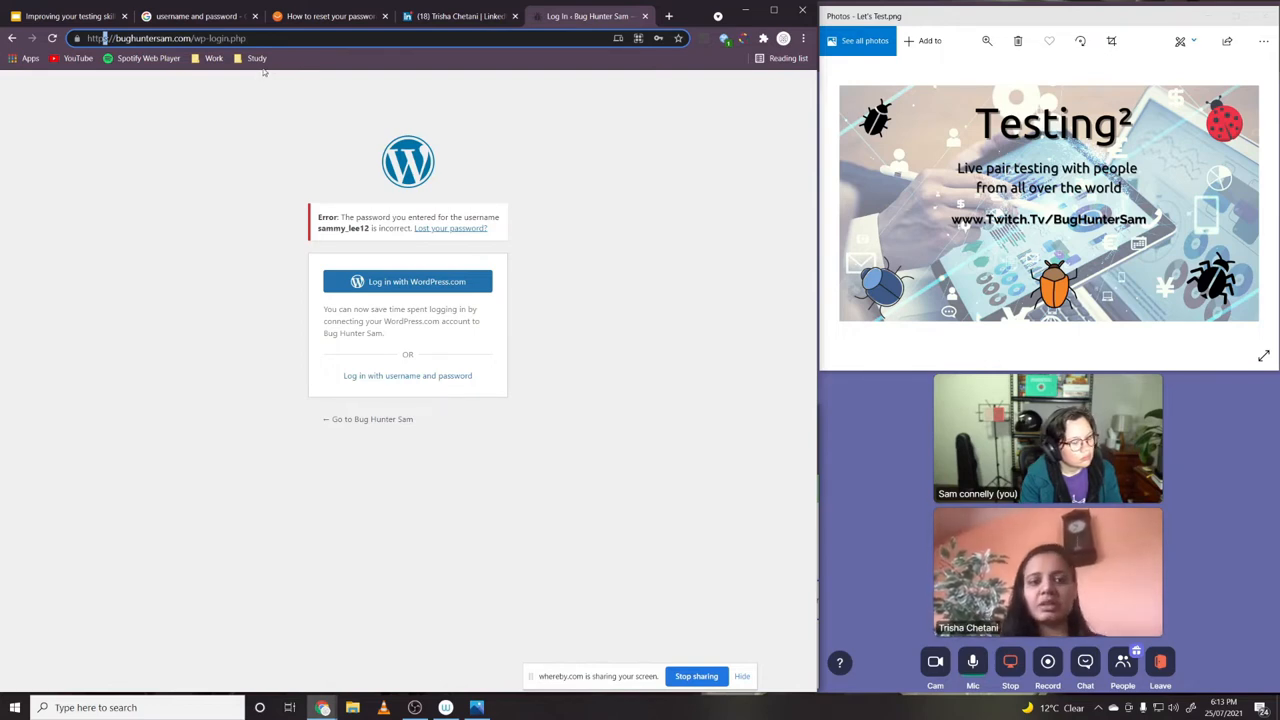
pyautogui.click(170, 38)
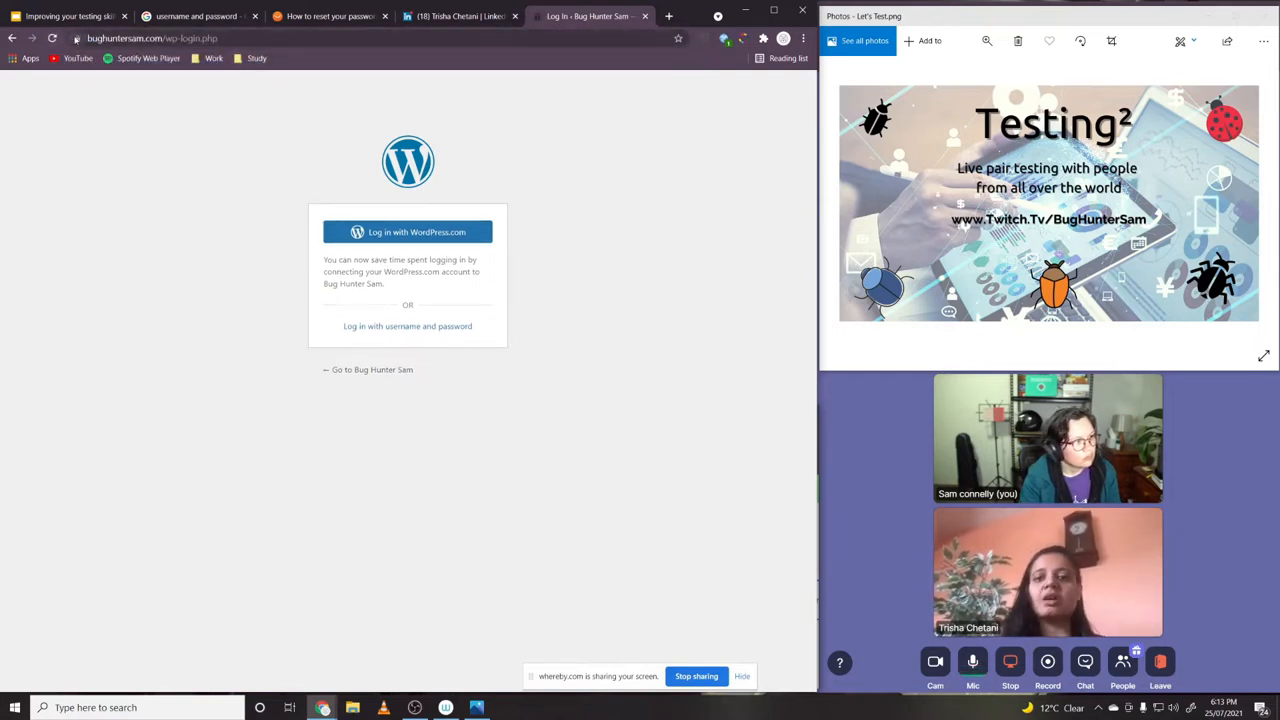
pyautogui.click(150, 38)
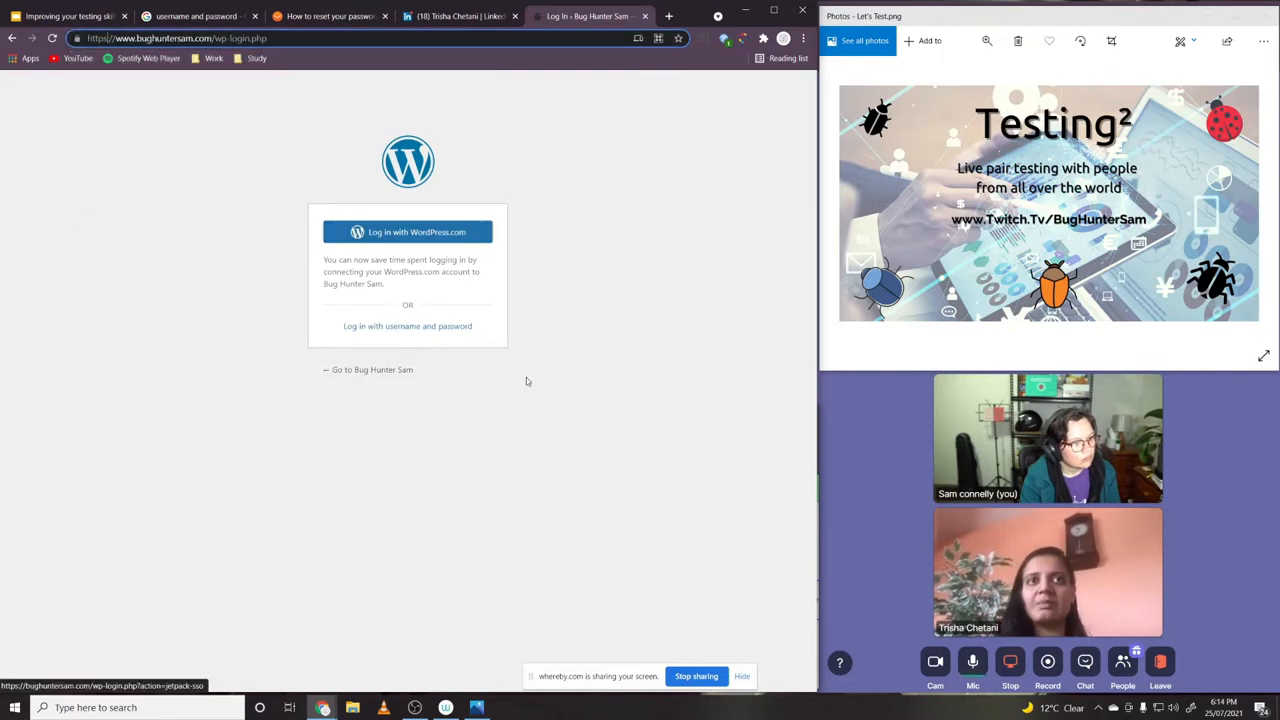
pyautogui.moveTo(322, 707)
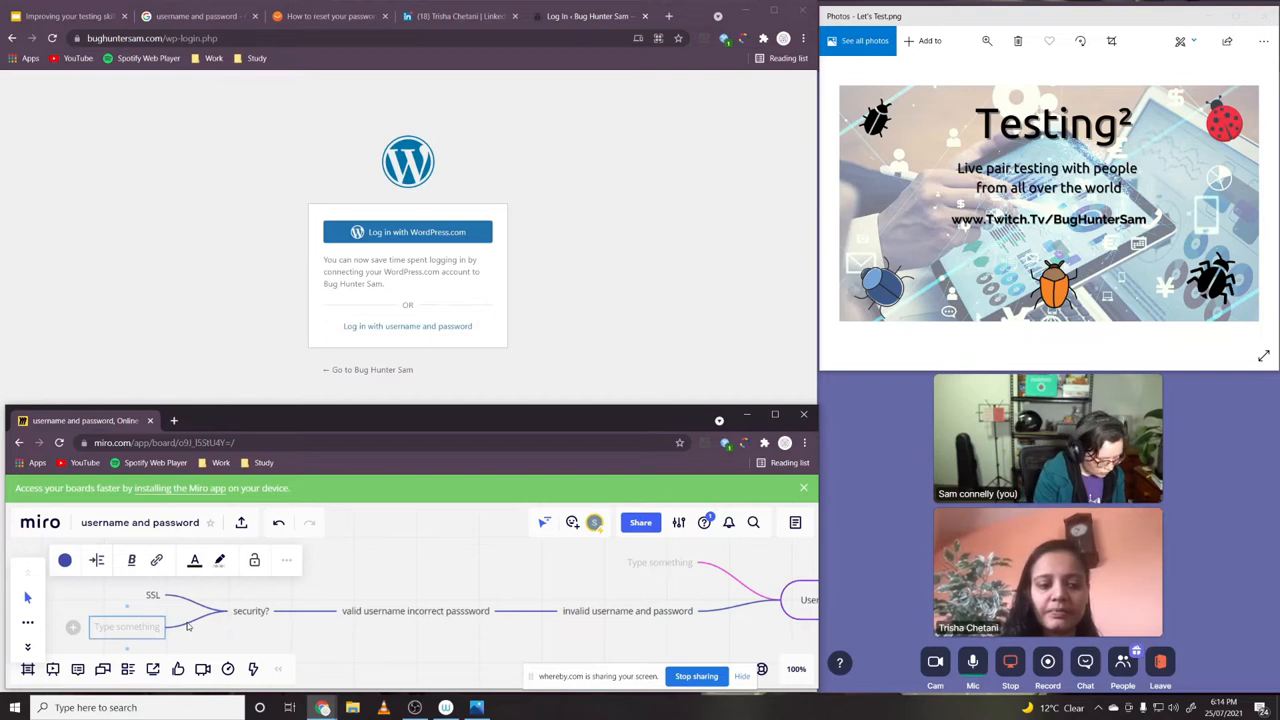
pyautogui.write('masked pass')
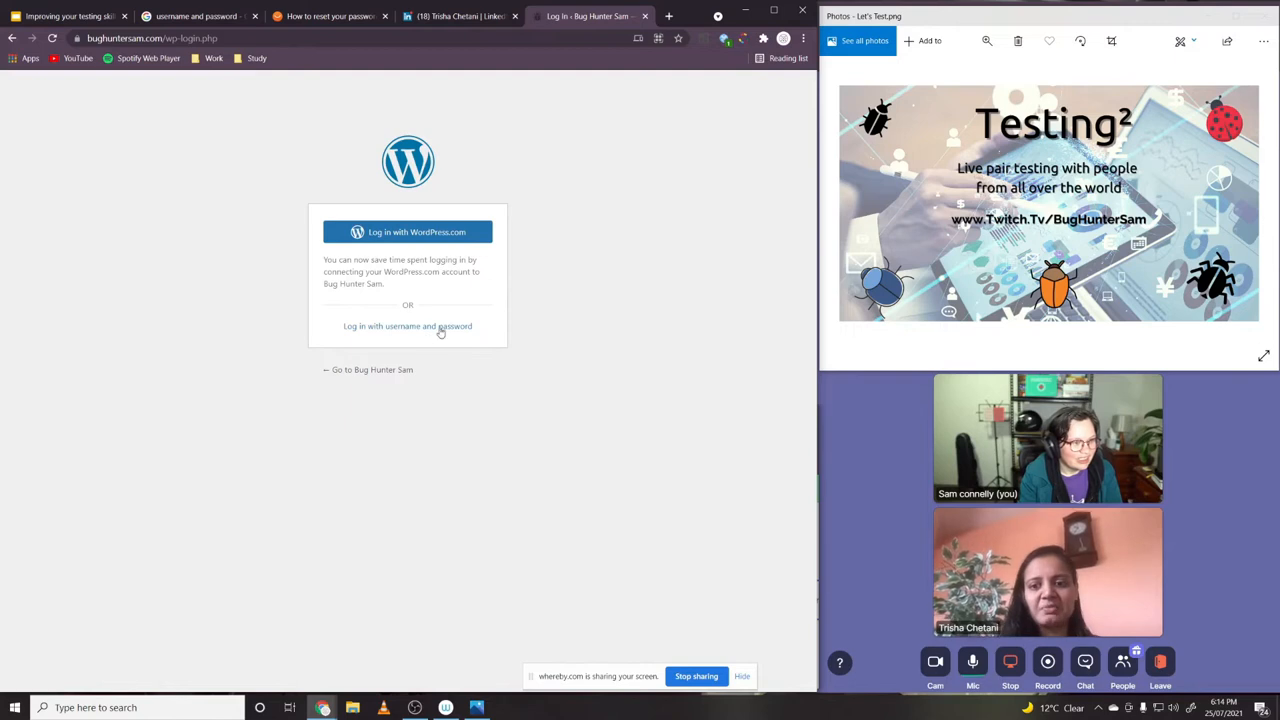
pyautogui.click(668, 16)
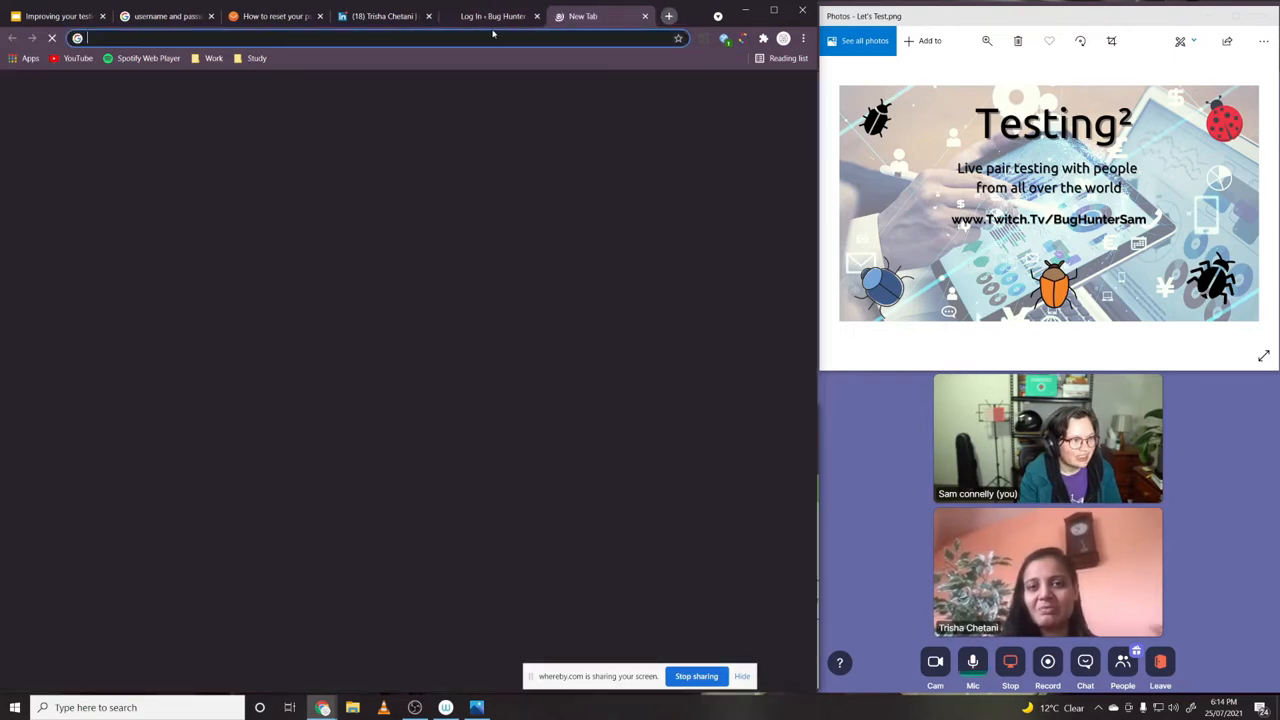
pyautogui.write('hv')
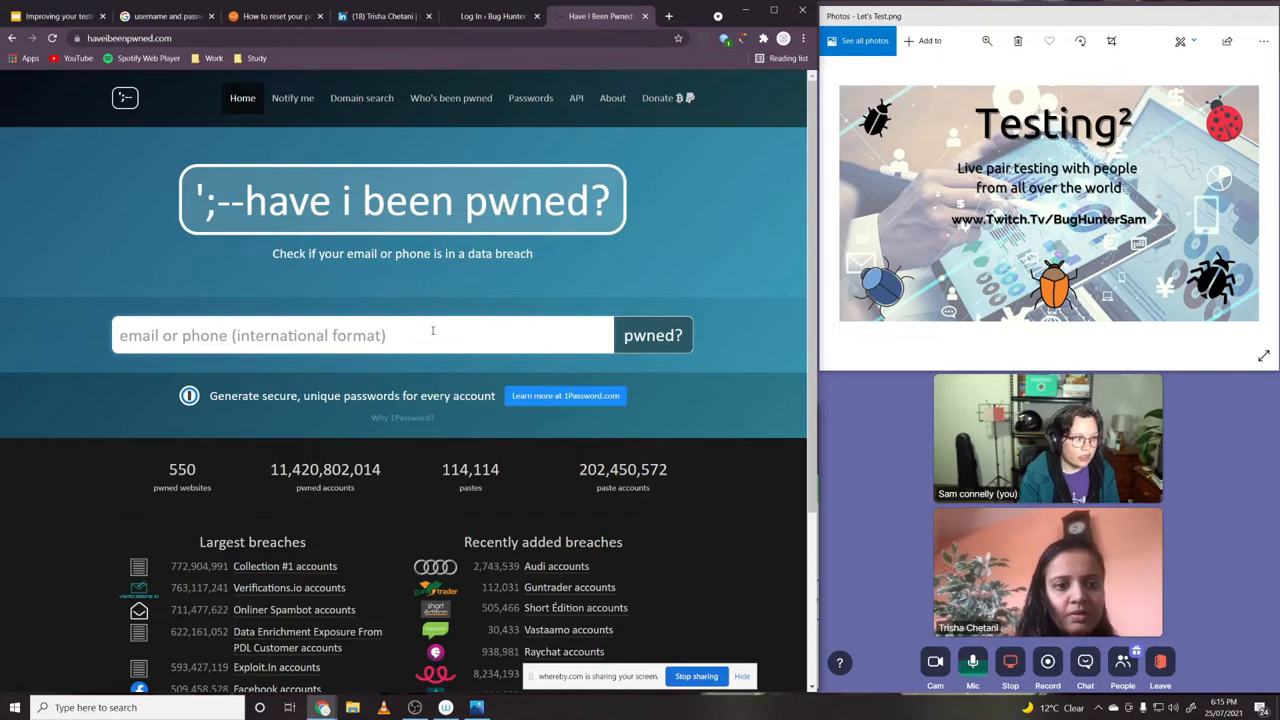
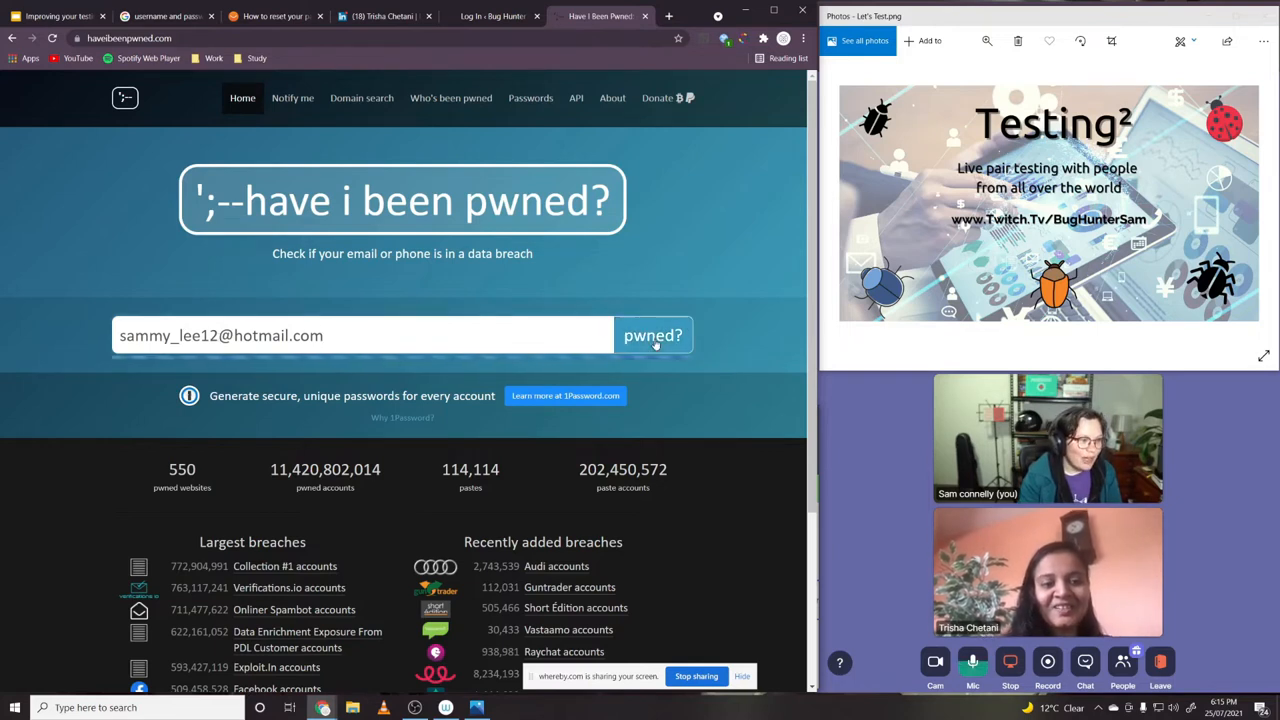
pyautogui.click(653, 335)
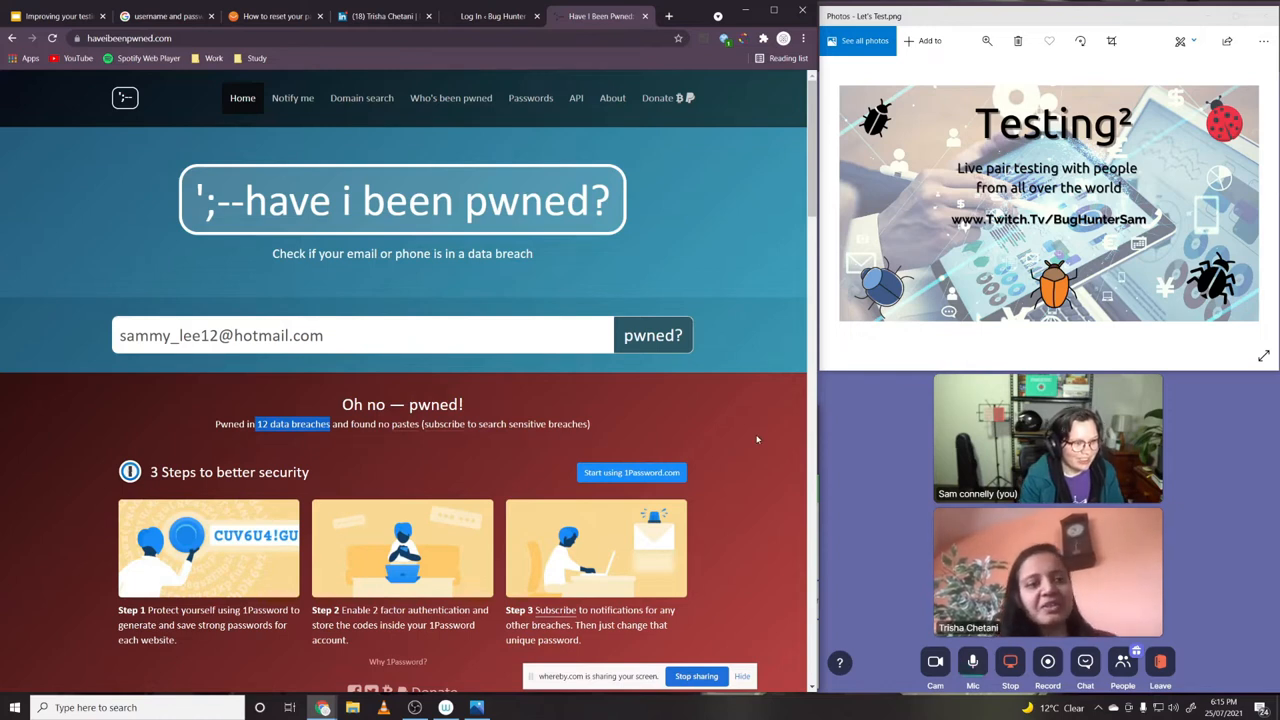
pyautogui.moveTo(753, 437)
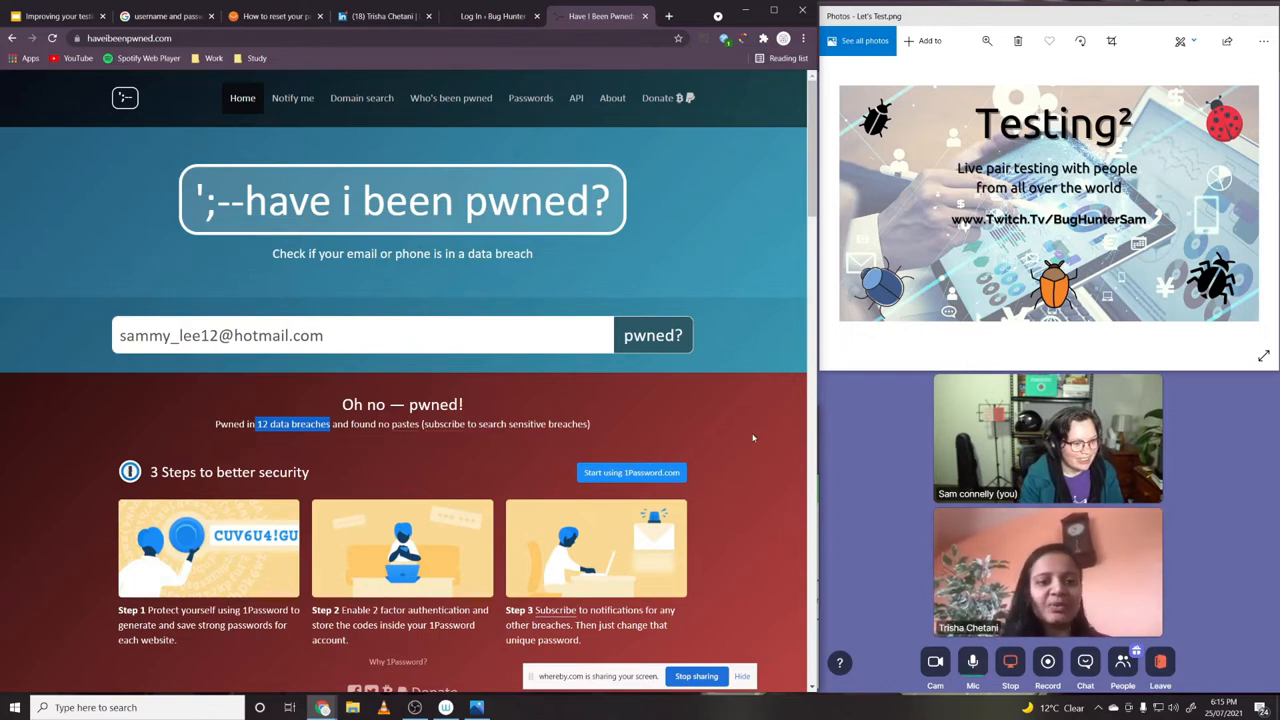
pyautogui.moveTo(751, 429)
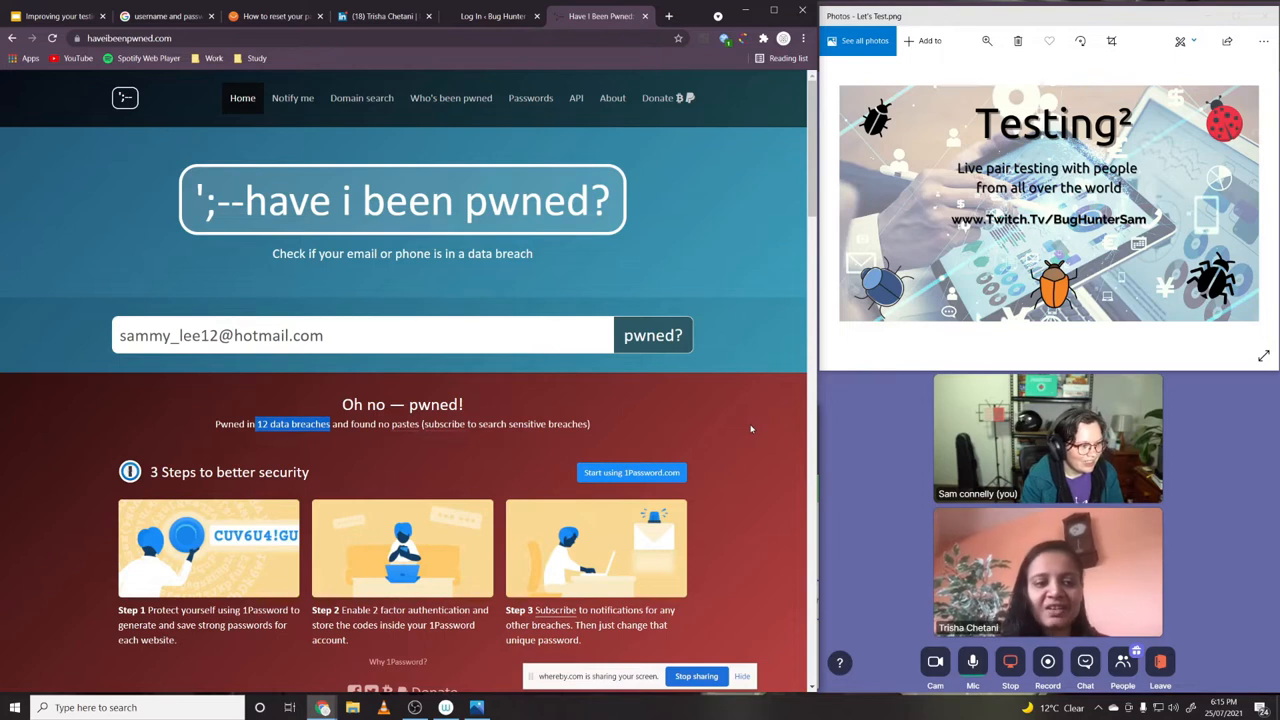
pyautogui.scroll(-3)
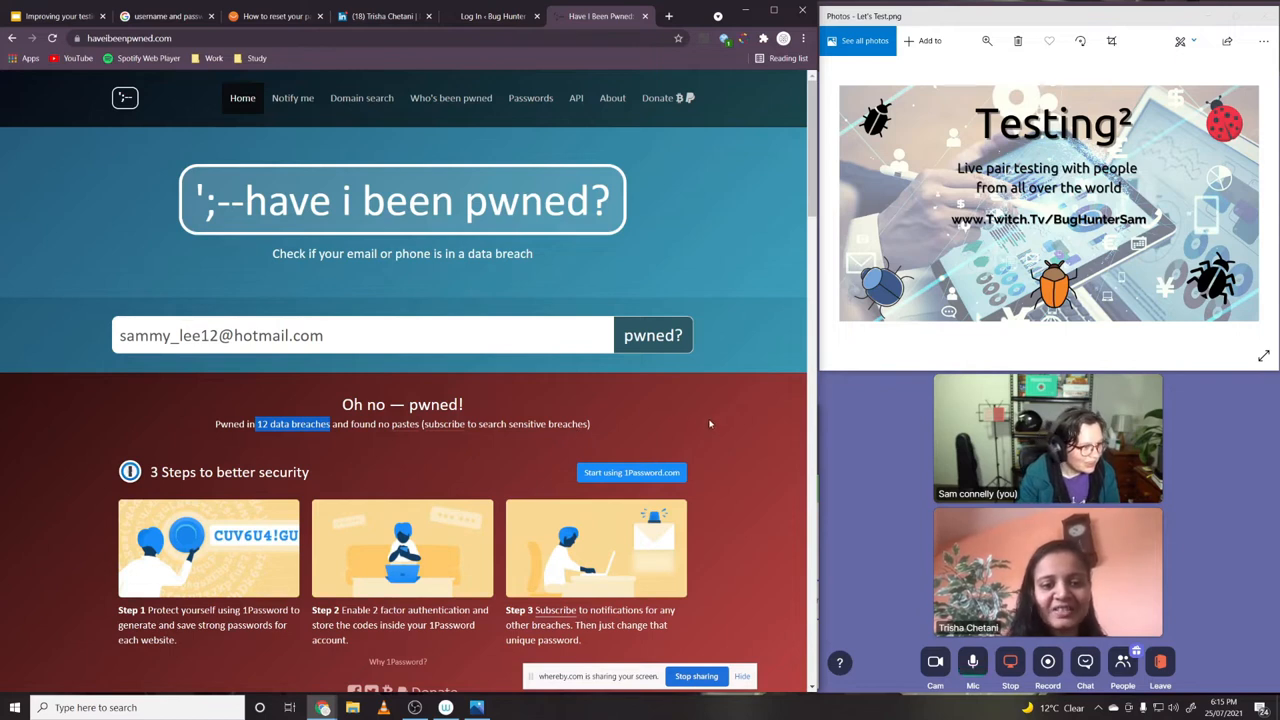
pyautogui.moveTo(405, 424)
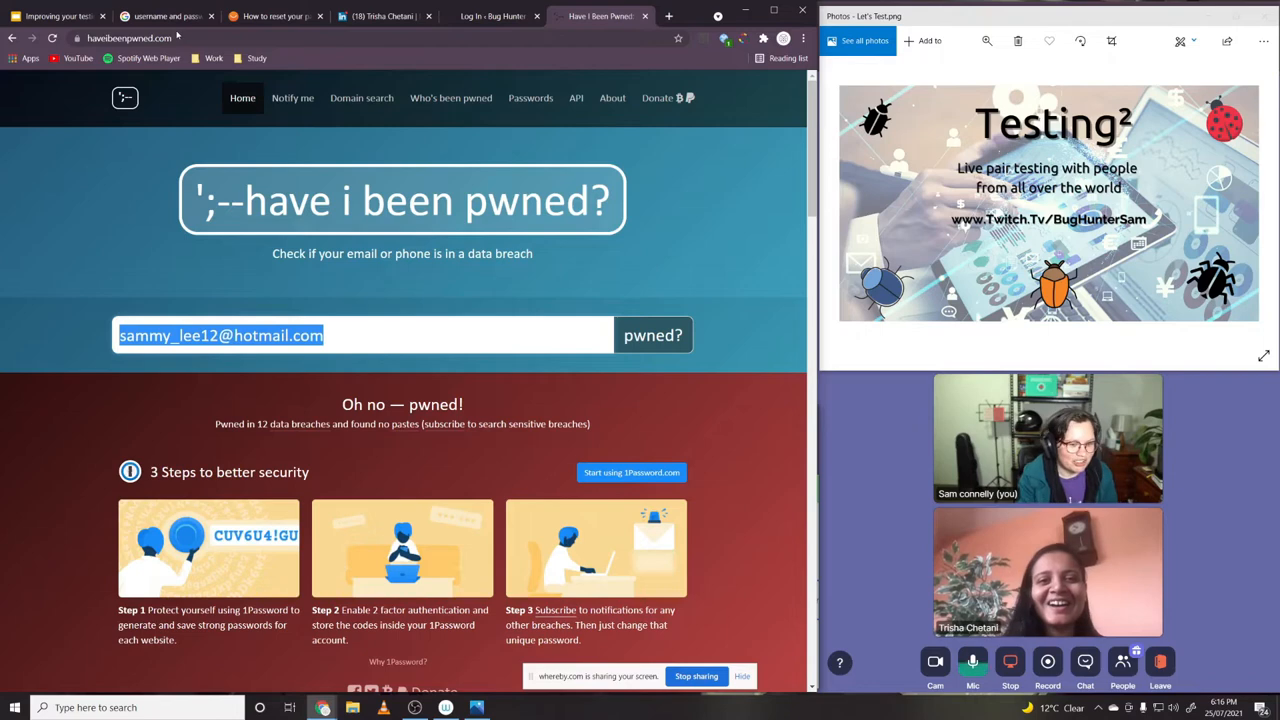
# - Scroll through the breached sites list, then open the 'subscribe' breach notification signup
pyautogui.scroll(-3)
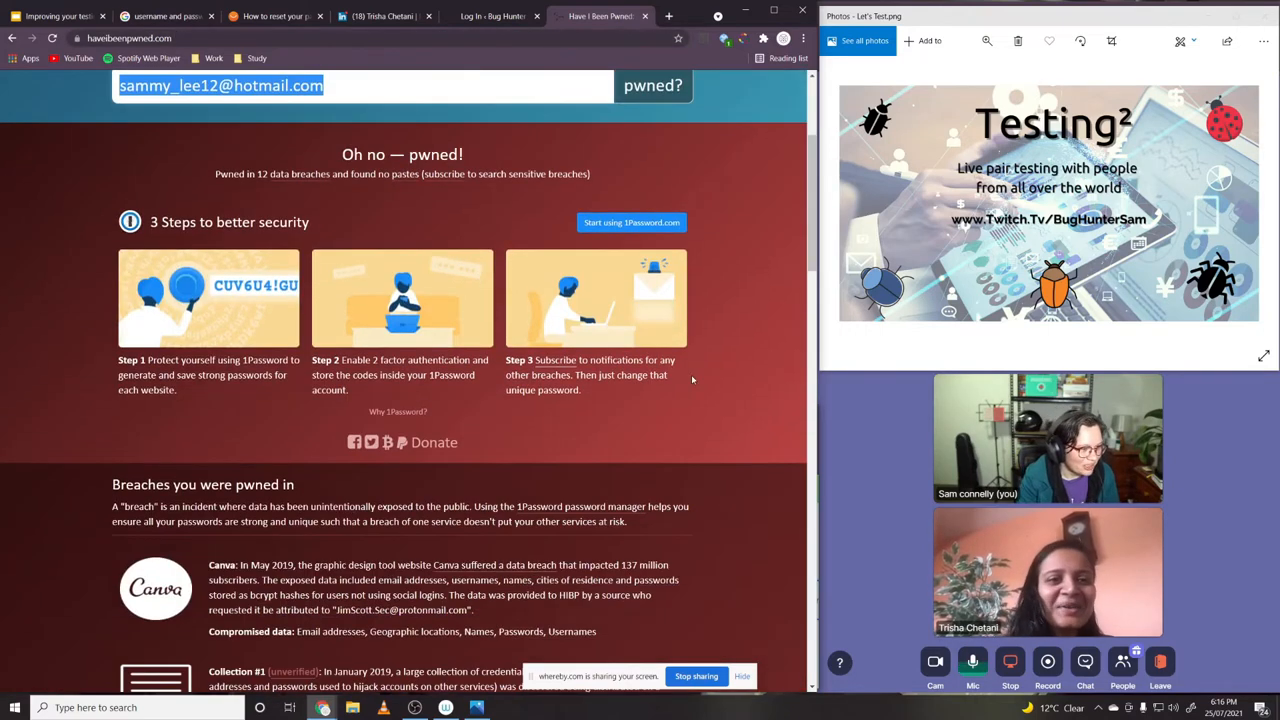
pyautogui.scroll(-3)
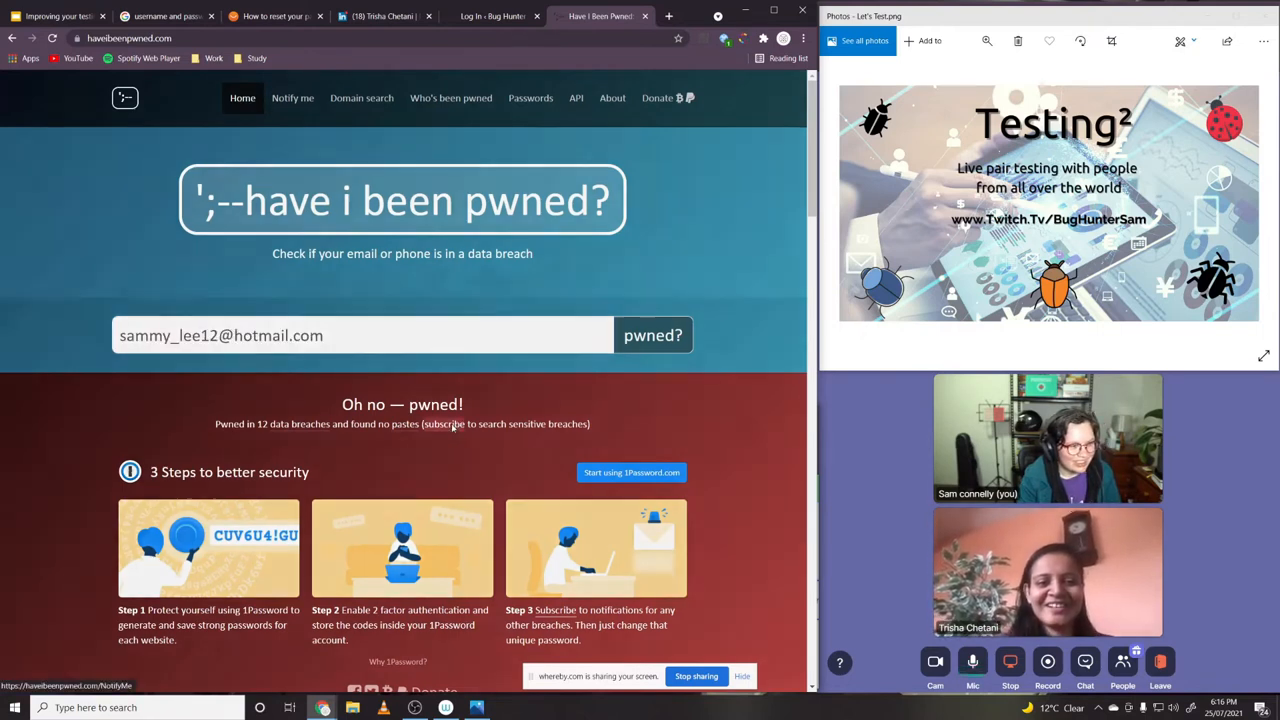
pyautogui.click(293, 98)
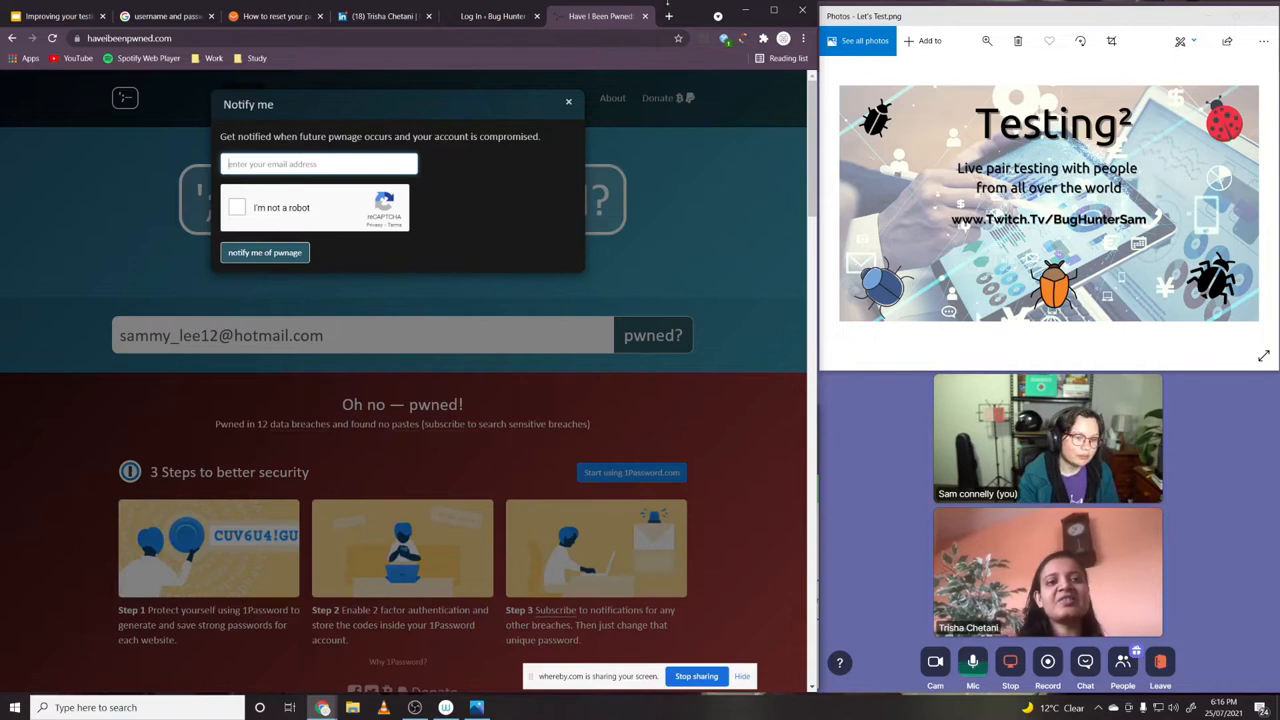
pyautogui.click(568, 101)
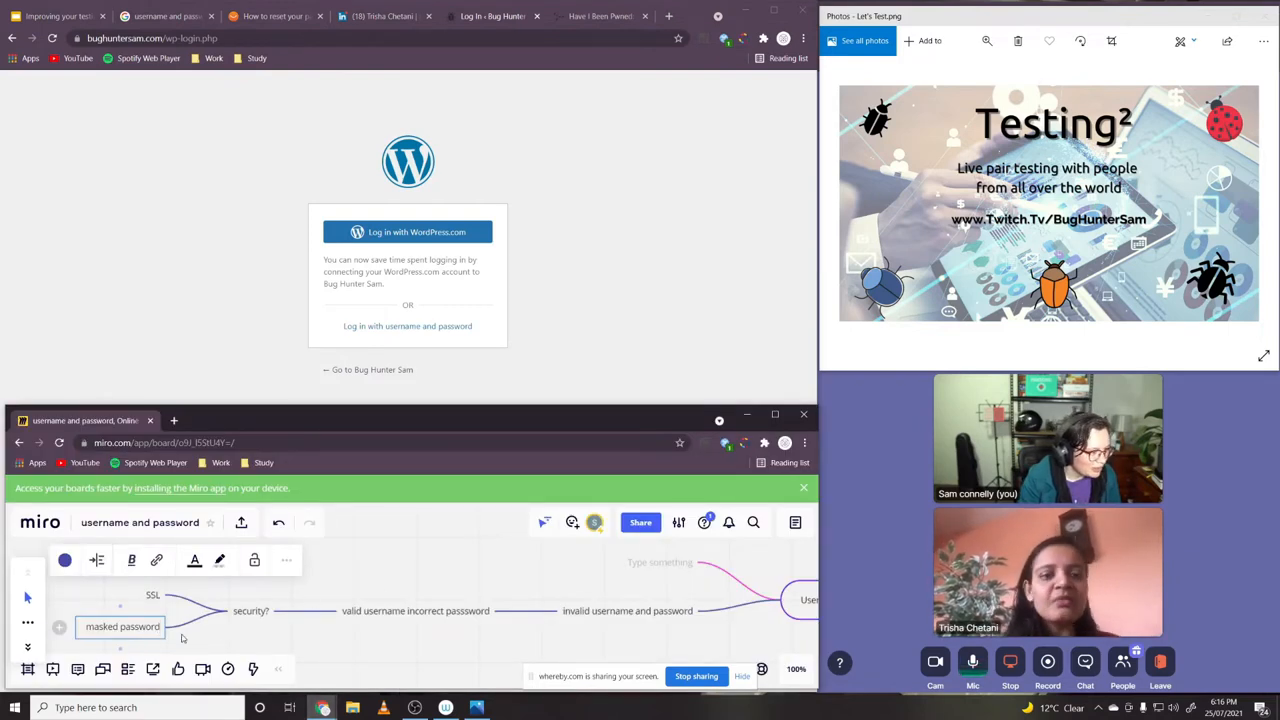
pyautogui.moveTo(321, 615)
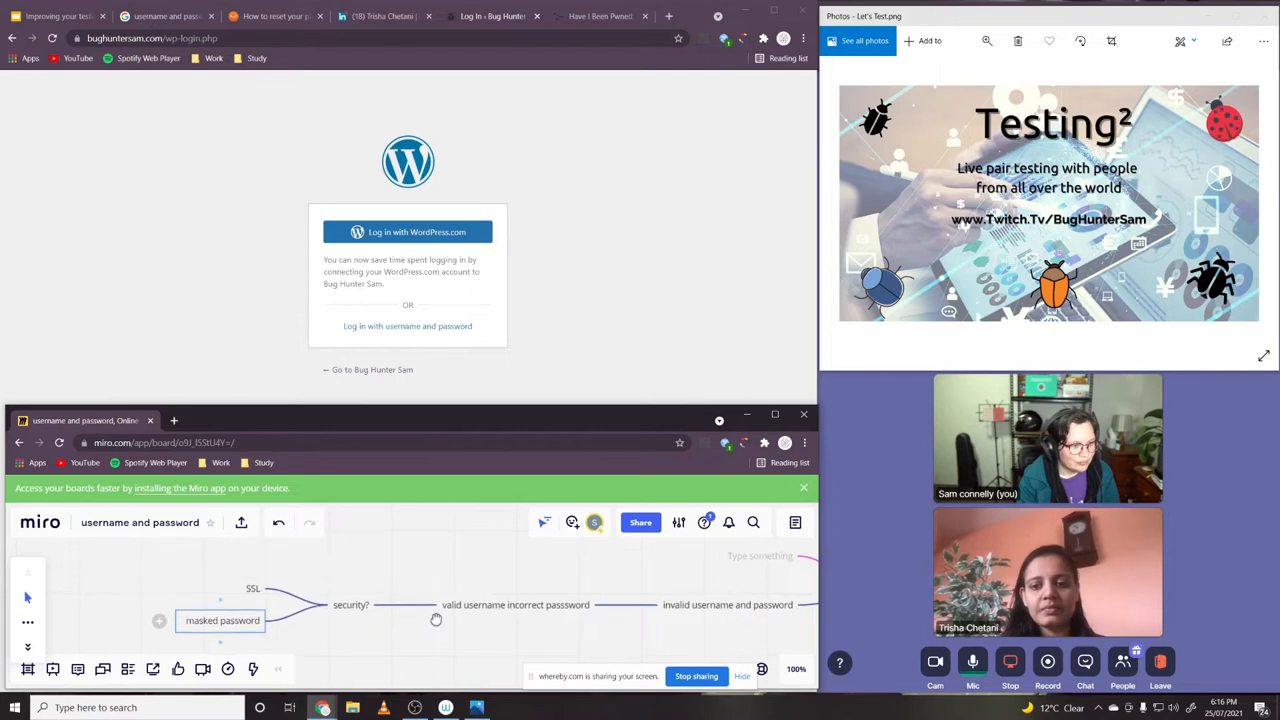
# - Finish the 'masked password' node under 'security?' by clicking on the board
pyautogui.click(221, 620)
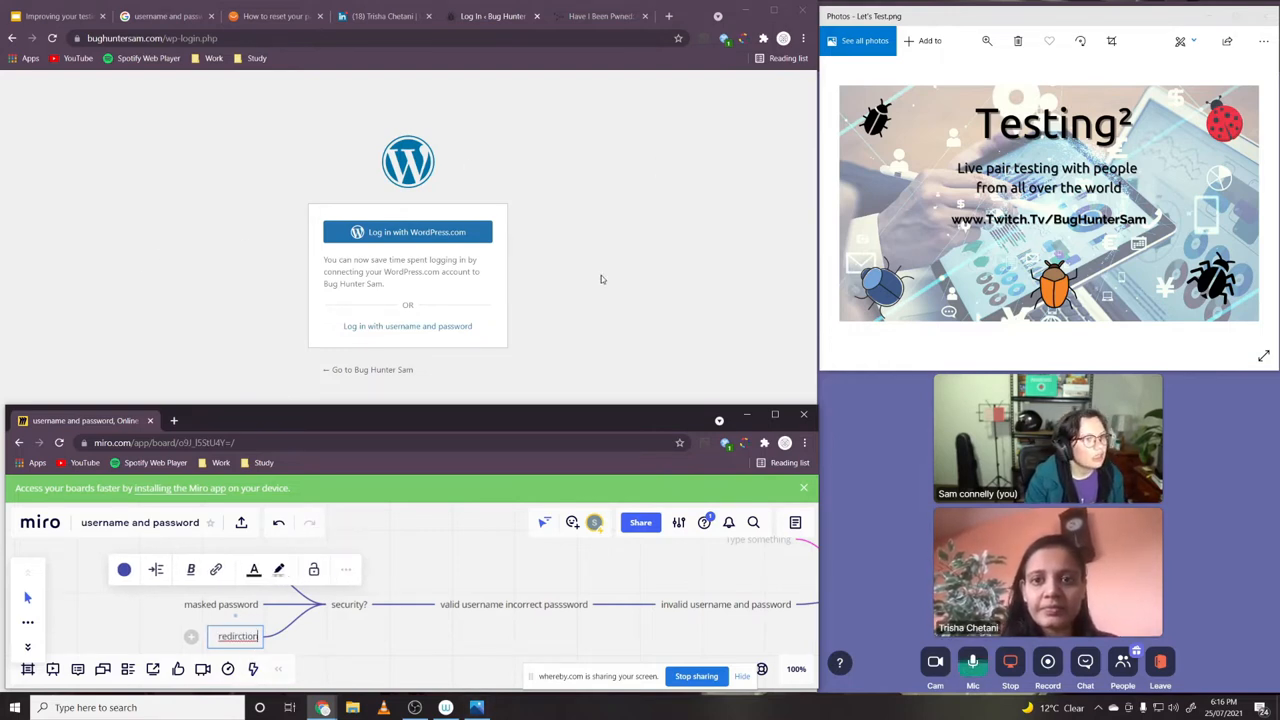
# - Inspect the 'Log in with username and password' link's HTML in DevTools
pyautogui.rightClick(407, 326)
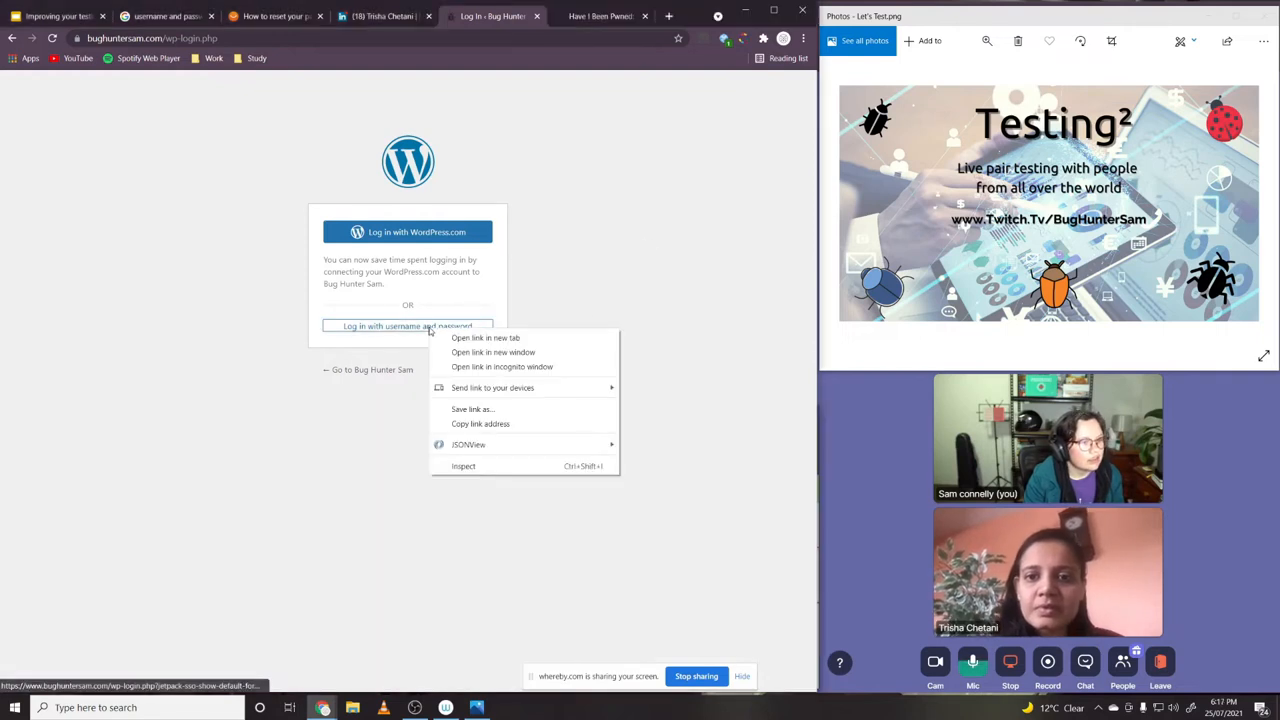
pyautogui.moveTo(480, 463)
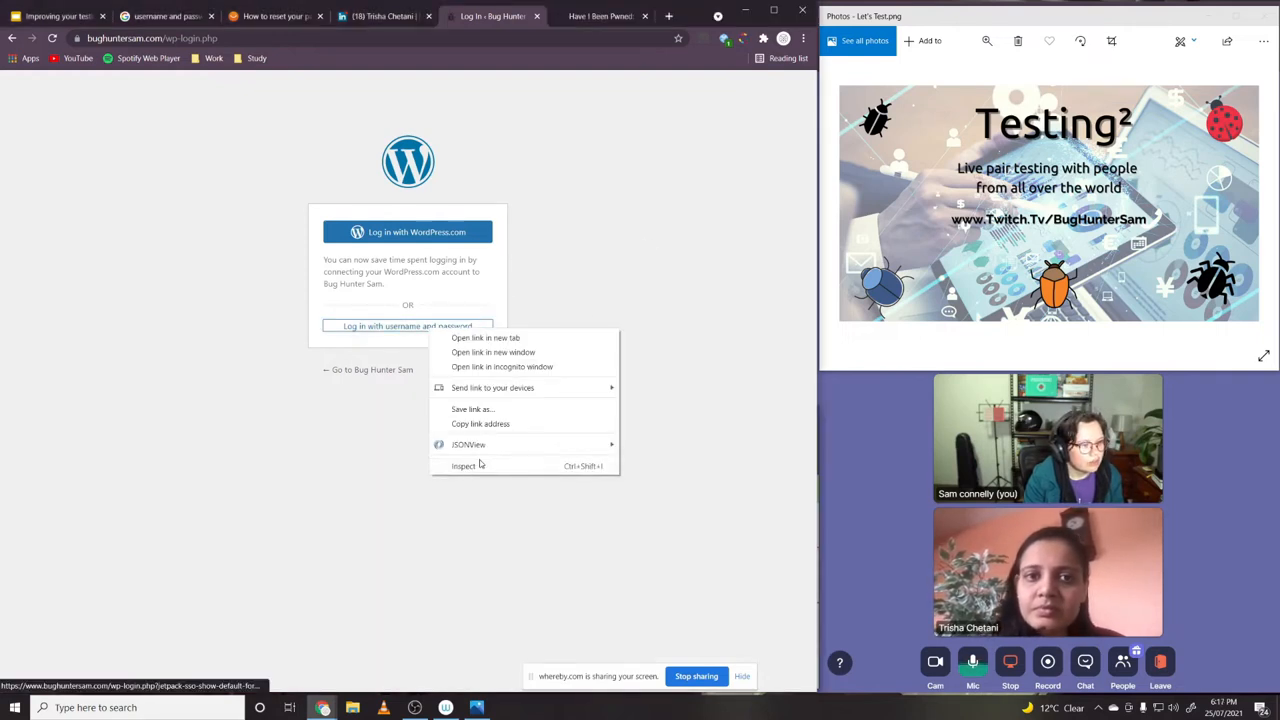
pyautogui.click(463, 465)
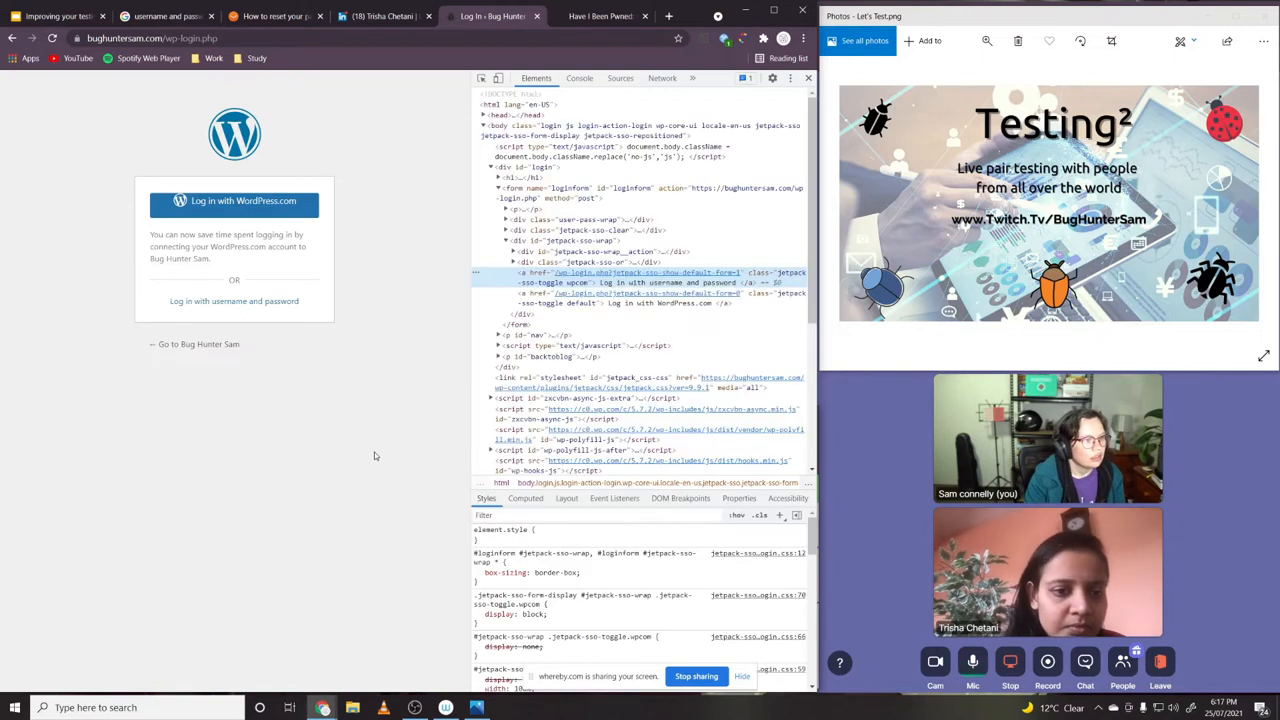
# - With the Network panel filtered to Fetch/XHR, log in as sammy_lee12 using saved credentials
pyautogui.click(662, 78)
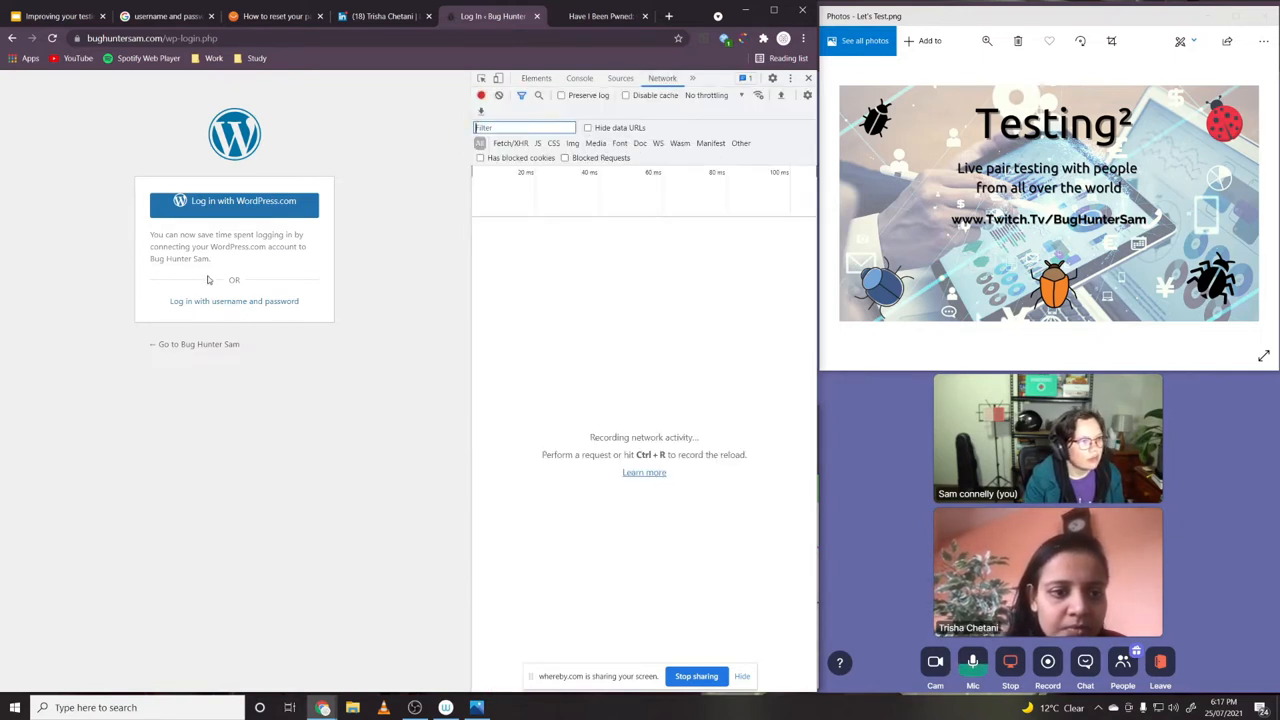
pyautogui.click(234, 301)
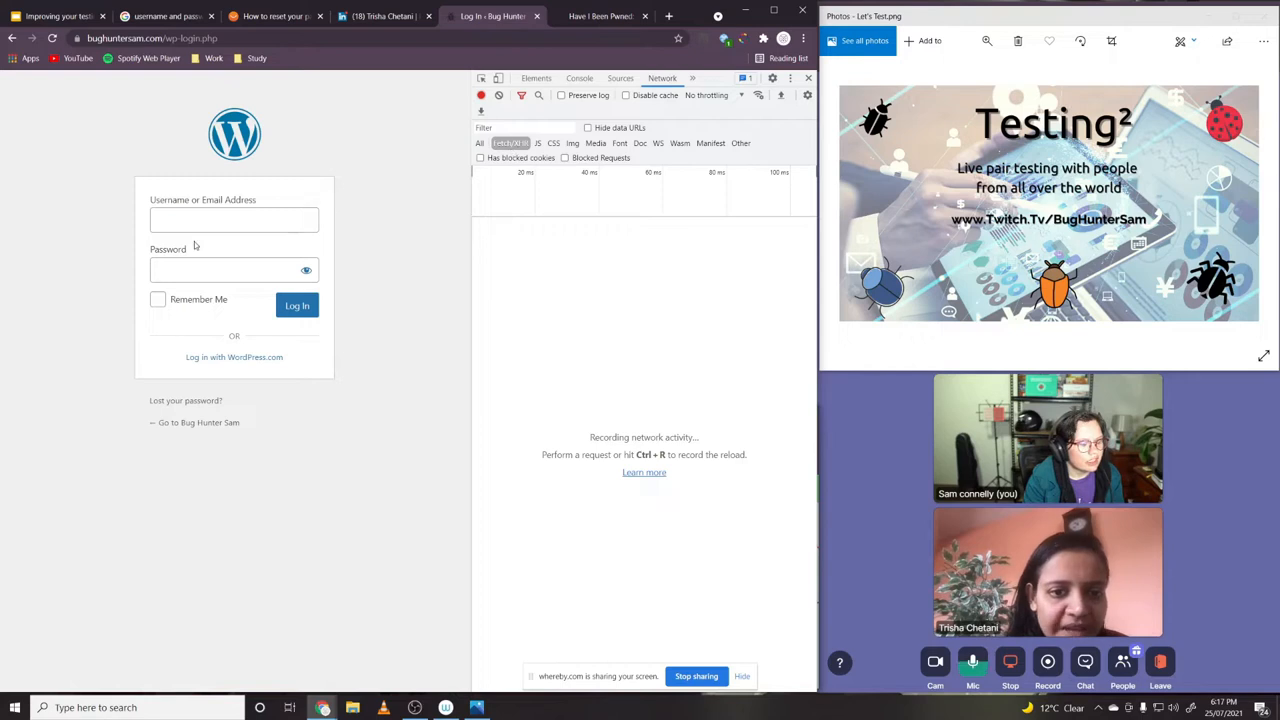
pyautogui.click(234, 220)
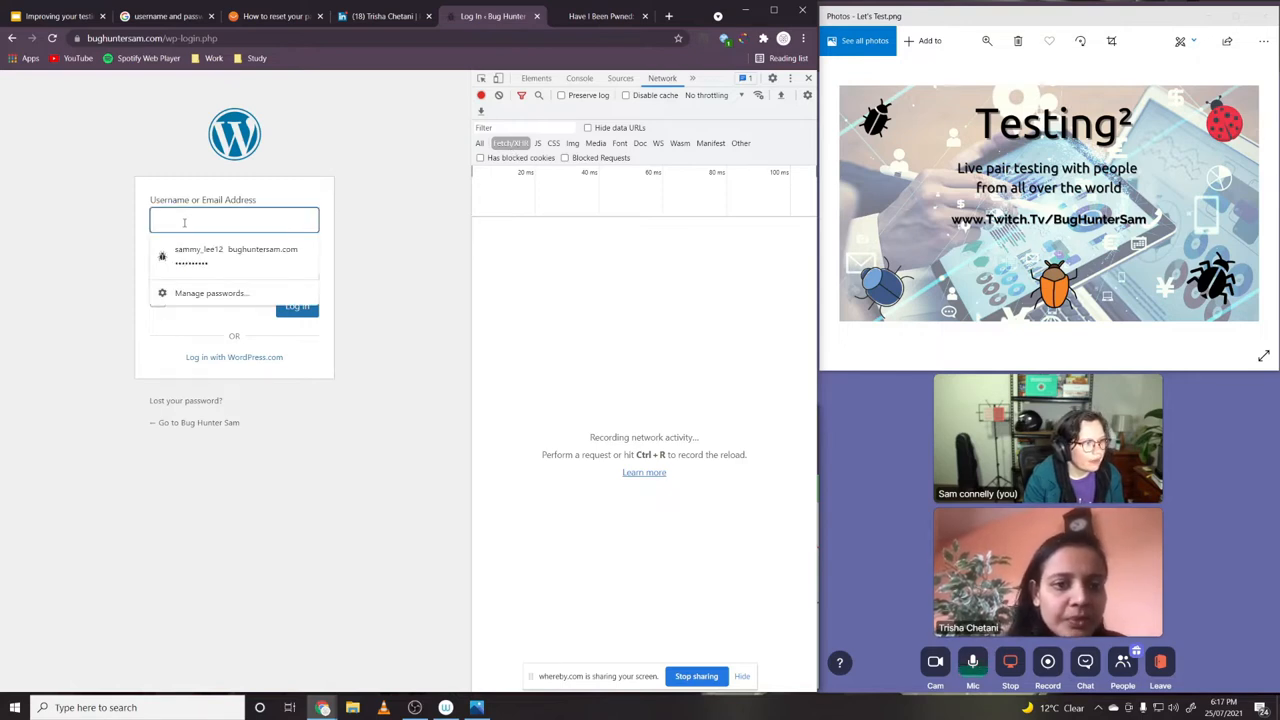
pyautogui.click(234, 255)
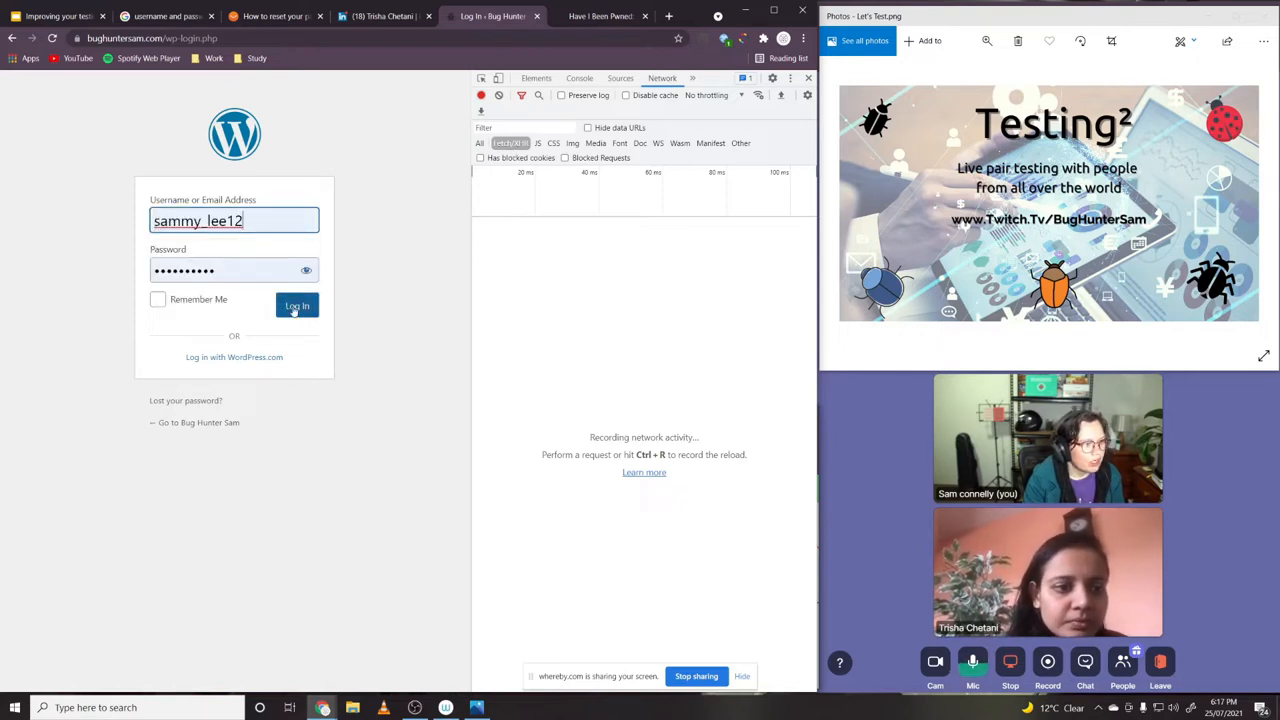
pyautogui.click(297, 305)
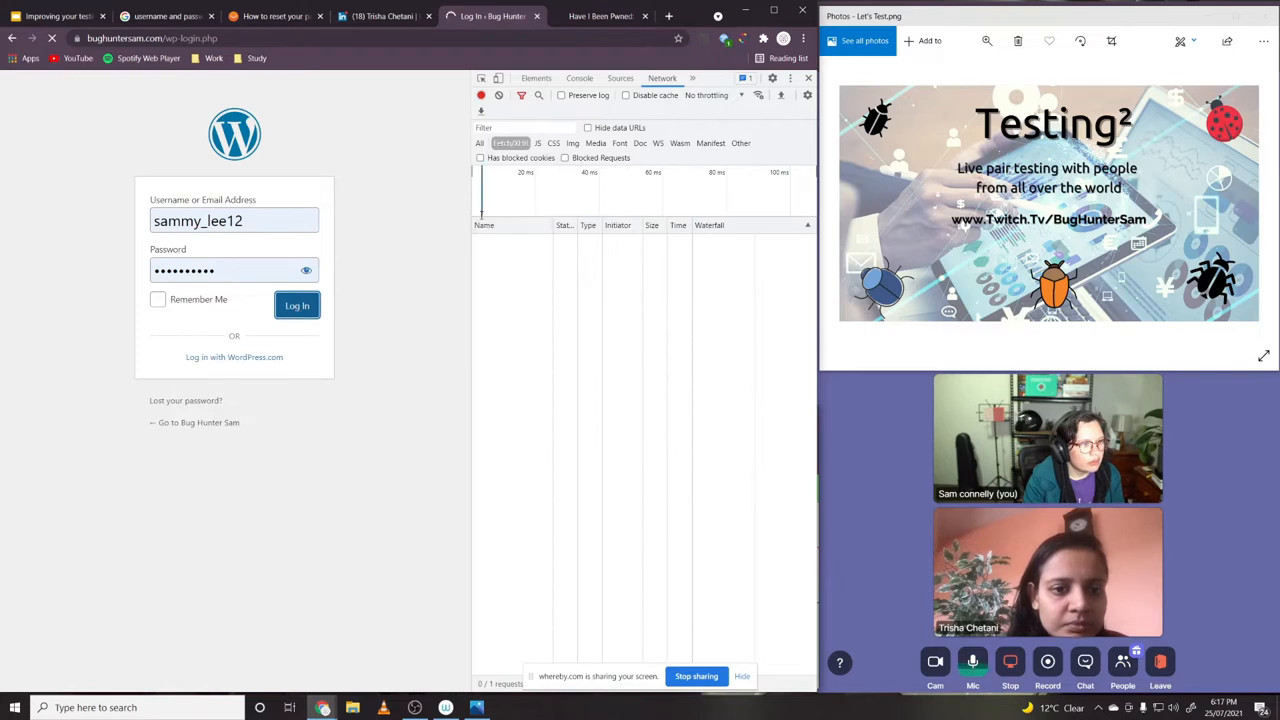
# - Inspect the notifications and admin.php stats responses, including the 'active access token required' message
pyautogui.click(297, 305)
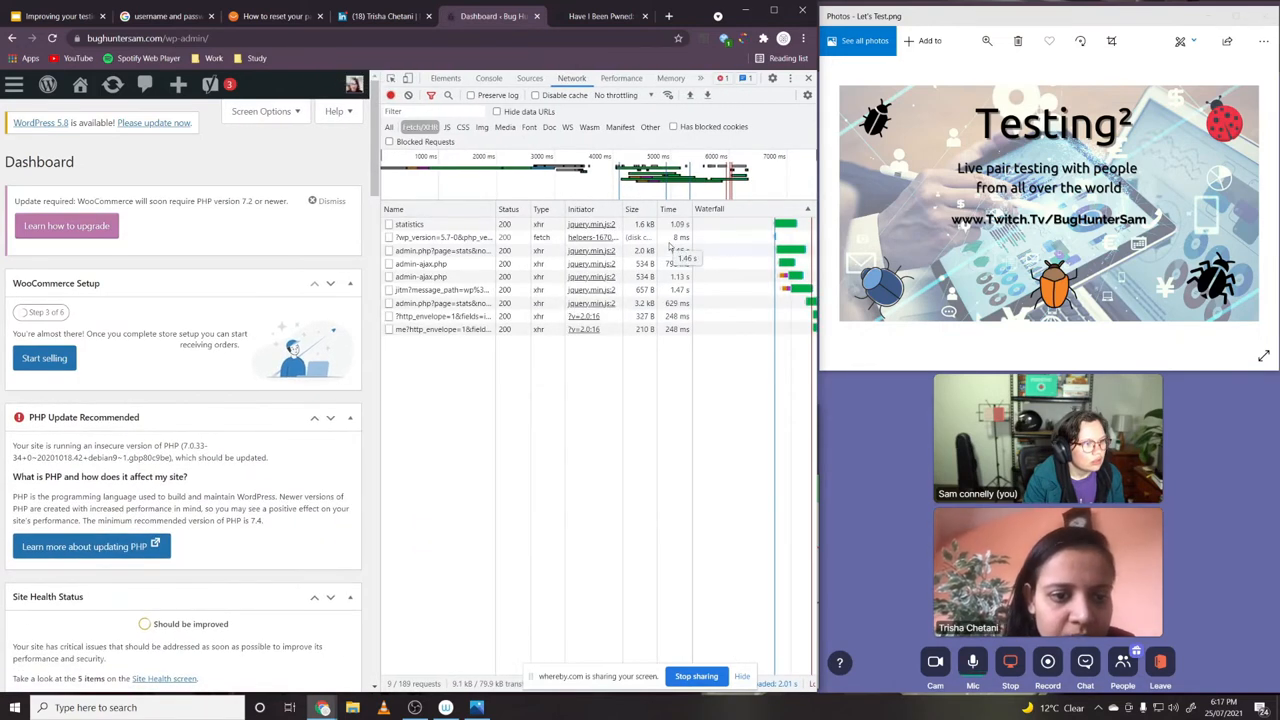
pyautogui.moveTo(446, 478)
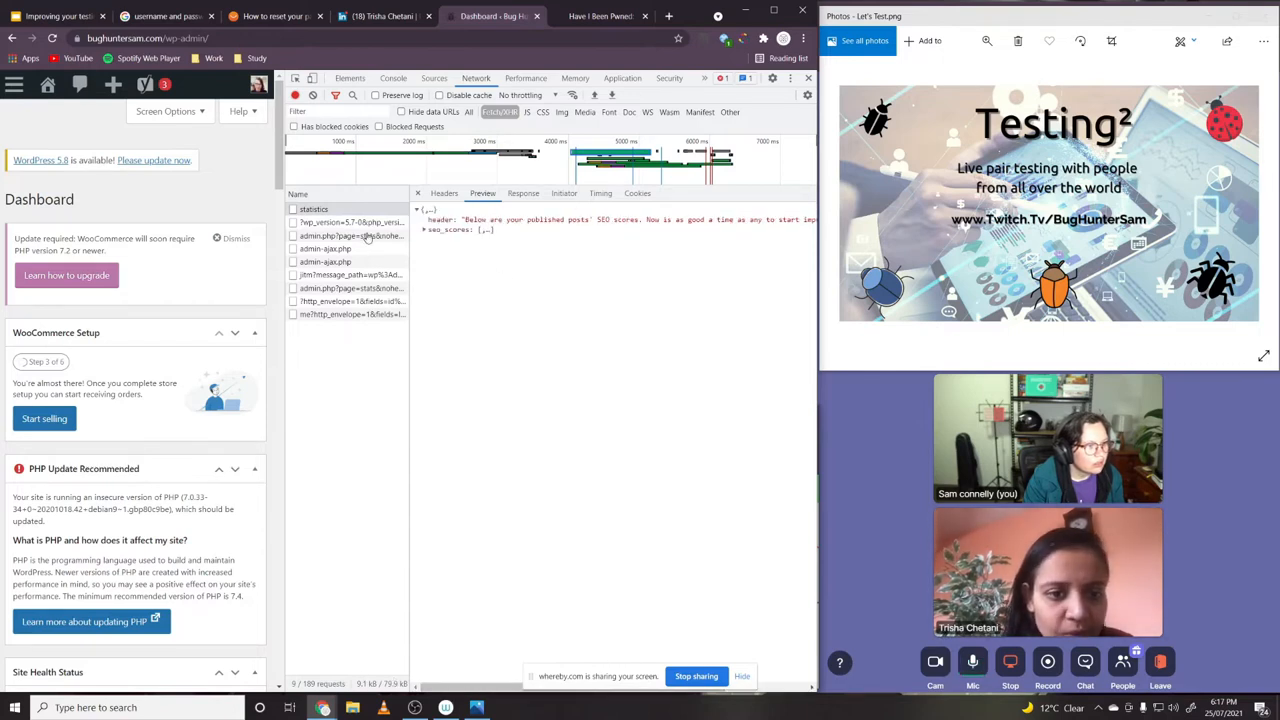
pyautogui.click(349, 222)
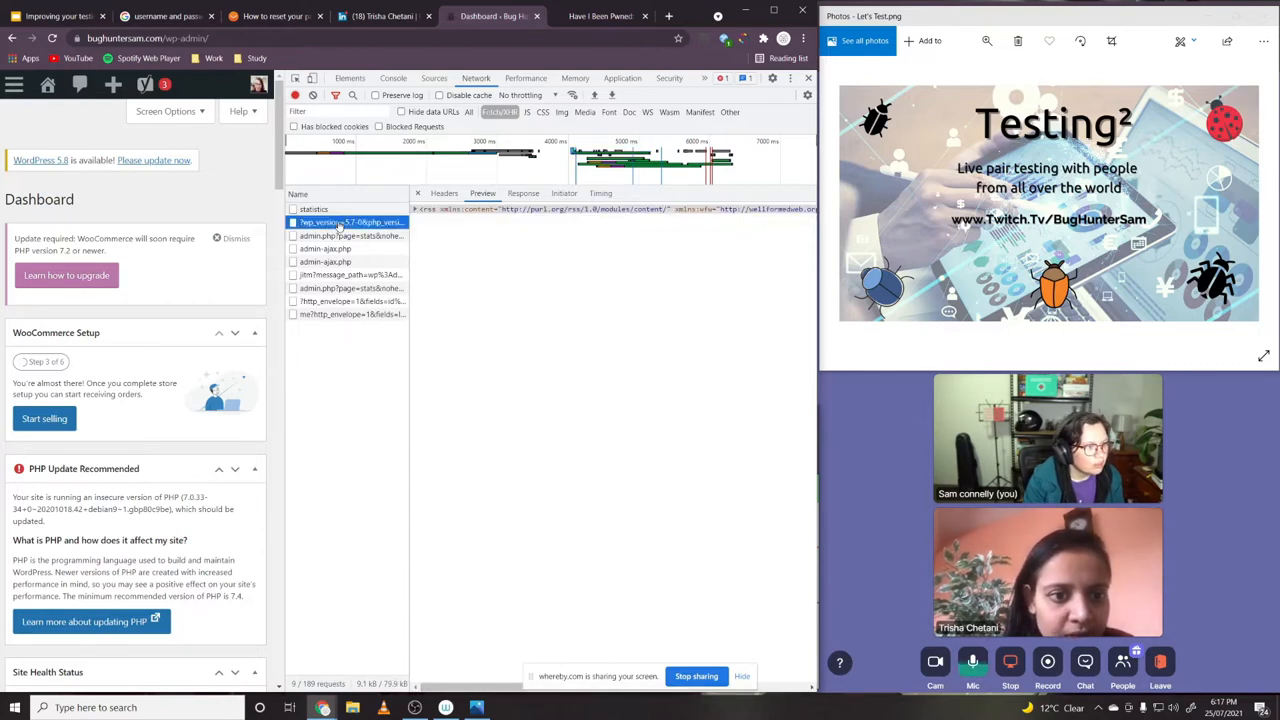
pyautogui.click(350, 235)
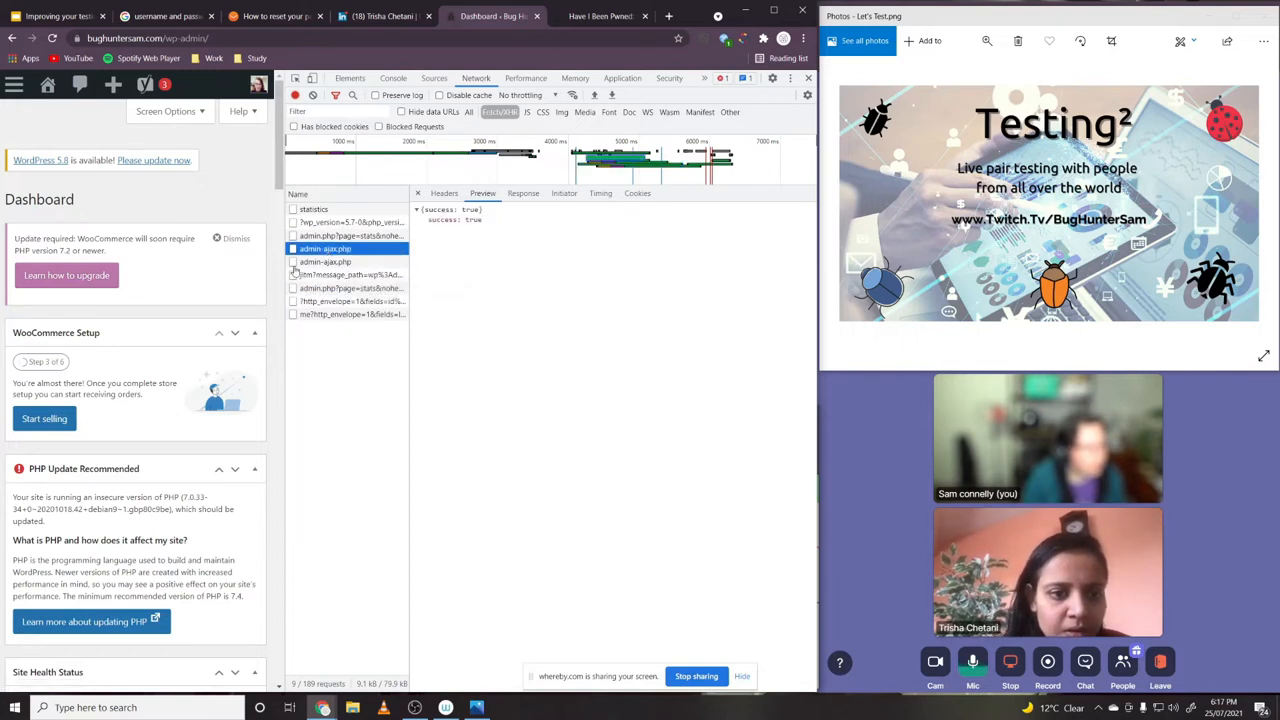
pyautogui.moveTo(325, 262)
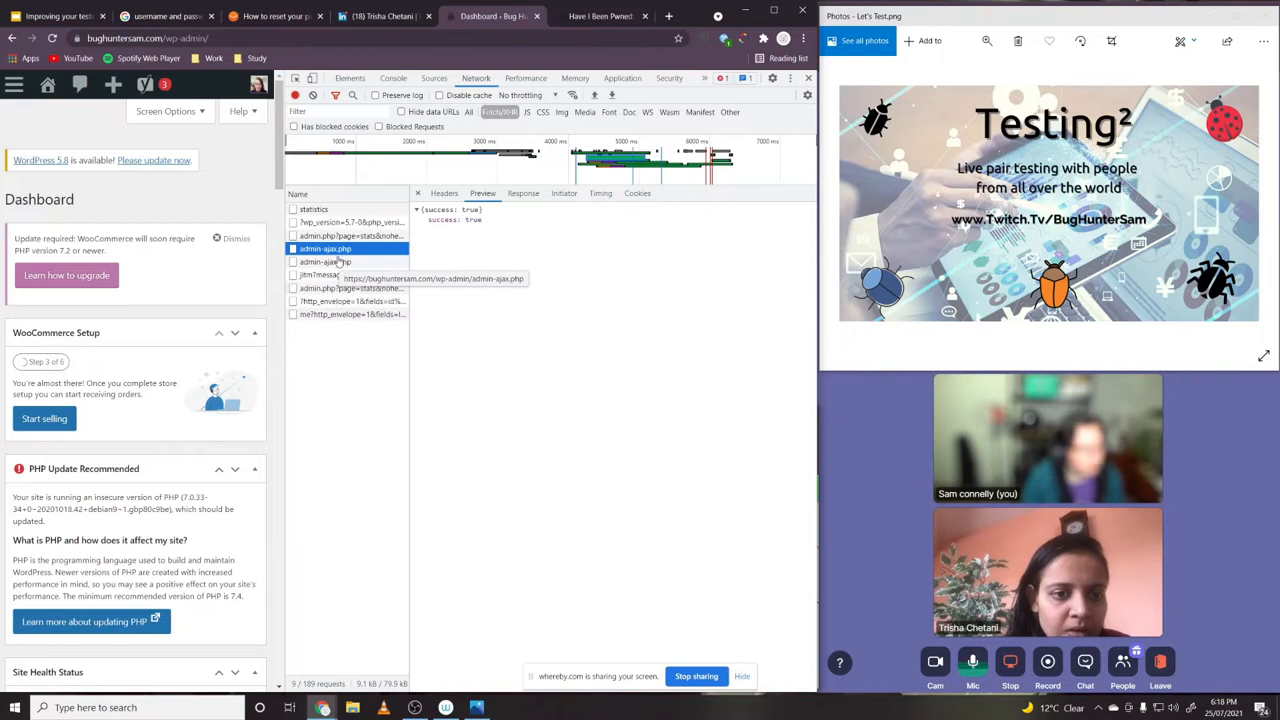
pyautogui.click(347, 274)
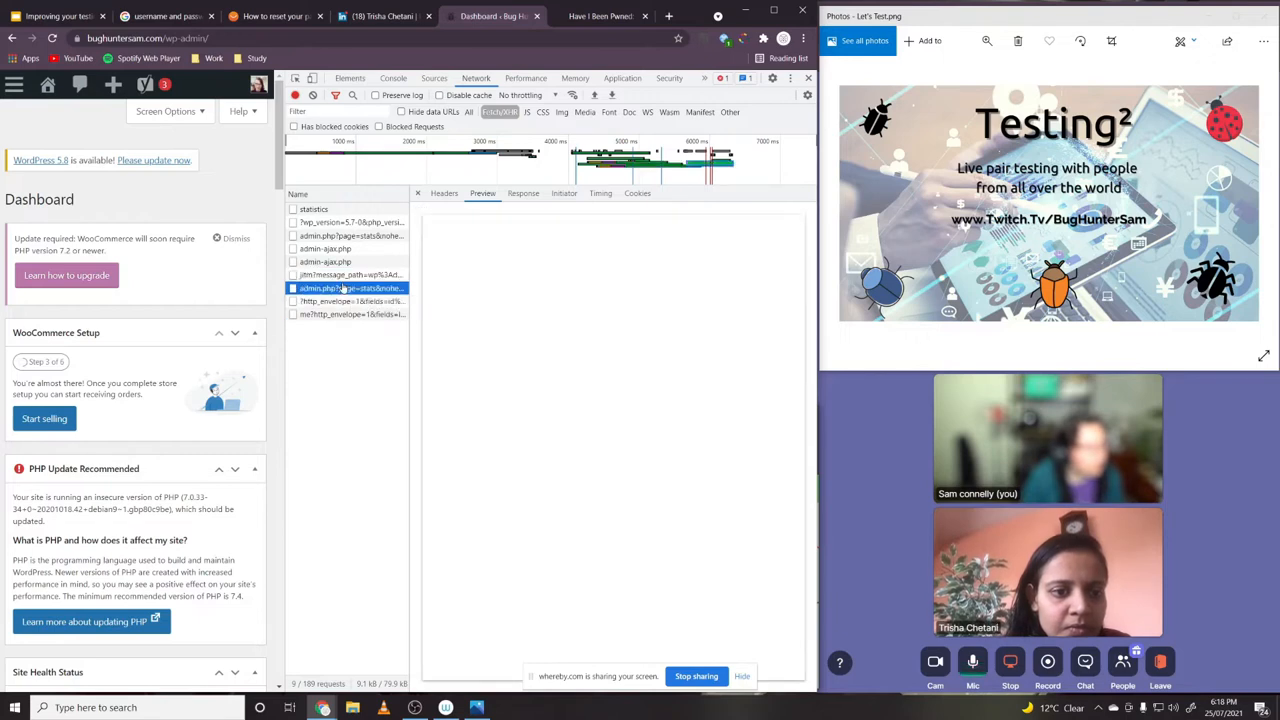
pyautogui.click(523, 193)
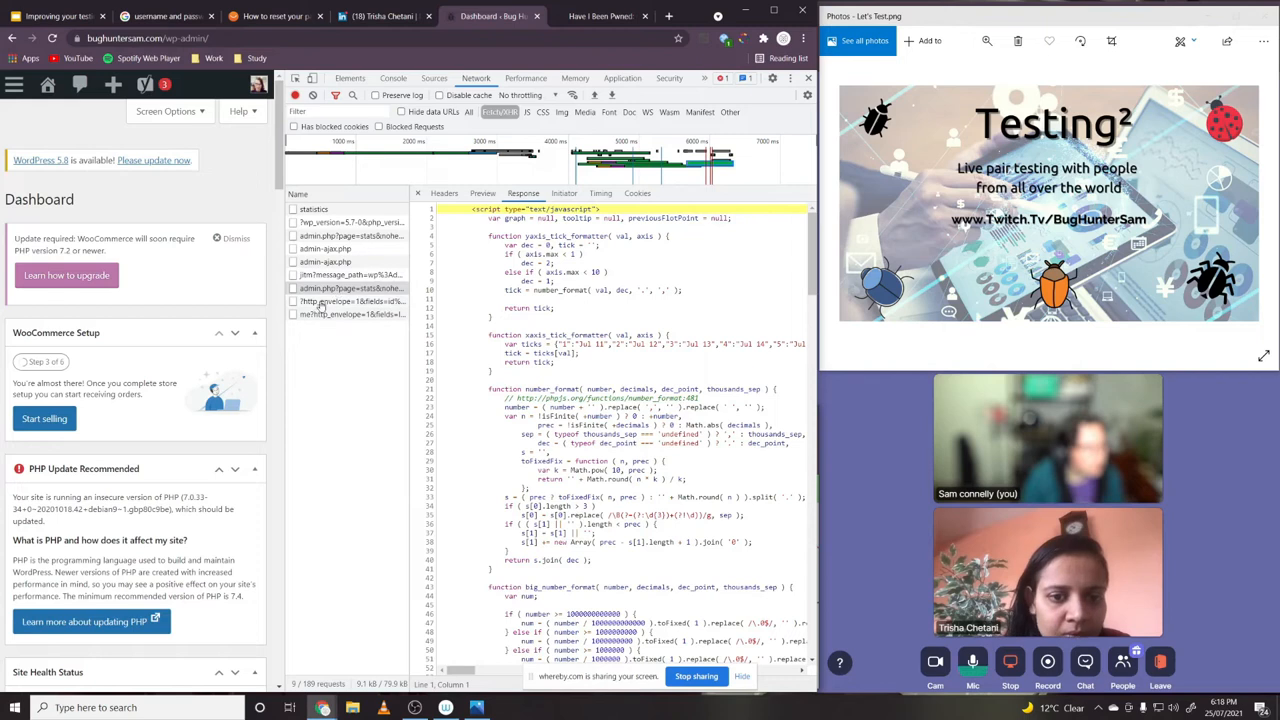
pyautogui.scroll(-3)
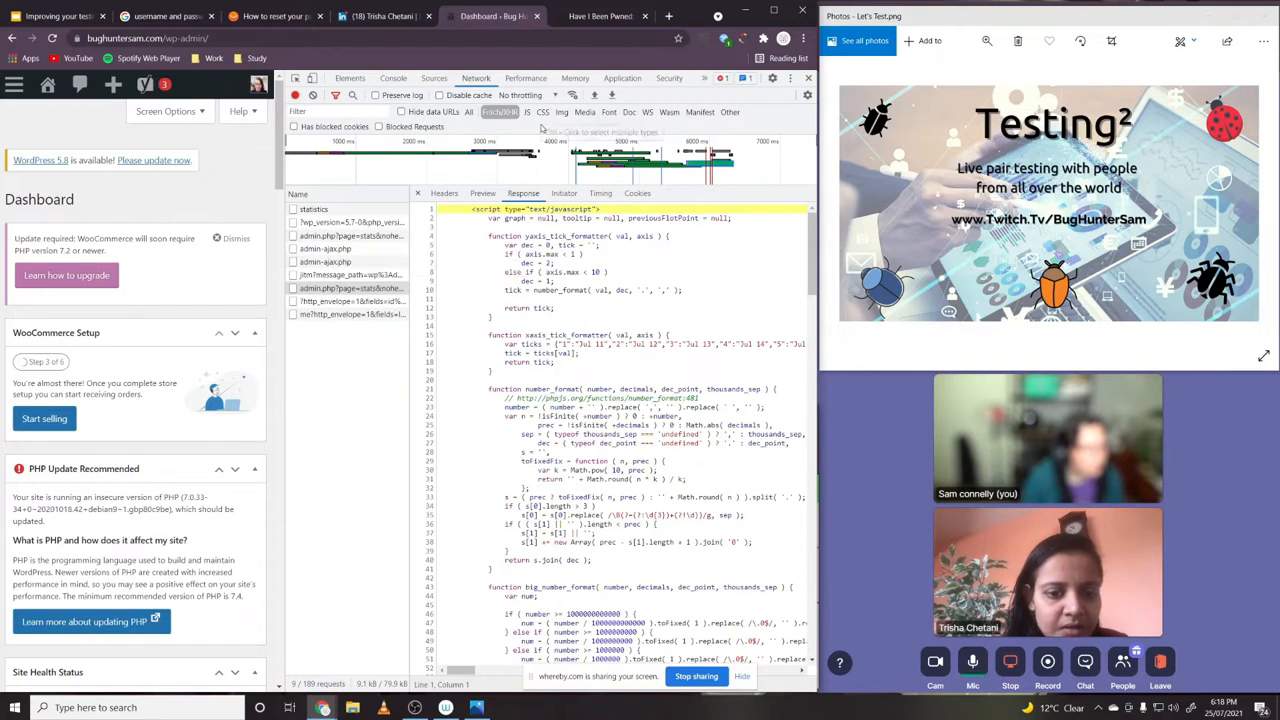
pyautogui.click(345, 301)
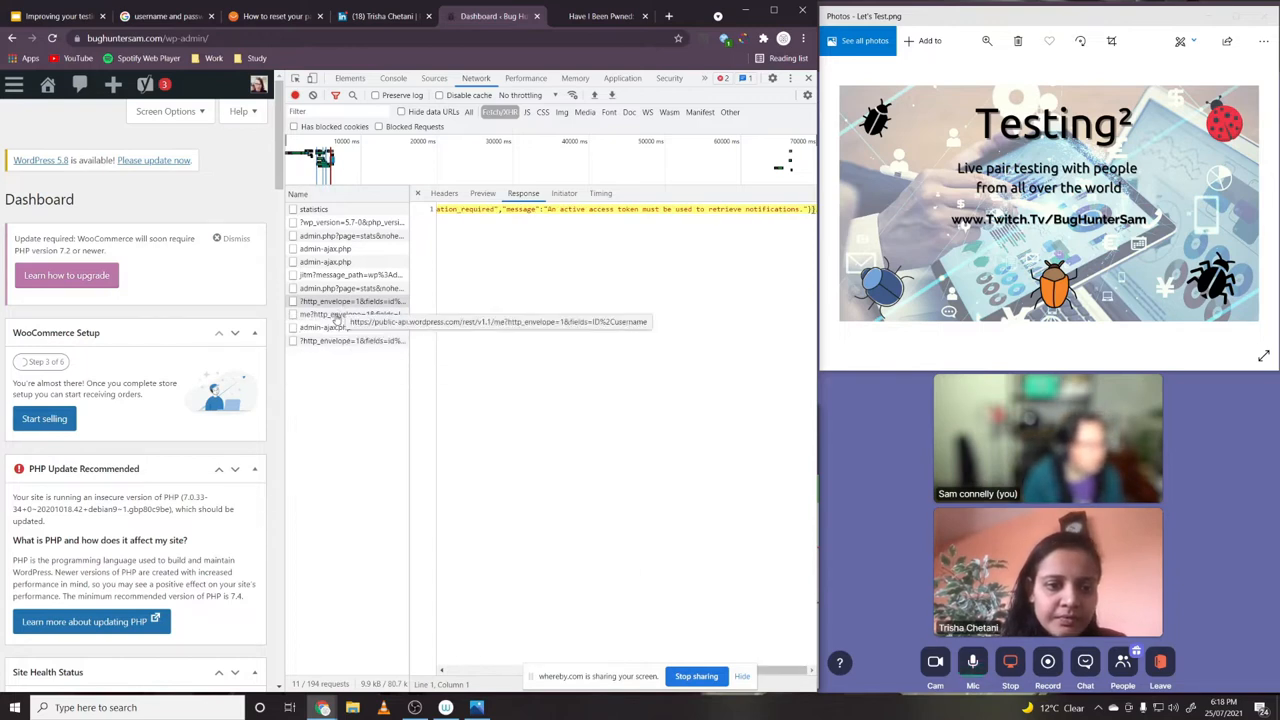
# - Compare the Yoast feed response with the latest admin-ajax.php response showing wp-auth-check true
pyautogui.click(325, 327)
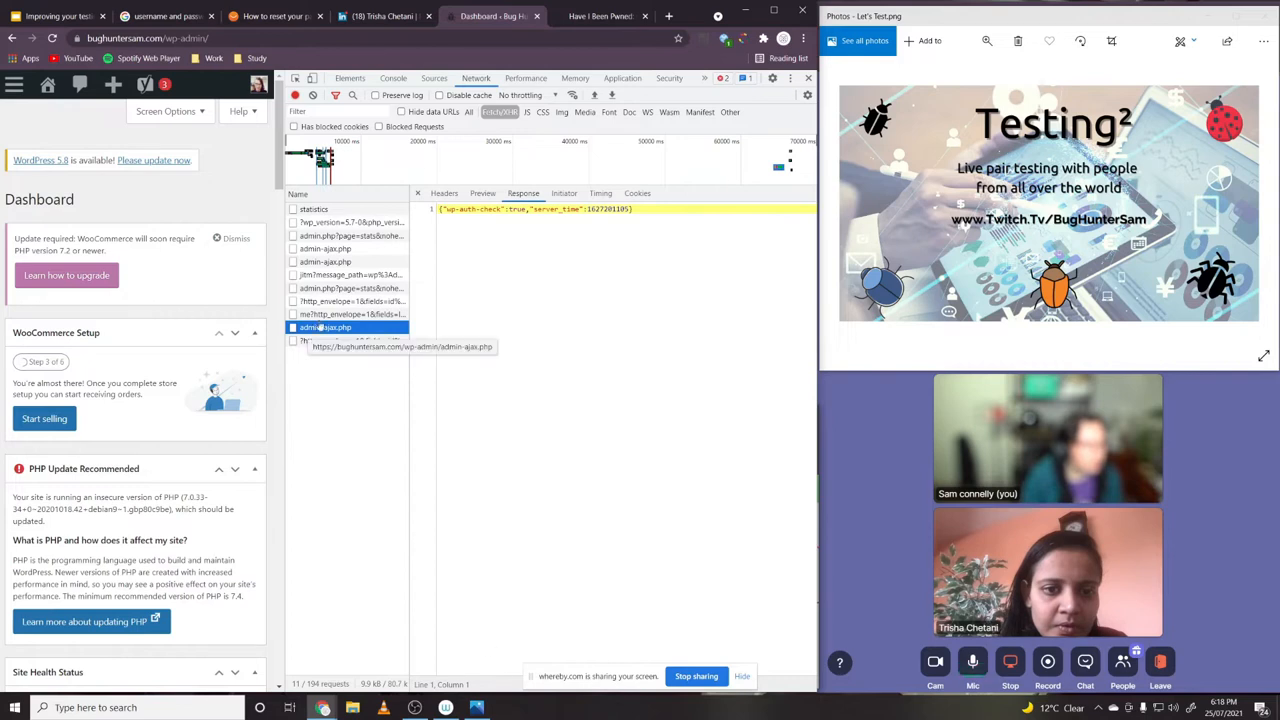
pyautogui.click(314, 208)
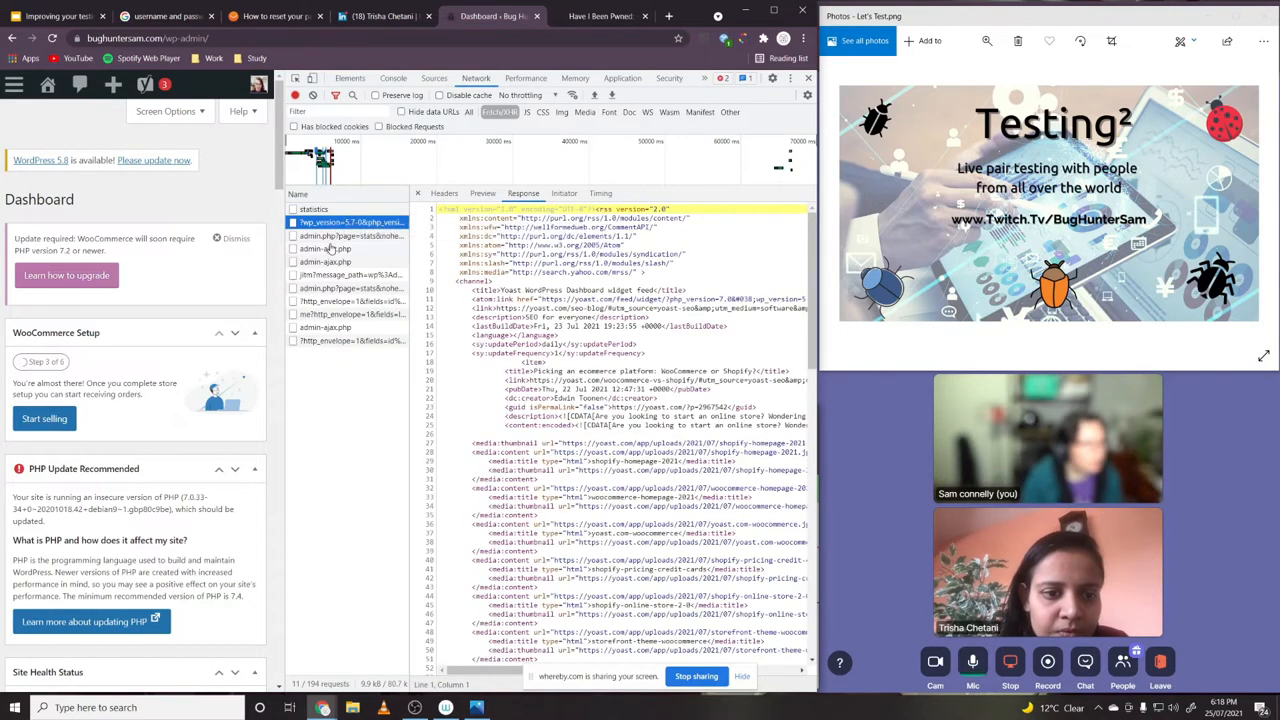
pyautogui.moveTo(350, 358)
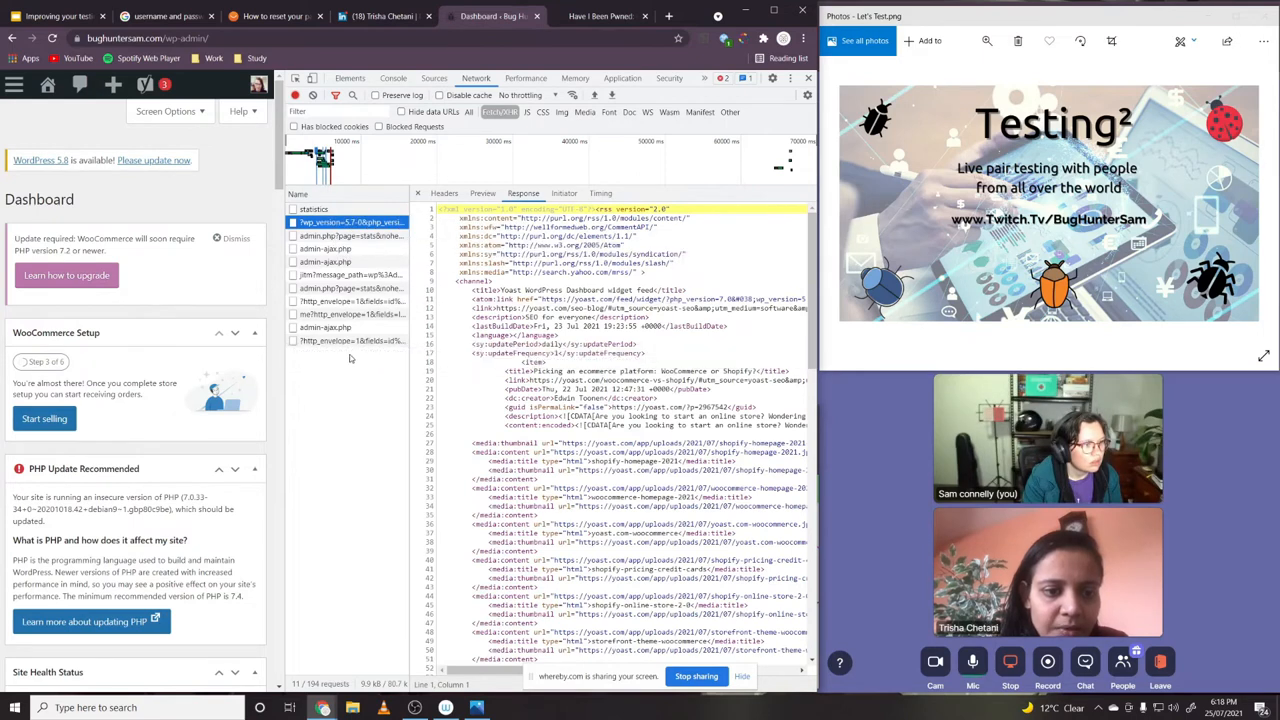
pyautogui.moveTo(325, 327)
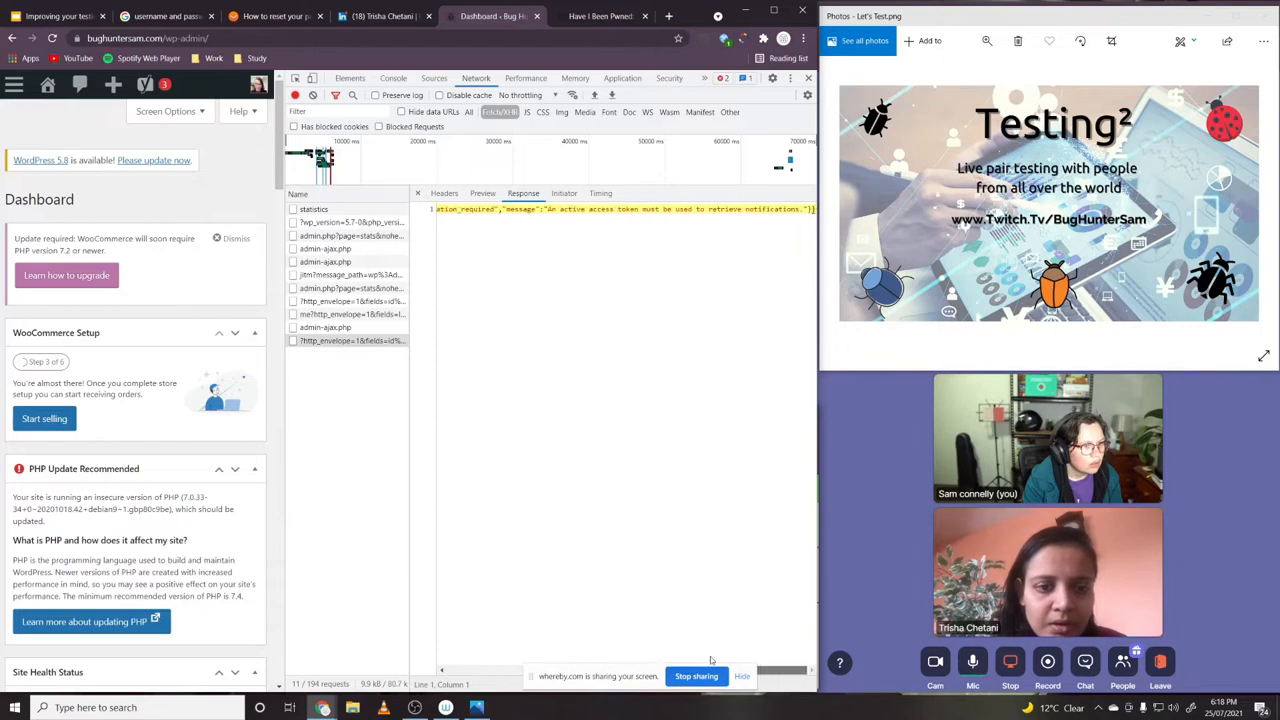
pyautogui.click(325, 327)
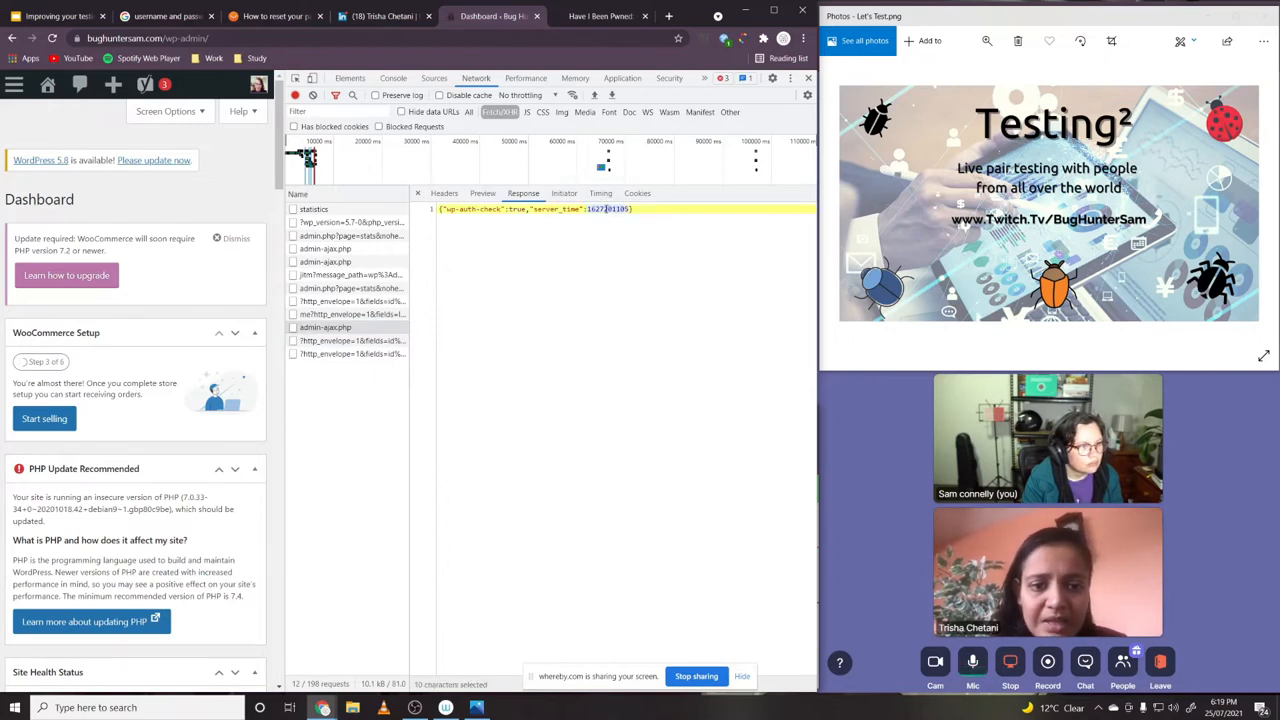
# - Review admin-ajax.php's general, response and request headers and cookies in the Headers tab
pyautogui.click(444, 193)
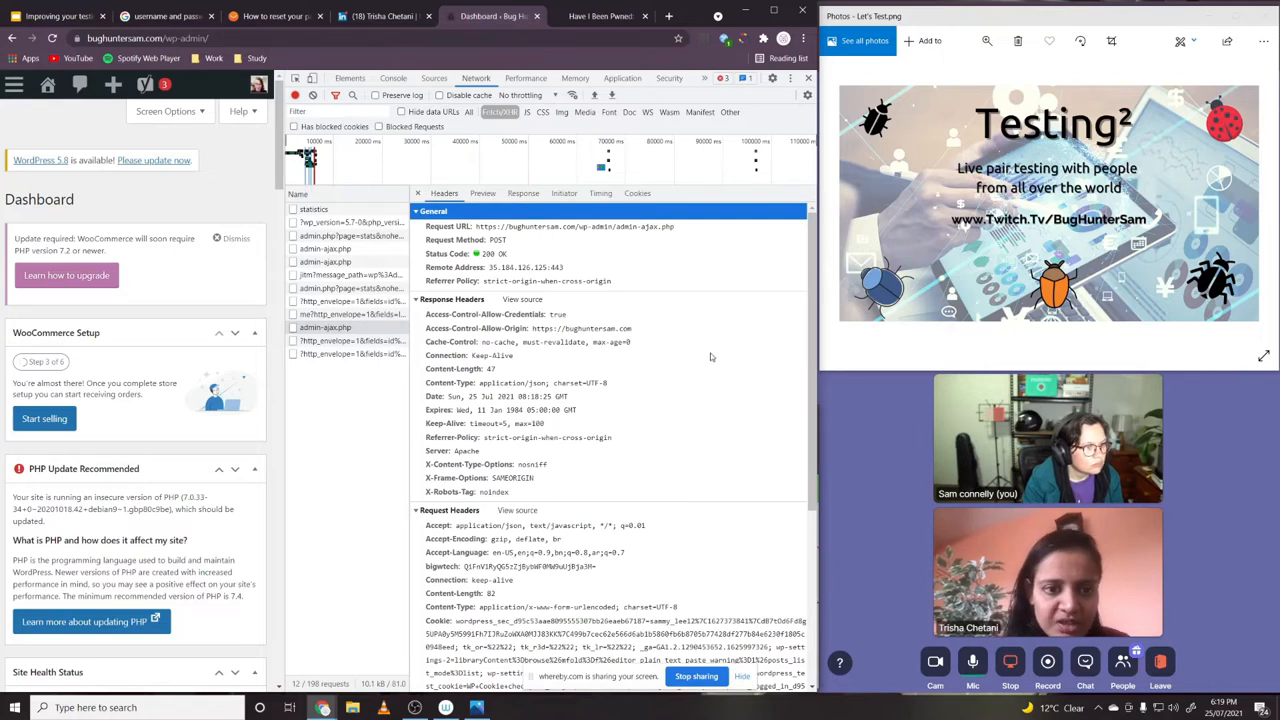
pyautogui.moveTo(635, 308)
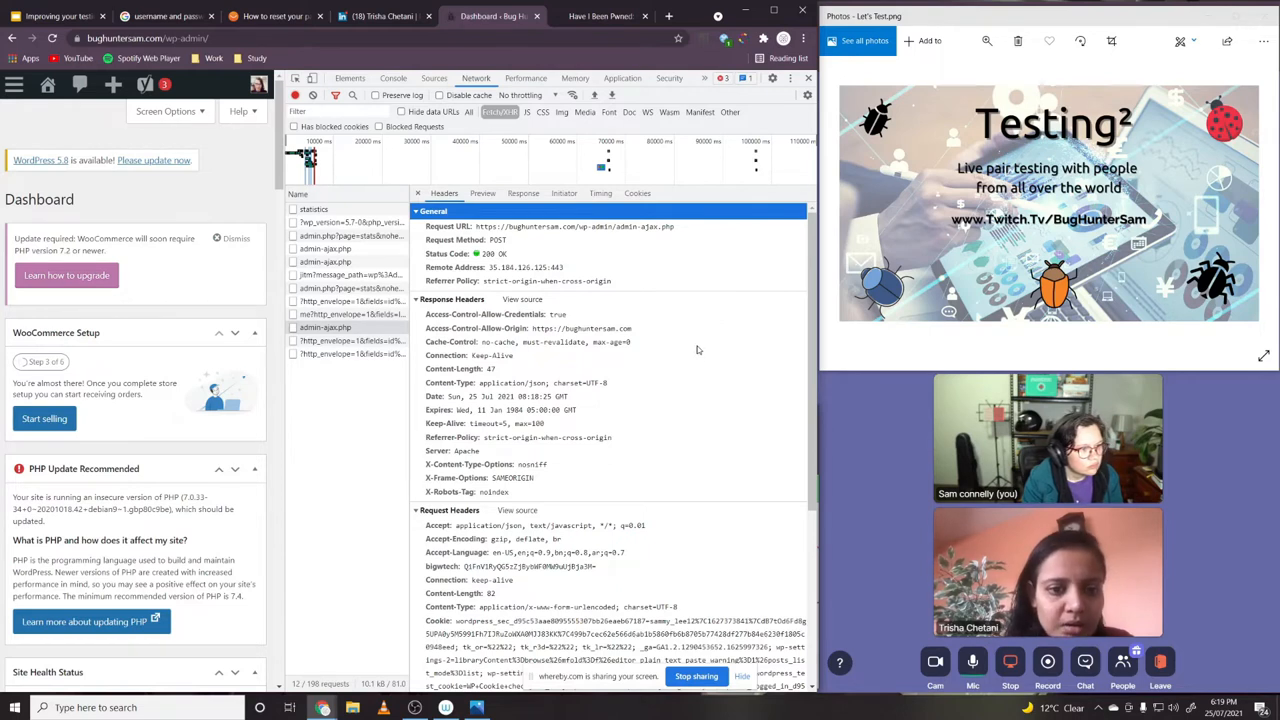
pyautogui.scroll(-3)
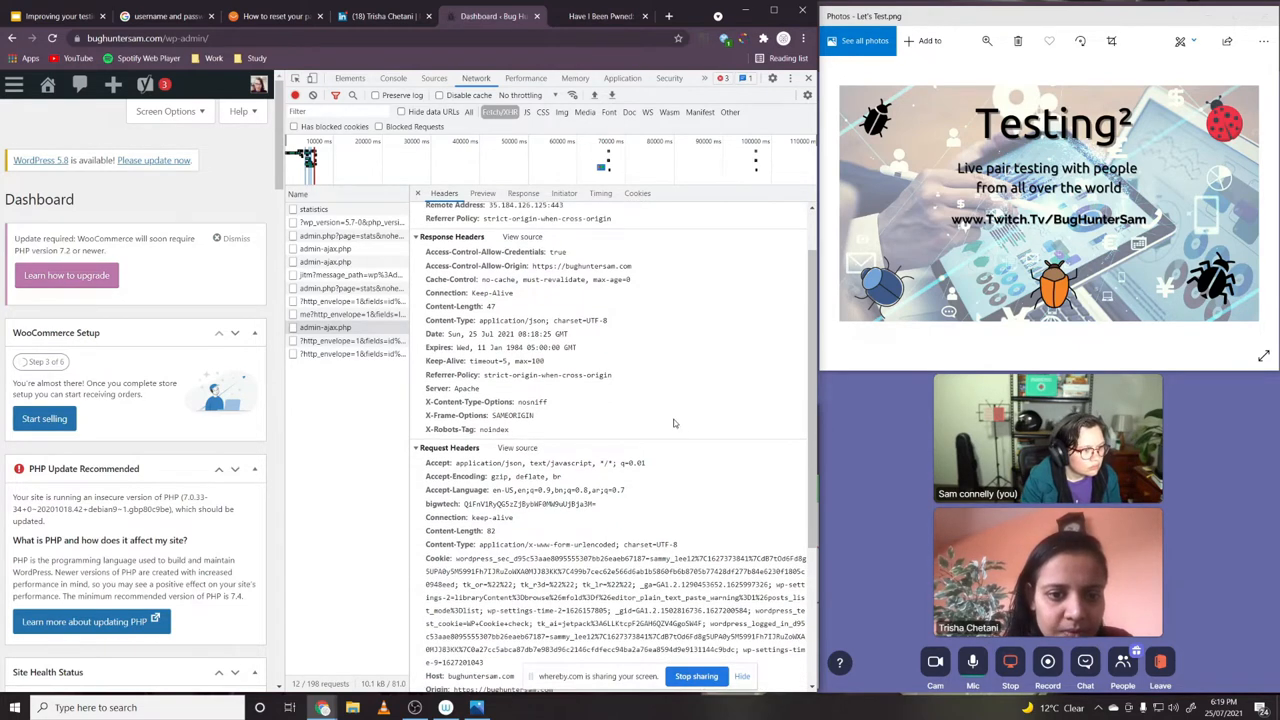
pyautogui.scroll(-3)
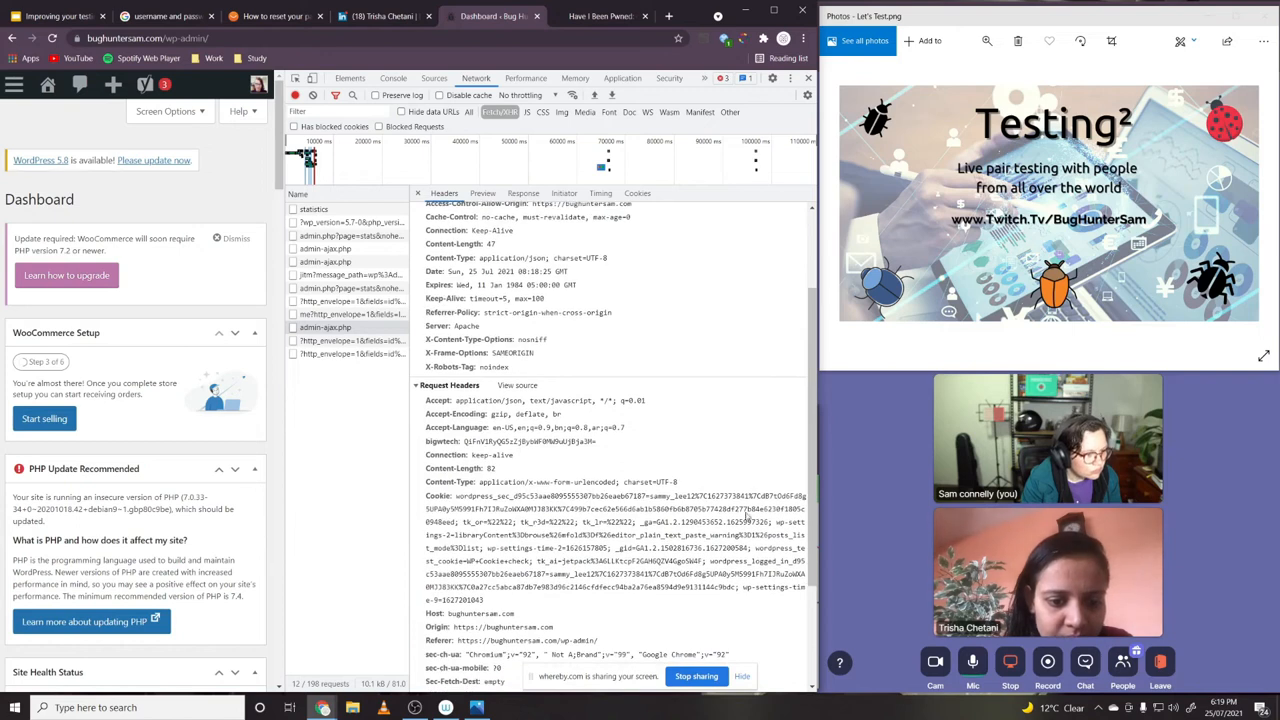
pyautogui.scroll(-3)
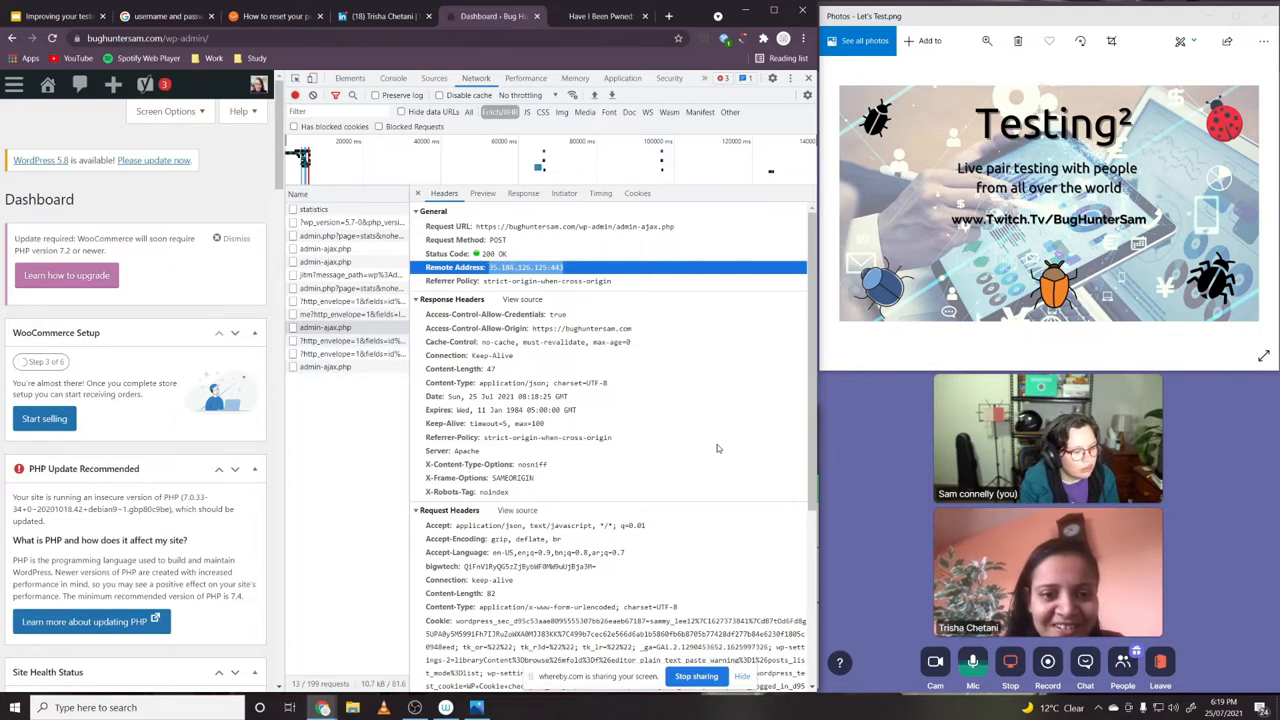
pyautogui.moveTo(702, 386)
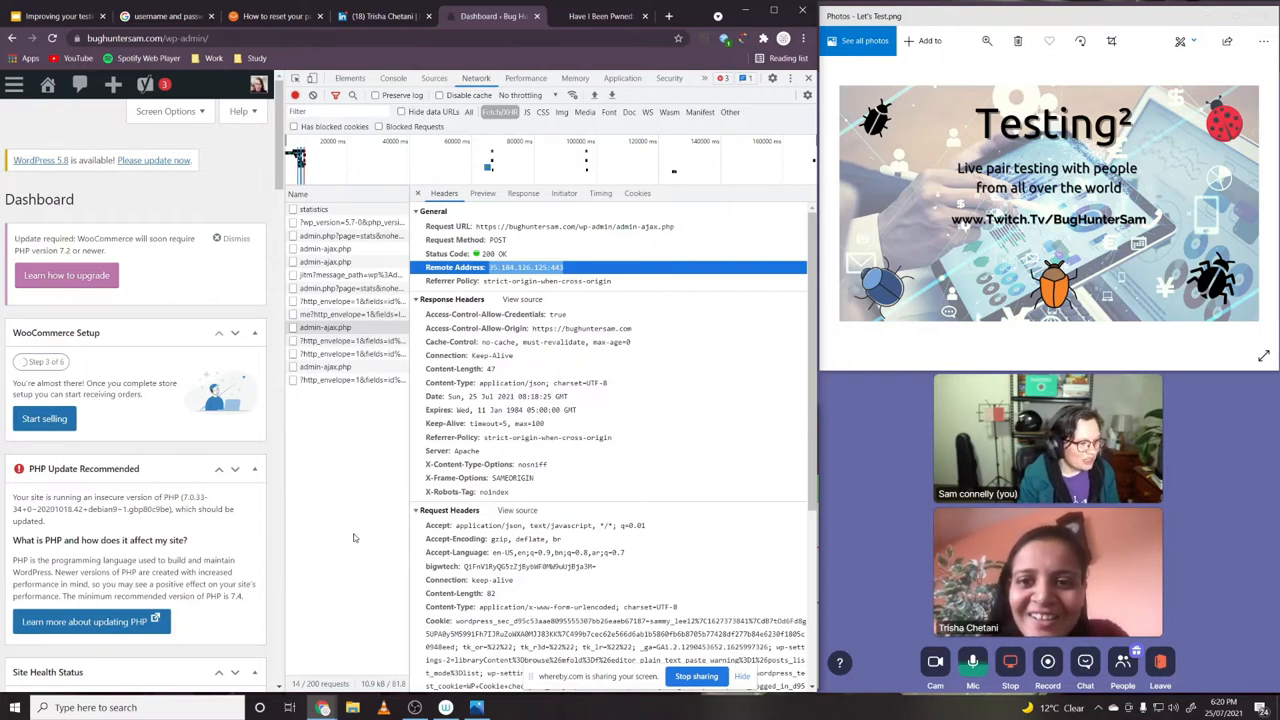
pyautogui.scroll(-3)
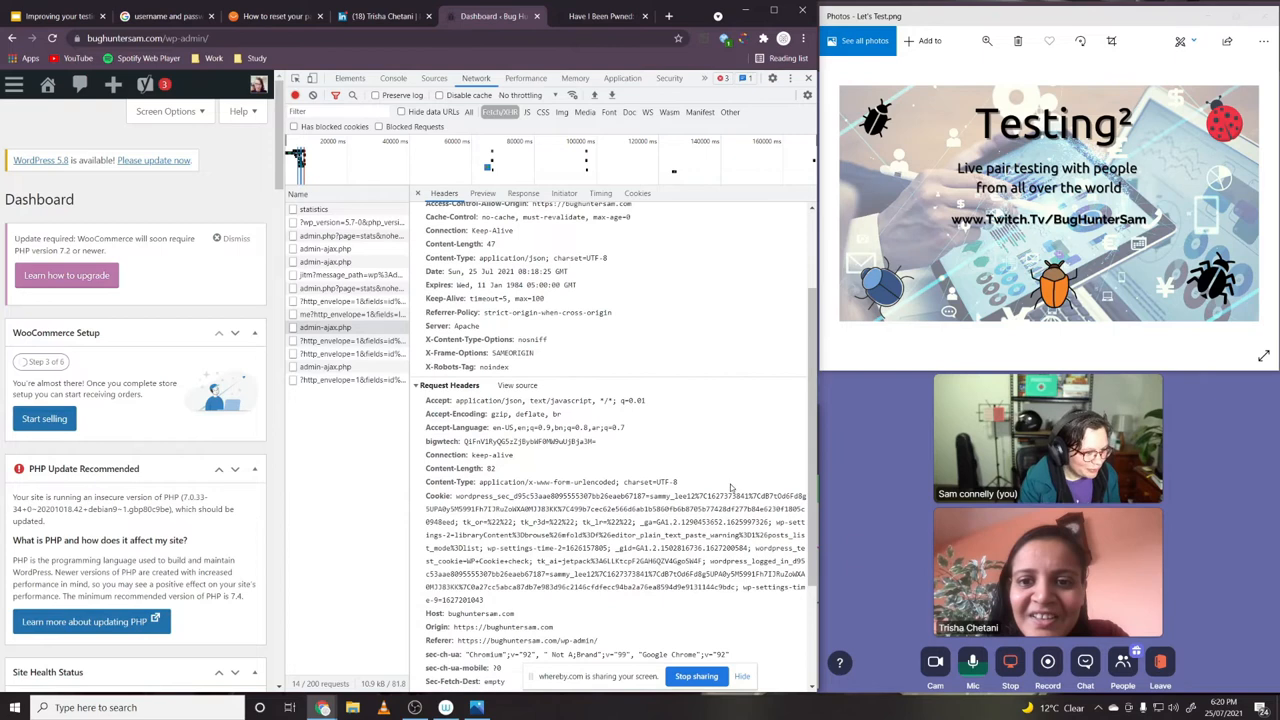
pyautogui.scroll(-3)
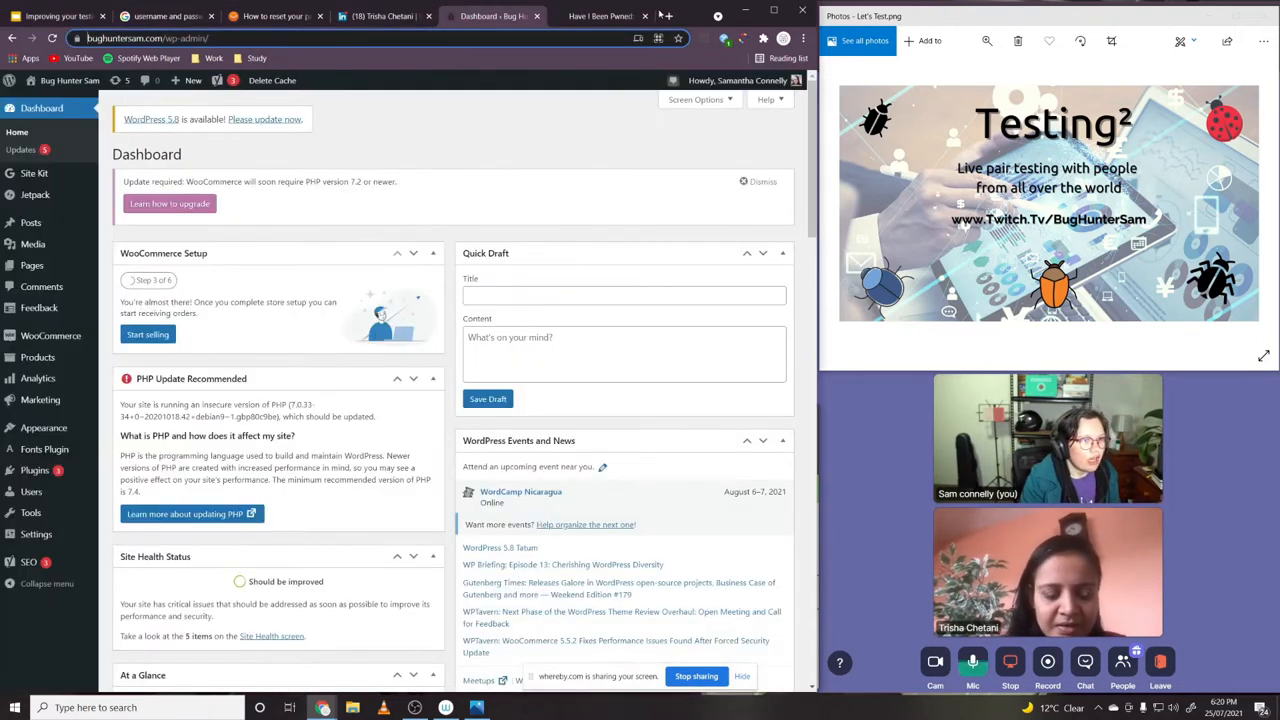
# - Search 'slow ddos' in a new tab and open Cloudflare's Slowloris DDoS article
pyautogui.click(668, 16)
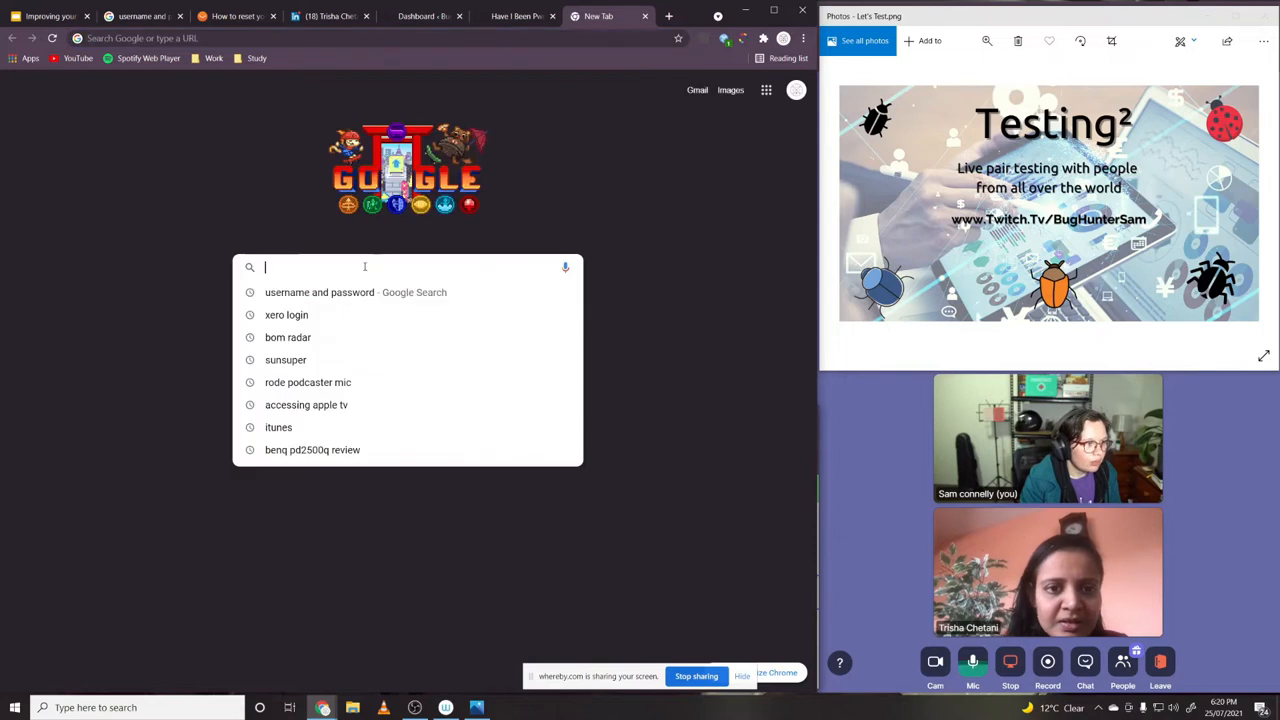
pyautogui.write('slow')
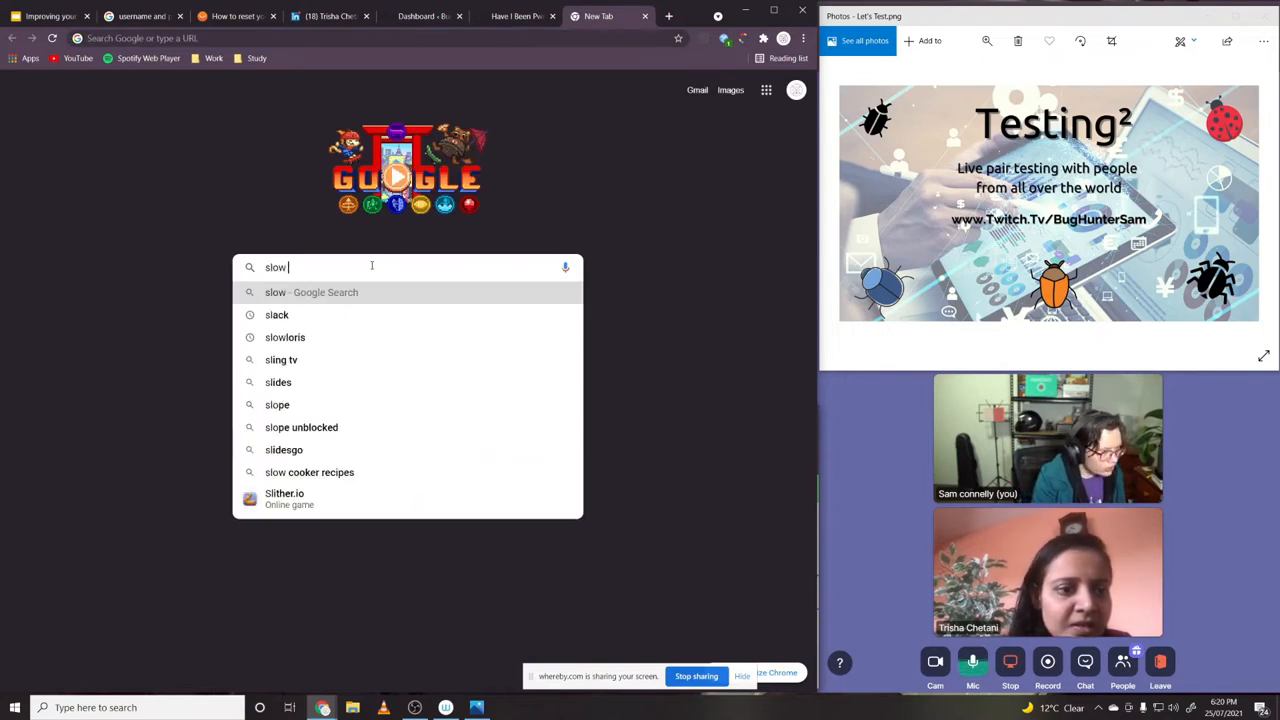
pyautogui.write('ddos')
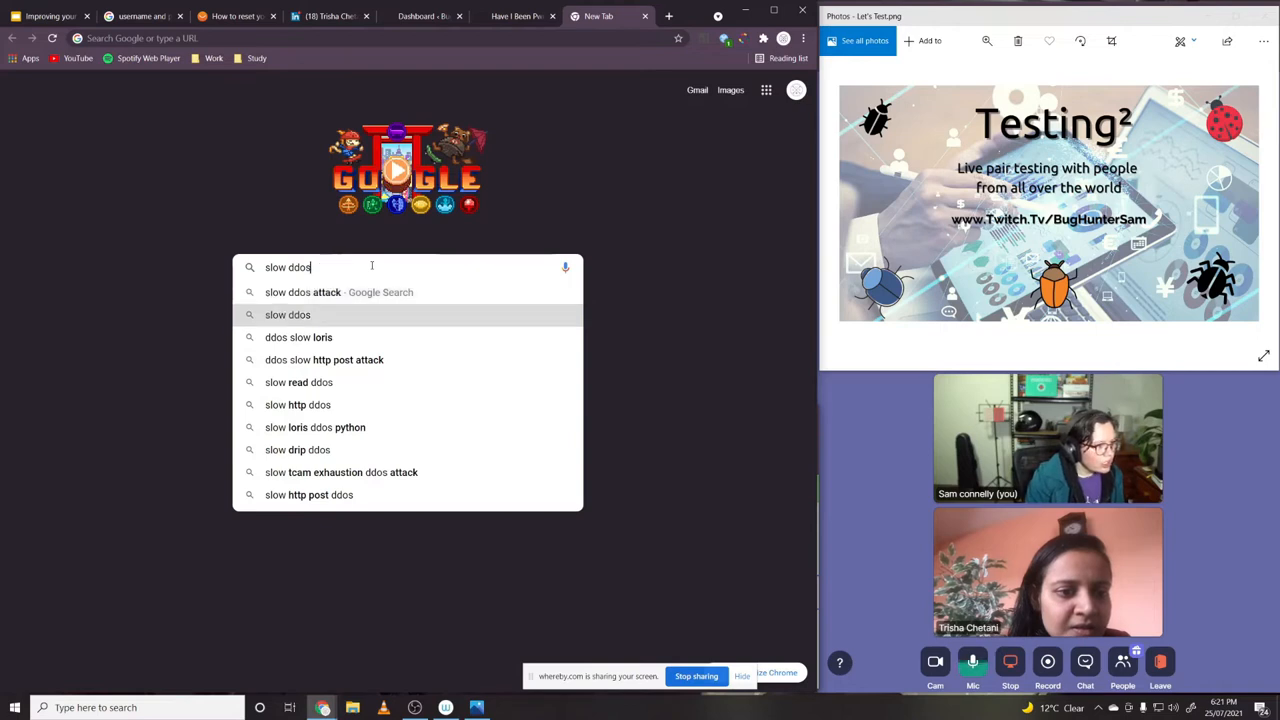
pyautogui.click(298, 337)
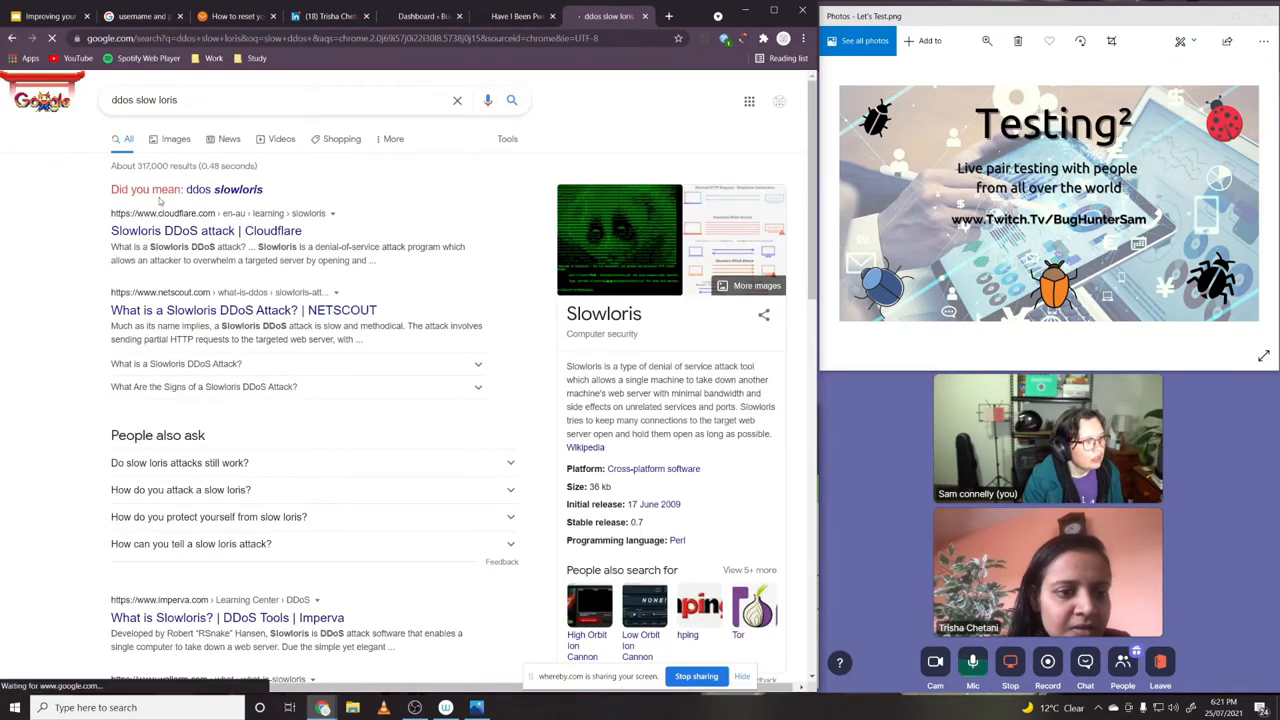
pyautogui.click(204, 230)
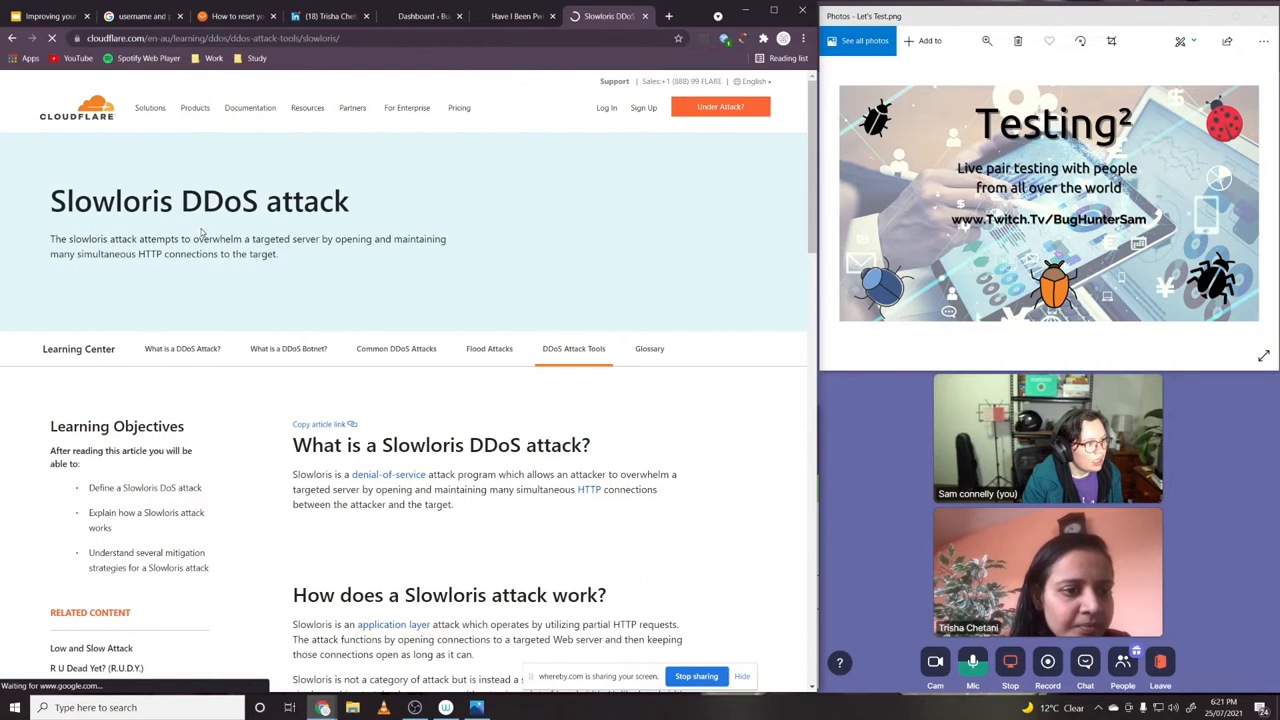
# - Read how Slowloris works, highlighting the partial HTTP requests phrase, down to the 4 steps
pyautogui.scroll(-3)
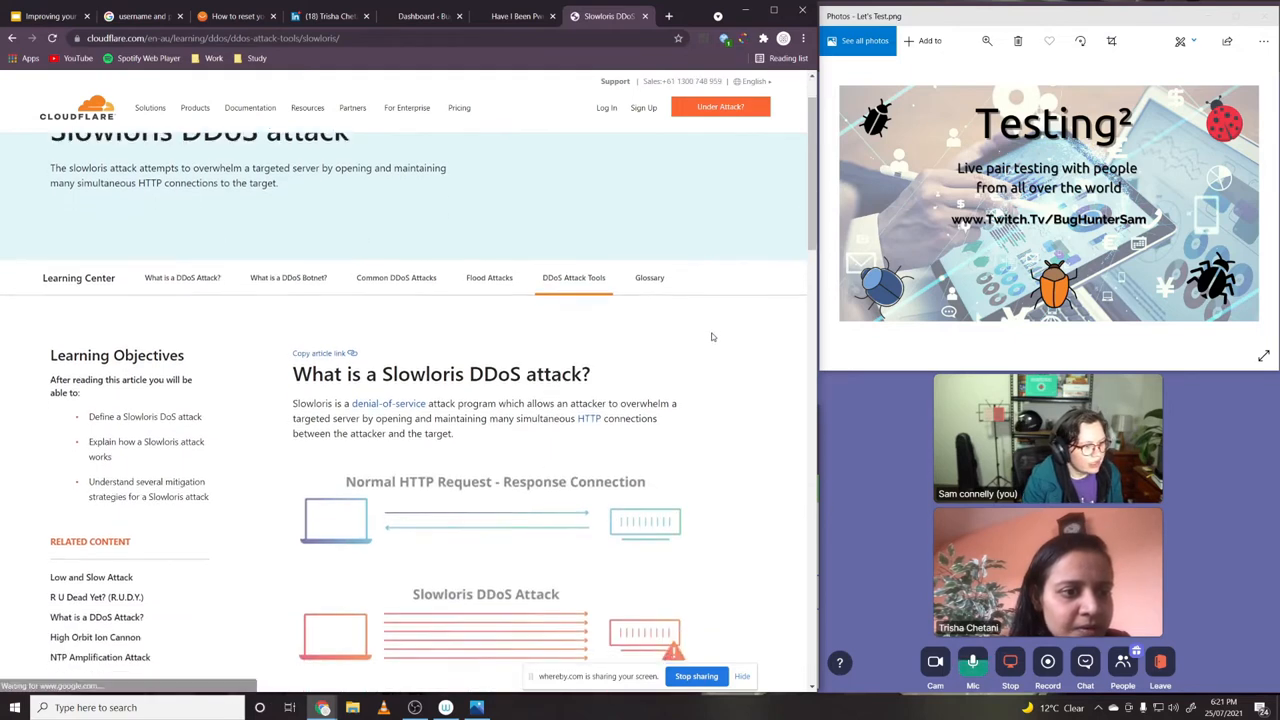
pyautogui.scroll(-3)
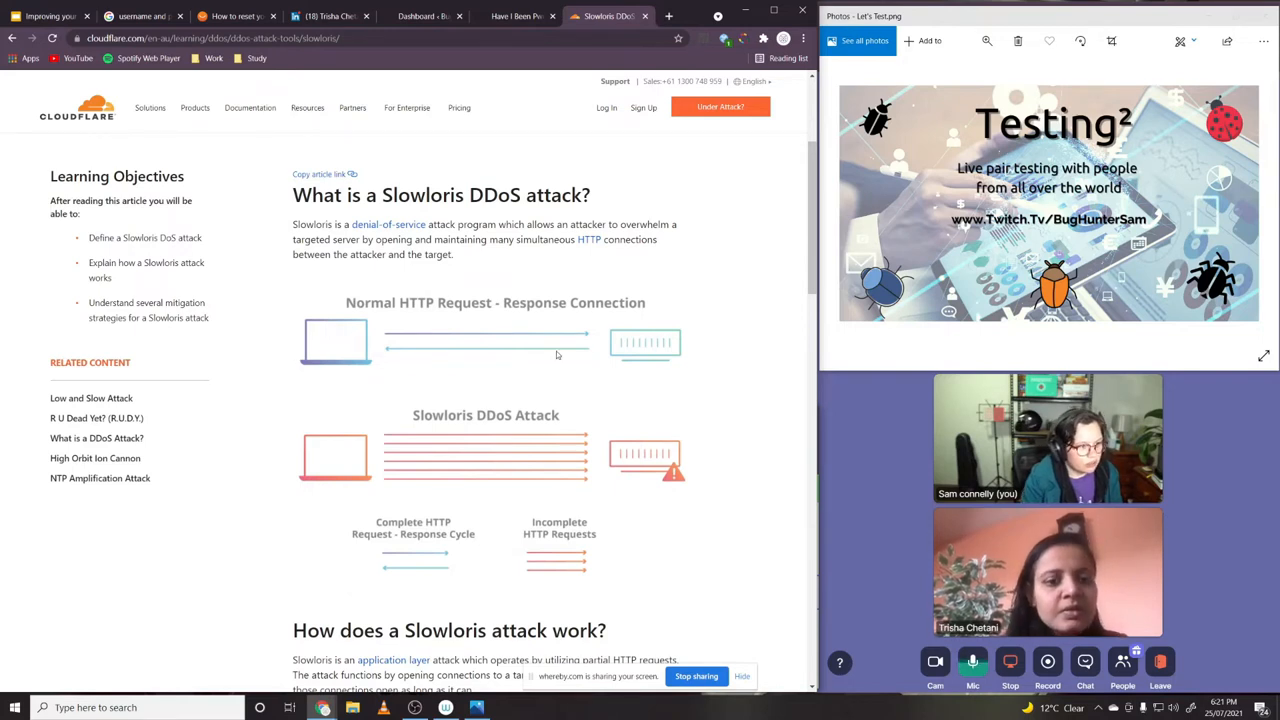
pyautogui.scroll(-3)
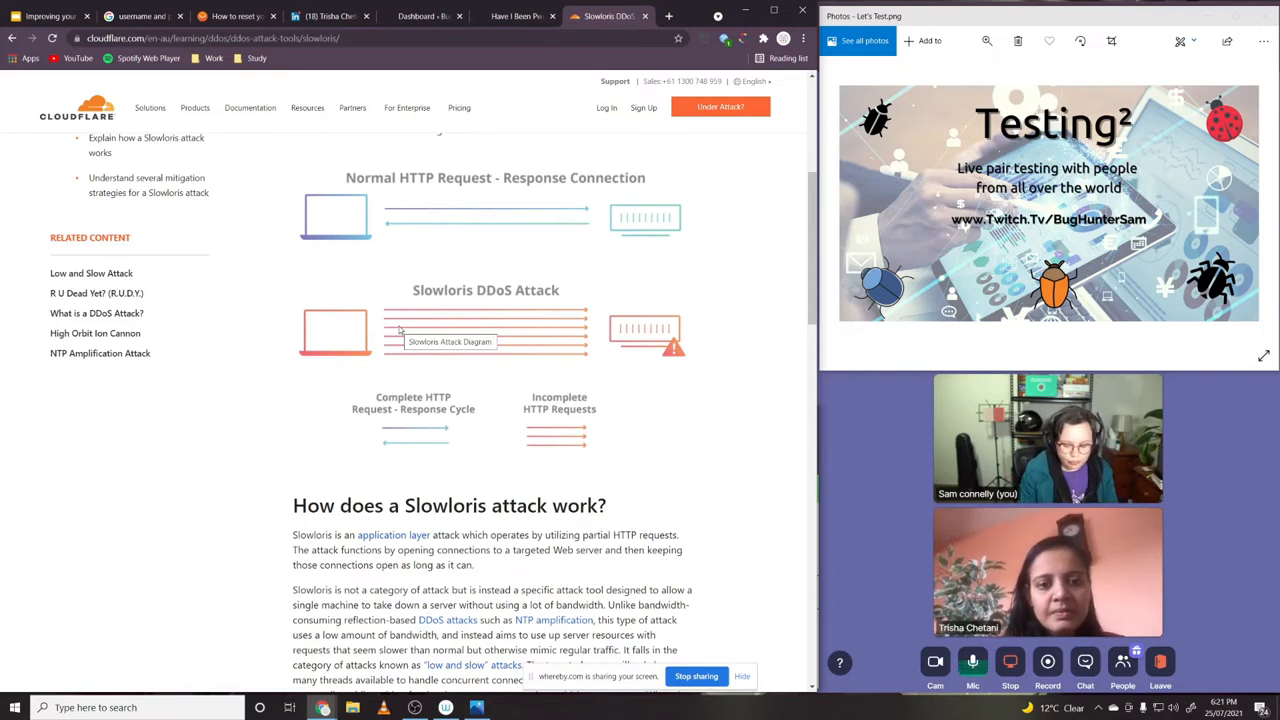
pyautogui.moveTo(604, 361)
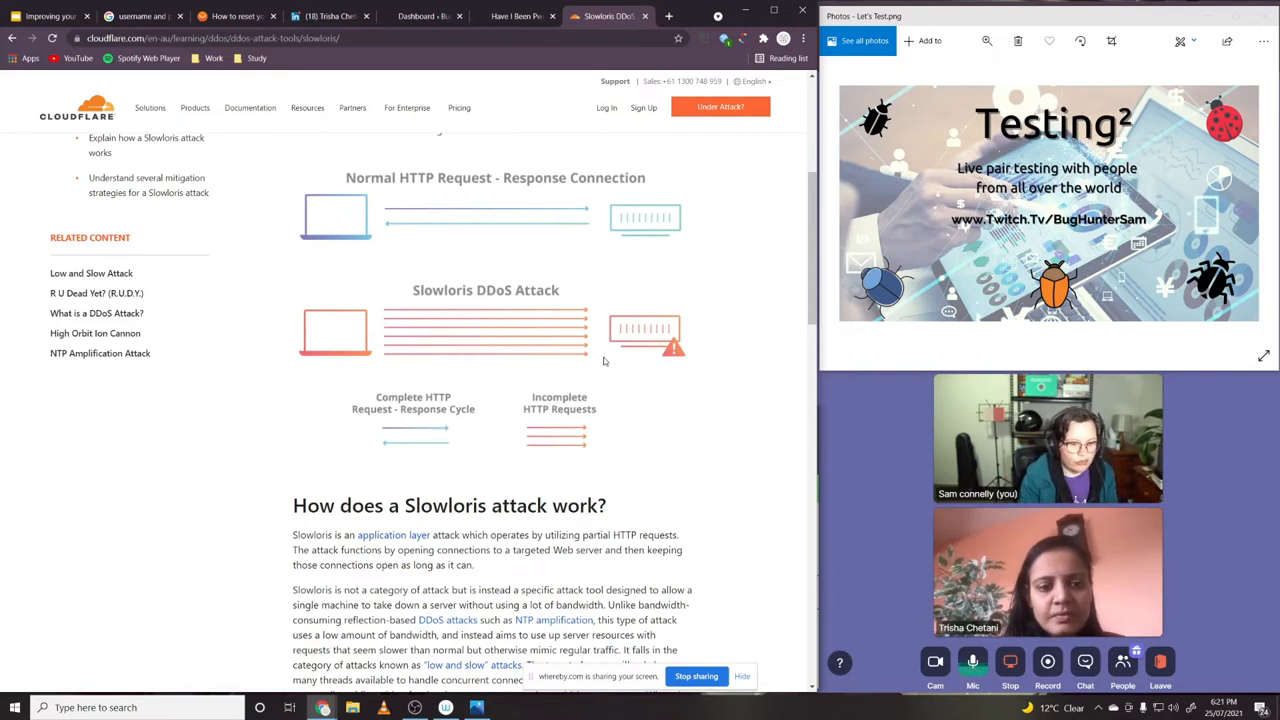
pyautogui.moveTo(636, 400)
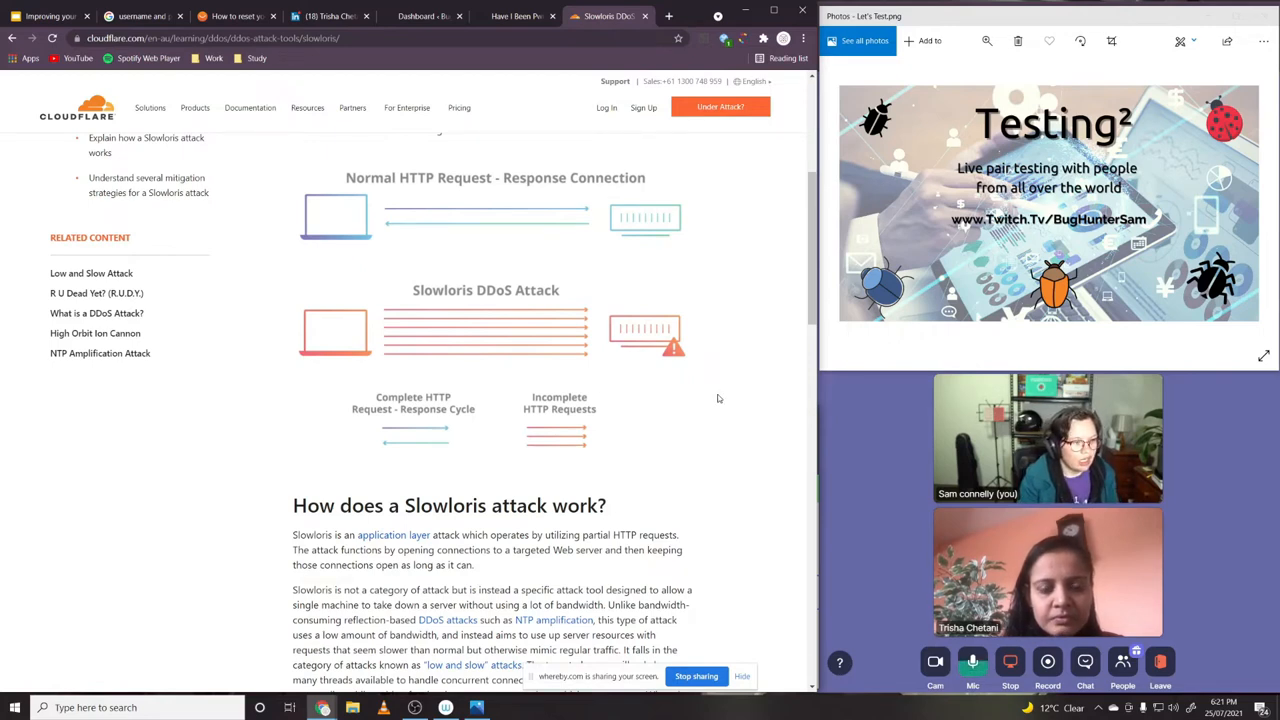
pyautogui.moveTo(641, 420)
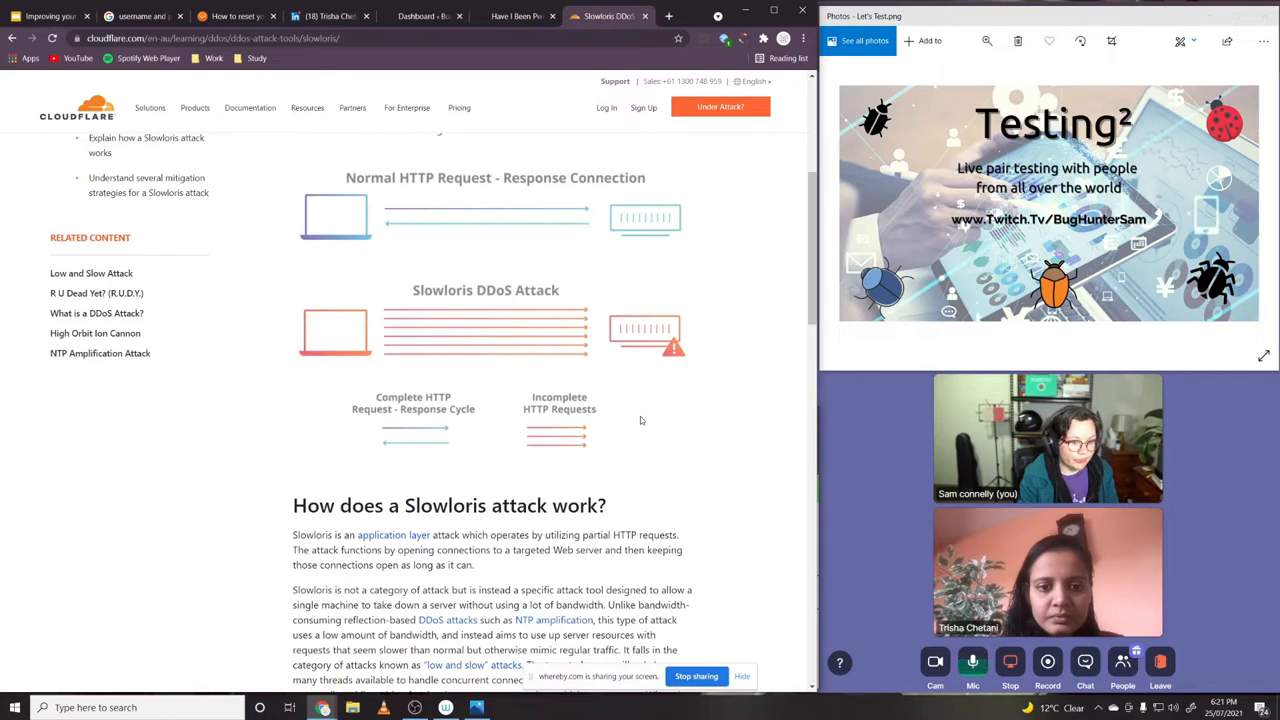
pyautogui.scroll(-3)
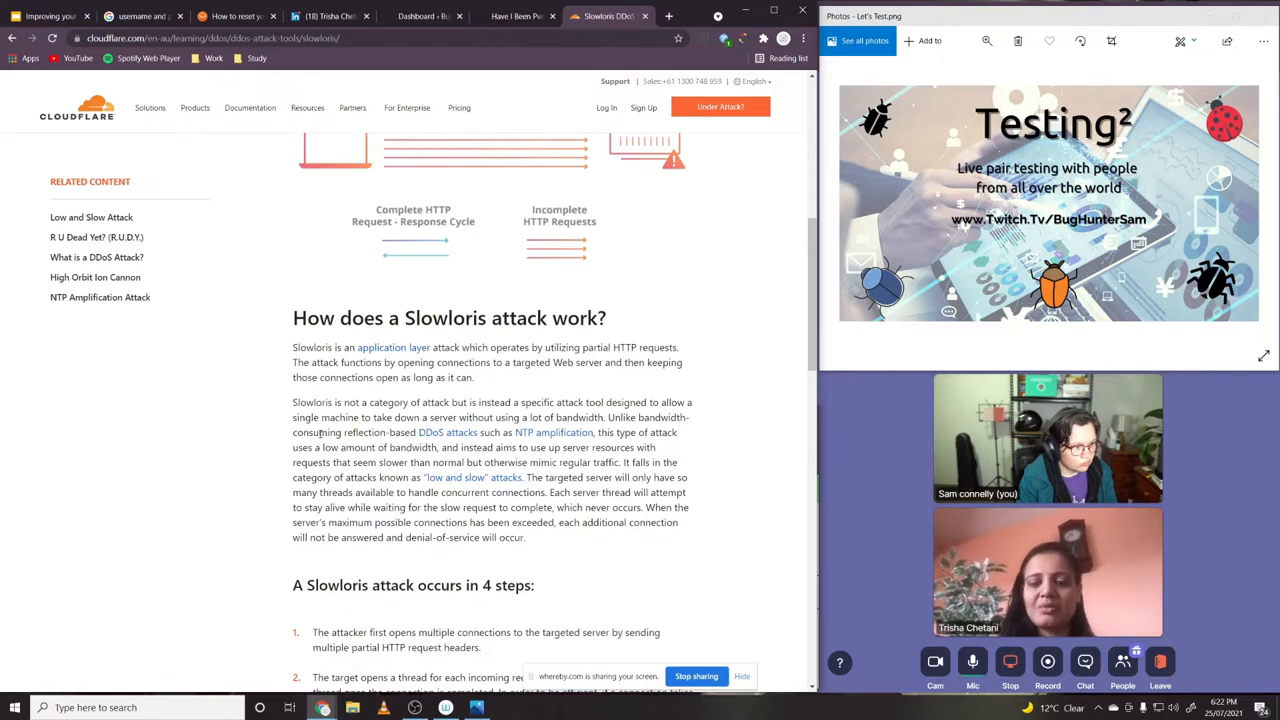
pyautogui.moveTo(266, 448)
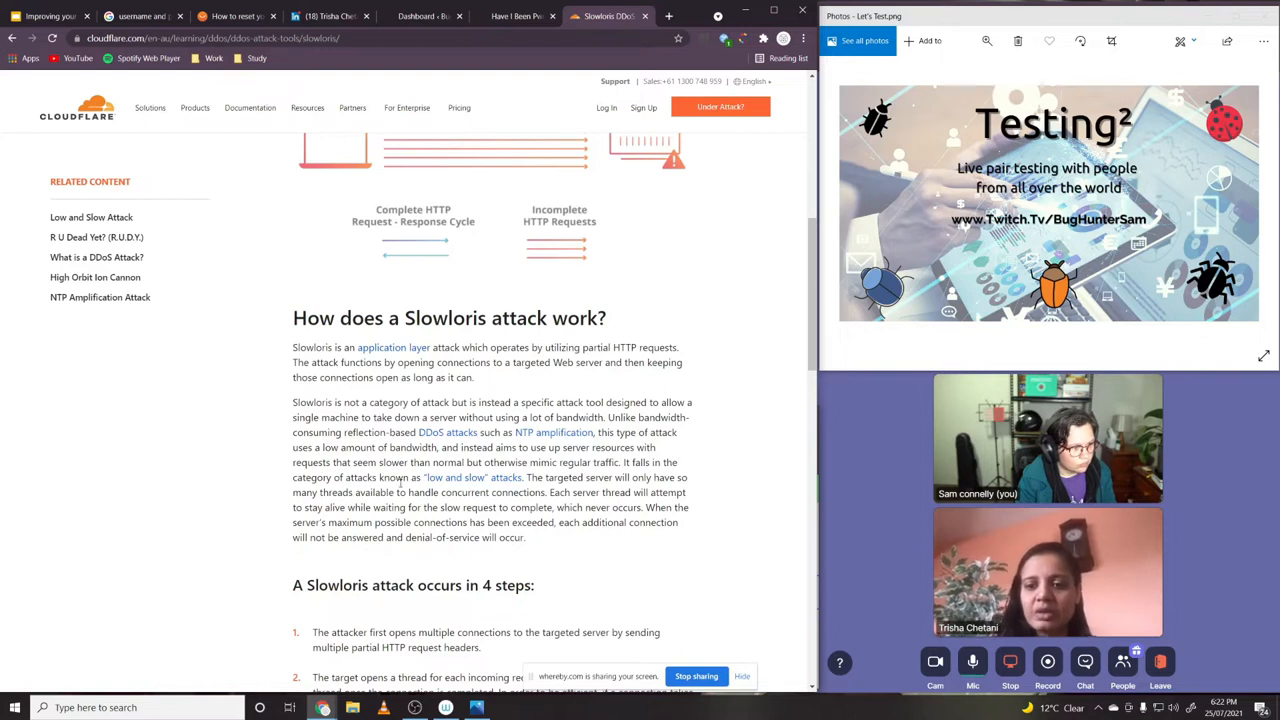
pyautogui.moveTo(698, 483)
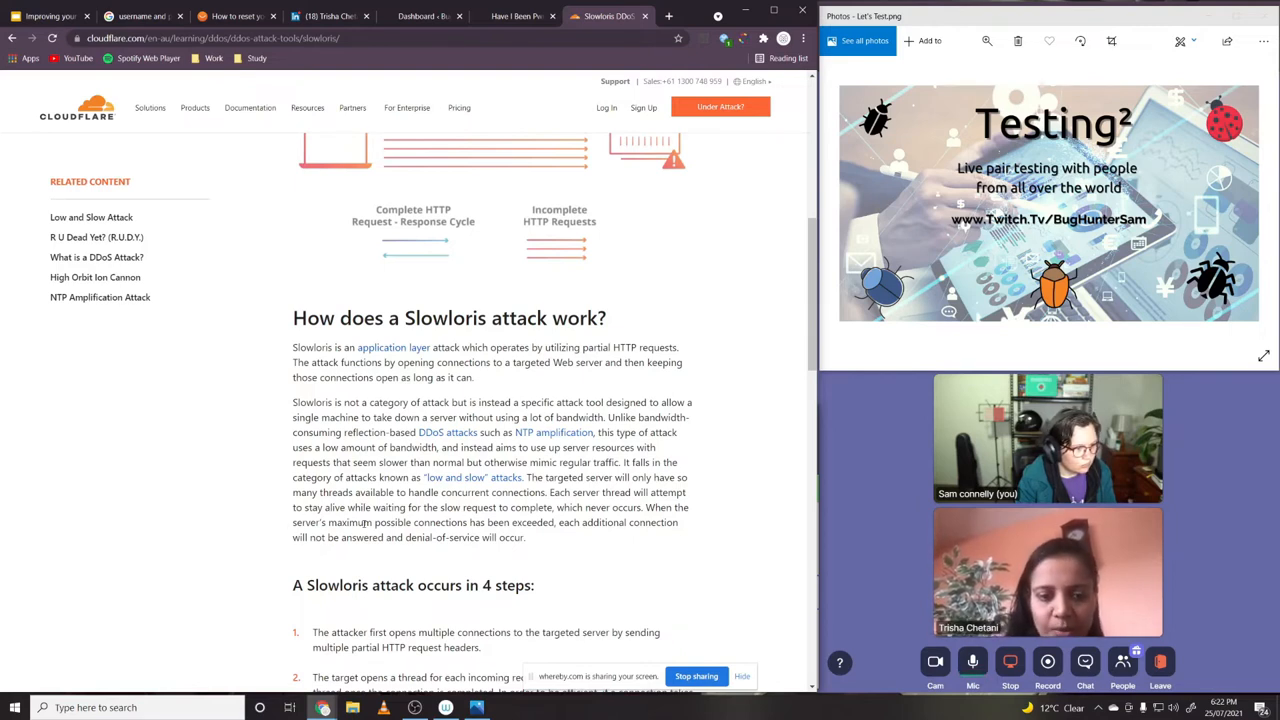
pyautogui.scroll(-3)
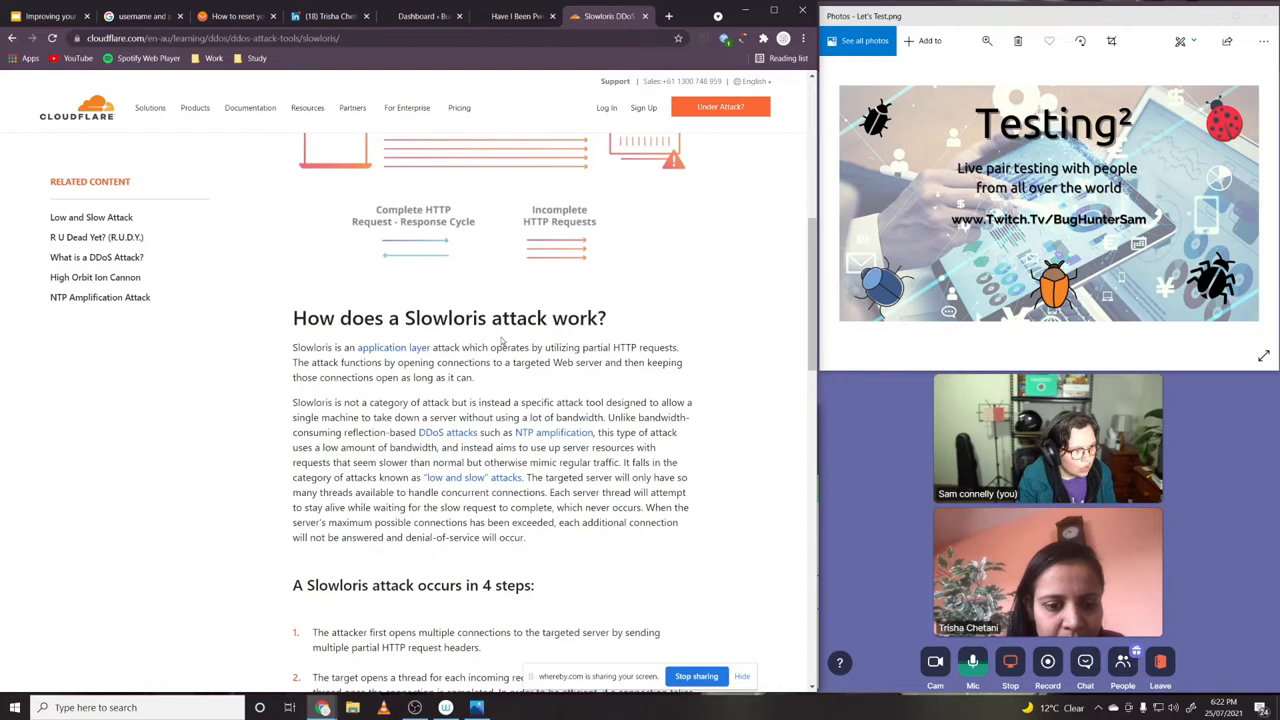
pyautogui.moveTo(570, 347); pyautogui.dragTo(678, 347)
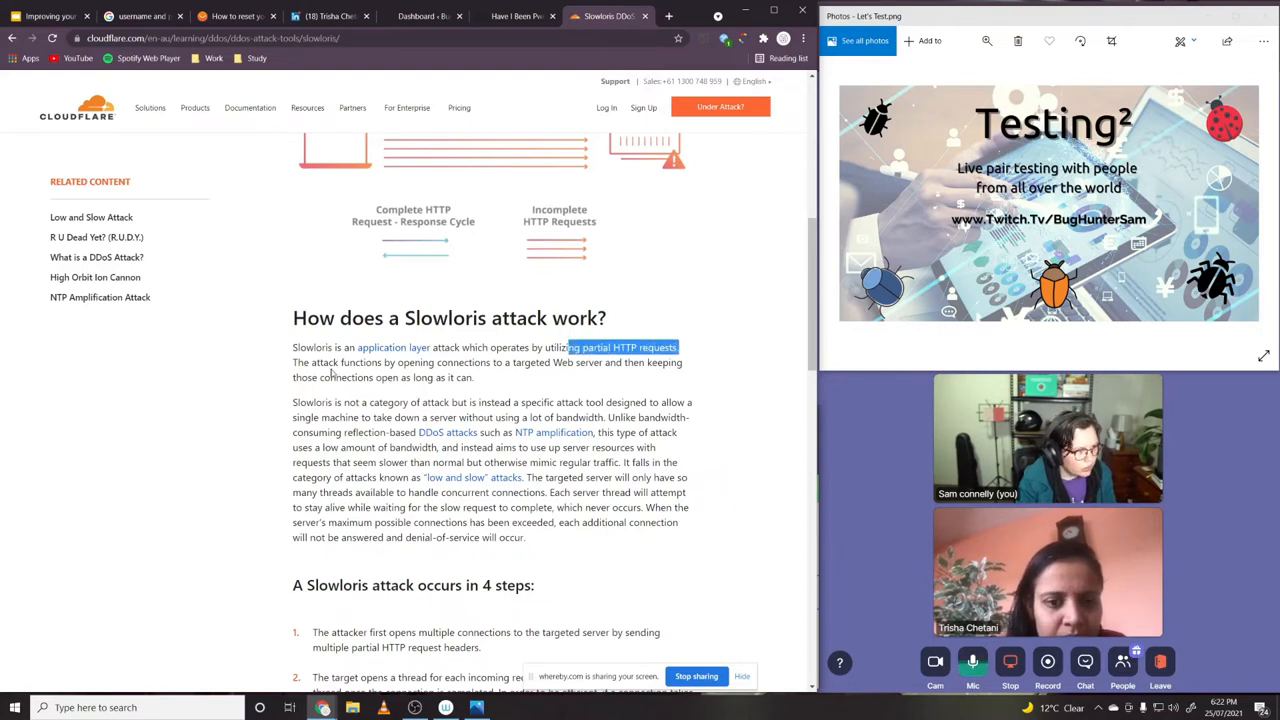
pyautogui.scroll(-3)
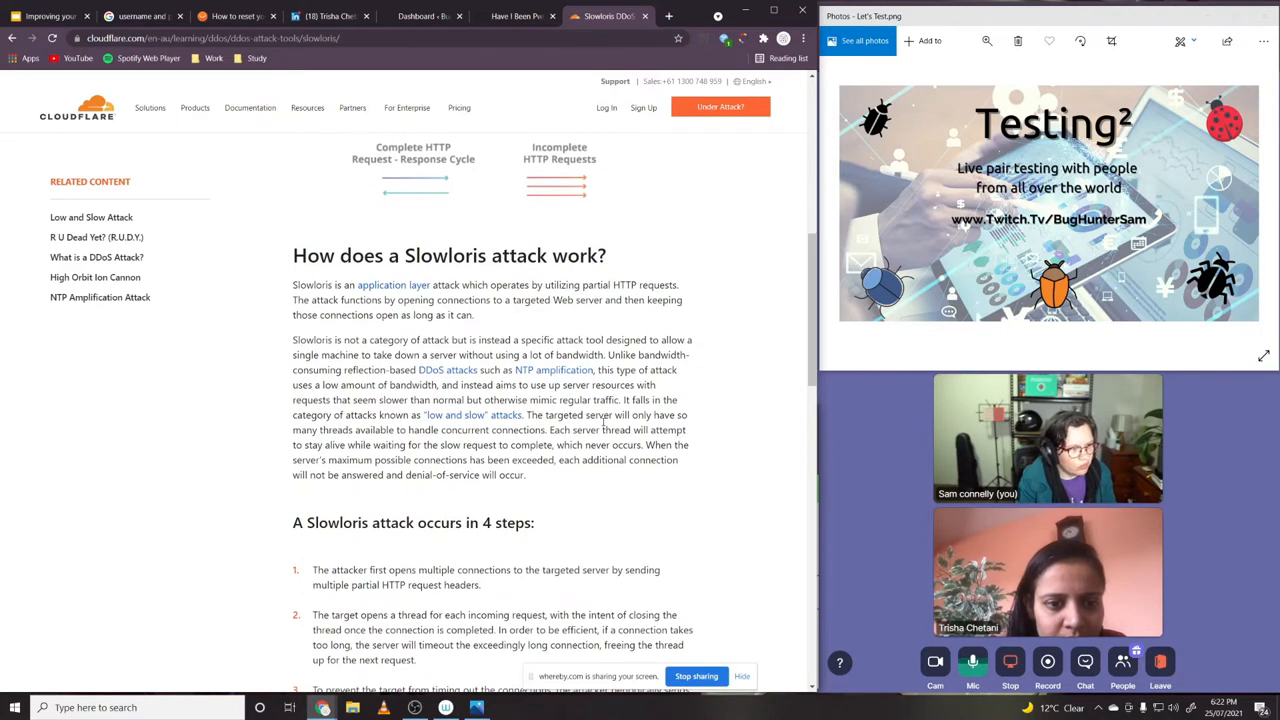
pyautogui.scroll(-3)
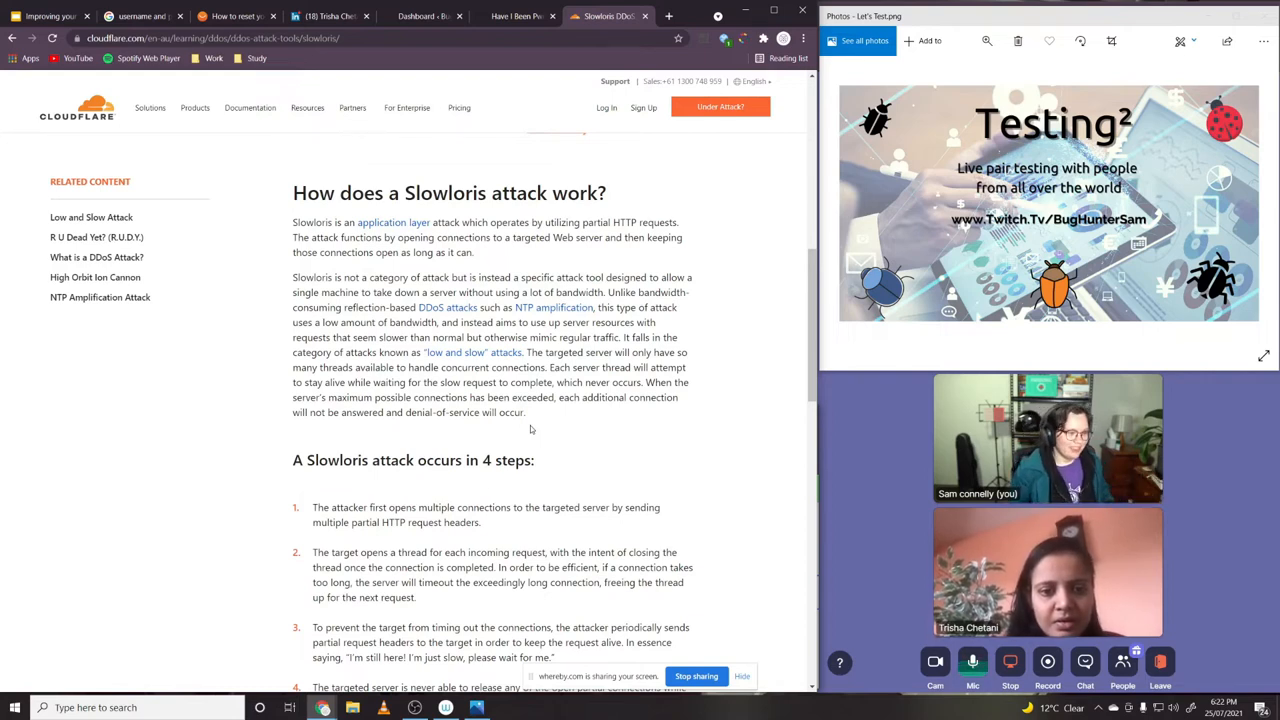
pyautogui.scroll(-3)
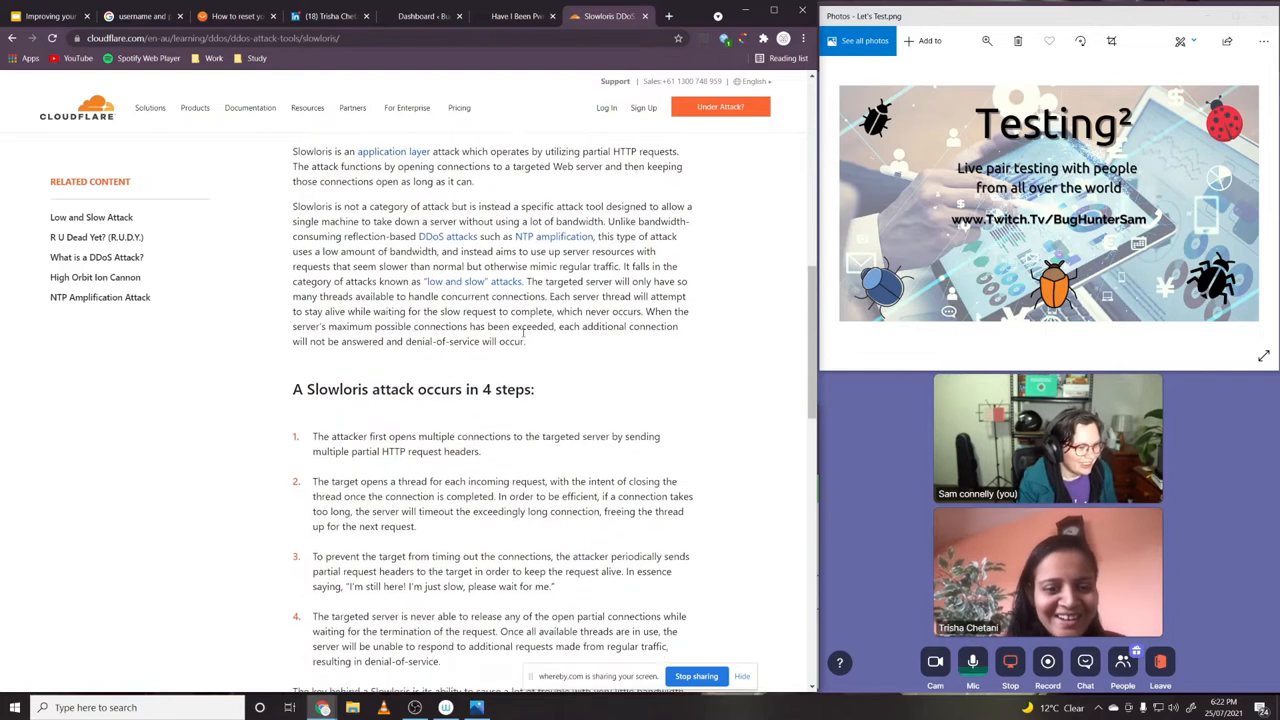
# - Read past the four attack steps into the three mitigation options and Cloudflare's mitigation section
pyautogui.scroll(-3)
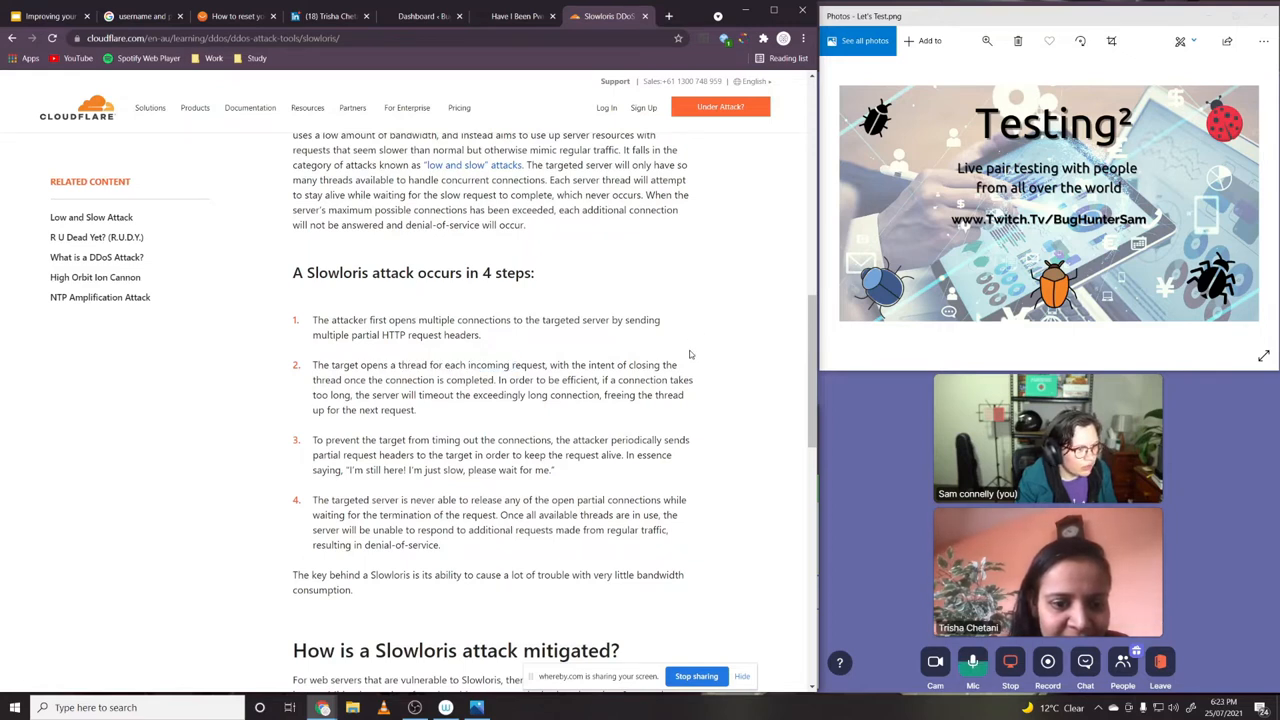
pyautogui.moveTo(470, 379)
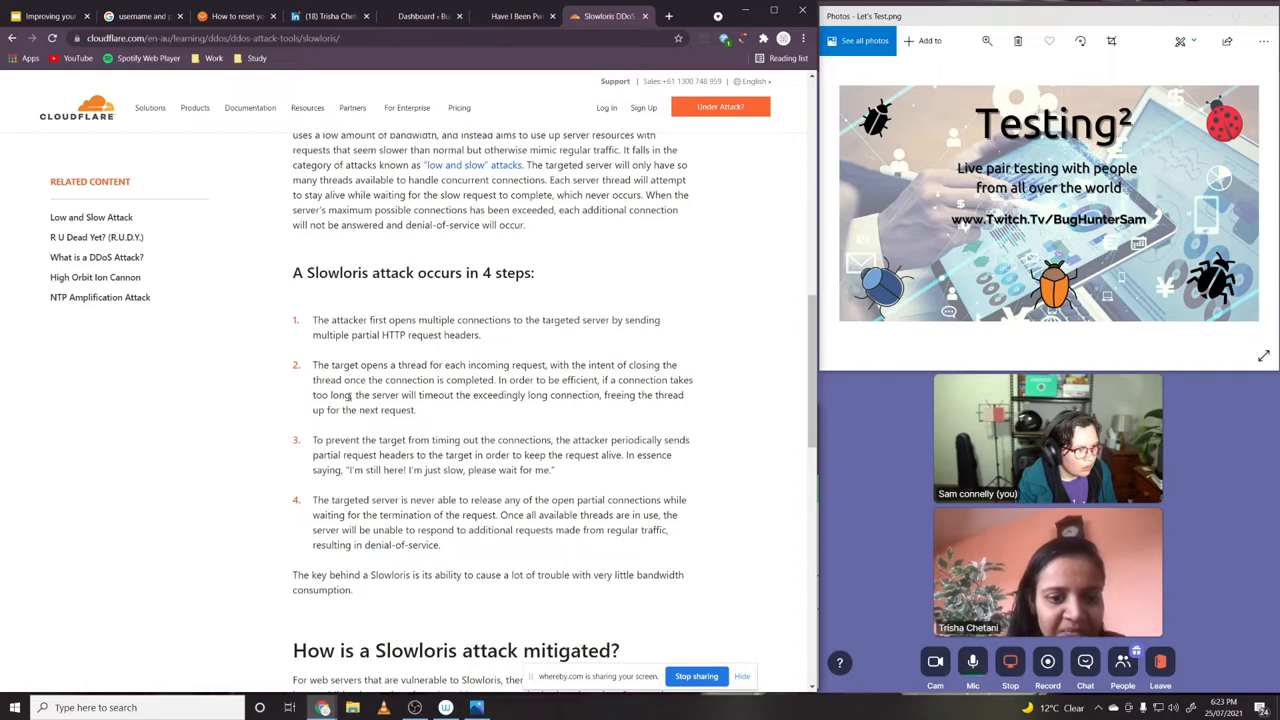
pyautogui.doubleClick(659, 379)
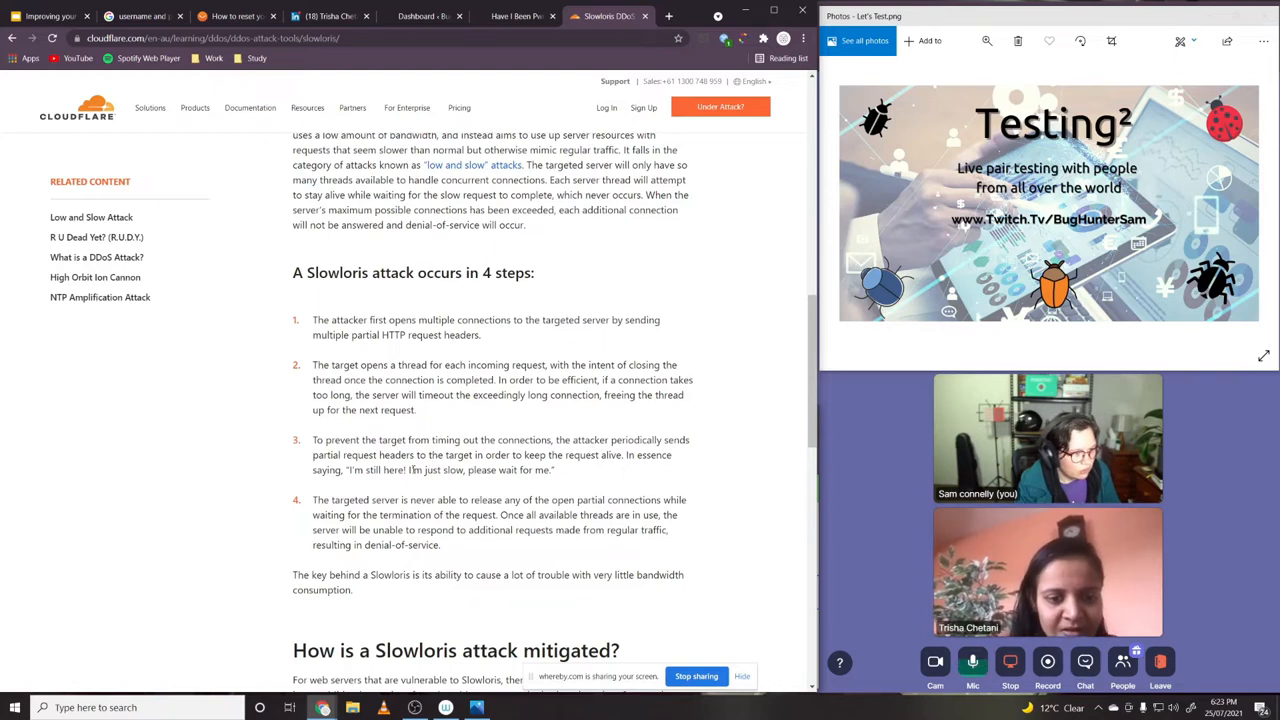
pyautogui.scroll(-3)
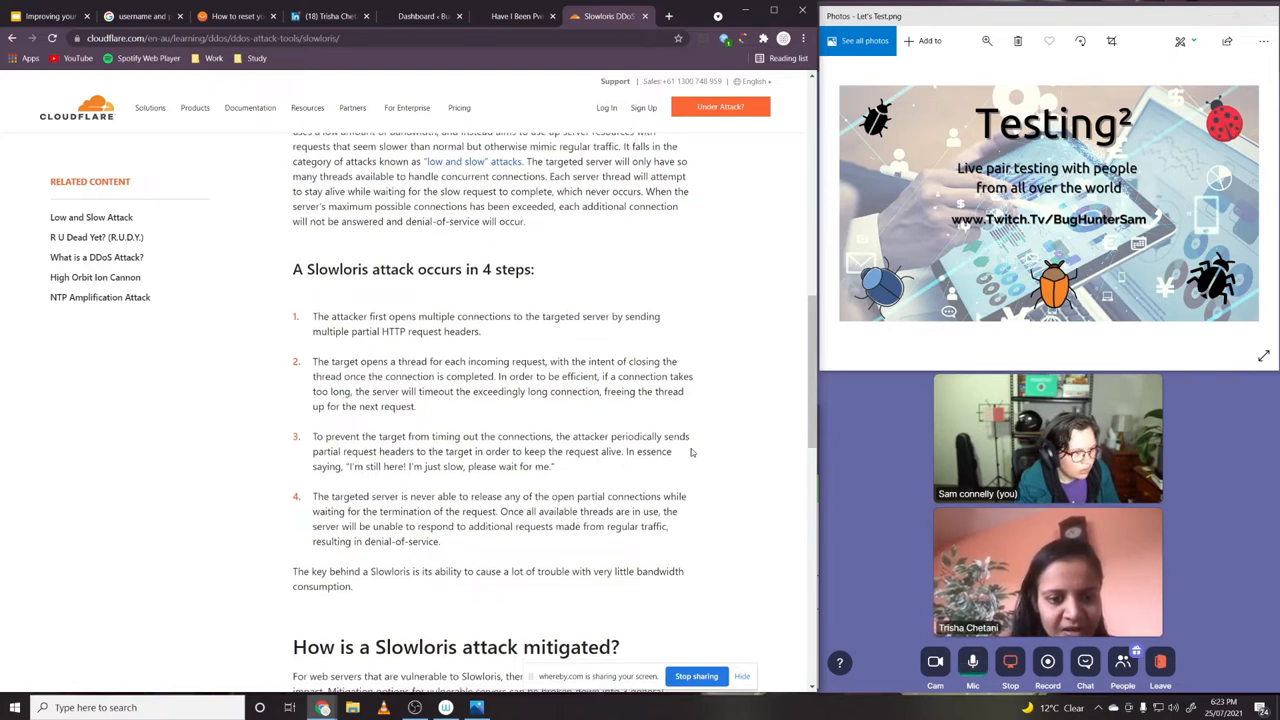
pyautogui.scroll(-3)
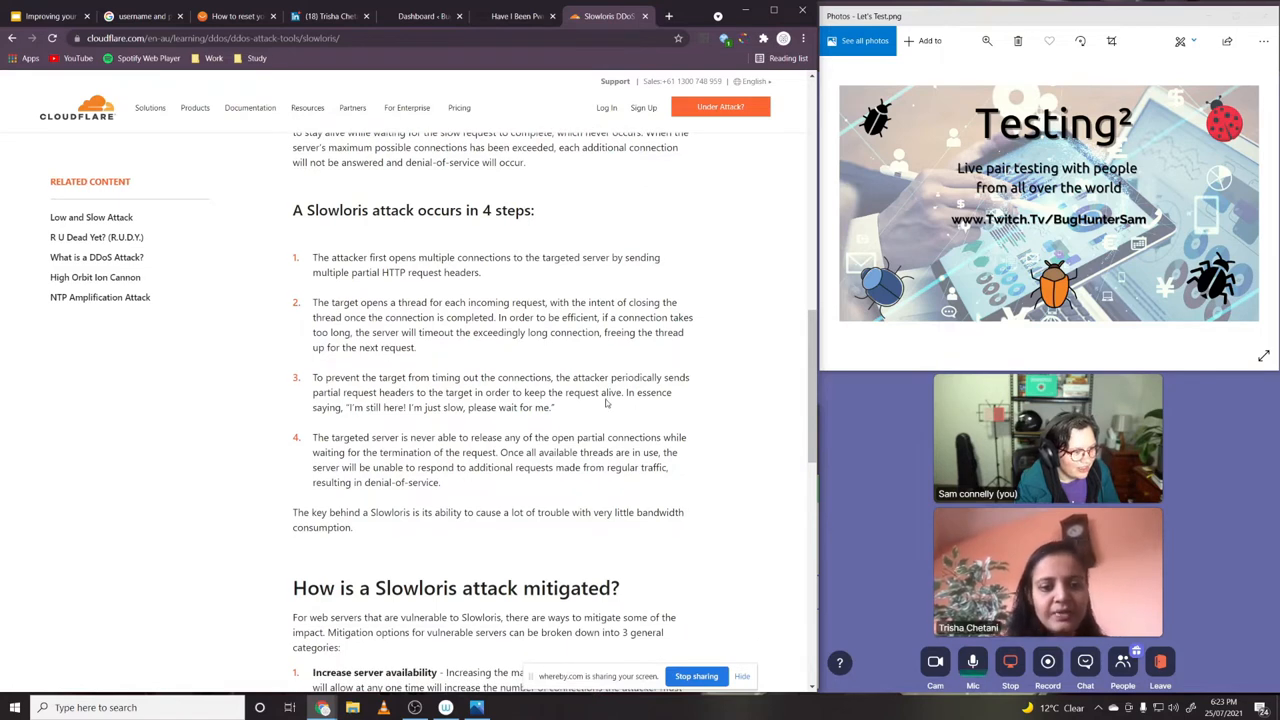
pyautogui.scroll(-3)
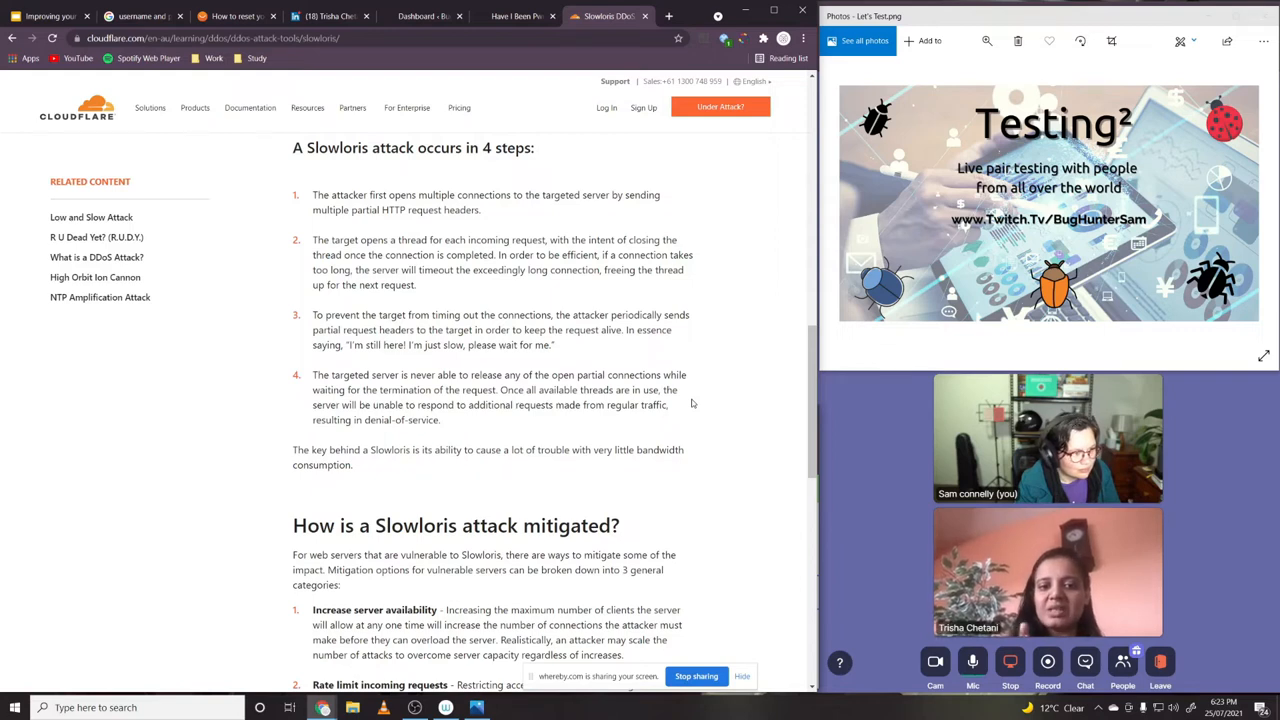
pyautogui.scroll(-3)
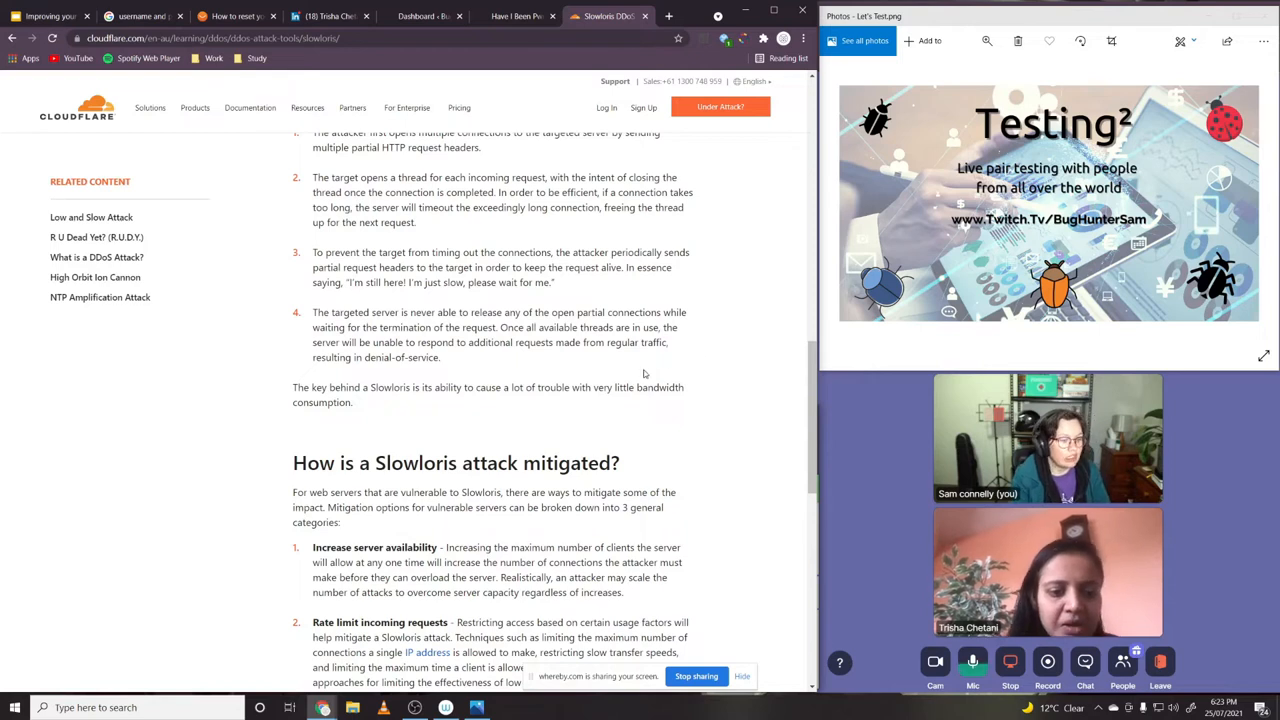
pyautogui.scroll(-3)
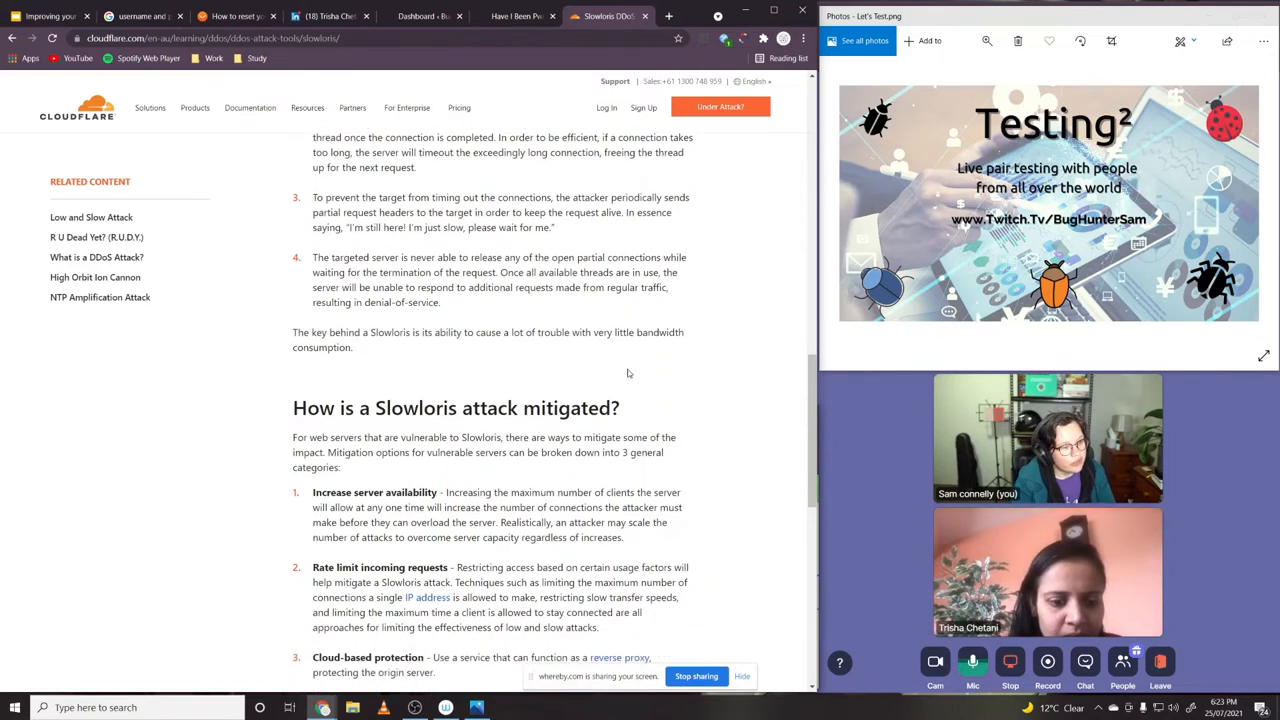
pyautogui.scroll(-3)
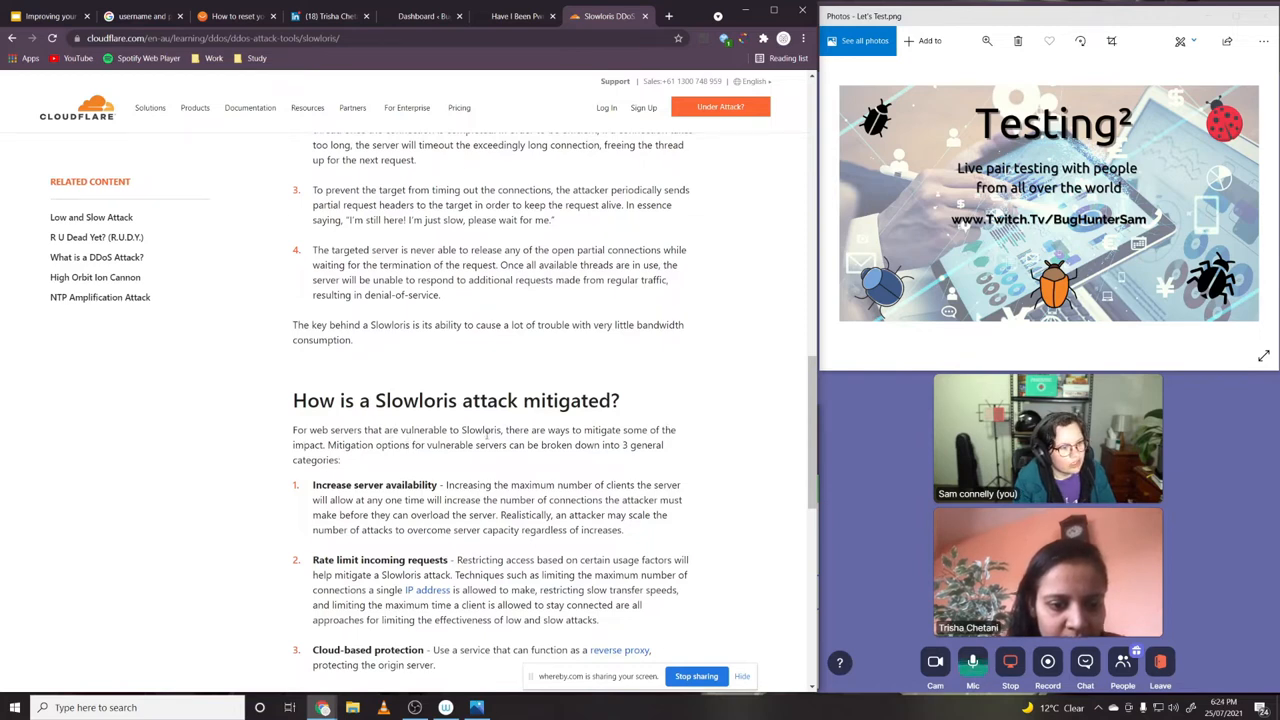
pyautogui.moveTo(320, 425)
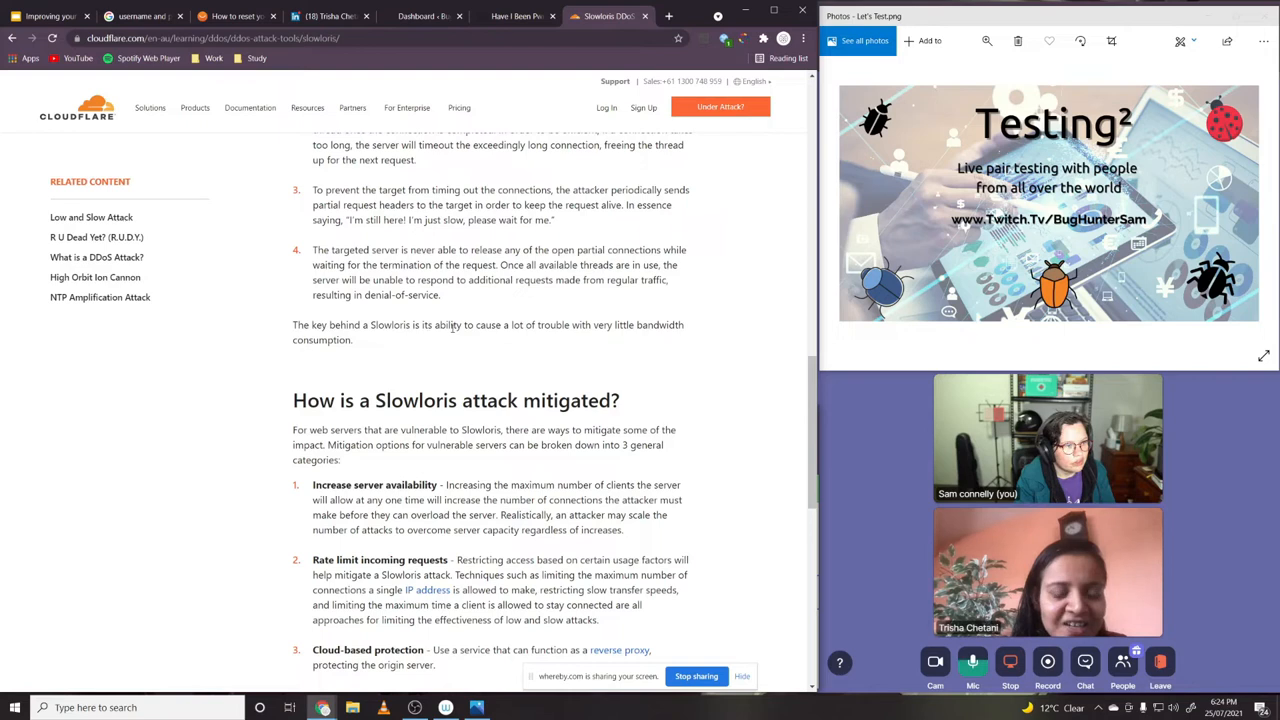
pyautogui.moveTo(357, 343)
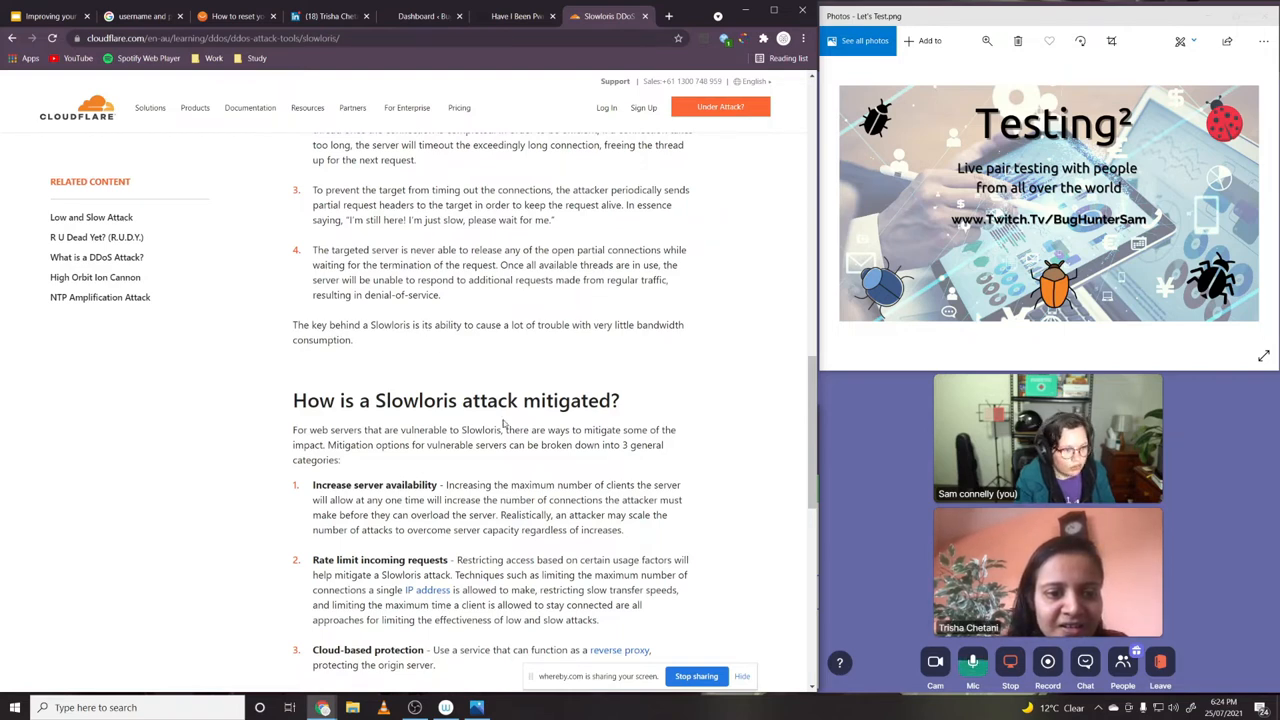
pyautogui.scroll(-3)
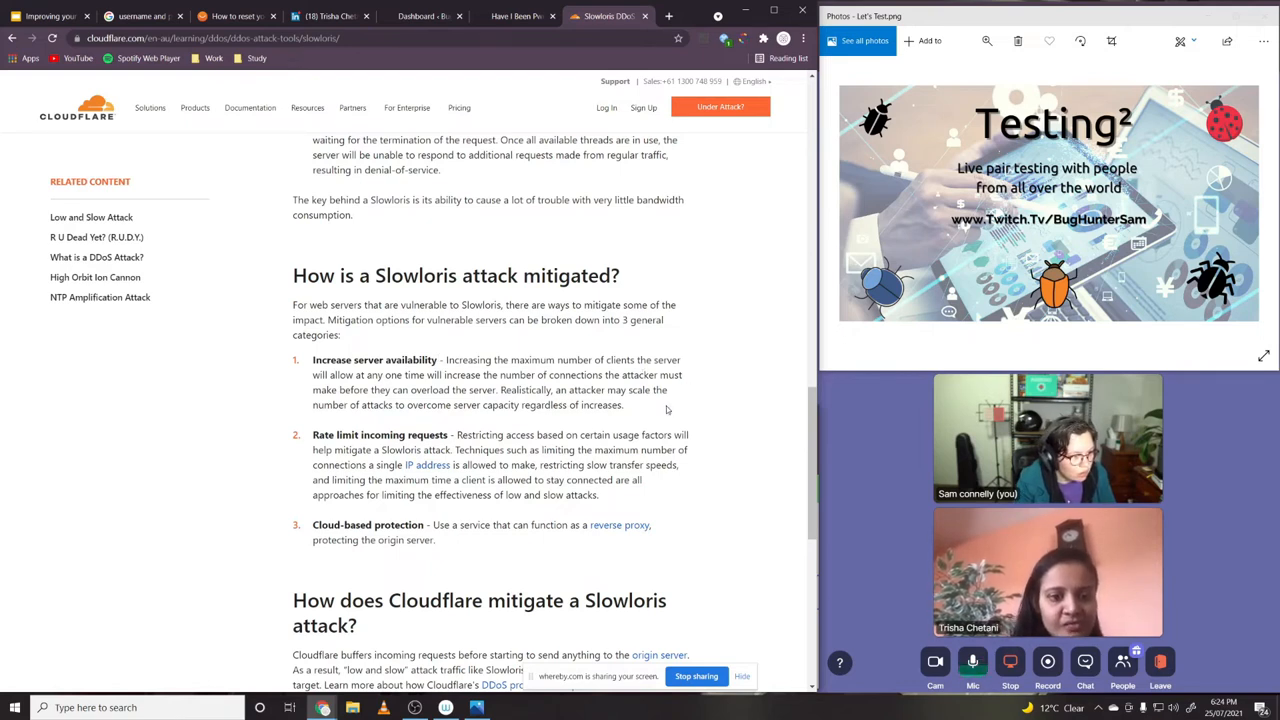
pyautogui.scroll(-3)
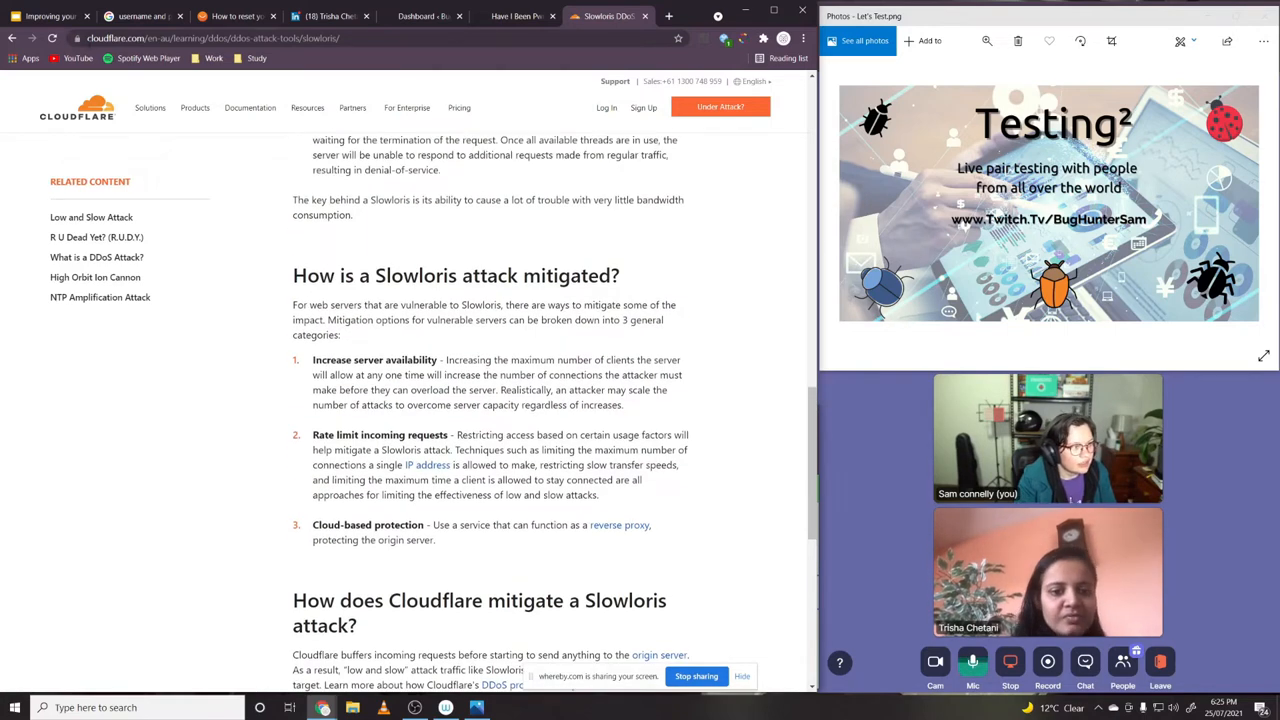
pyautogui.scroll(-3)
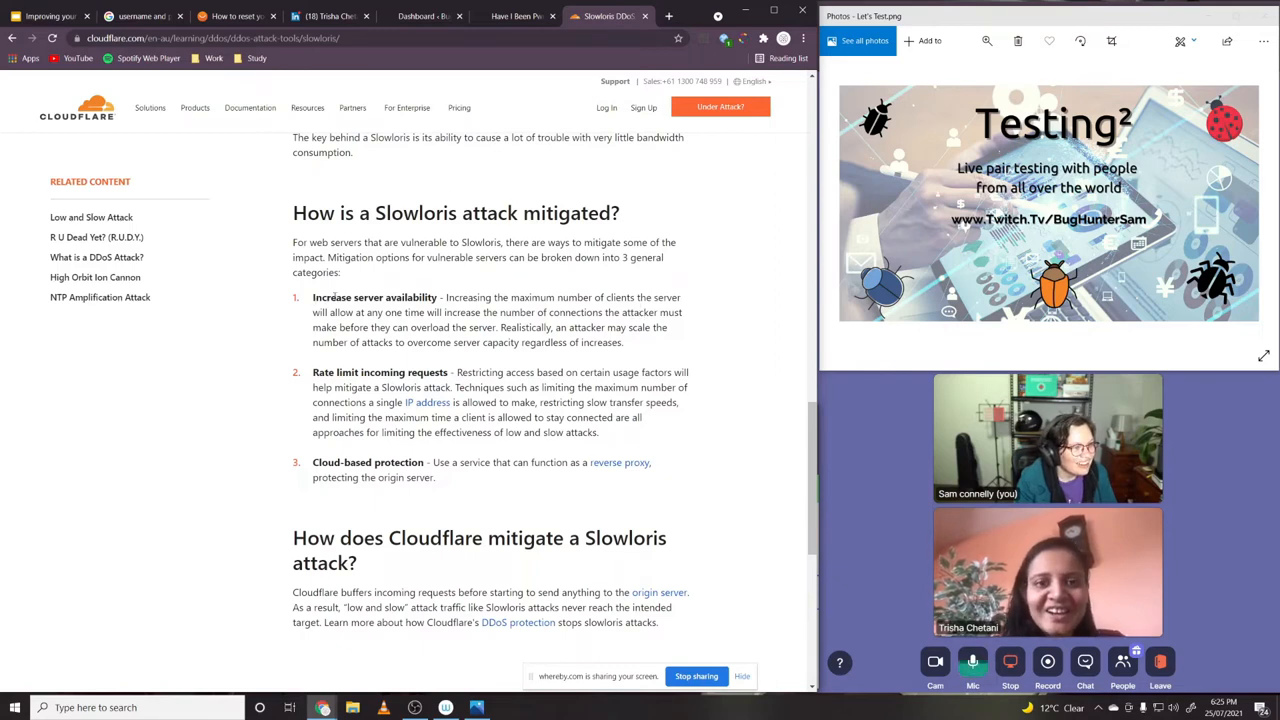
pyautogui.scroll(3)
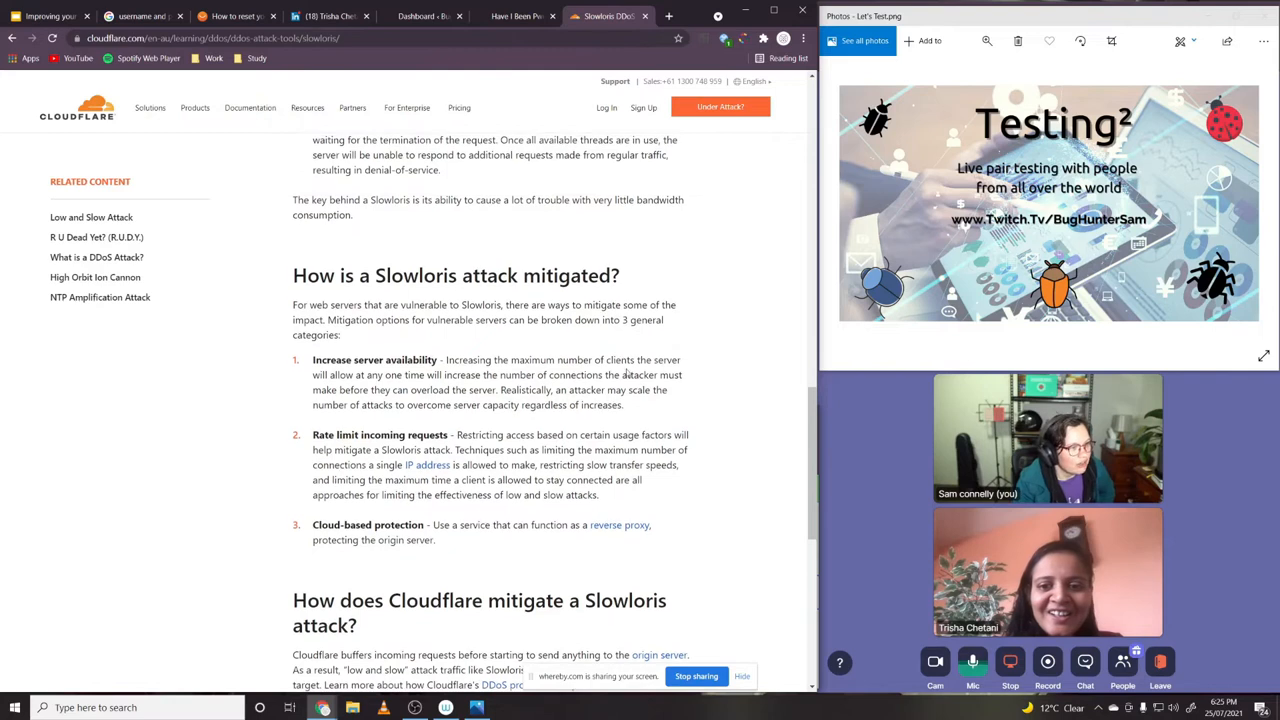
pyautogui.scroll(3)
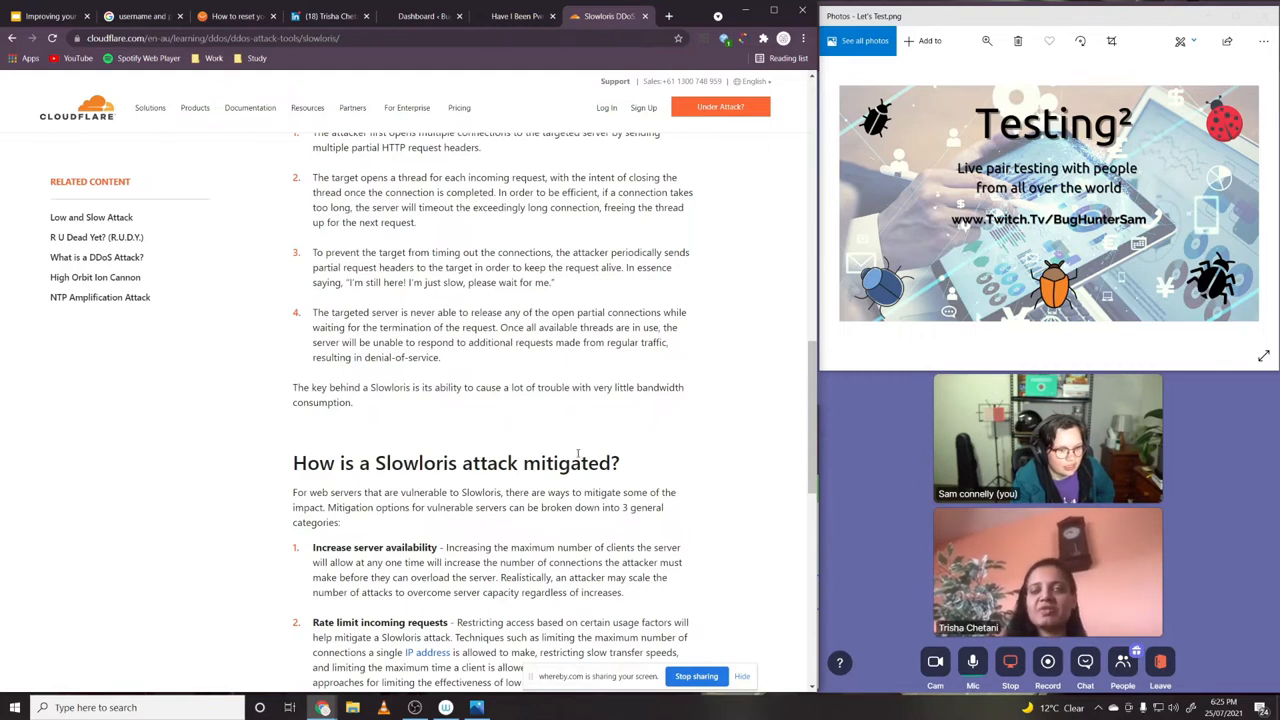
pyautogui.moveTo(570, 446)
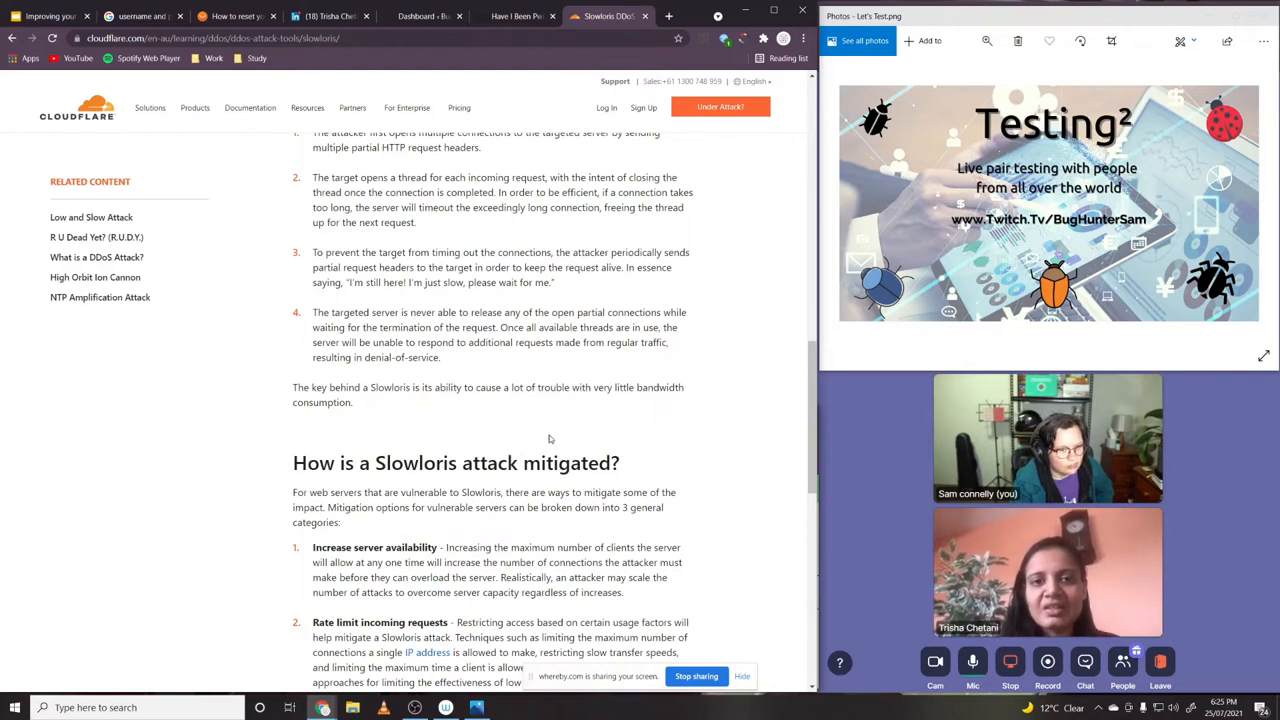
pyautogui.moveTo(140, 16)
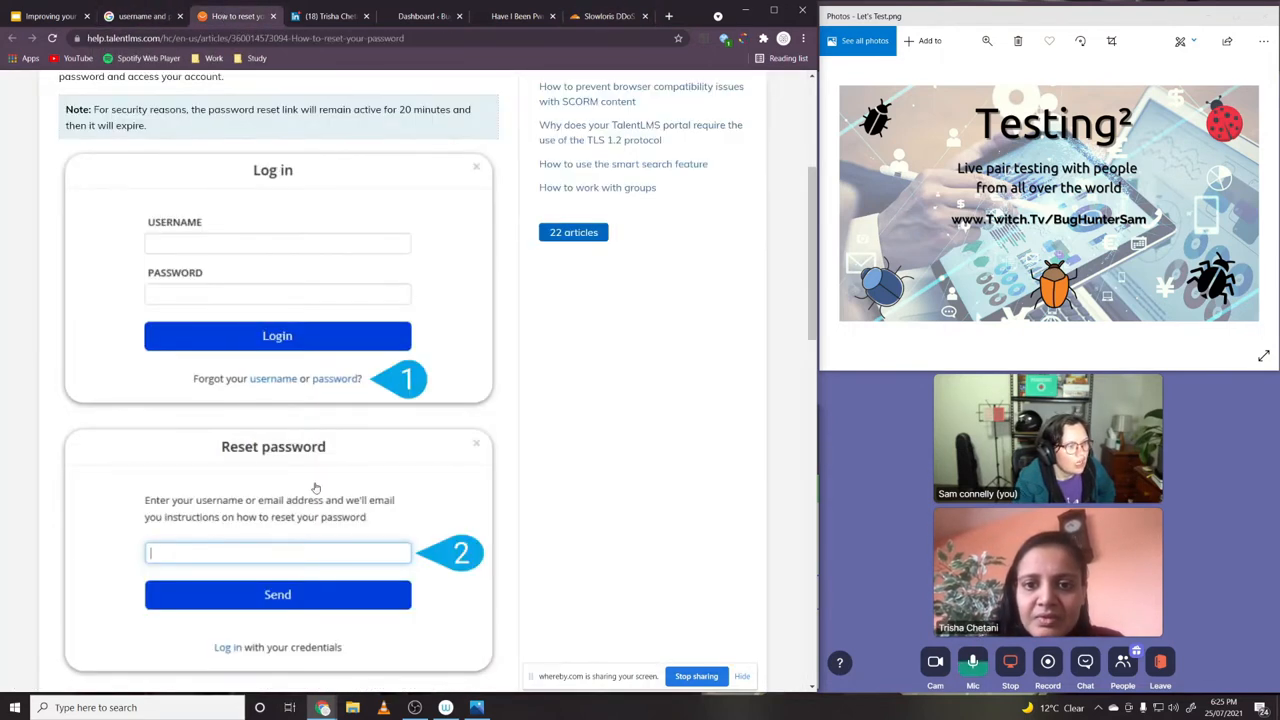
pyautogui.moveTo(322, 707)
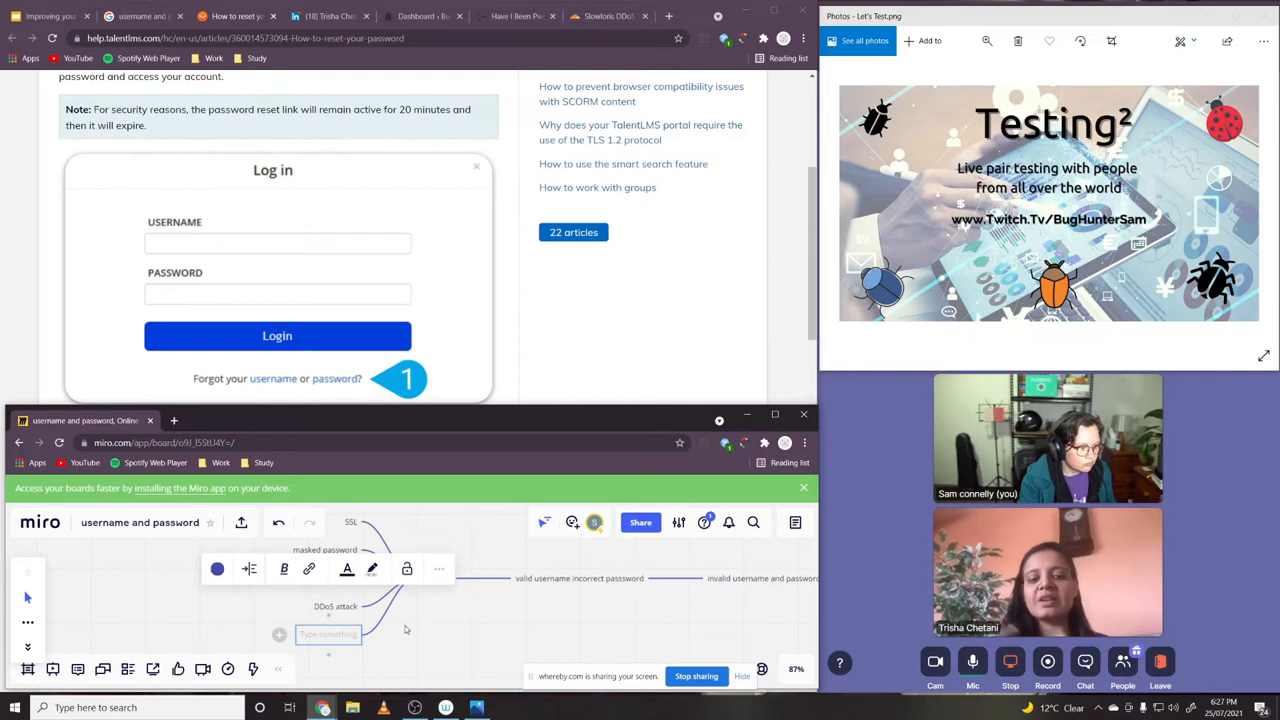
# - Enter 'different owner' as the text of the new node under DDoS attack
pyautogui.write('different')
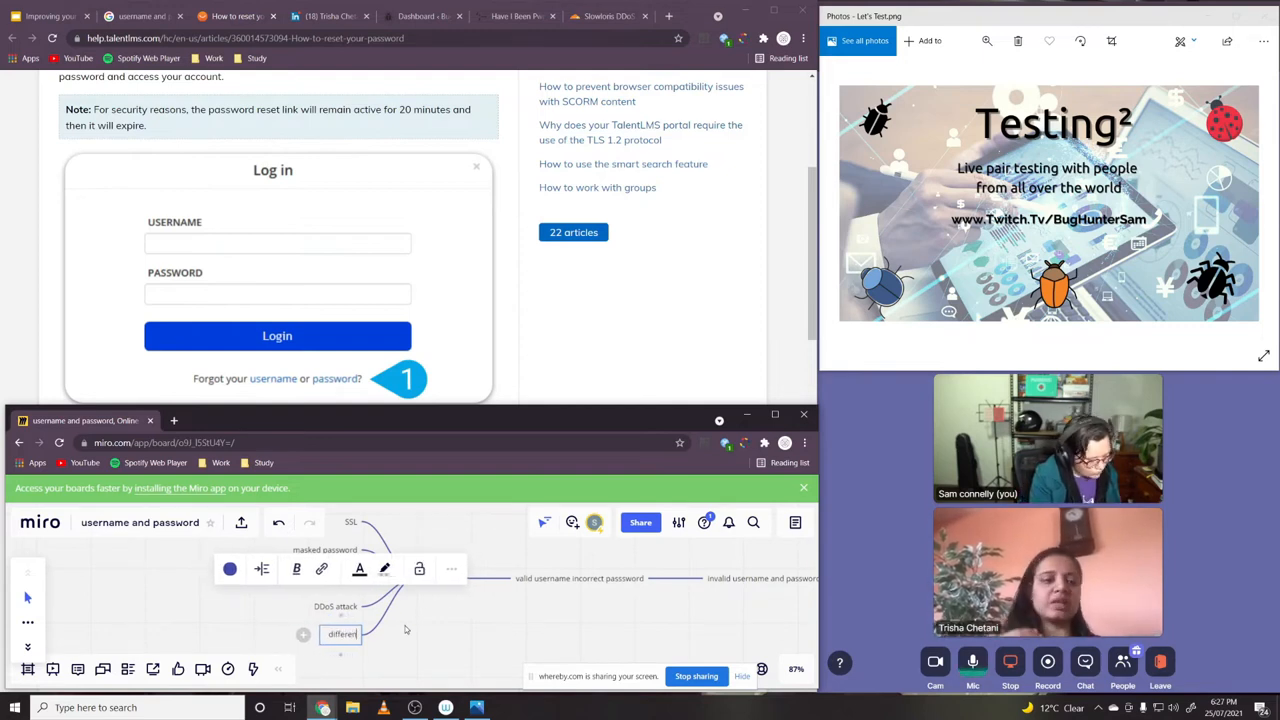
pyautogui.write('owner')
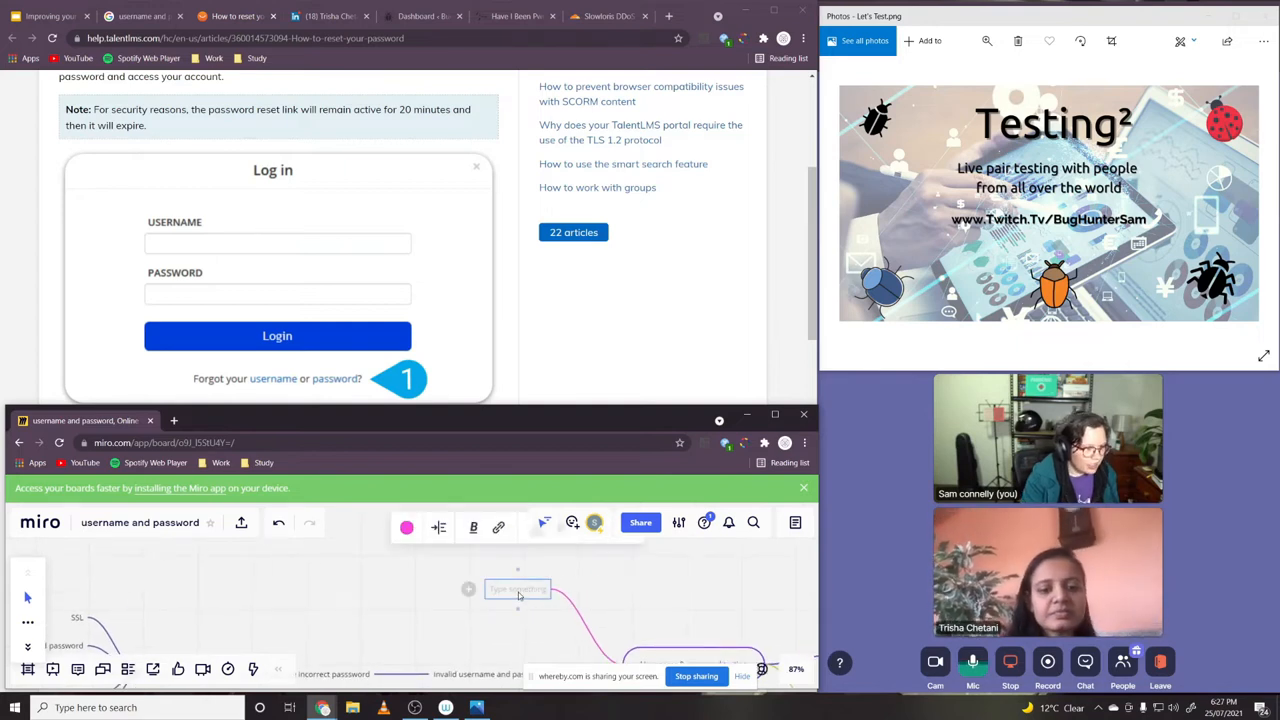
# - Type 'account' and insert 'auth/' so the node reads 'account/auth/ privileges'
pyautogui.write('account privileges')
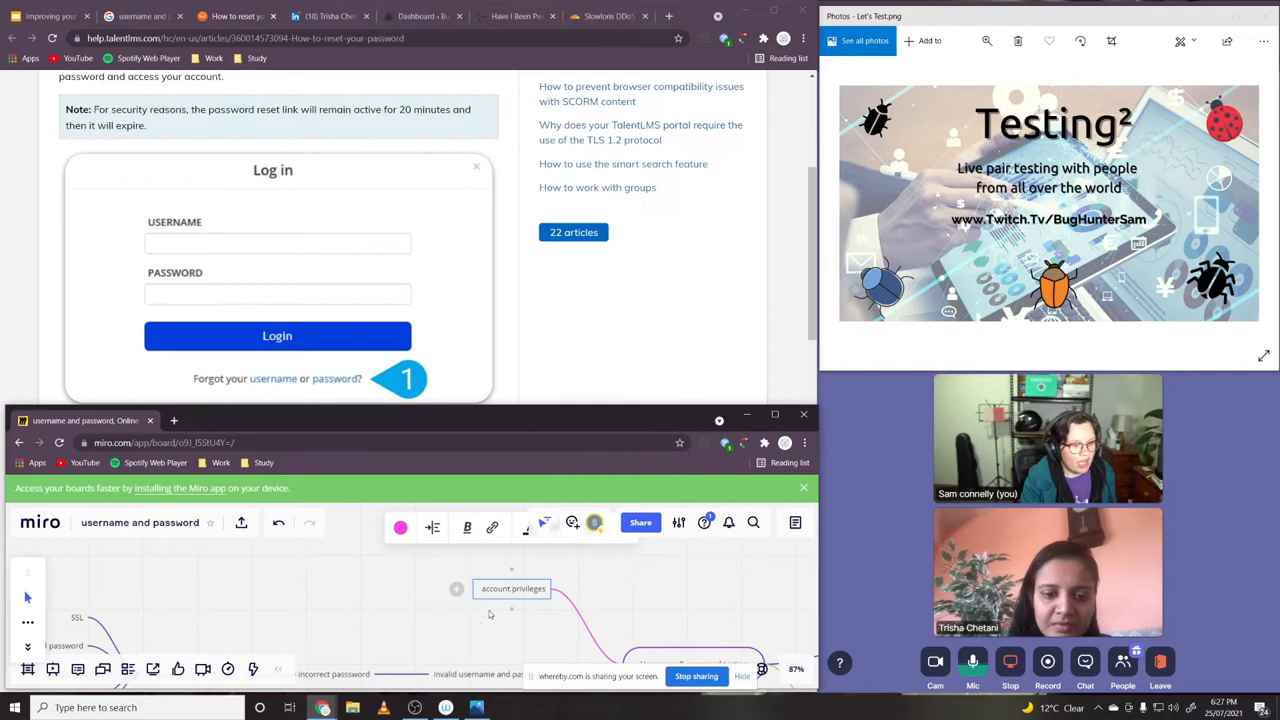
pyautogui.moveTo(400, 640)
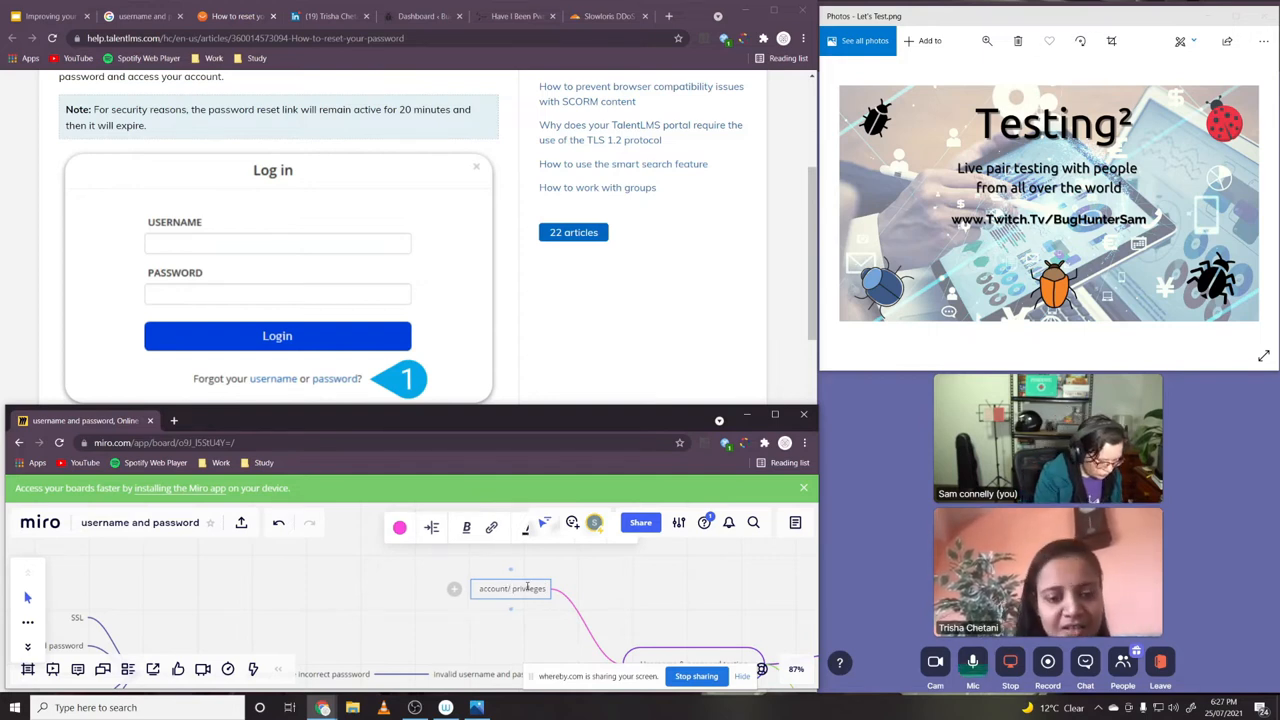
pyautogui.write('auth/')
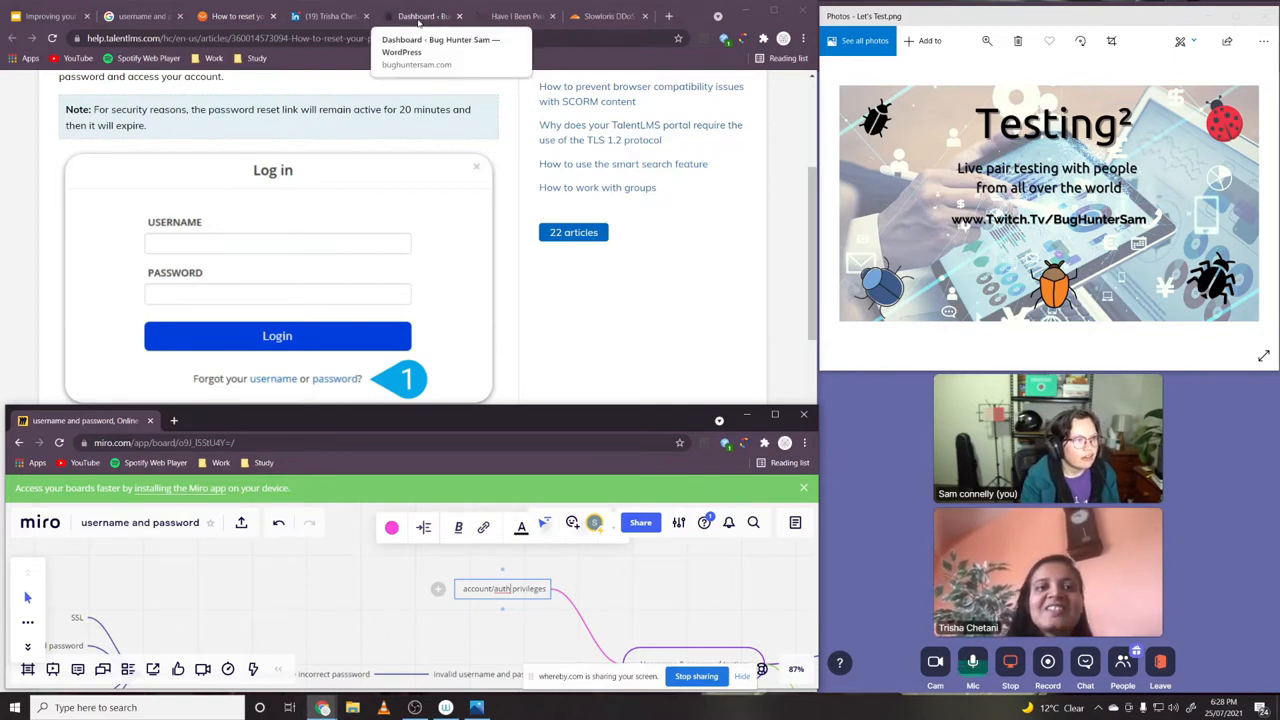
# - Switch to the WordPress Users tab and scroll through the All Users table of 14 accounts
pyautogui.click(420, 16)
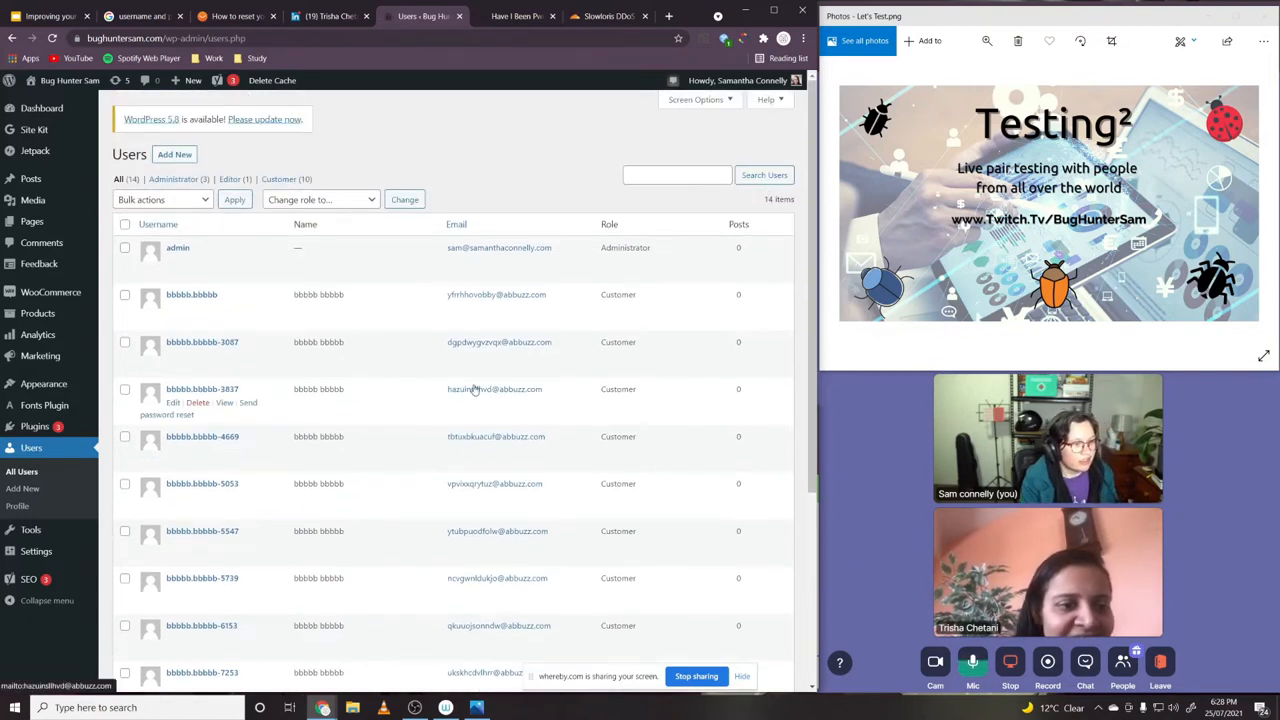
pyautogui.scroll(-3)
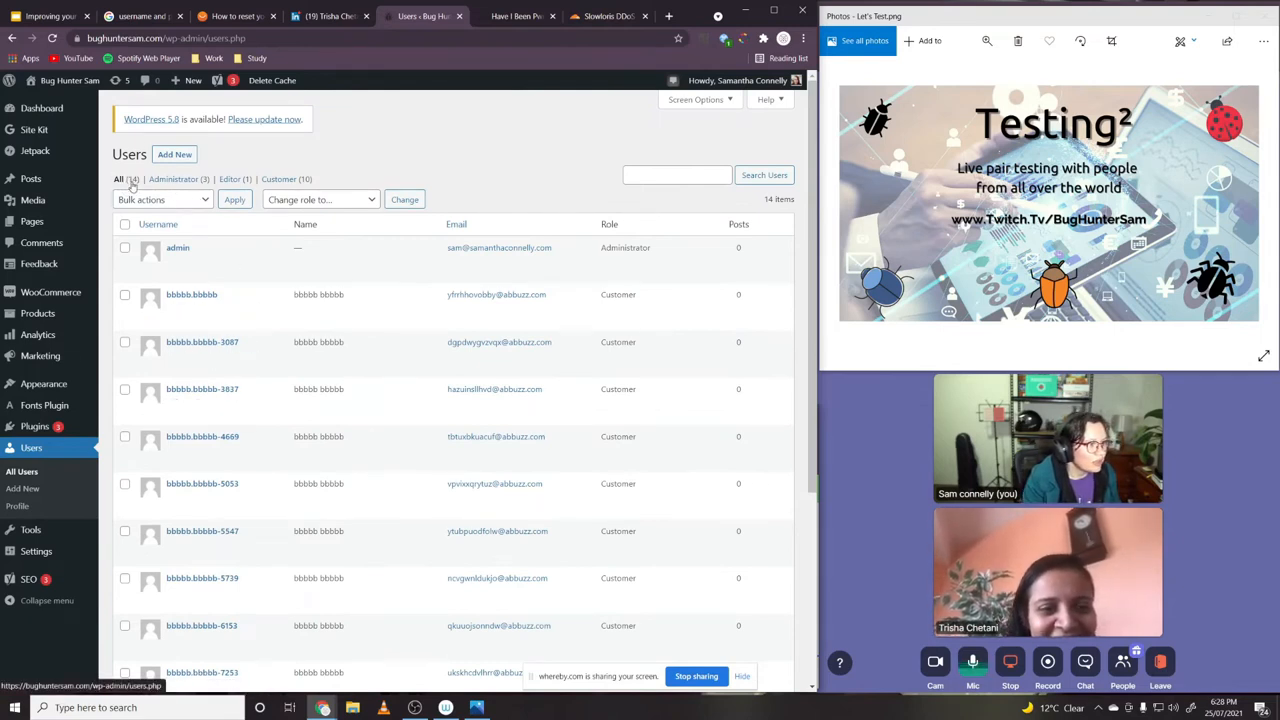
pyautogui.scroll(-3)
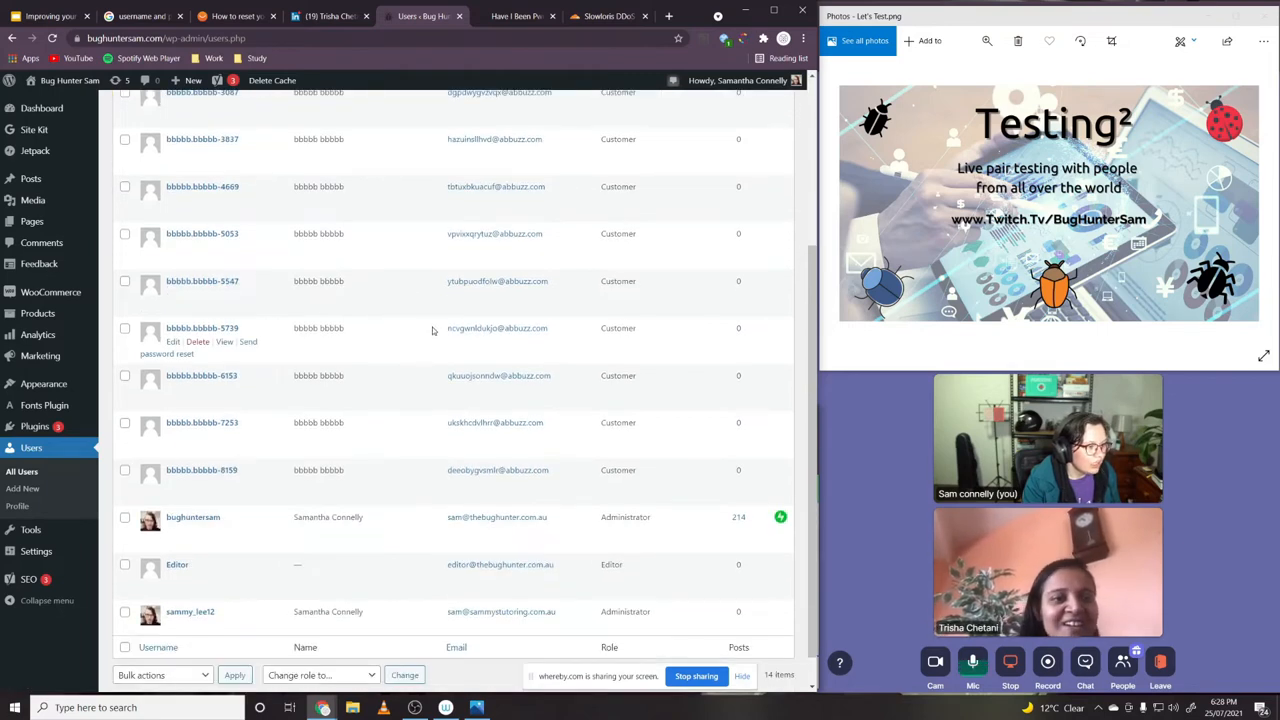
pyautogui.scroll(-3)
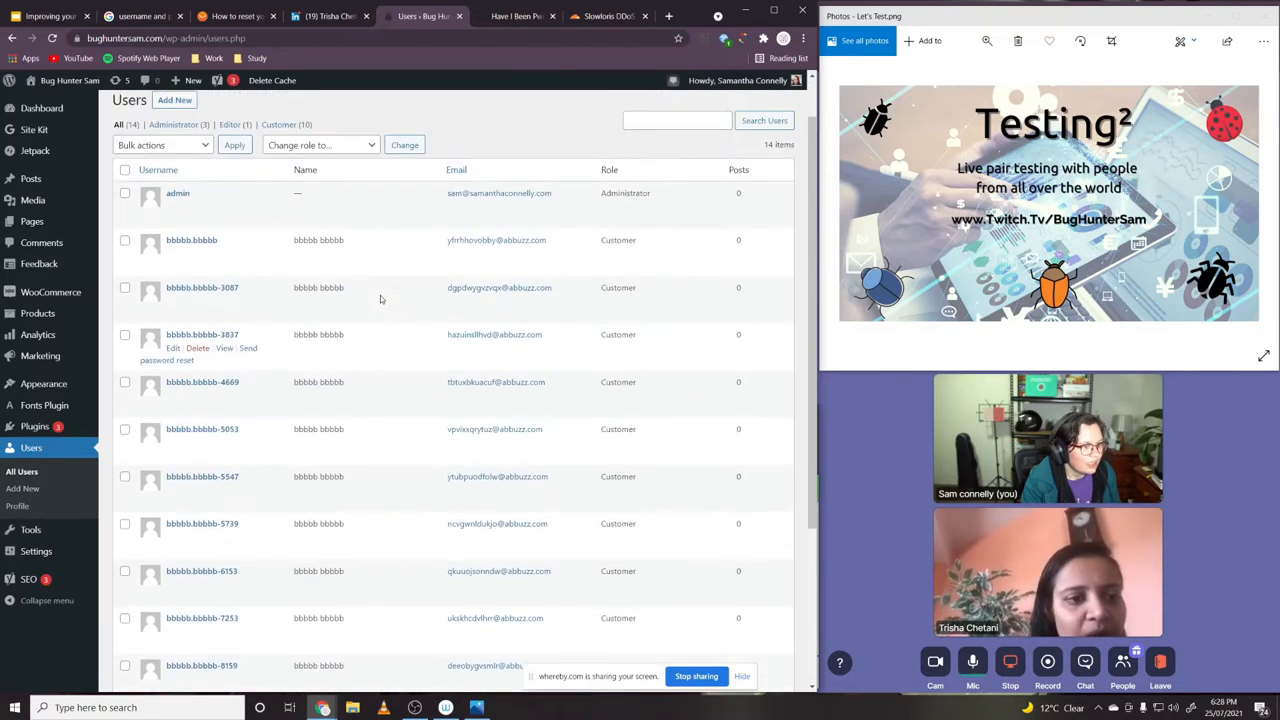
pyautogui.scroll(-3)
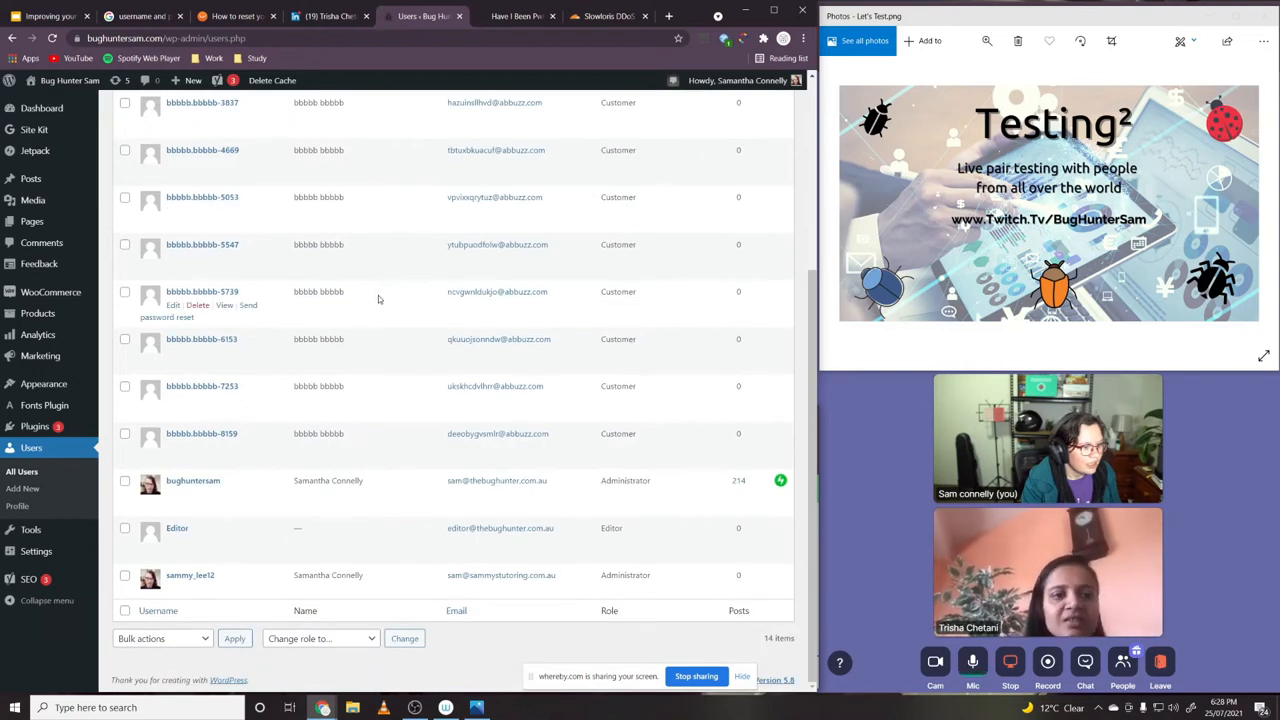
pyautogui.moveTo(384, 297)
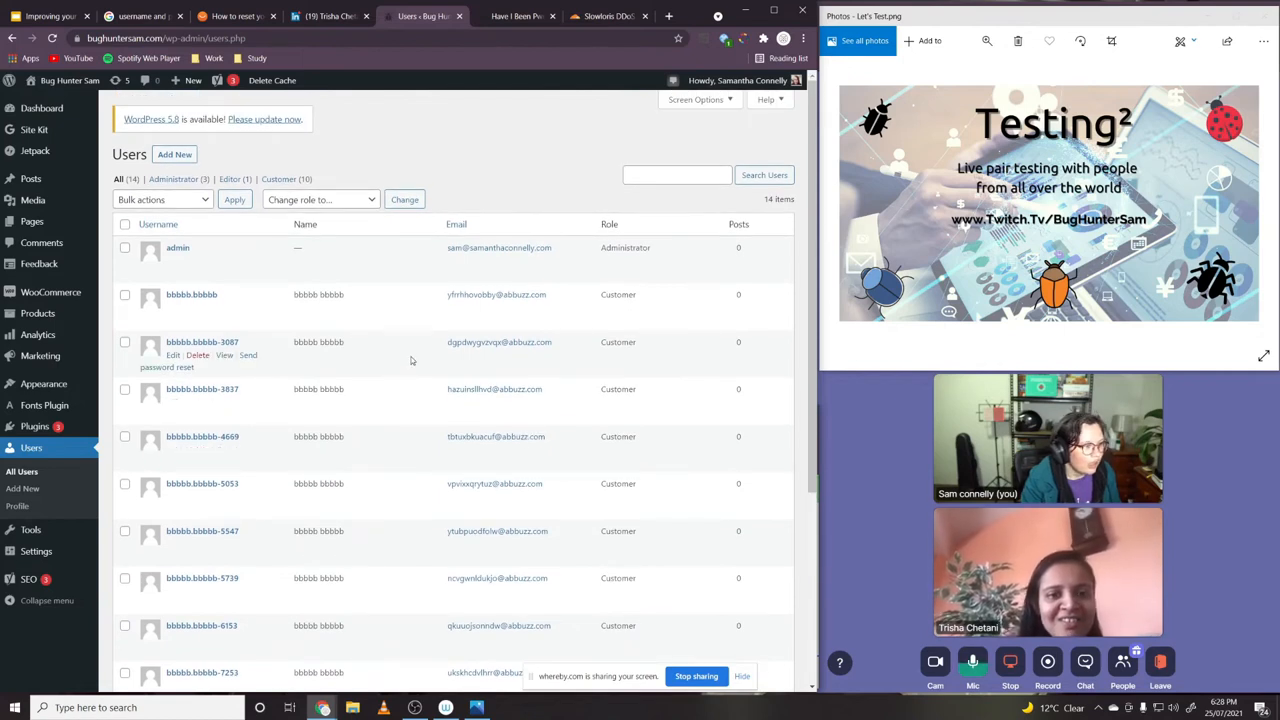
# - Delete and confirm removal of bbbbb.bbbbb and bbbbb.bbbbb-3087, then check the 12-user list
pyautogui.click(197, 308)
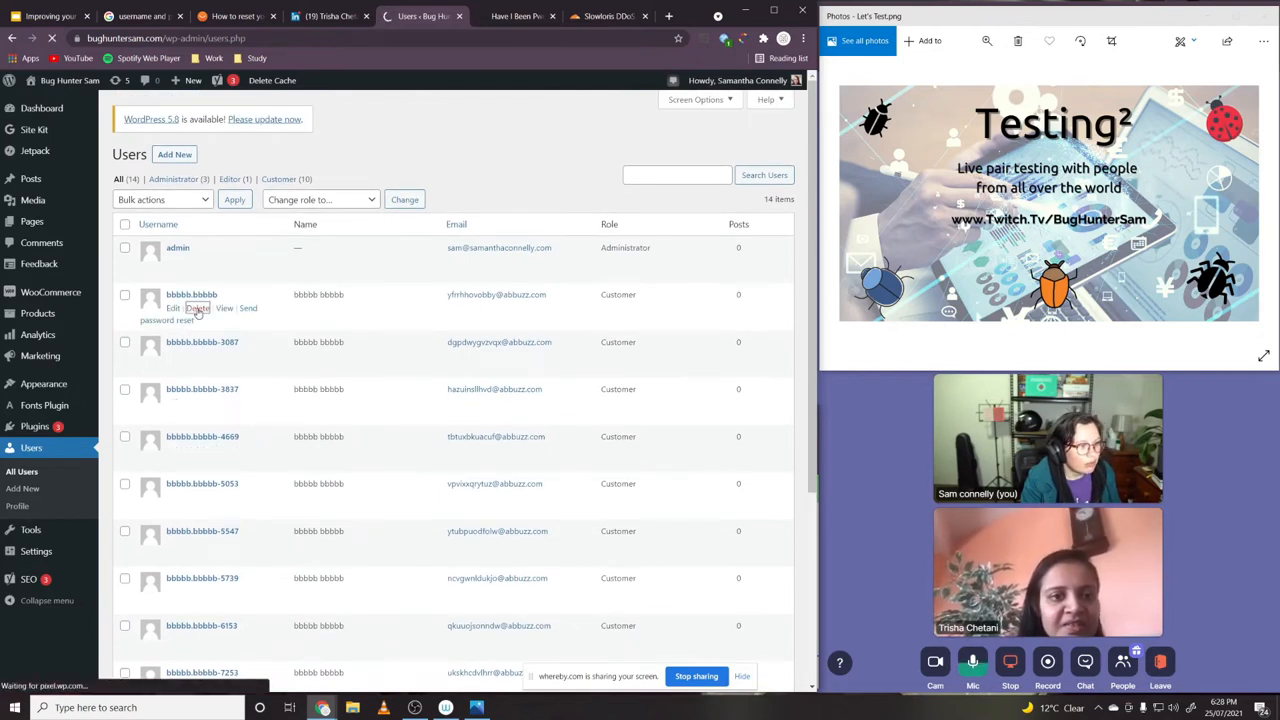
pyautogui.click(198, 308)
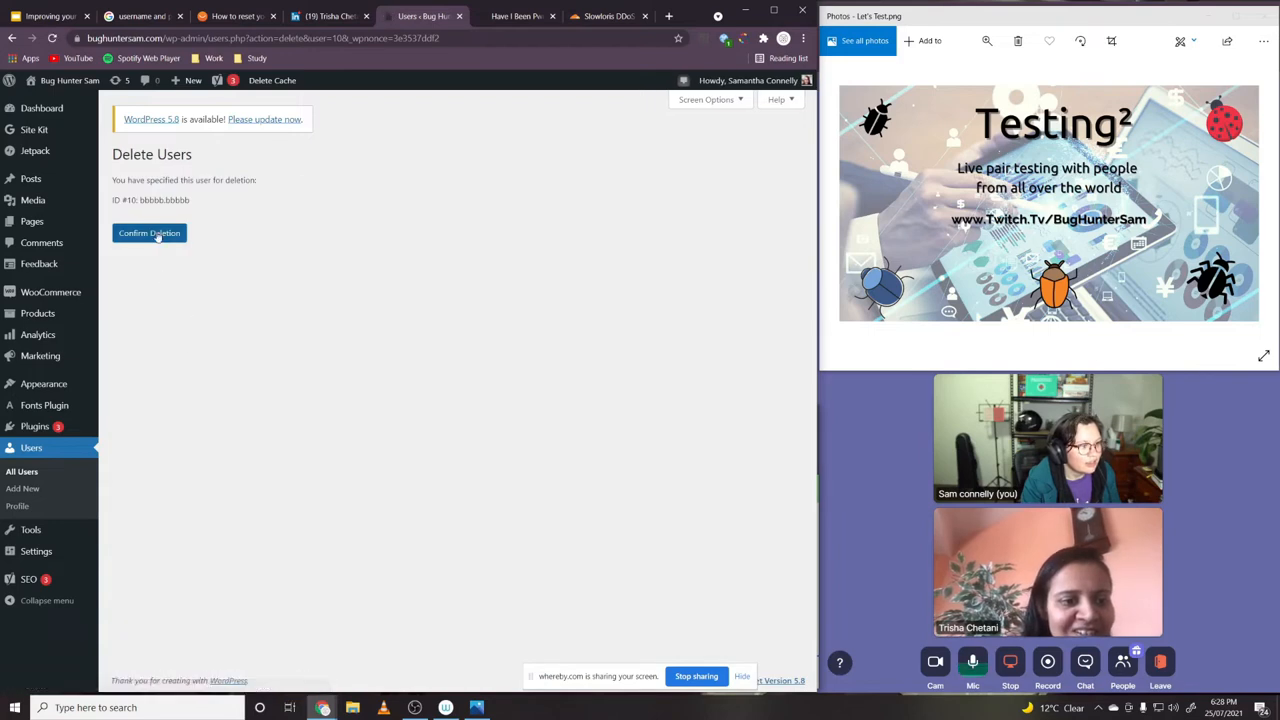
pyautogui.click(149, 232)
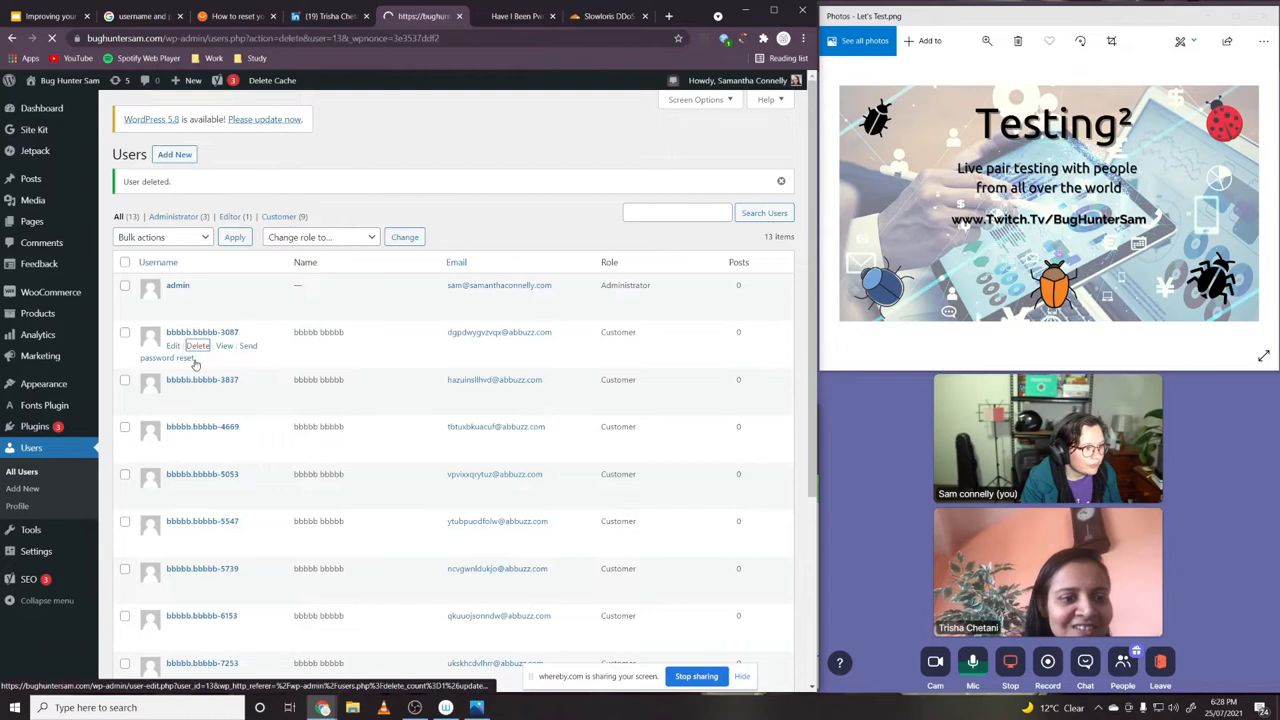
pyautogui.click(197, 345)
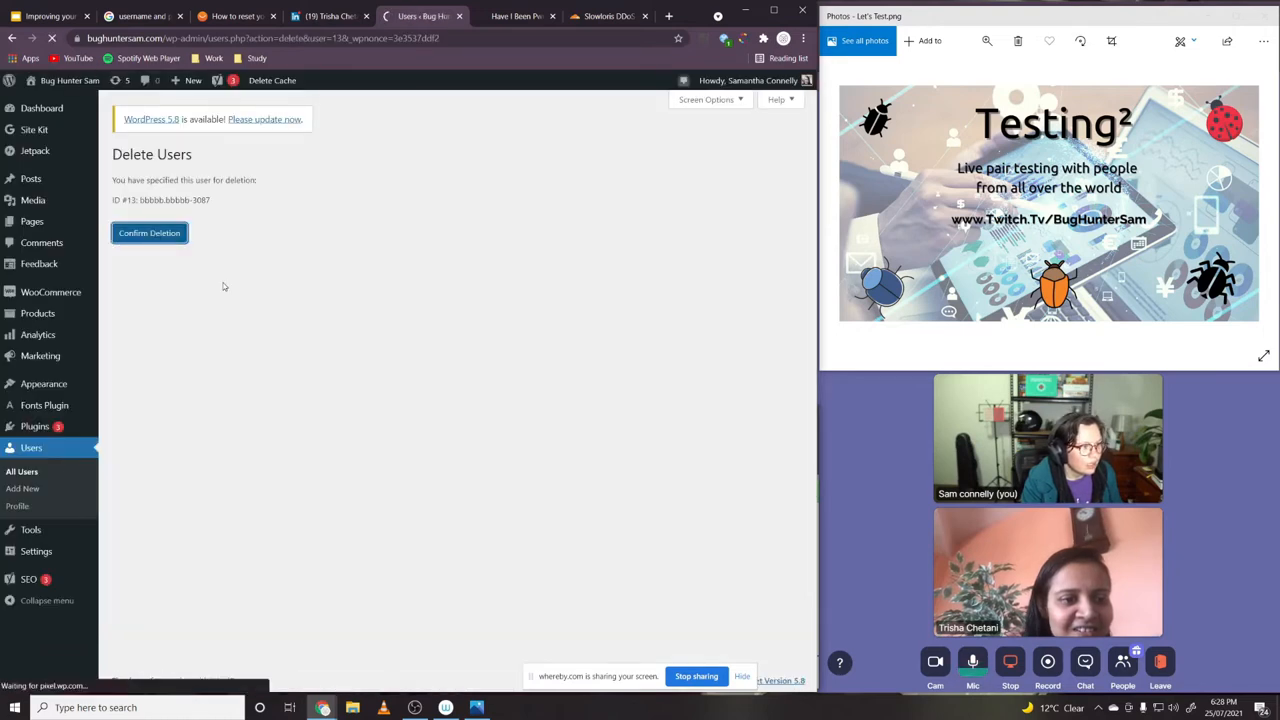
pyautogui.click(149, 232)
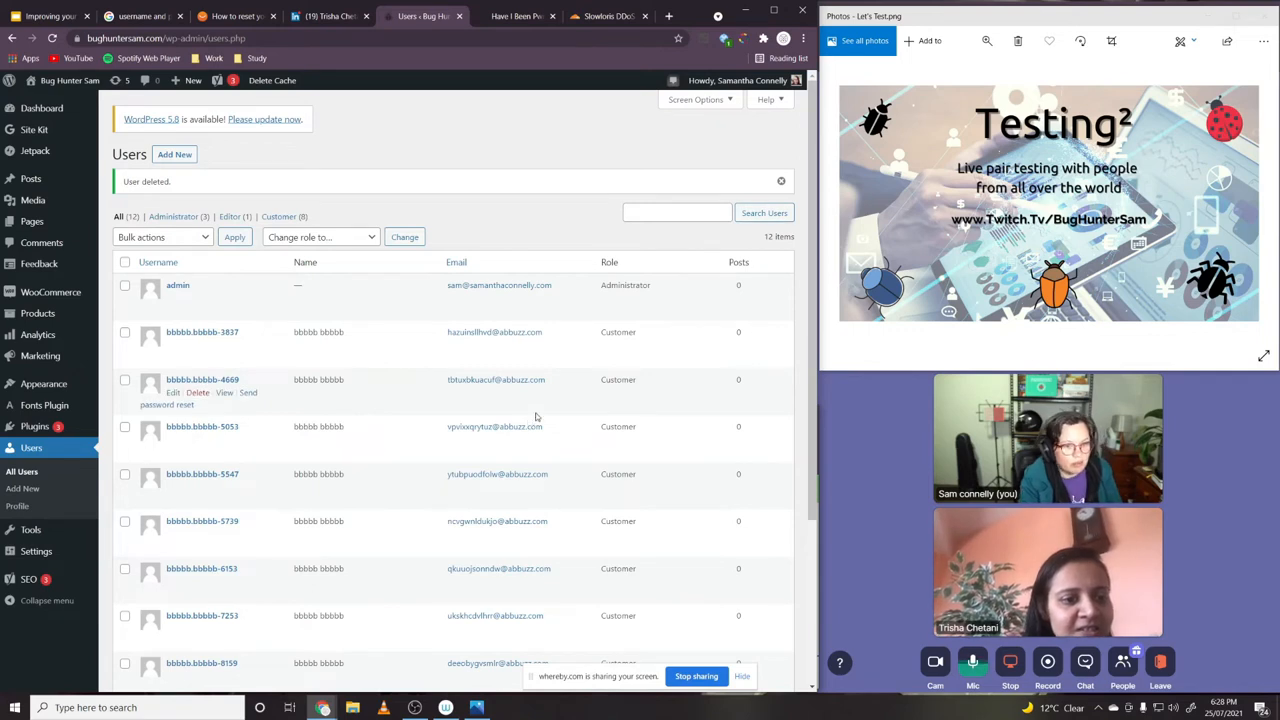
pyautogui.scroll(-3)
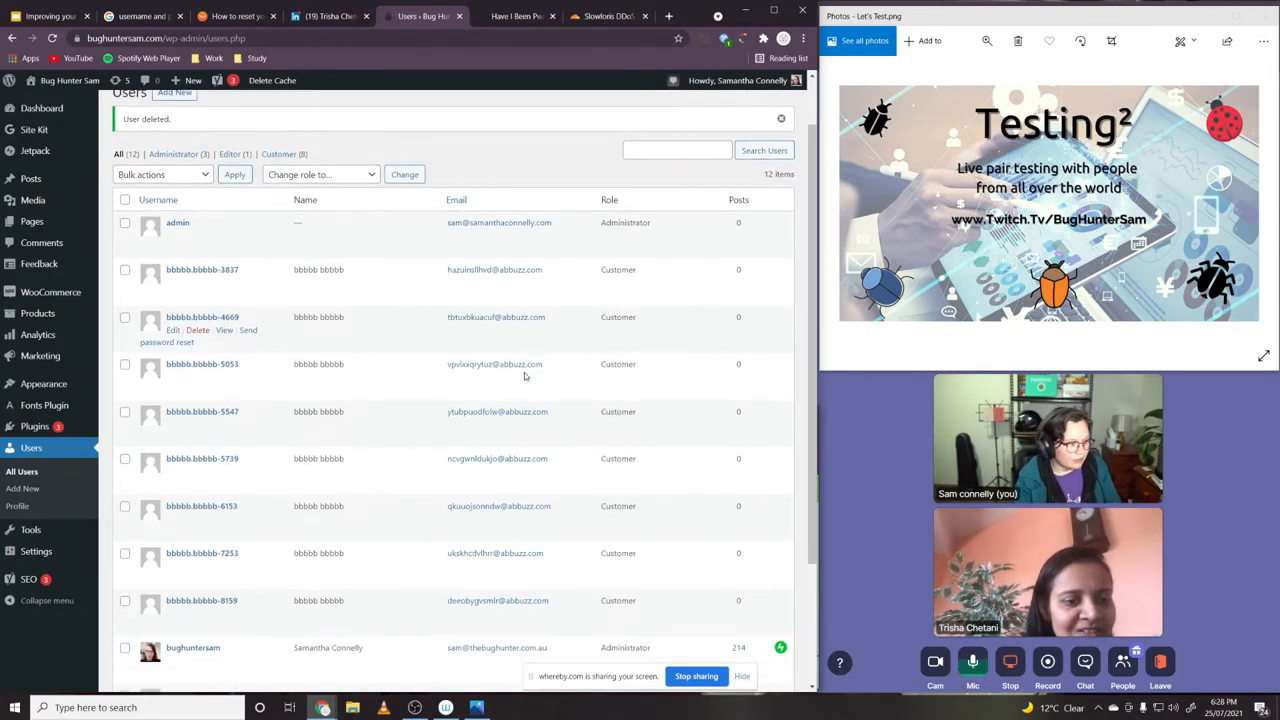
pyautogui.scroll(-3)
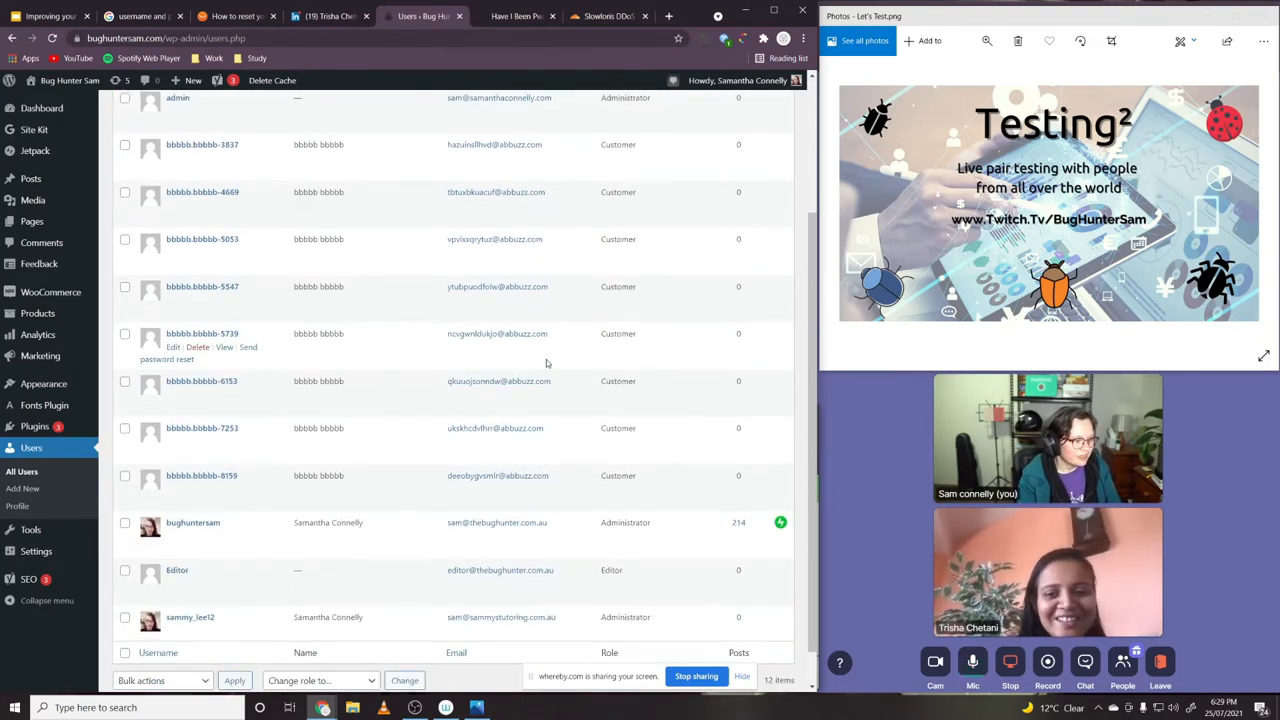
pyautogui.scroll(-3)
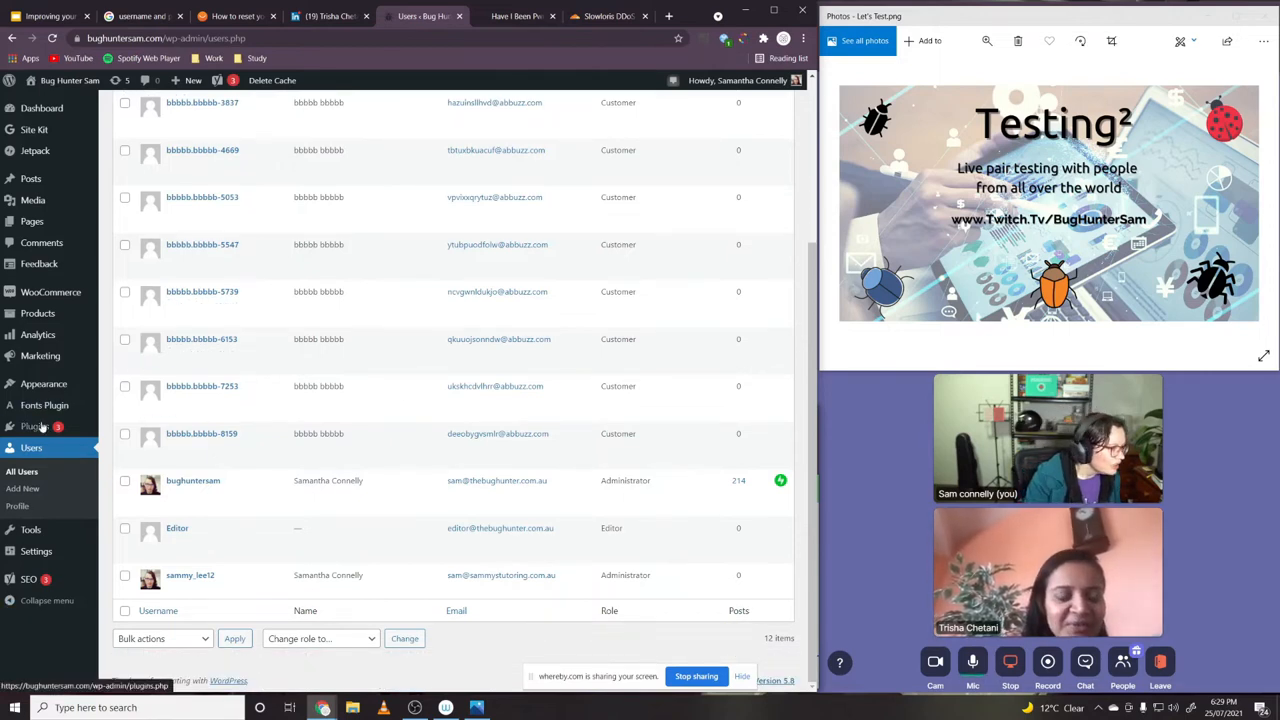
pyautogui.moveTo(31, 426)
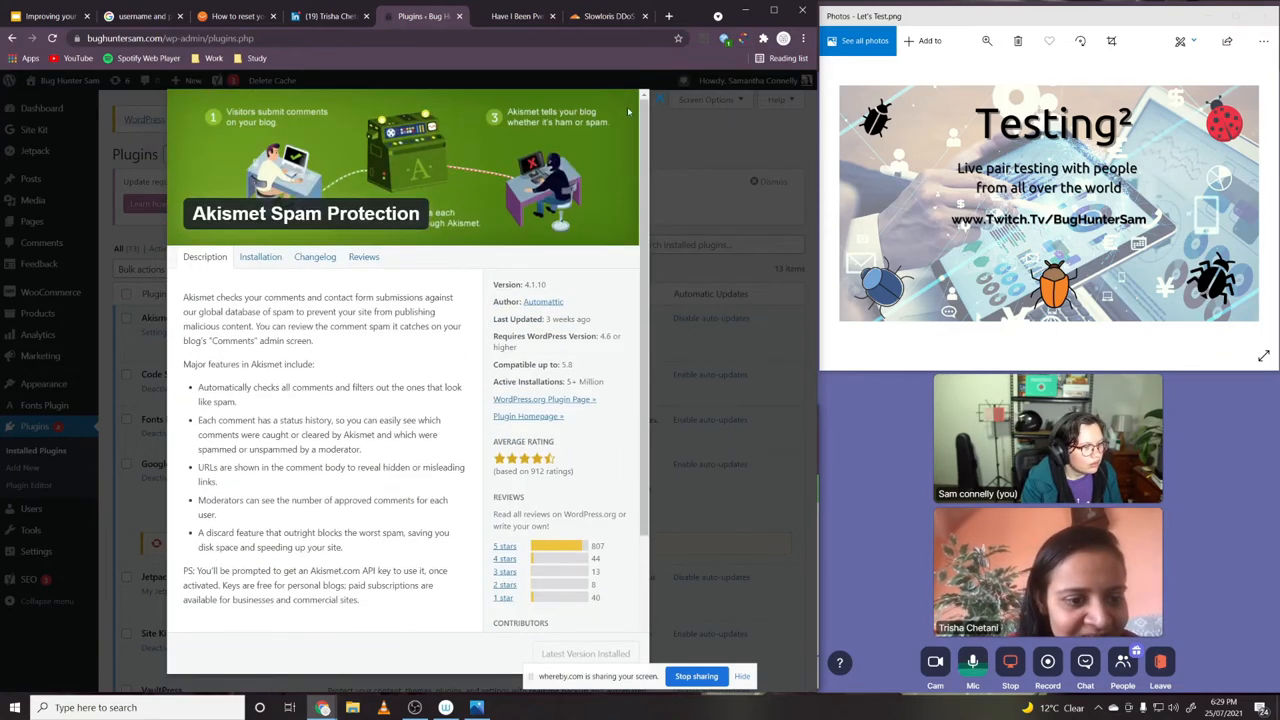
# - Close the Akismet details popup and open Akismet settings showing 4,507 spam blocked
pyautogui.click(628, 111)
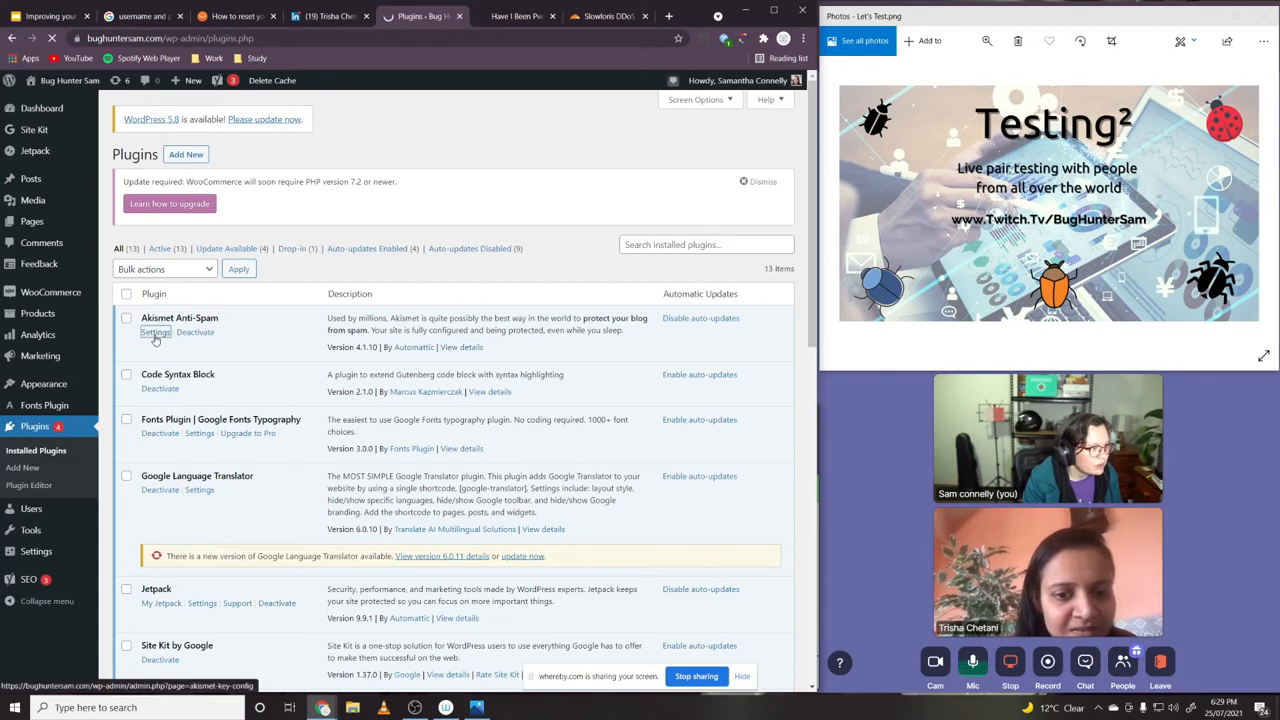
pyautogui.click(155, 332)
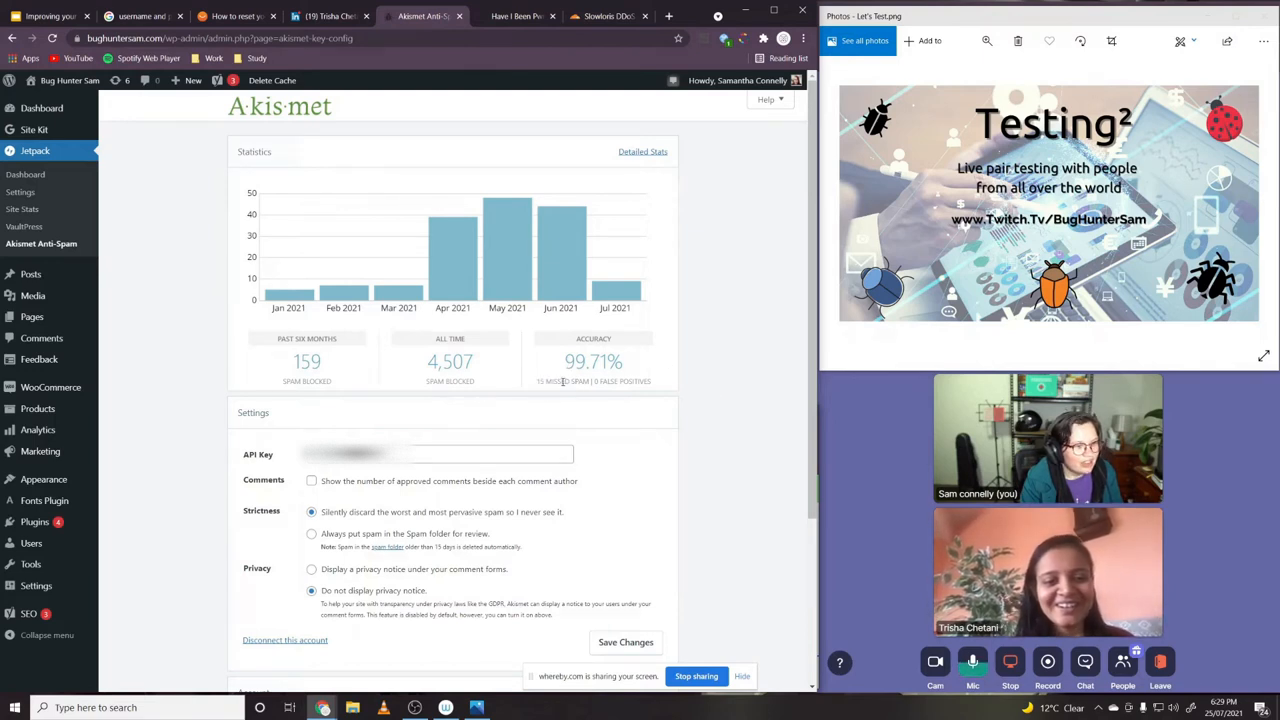
# - Review the Akismet API key settings, then go back to the 12-account Users list
pyautogui.doubleClick(563, 381)
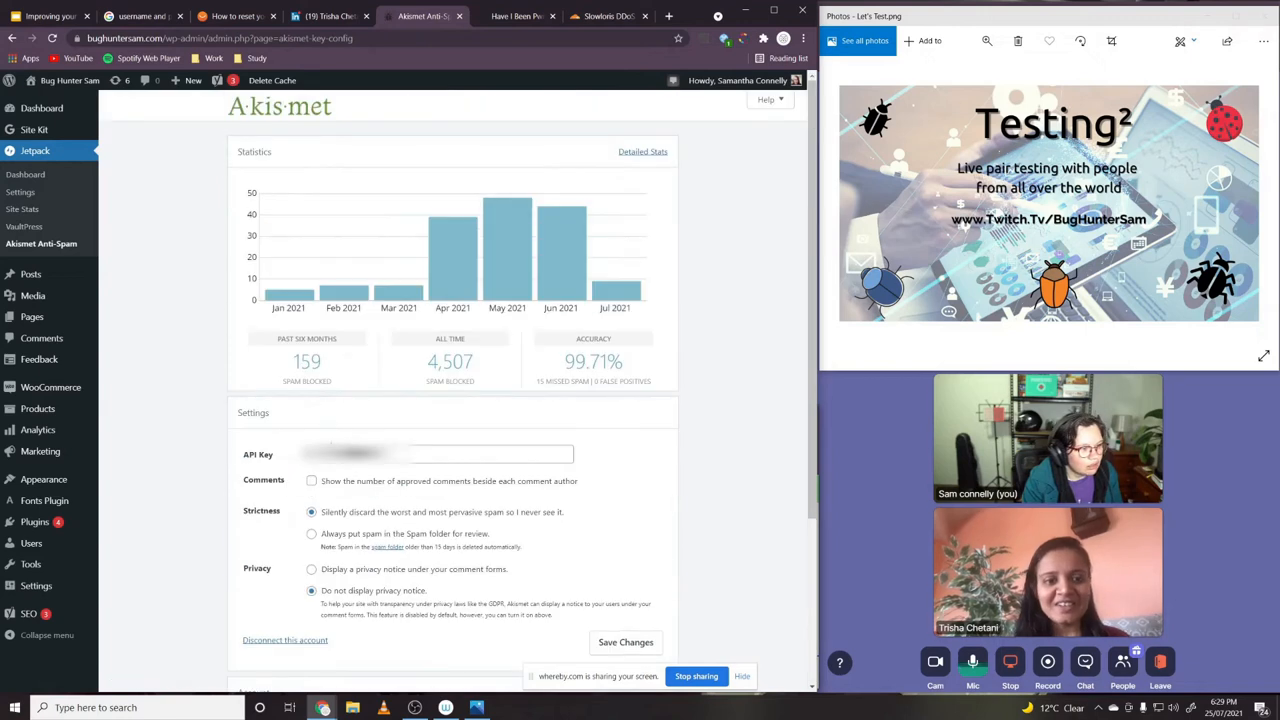
pyautogui.scroll(-3)
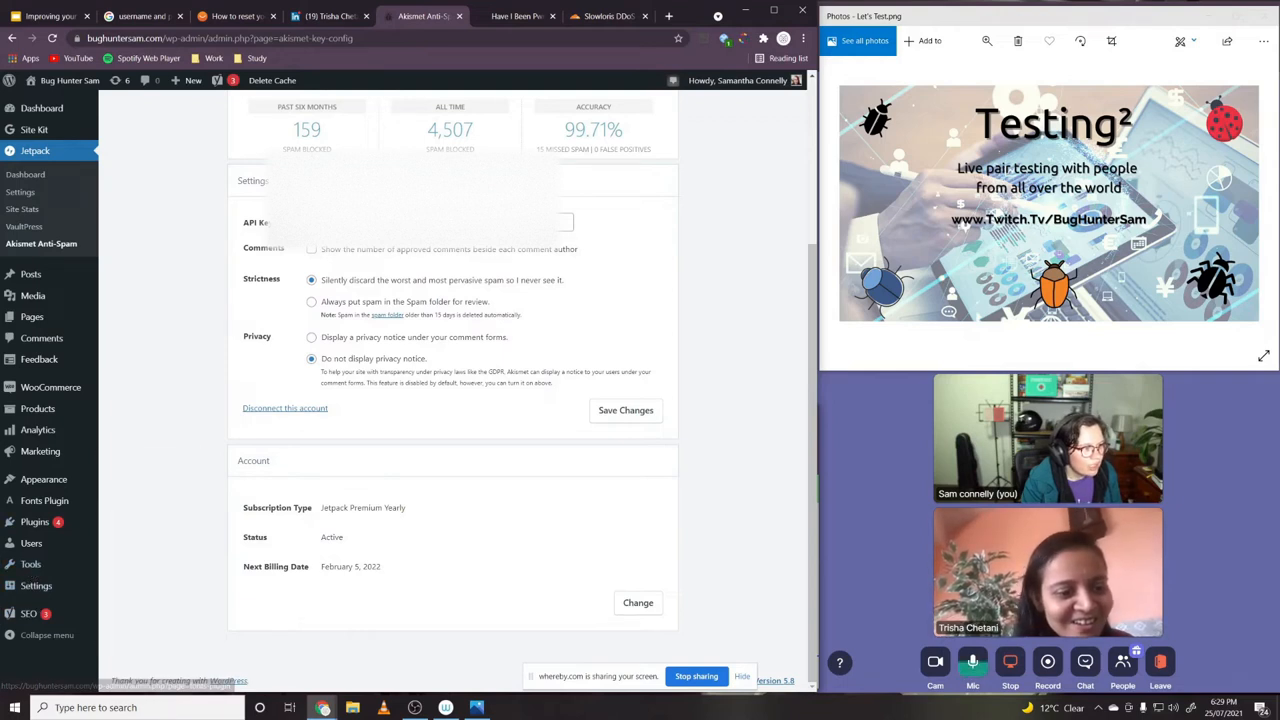
pyautogui.doubleClick(255, 221)
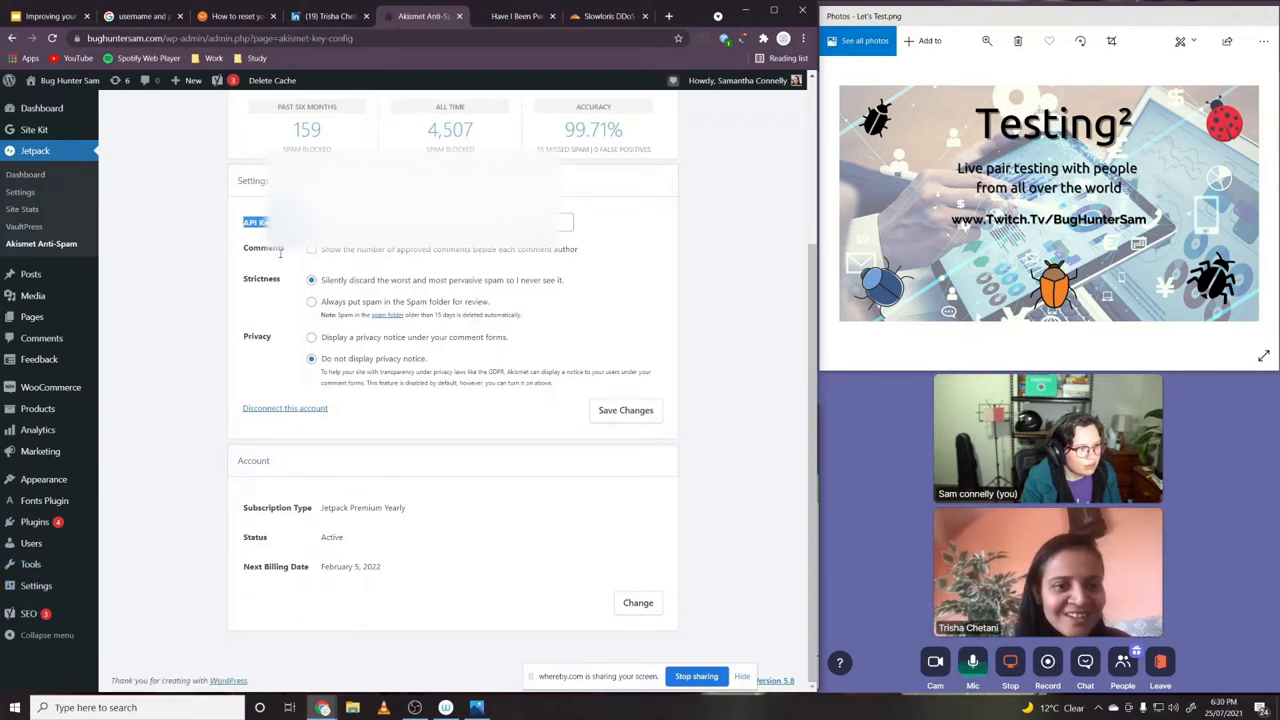
pyautogui.click(31, 543)
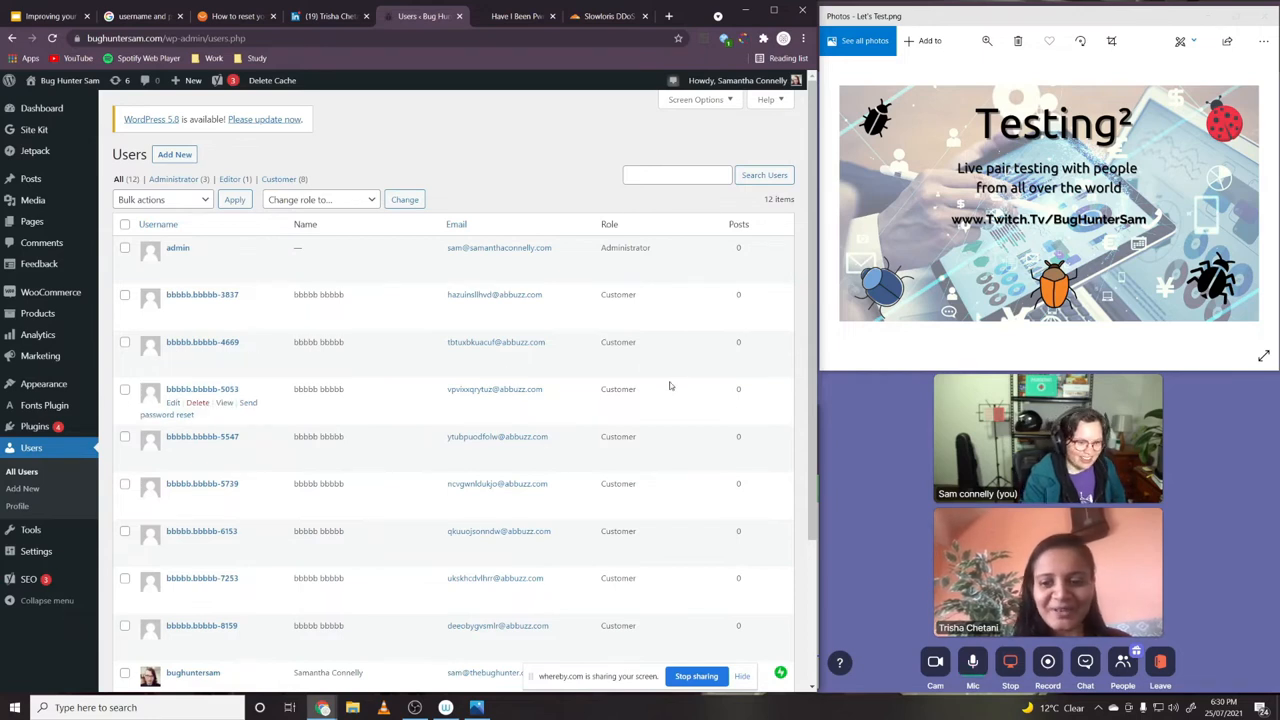
pyautogui.moveTo(502, 404)
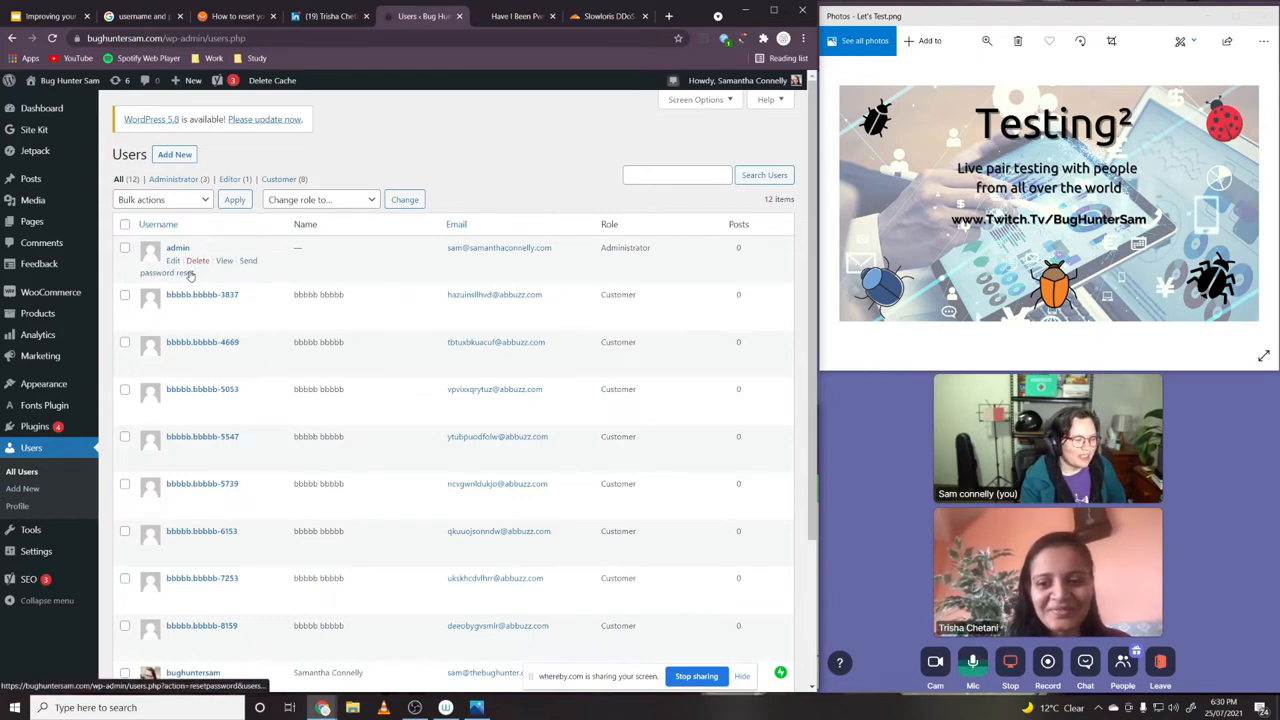
pyautogui.moveTo(530, 157)
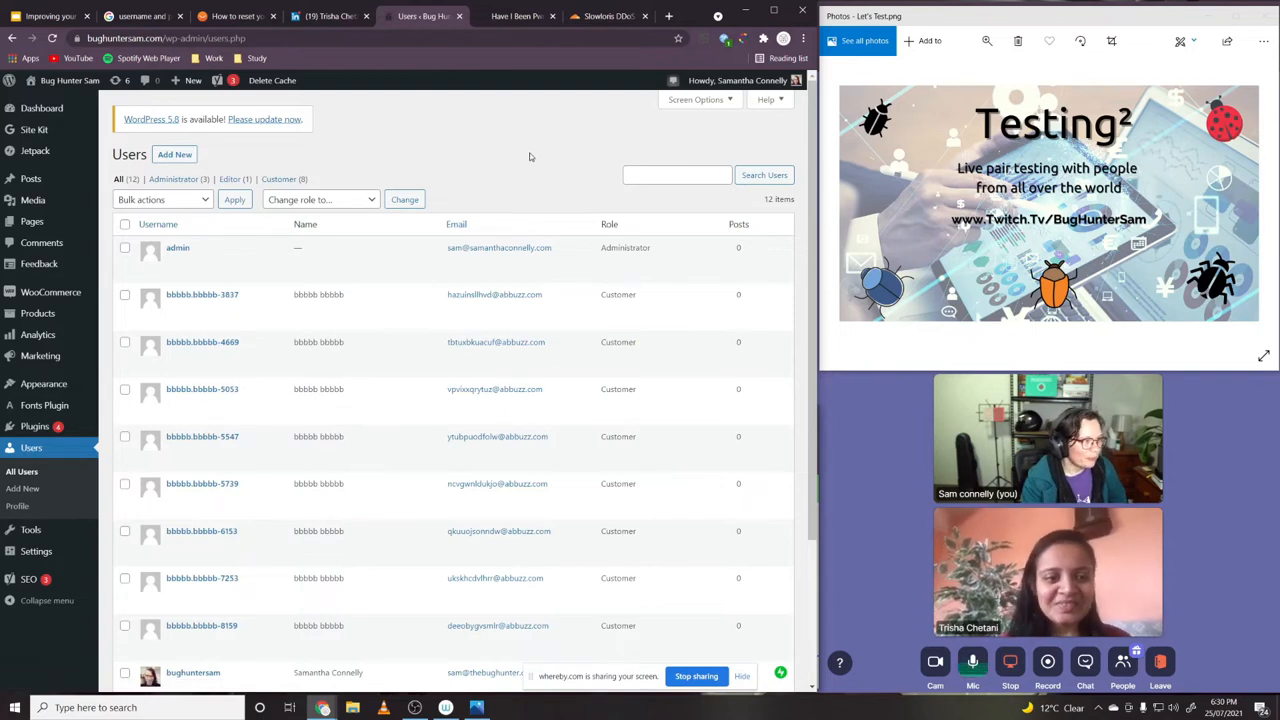
# - Switch to the TalentLMS 'How to reset your password' help article tab
pyautogui.click(237, 16)
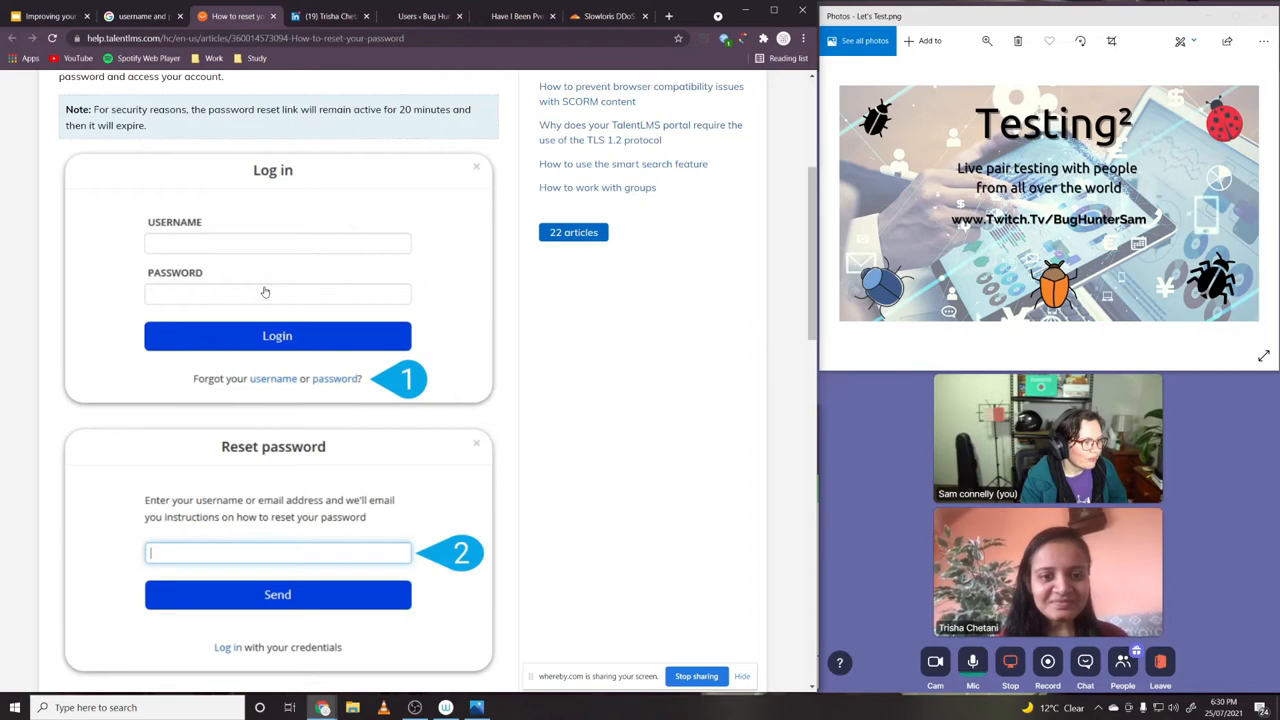
pyautogui.moveTo(322, 707)
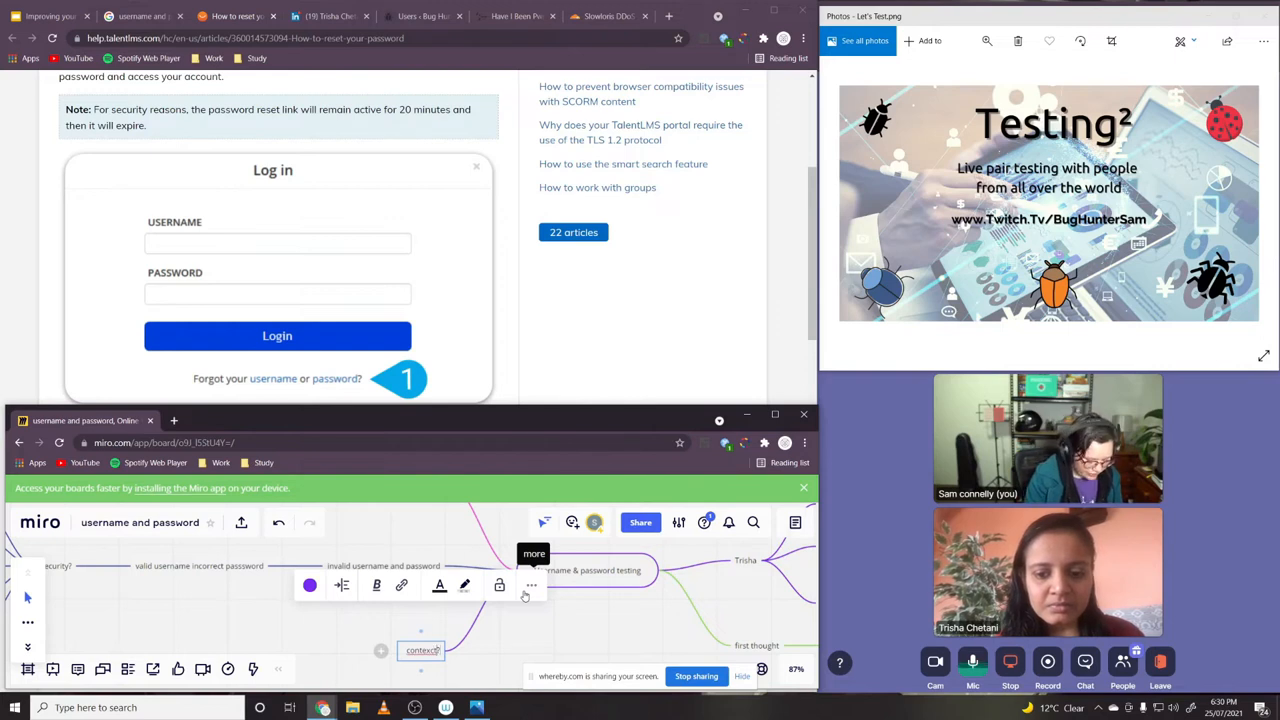
pyautogui.moveTo(499, 585)
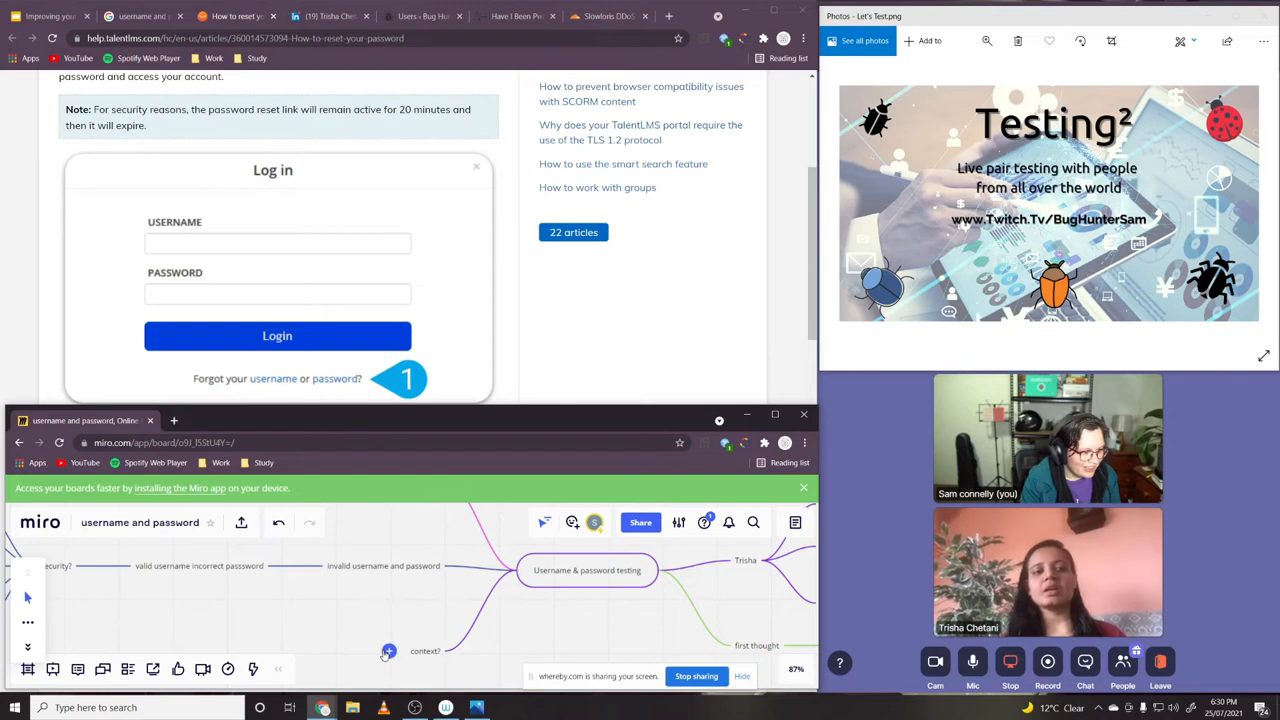
# - Type 'Is it worth testing this?' as a child idea of 'context?'
pyautogui.write('Wh')
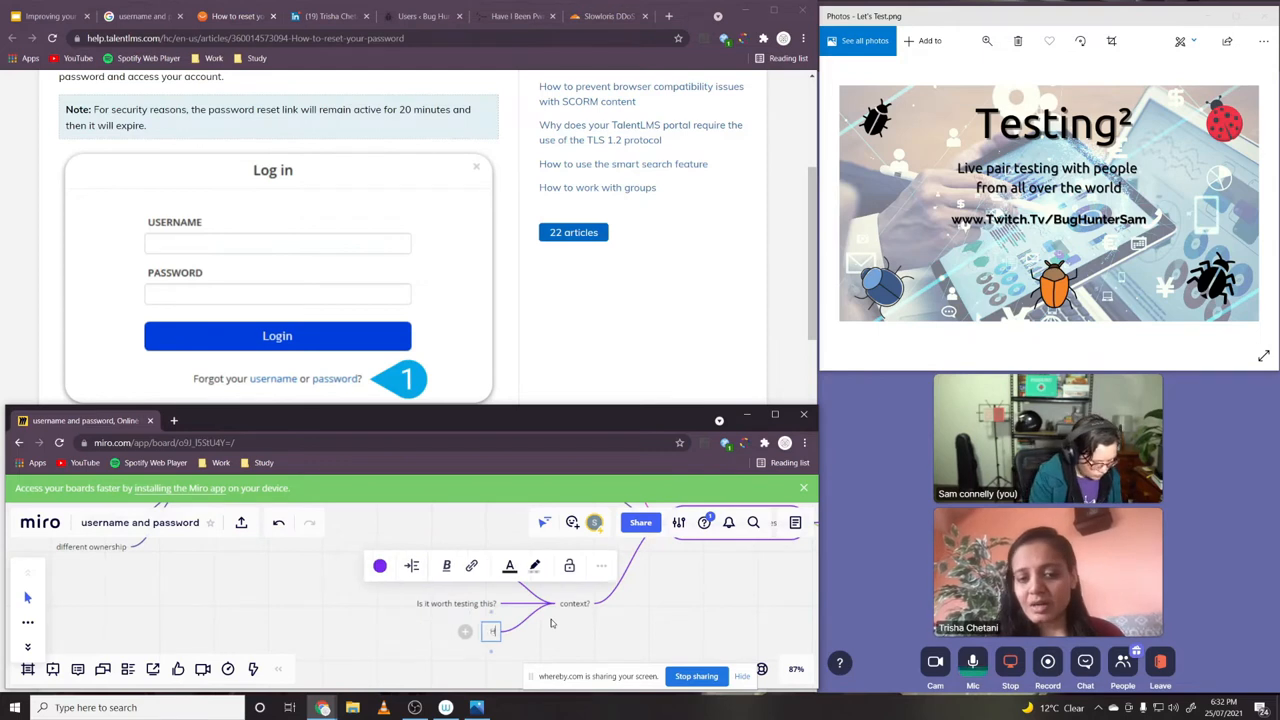
# - Under context?, add History? with relevant?, then product owner, and begin another idea
pyautogui.write('History?')
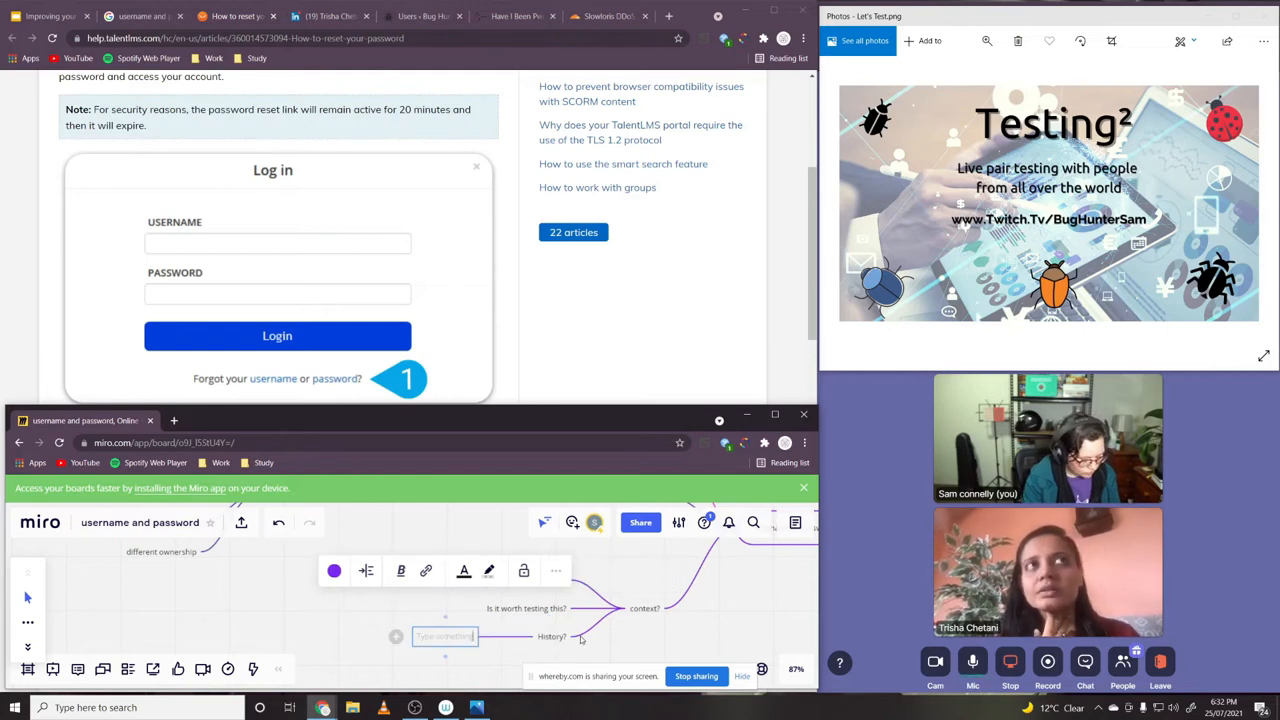
pyautogui.write('relevant?')
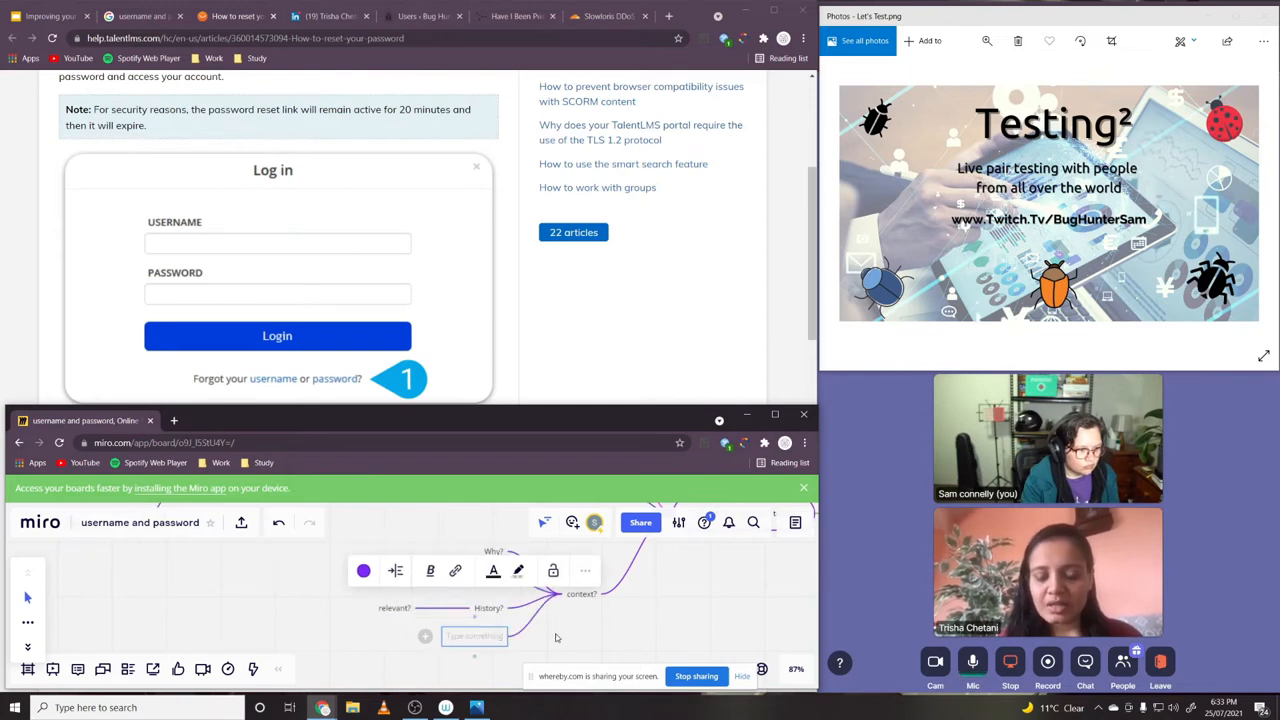
pyautogui.write('product owner')
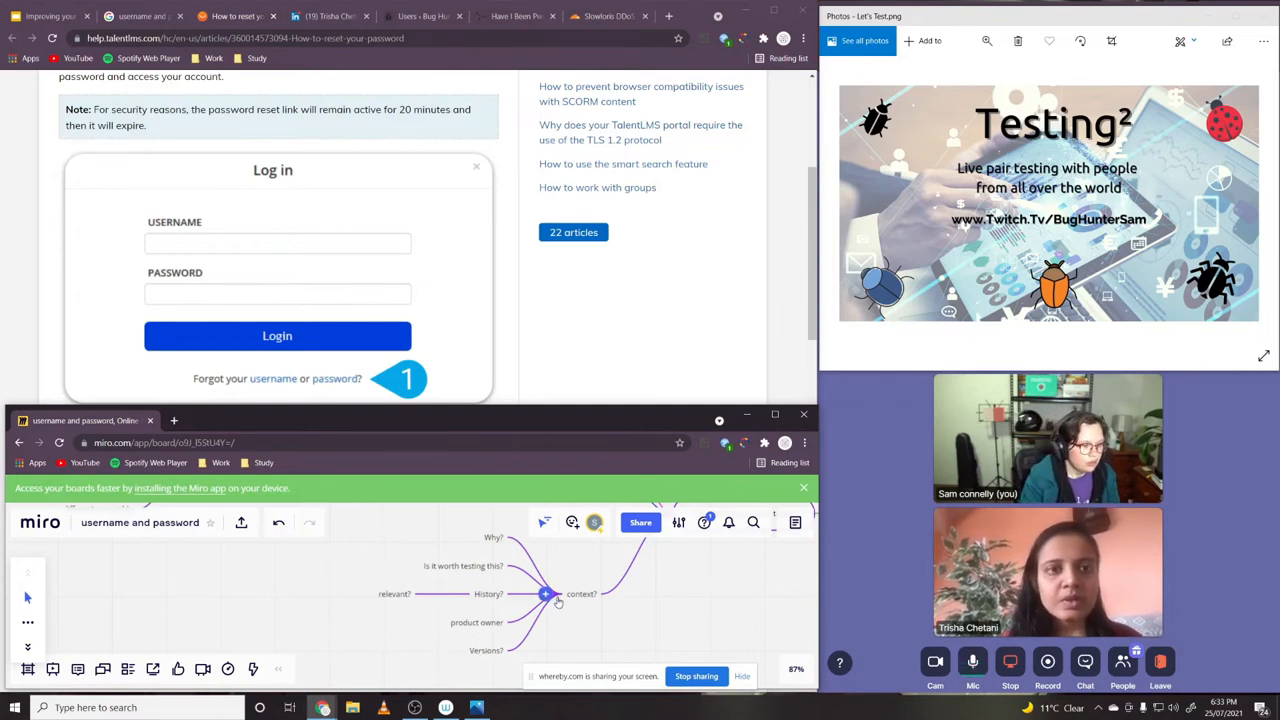
pyautogui.click(546, 594)
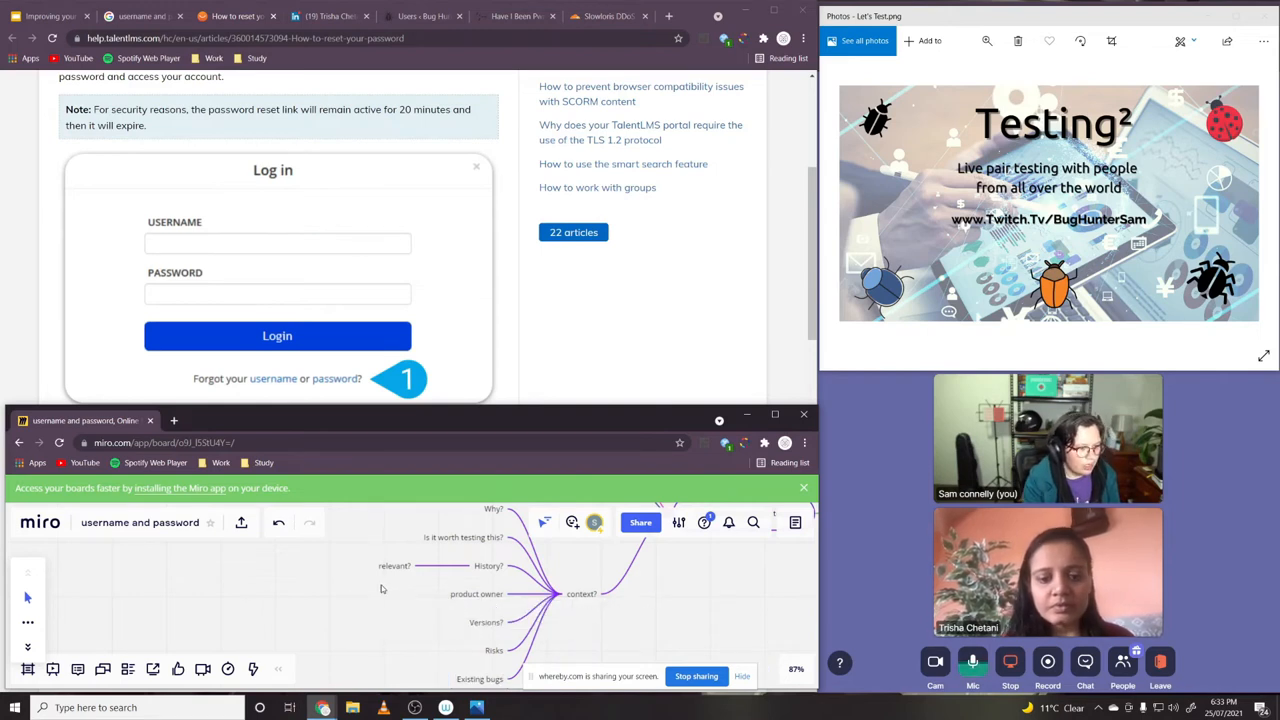
pyautogui.moveTo(338, 597)
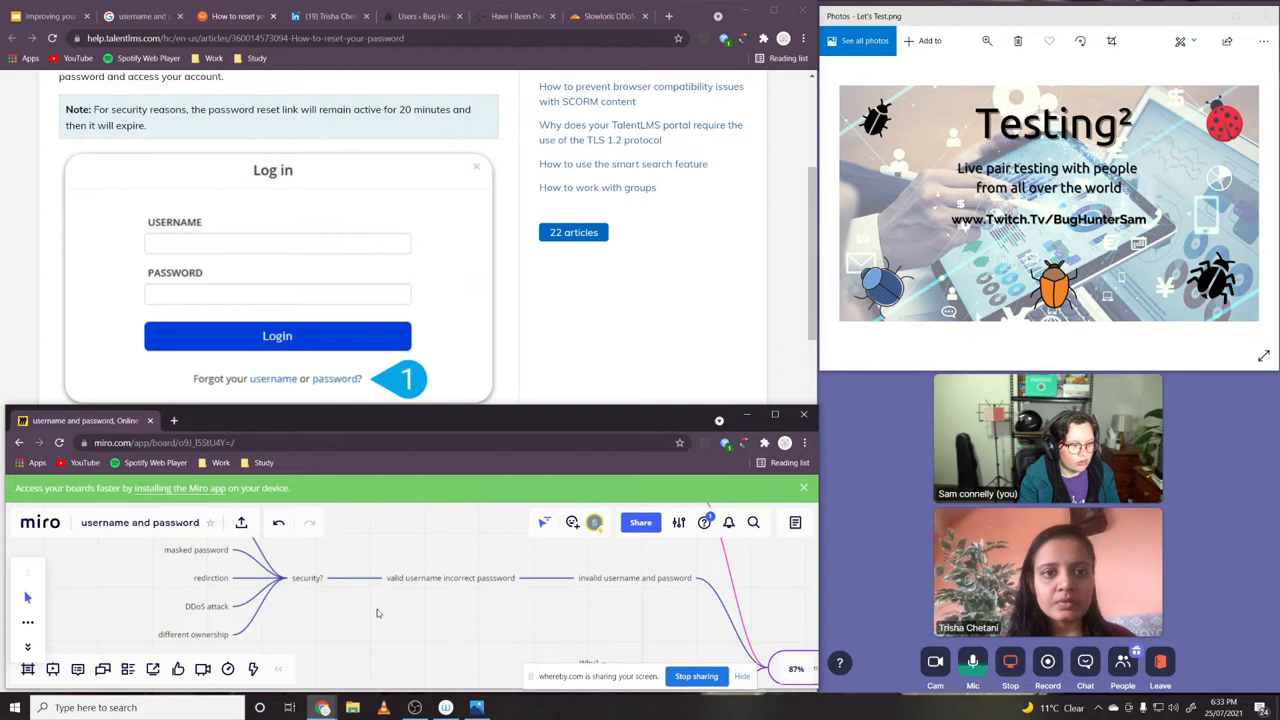
pyautogui.moveTo(336, 560)
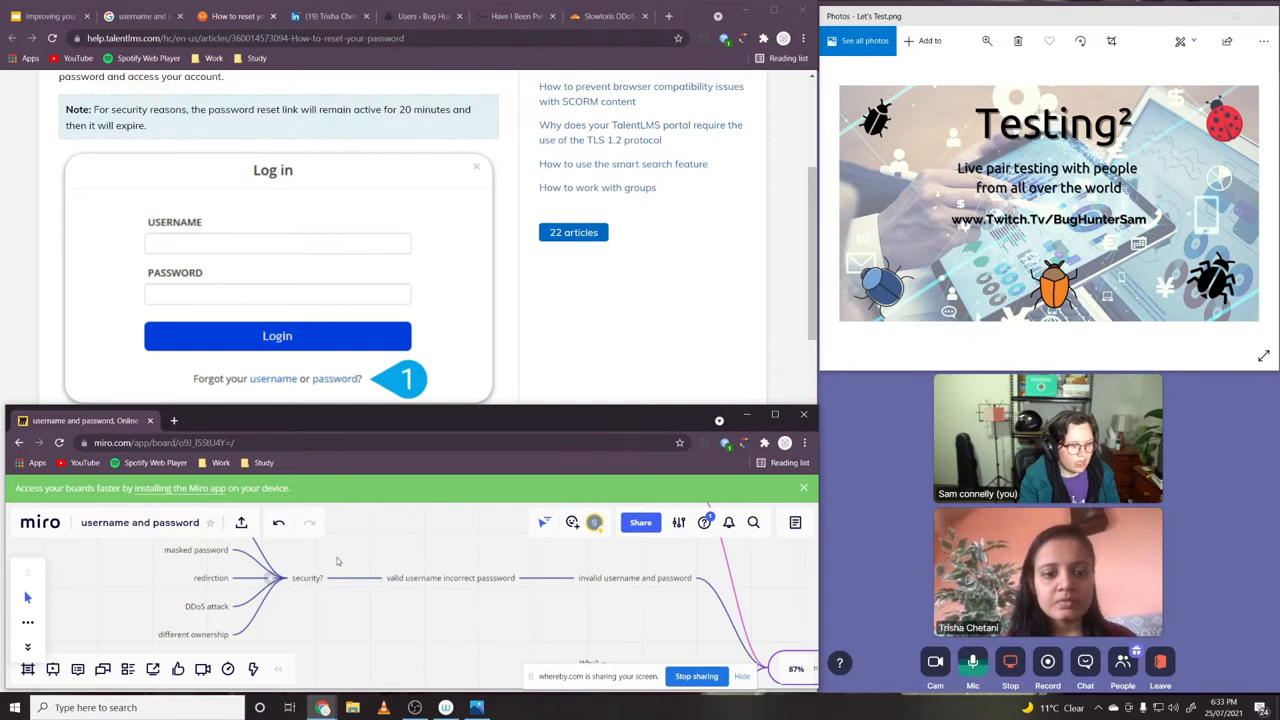
pyautogui.moveTo(320, 577)
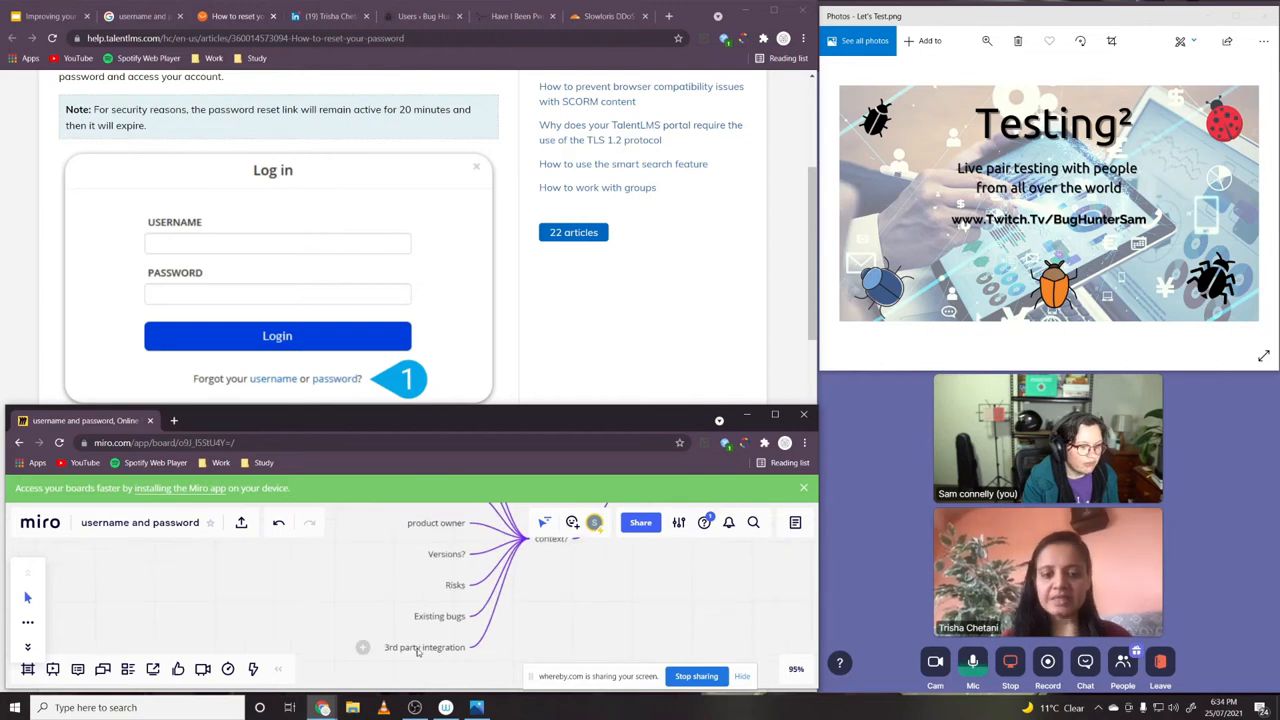
pyautogui.moveTo(522, 647)
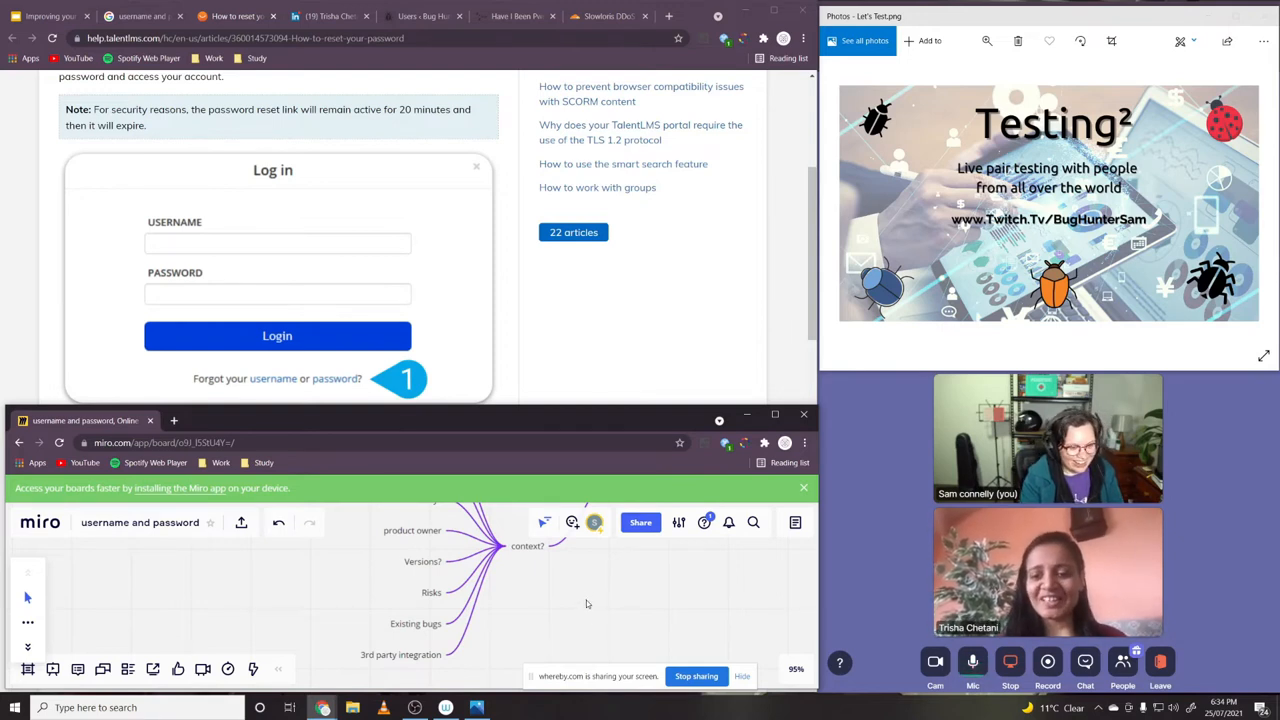
pyautogui.moveTo(578, 588)
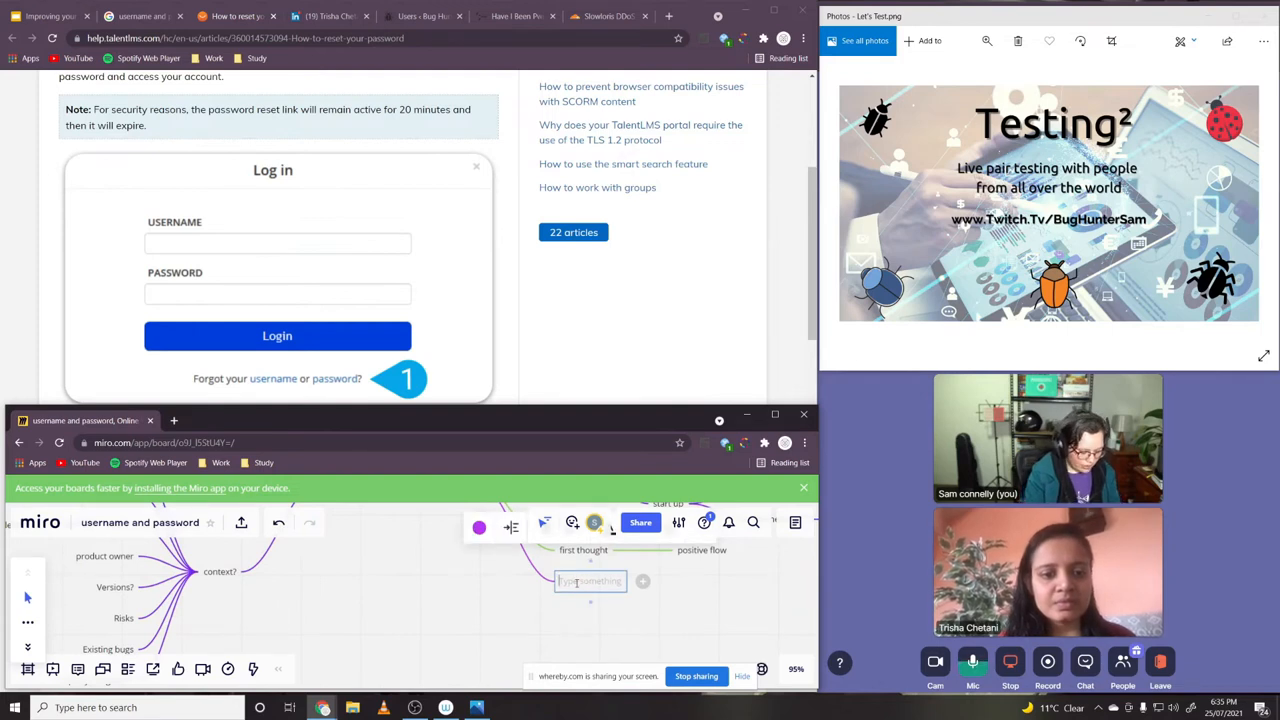
# - Create Performance with max username/password on server, log ins per minute, active sessions and Soak tests
pyautogui.write('Performance')
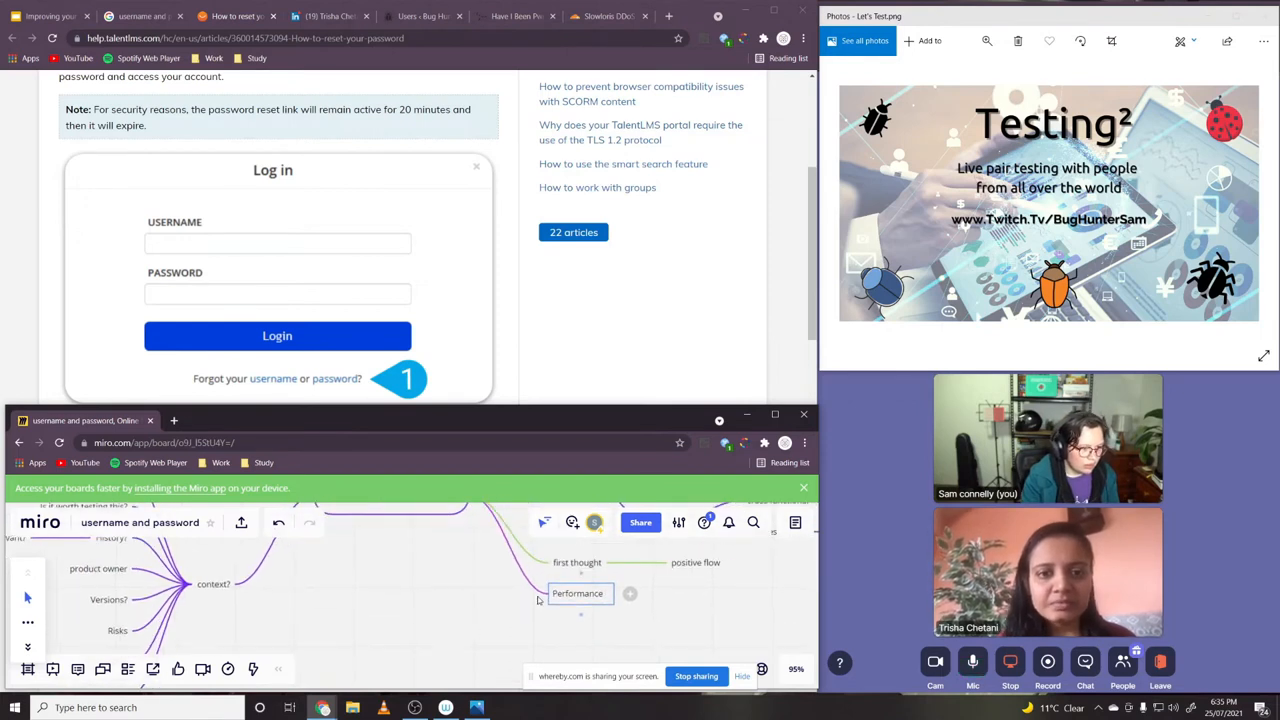
pyautogui.moveTo(578, 593); pyautogui.dragTo(554, 626)
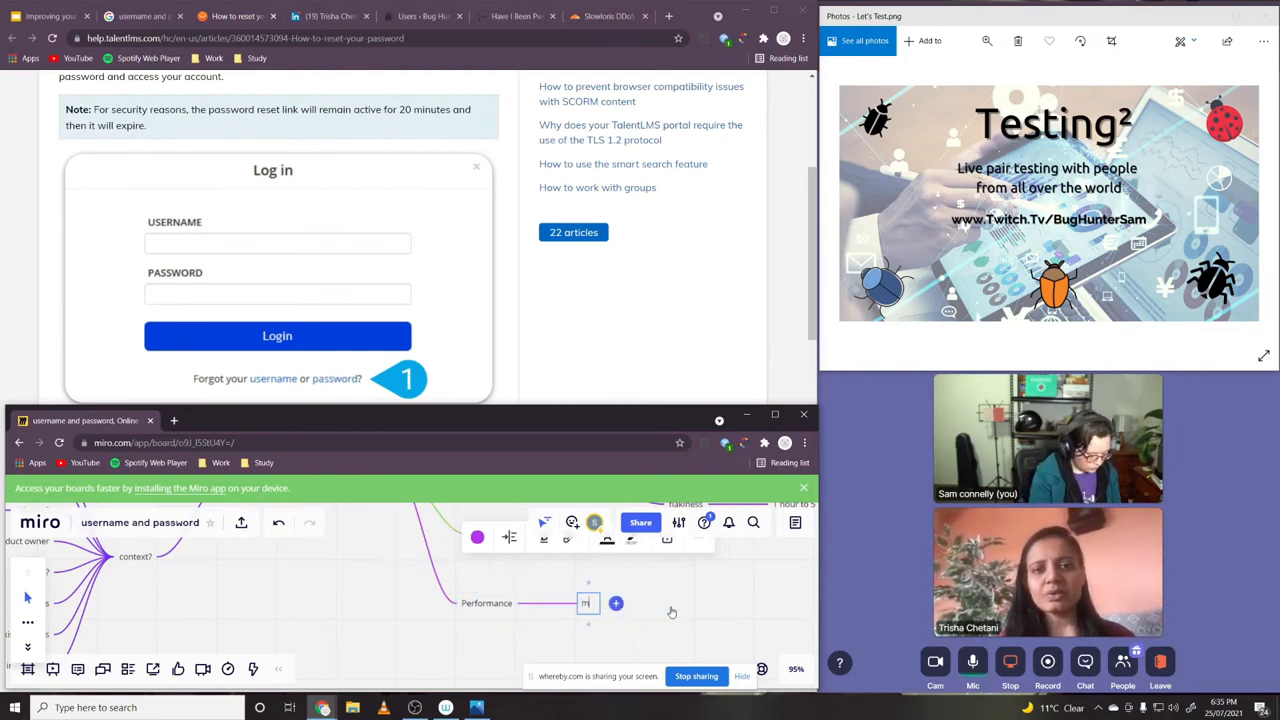
pyautogui.write('max username')
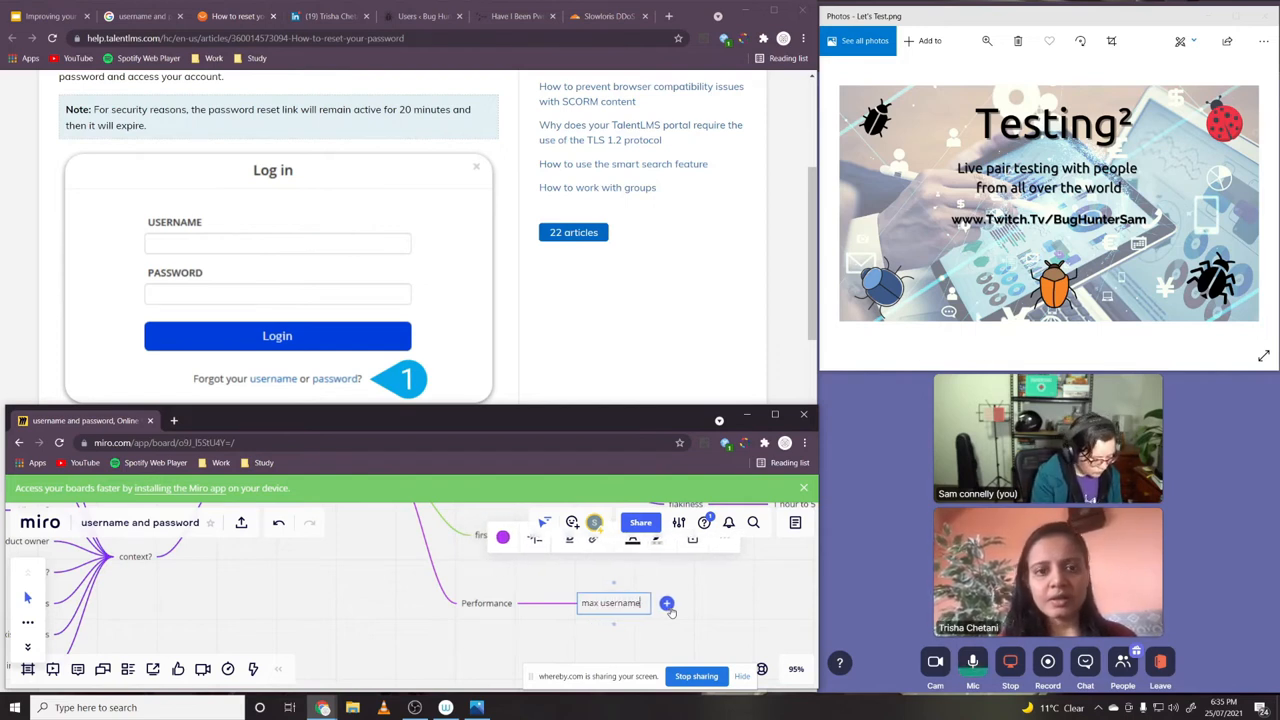
pyautogui.write('/password')
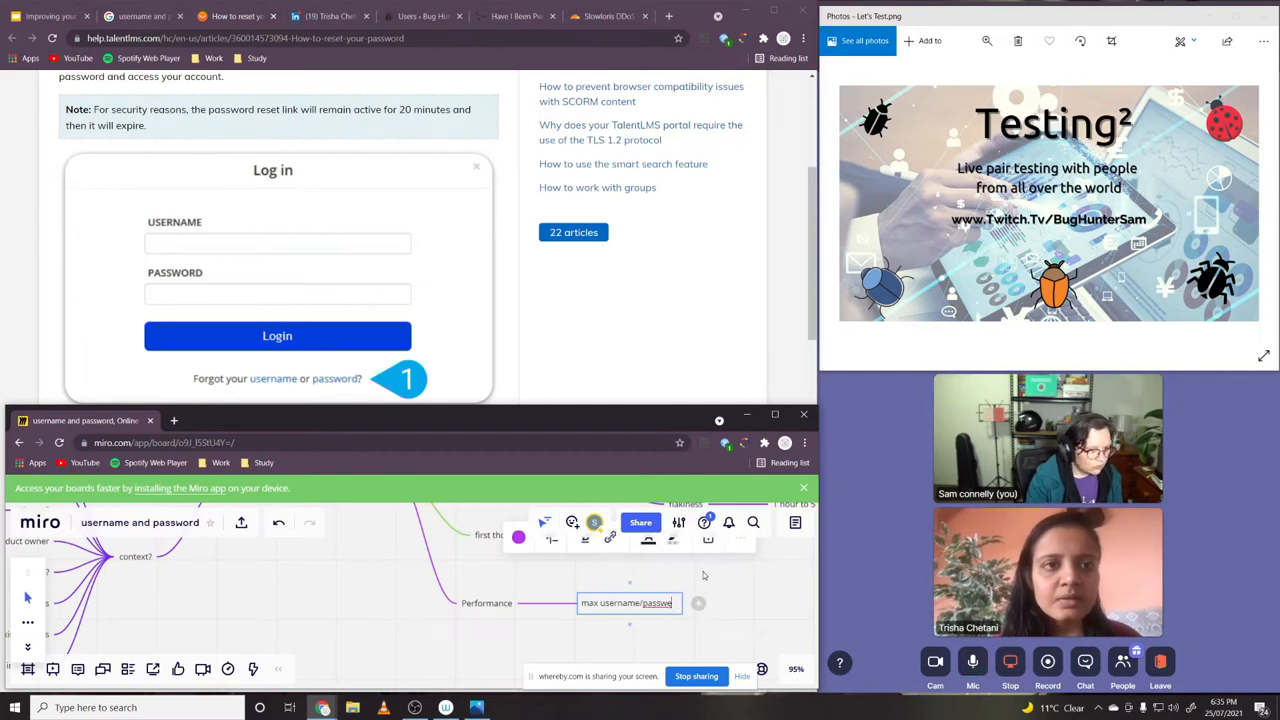
pyautogui.write('on server')
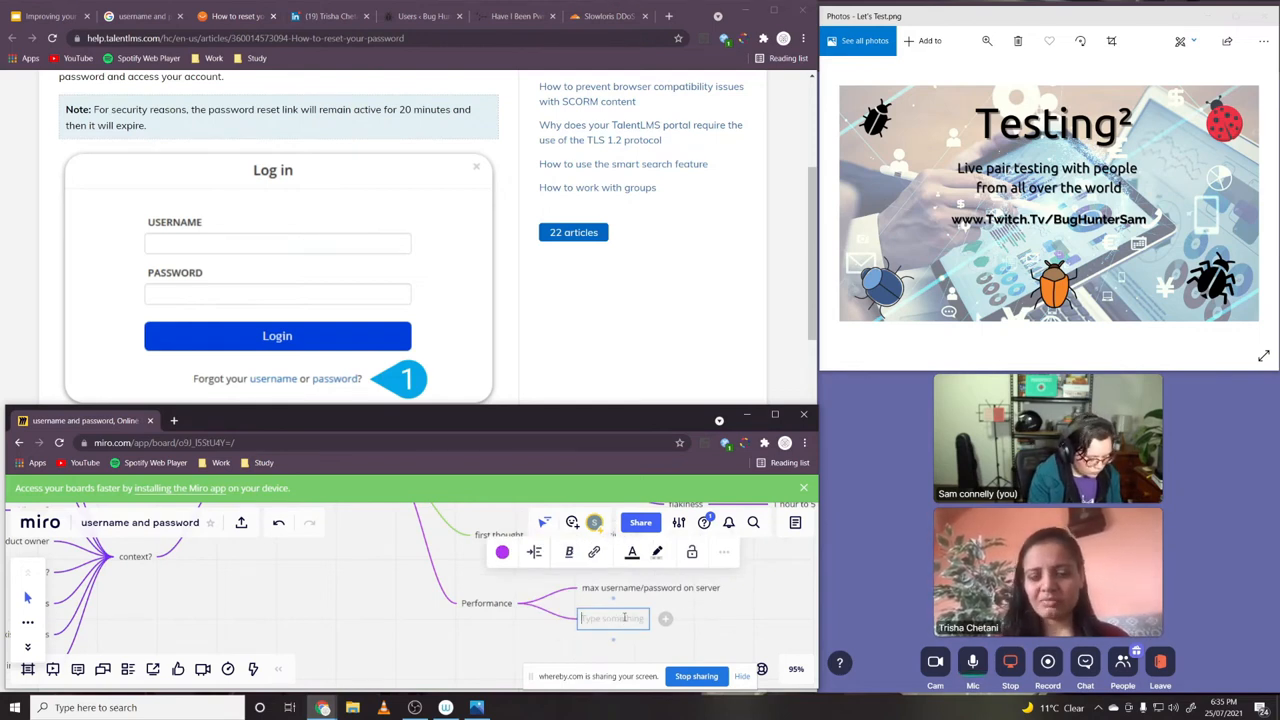
pyautogui.write('log in')
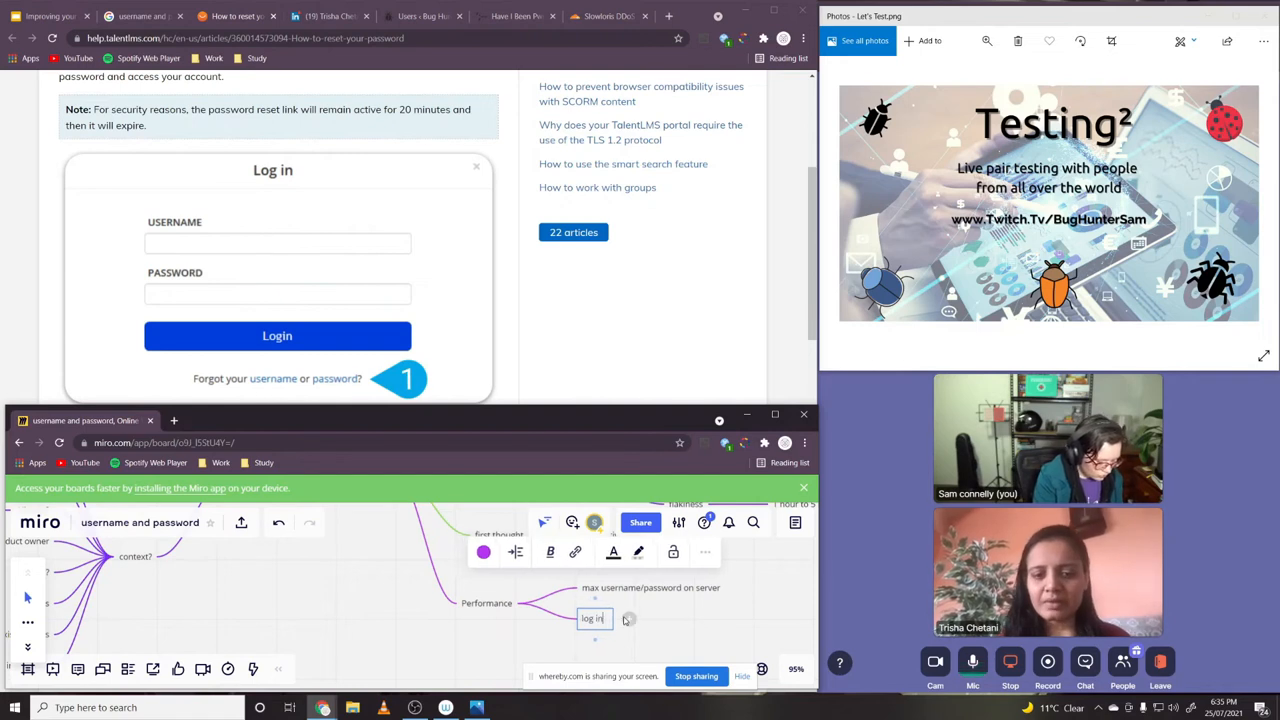
pyautogui.write('per minute')
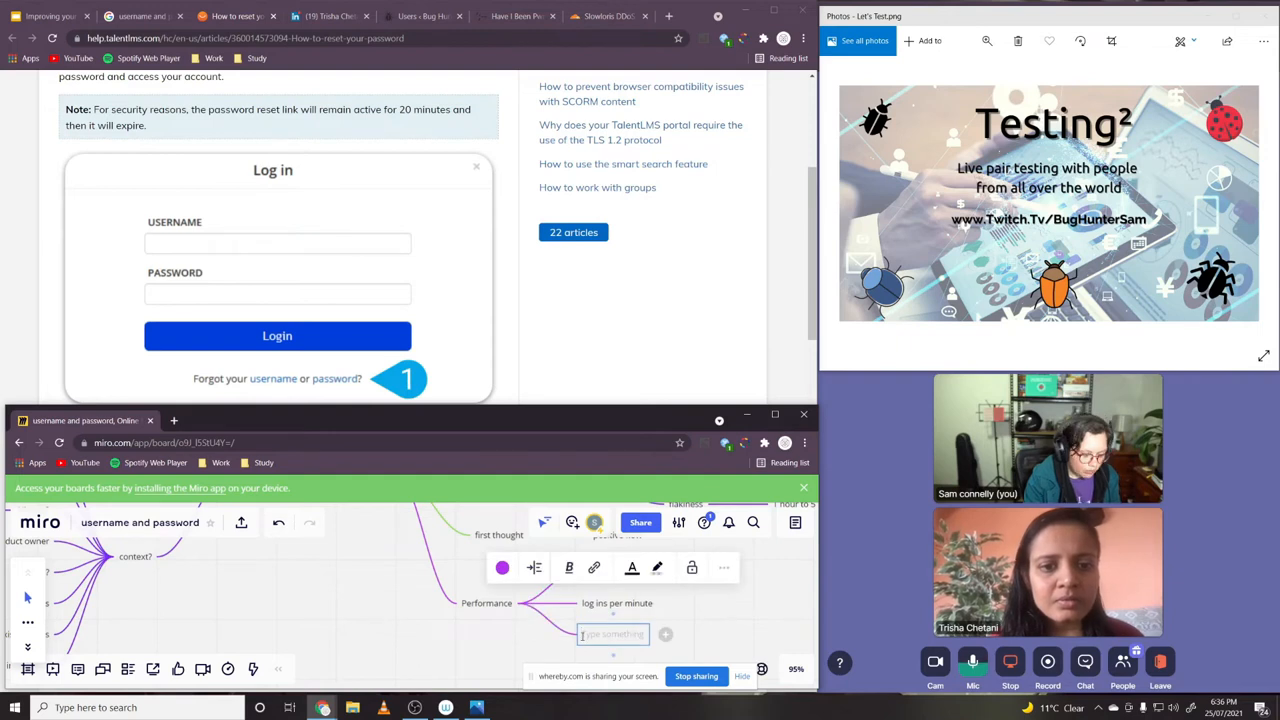
pyautogui.write('How many!')
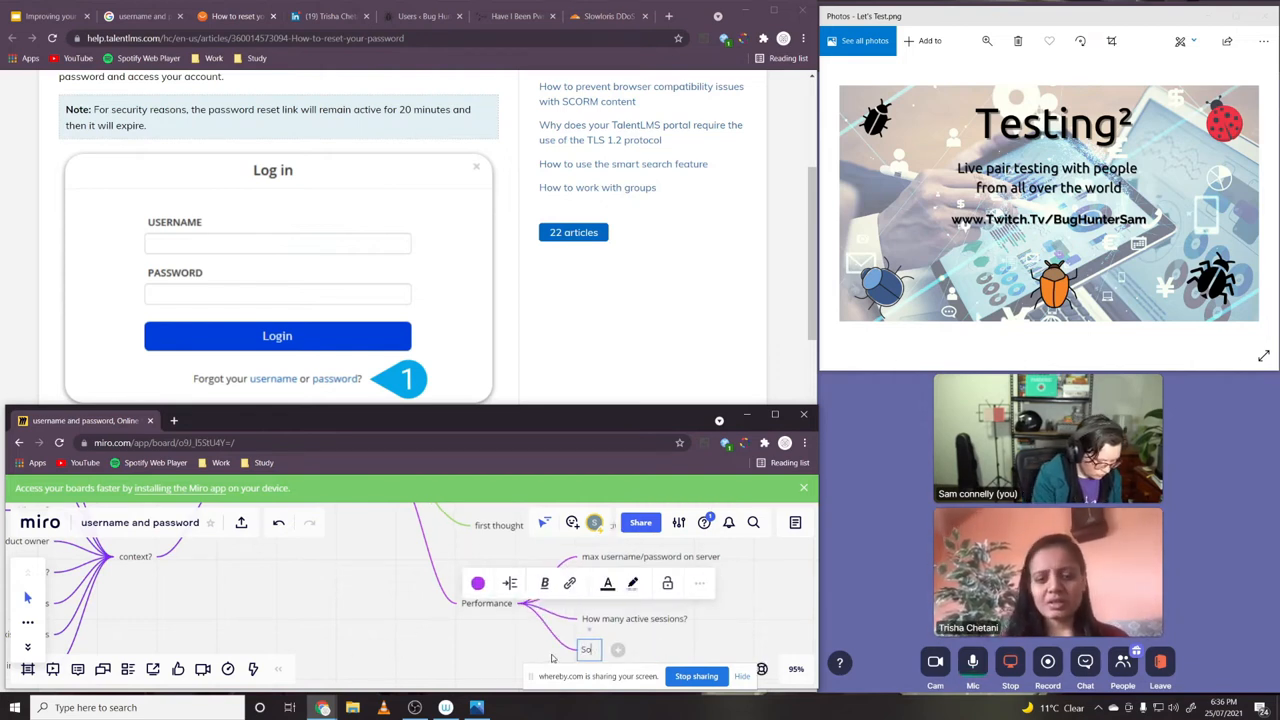
pyautogui.write('Soak tests')
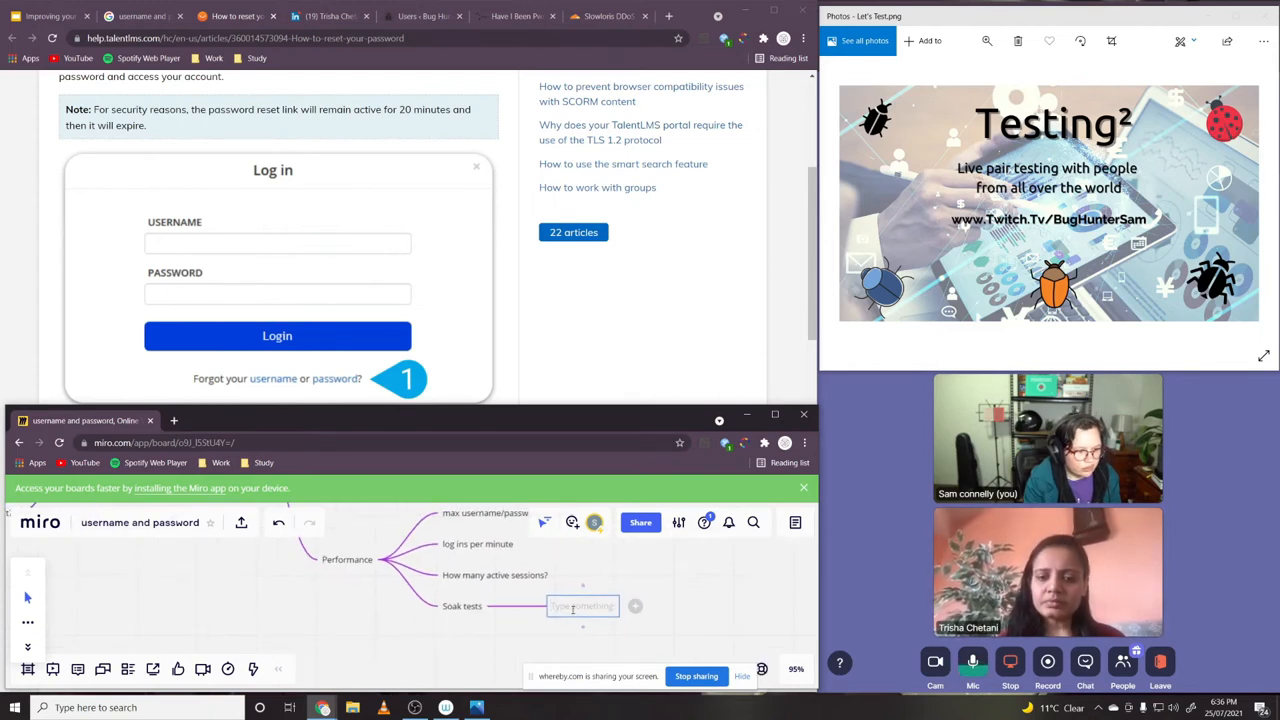
# - Type '99th percentile' as a child of Soak tests and finish editing
pyautogui.write('99th percentile')
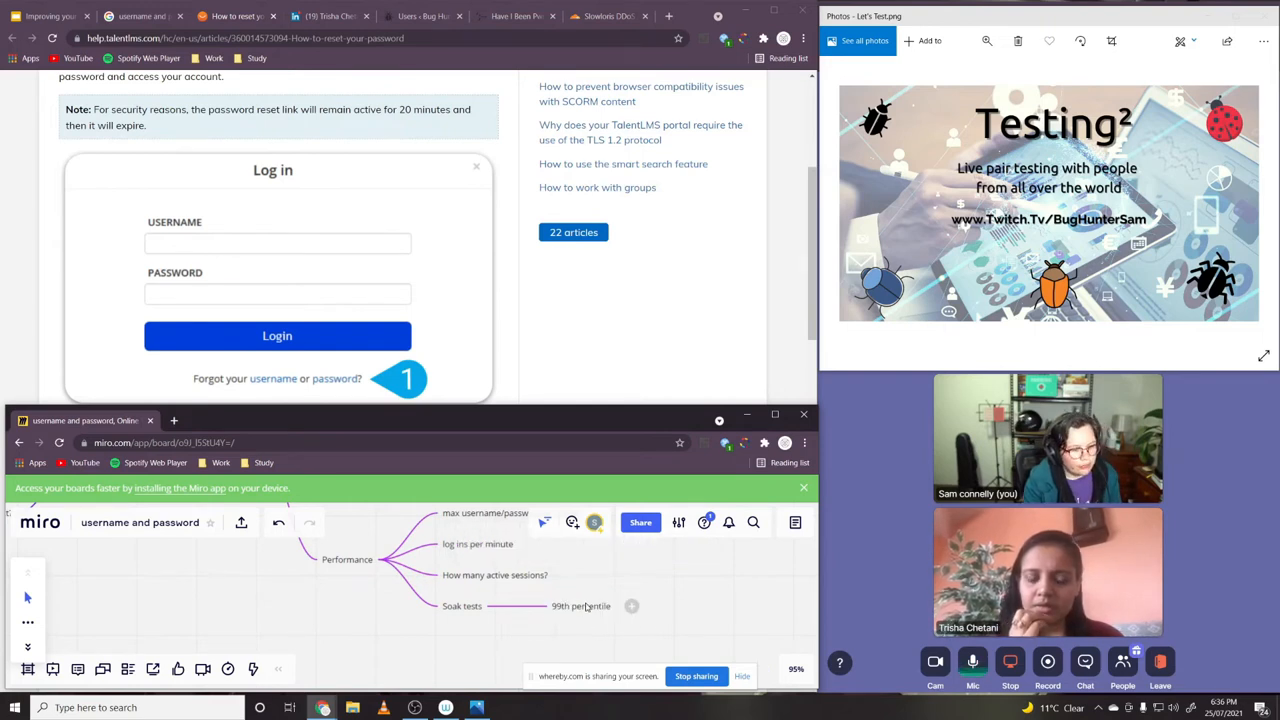
pyautogui.click(581, 605)
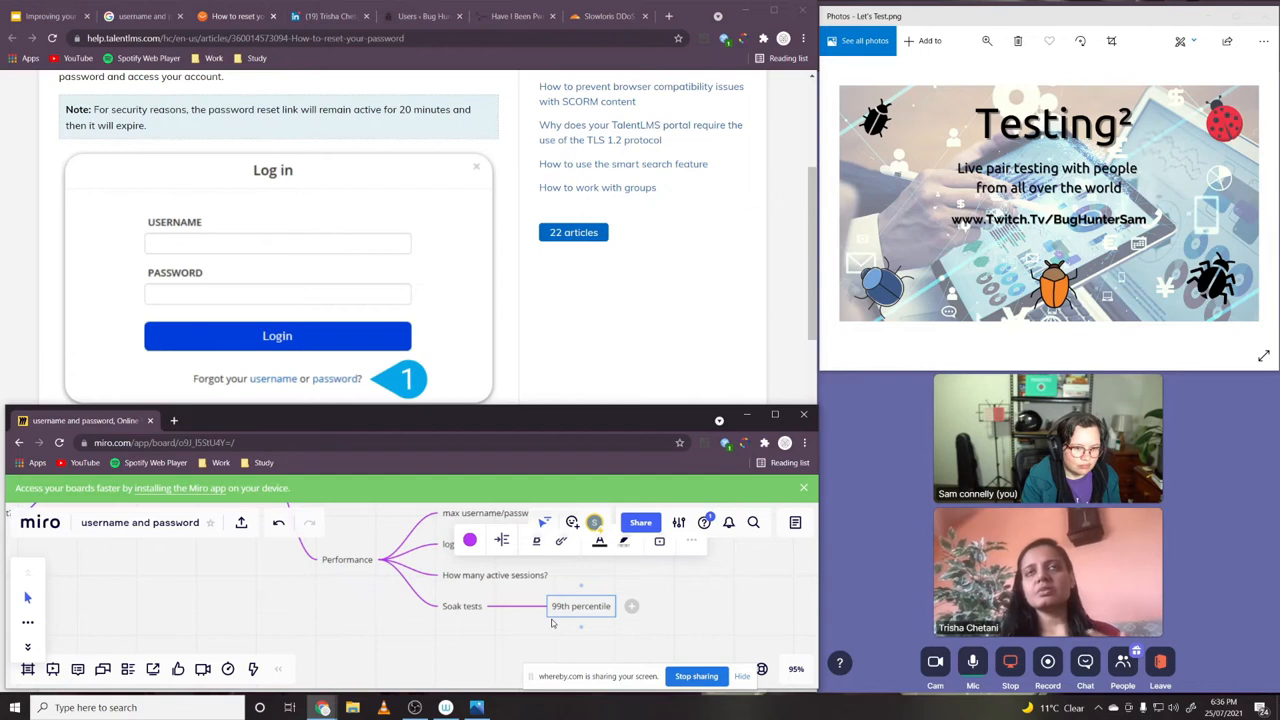
pyautogui.moveTo(520, 630)
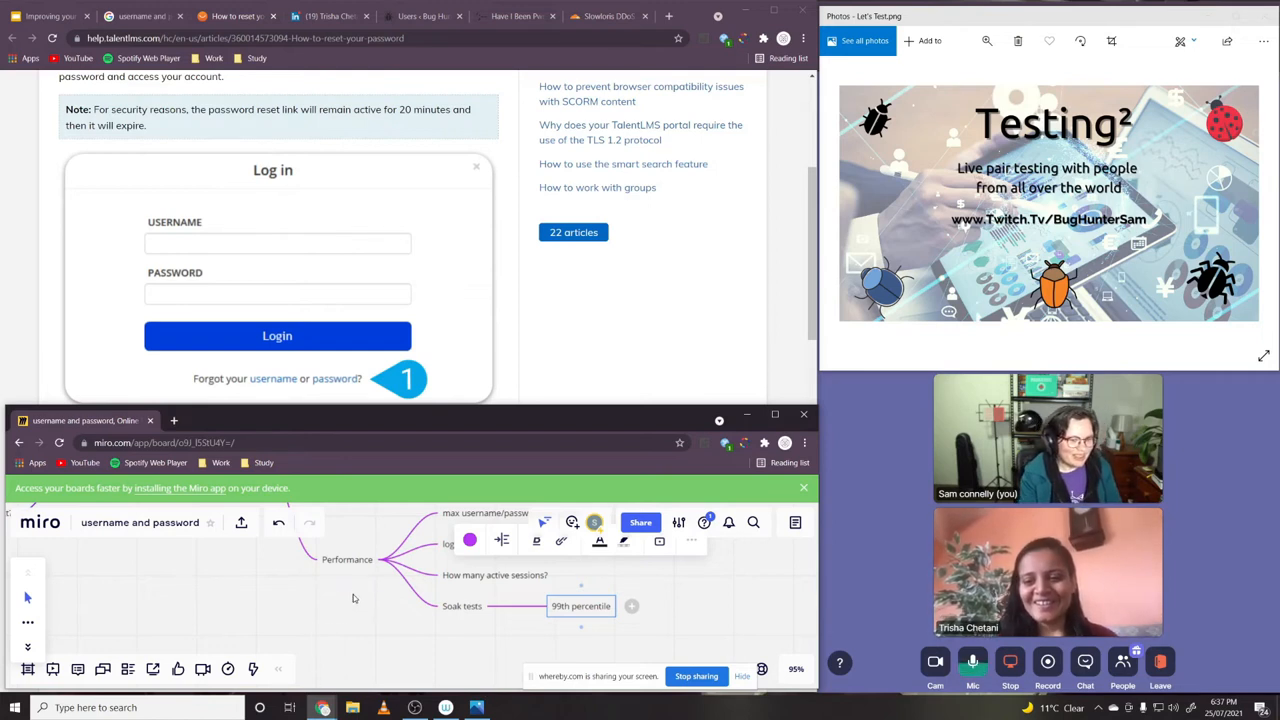
pyautogui.moveTo(404, 615)
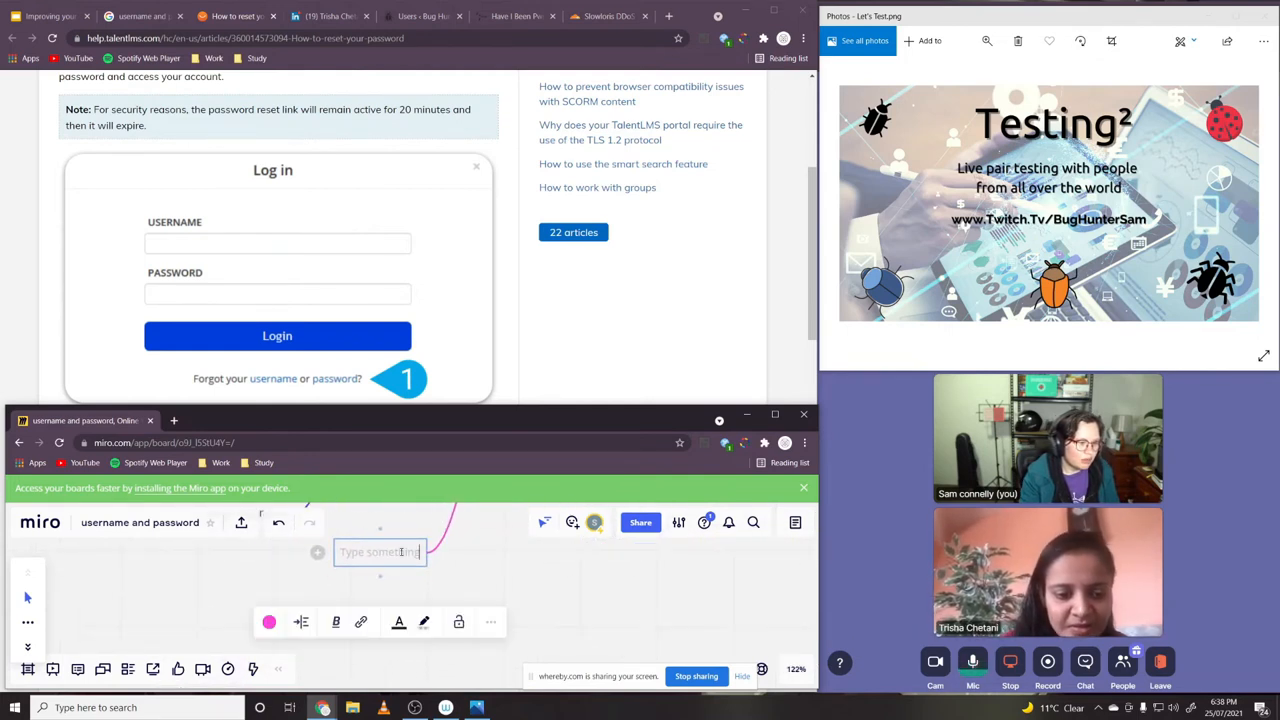
# - Add a 'Device specific testing' idea with OS, Android and Browsers children
pyautogui.write('Device specific testing')
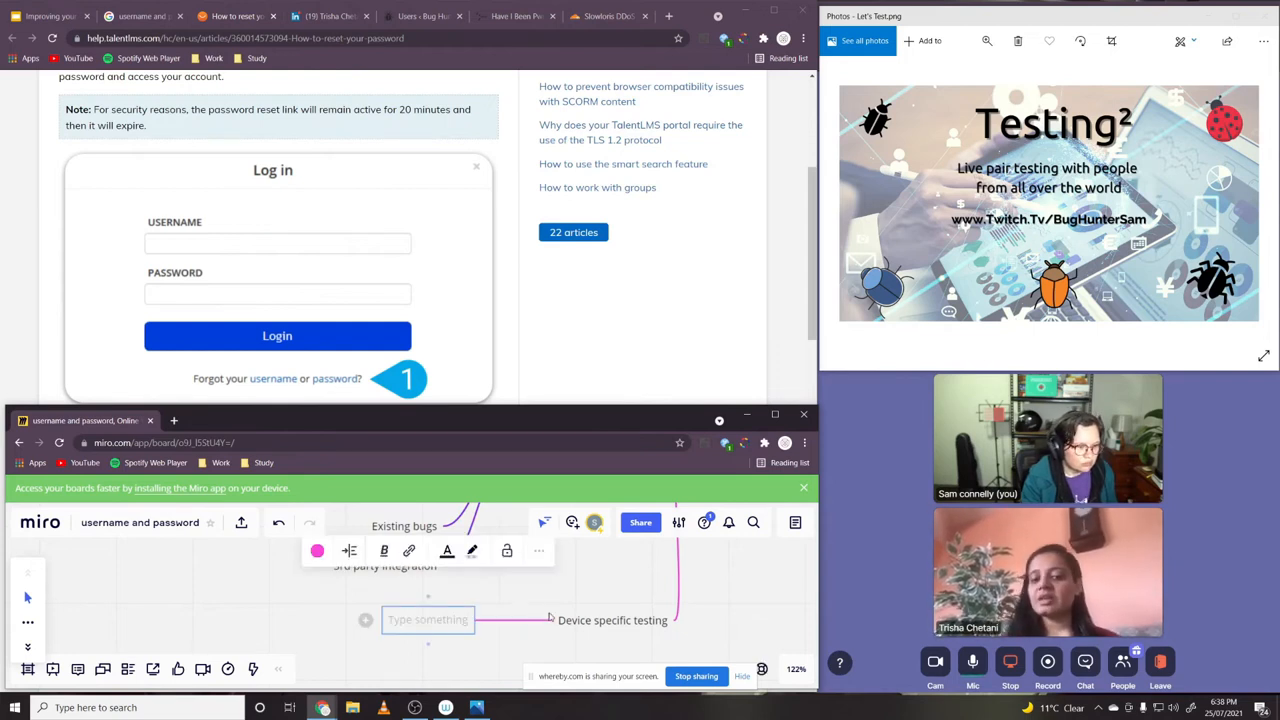
pyautogui.write('OS')
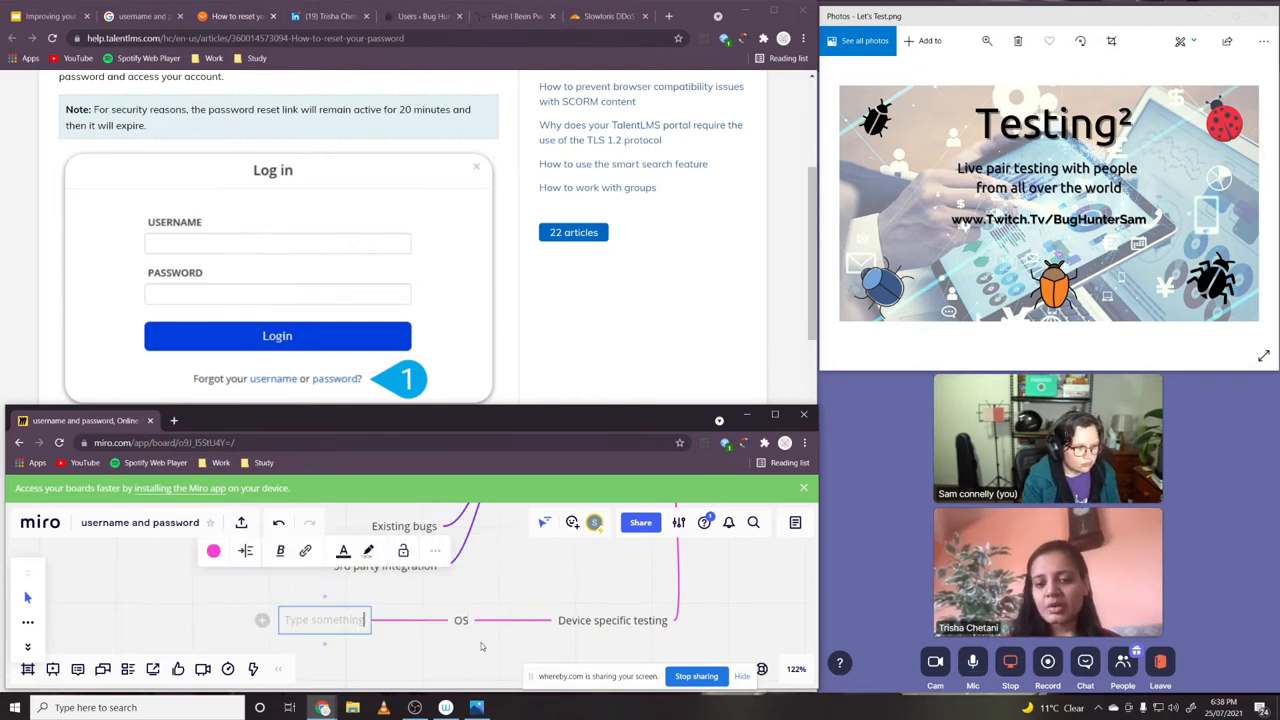
pyautogui.write('Androi')
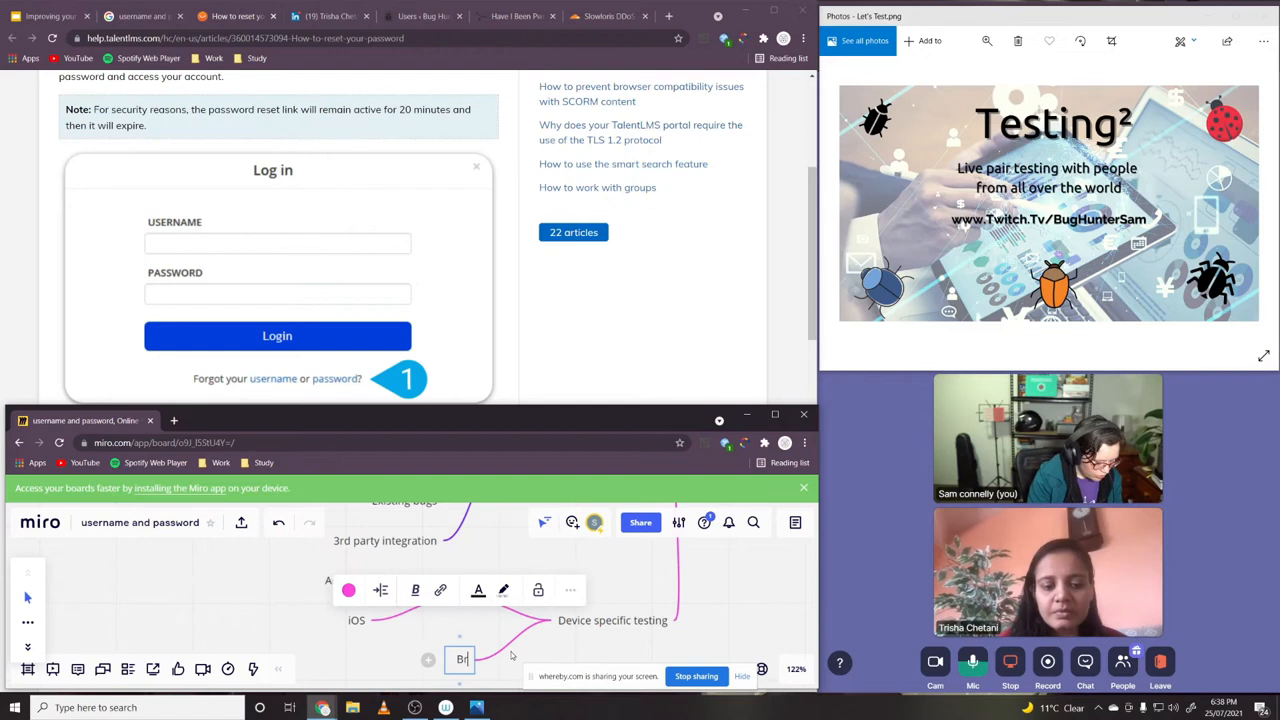
pyautogui.write('Browsers')
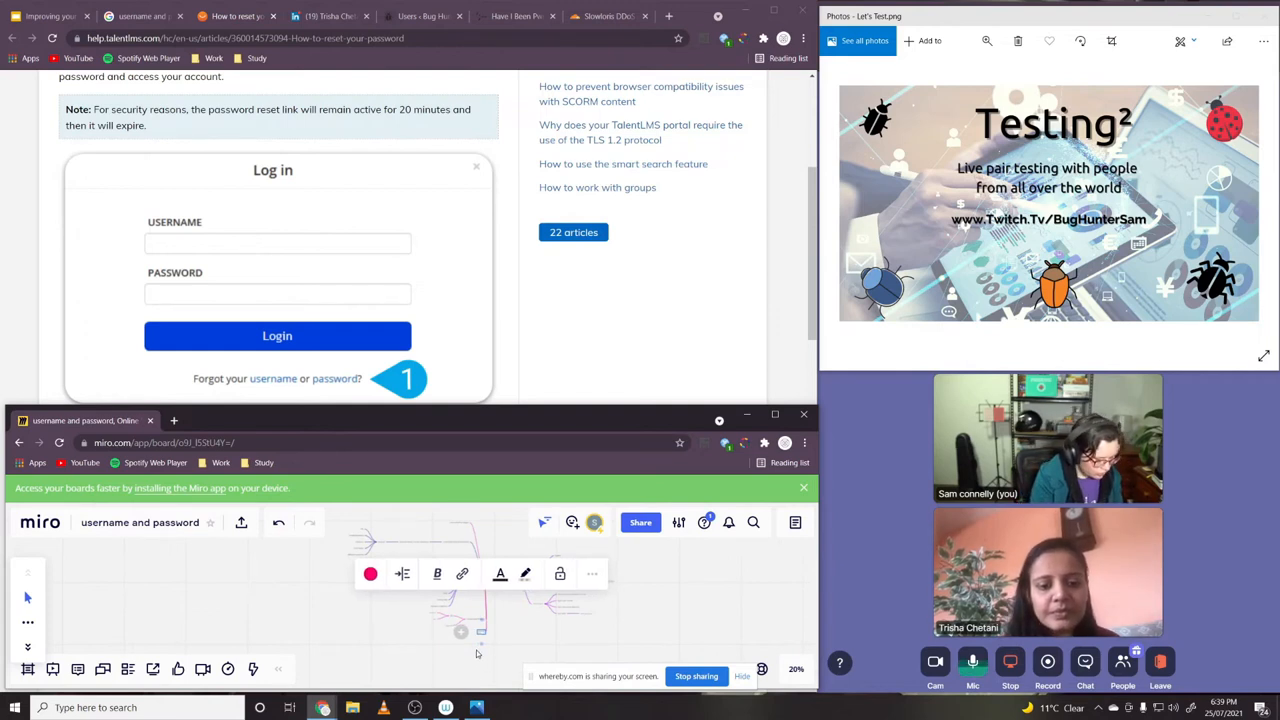
# - Color the Metrics branch green and pan around the board to review the map
pyautogui.click(370, 573)
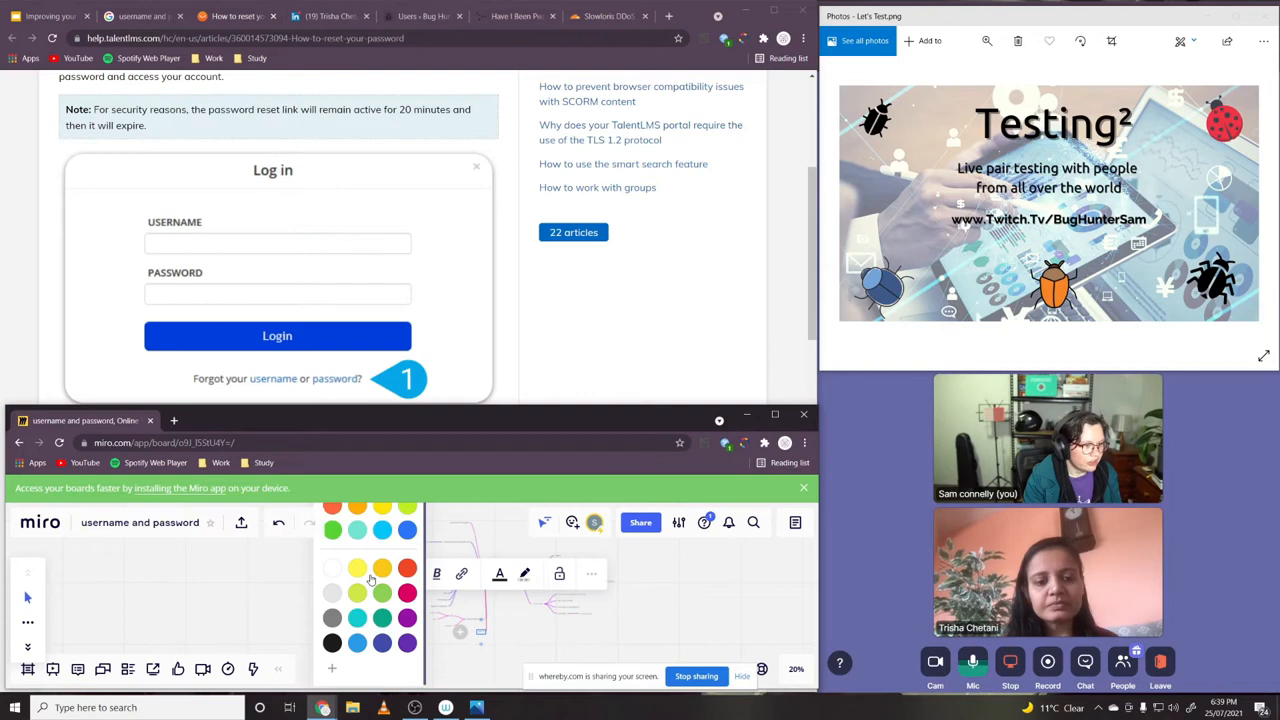
pyautogui.click(332, 530)
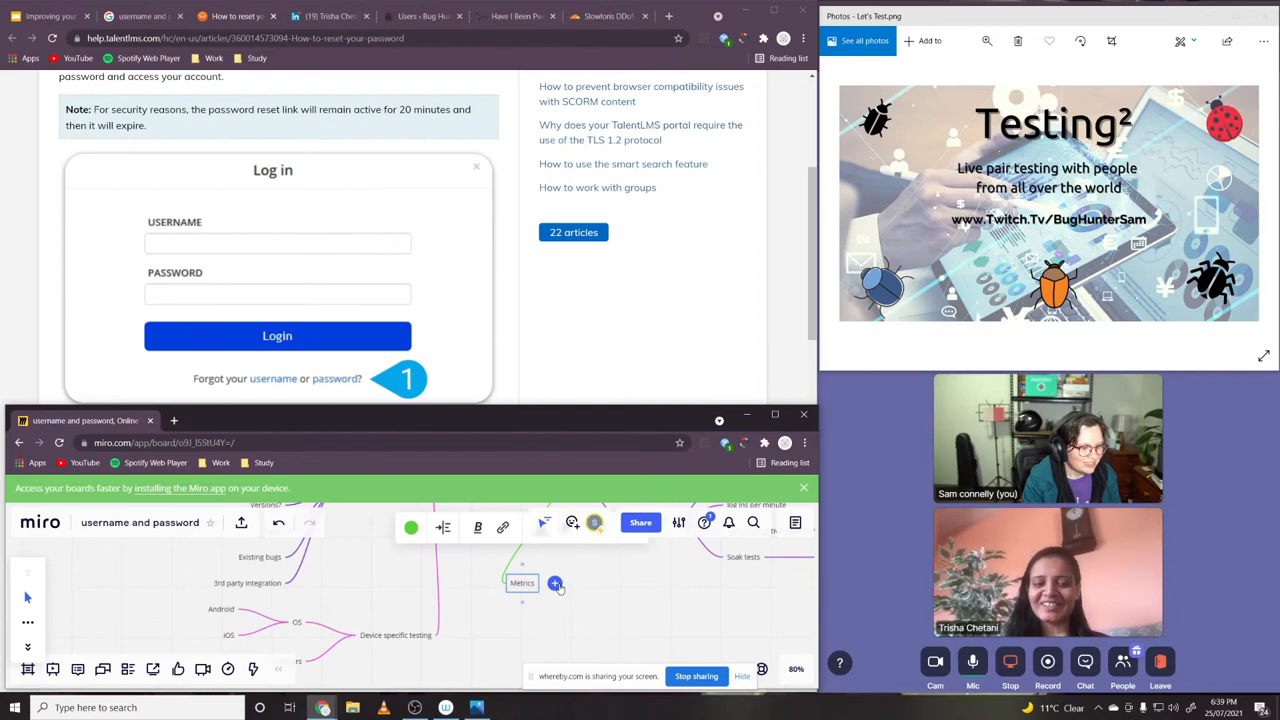
pyautogui.moveTo(629, 640)
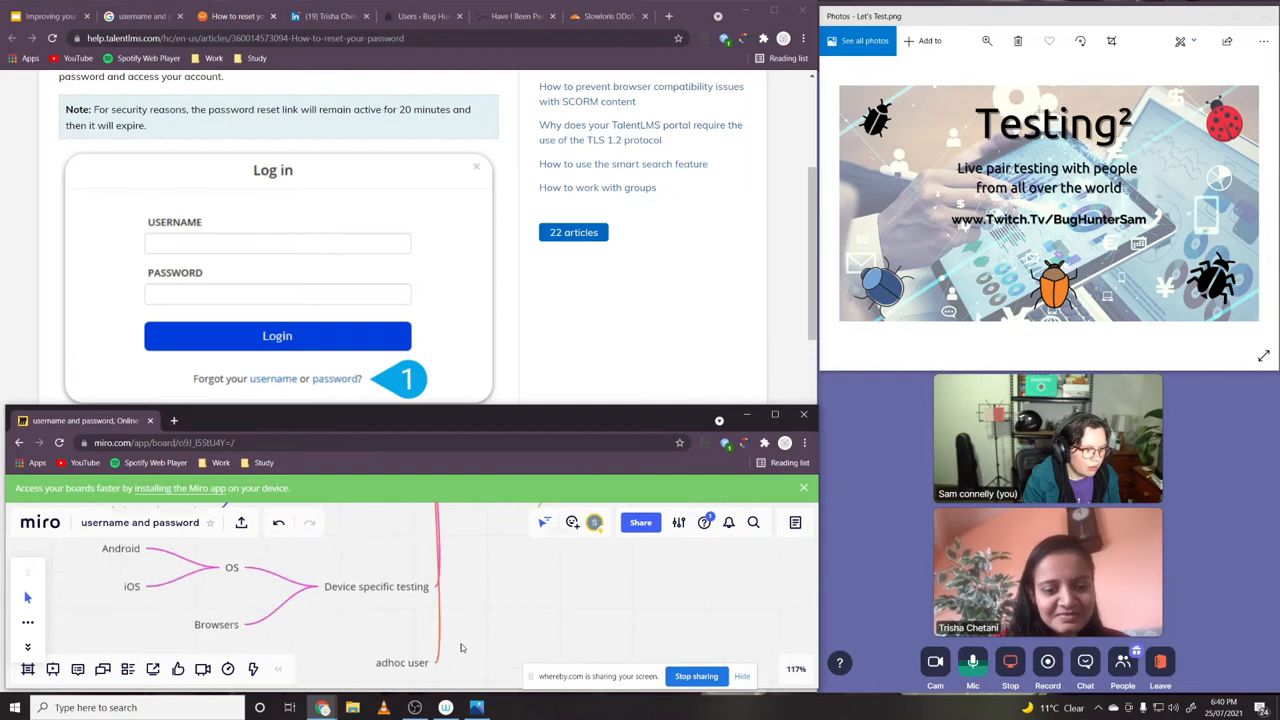
pyautogui.moveTo(401, 662); pyautogui.dragTo(389, 602)
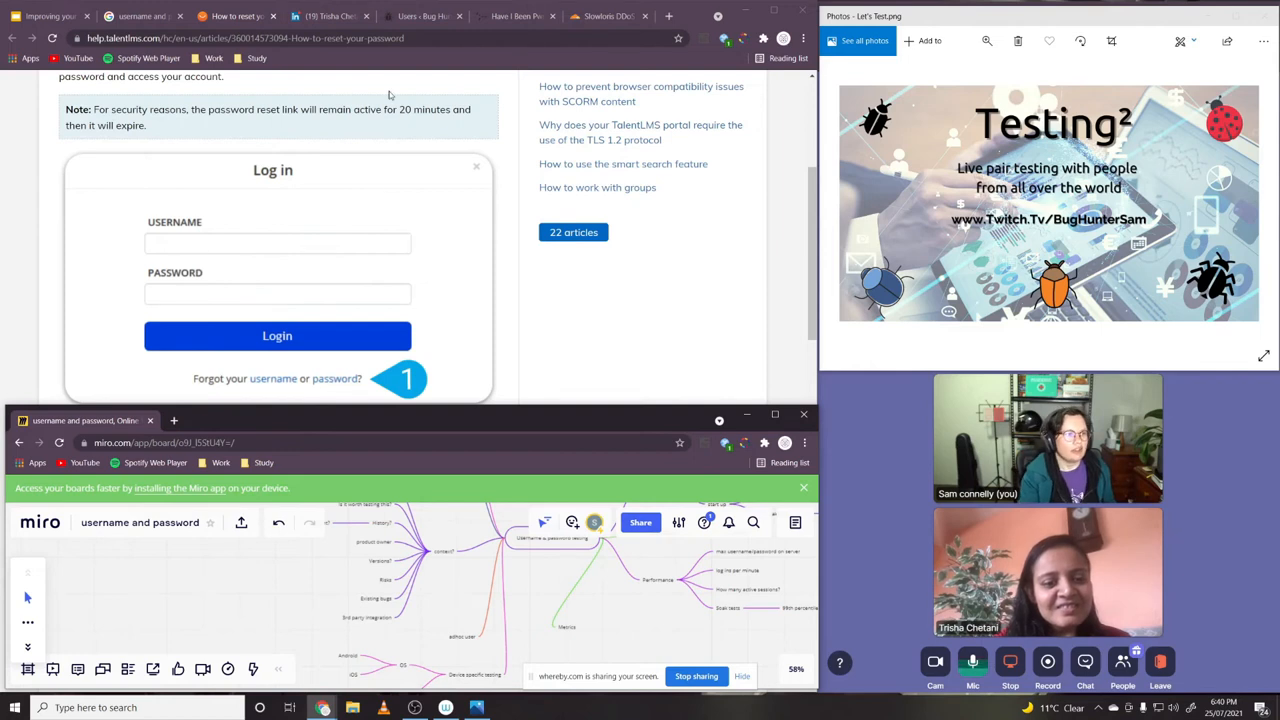
# - Glance at the WordPress Users list, then return to the Miro board
pyautogui.click(420, 16)
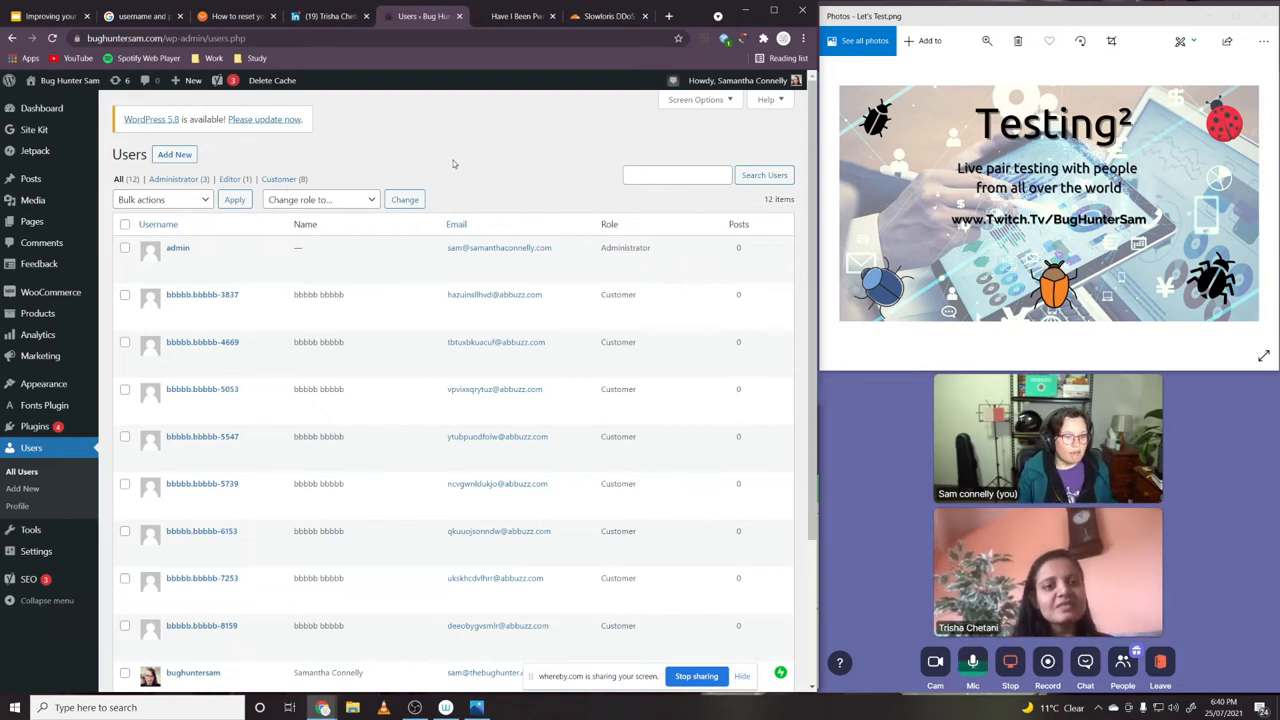
pyautogui.moveTo(446, 100)
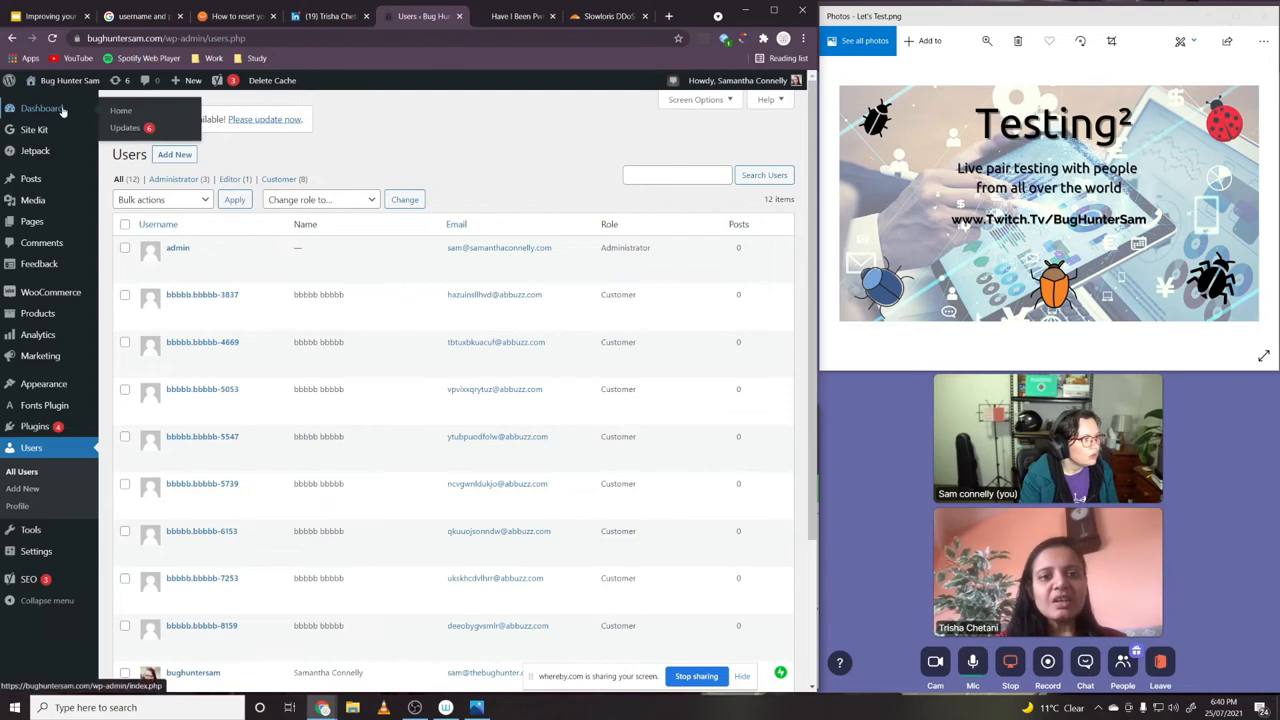
pyautogui.click(41, 108)
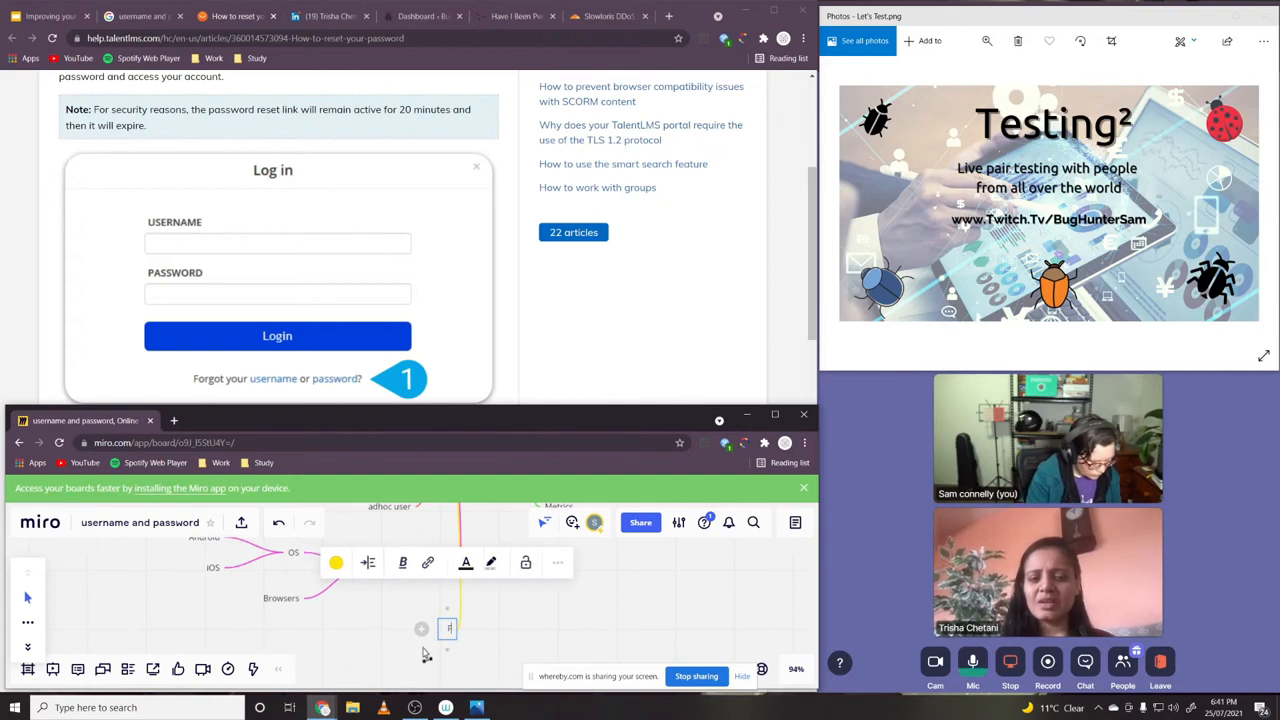
# - List special characters, character limits, spaces and no entries under the Functional idea
pyautogui.write('Functions')
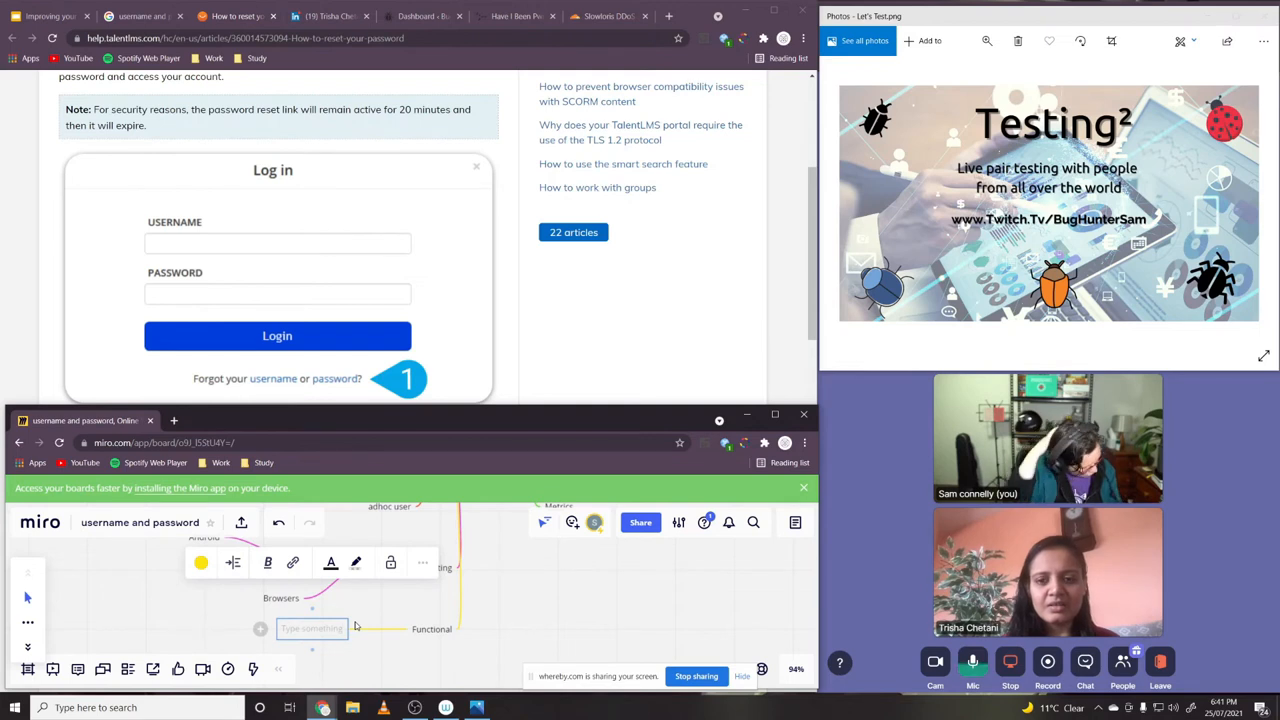
pyautogui.write('special chater')
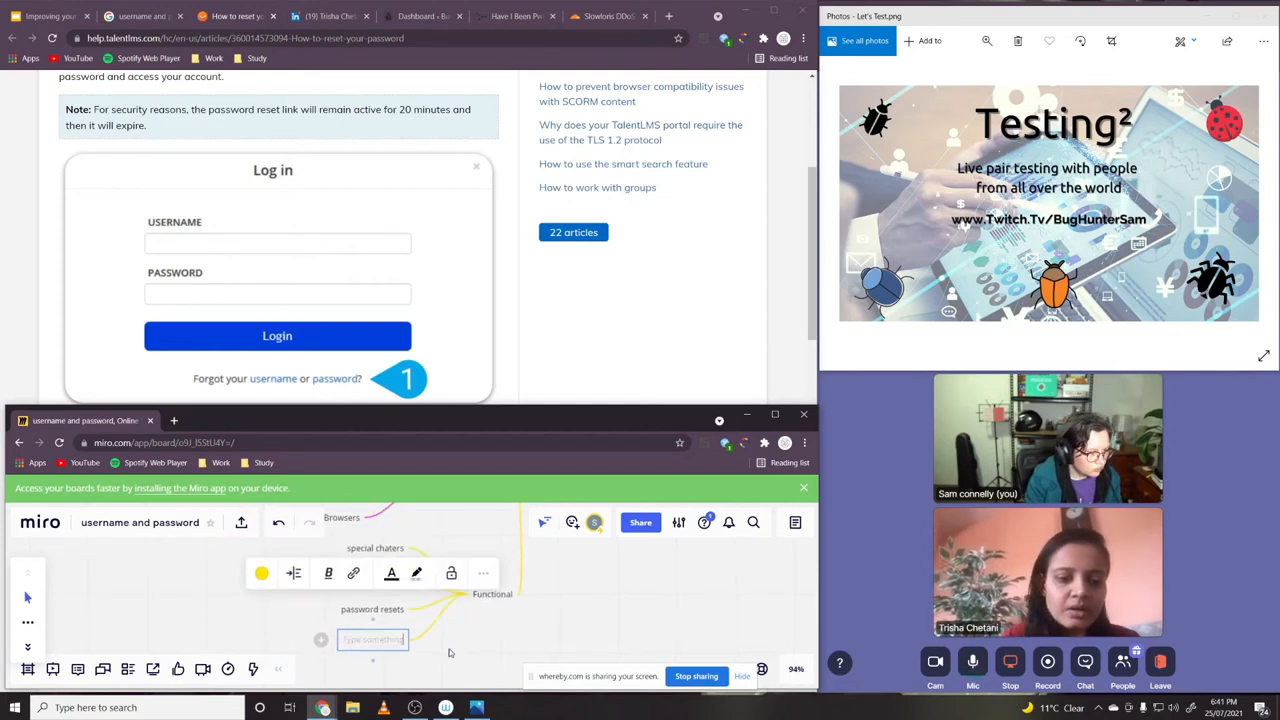
pyautogui.write('spaces')
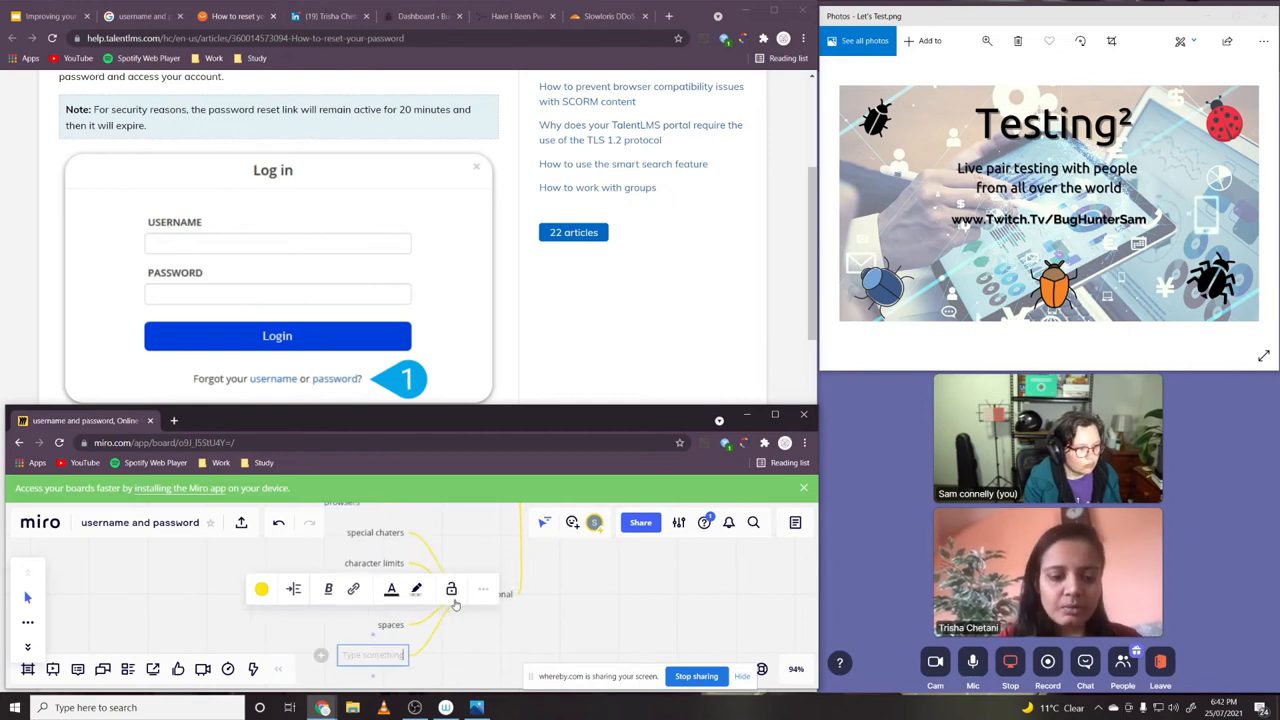
pyautogui.write('no entries')
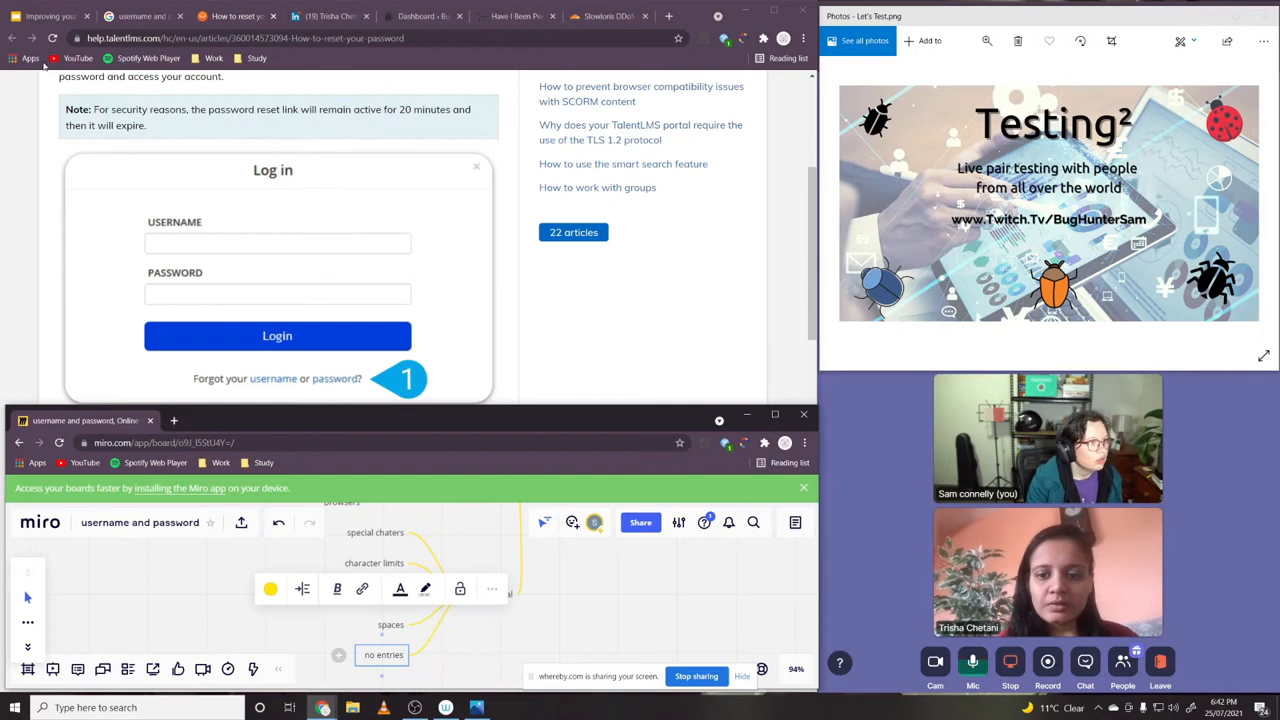
pyautogui.click(420, 16)
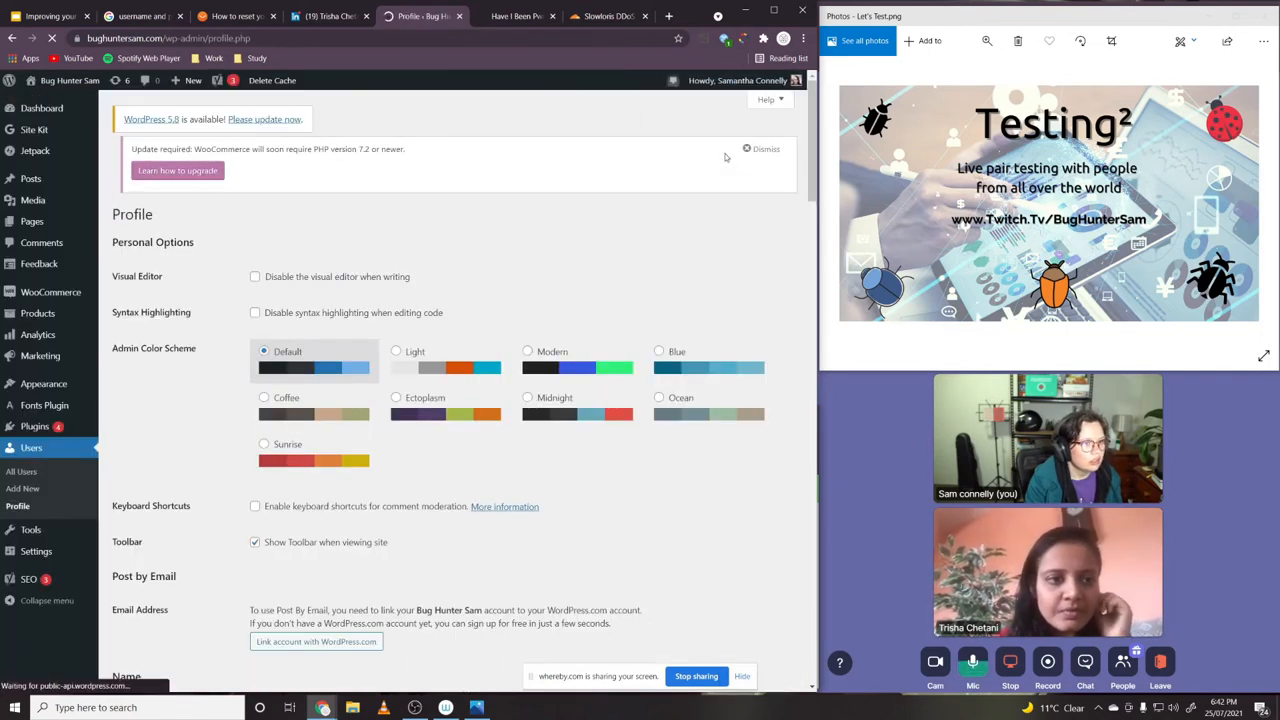
# - Log out of WordPress and submit the login form with empty username and password
pyautogui.click(738, 80)
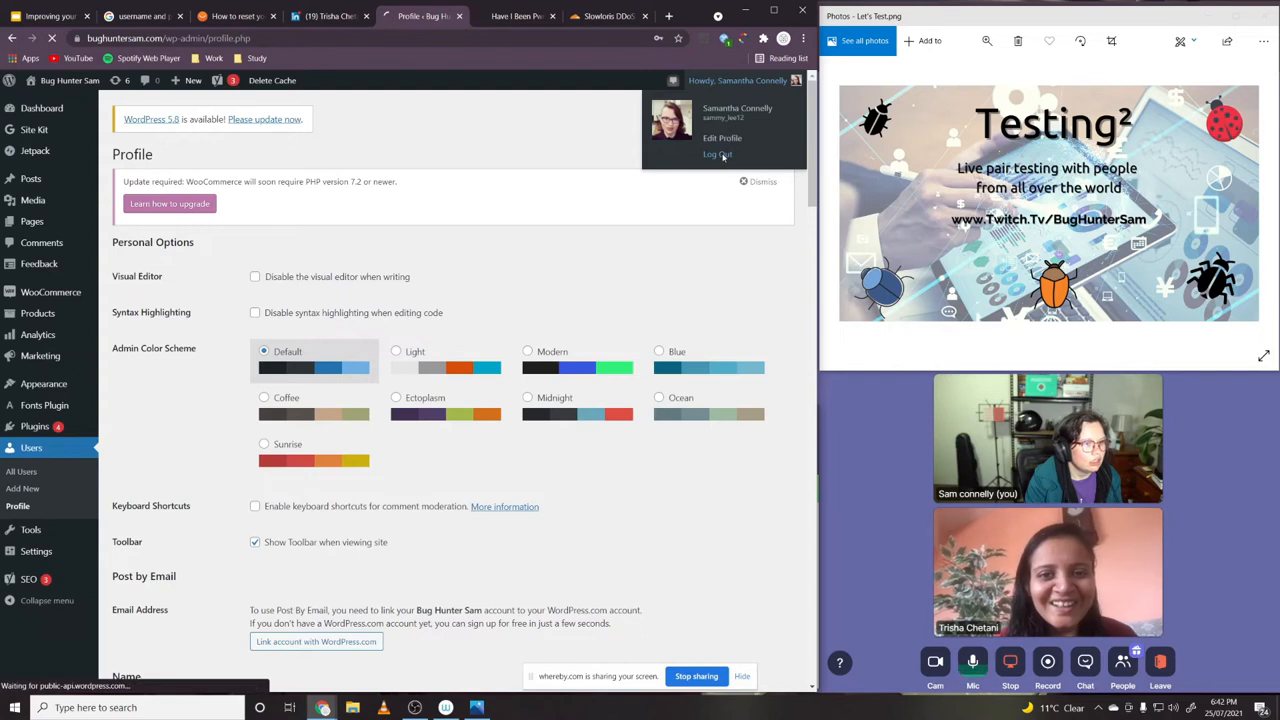
pyautogui.click(716, 154)
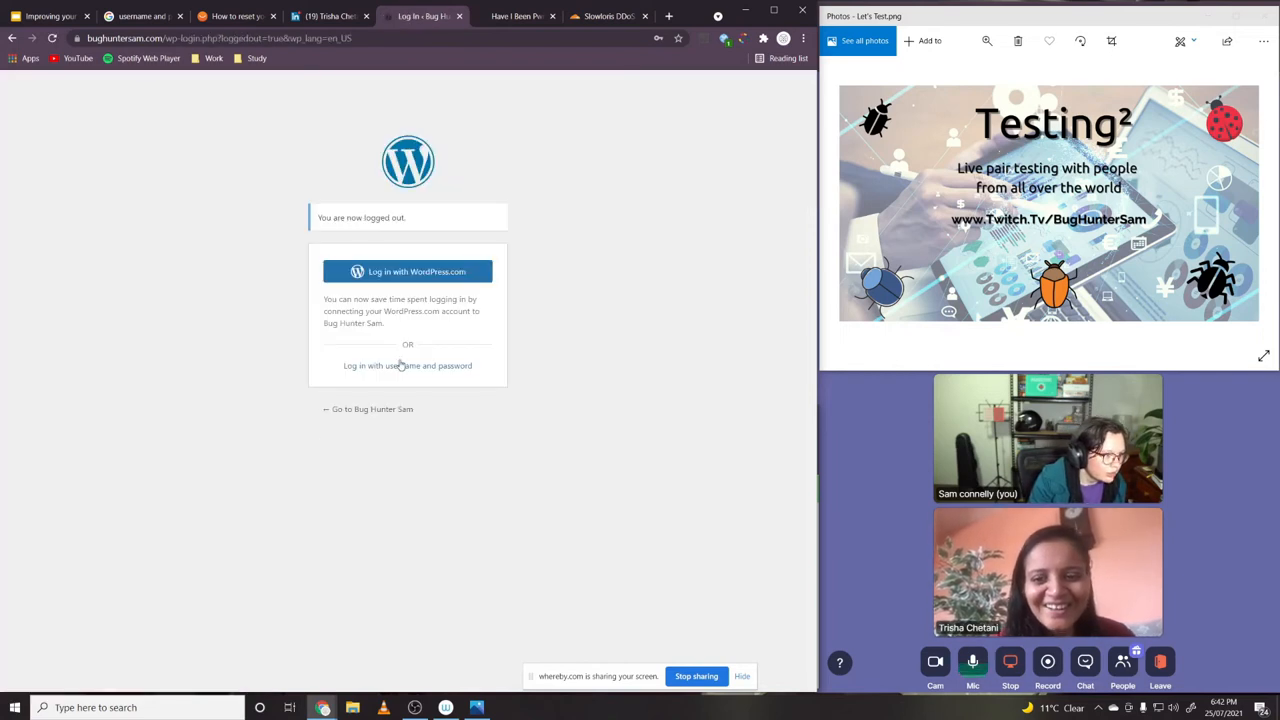
pyautogui.click(407, 365)
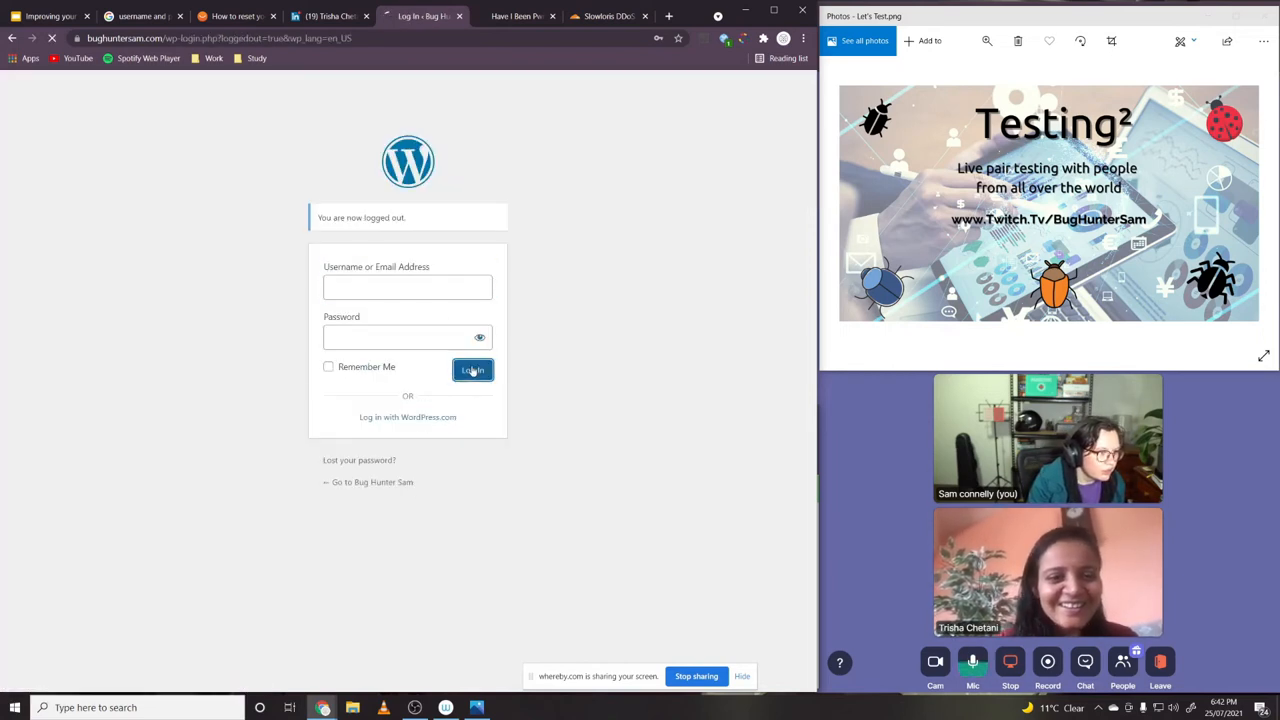
pyautogui.click(472, 370)
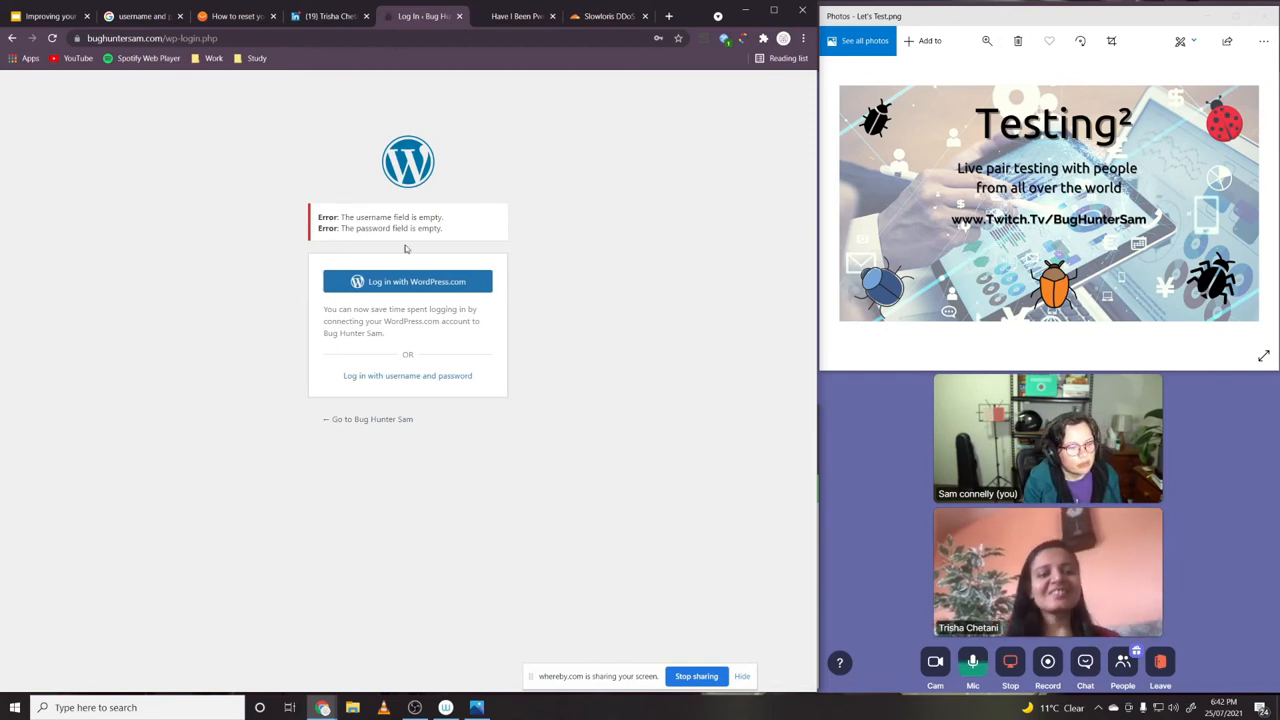
pyautogui.click(407, 375)
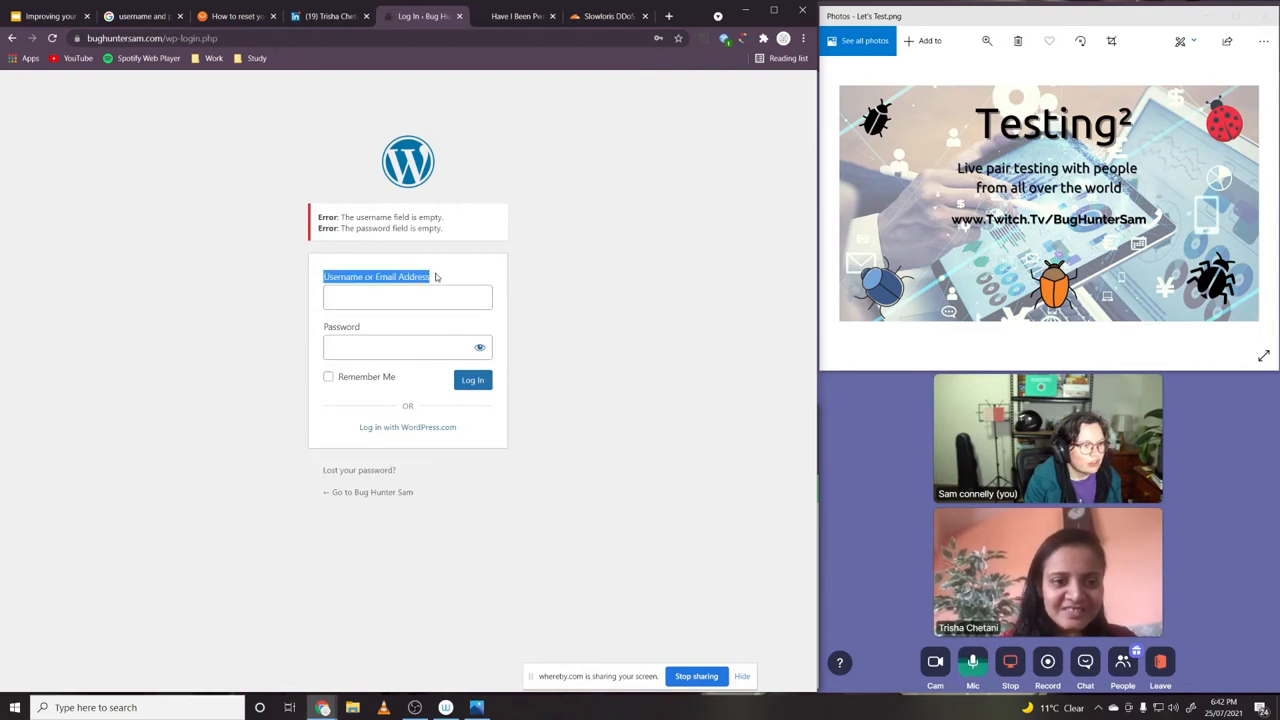
pyautogui.click(668, 16)
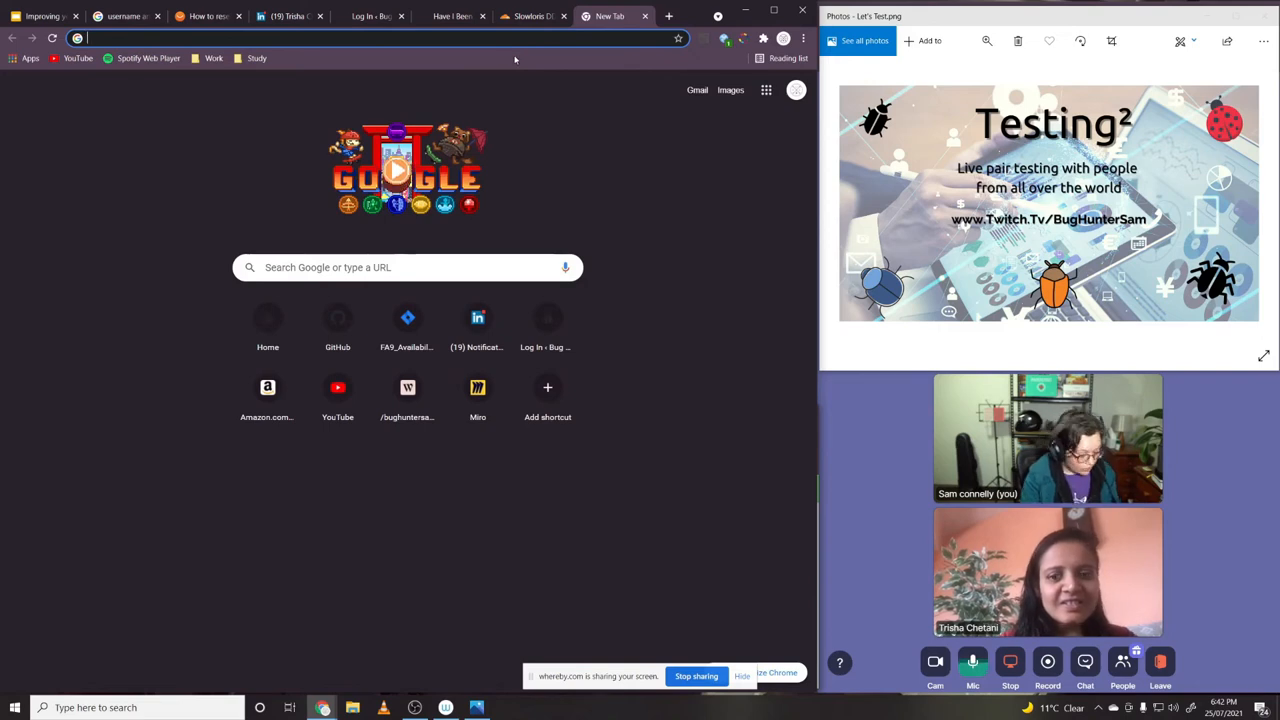
# - Search Google for 'valid email haacked' and open the haacked.com email validation article
pyautogui.write('valid email address')
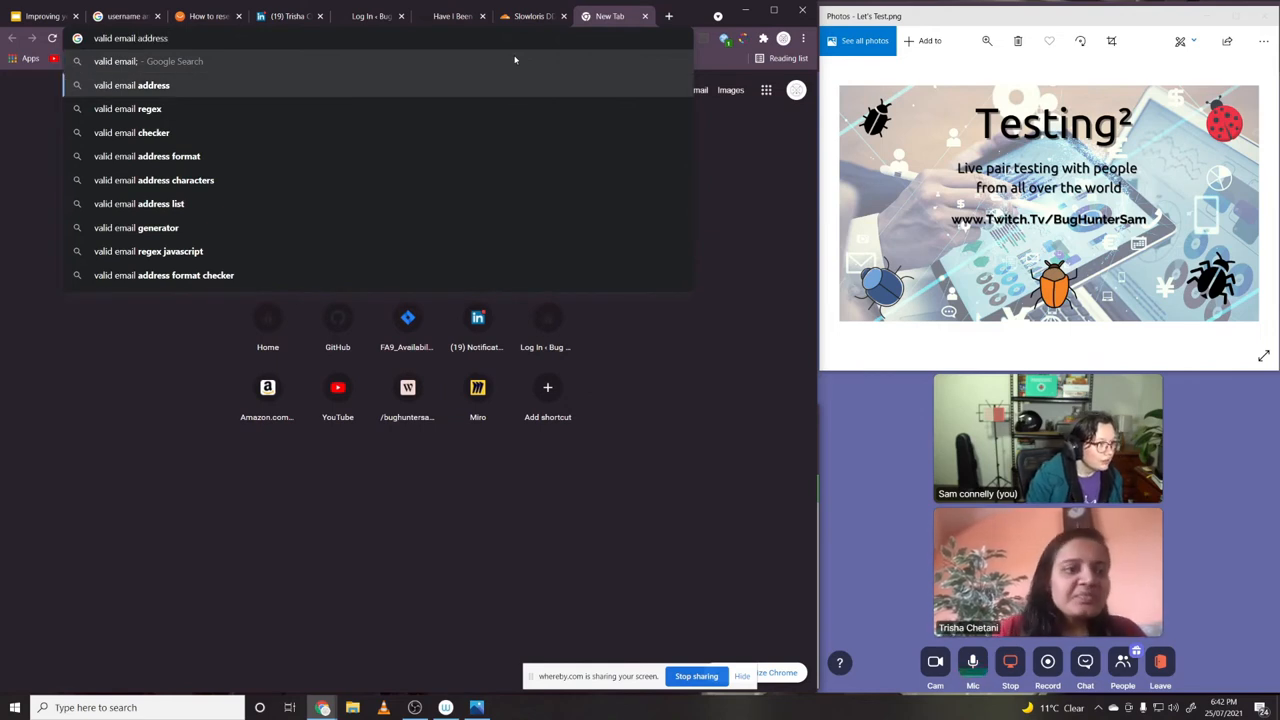
pyautogui.write('haacked')
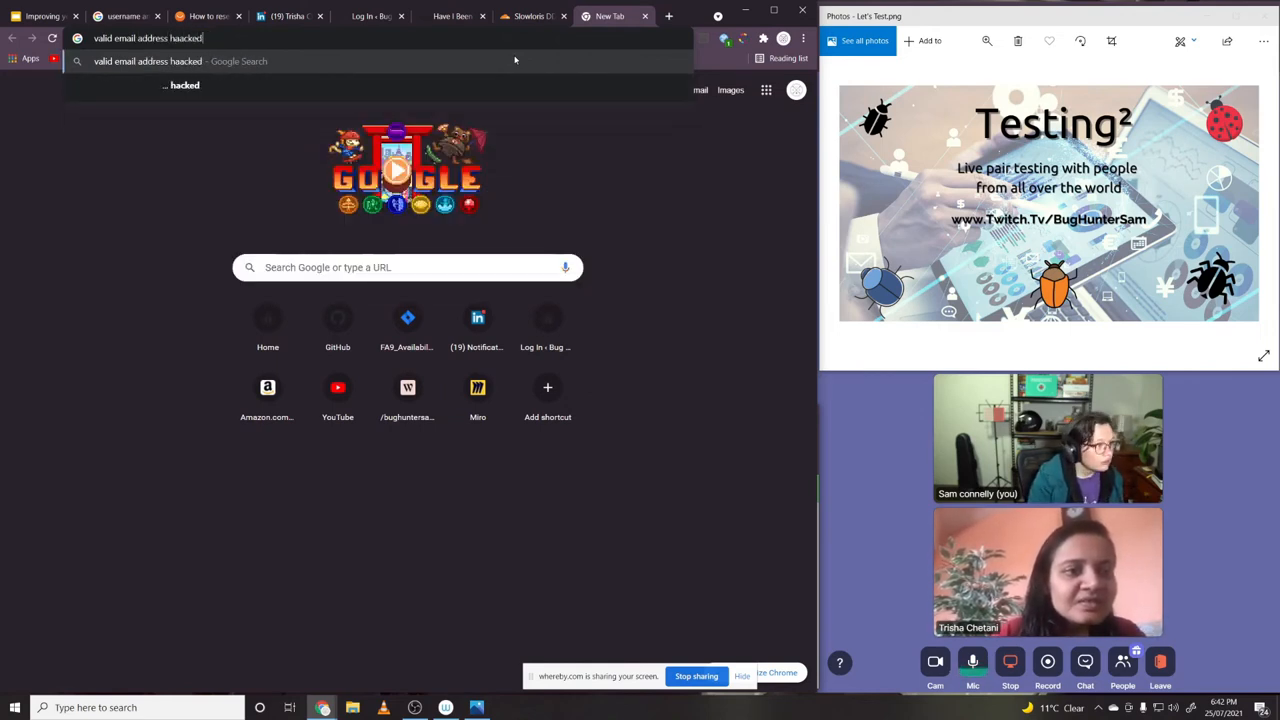
pyautogui.press('enter')
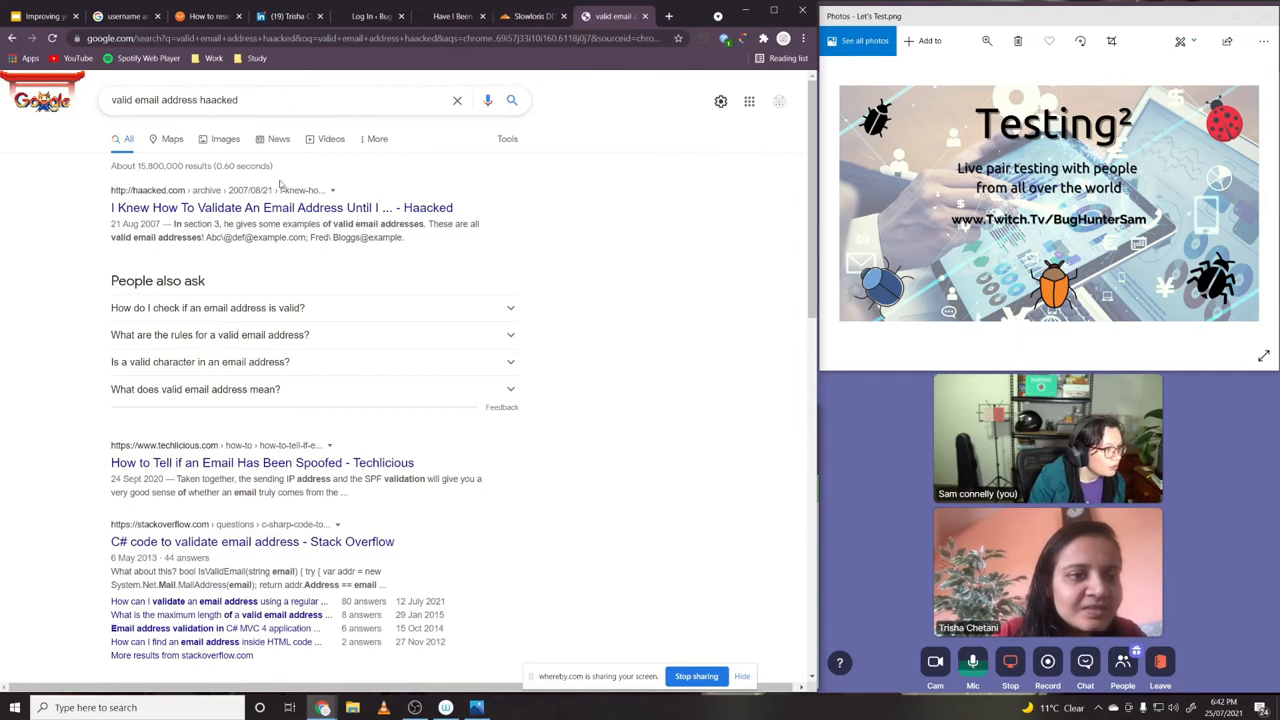
pyautogui.click(281, 207)
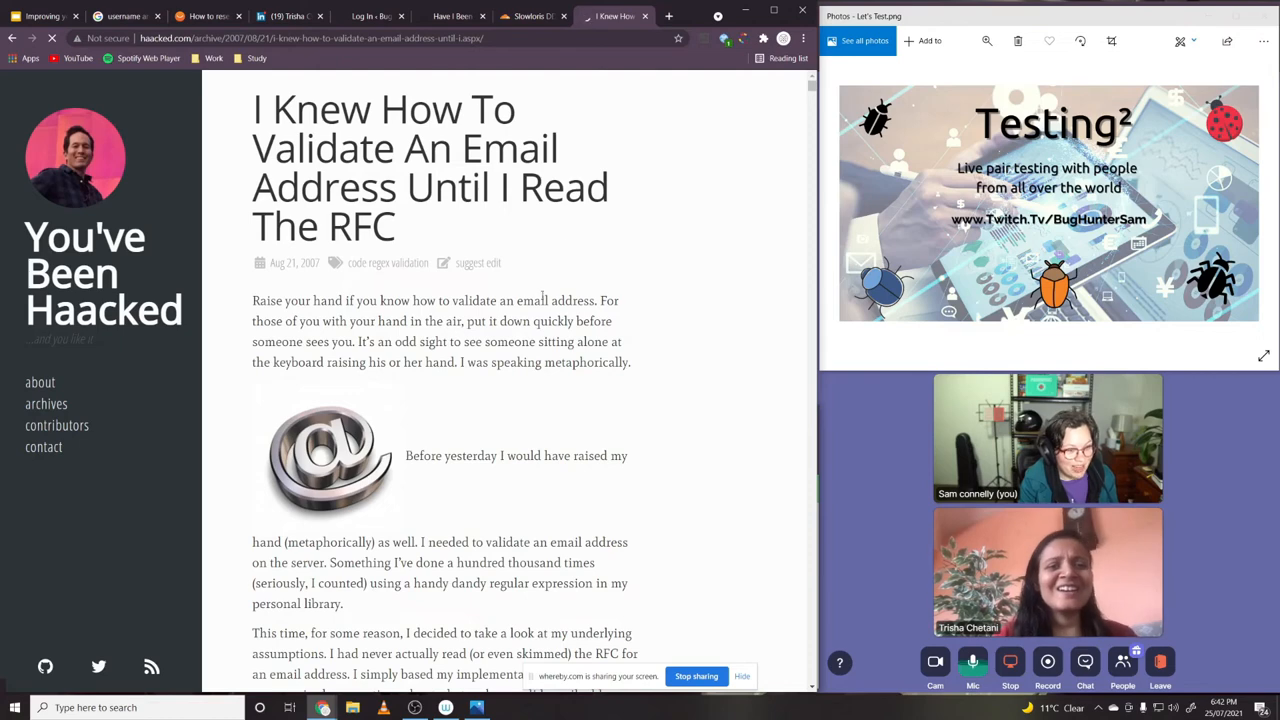
pyautogui.scroll(-3)
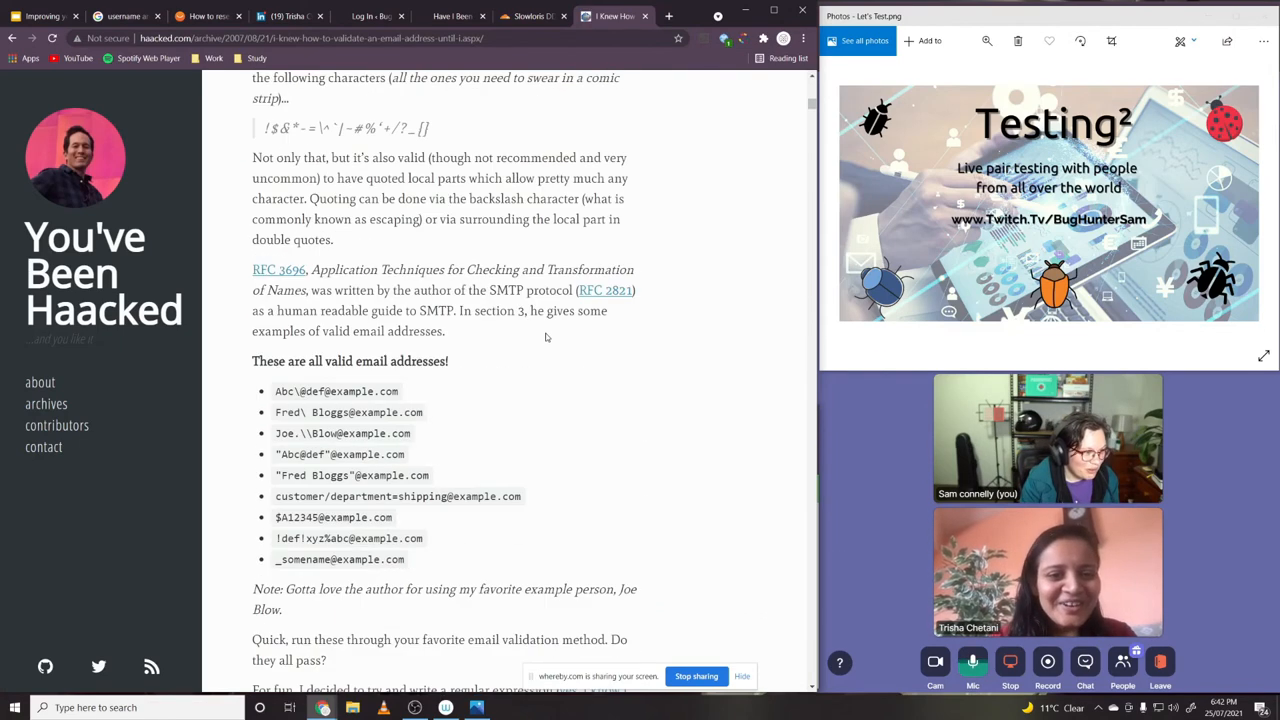
pyautogui.scroll(-3)
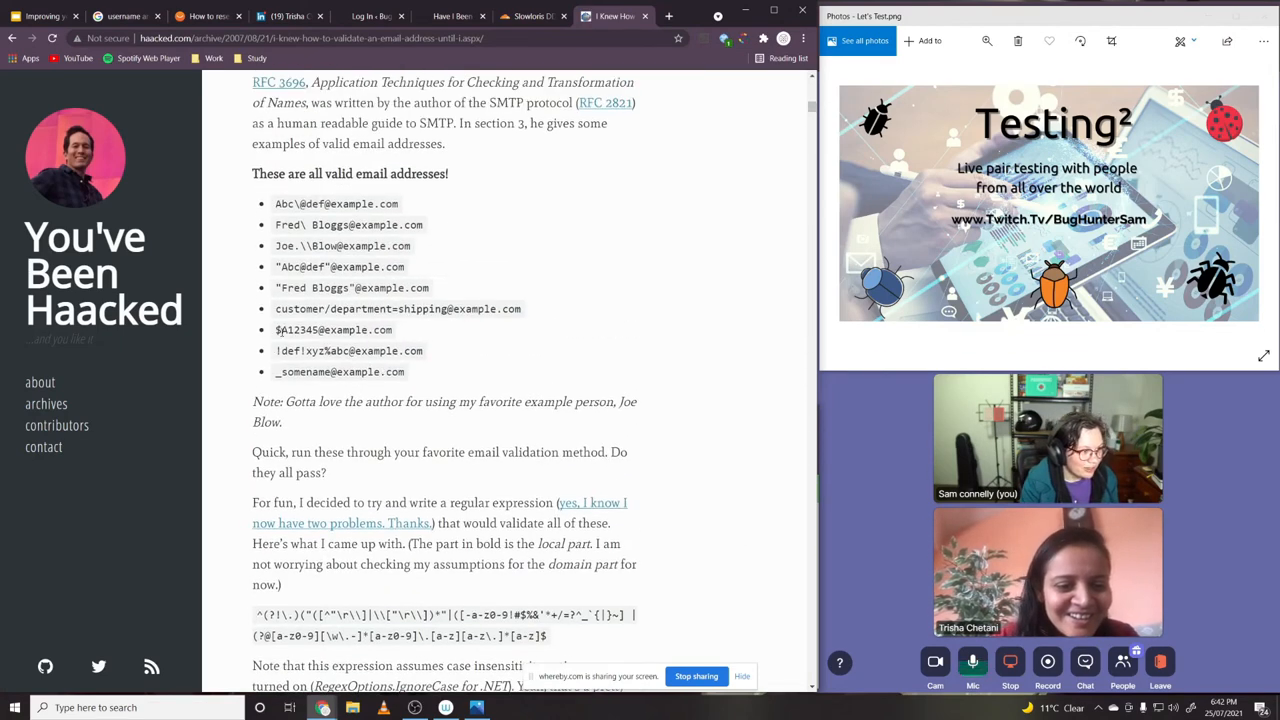
pyautogui.doubleClick(333, 329)
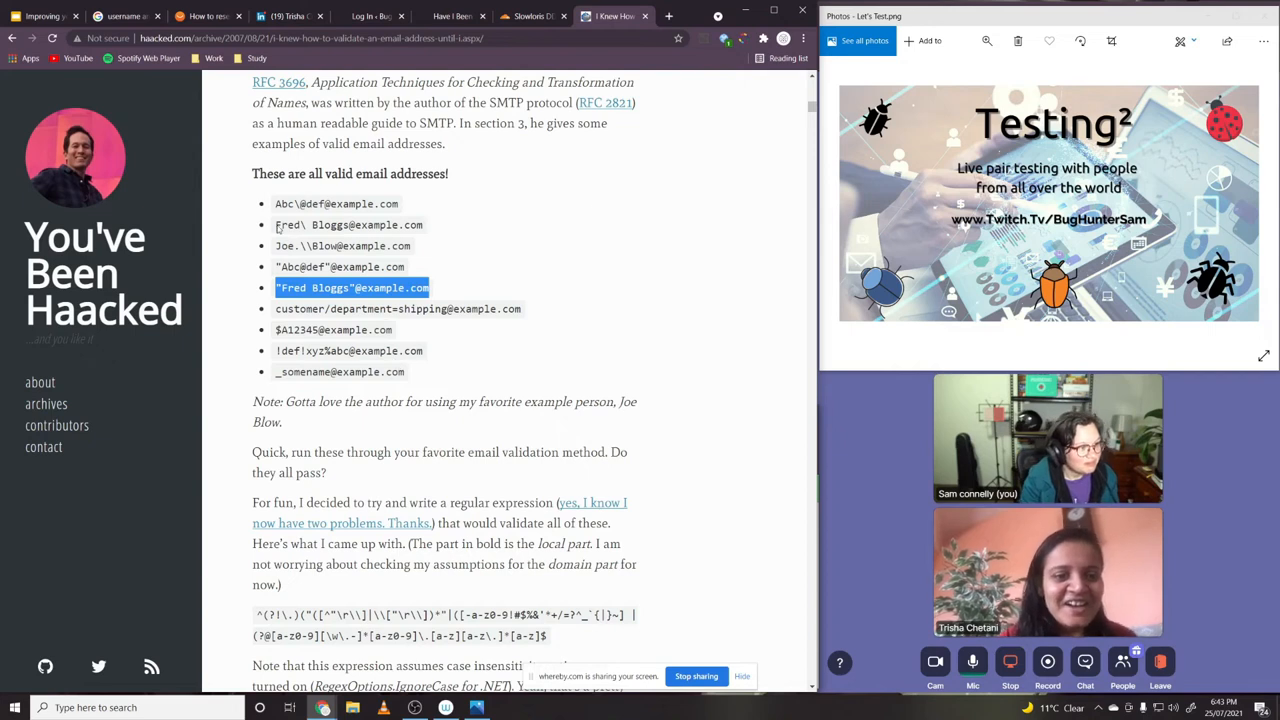
pyautogui.scroll(-3)
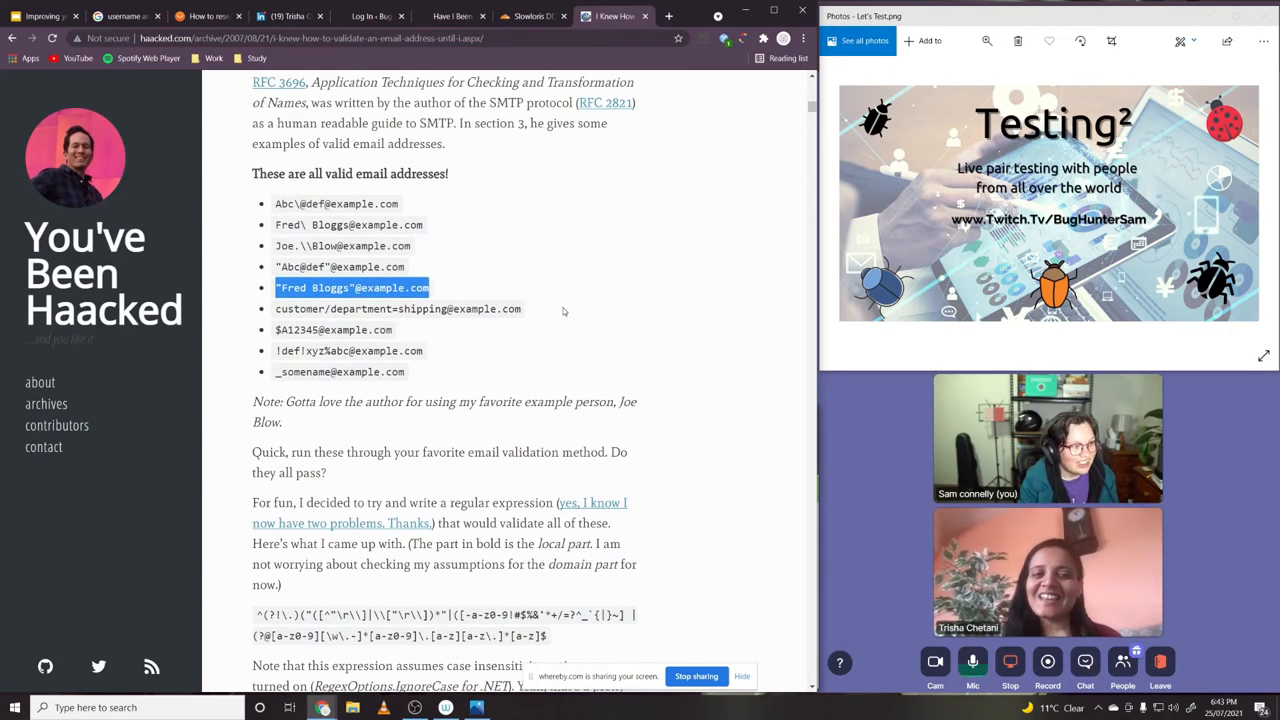
pyautogui.moveTo(620, 333)
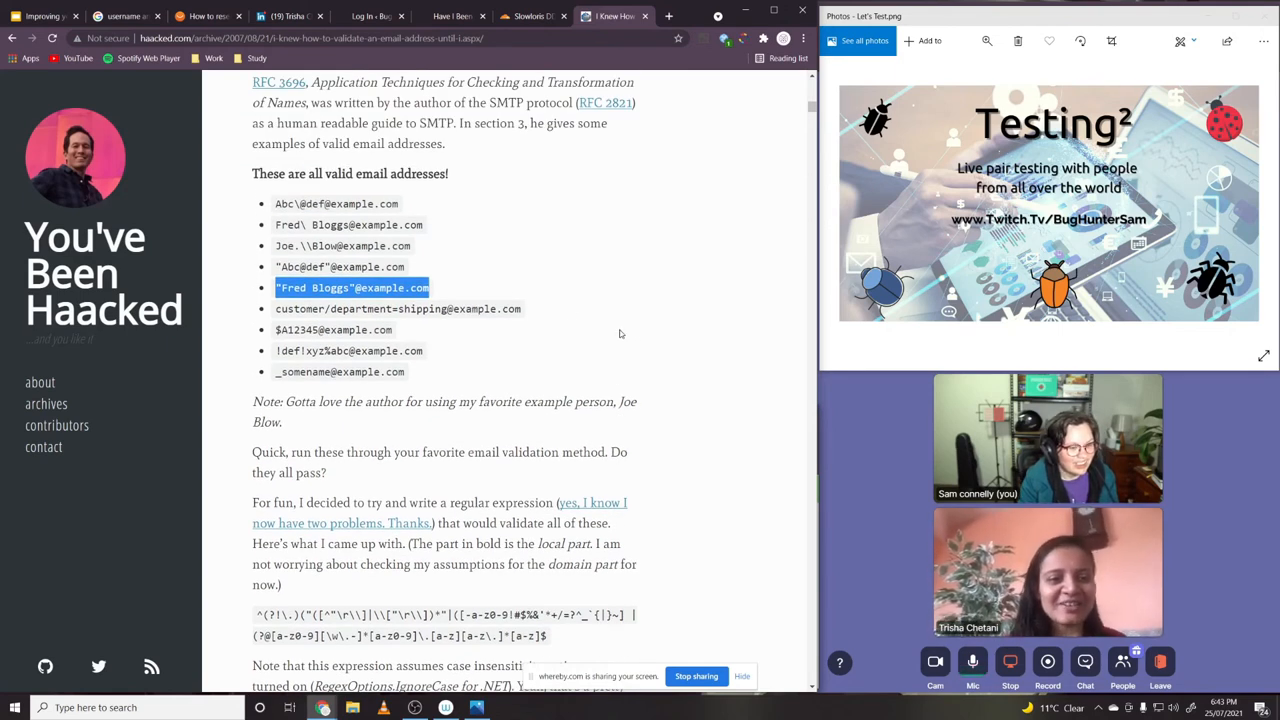
pyautogui.scroll(-3)
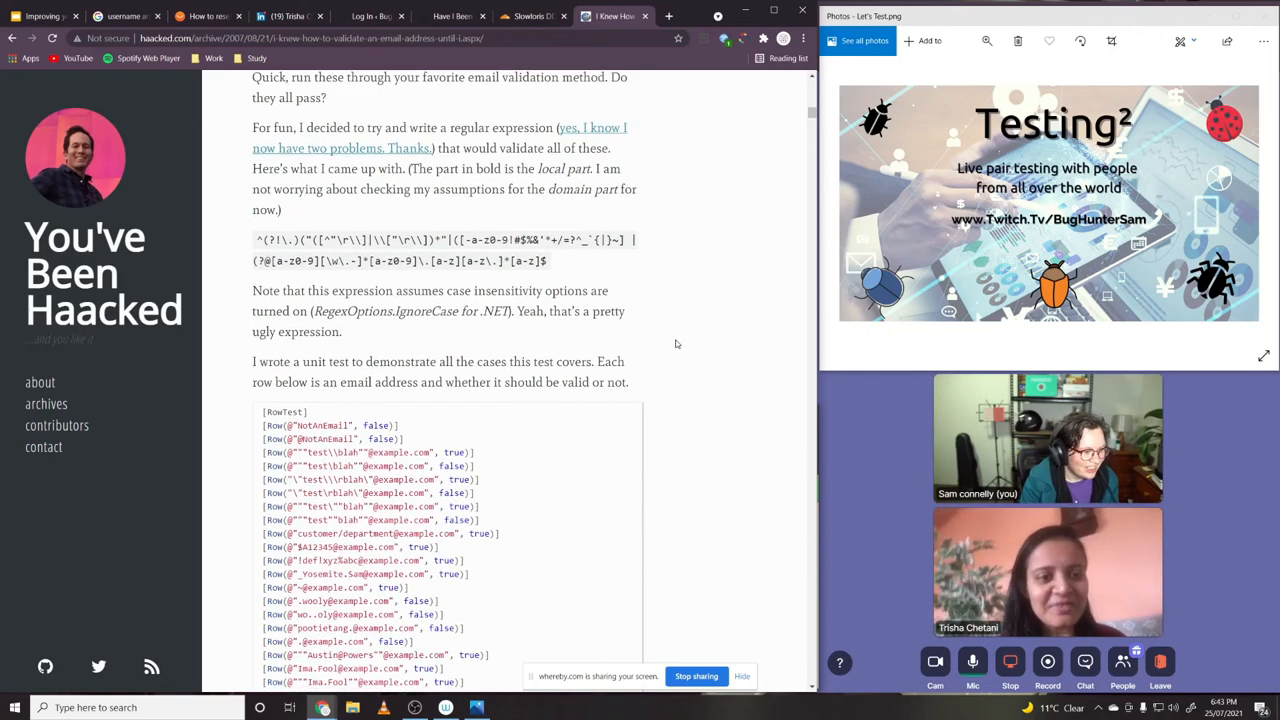
pyautogui.scroll(-3)
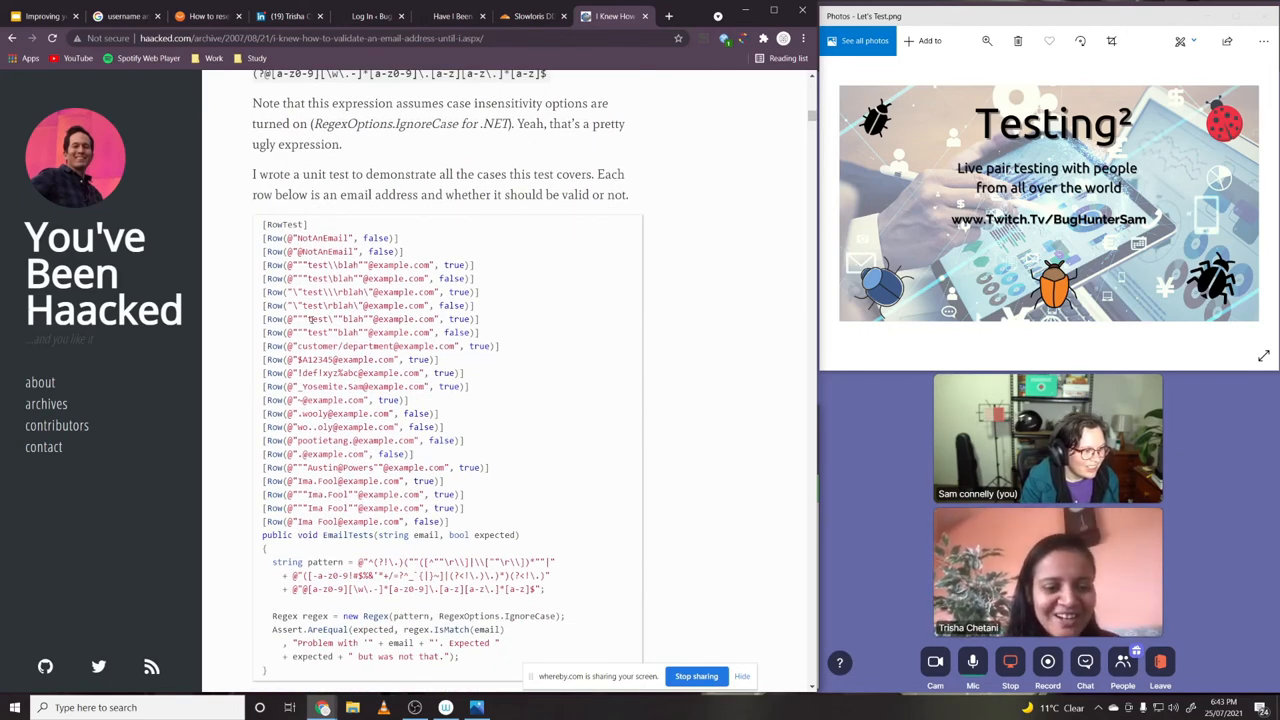
pyautogui.scroll(-3)
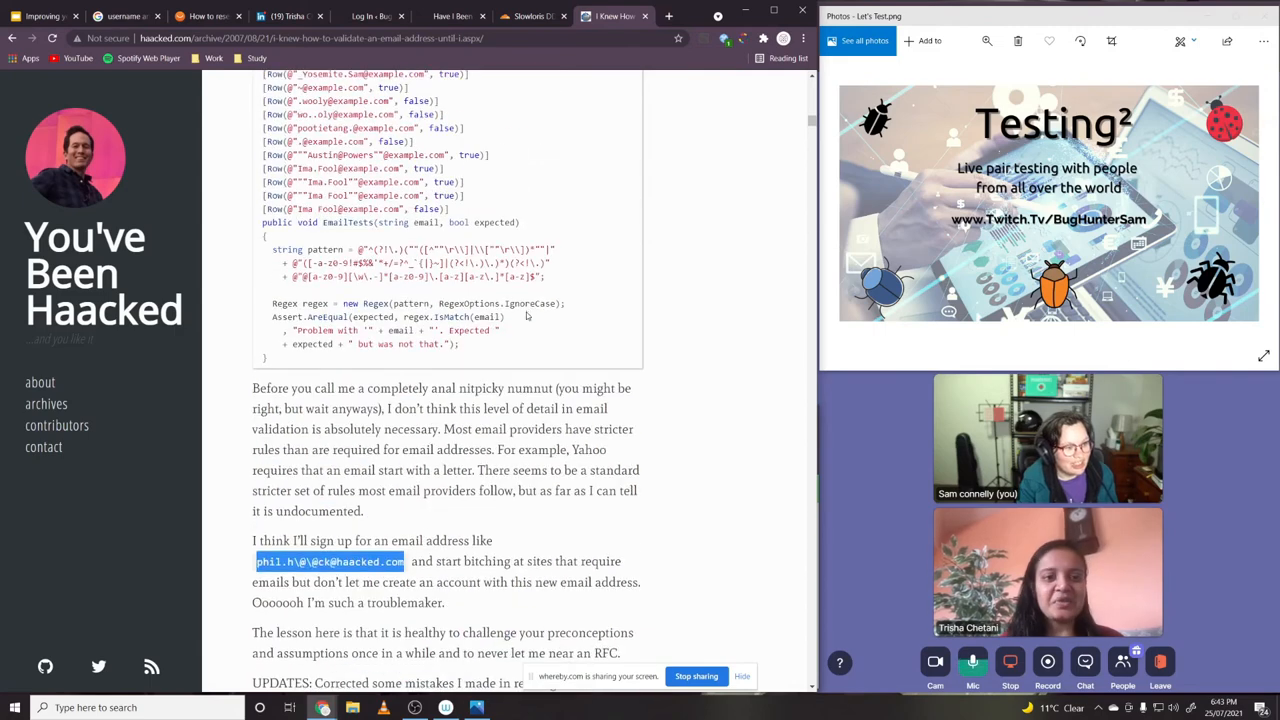
pyautogui.scroll(-3)
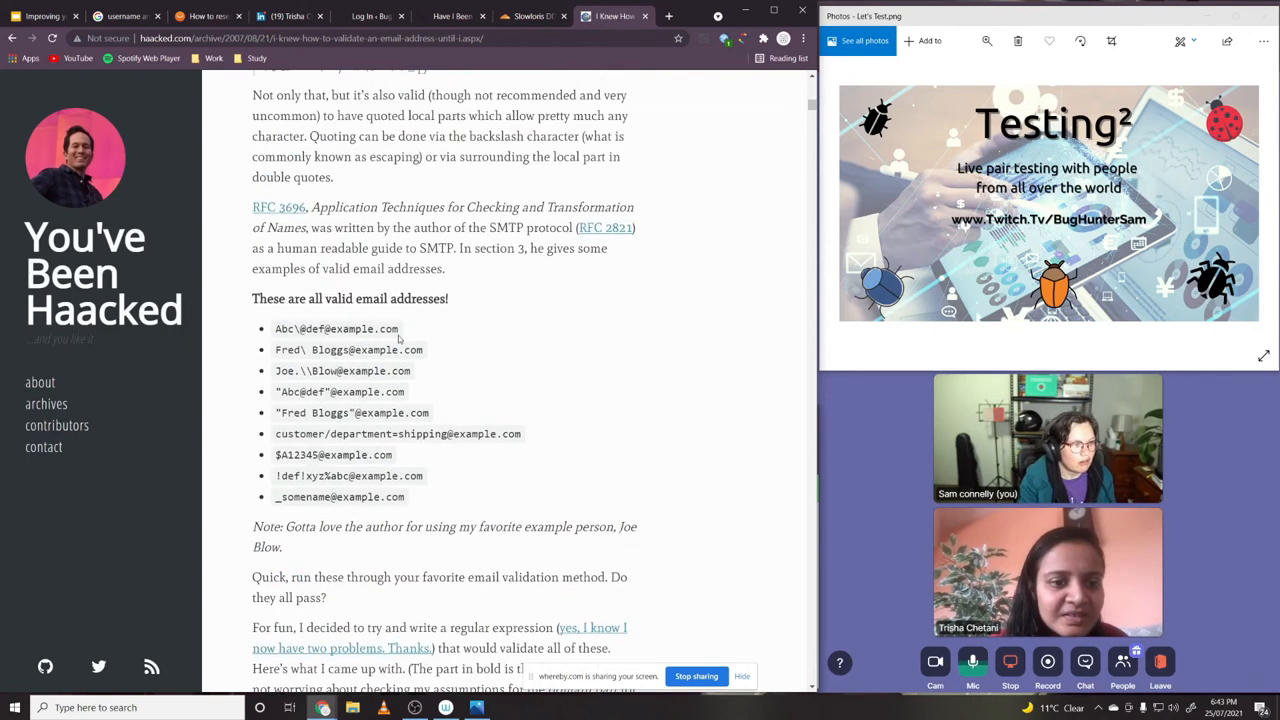
pyautogui.scroll(3)
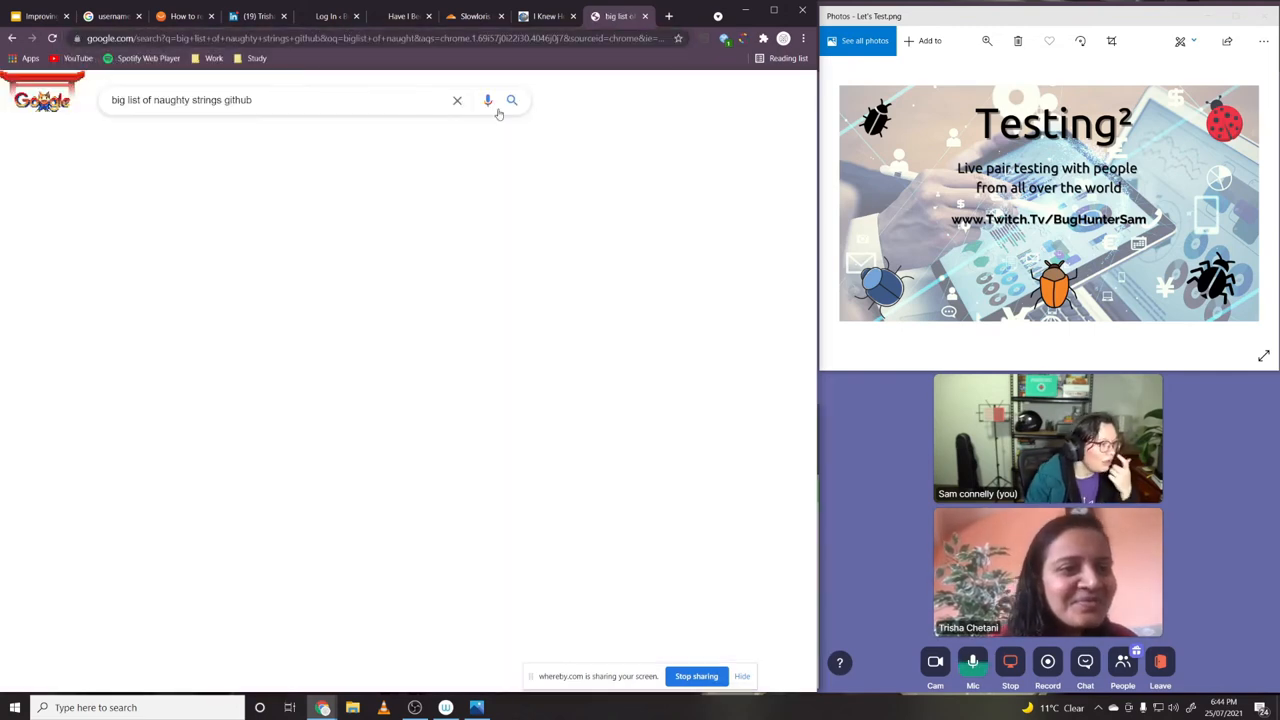
# - Open the minimaxir Big List of Naughty Strings repository and its blns.txt file
pyautogui.click(511, 99)
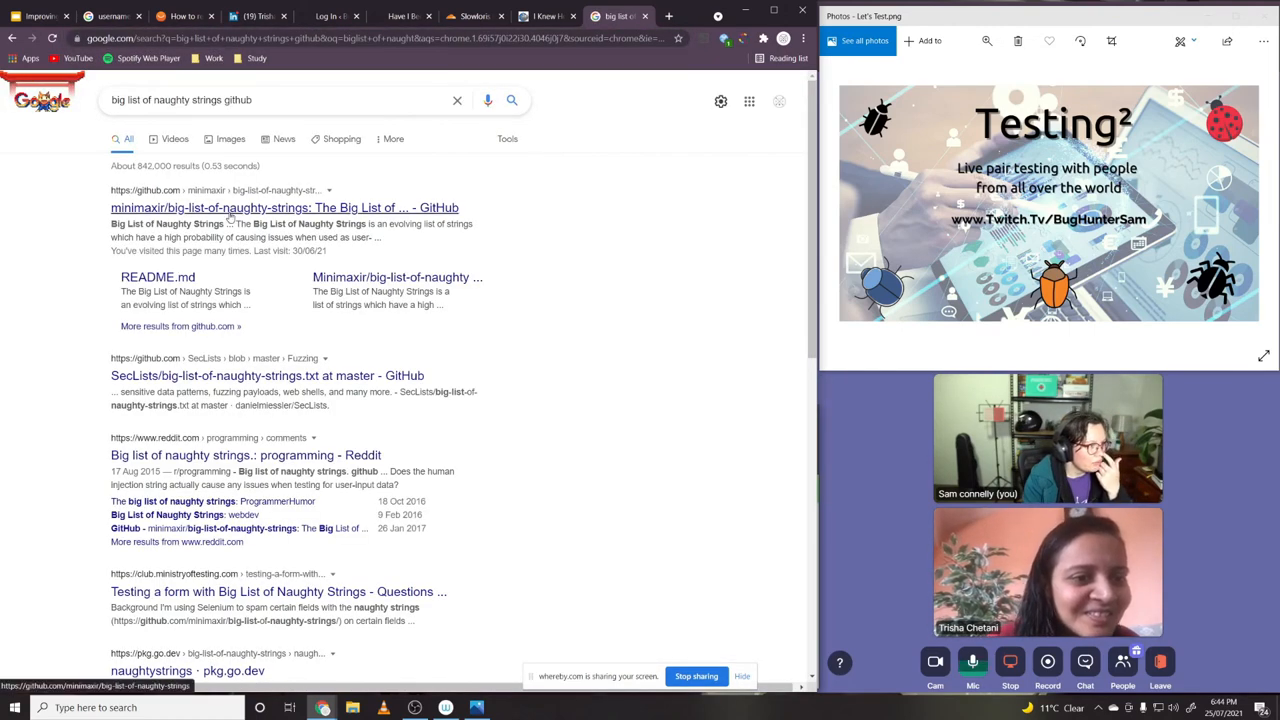
pyautogui.click(284, 207)
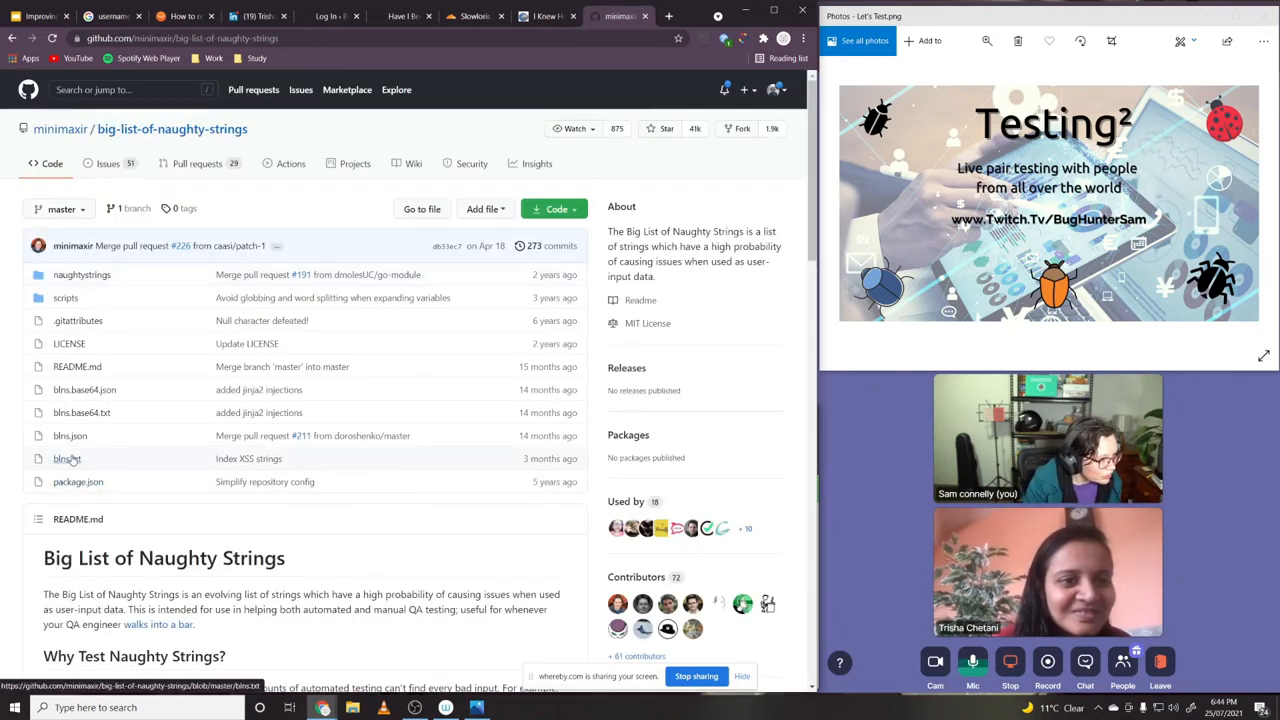
pyautogui.click(68, 458)
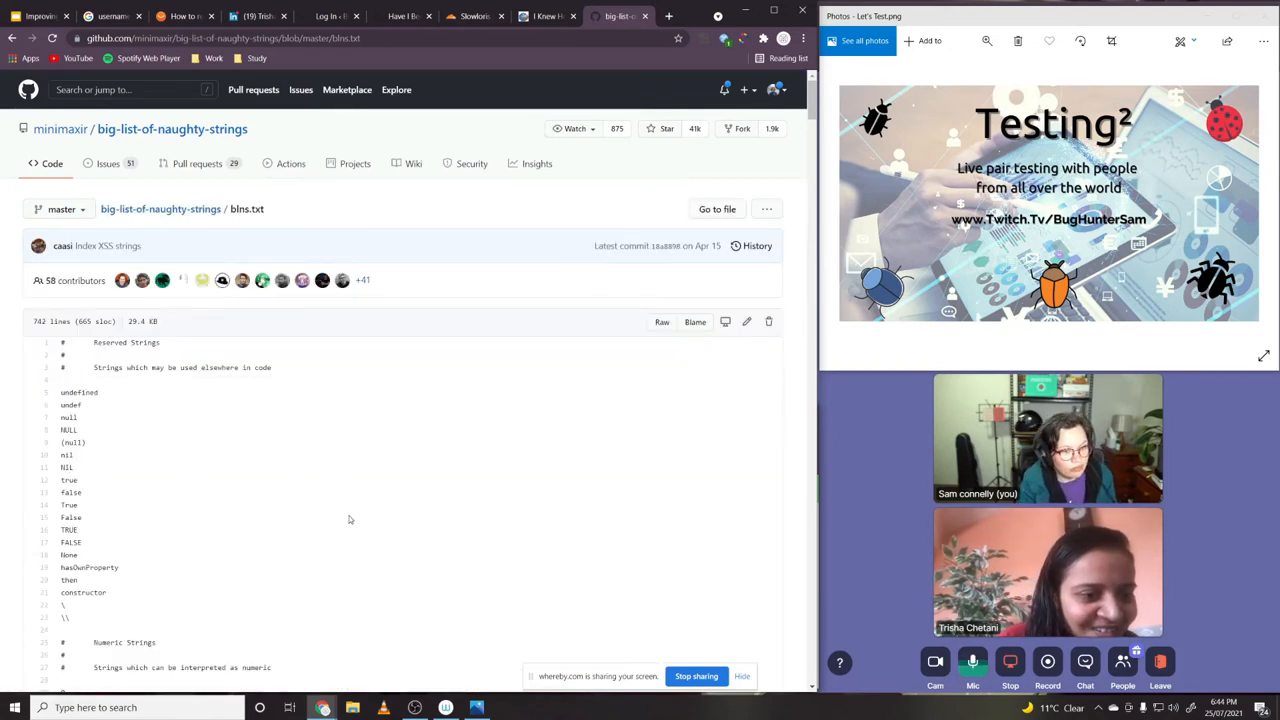
# - Scroll through blns.txt to its final Persian and Jinja2 injection sections
pyautogui.scroll(-3)
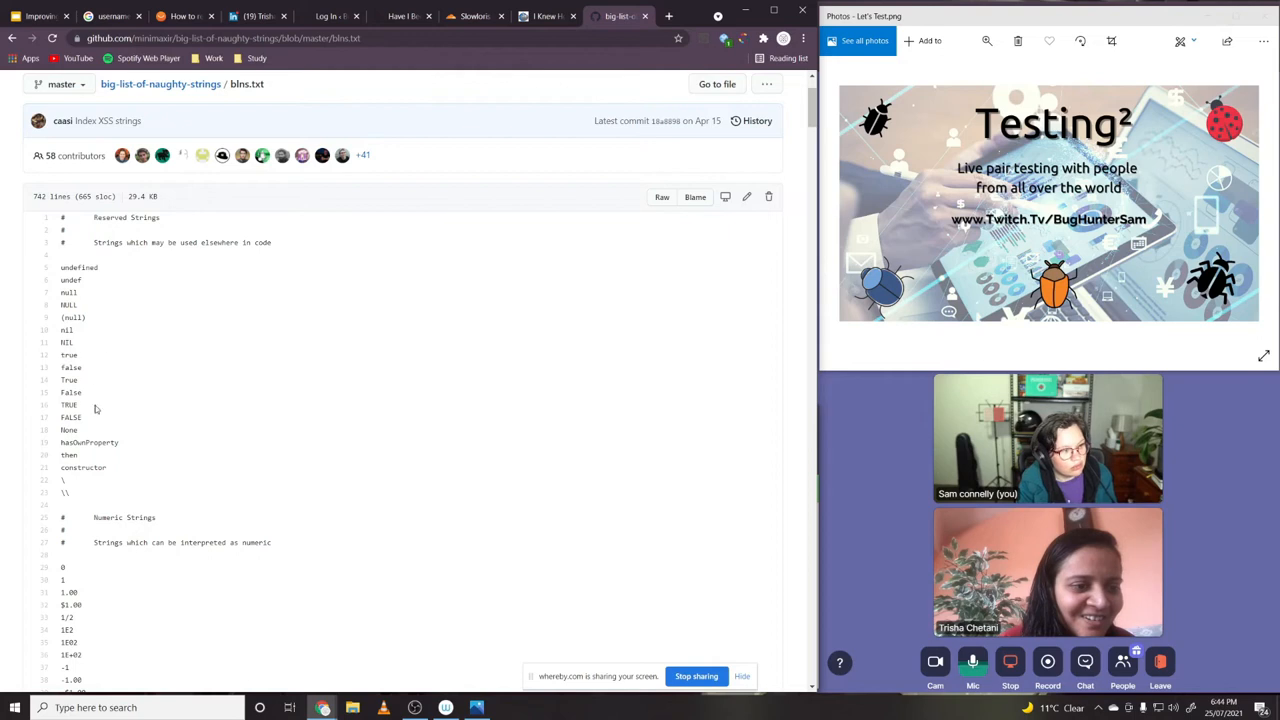
pyautogui.scroll(-3)
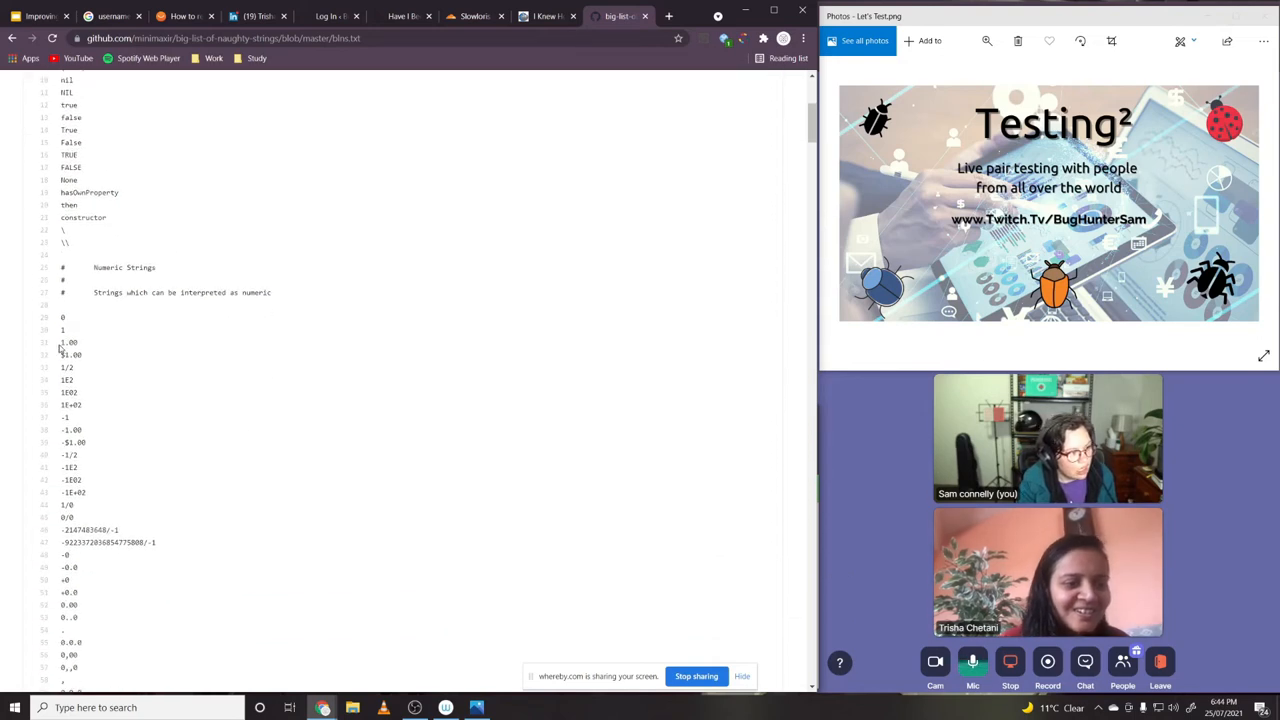
pyautogui.scroll(-3)
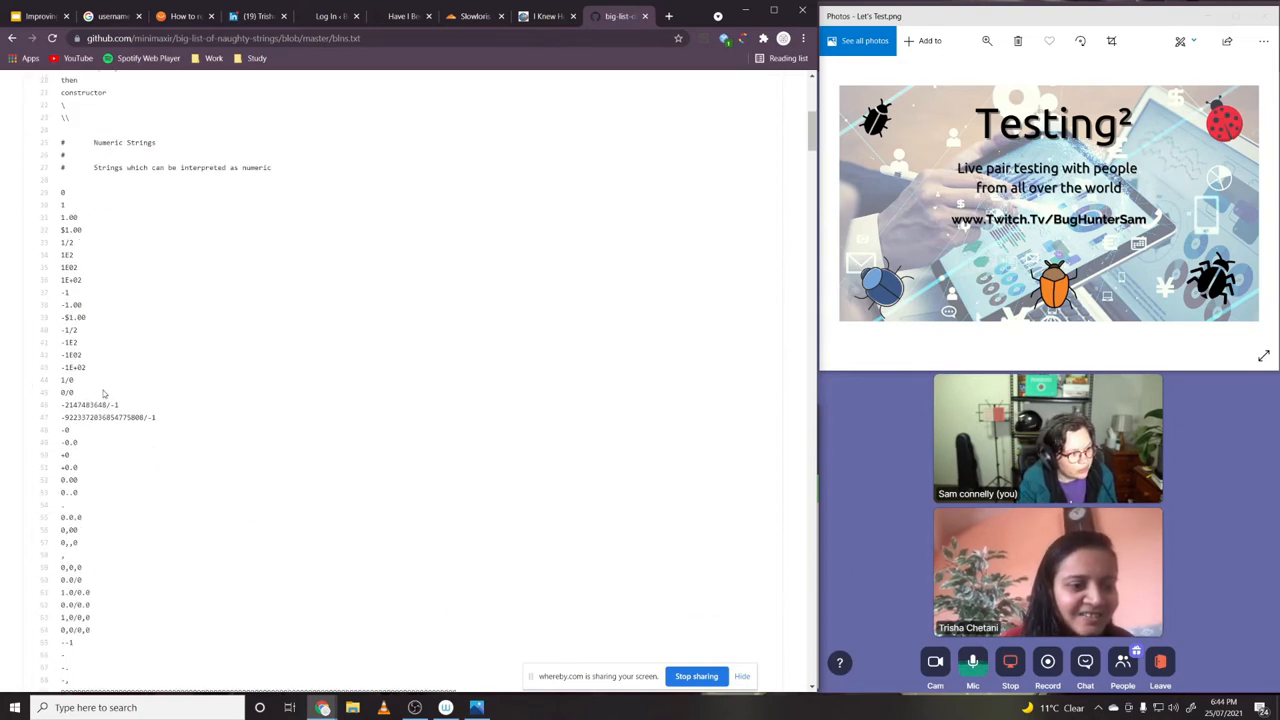
pyautogui.scroll(-3)
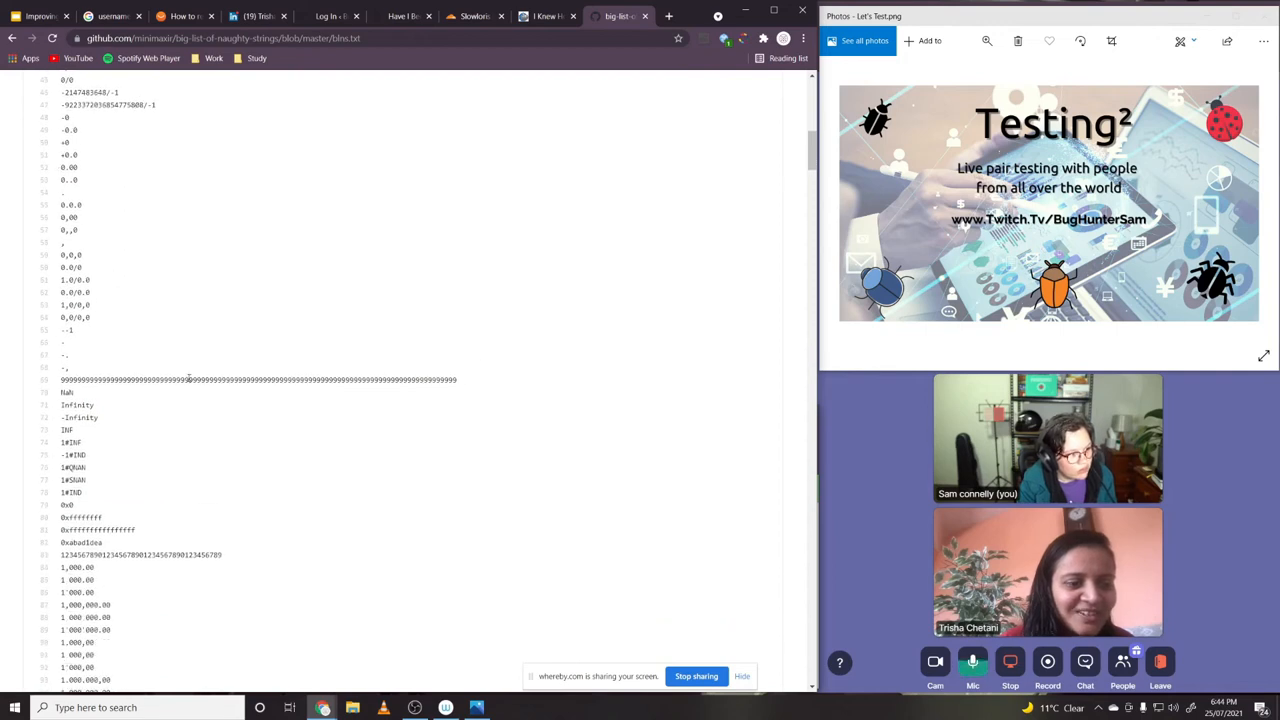
pyautogui.scroll(-3)
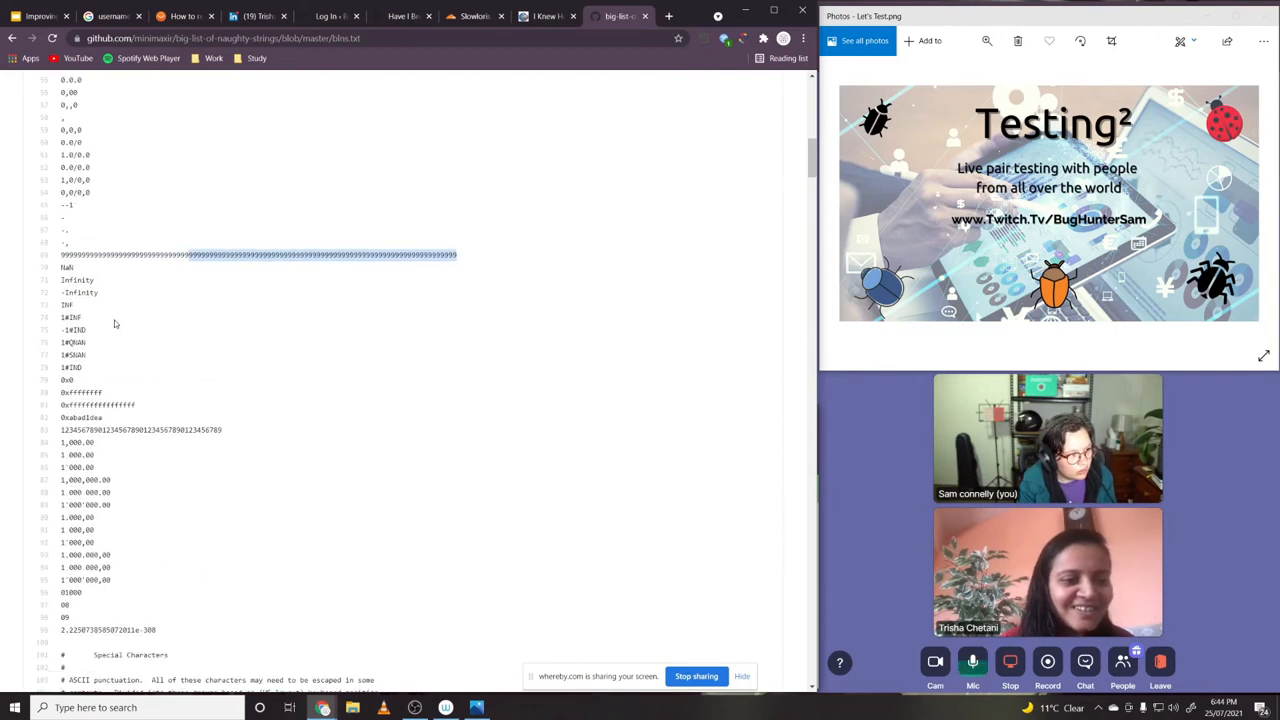
pyautogui.scroll(-3)
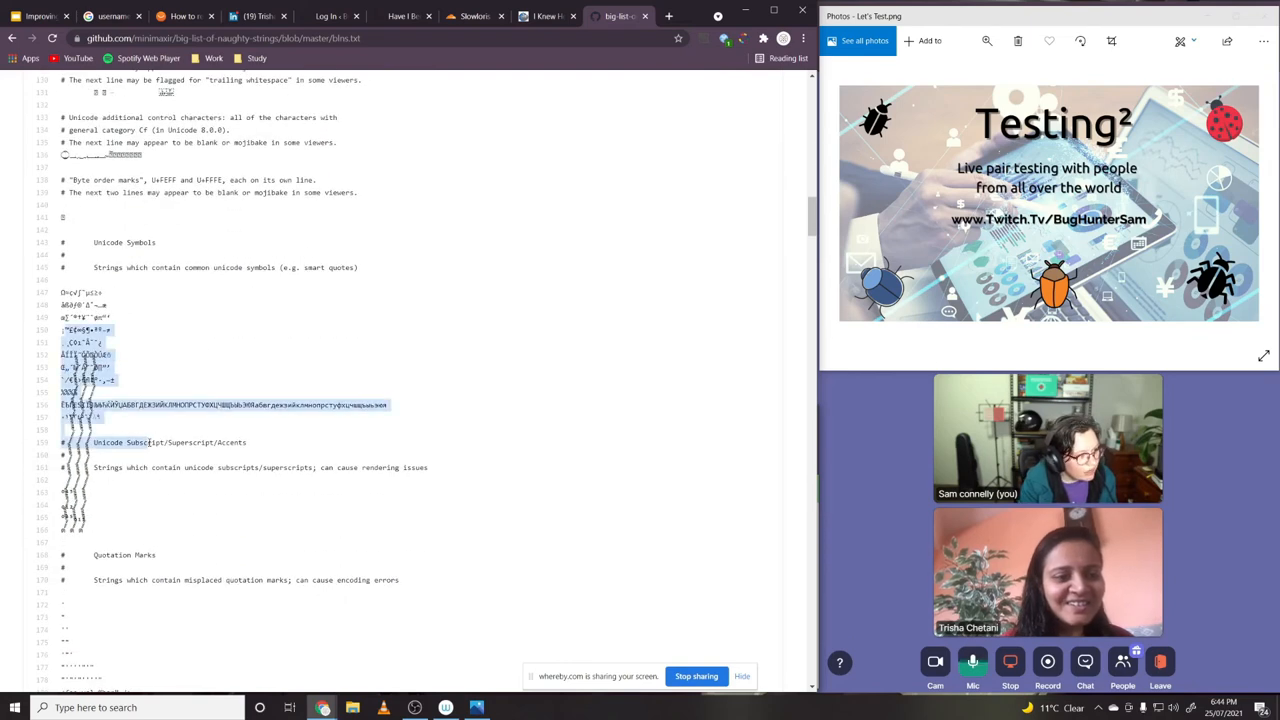
pyautogui.click(200, 277)
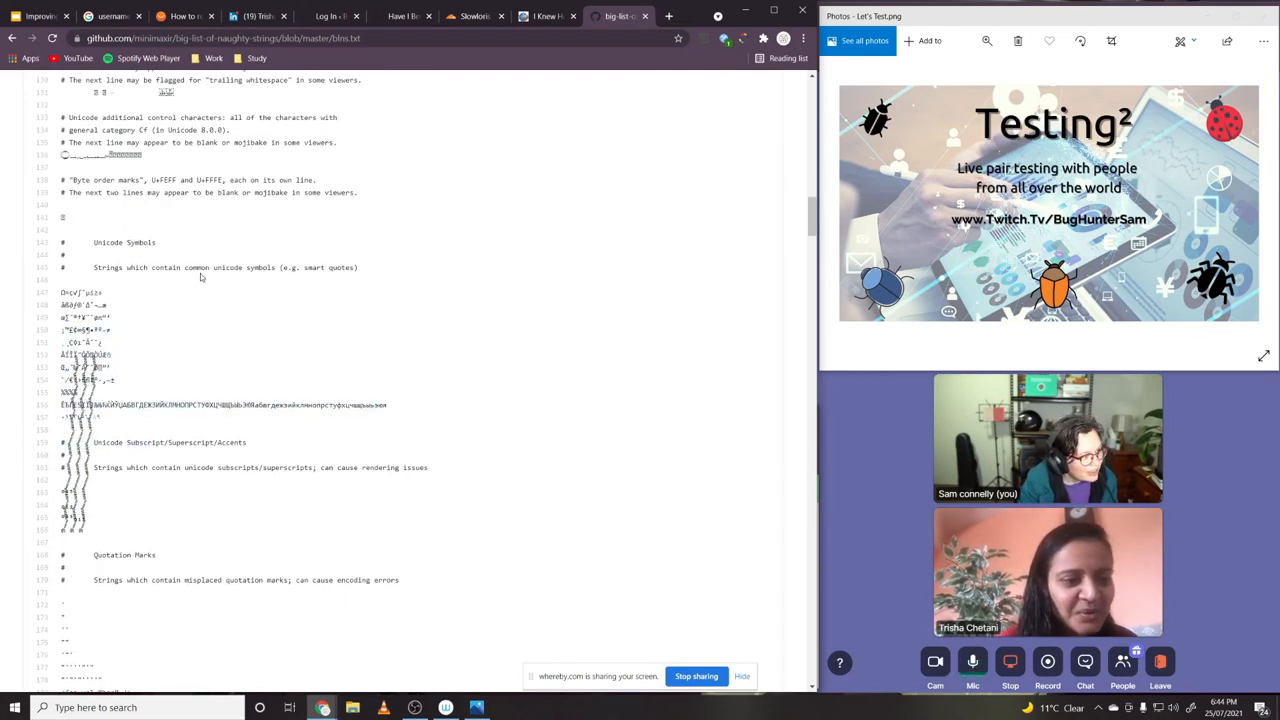
pyautogui.scroll(-3)
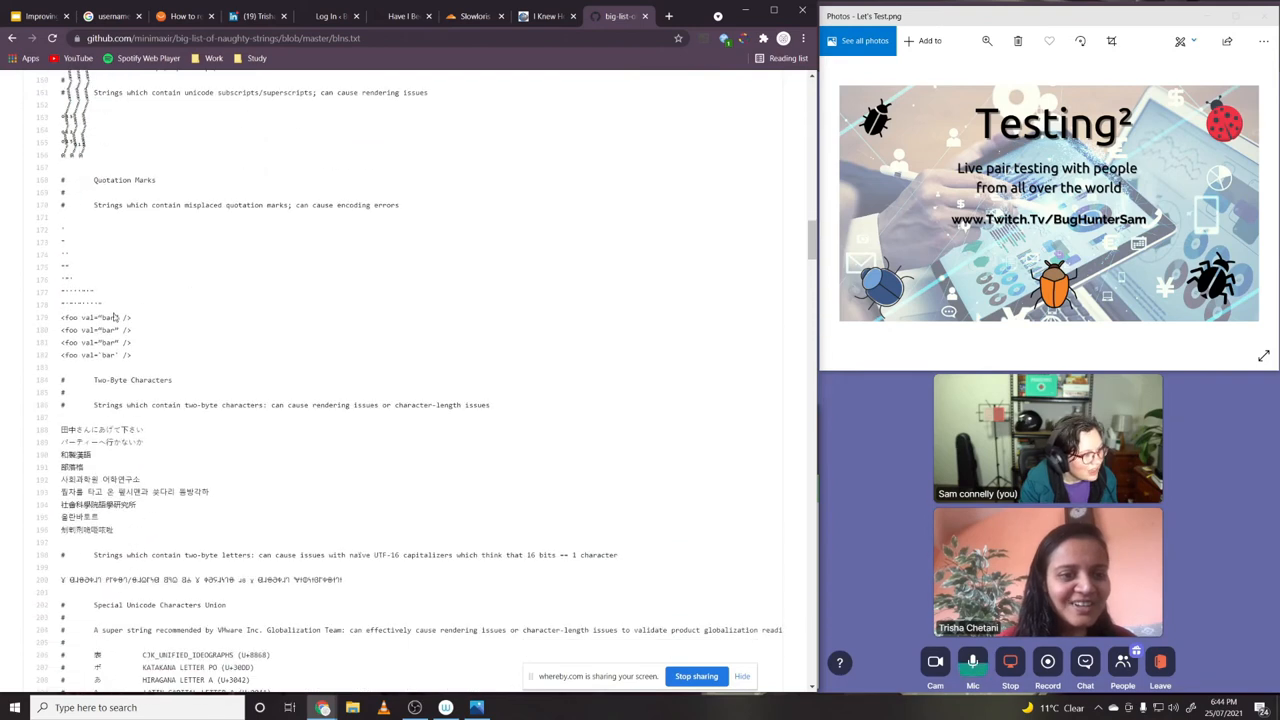
pyautogui.scroll(-3)
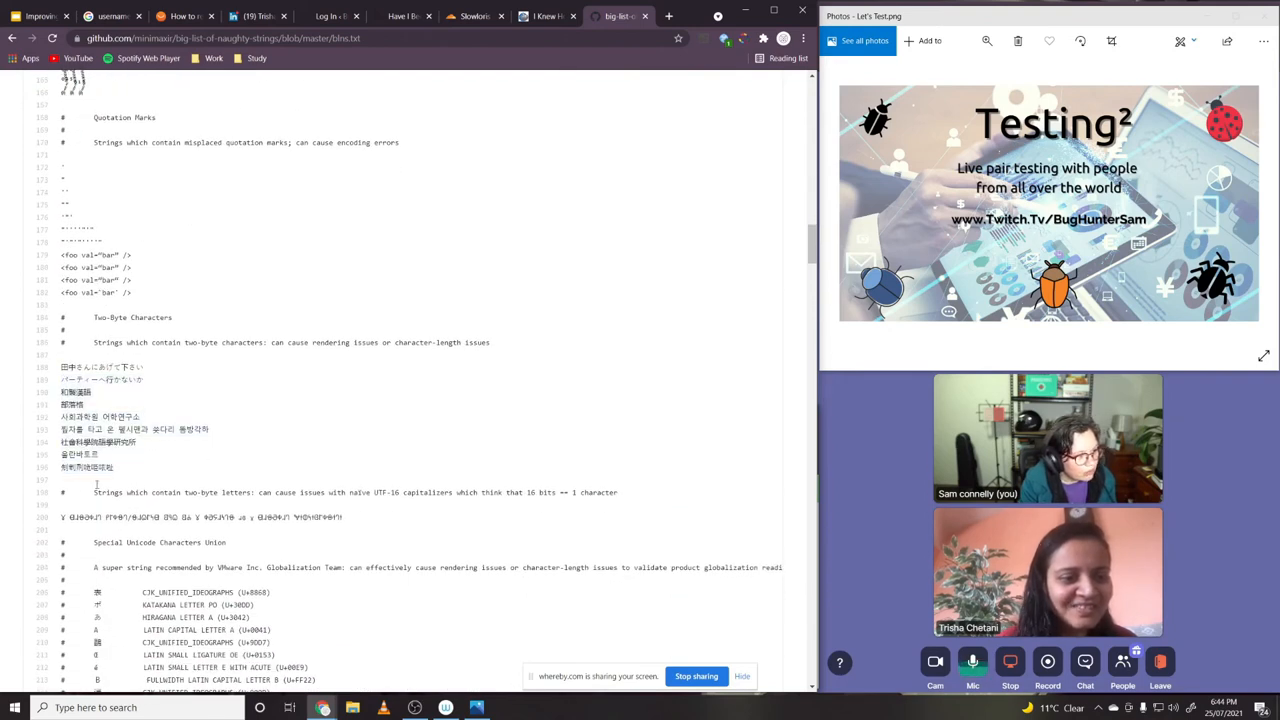
pyautogui.scroll(-3)
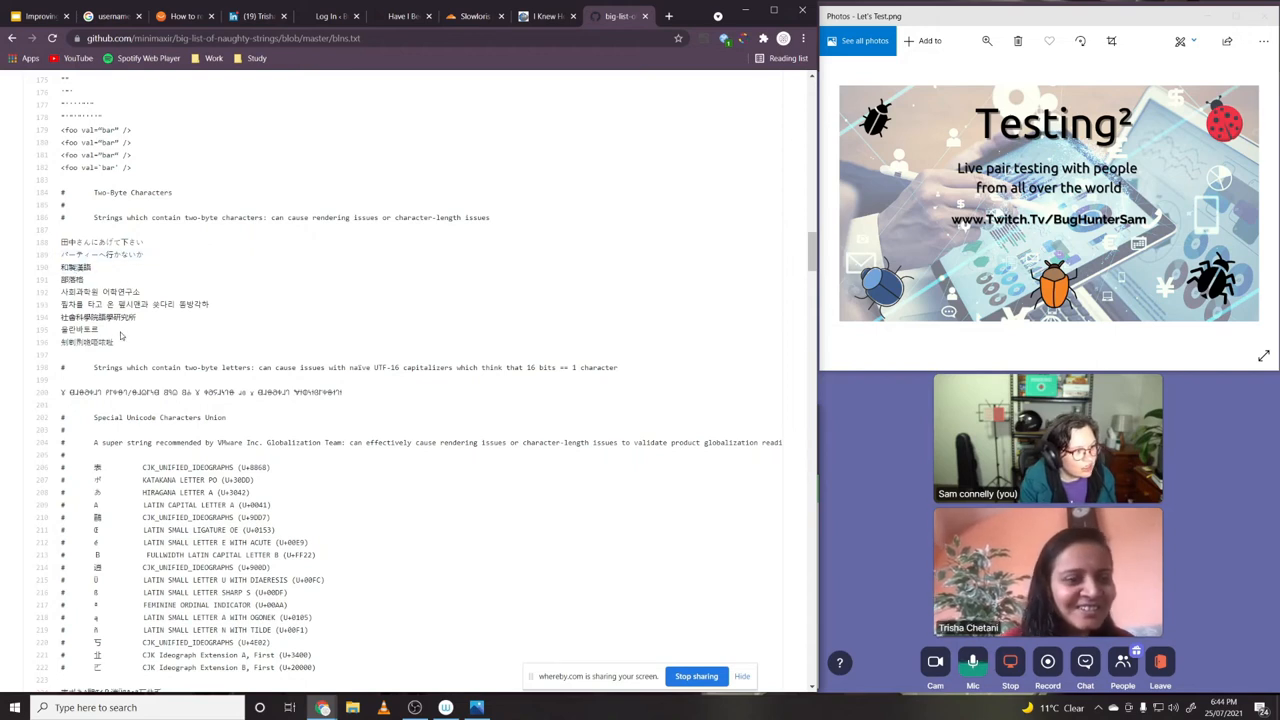
pyautogui.scroll(-3)
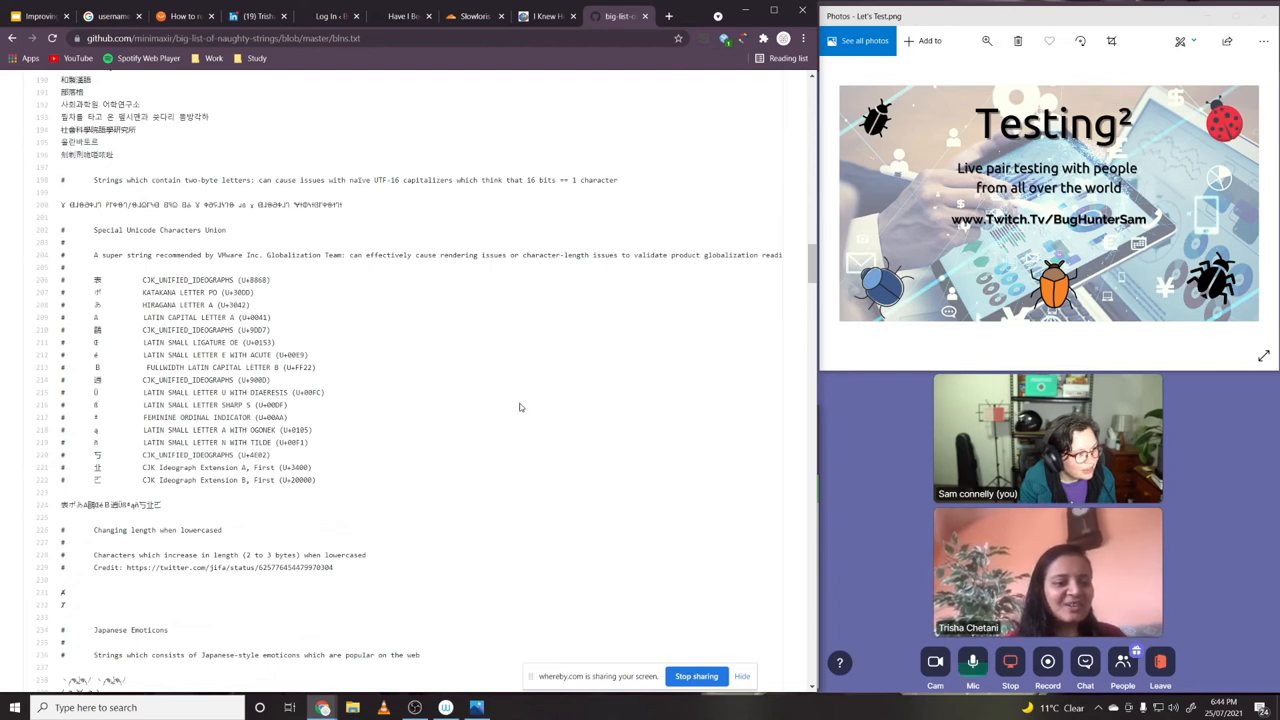
pyautogui.scroll(-3)
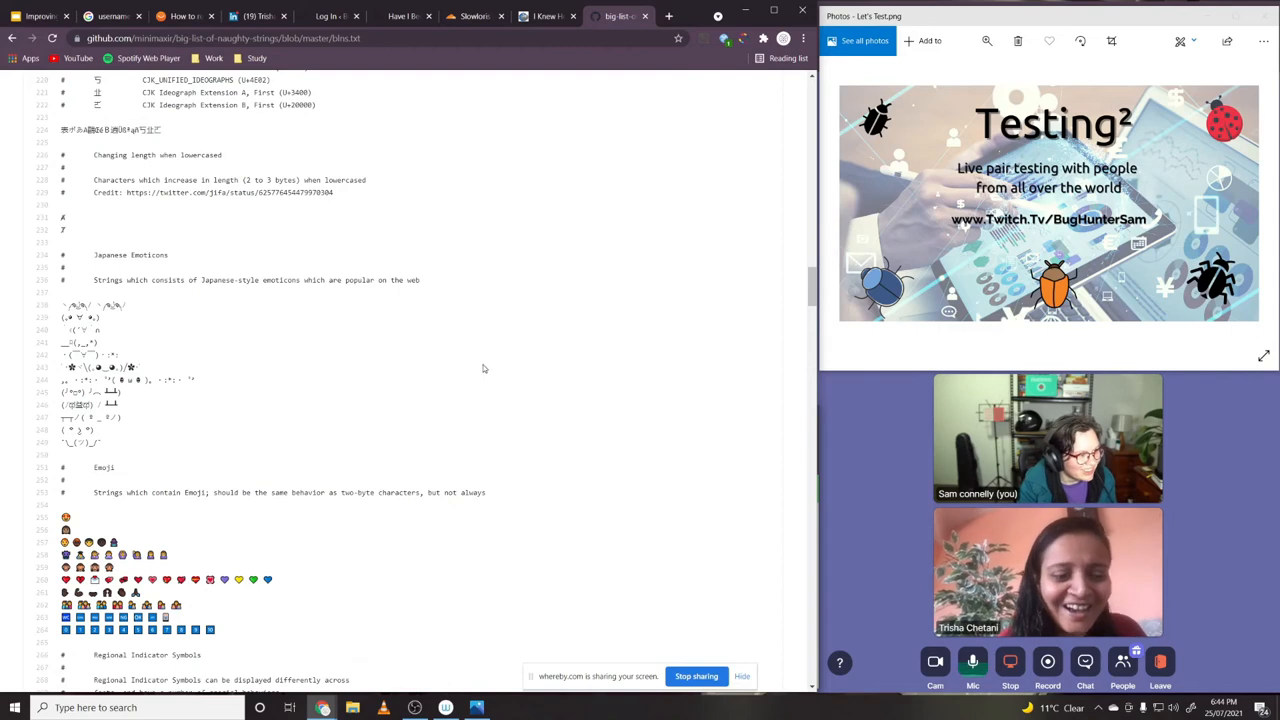
pyautogui.scroll(-3)
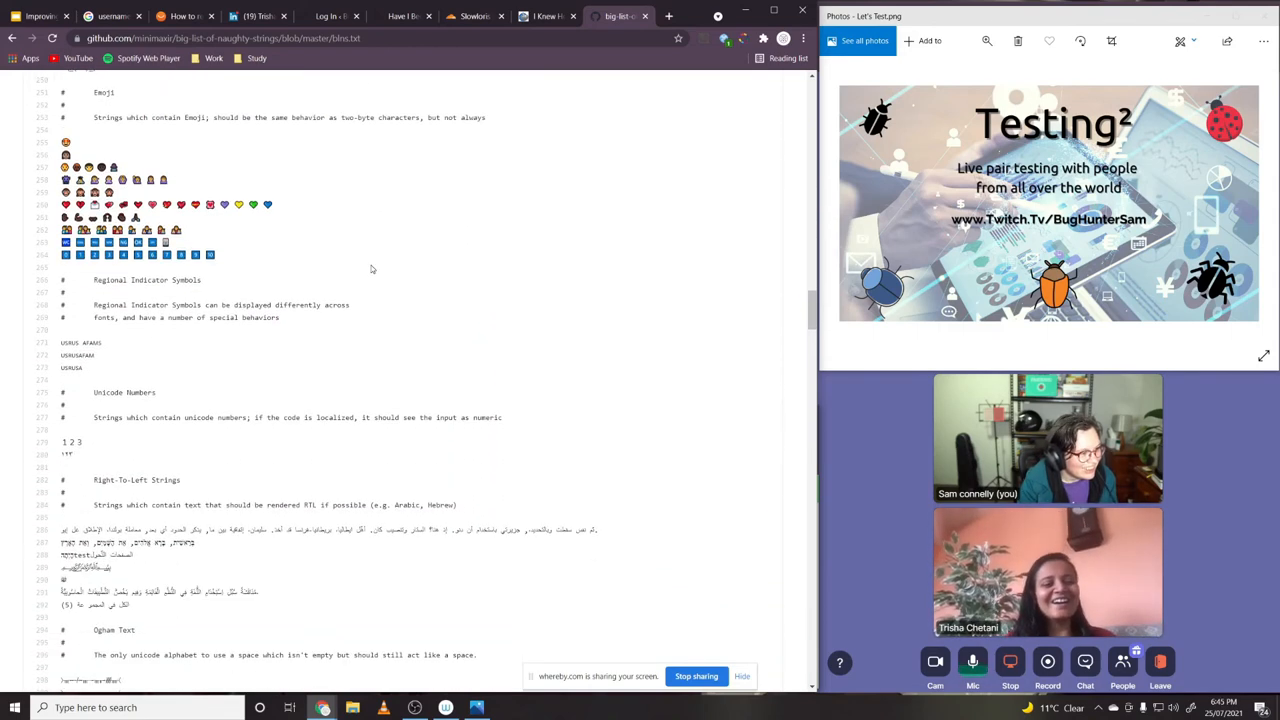
pyautogui.scroll(-3)
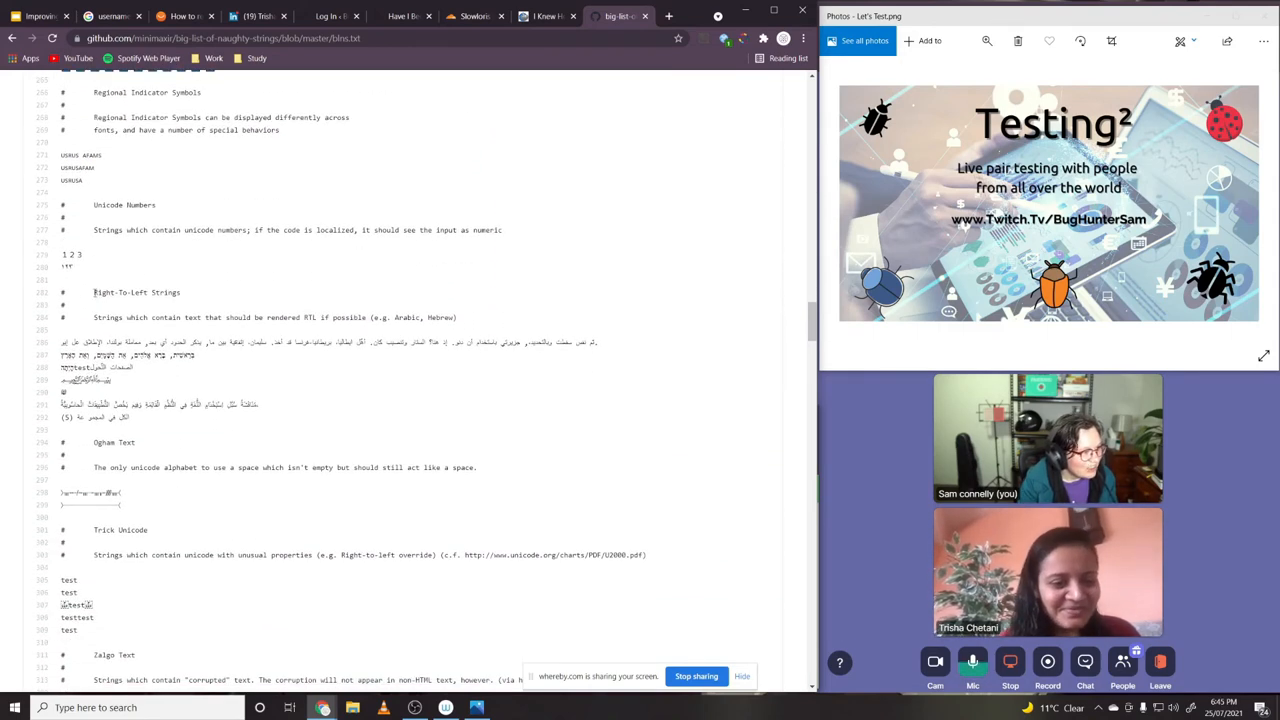
pyautogui.scroll(-3)
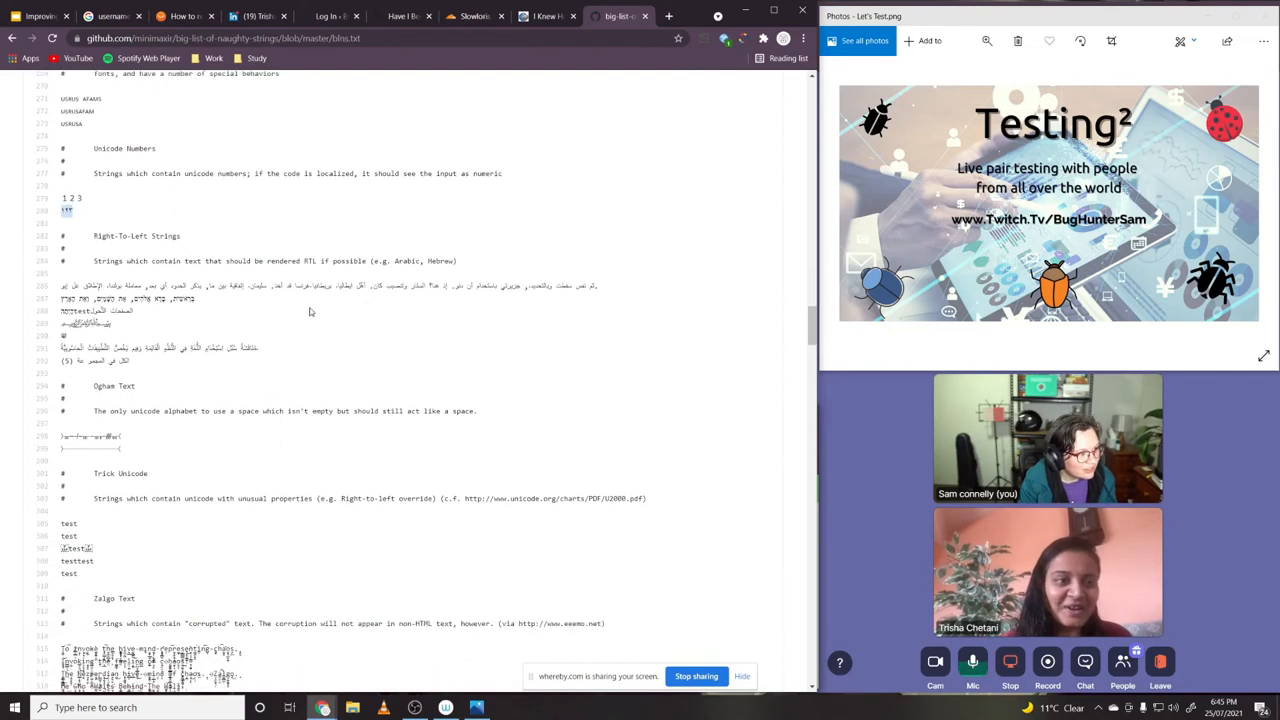
pyautogui.scroll(-3)
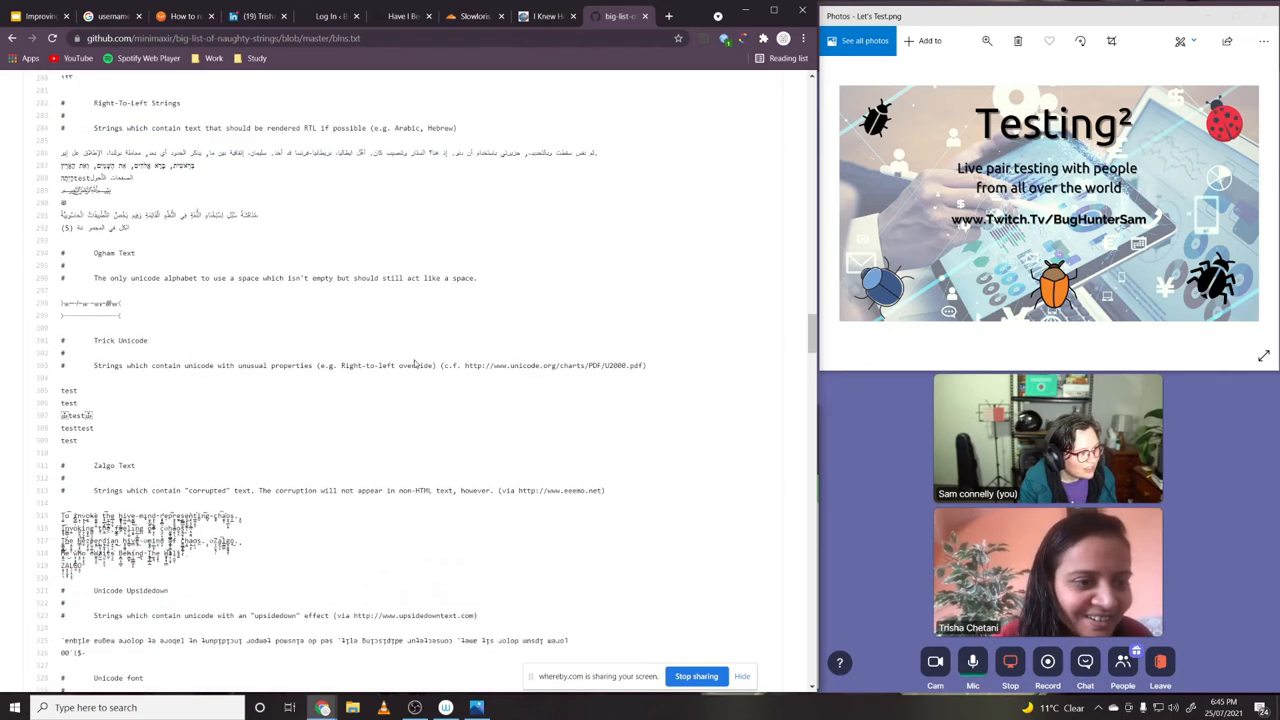
pyautogui.scroll(-3)
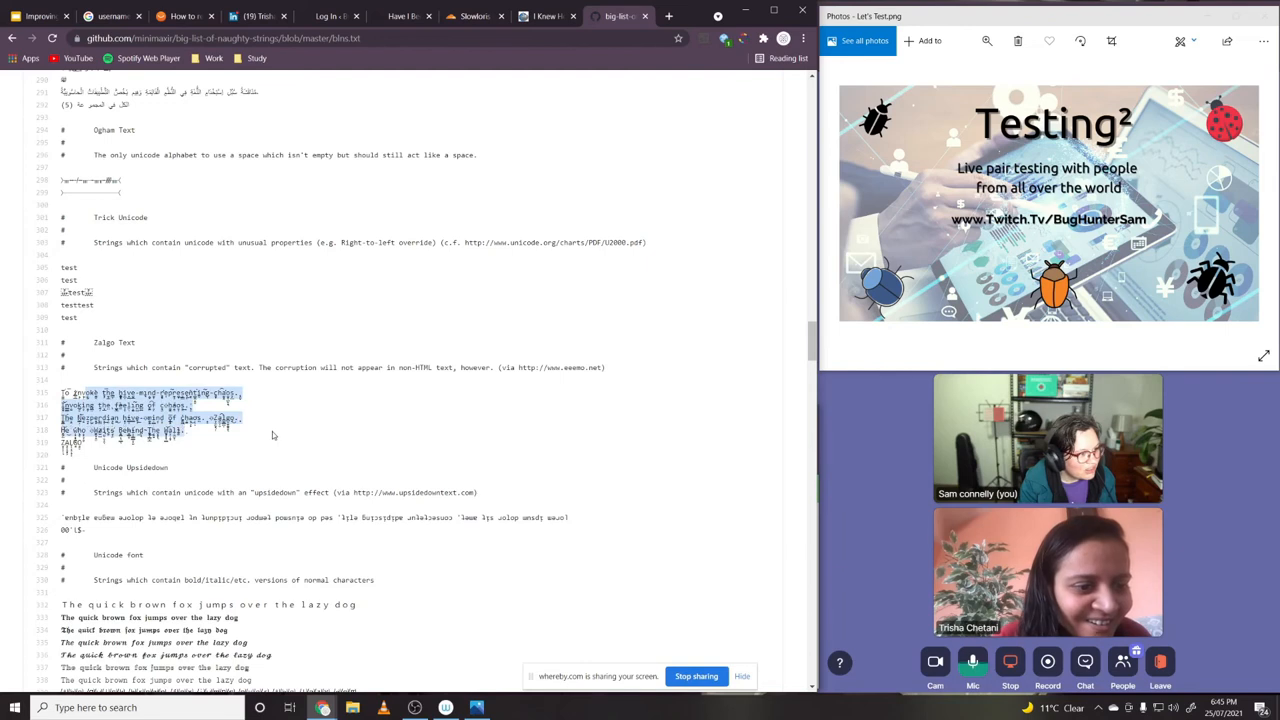
pyautogui.scroll(-3)
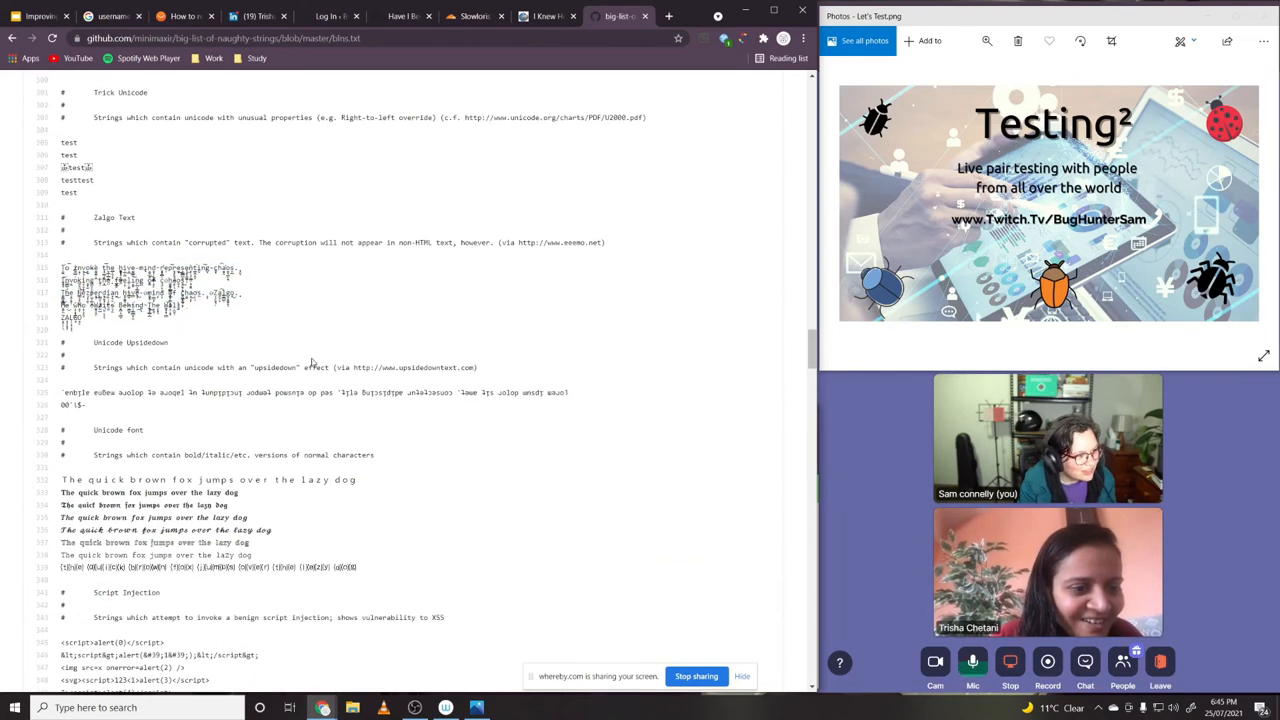
pyautogui.scroll(-3)
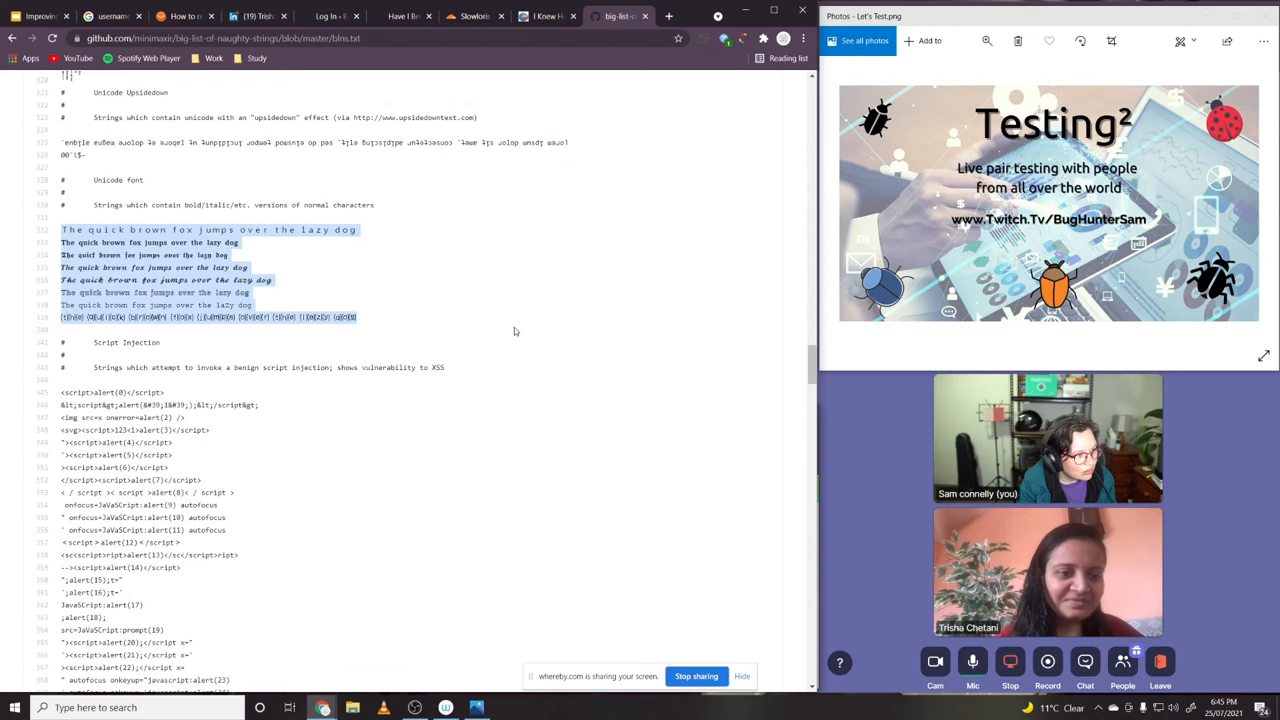
pyautogui.scroll(-3)
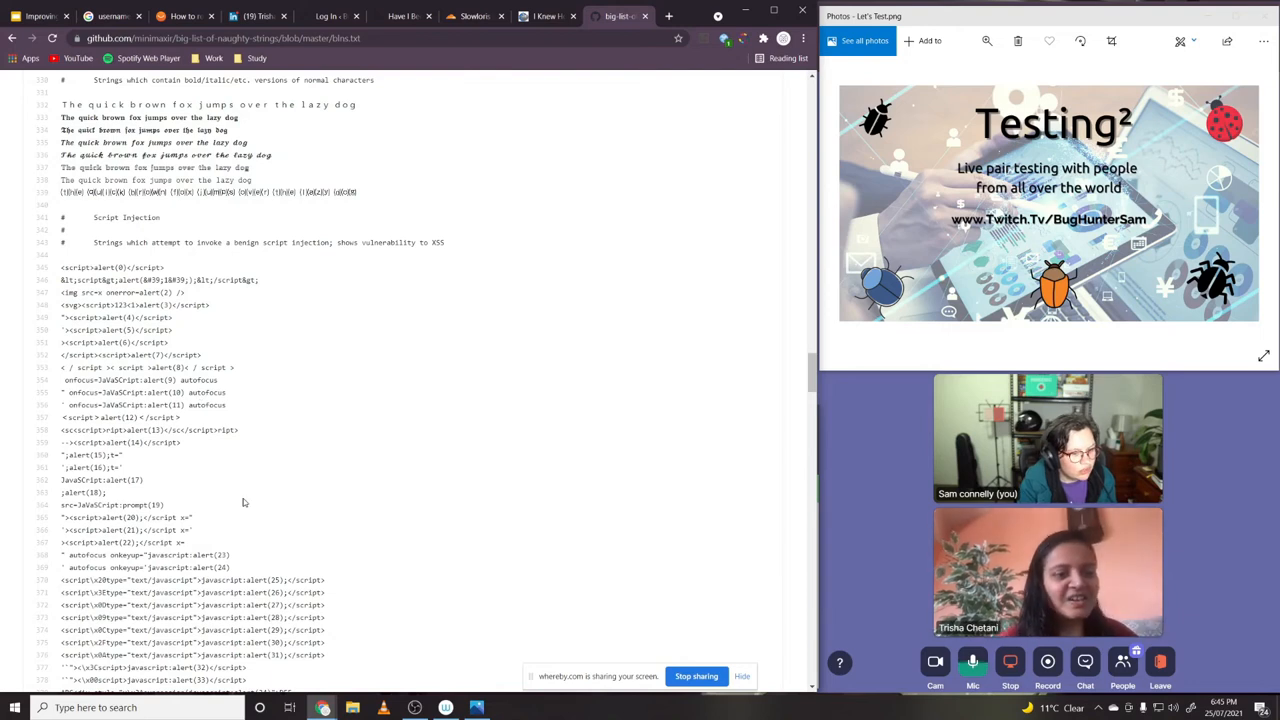
pyautogui.moveTo(163, 370)
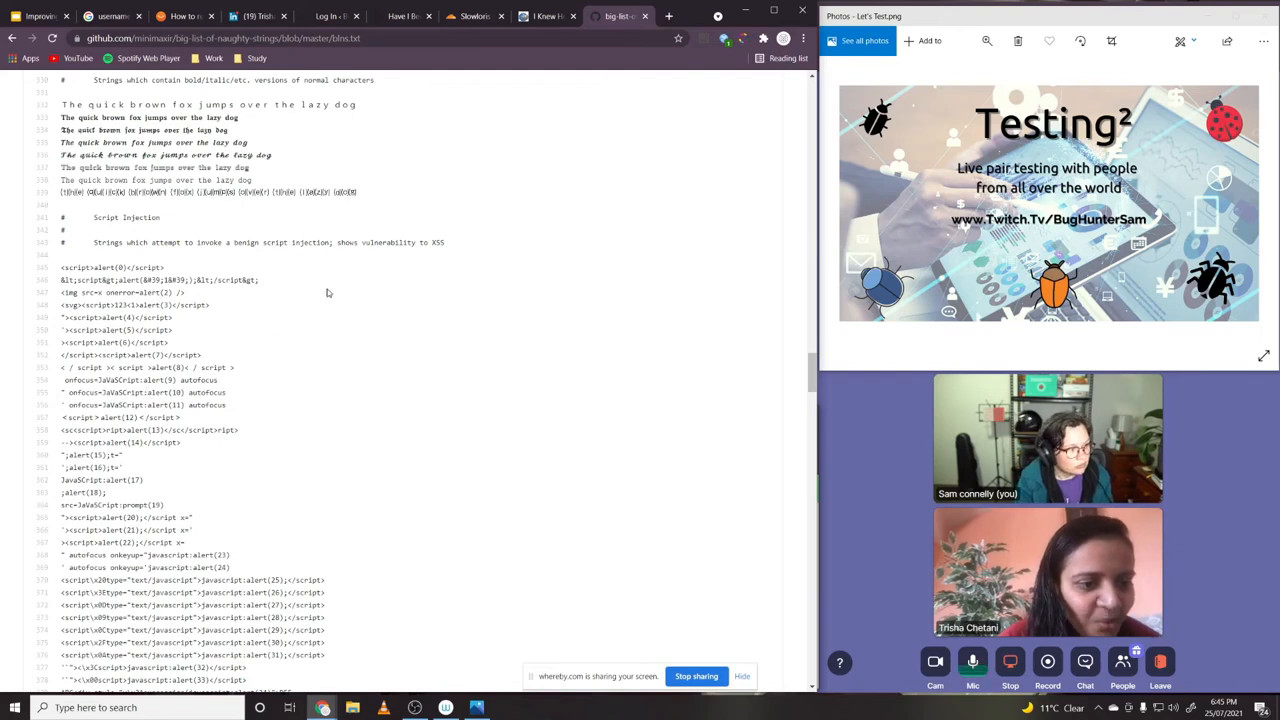
pyautogui.scroll(-3)
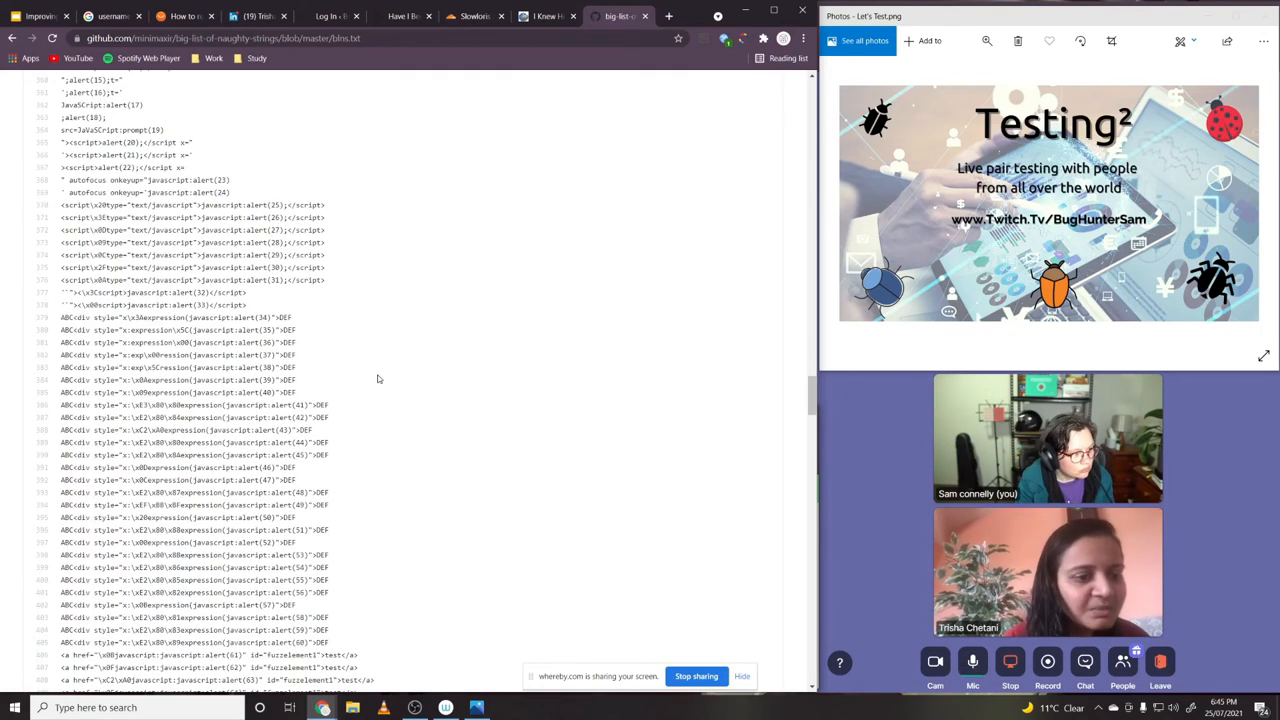
pyautogui.scroll(-3)
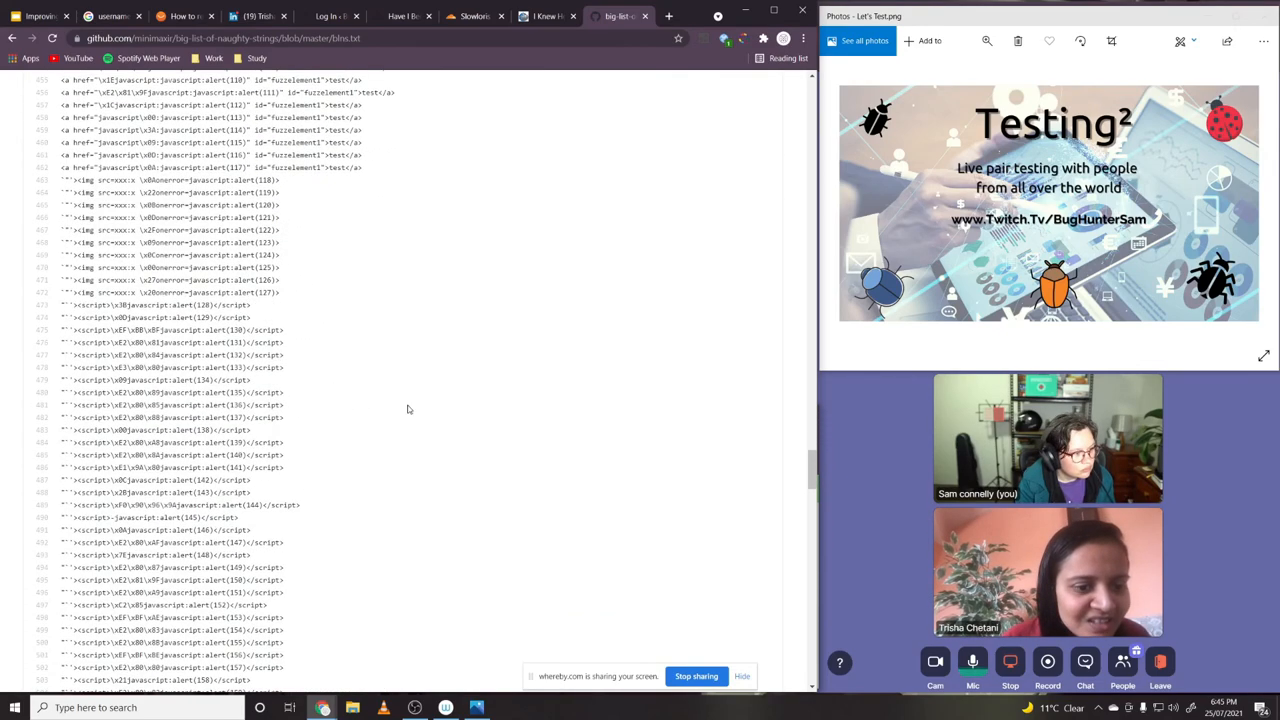
pyautogui.scroll(-3)
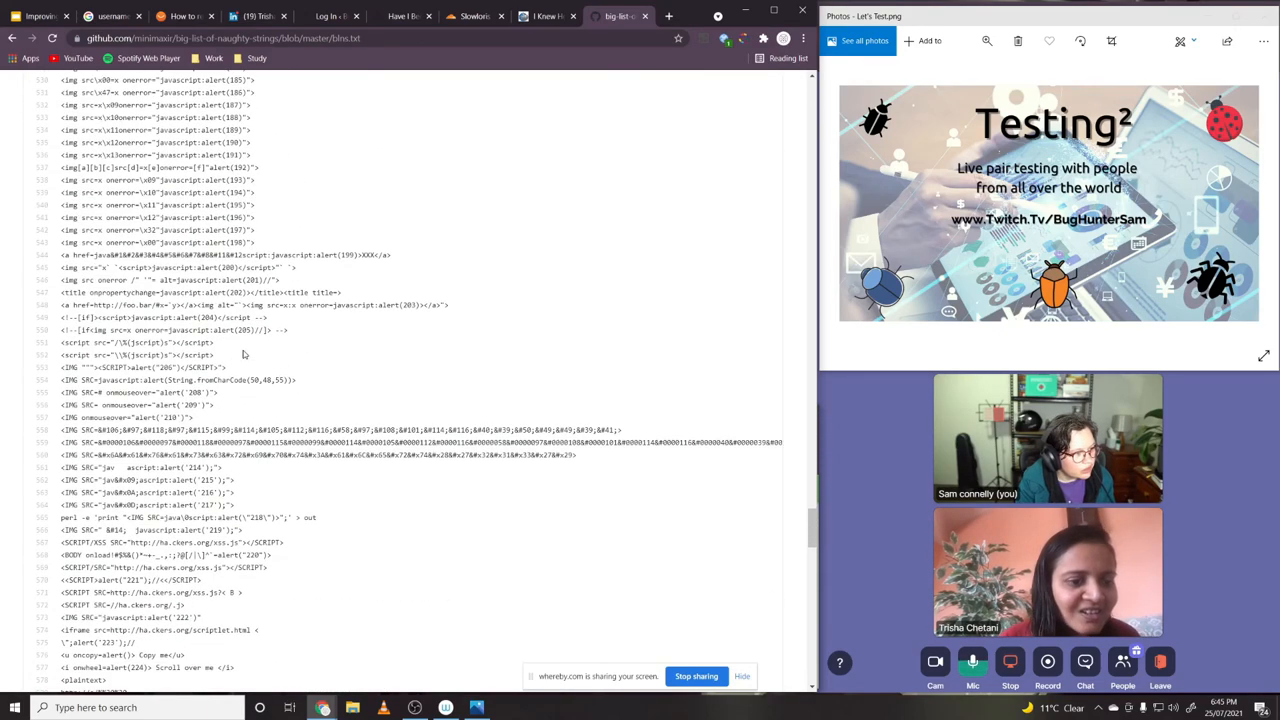
pyautogui.scroll(-3)
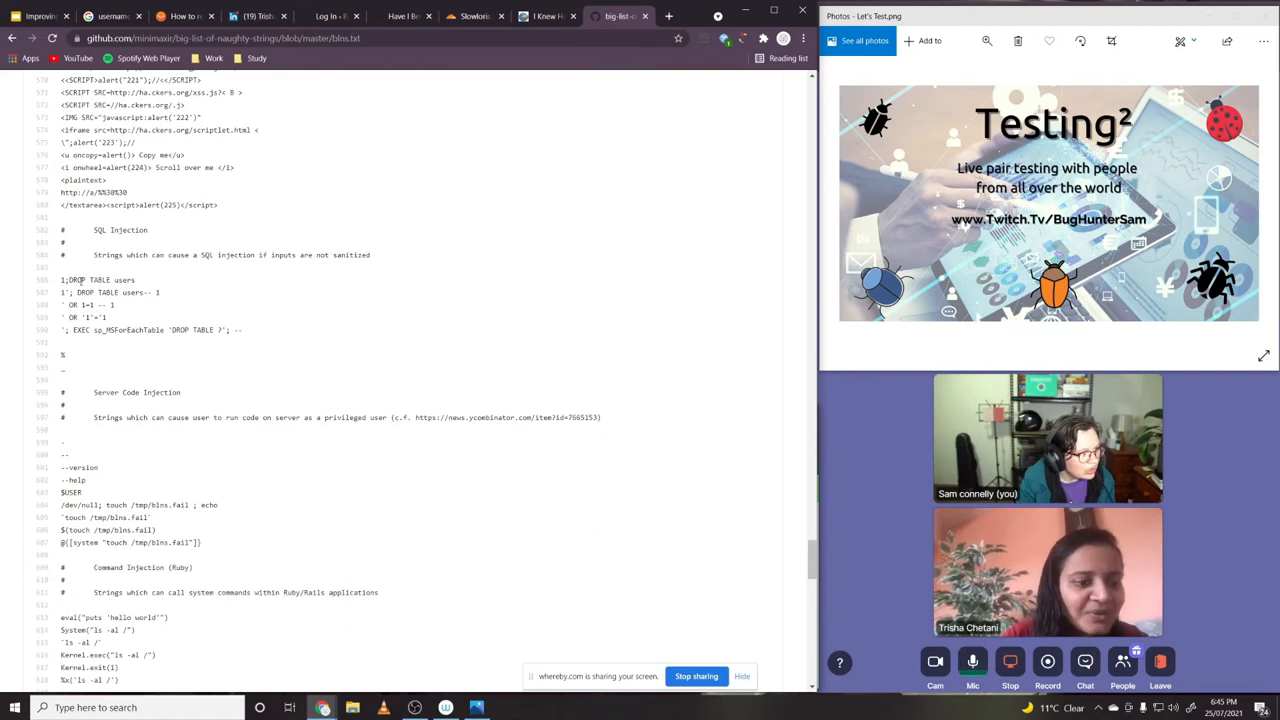
pyautogui.moveTo(61, 279); pyautogui.dragTo(244, 330)
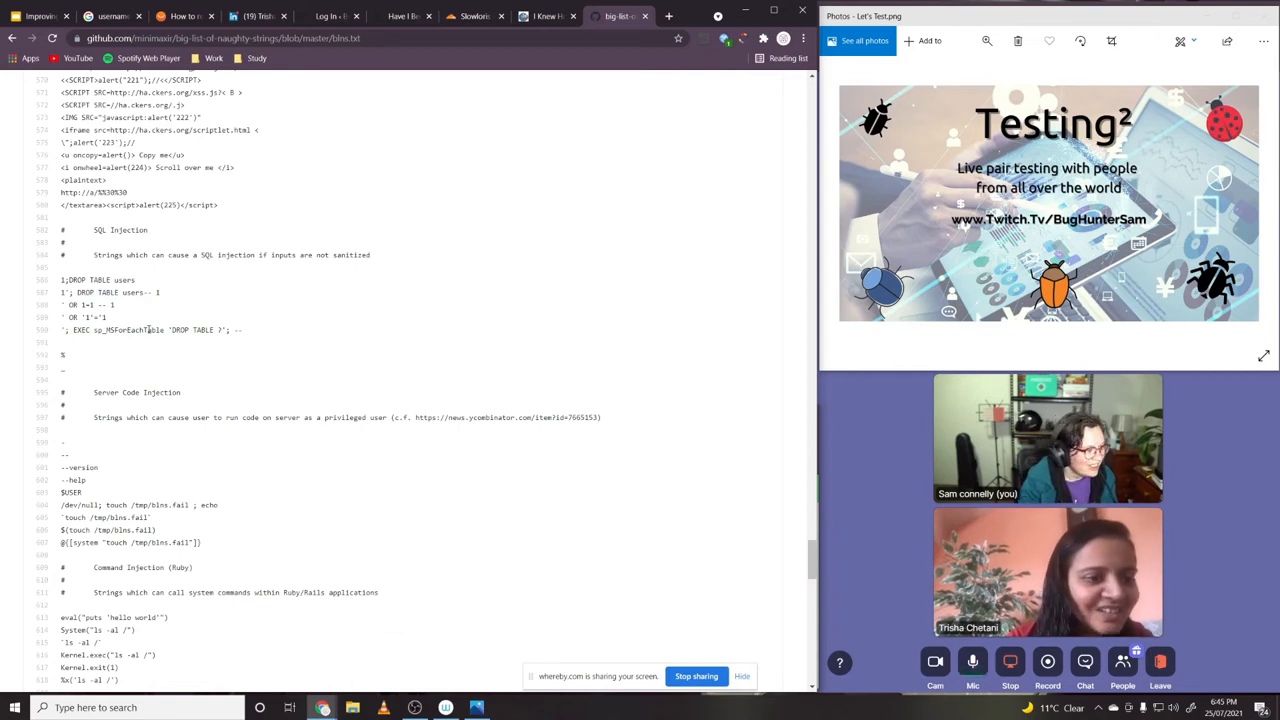
pyautogui.scroll(-3)
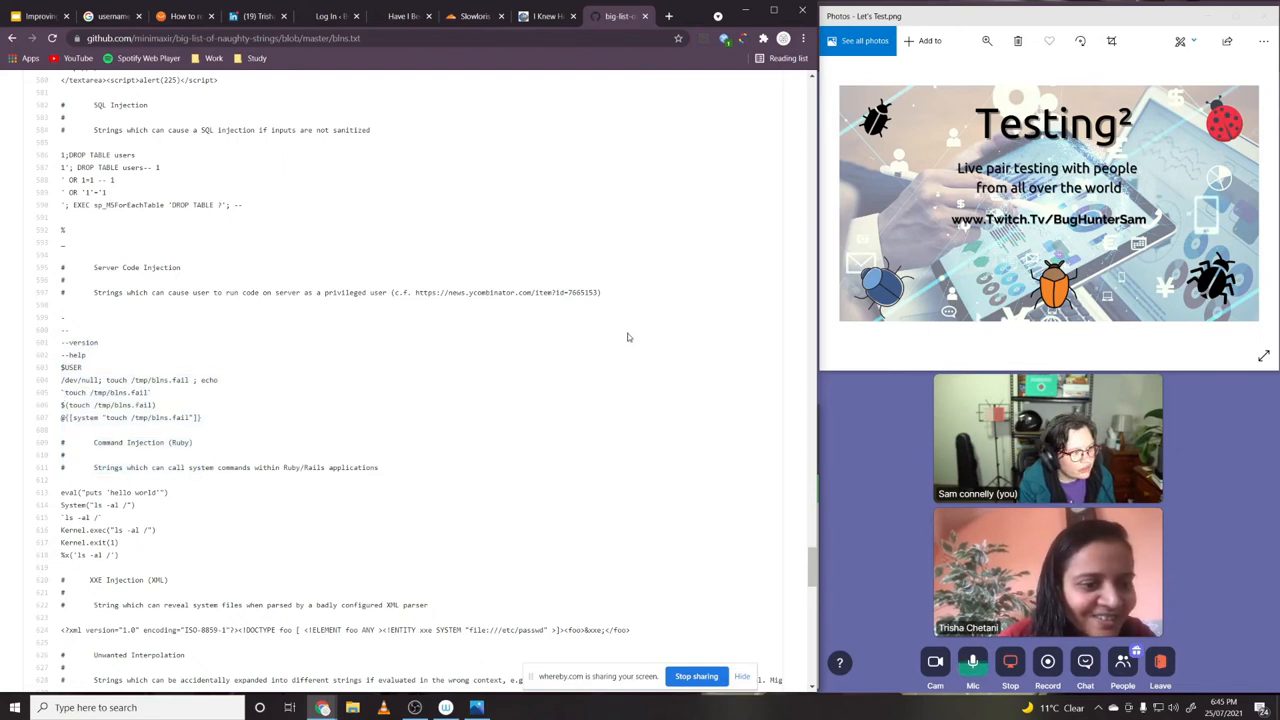
pyautogui.scroll(-3)
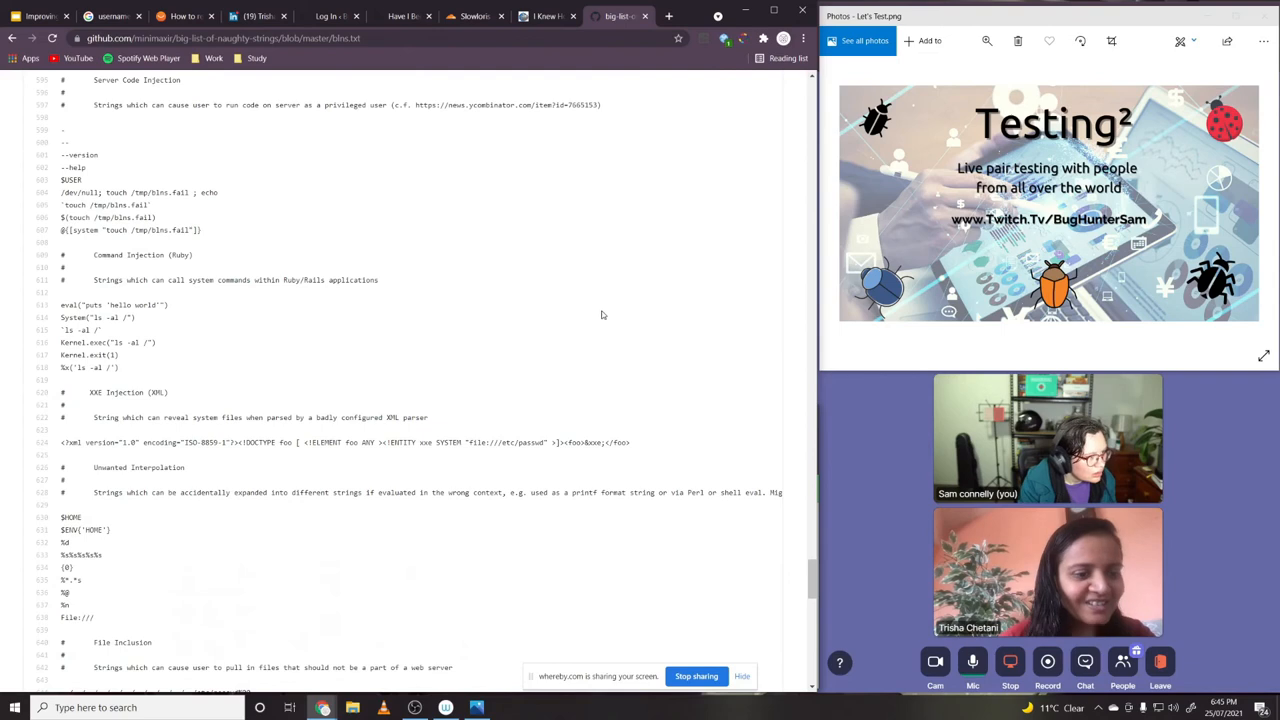
pyautogui.scroll(-3)
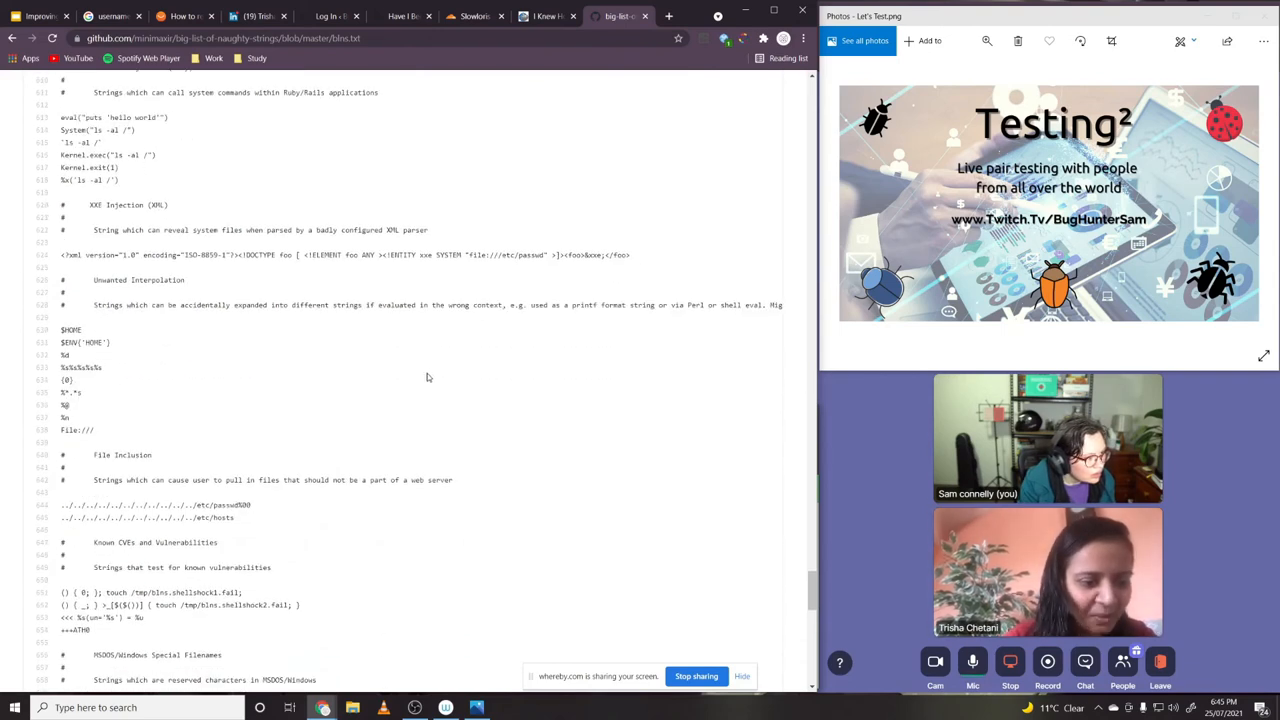
pyautogui.scroll(-3)
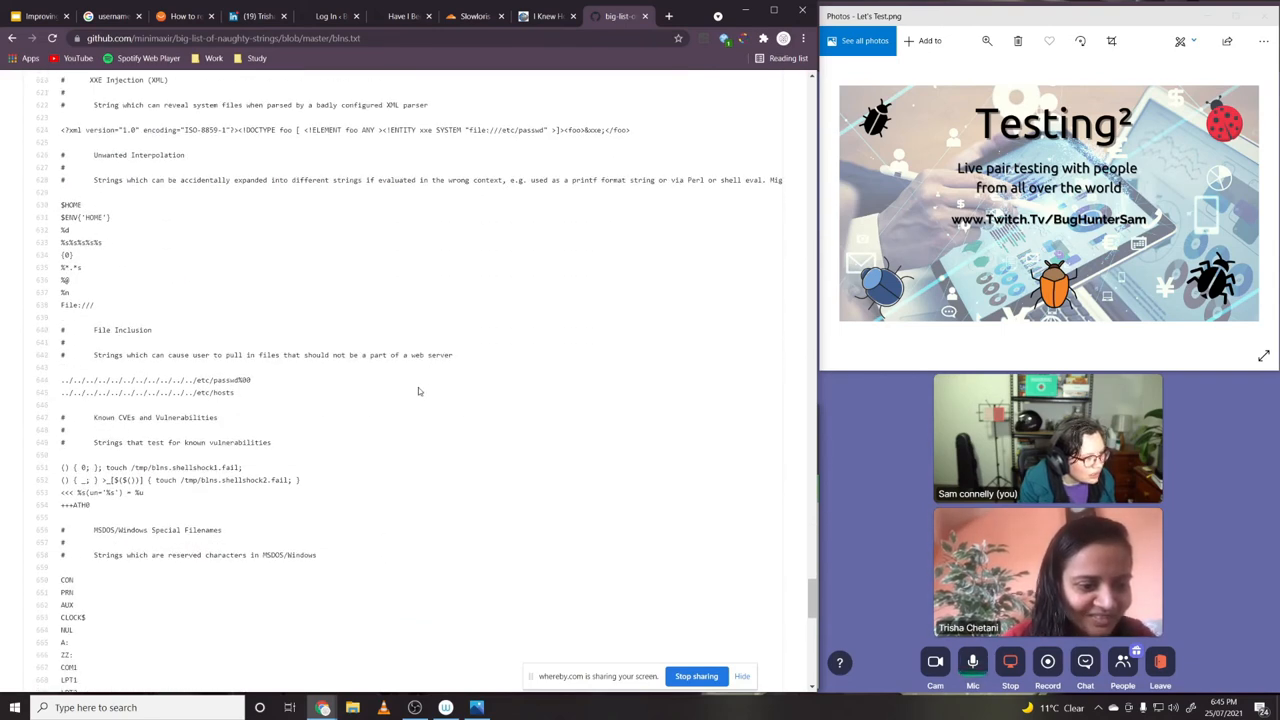
pyautogui.scroll(-3)
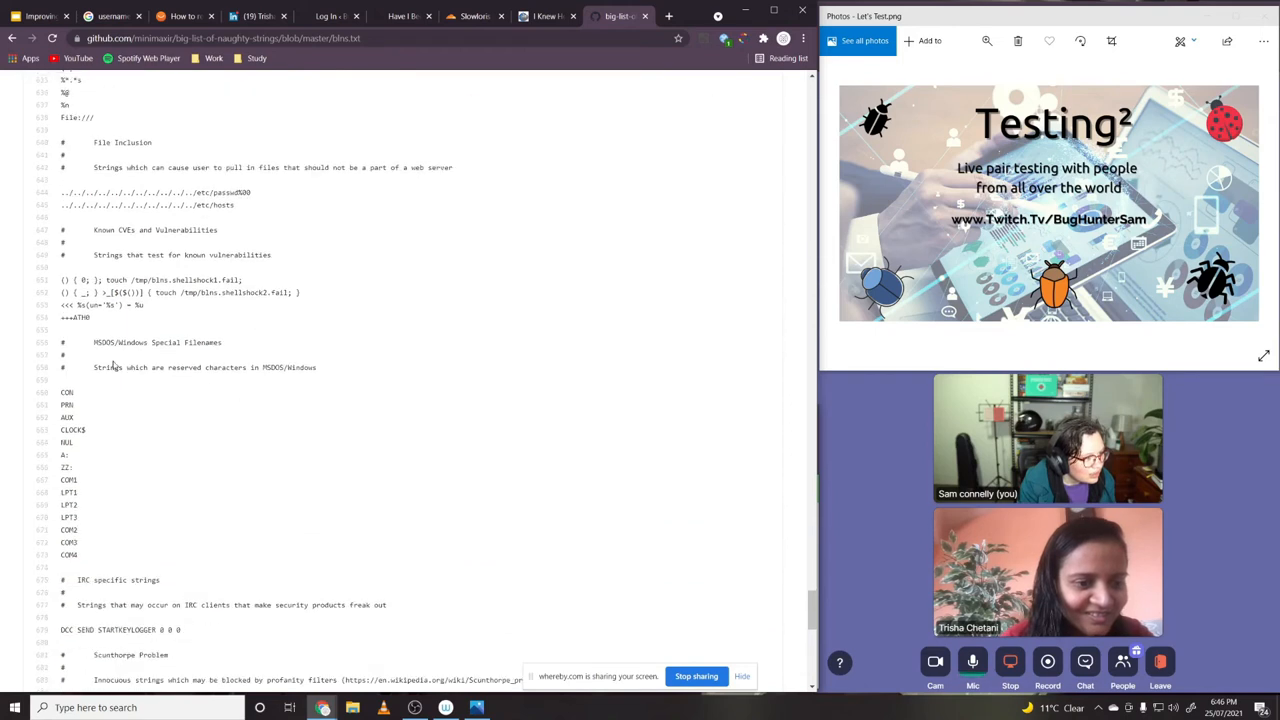
pyautogui.scroll(-3)
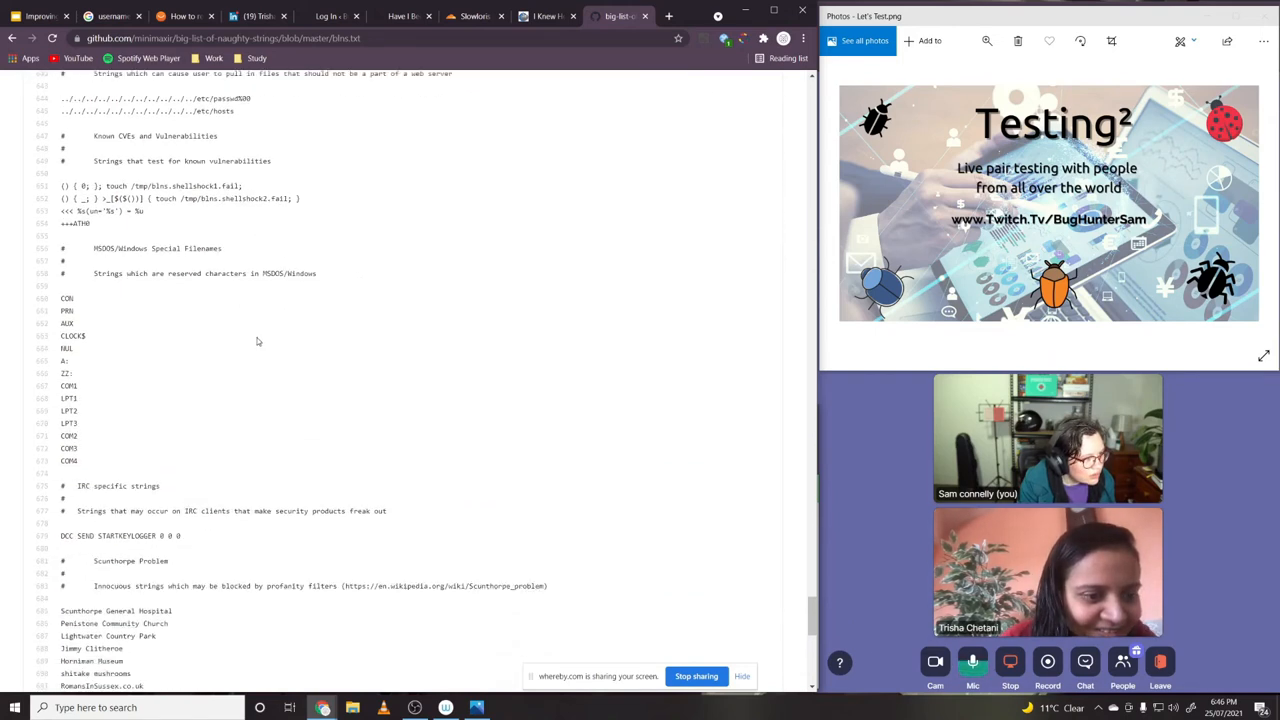
pyautogui.scroll(-3)
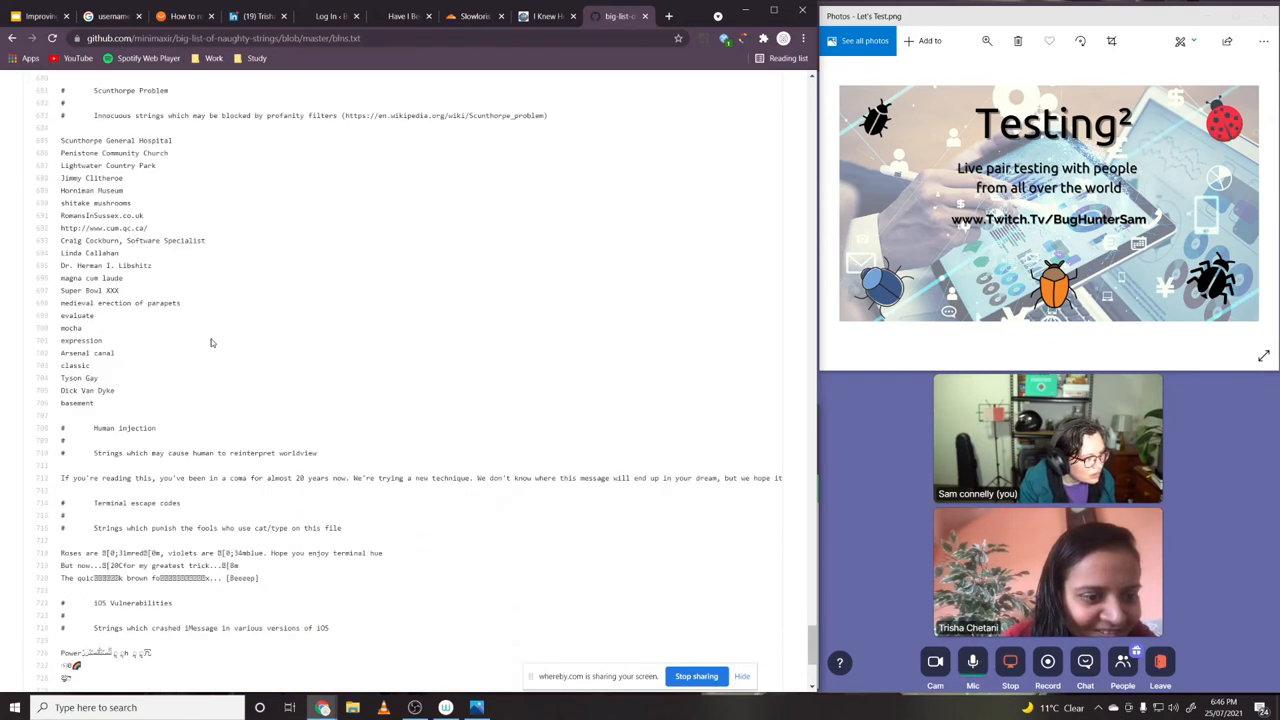
pyautogui.scroll(-3)
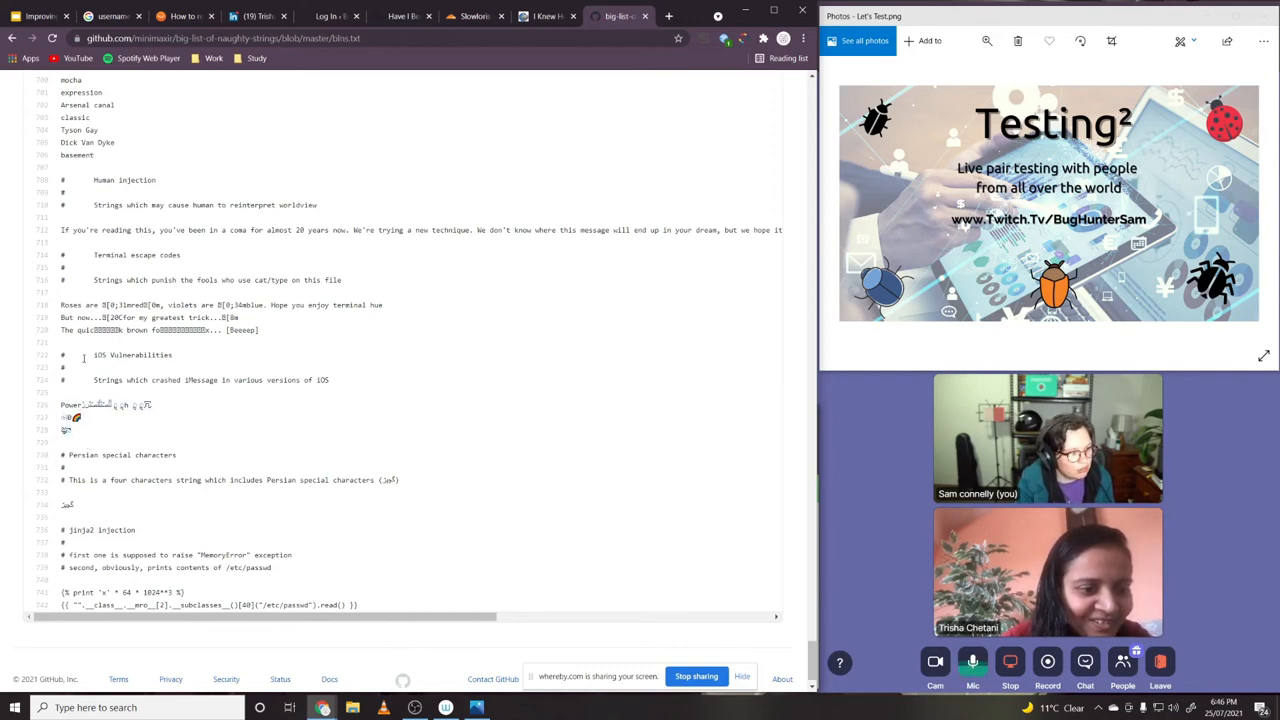
# - Select the en.wikipedia.org link beside the Scunthorpe Problem strings in blns.txt
pyautogui.doubleClick(85, 405)
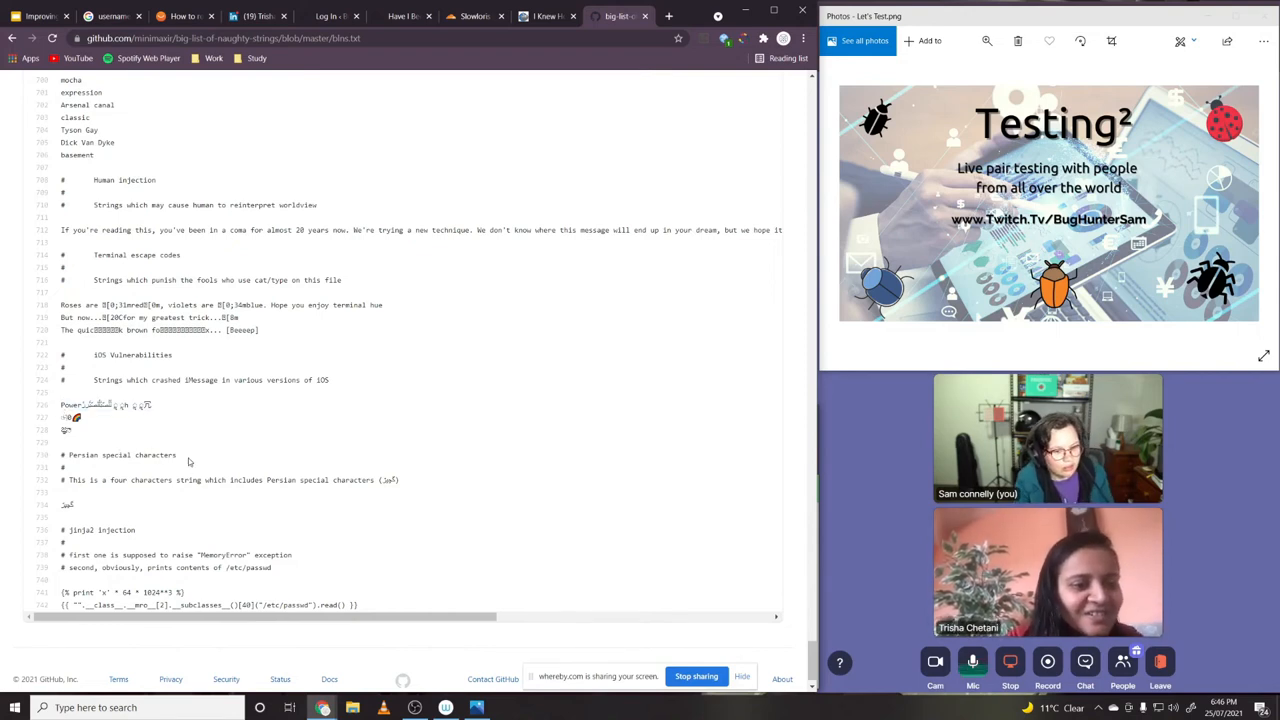
pyautogui.scroll(-3)
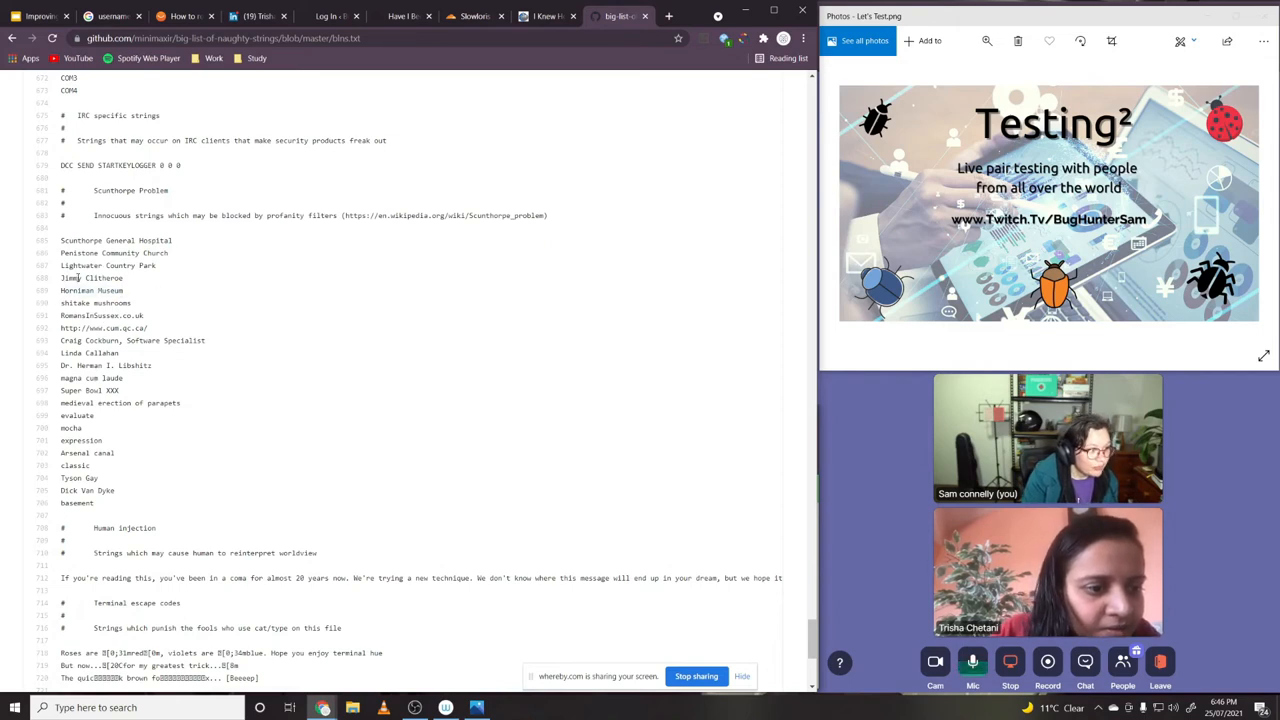
pyautogui.doubleClick(91, 278)
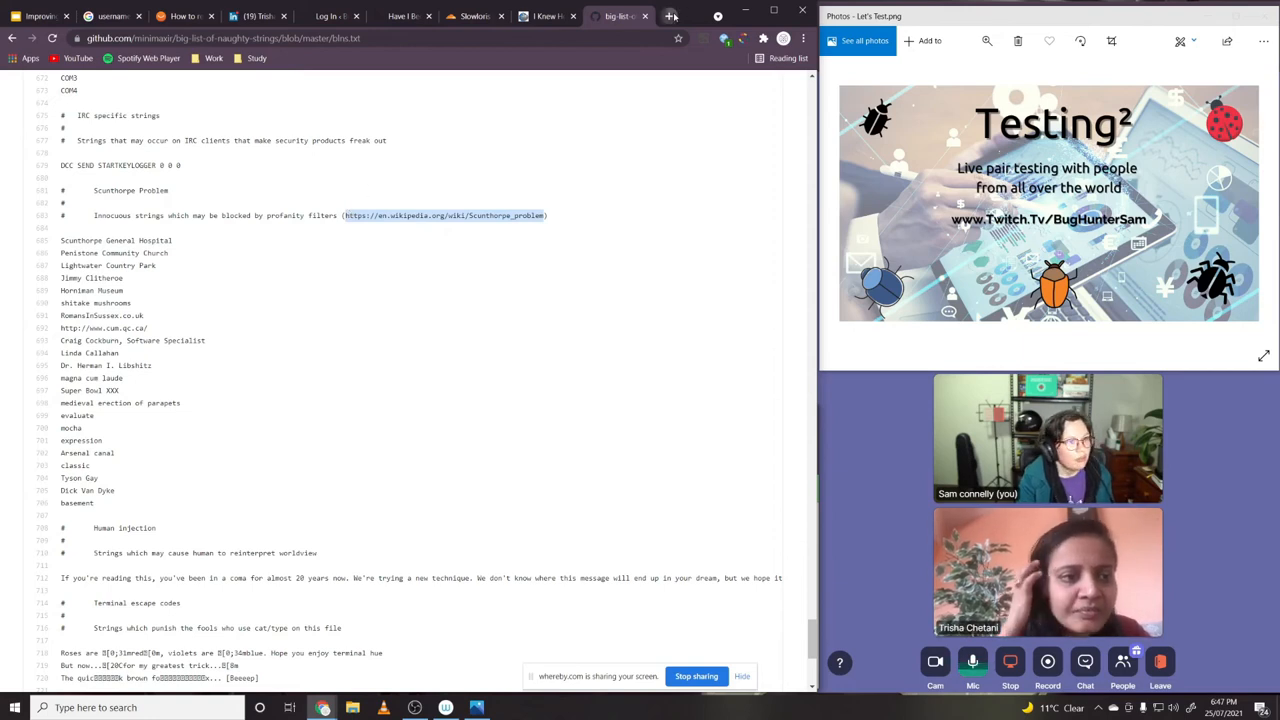
# - Read the Scunthorpe problem Wikipedia article in a new tab, then return to blns.txt
pyautogui.click(668, 16)
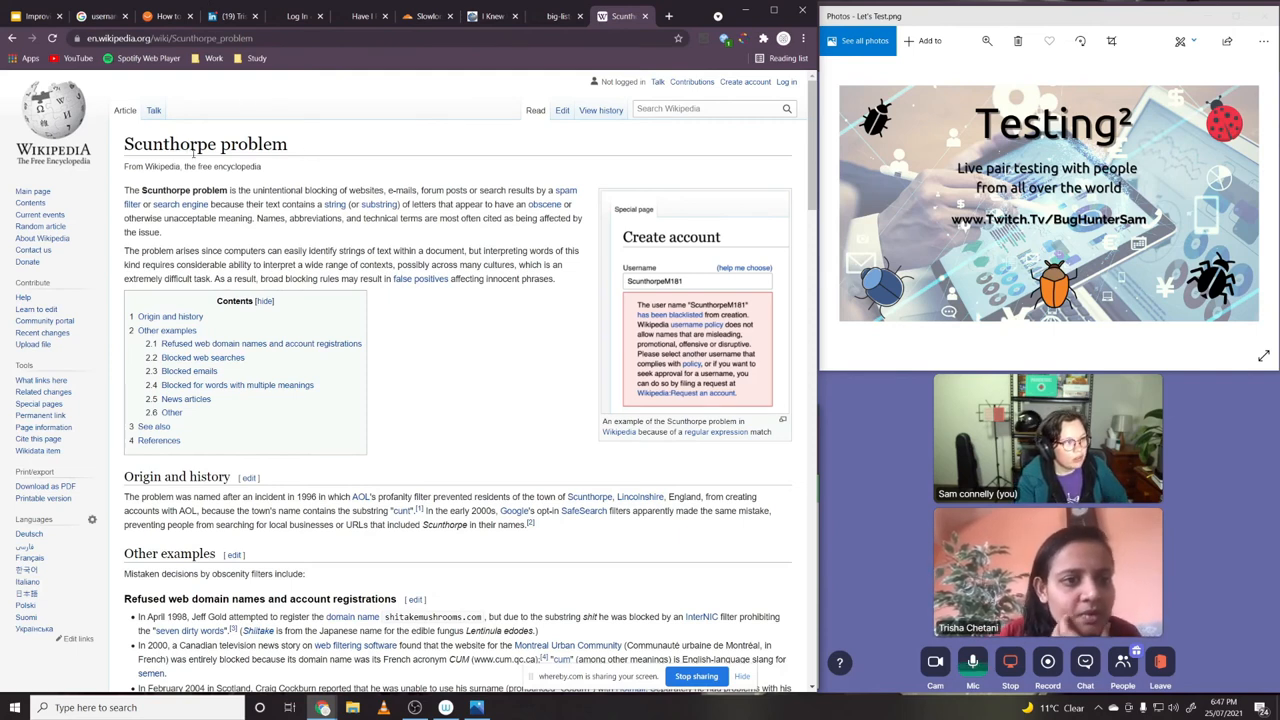
pyautogui.doubleClick(150, 144)
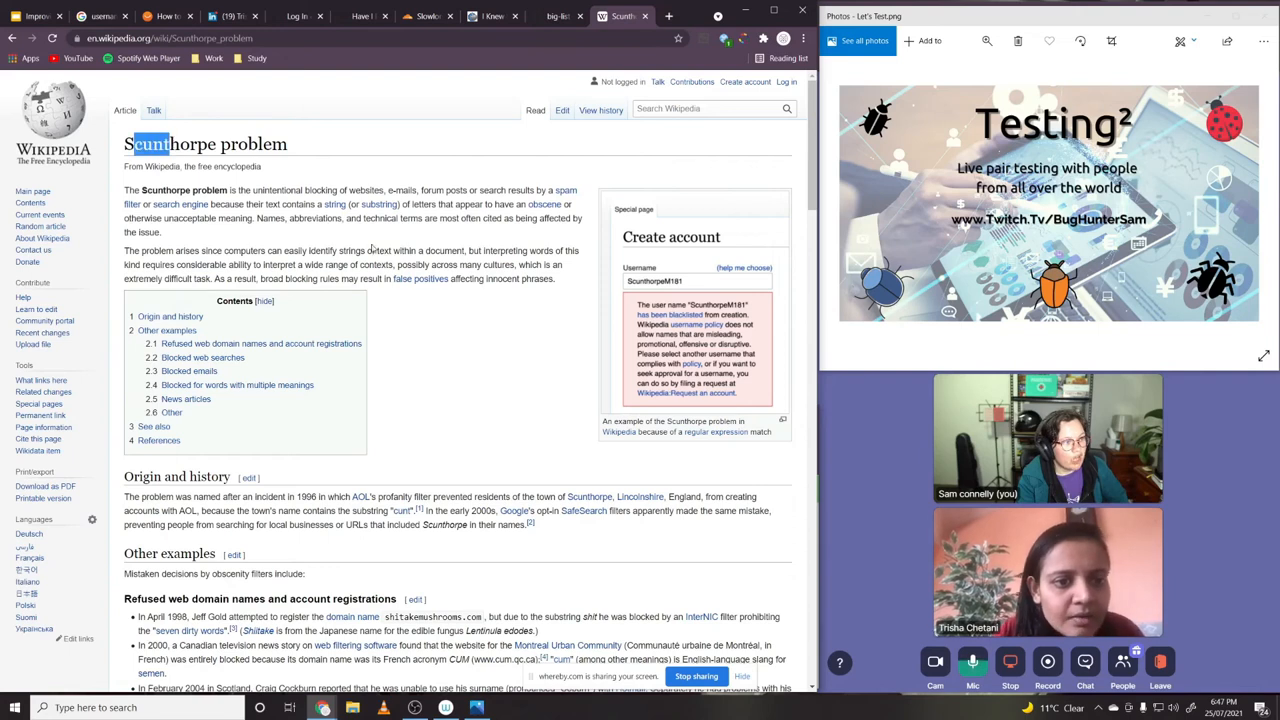
pyautogui.moveTo(420, 278)
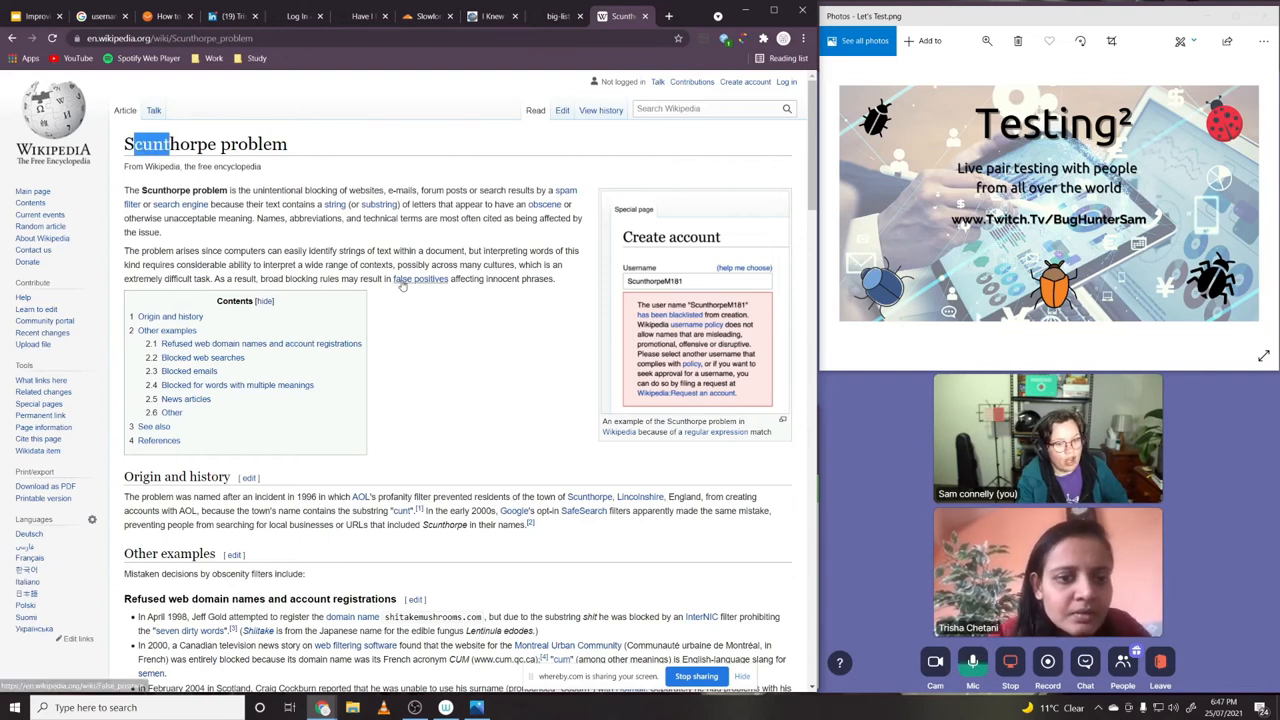
pyautogui.moveTo(420, 279)
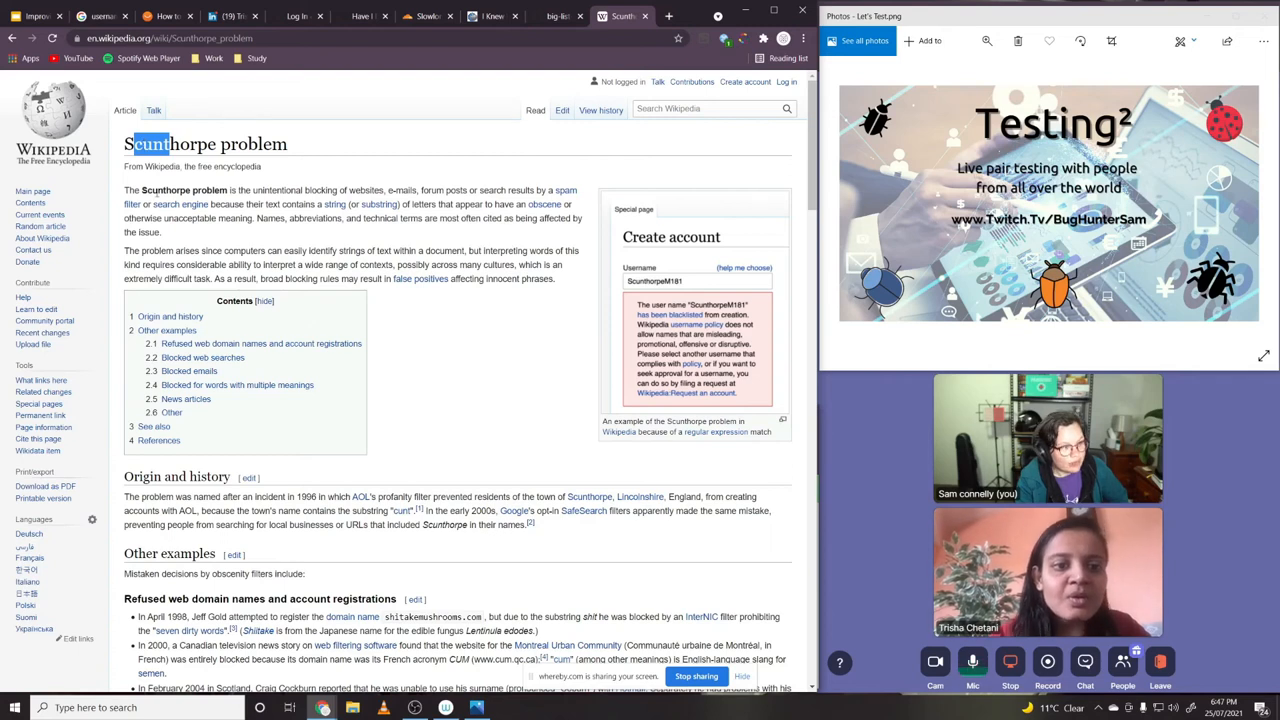
pyautogui.scroll(-3)
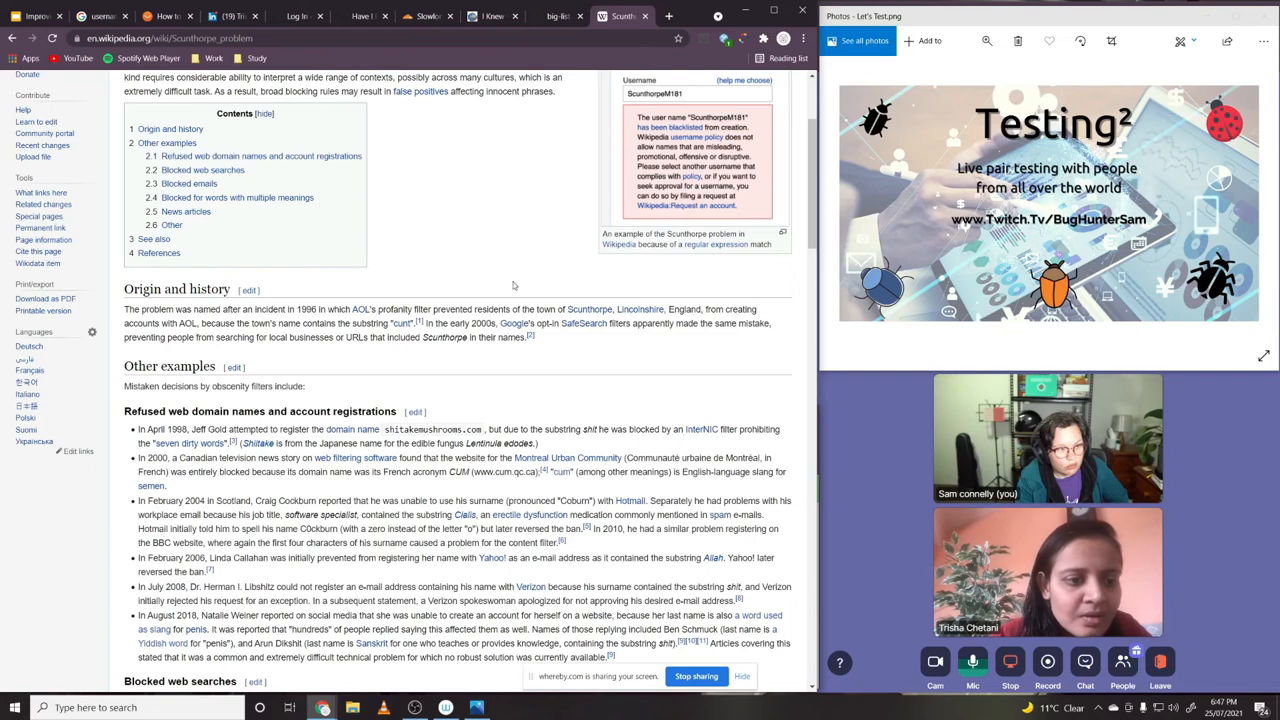
pyautogui.scroll(3)
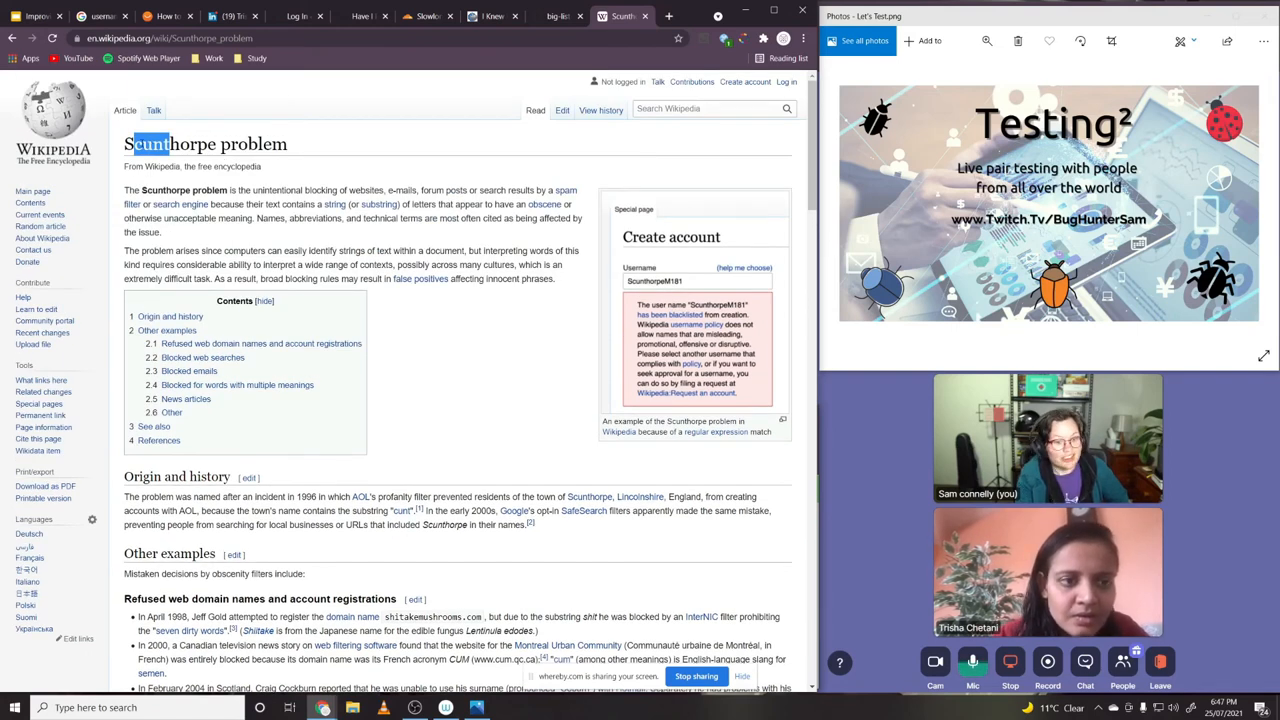
pyautogui.scroll(-3)
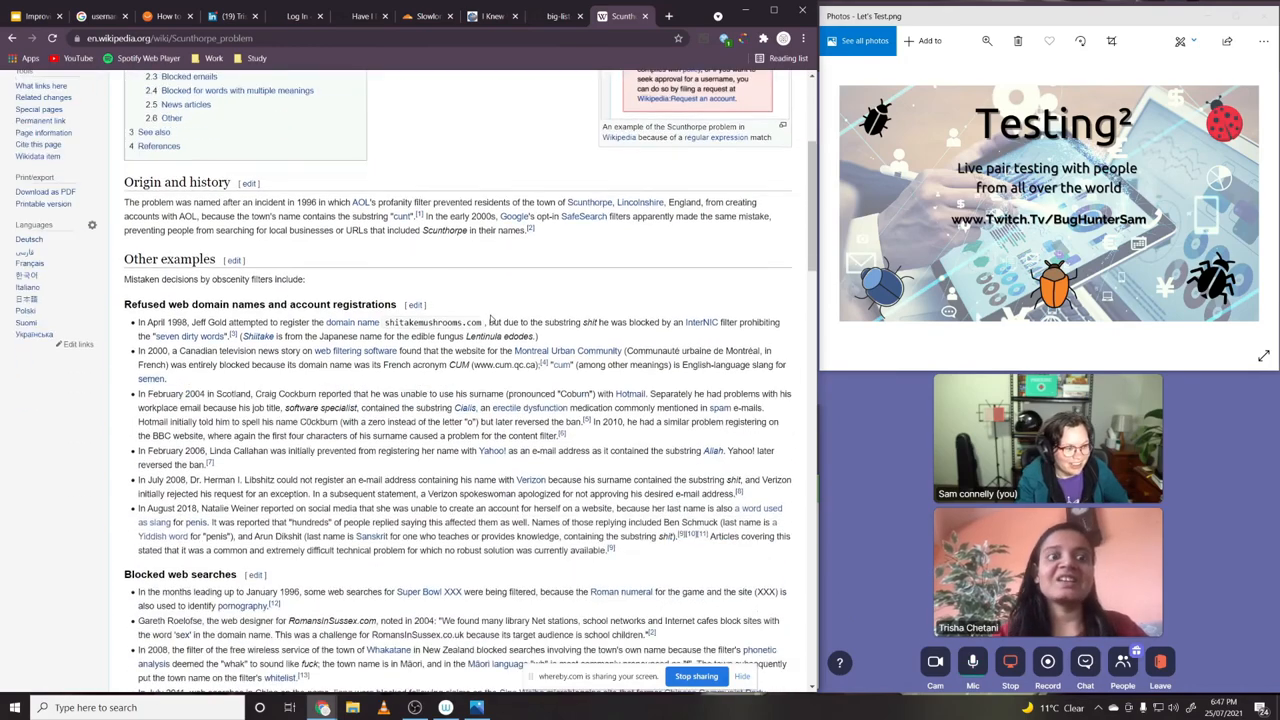
pyautogui.scroll(-3)
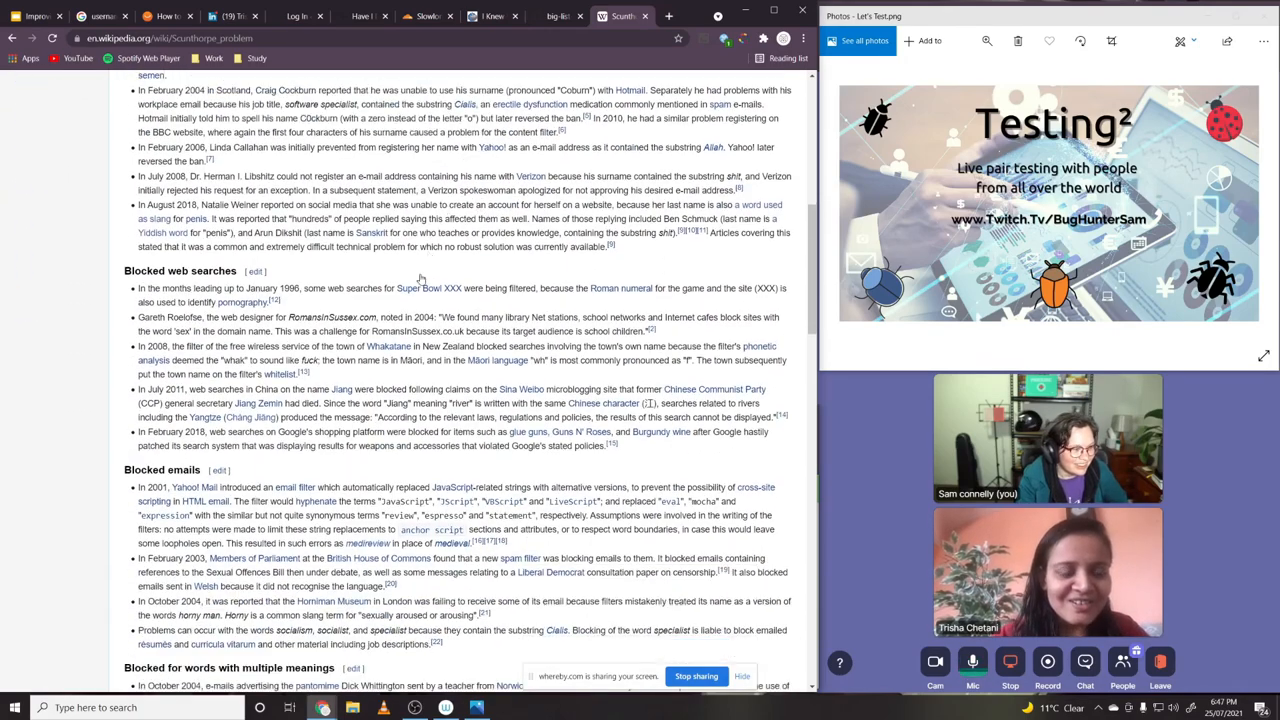
pyautogui.scroll(-3)
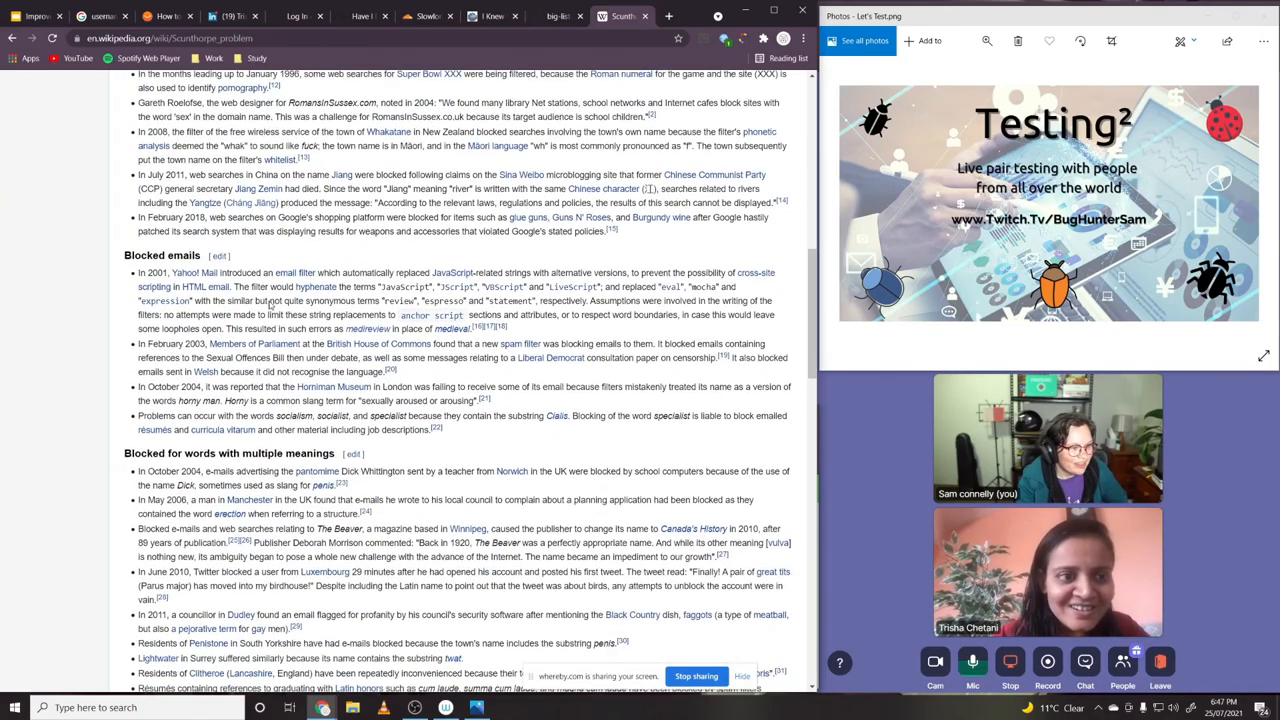
pyautogui.scroll(-3)
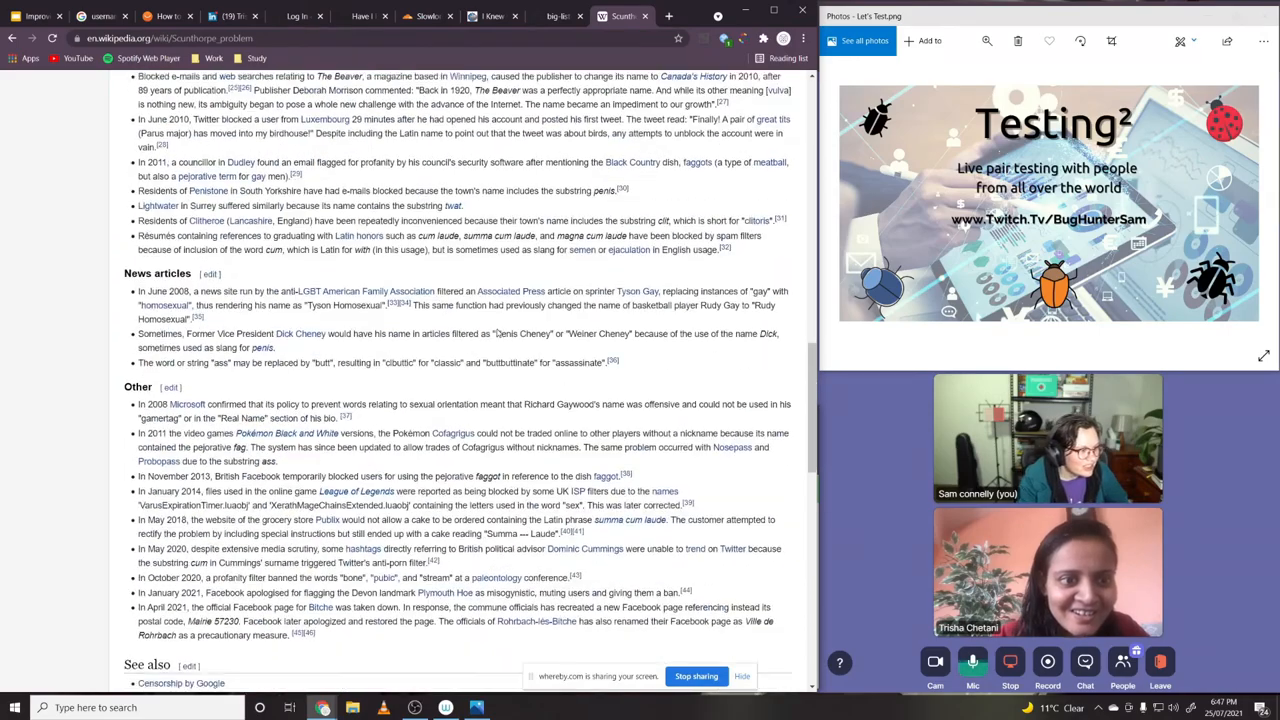
pyautogui.scroll(-3)
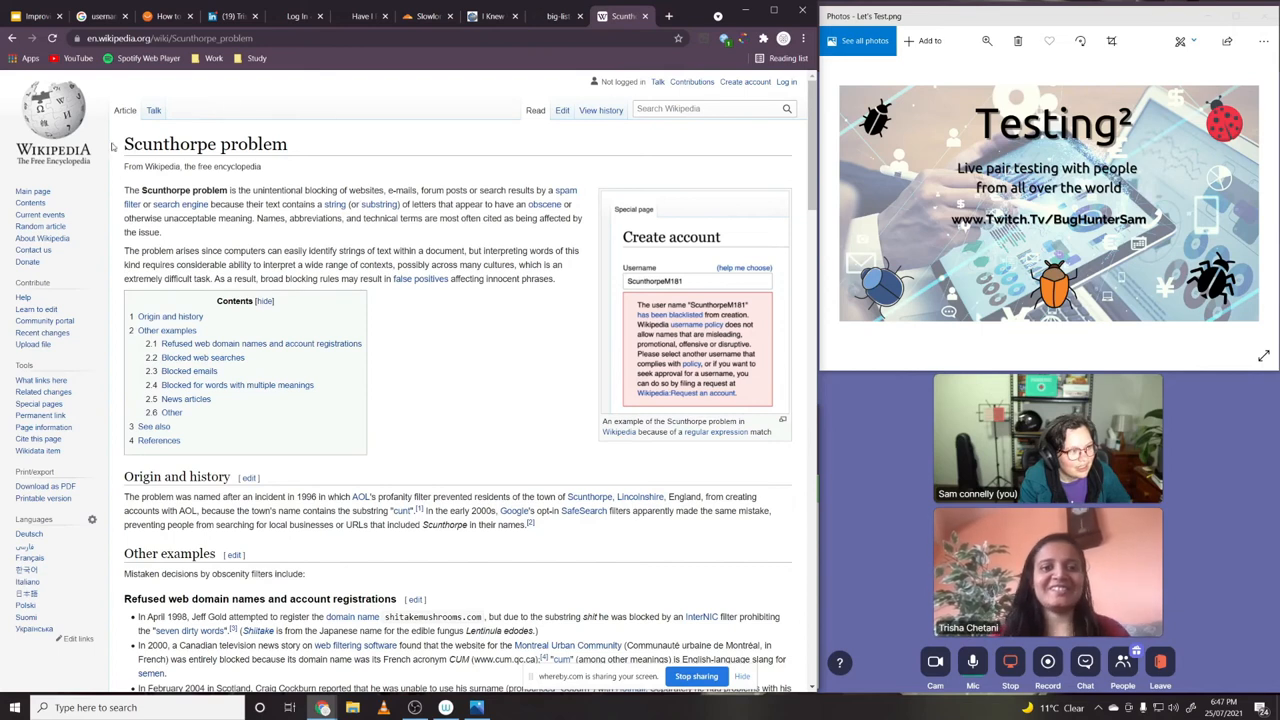
pyautogui.click(557, 16)
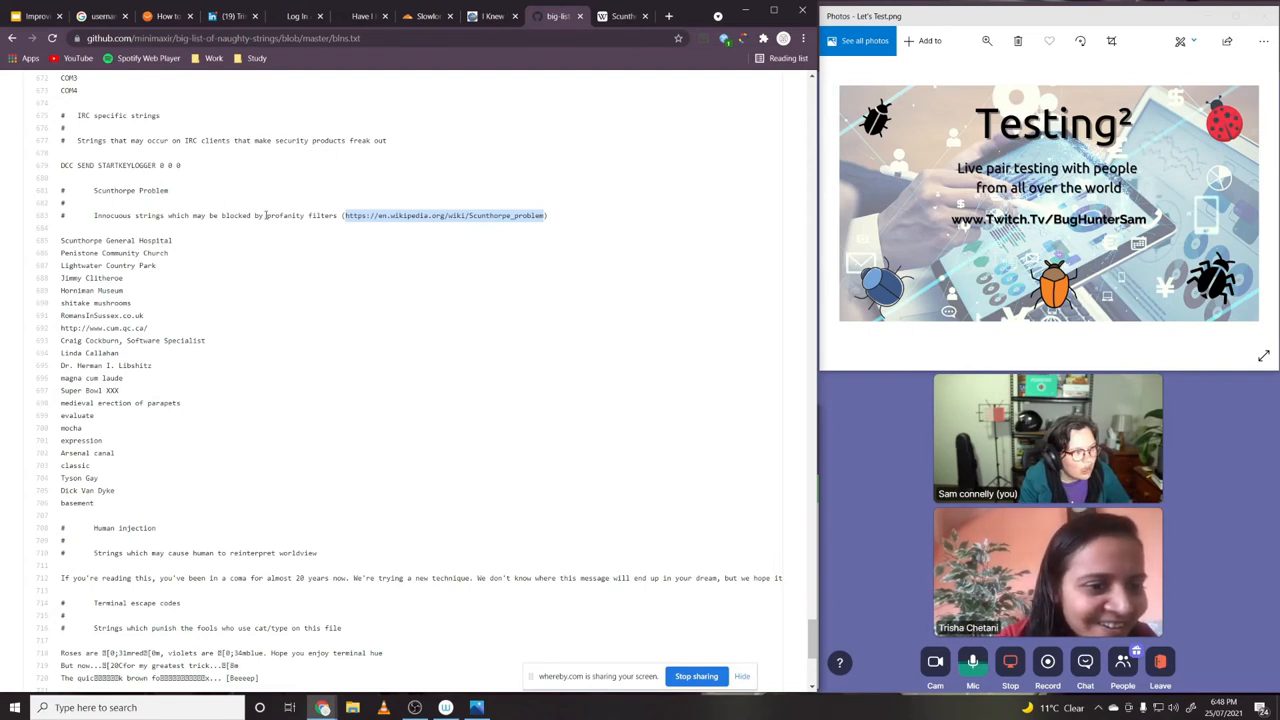
pyautogui.doubleClick(301, 215)
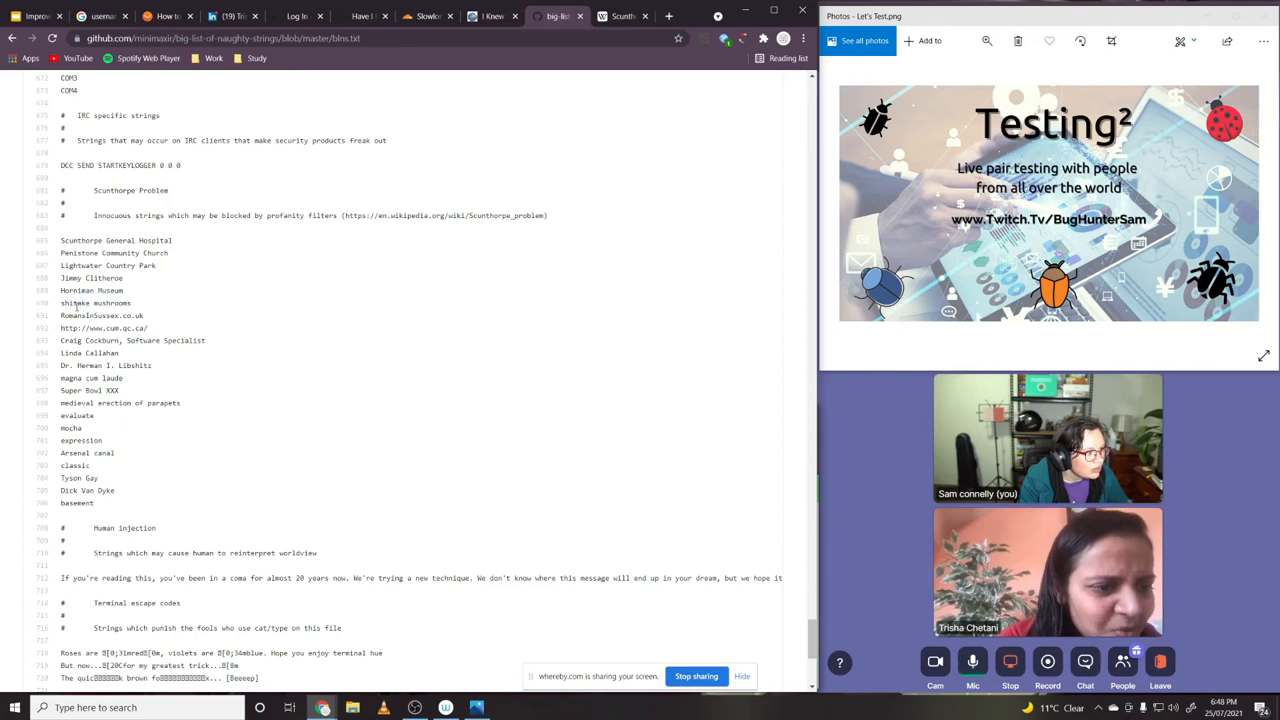
pyautogui.moveTo(178, 354)
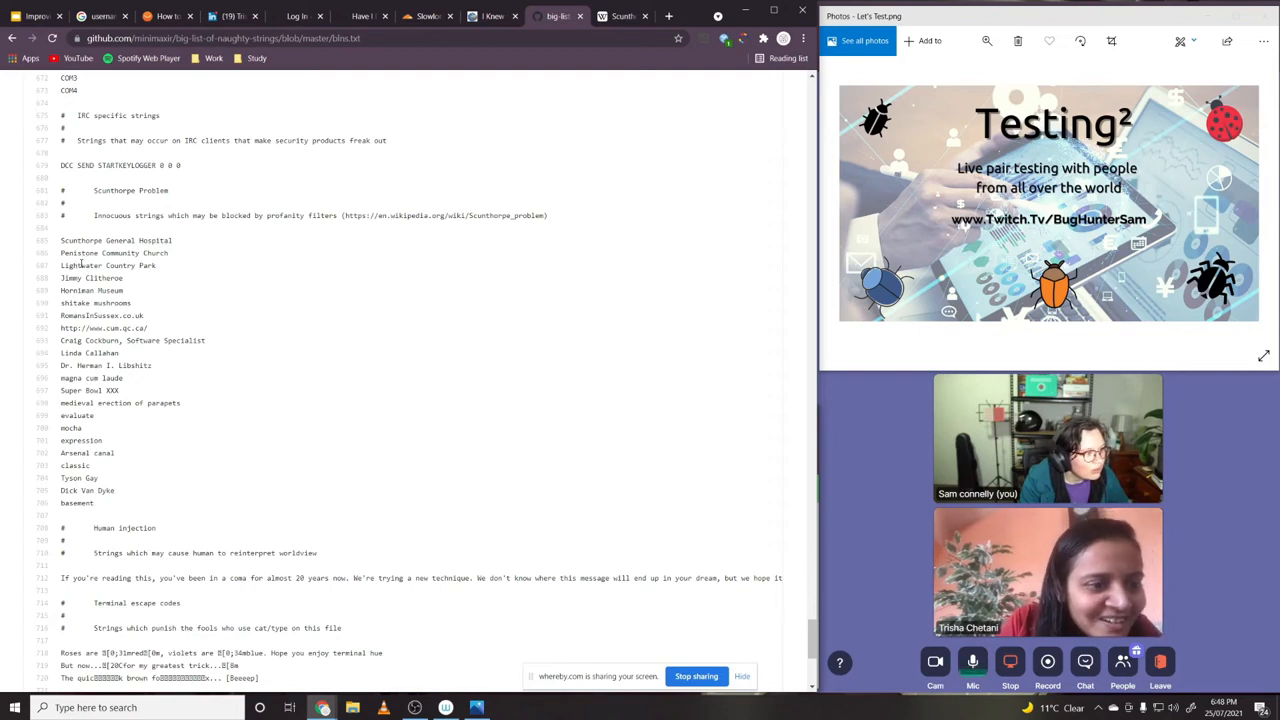
pyautogui.doubleClick(107, 265)
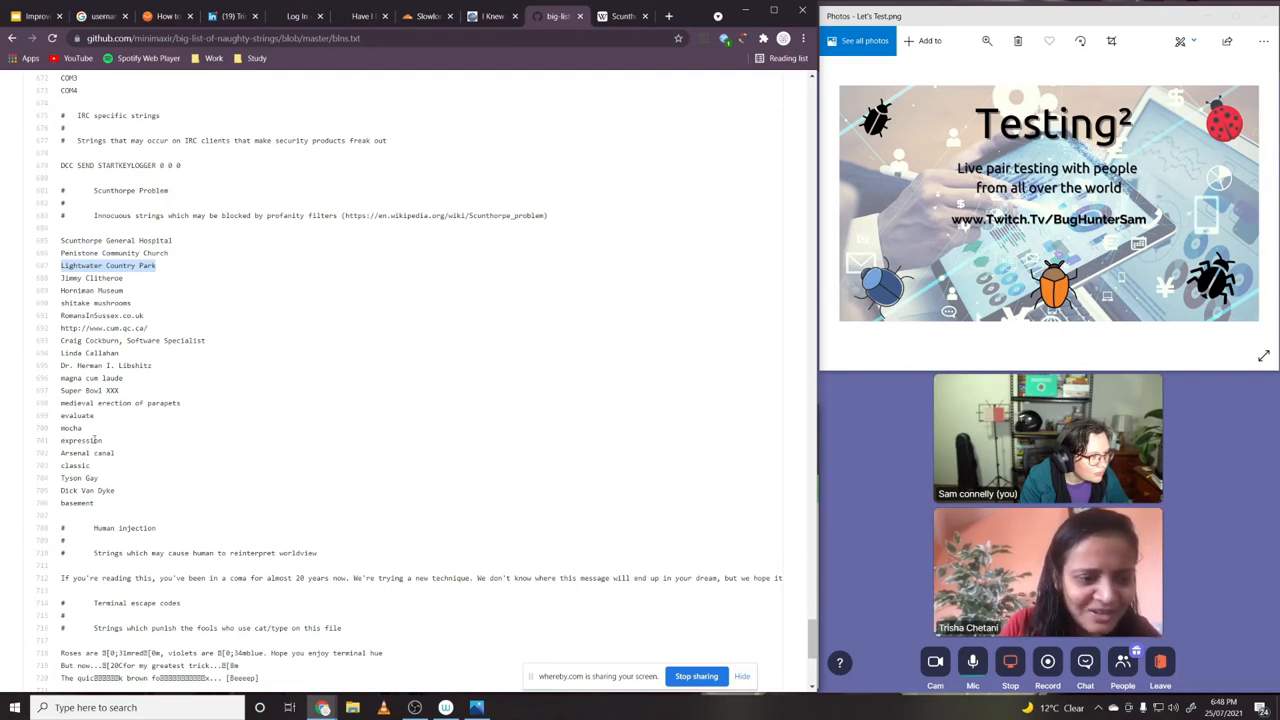
pyautogui.doubleClick(80, 440)
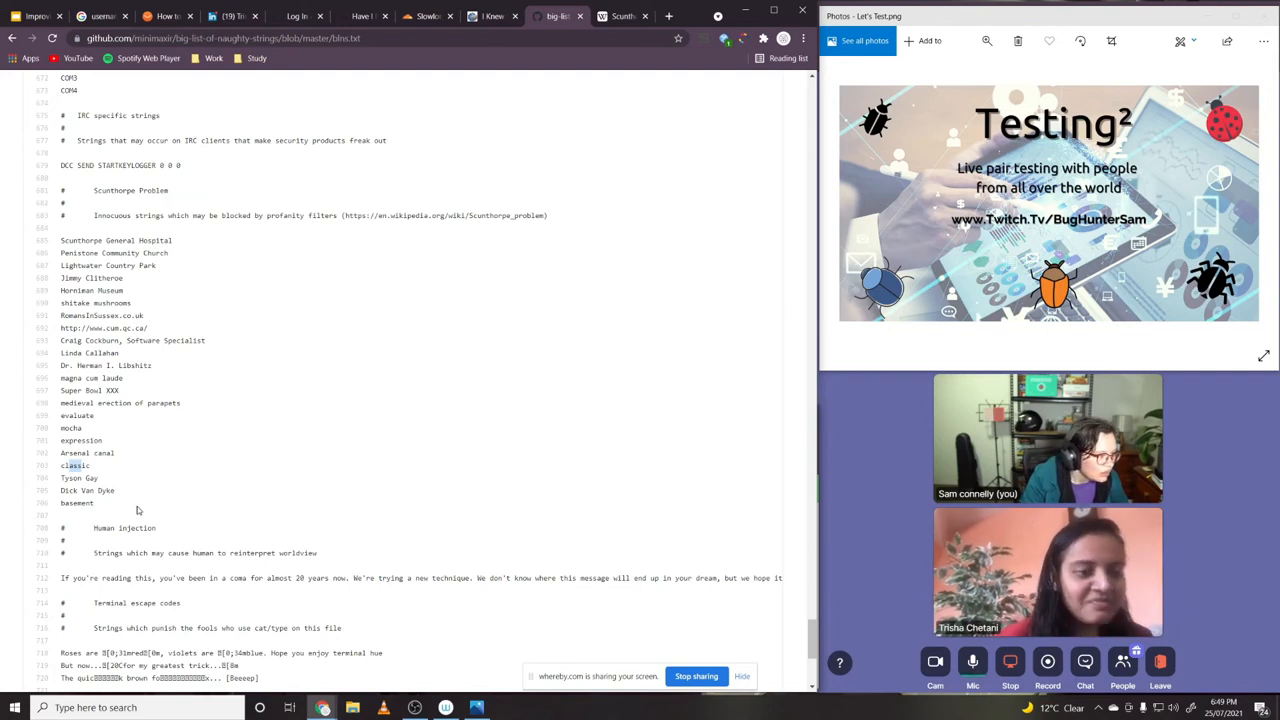
pyautogui.doubleClick(78, 503)
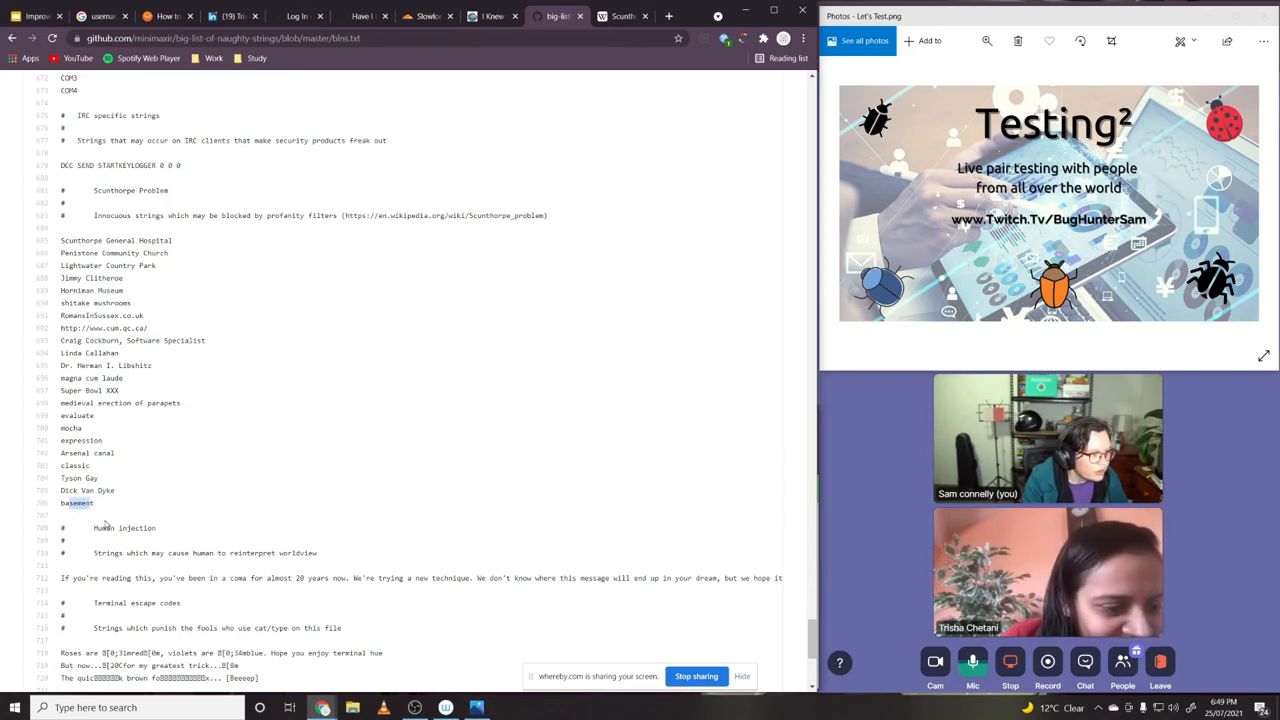
pyautogui.moveTo(95, 502)
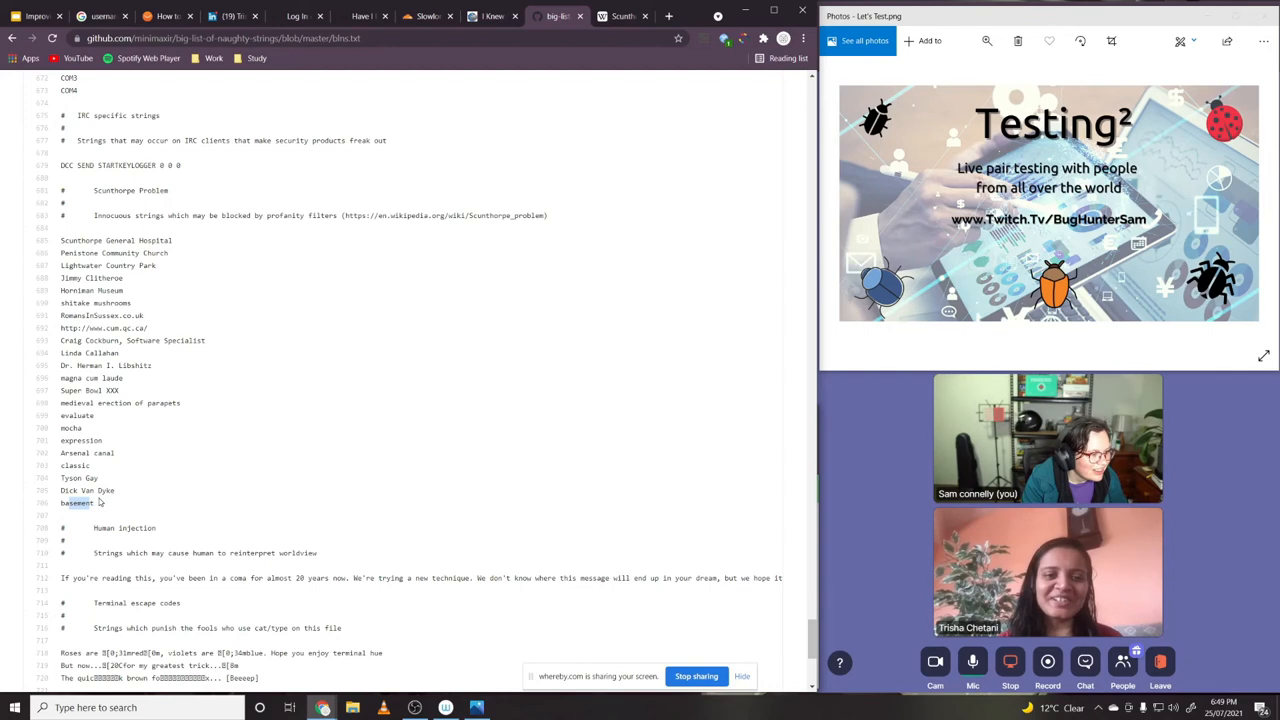
pyautogui.moveTo(105, 490)
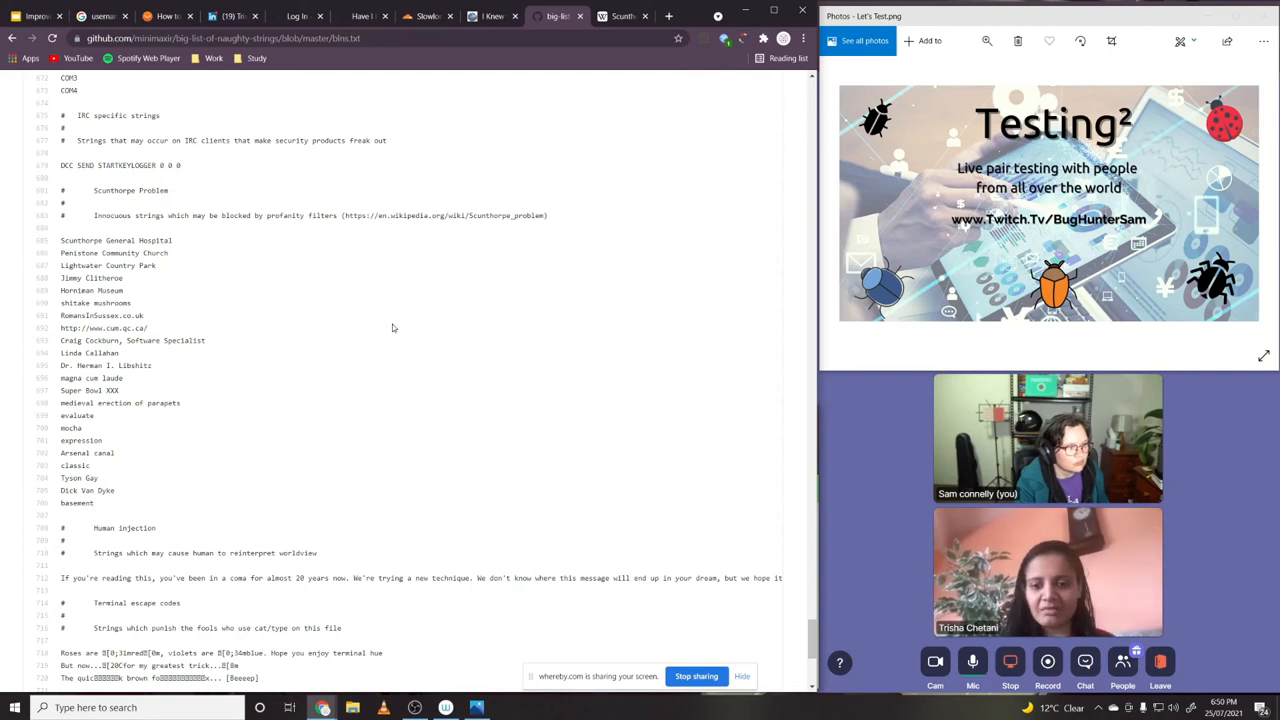
pyautogui.moveTo(388, 326)
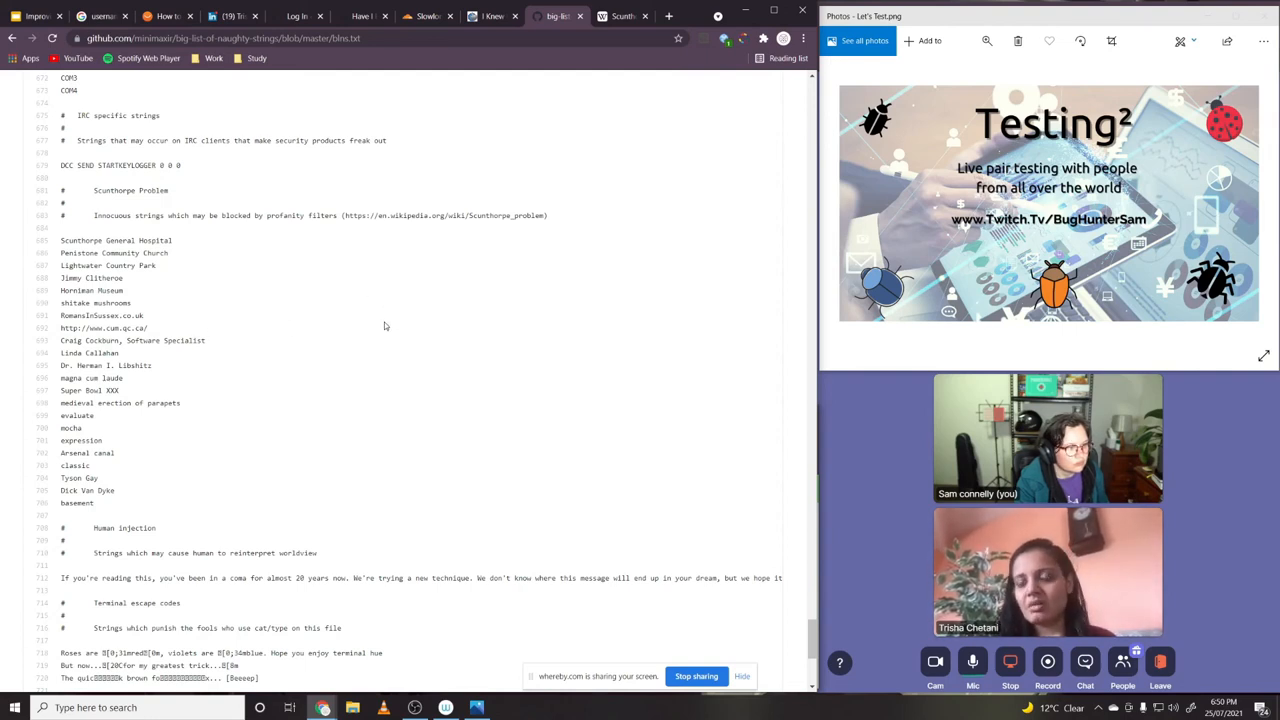
pyautogui.moveTo(380, 320)
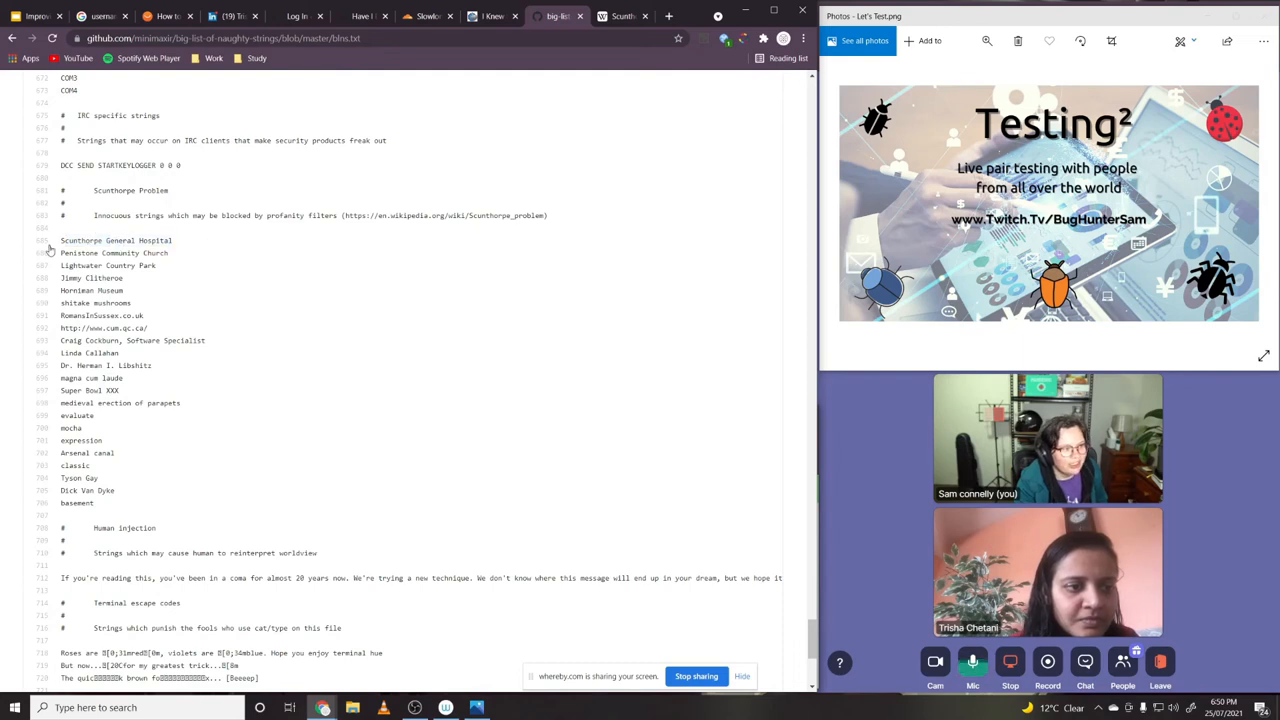
pyautogui.moveTo(178, 206)
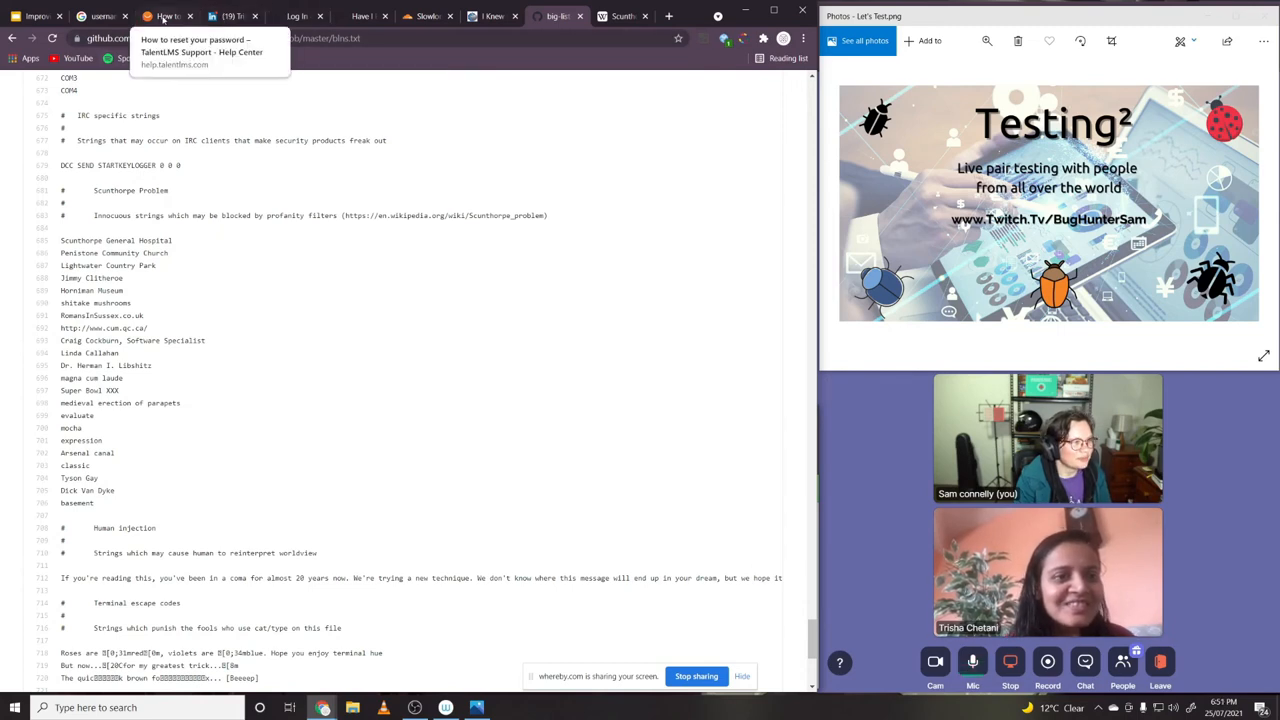
# - Switch back to the TalentLMS 'How to reset your password' article tab
pyautogui.click(165, 16)
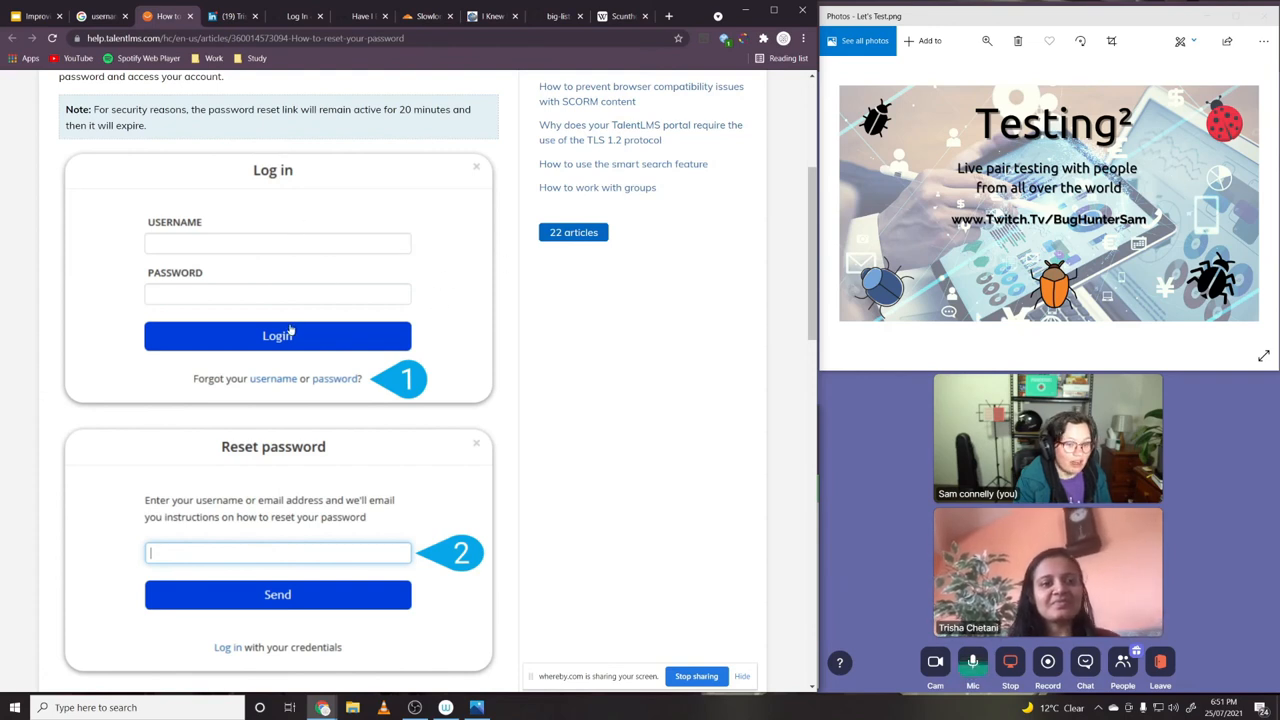
pyautogui.moveTo(210, 299)
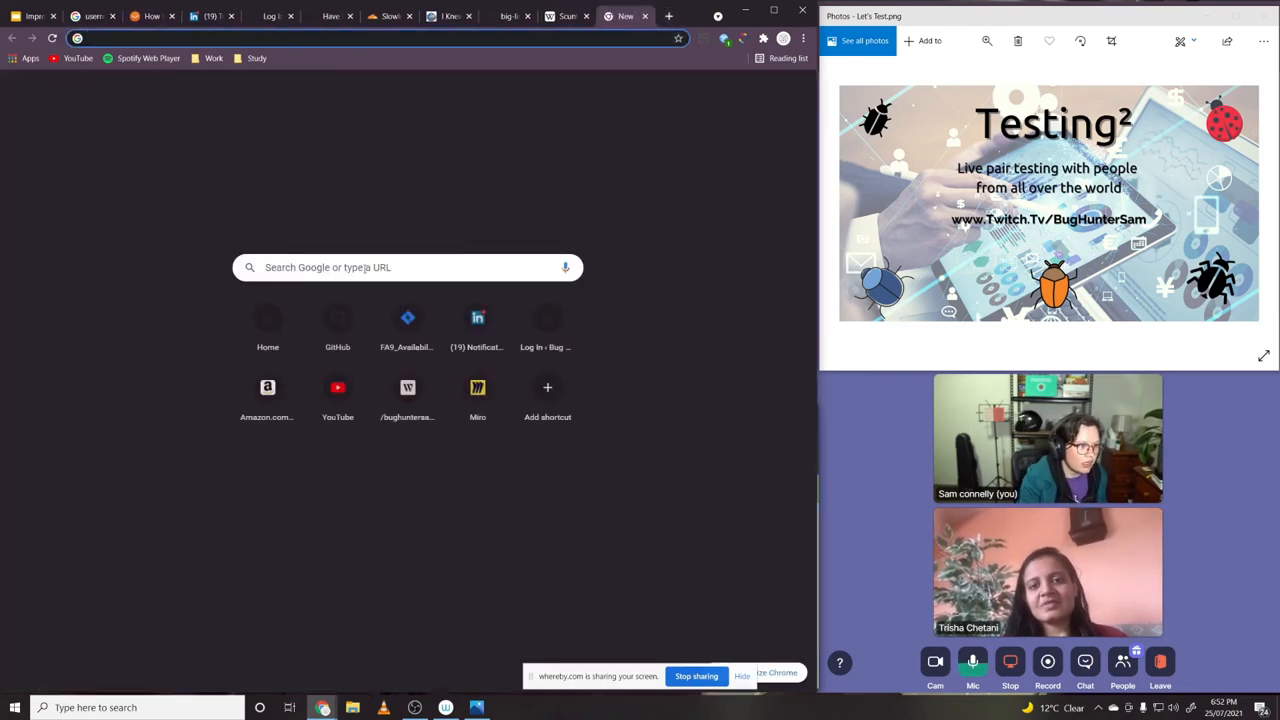
# - Search Google for 'horse battery staple'
pyautogui.write('horse battery staple')
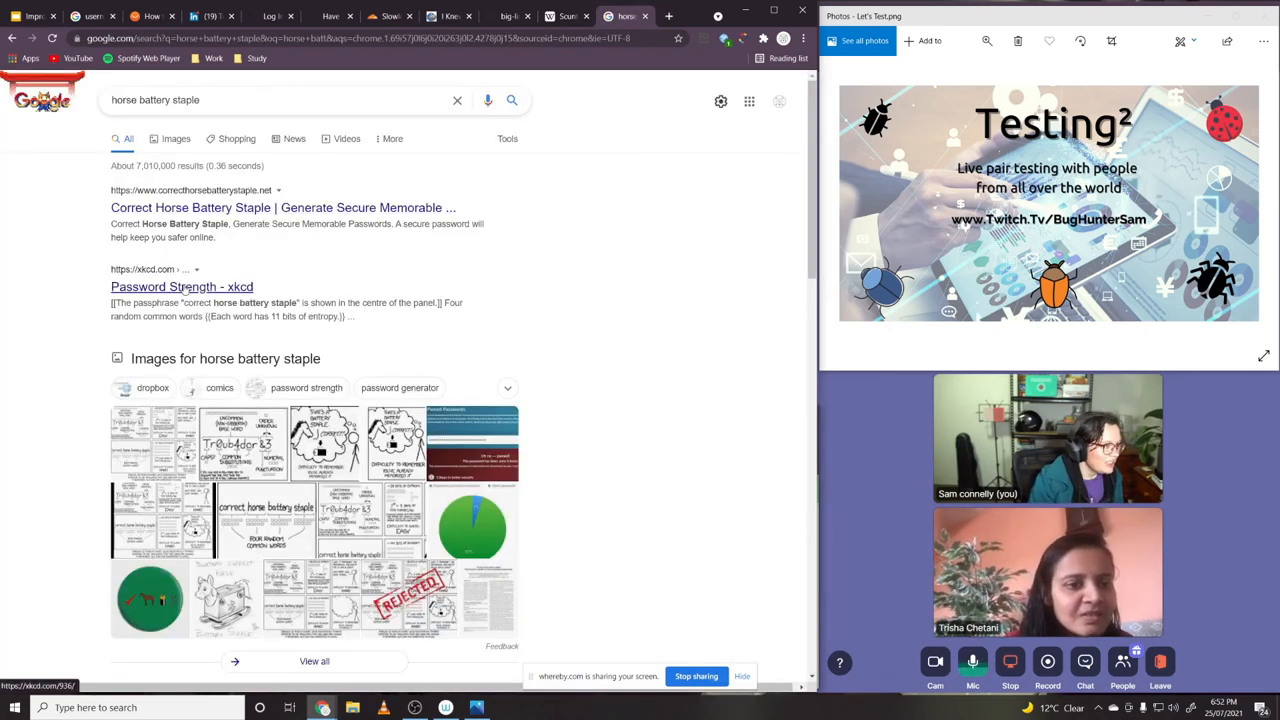
# - Open xkcd comic 936 'Password Strength' and scroll to show the full panel
pyautogui.click(181, 287)
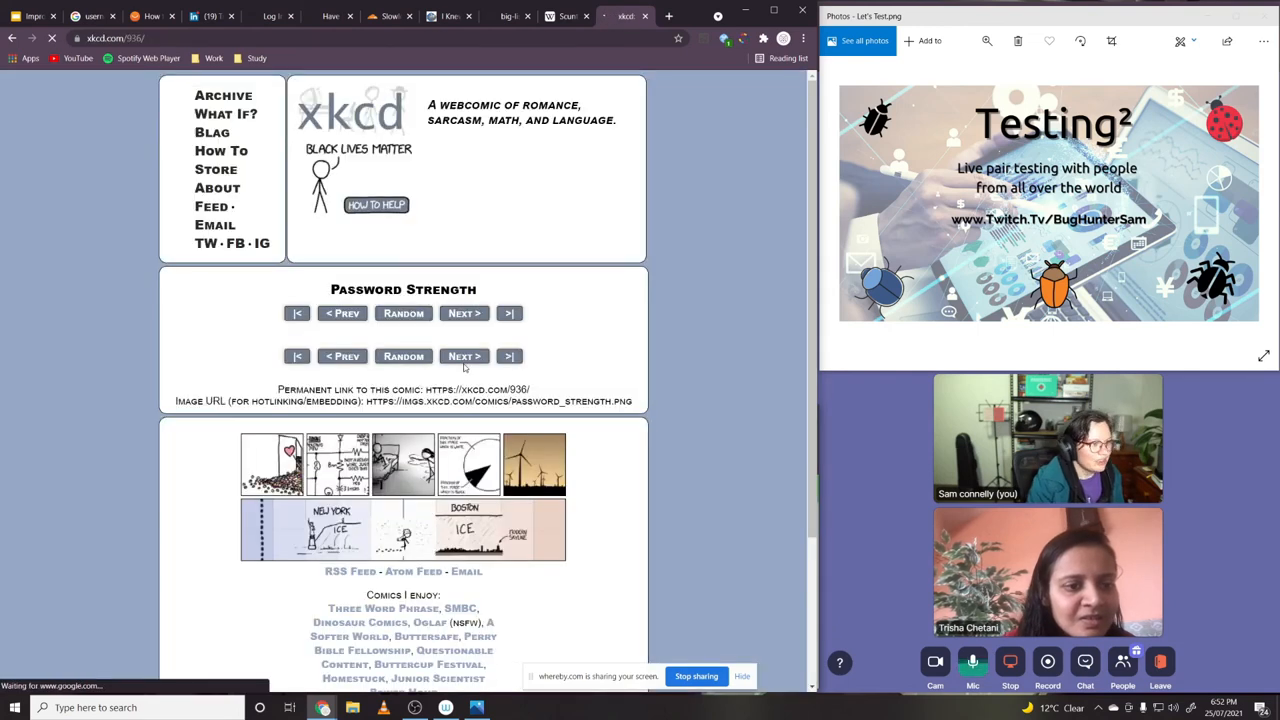
pyautogui.scroll(-3)
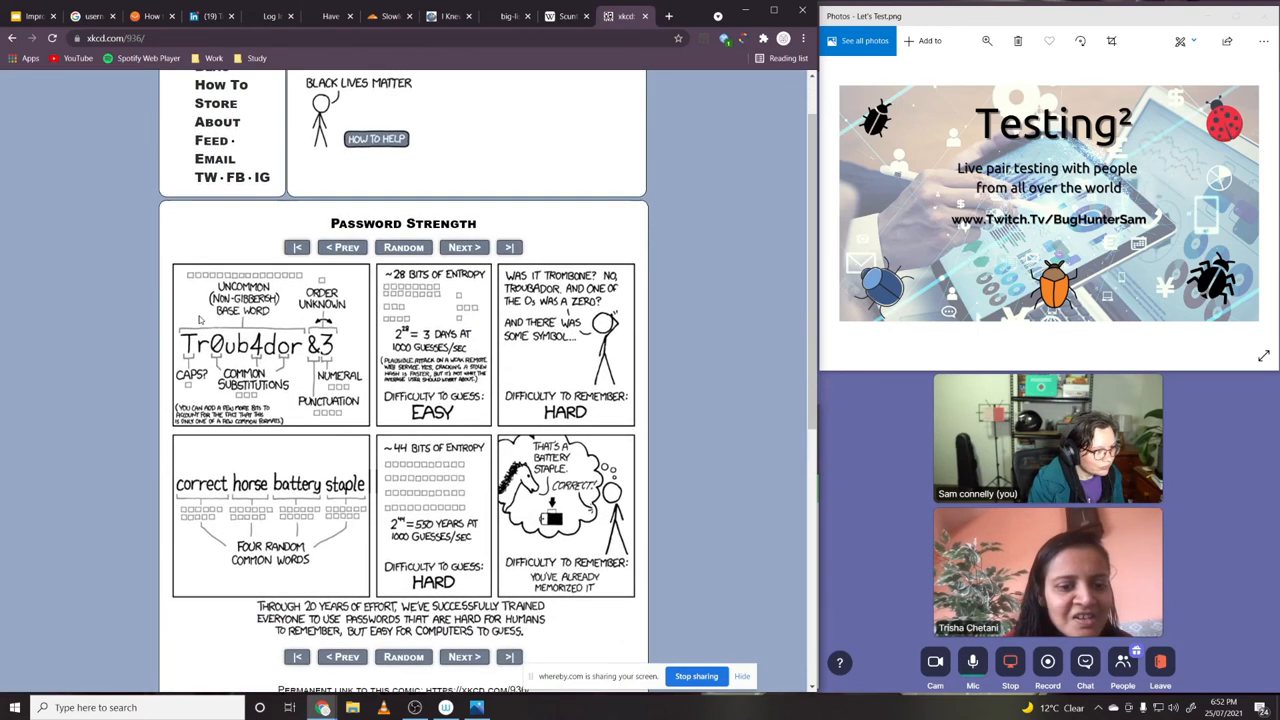
pyautogui.scroll(-3)
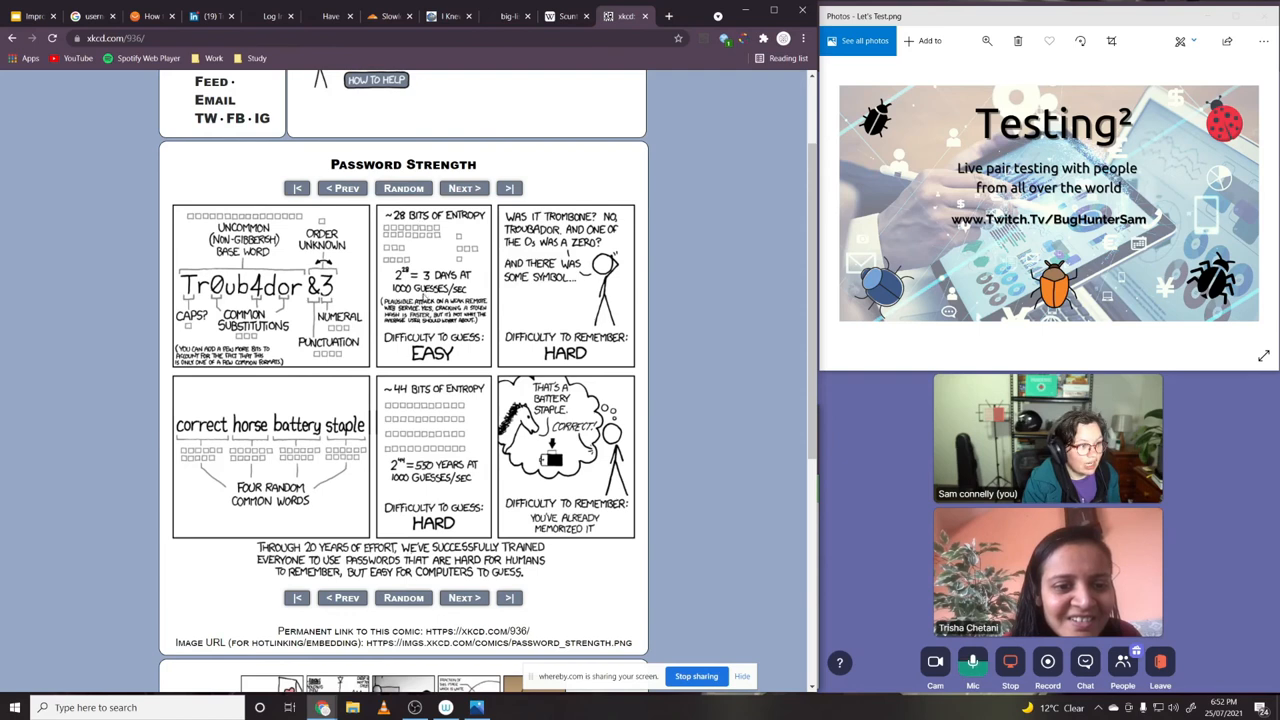
pyautogui.moveTo(440, 285)
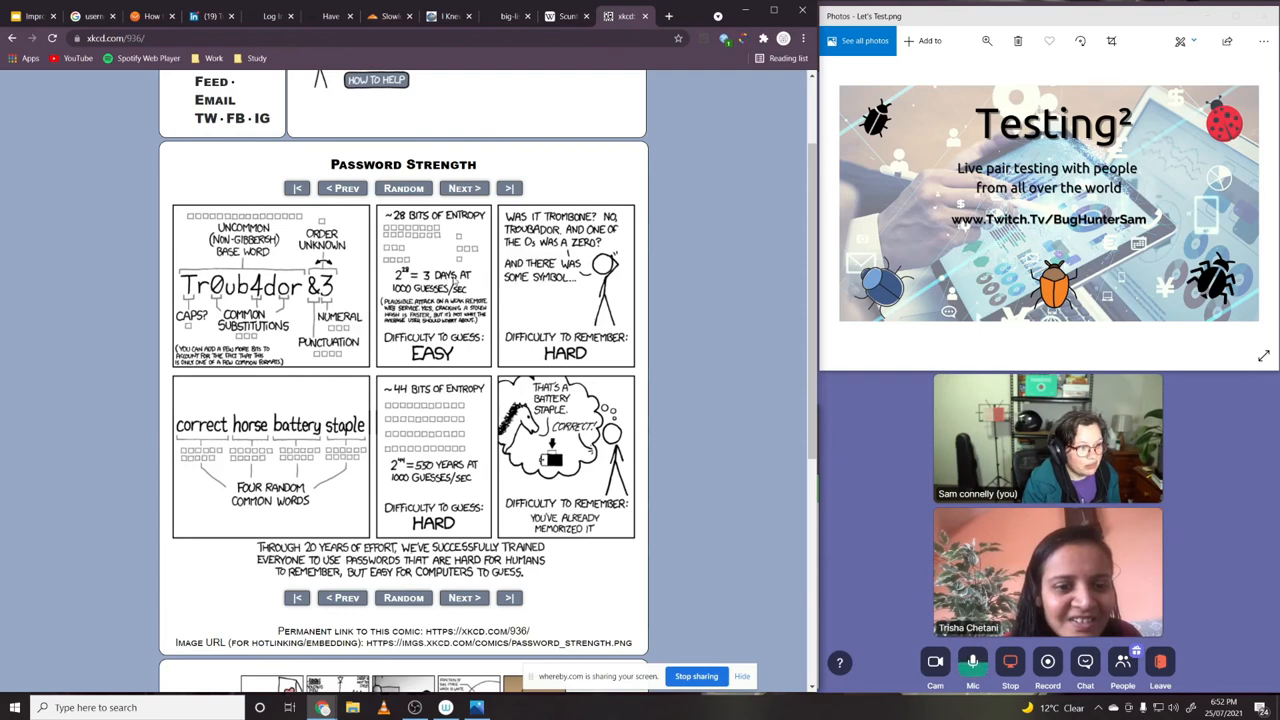
pyautogui.moveTo(428, 358)
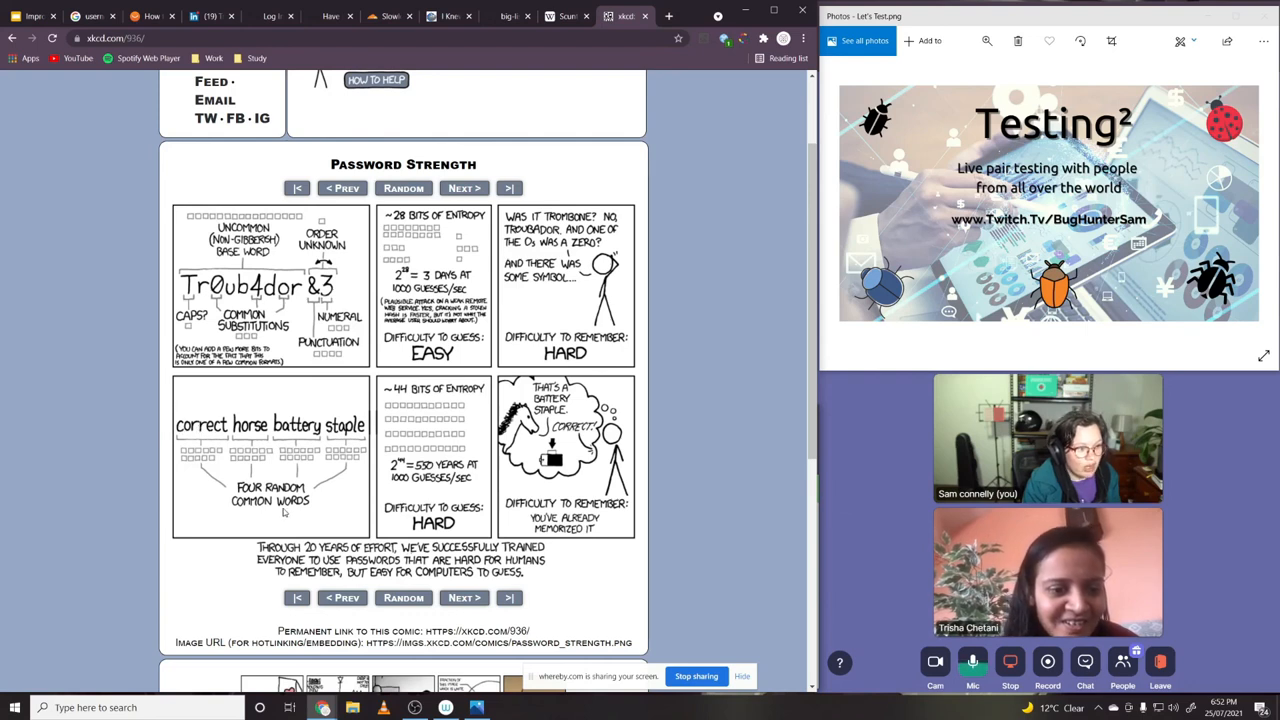
pyautogui.moveTo(283, 510)
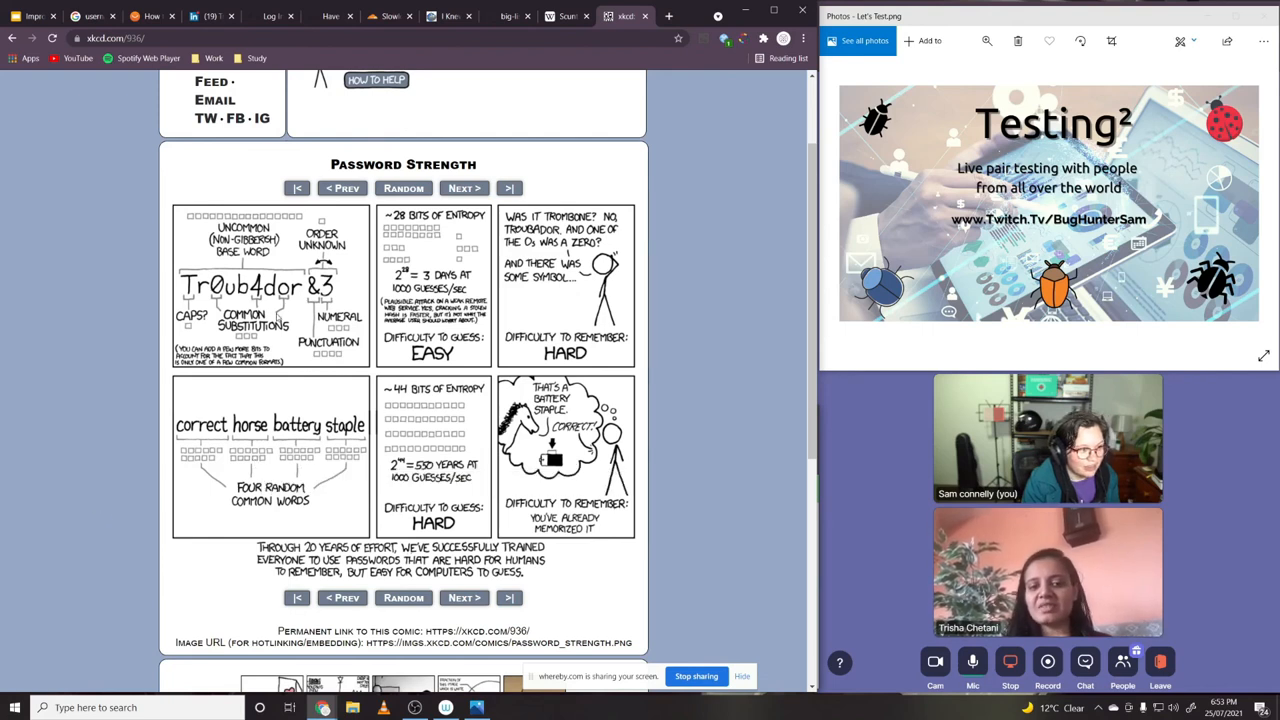
pyautogui.moveTo(245, 420)
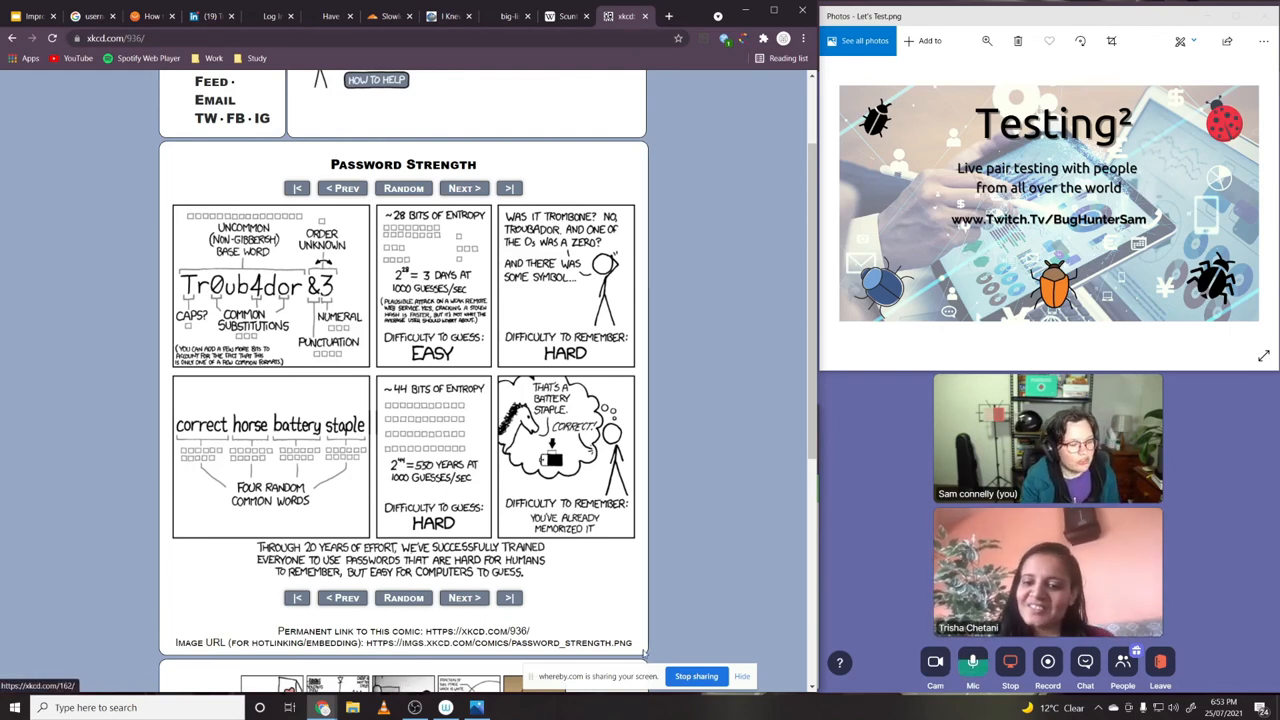
pyautogui.moveTo(583, 551)
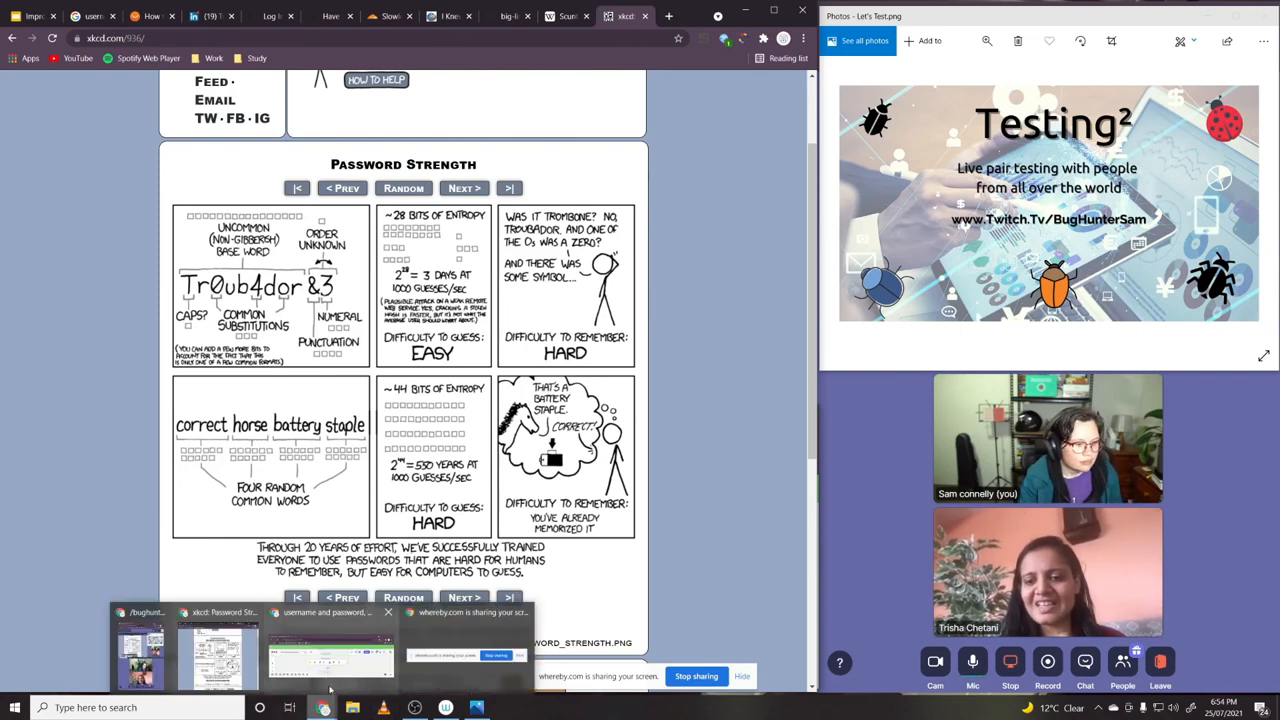
# - Bring the Miro username and password mind map window to the front
pyautogui.click(330, 655)
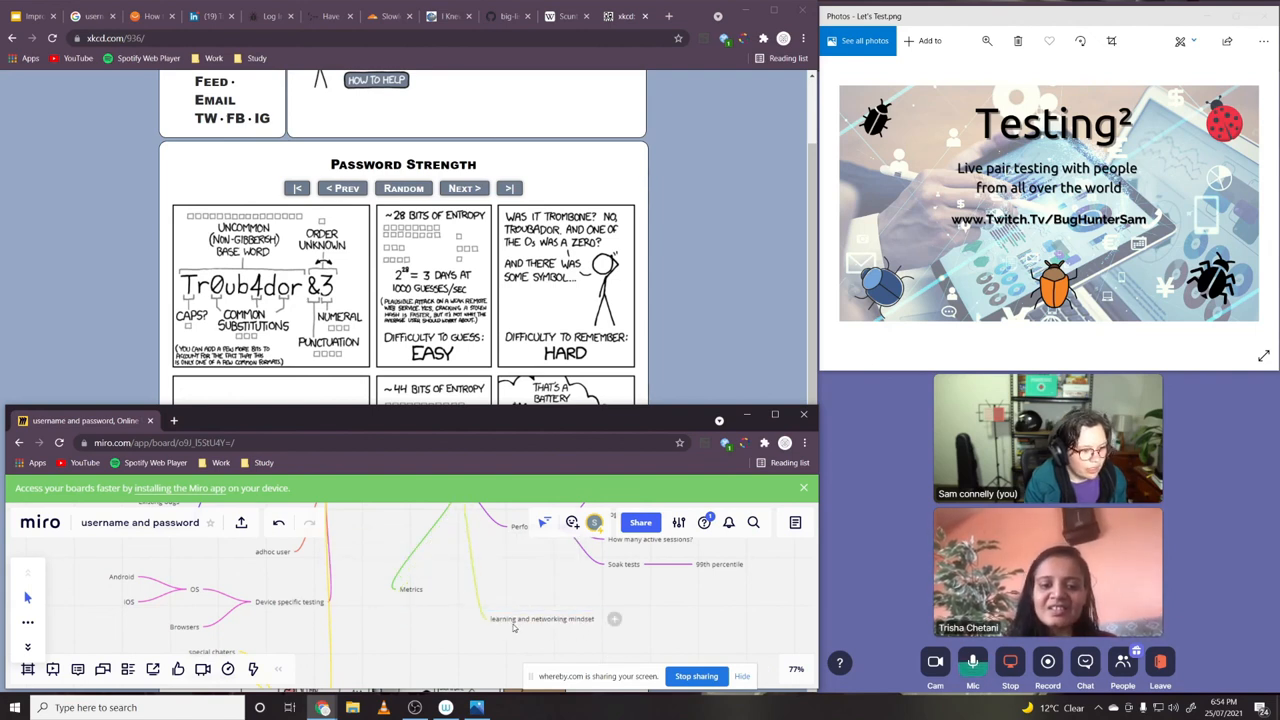
pyautogui.moveTo(643, 637)
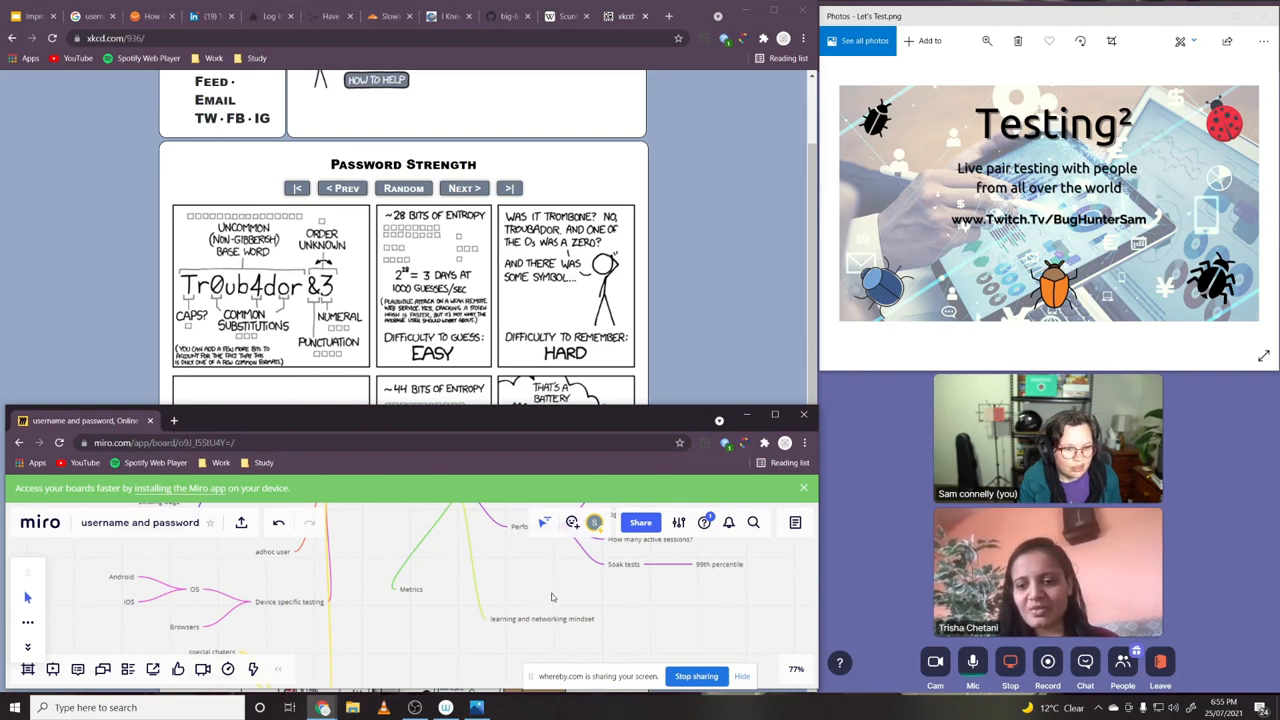
pyautogui.moveTo(556, 598)
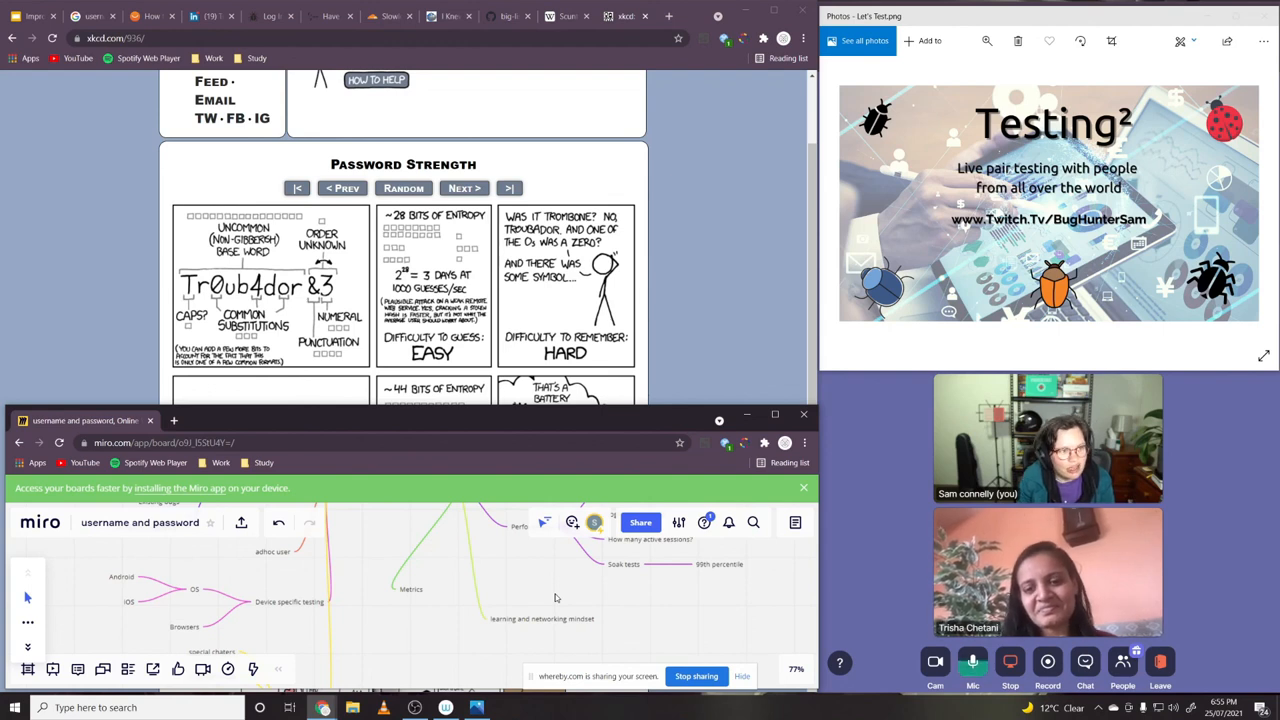
pyautogui.moveTo(671, 81)
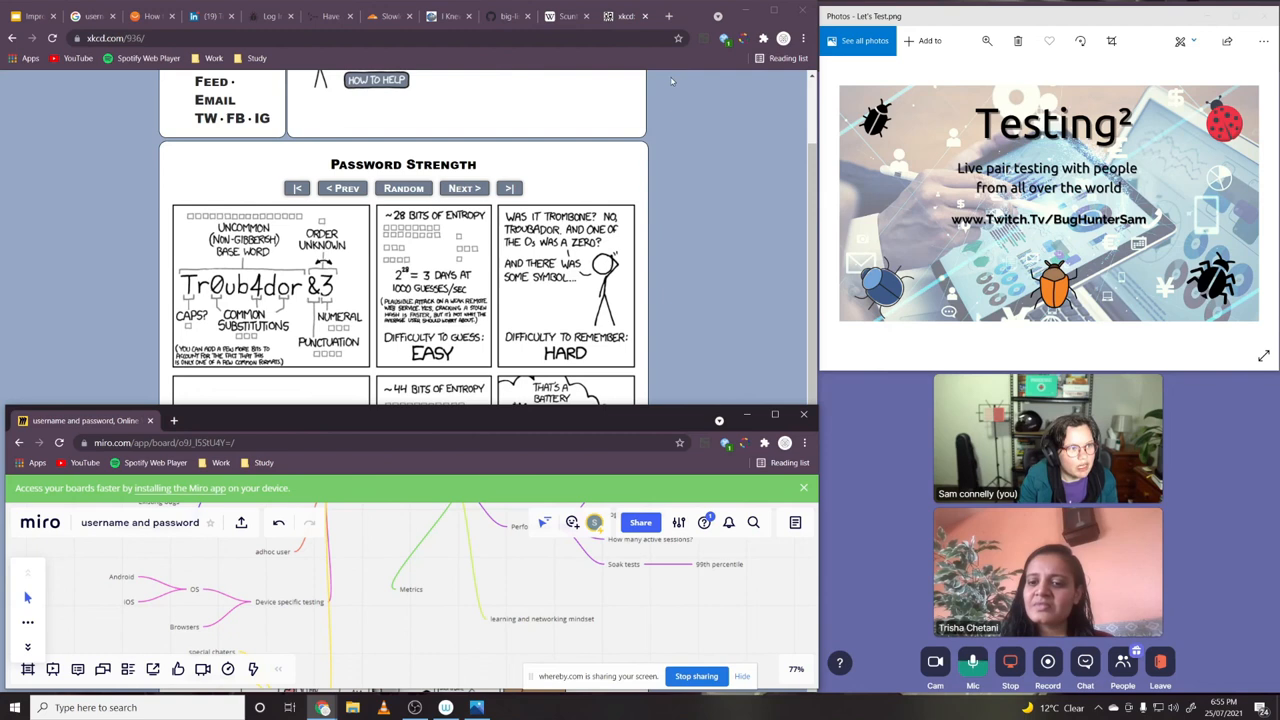
# - Open a new blank tab in Google Chrome
pyautogui.click(667, 16)
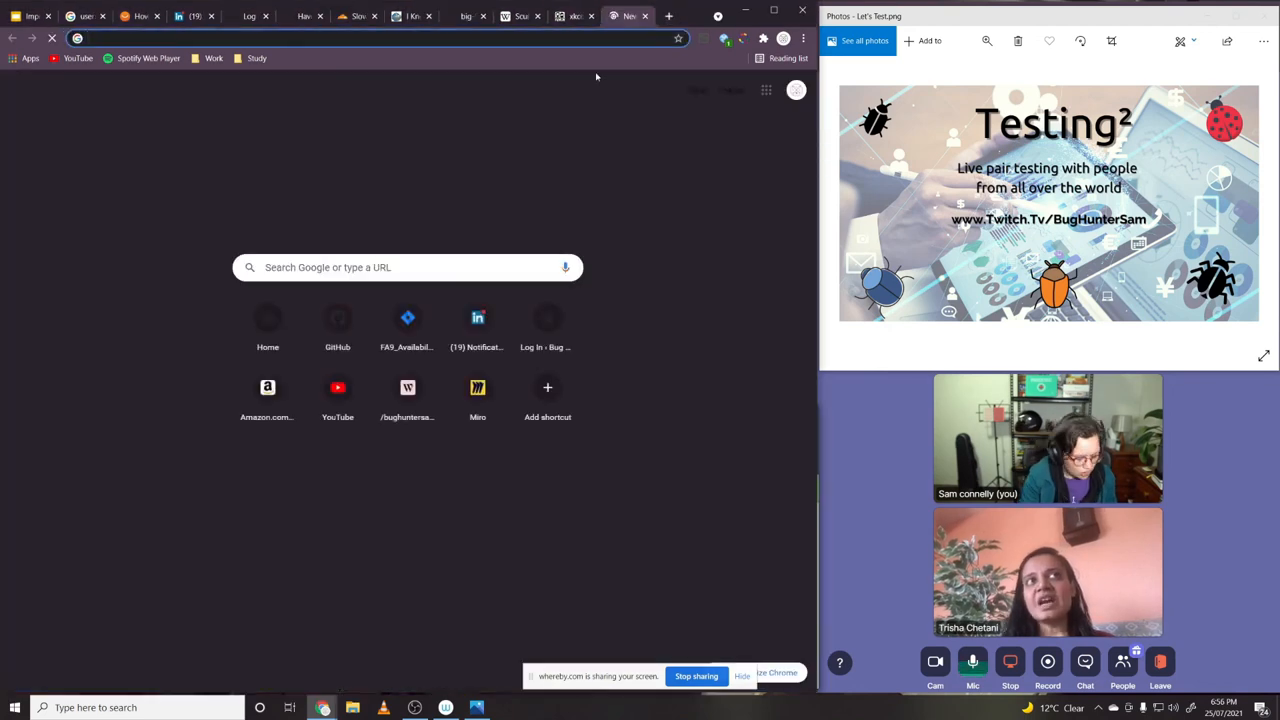
# - Search 'ministry of testing' and open the Ministry of Testing website from the results
pyautogui.write('ministry o')
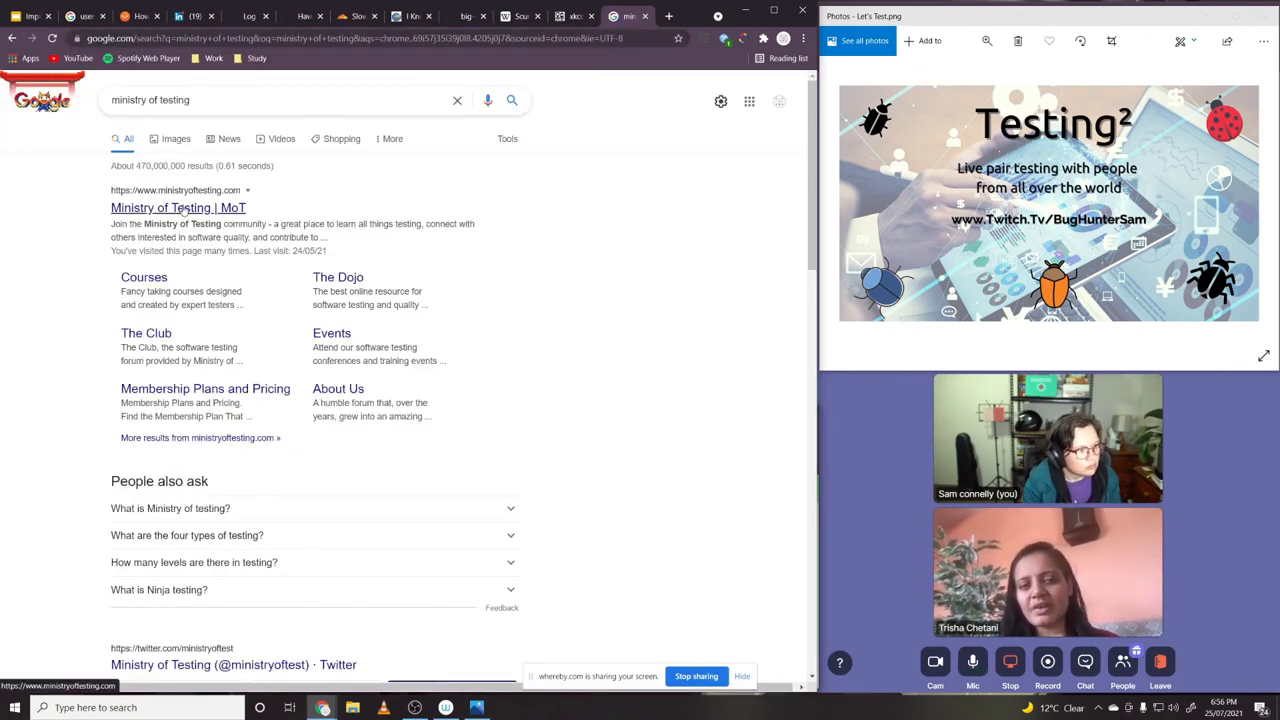
pyautogui.click(177, 207)
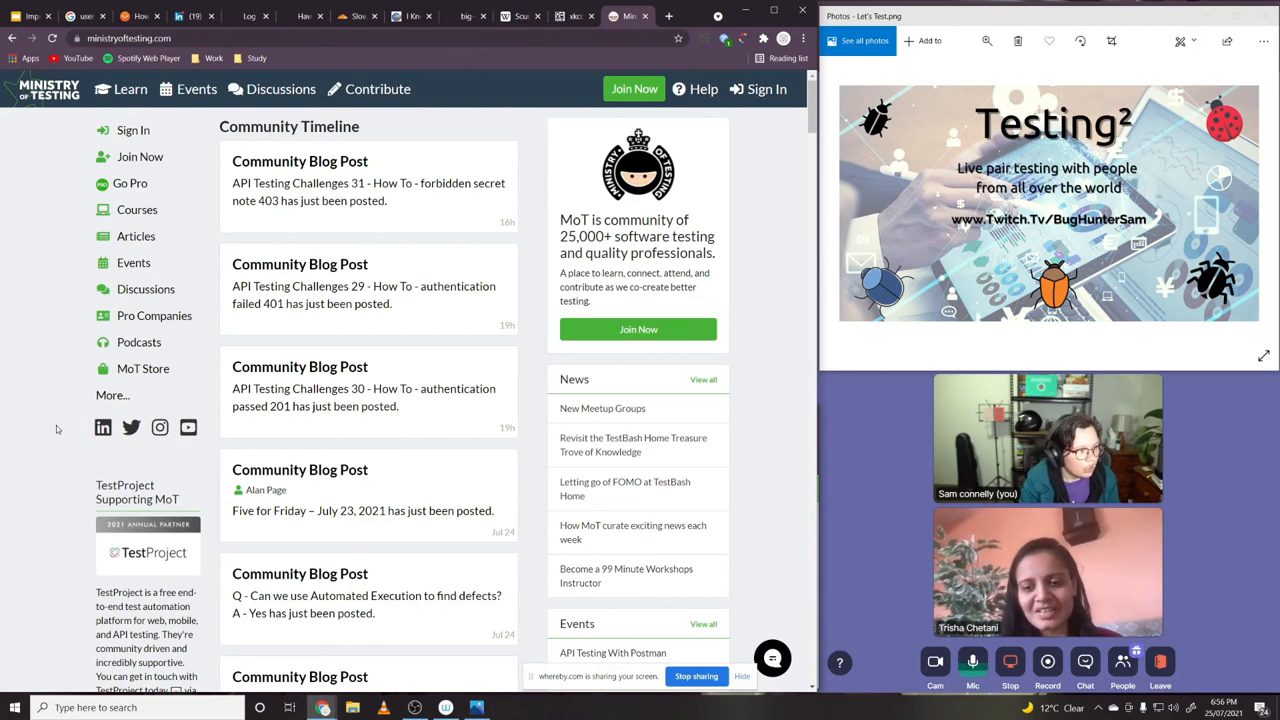
pyautogui.moveTo(22, 439)
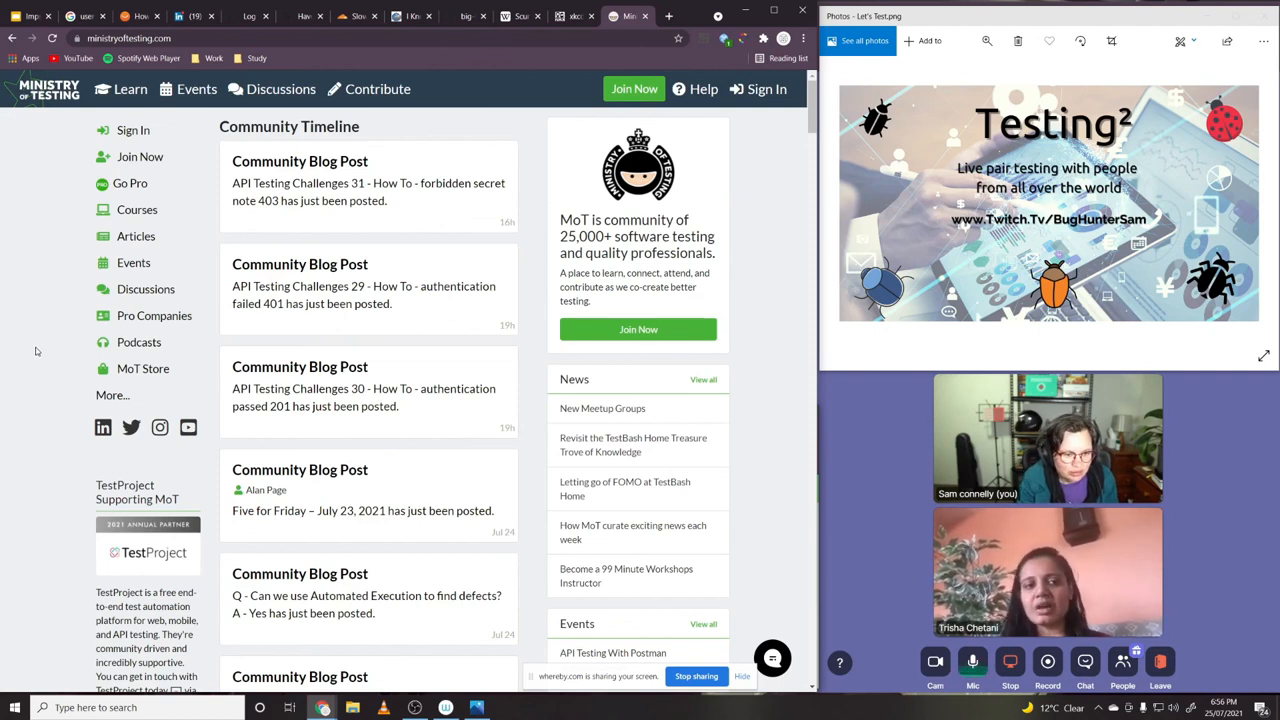
pyautogui.moveTo(38, 343)
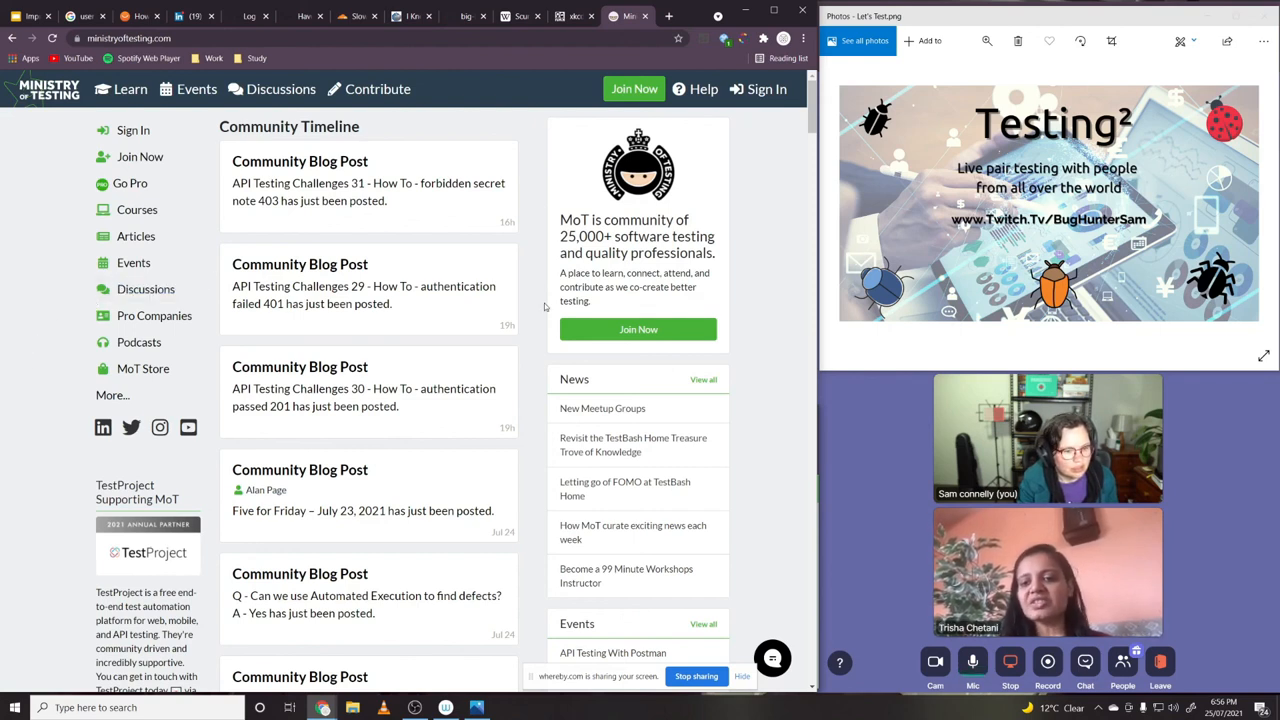
pyautogui.moveTo(770, 277)
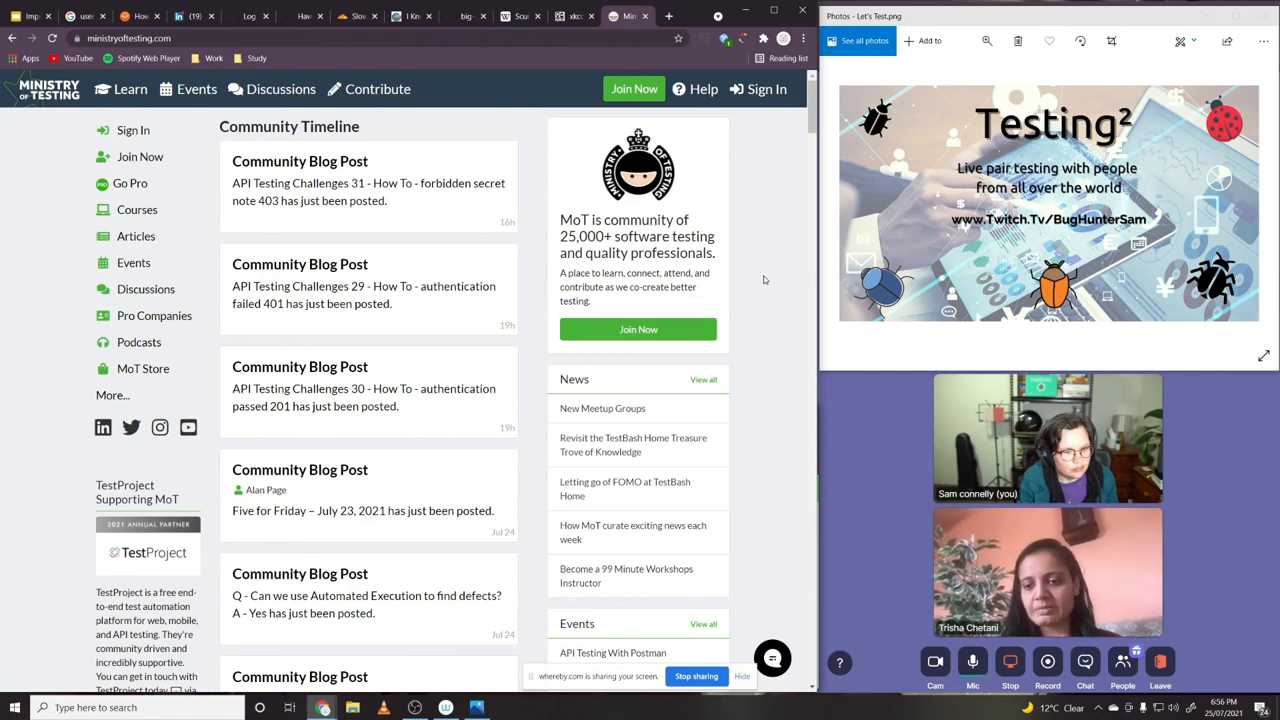
pyautogui.moveTo(759, 283)
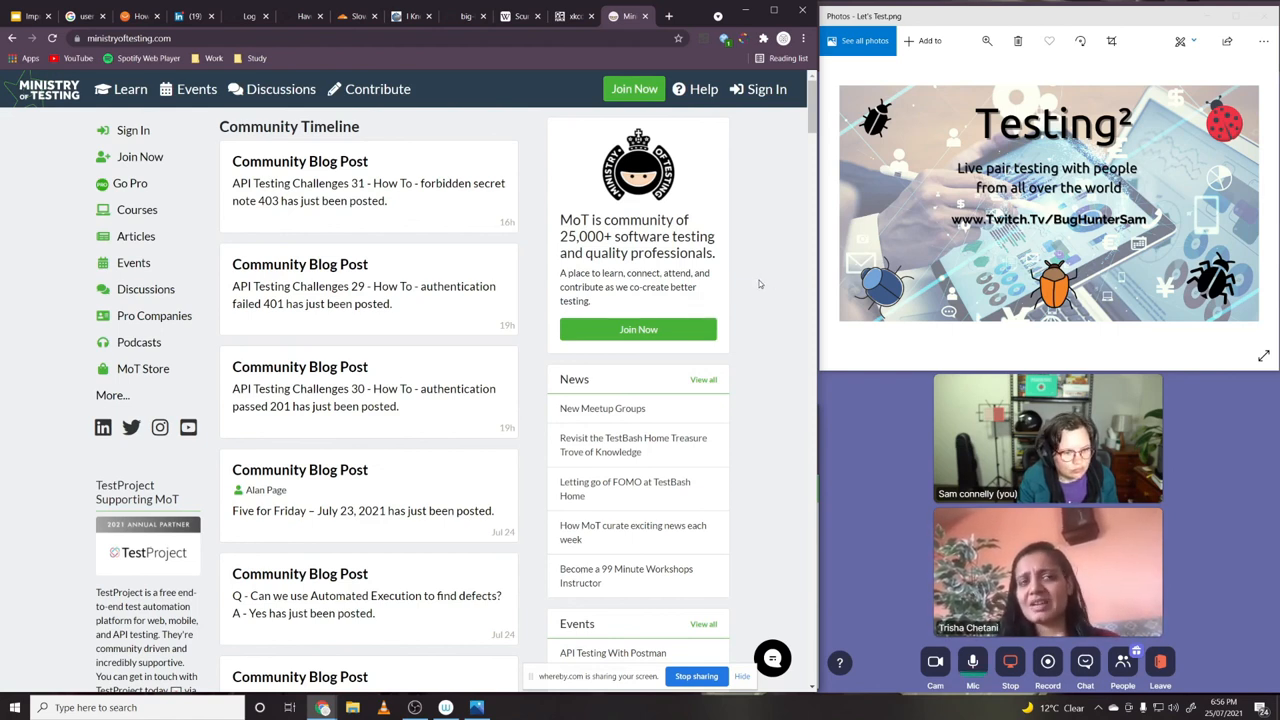
pyautogui.moveTo(763, 260)
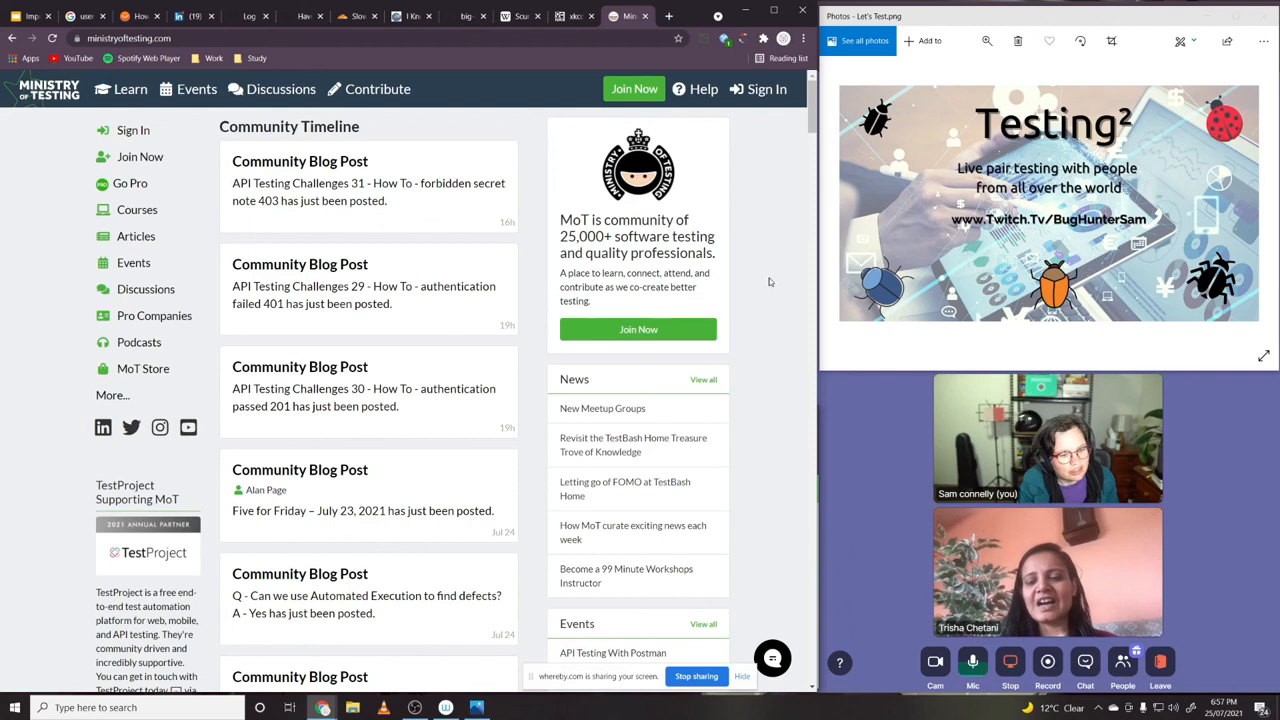
pyautogui.moveTo(736, 322)
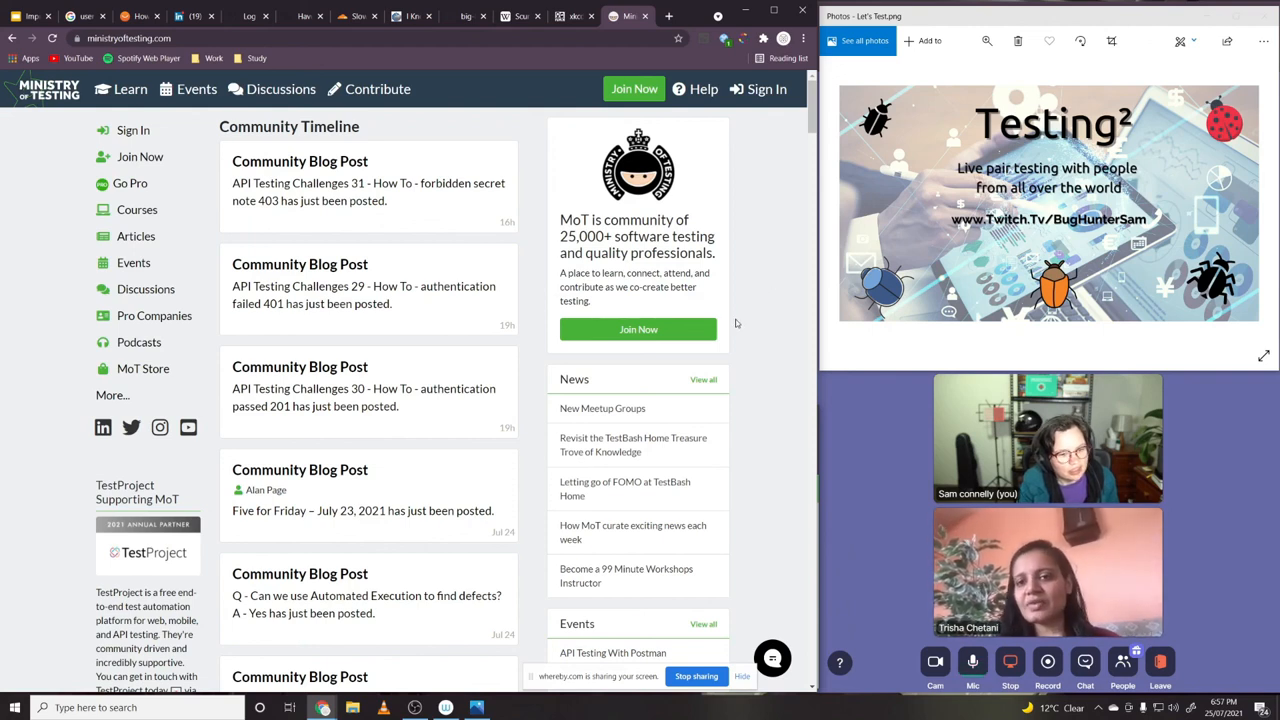
pyautogui.moveTo(779, 318)
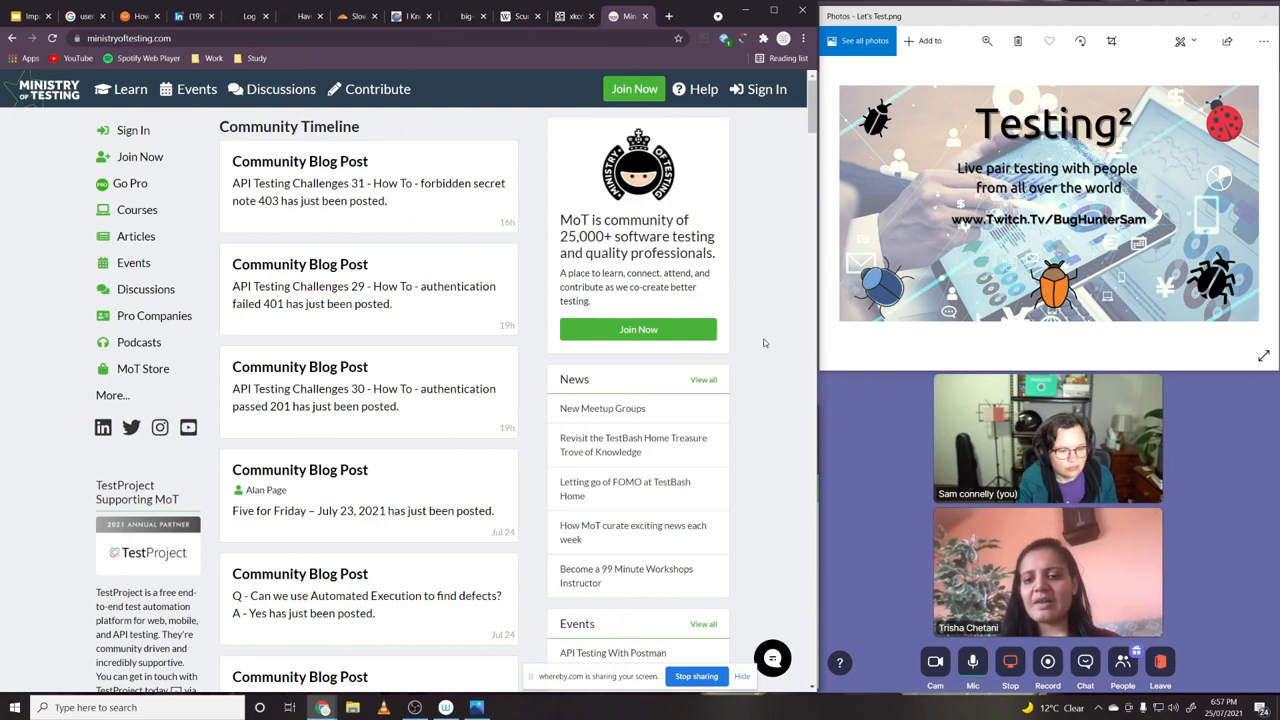
pyautogui.moveTo(800, 348)
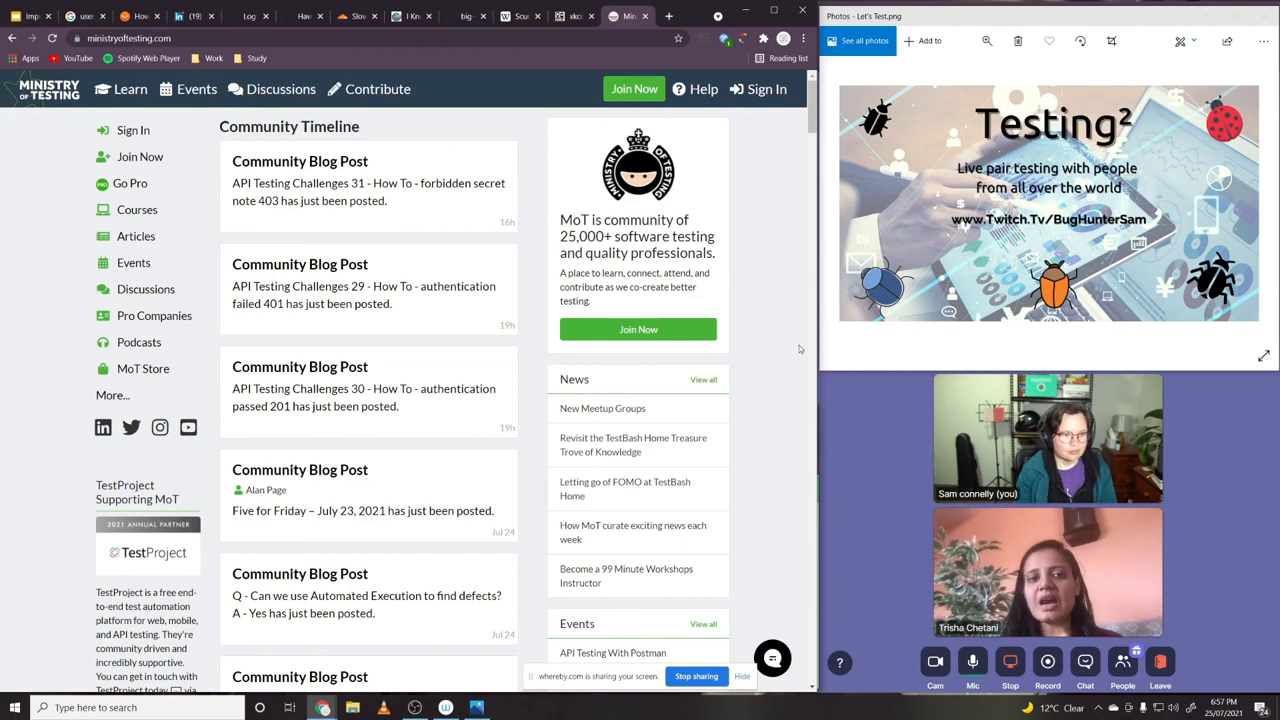
# - Bring the Whereby video call window to the front beside the Community Timeline
pyautogui.click(972, 661)
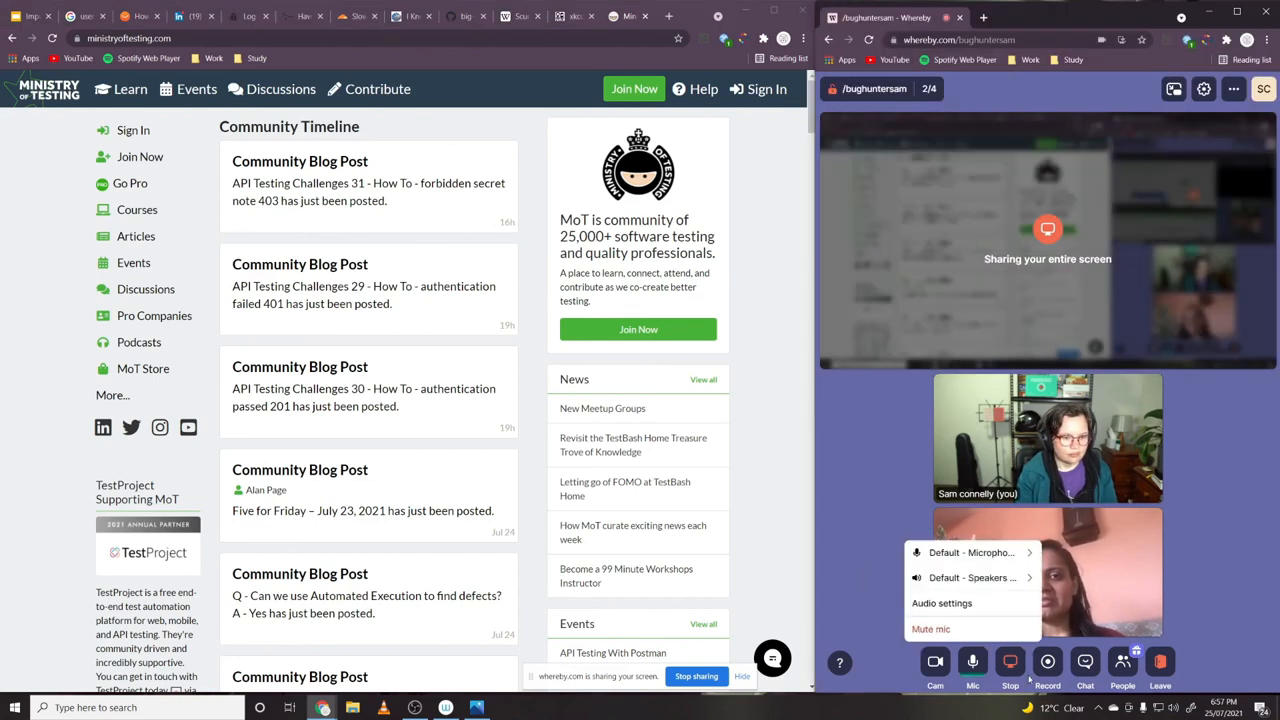